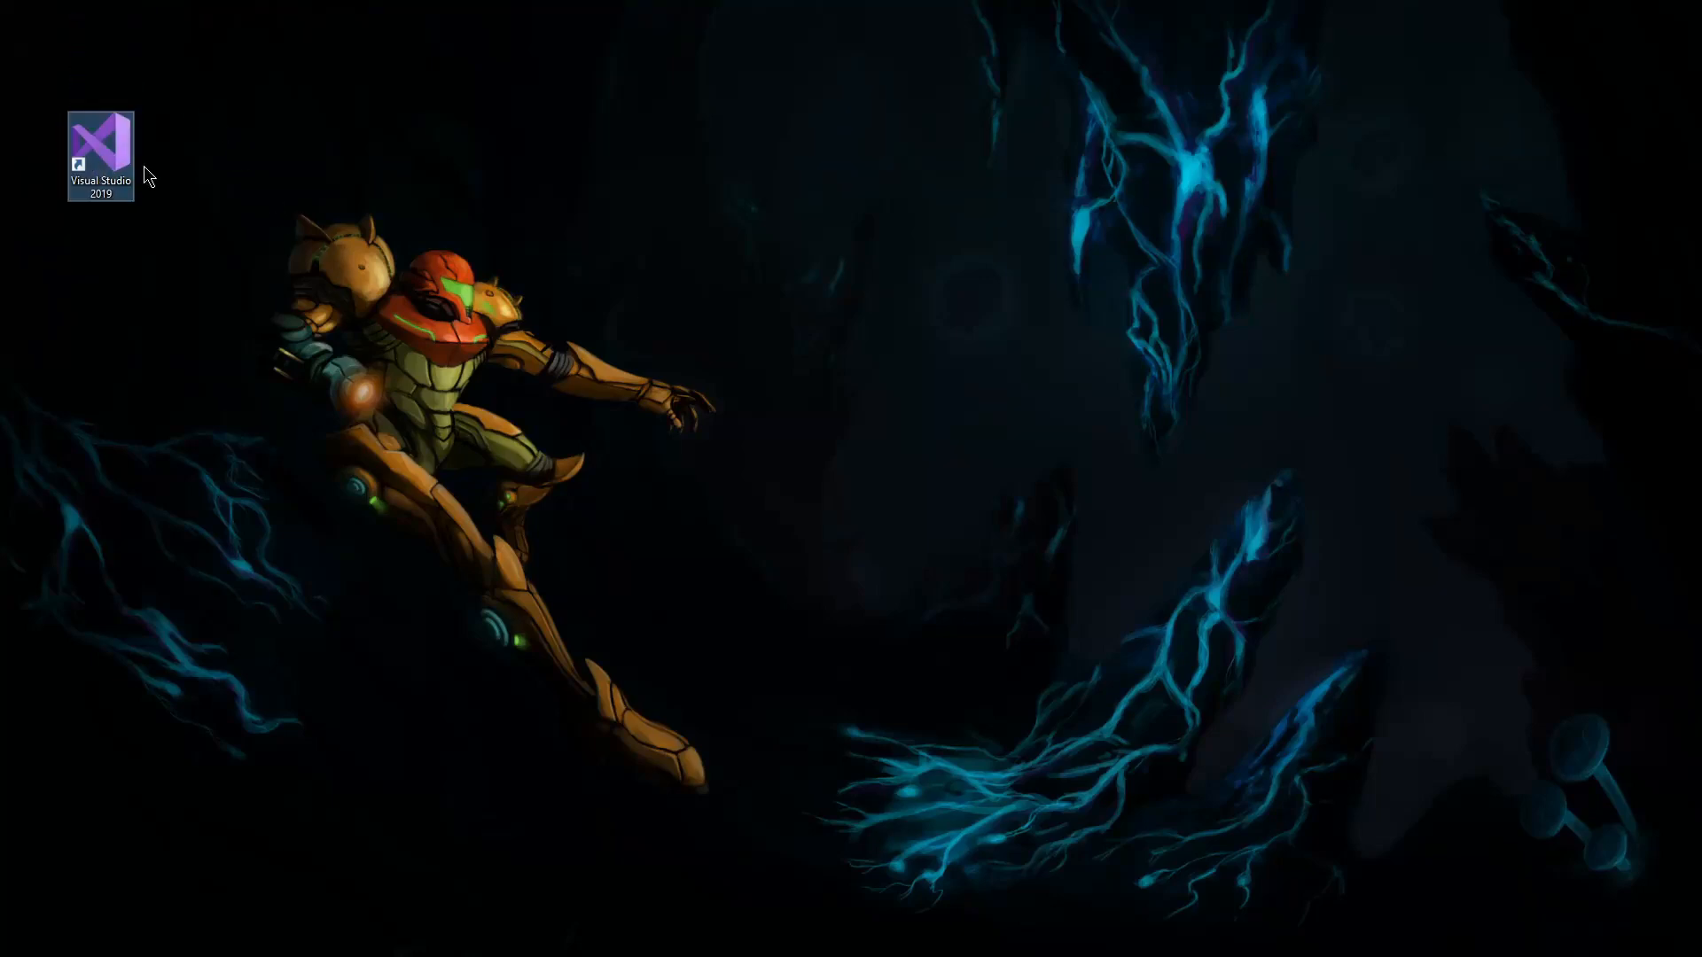
# Step: Launch Visual Studio 2019 from its desktop shortcut
pyautogui.doubleClick(98, 141)
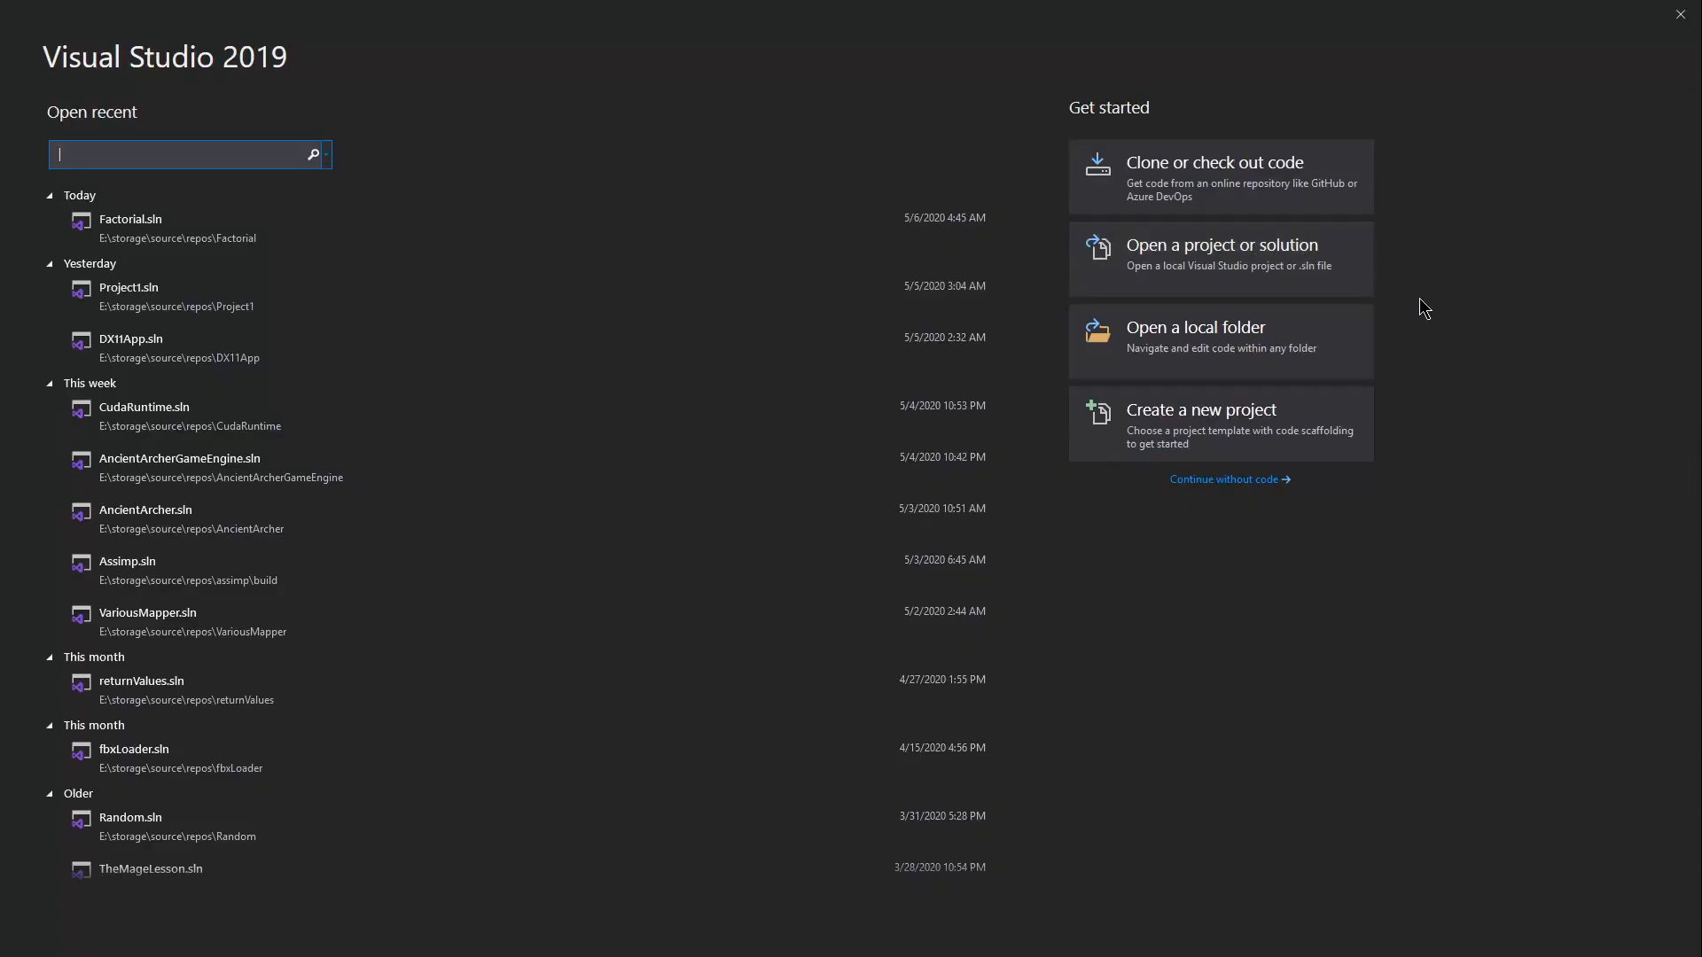
pyautogui.moveTo(1518, 381)
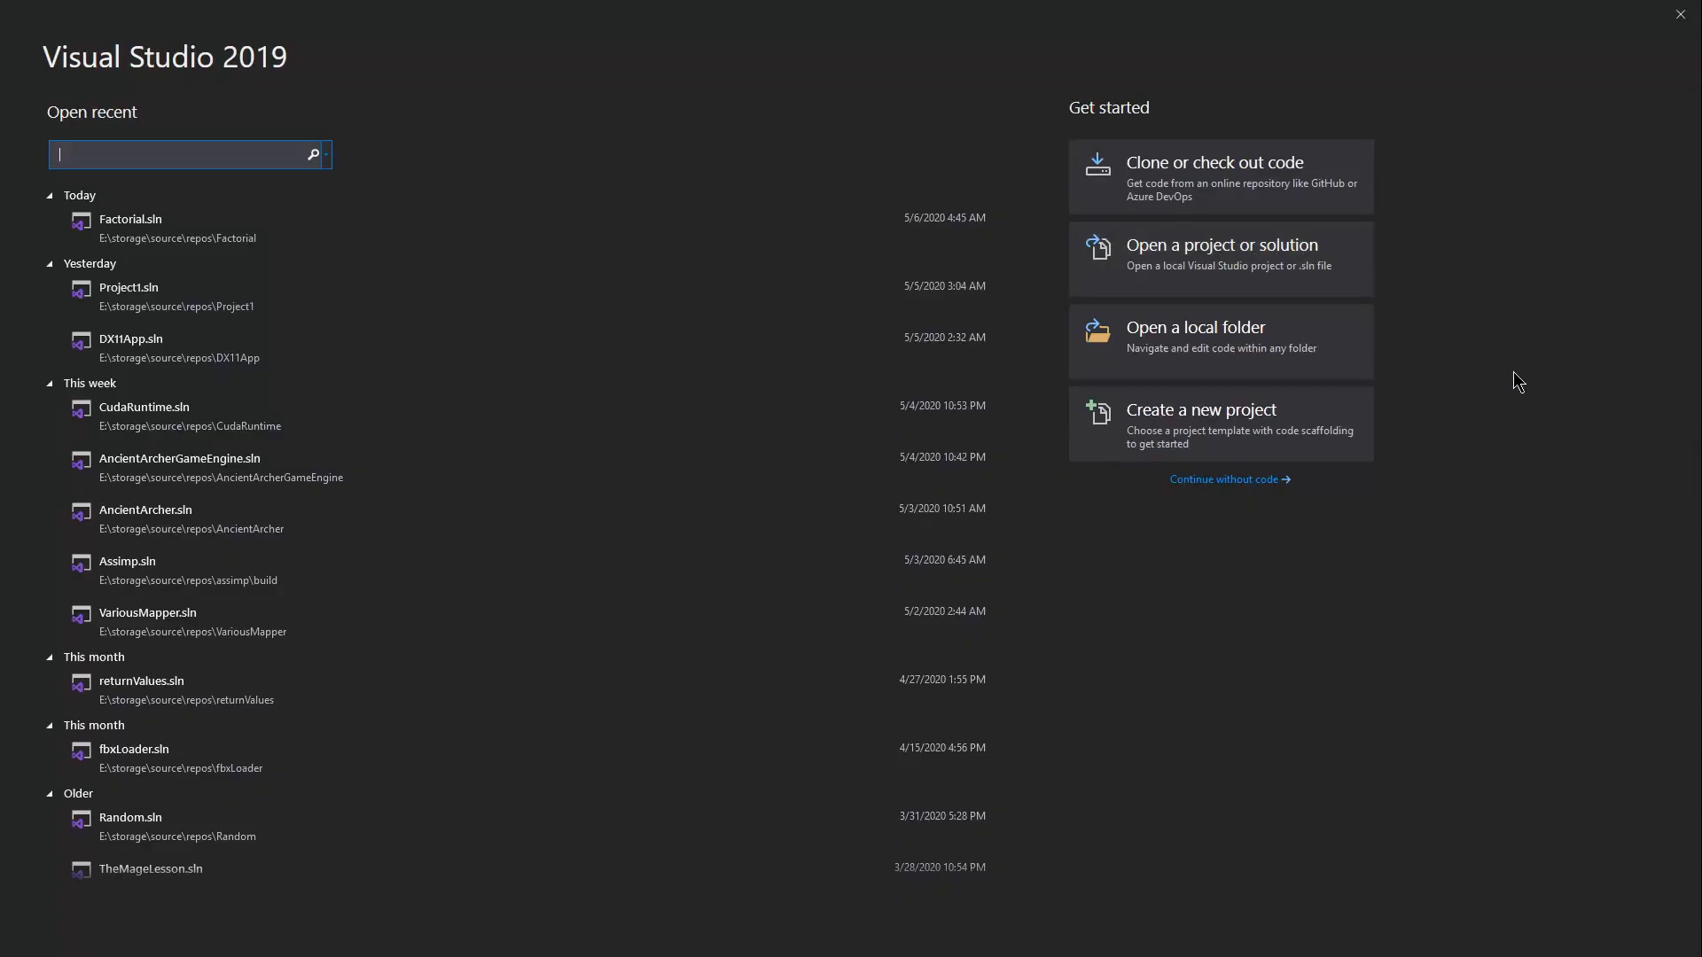
pyautogui.moveTo(1471, 357)
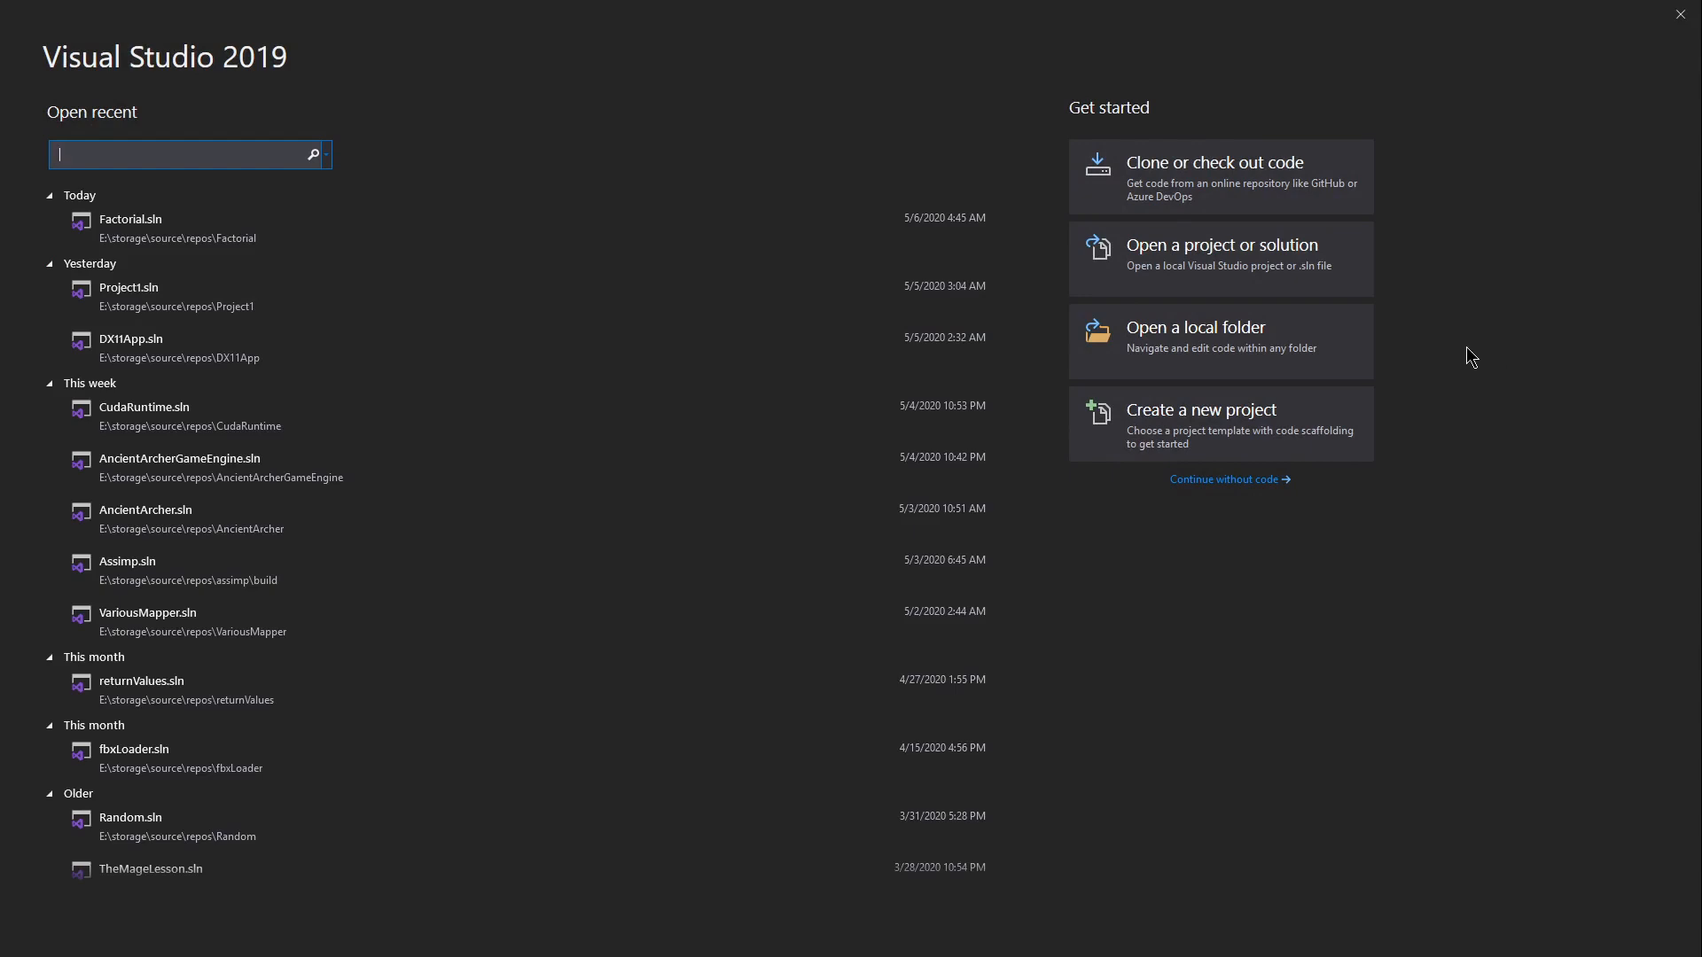
pyautogui.moveTo(1489, 332)
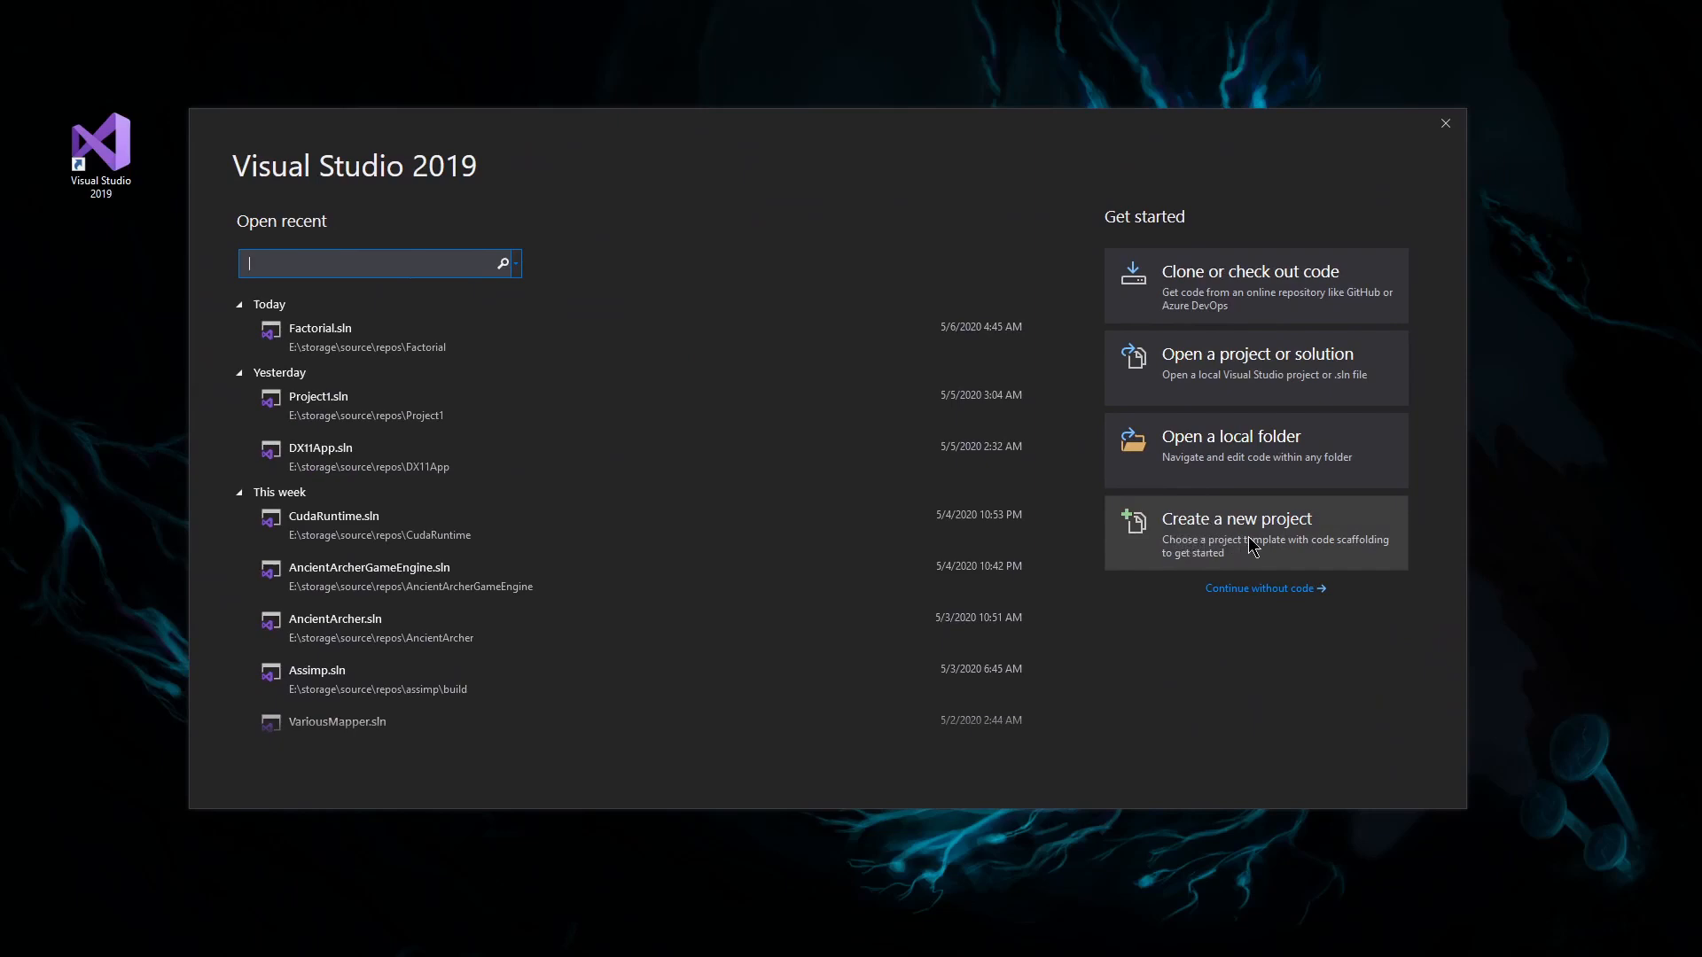
# Step: Start a new project and filter templates with 'static' to find C++ Static Library
pyautogui.click(1235, 518)
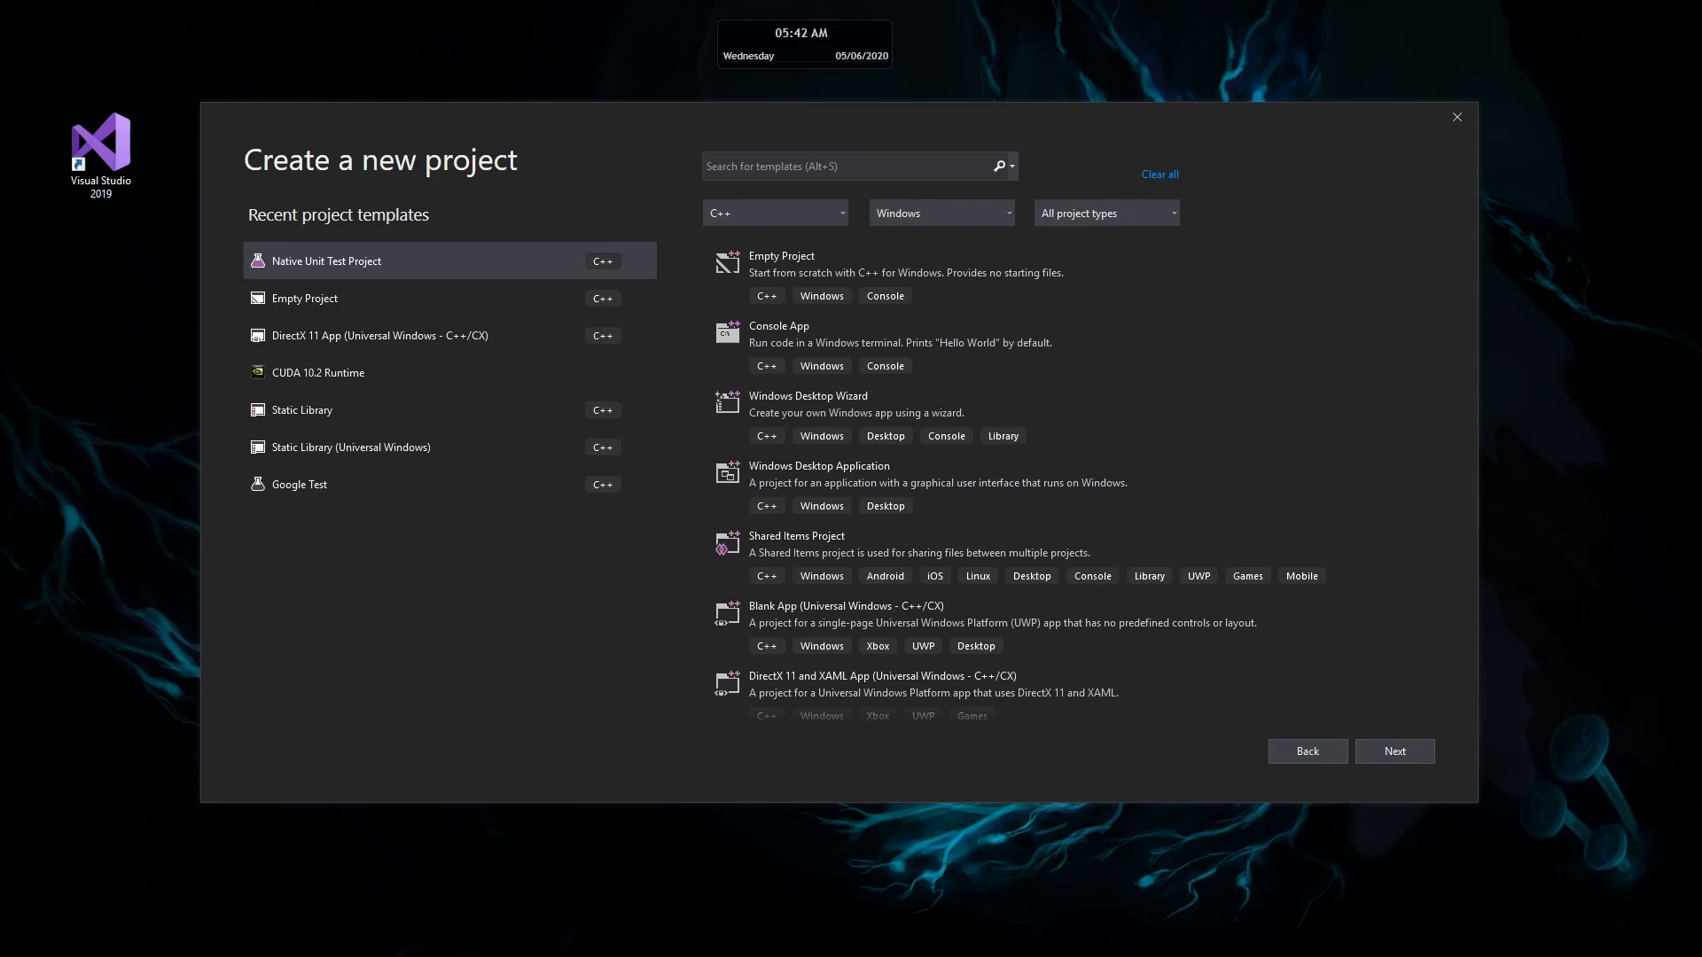
pyautogui.moveTo(1316, 185)
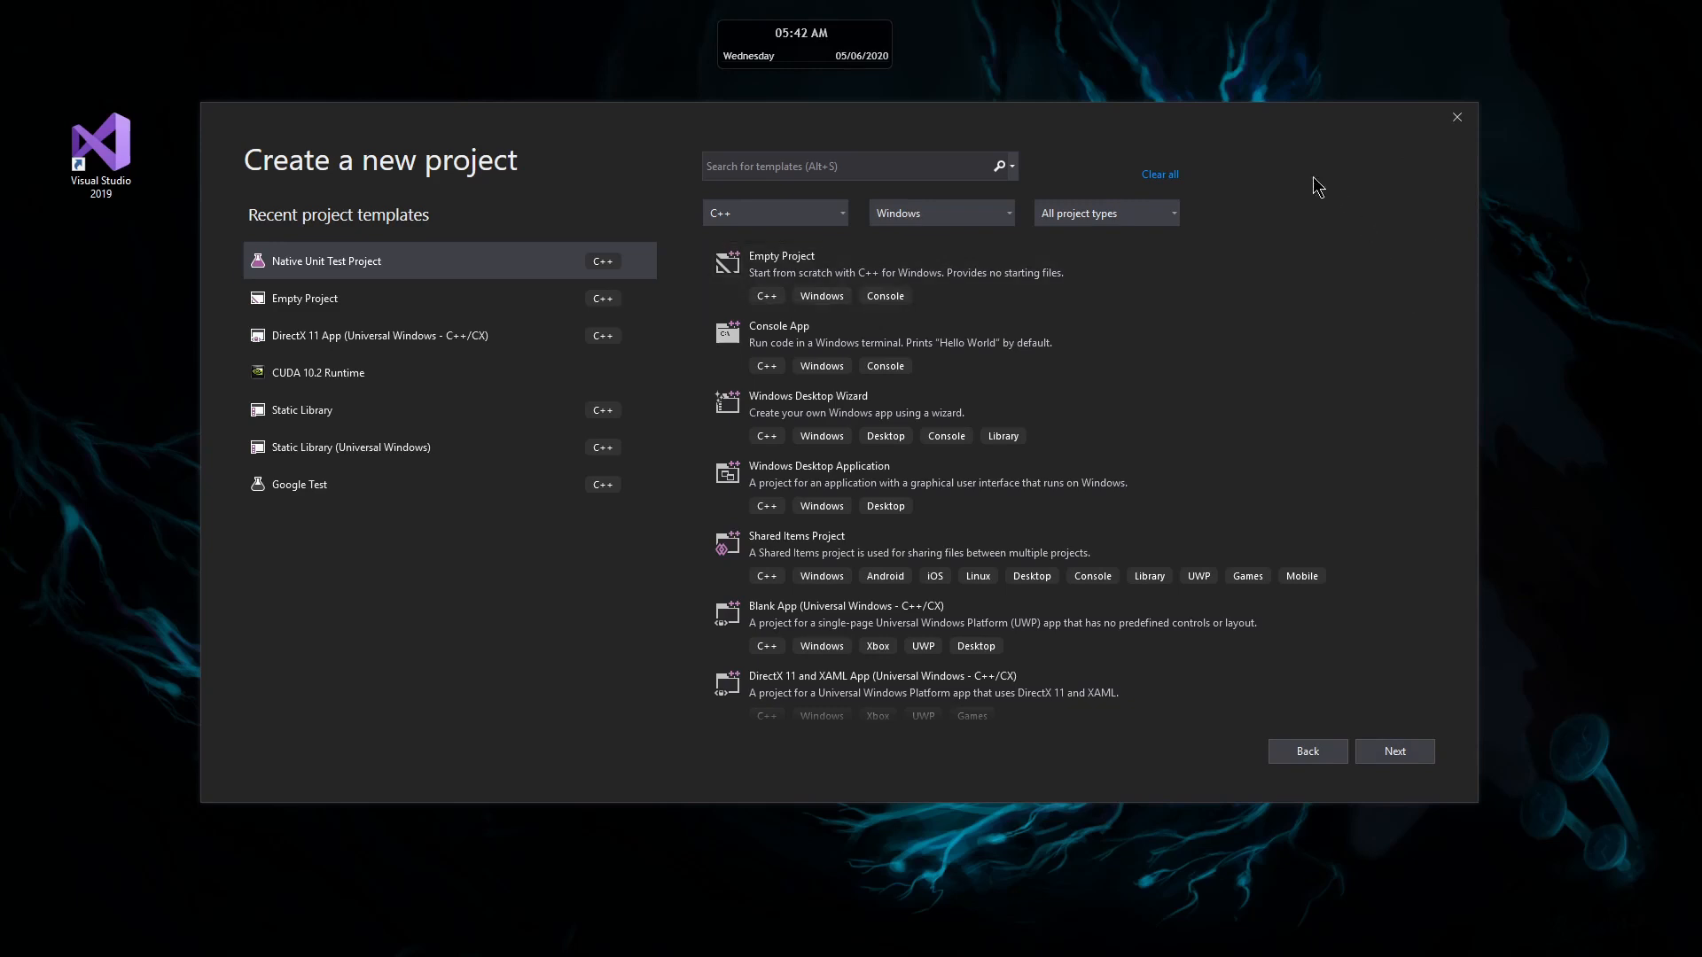
pyautogui.click(857, 164)
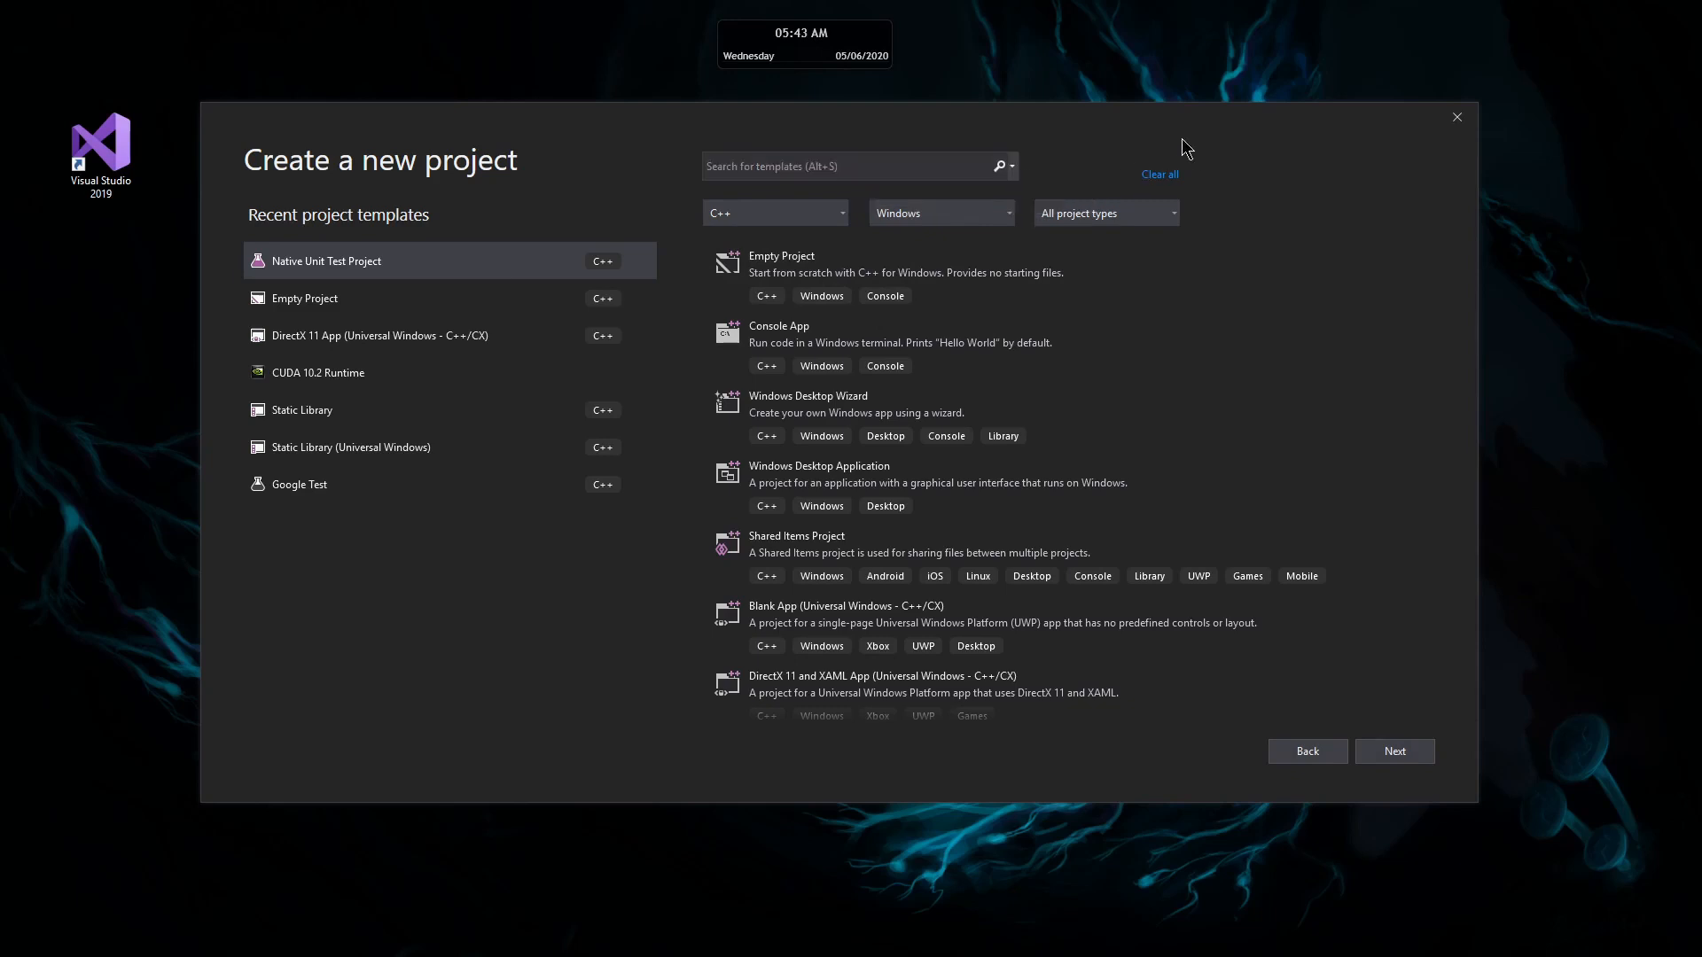
pyautogui.click(857, 165)
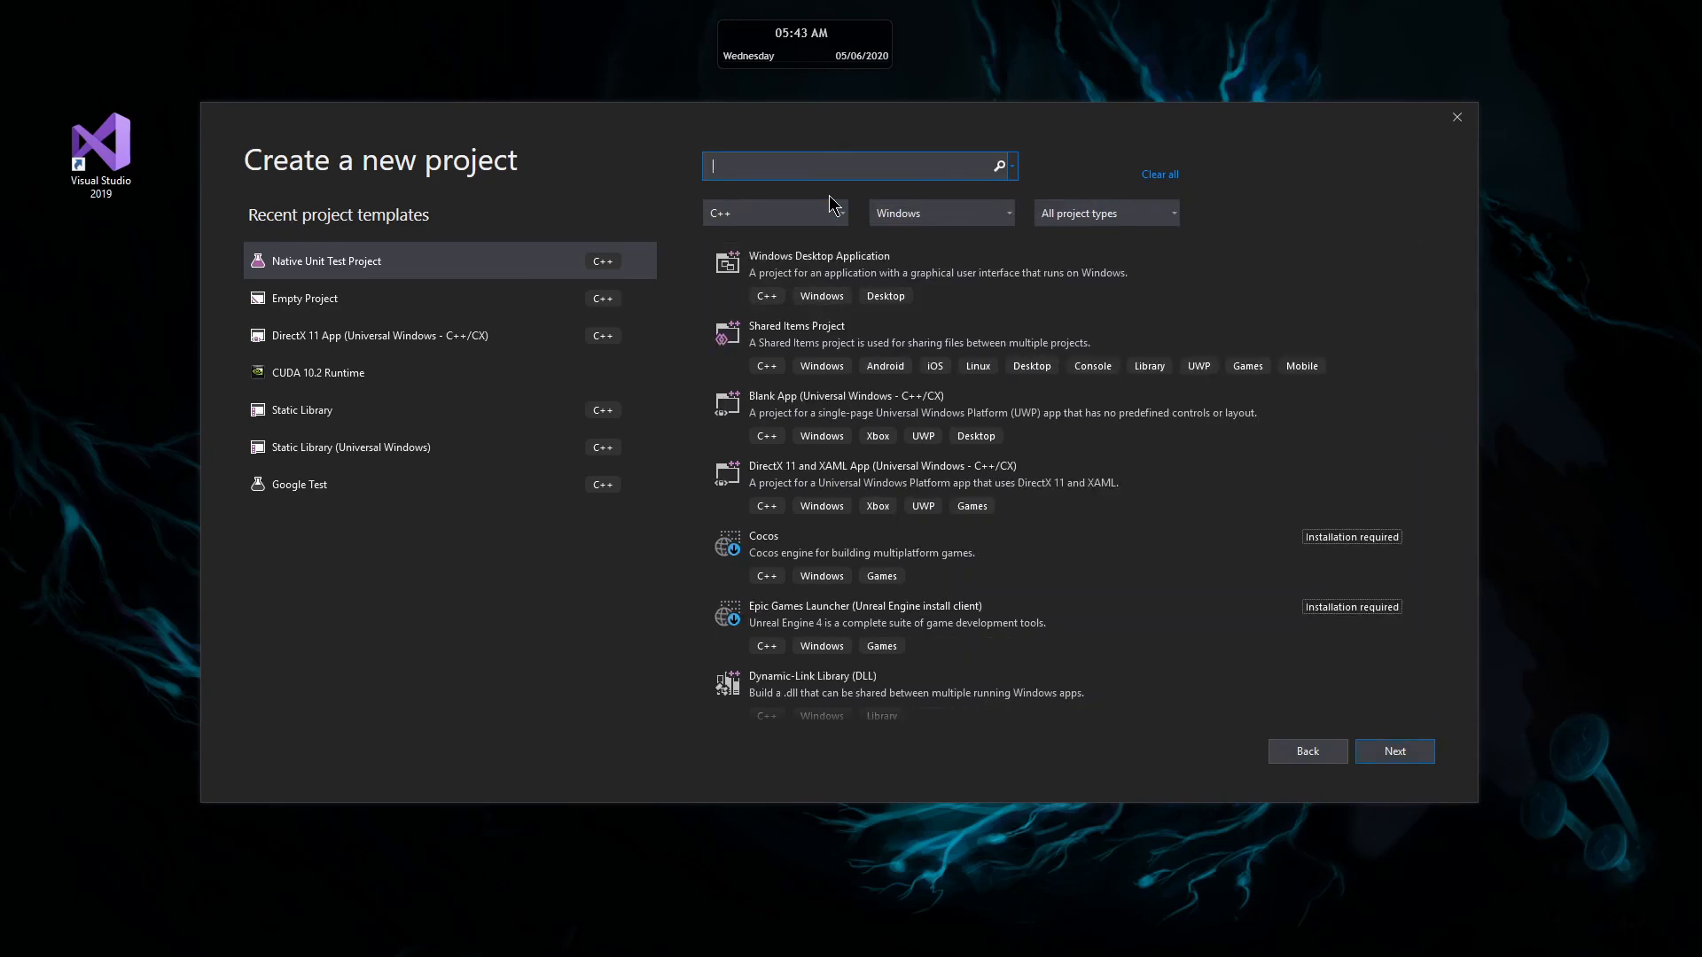
pyautogui.write('static')
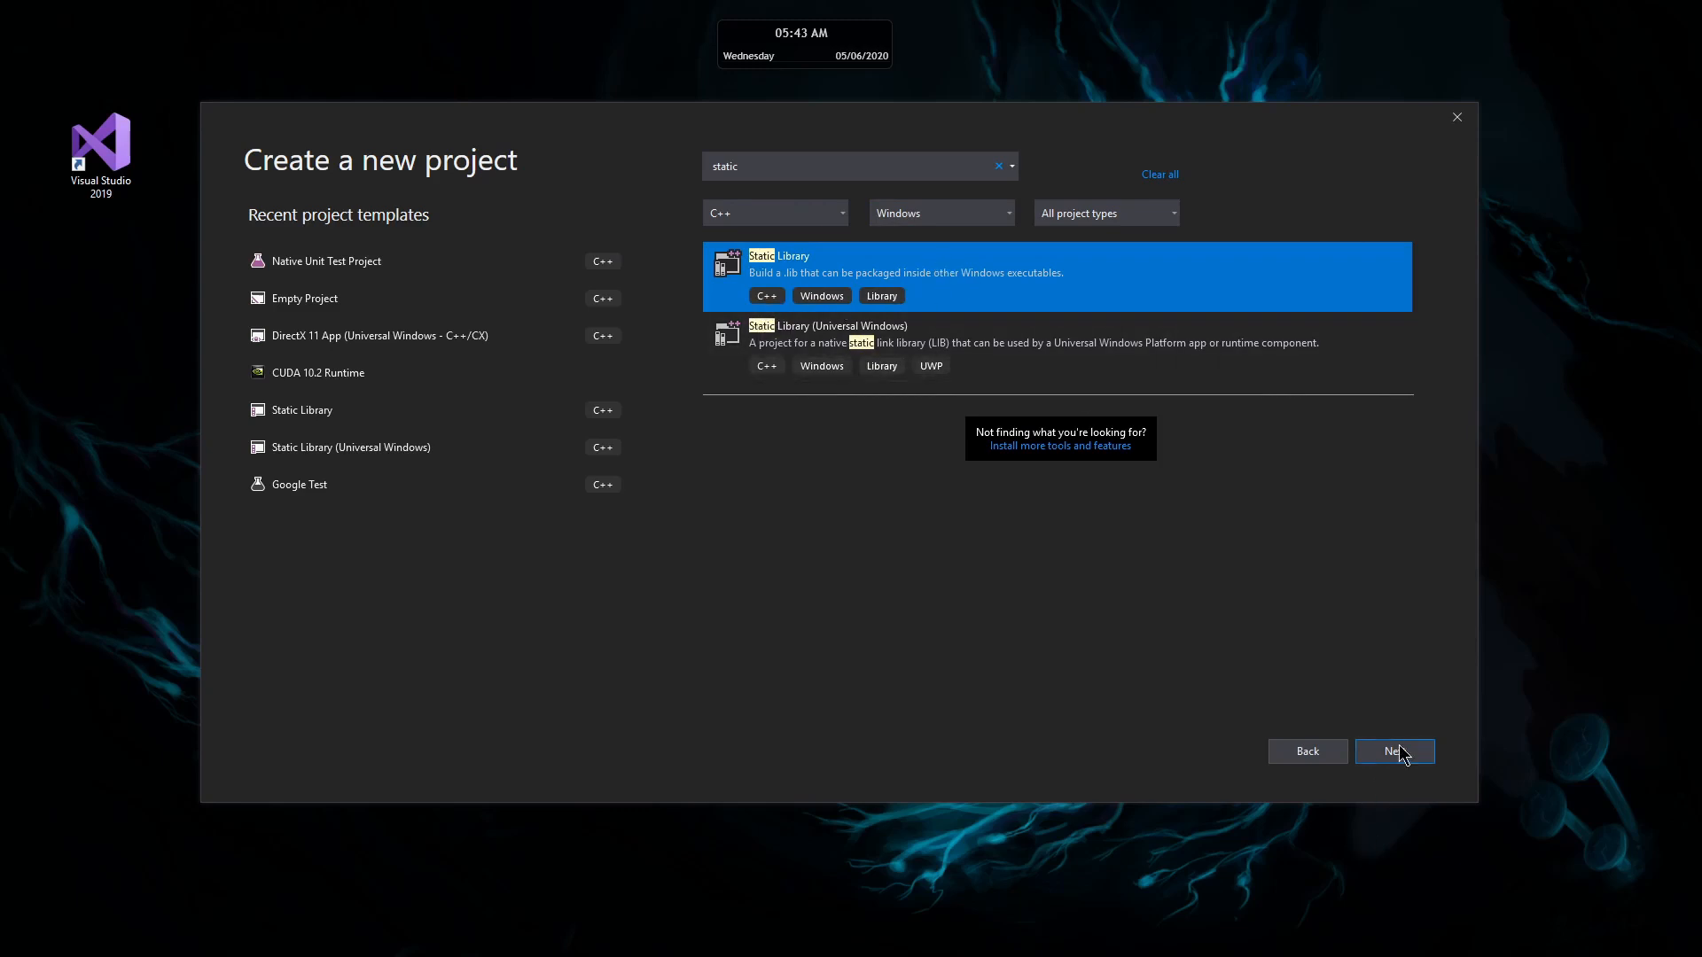
# Step: Create the Static Library project and solution named MathStuff
pyautogui.click(1393, 751)
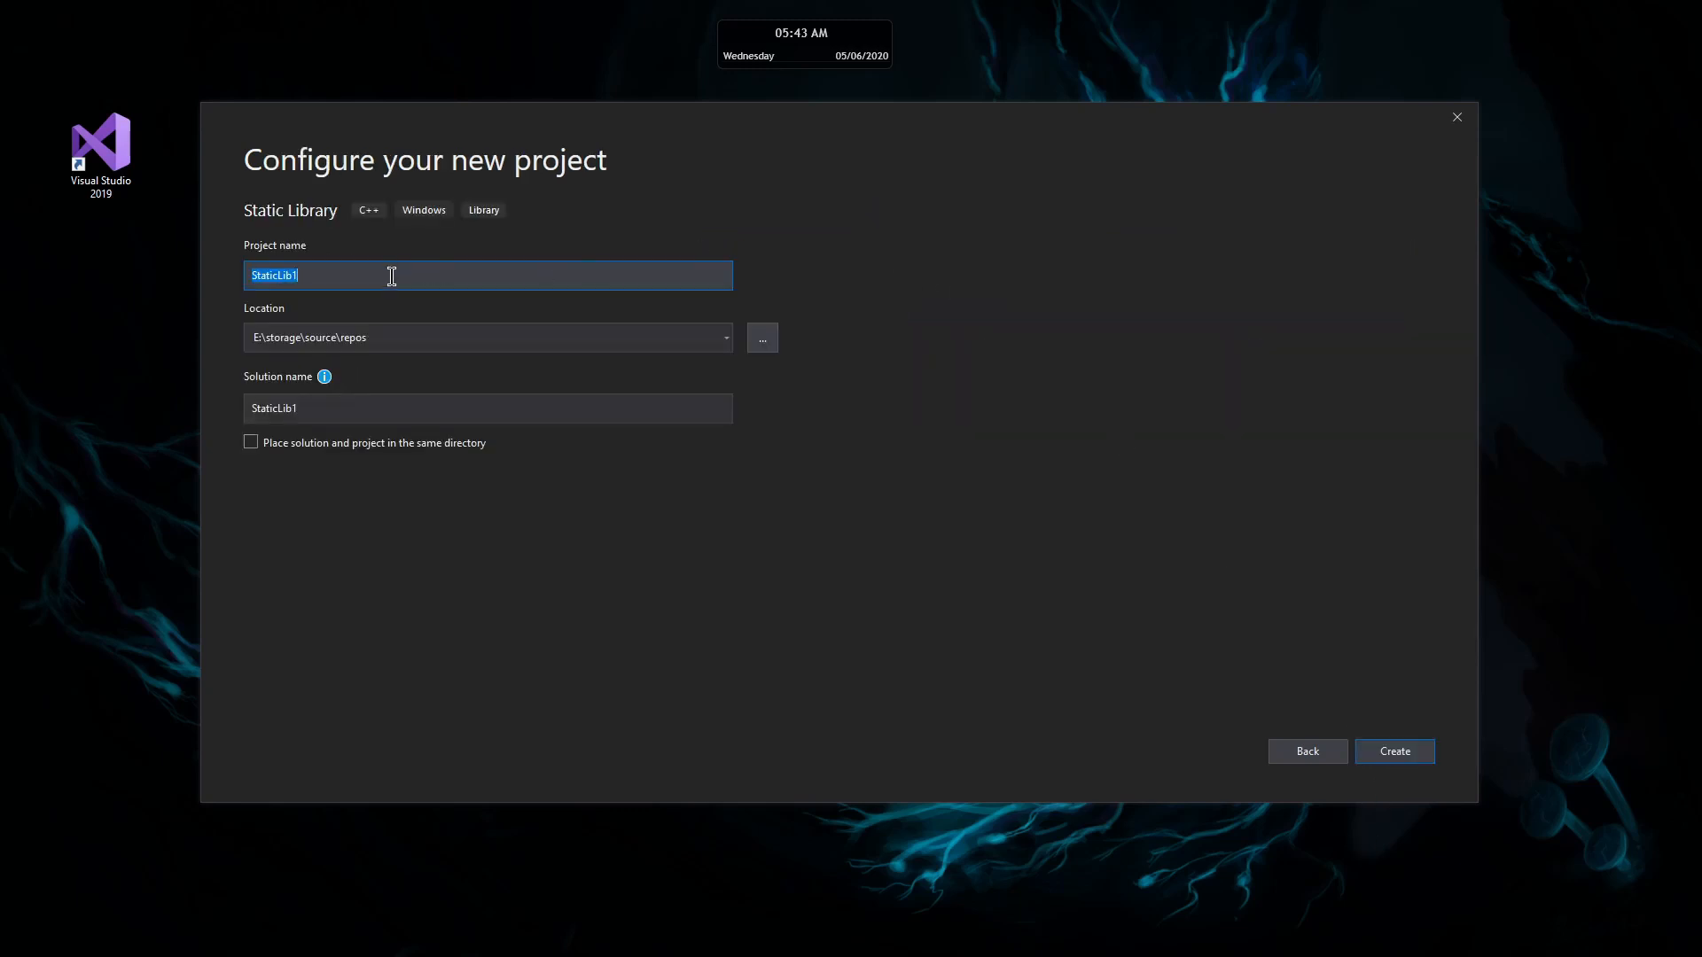
pyautogui.write('Math')
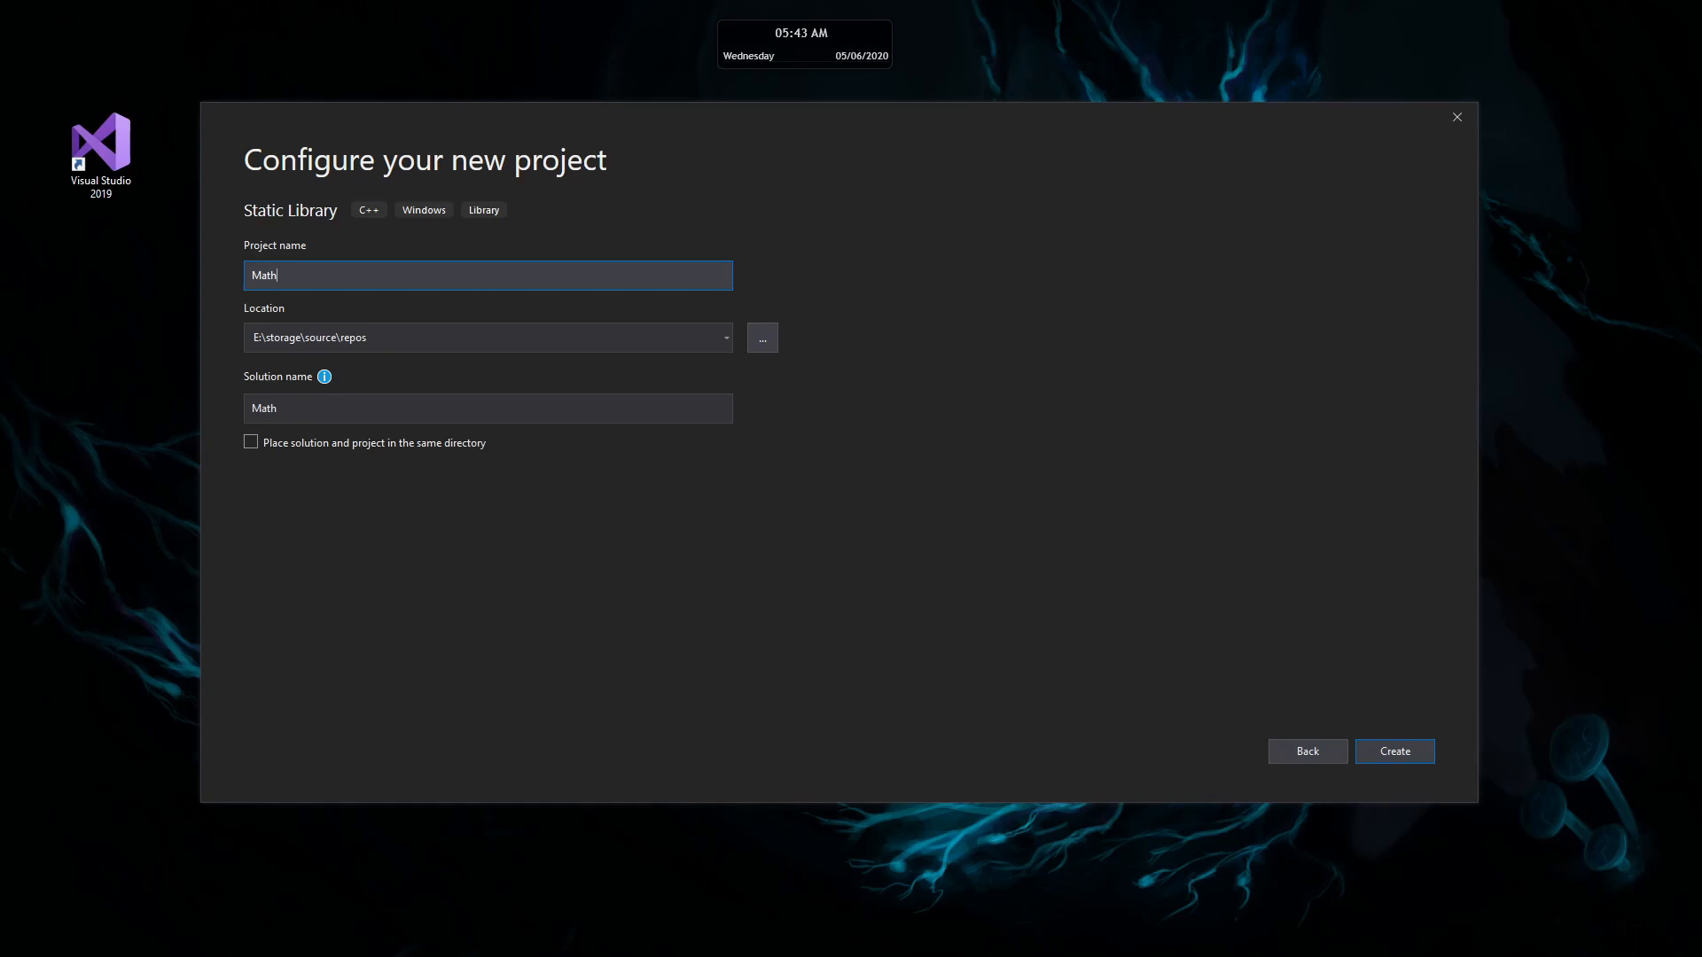
pyautogui.press('BackSpace')
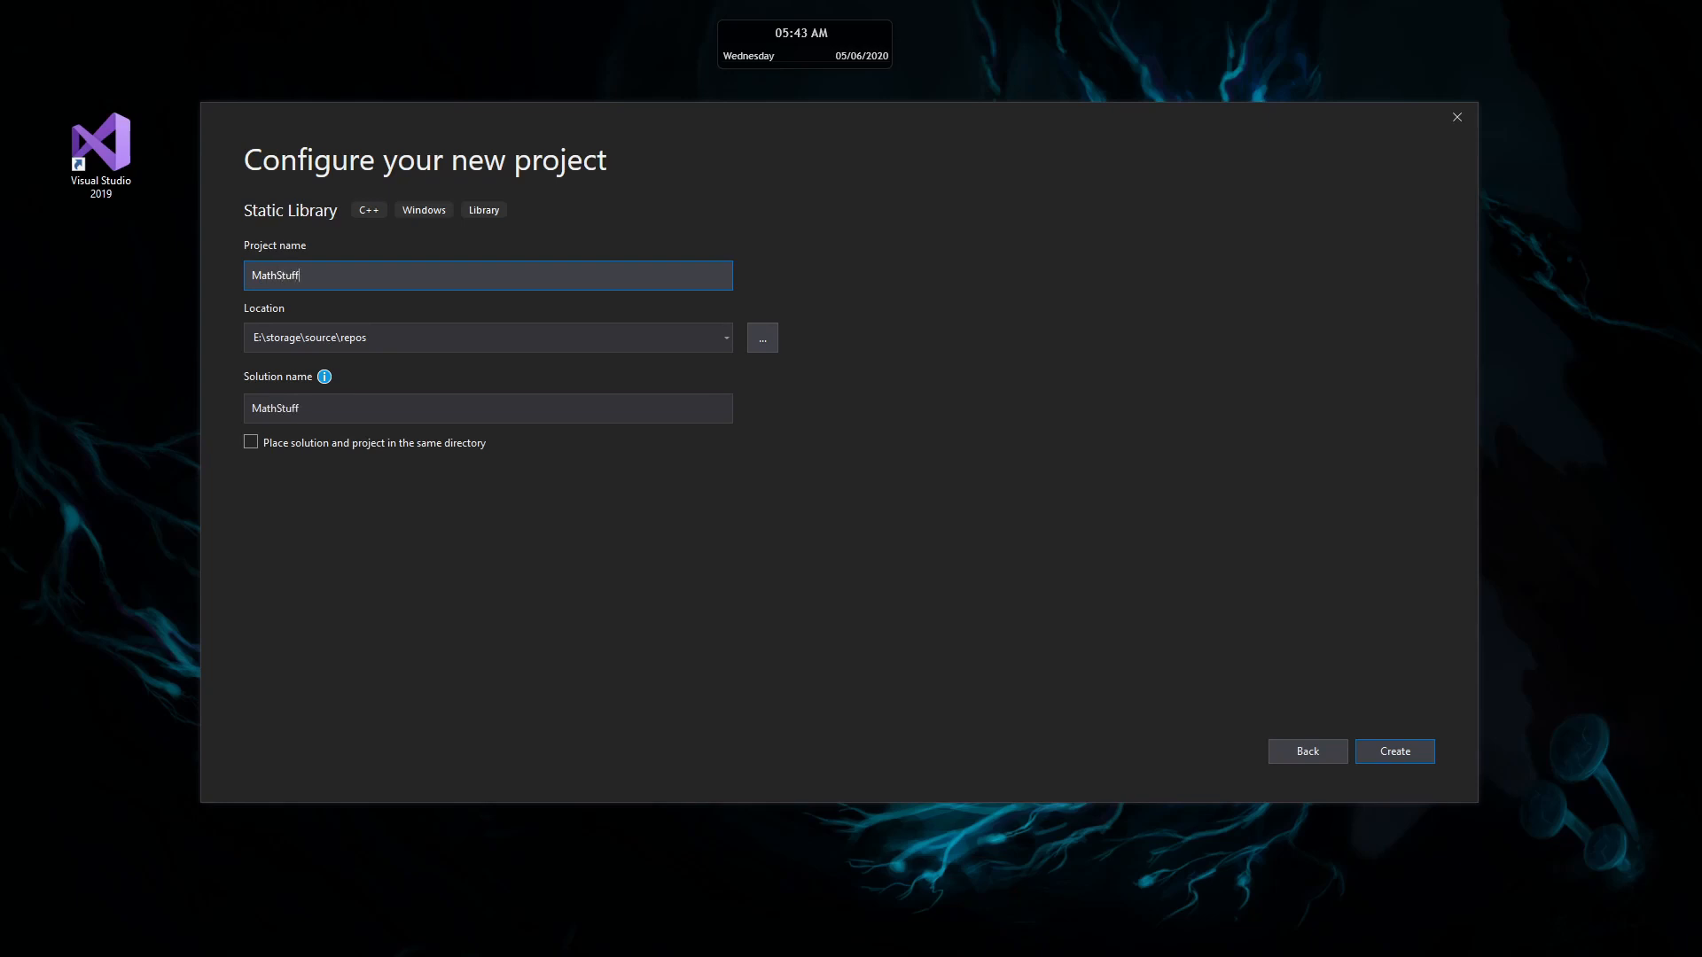
pyautogui.click(1394, 751)
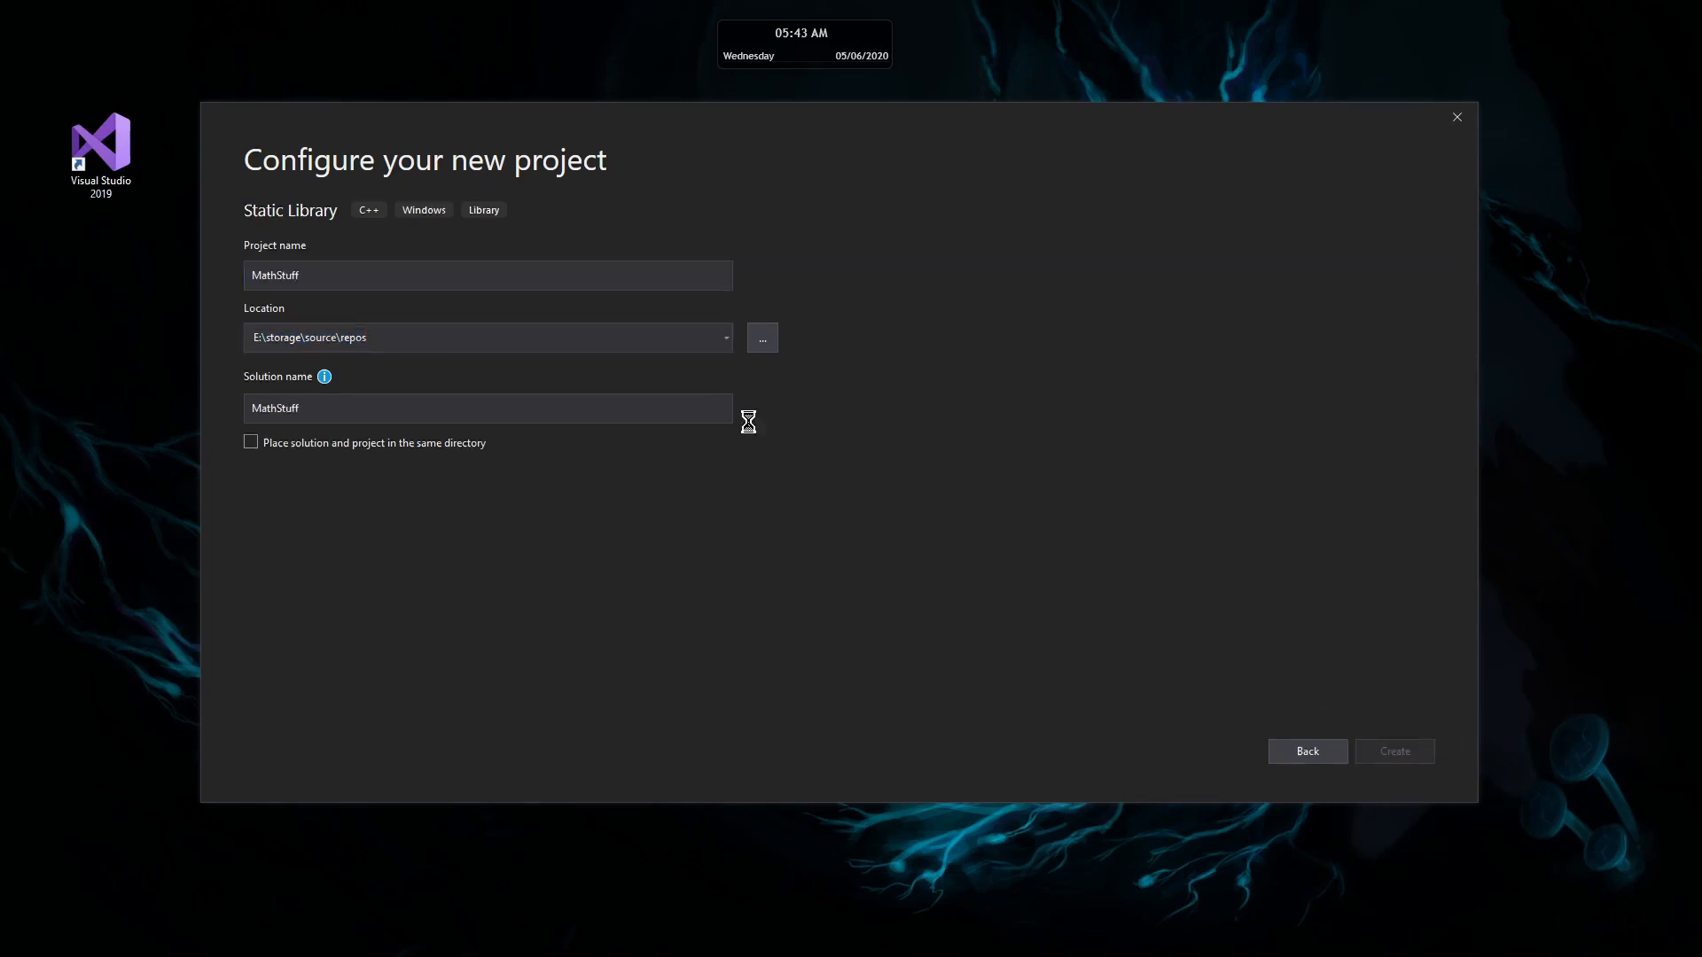
pyautogui.moveTo(977, 596)
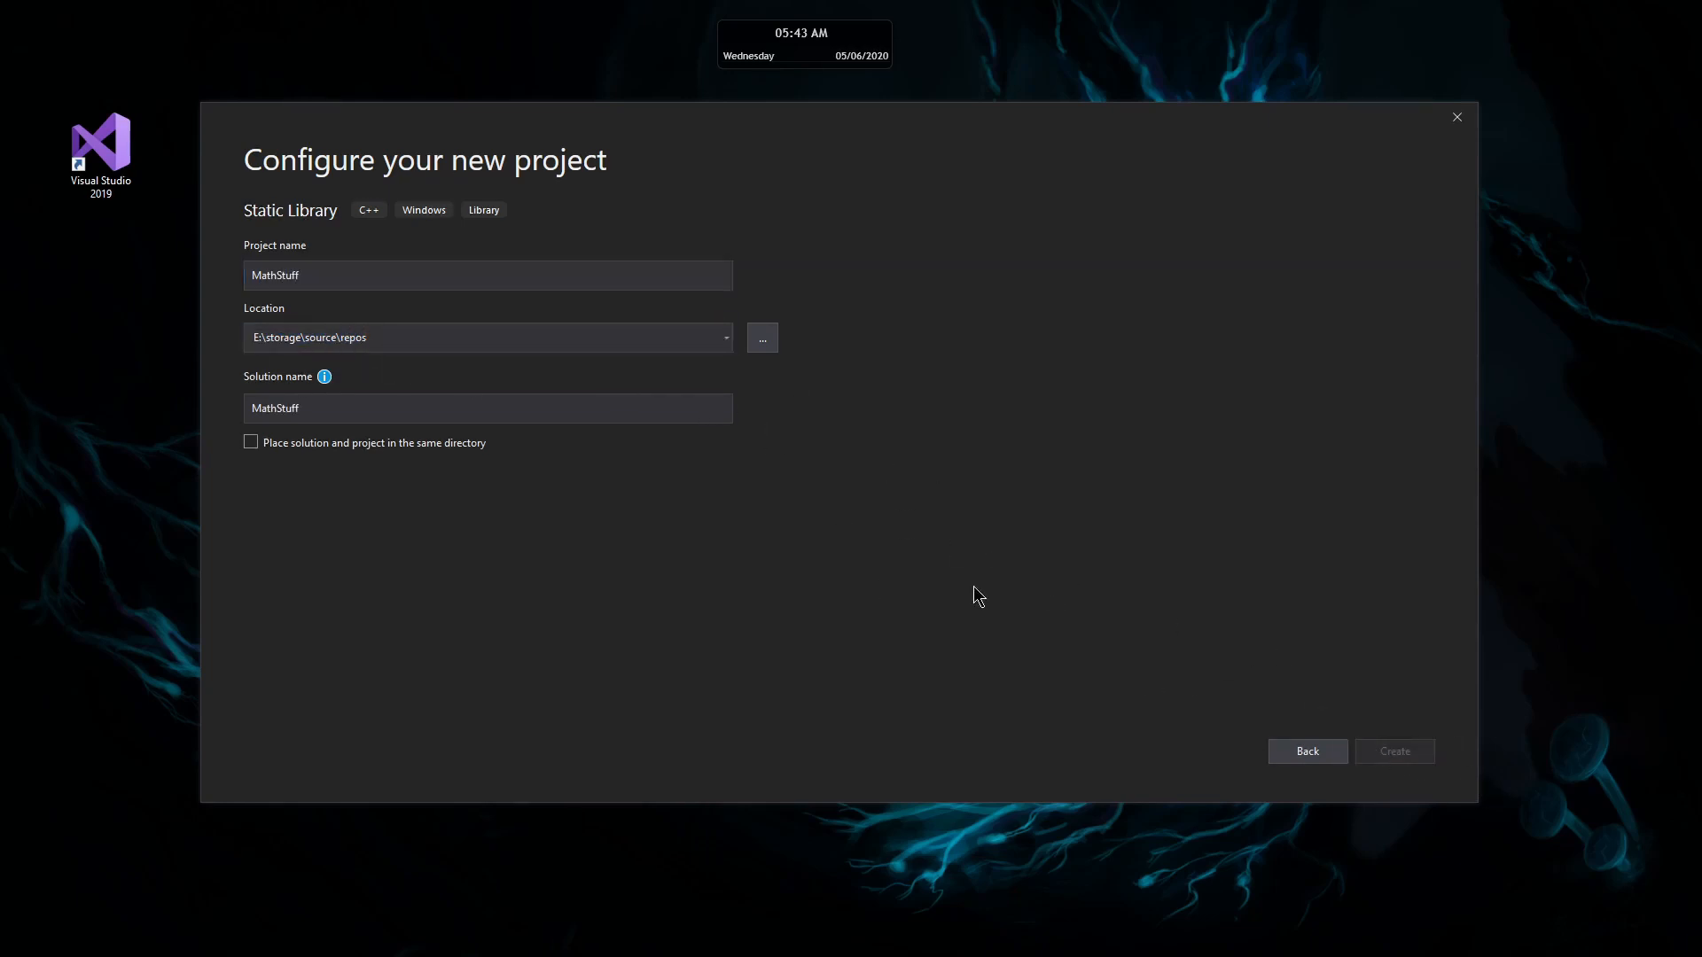
pyautogui.click(1393, 751)
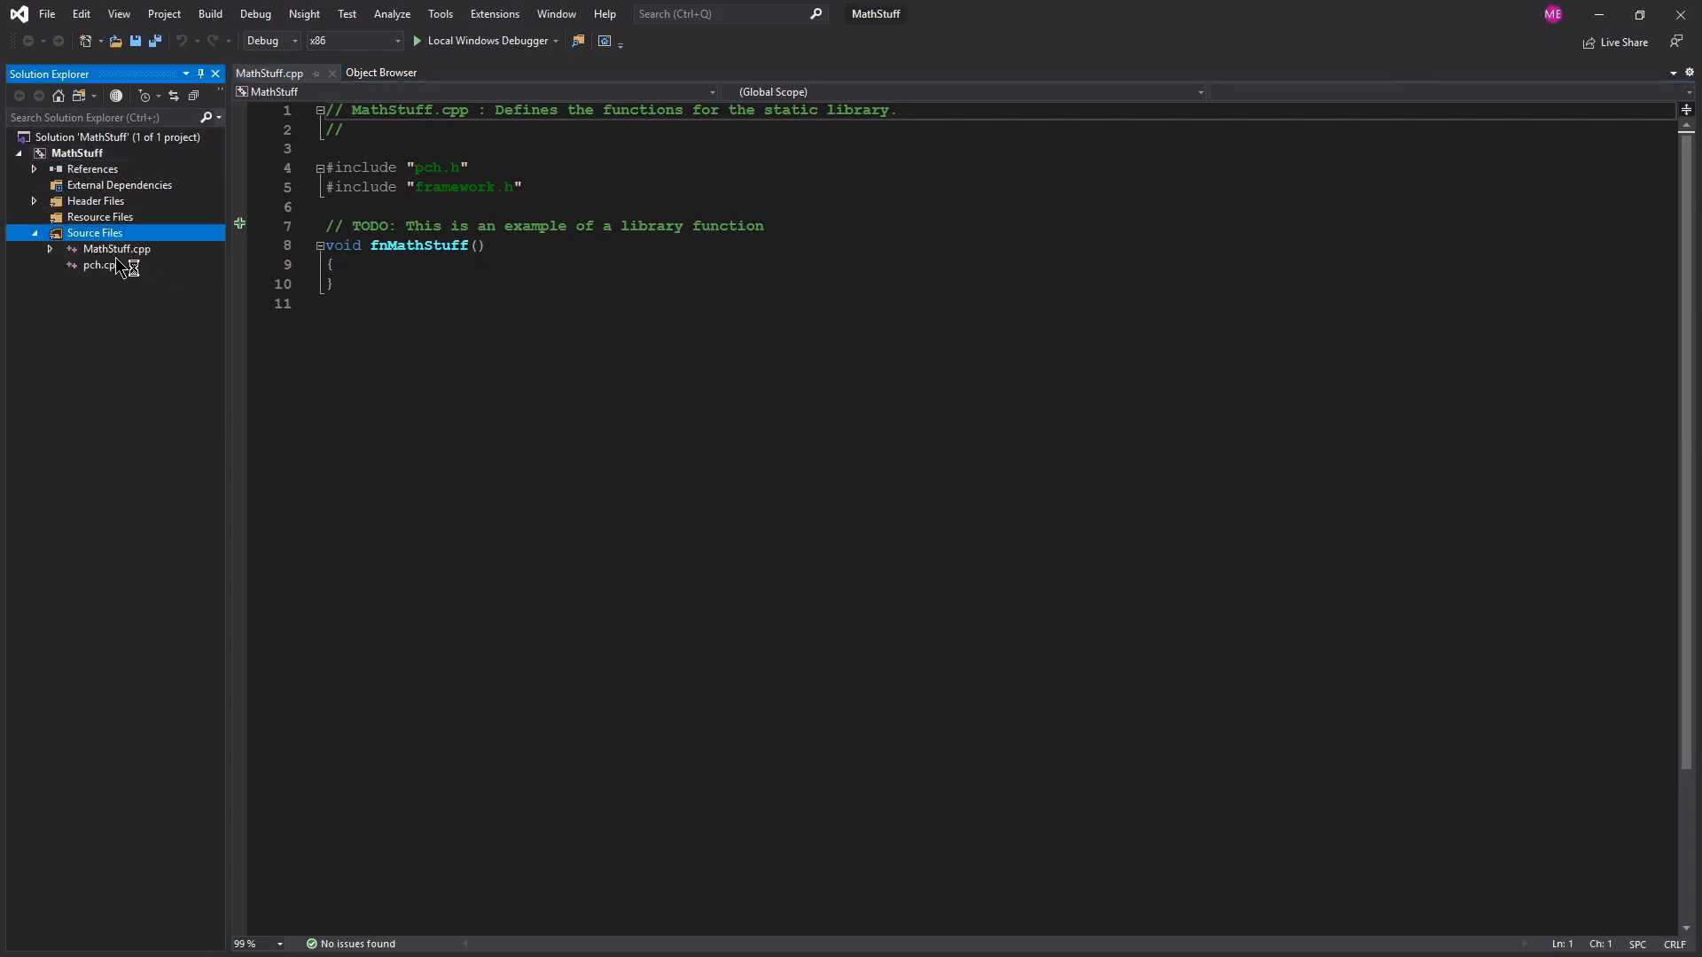
pyautogui.doubleClick(419, 245)
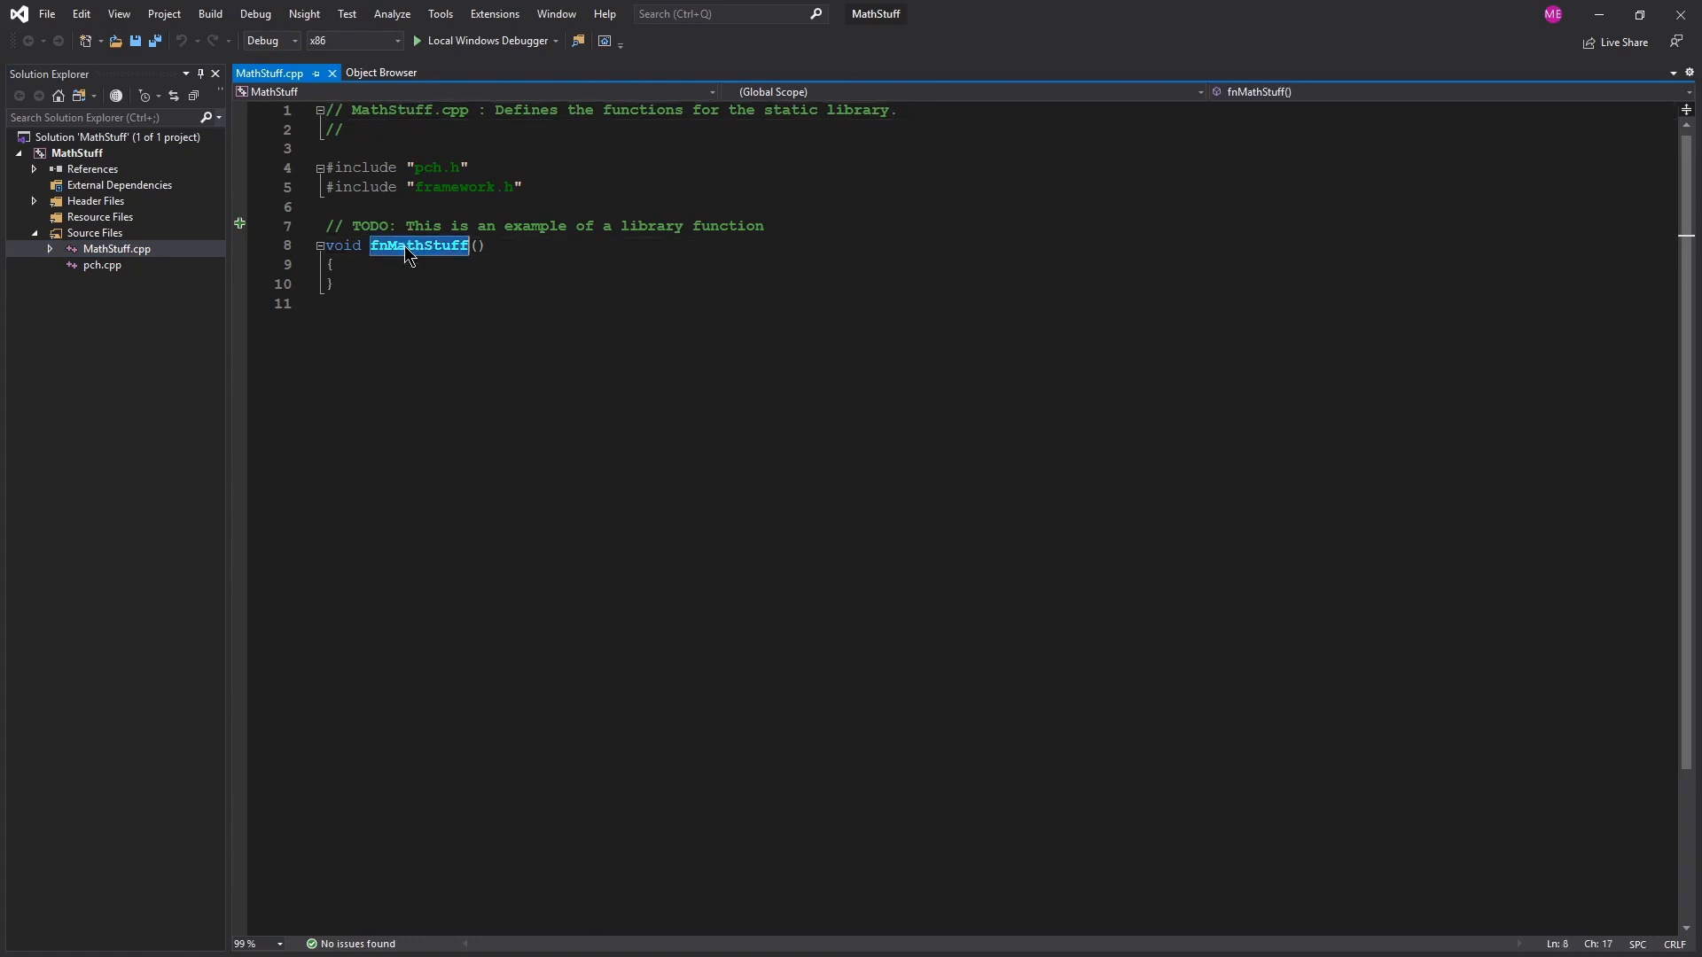
pyautogui.click(331, 264)
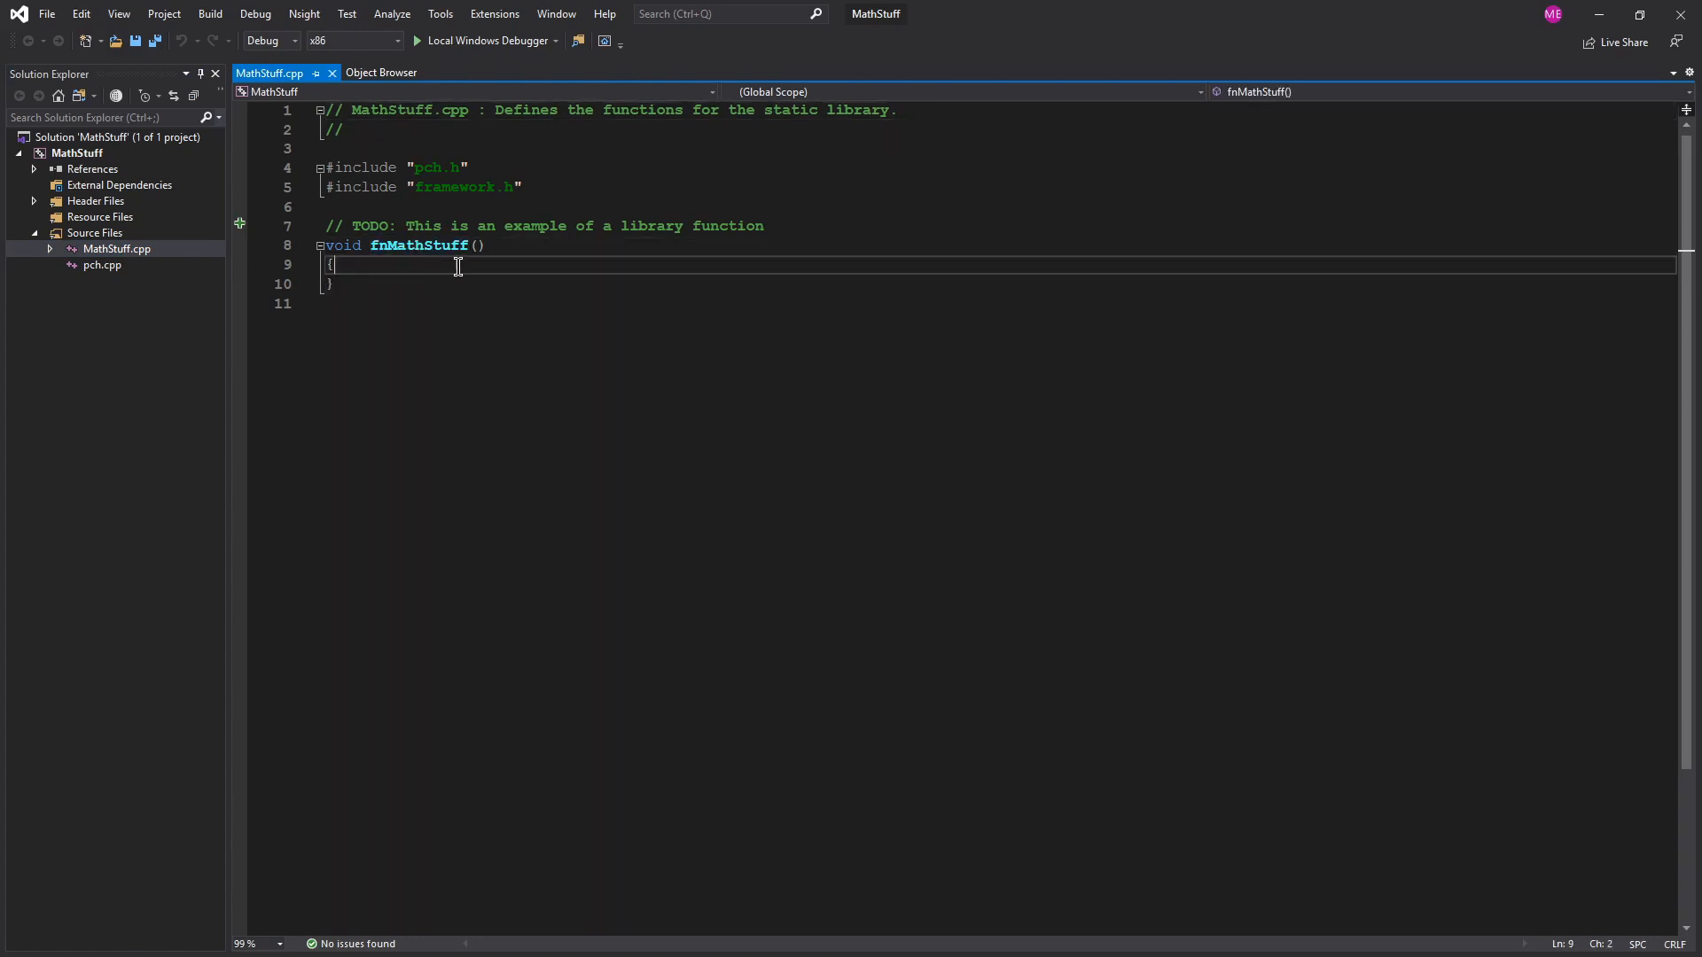
pyautogui.click(763, 226)
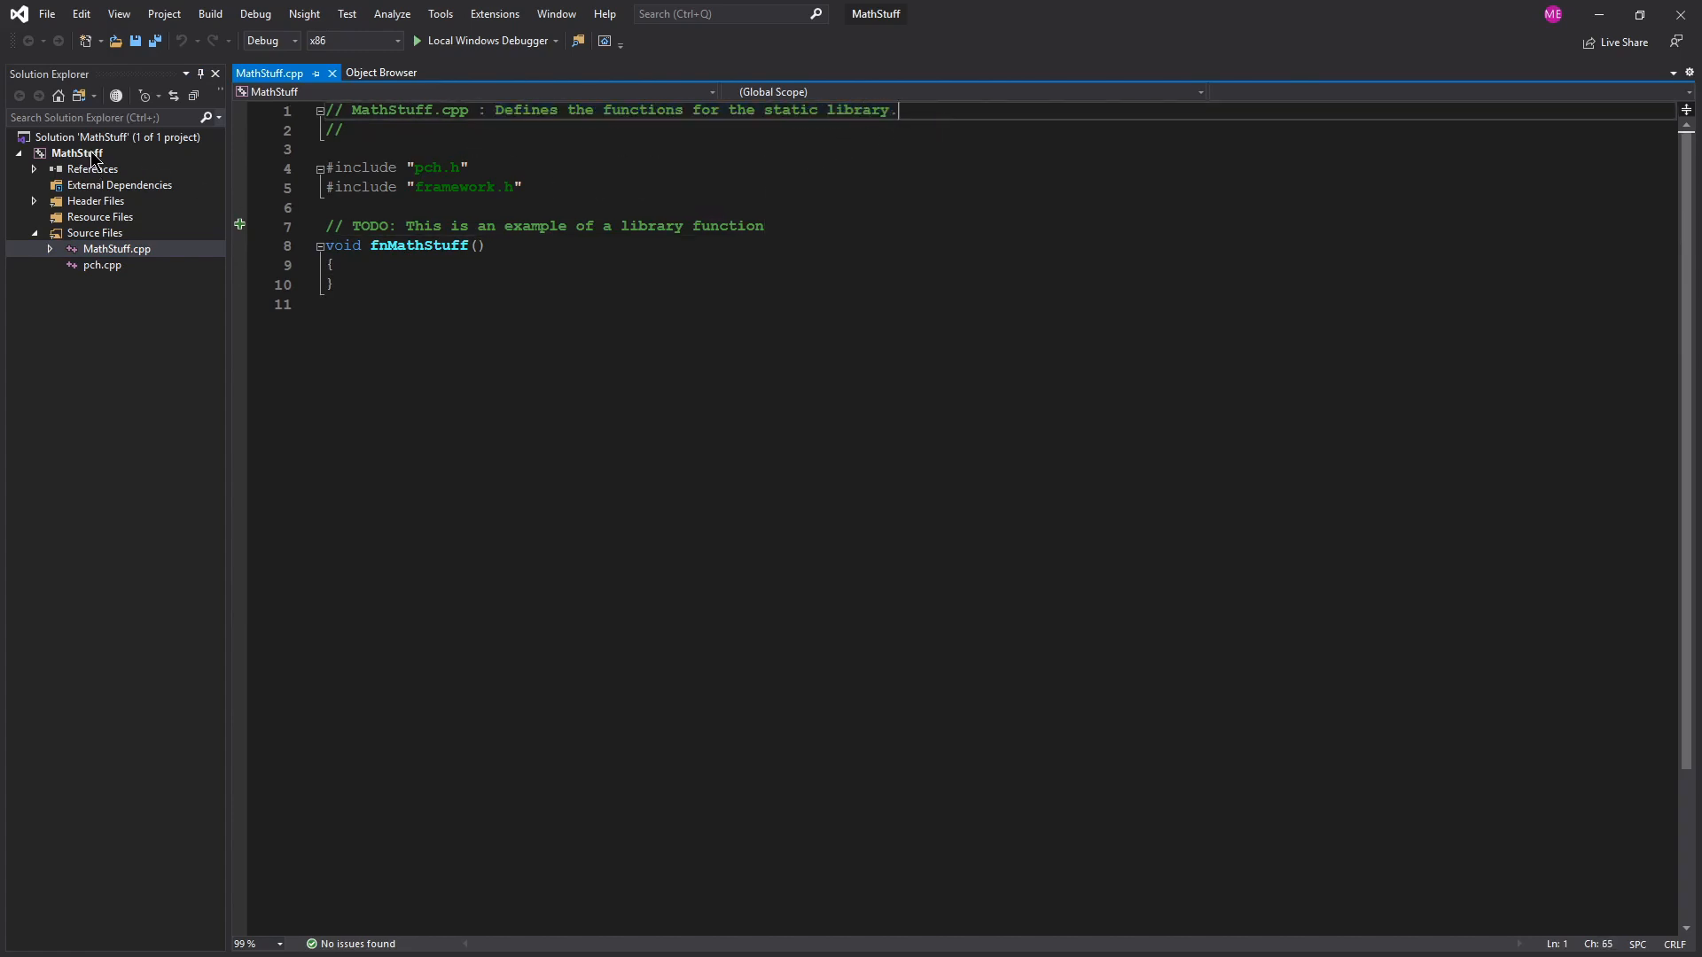
# Step: Set MathStuff's Configuration Type to Static library (.lib) in project properties
pyautogui.rightClick(76, 153)
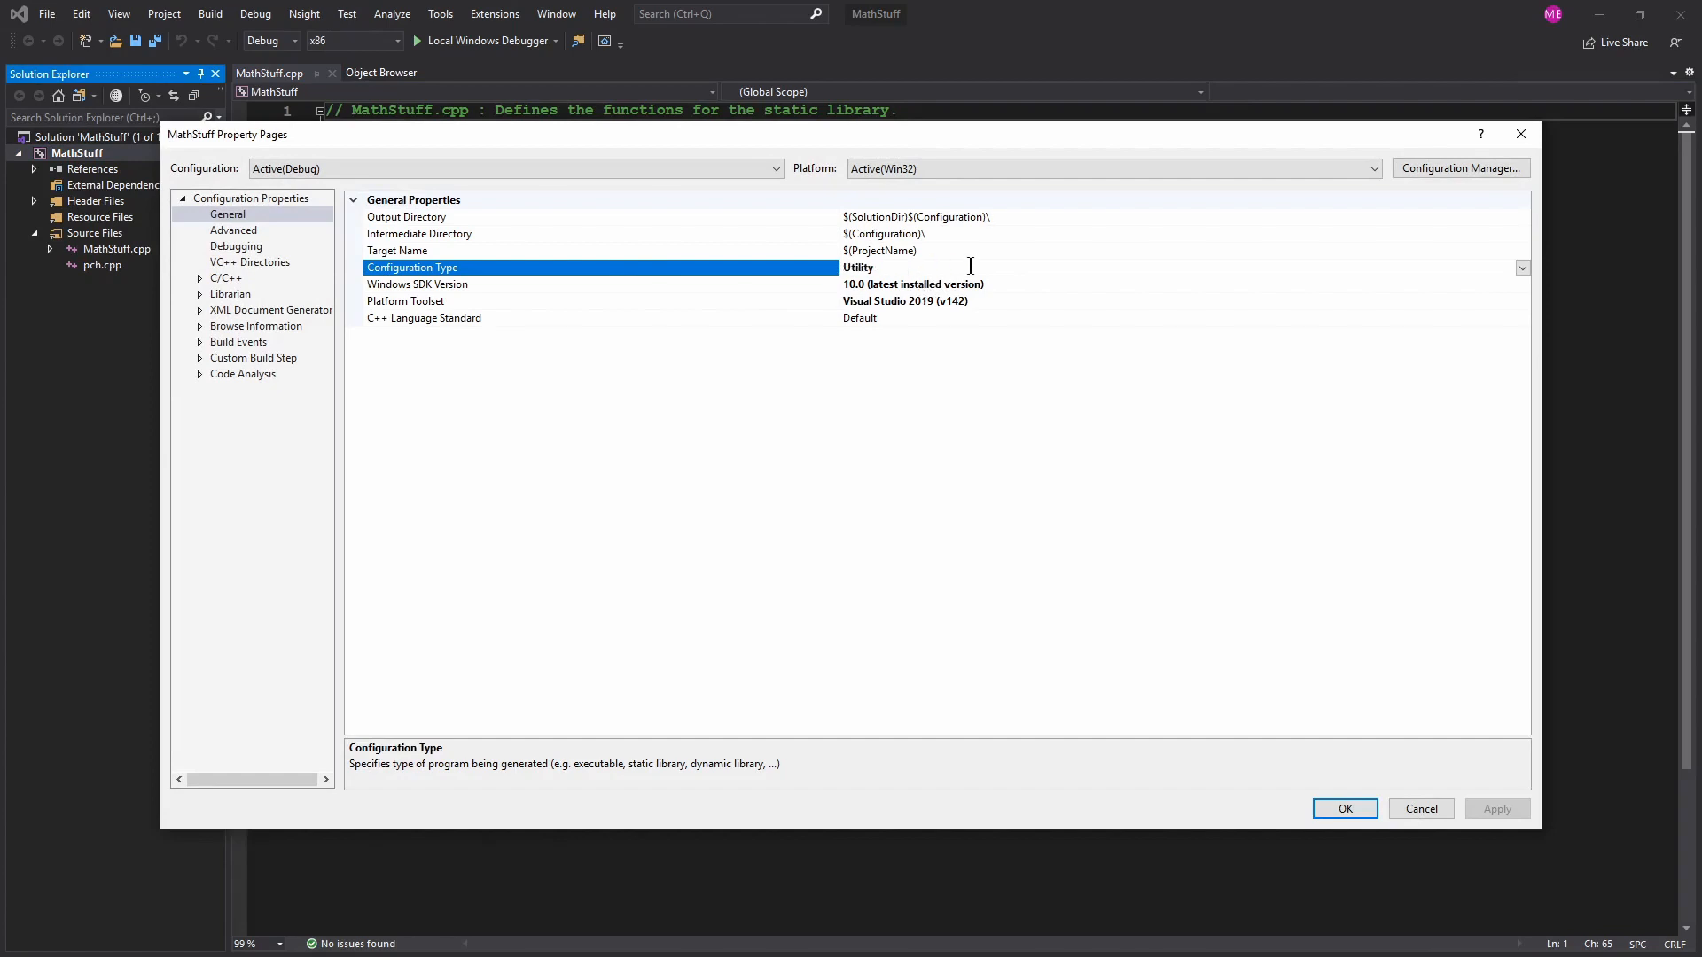
pyautogui.click(1519, 267)
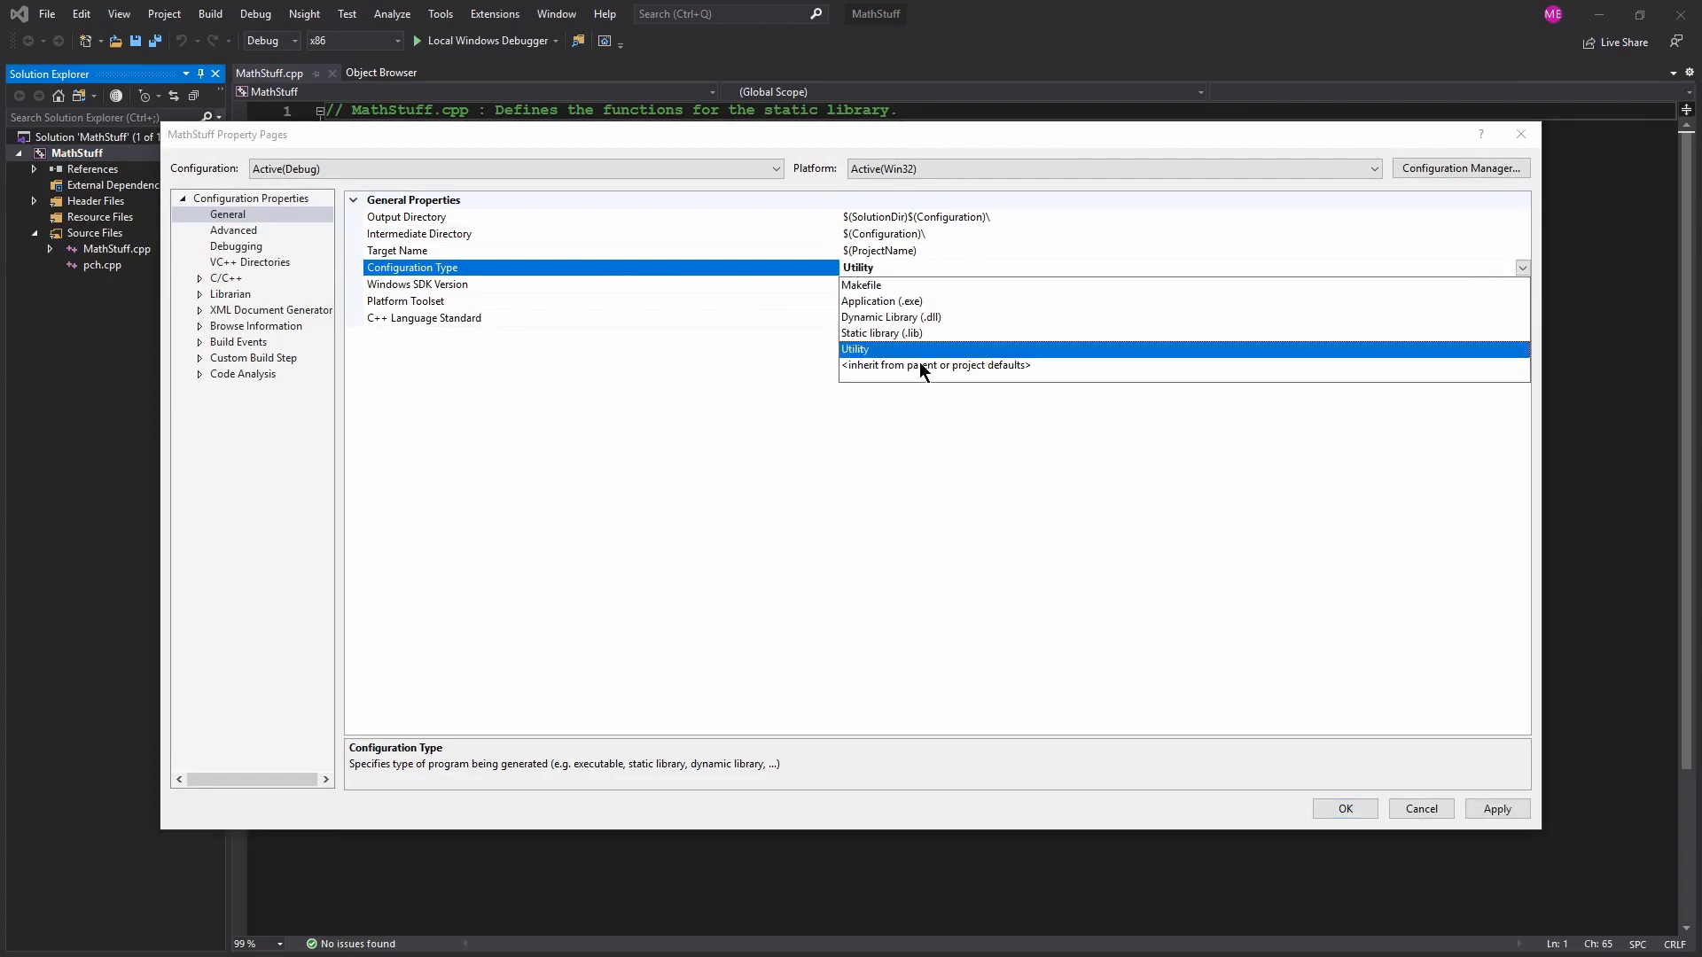
pyautogui.click(881, 333)
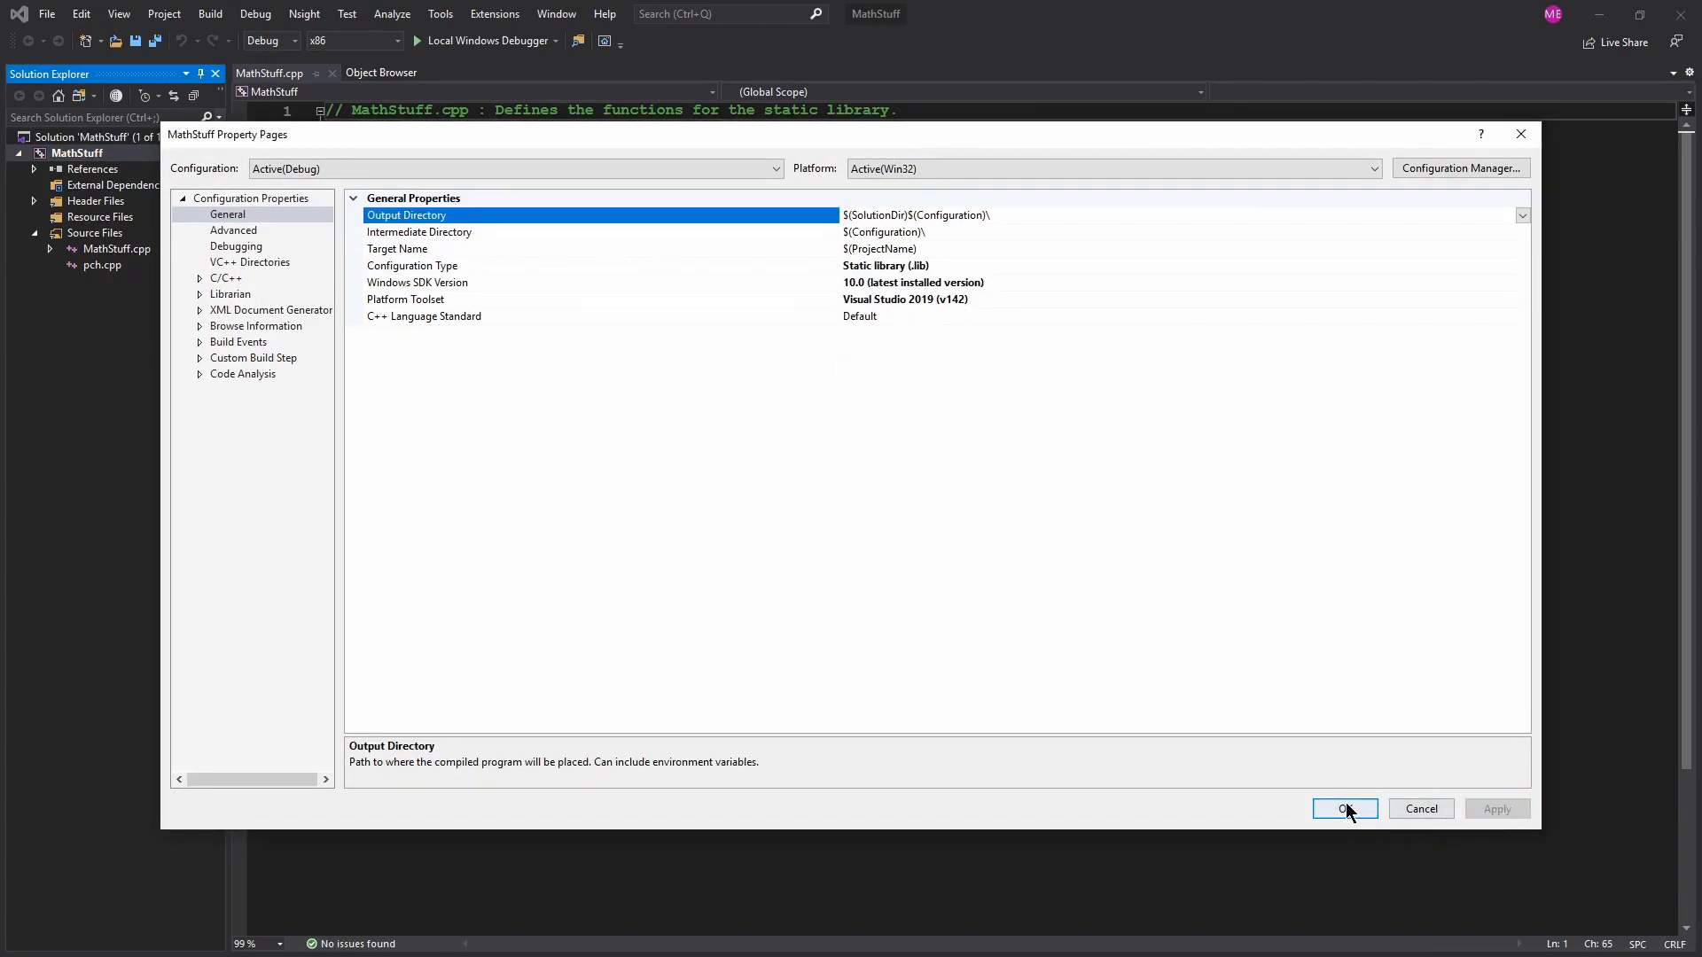
pyautogui.click(1343, 808)
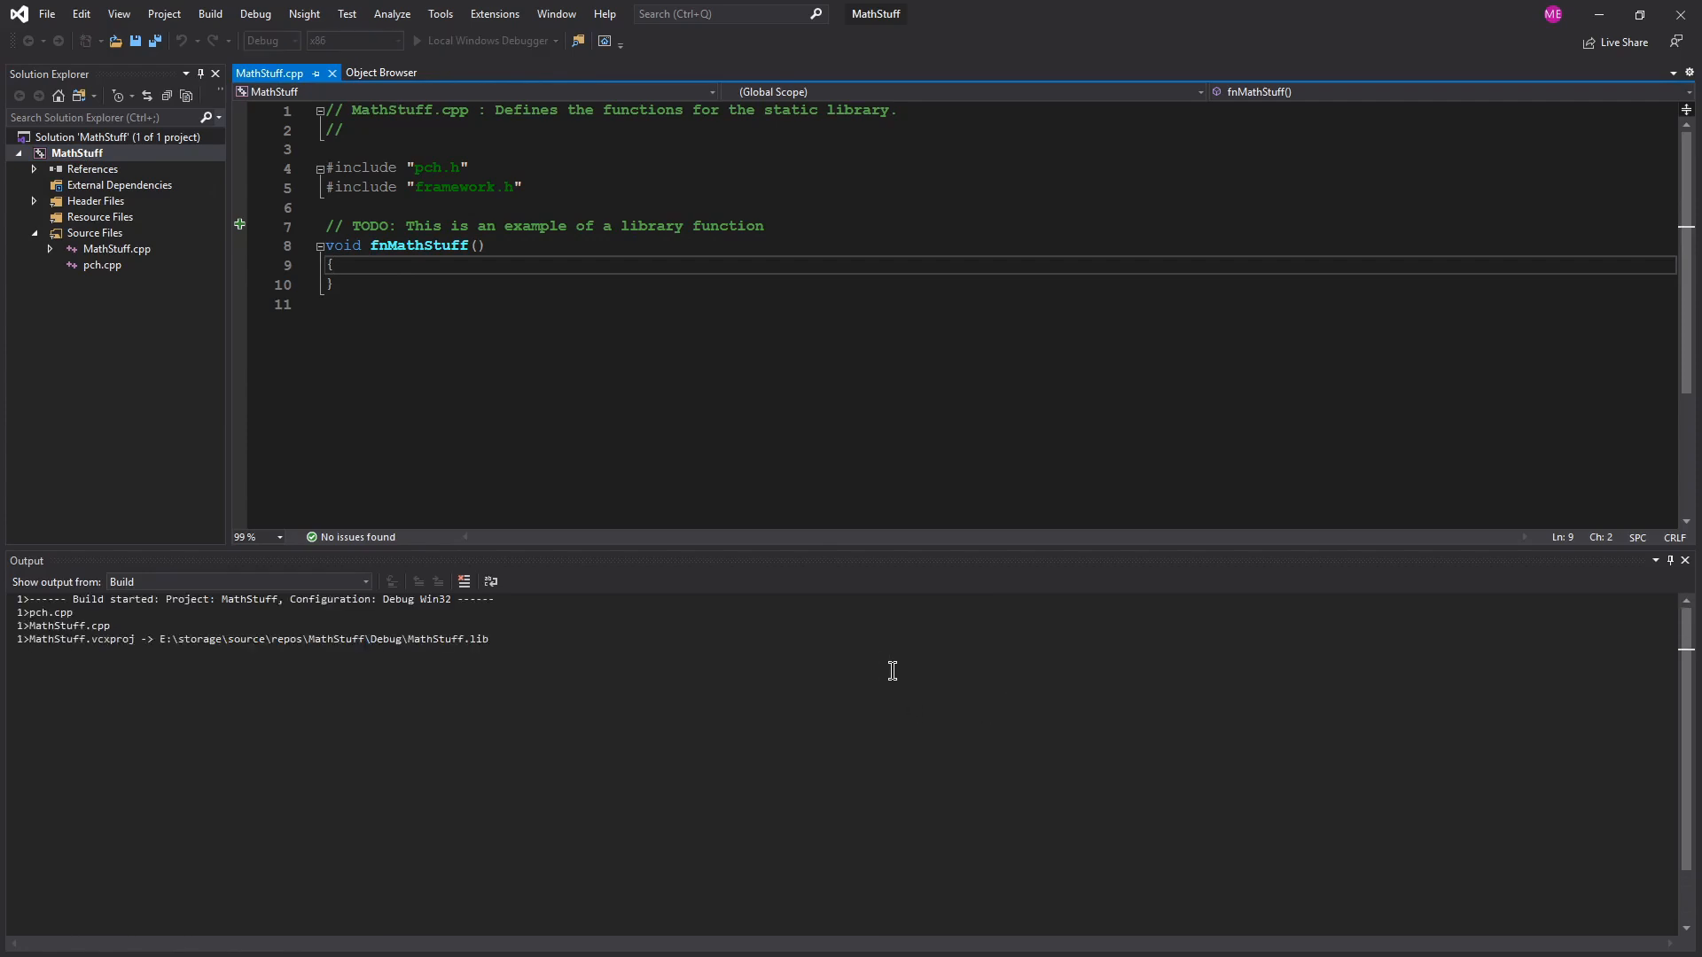
# Step: Build and run MathStuff, then dismiss the 'Unable to start program' error
pyautogui.click(489, 40)
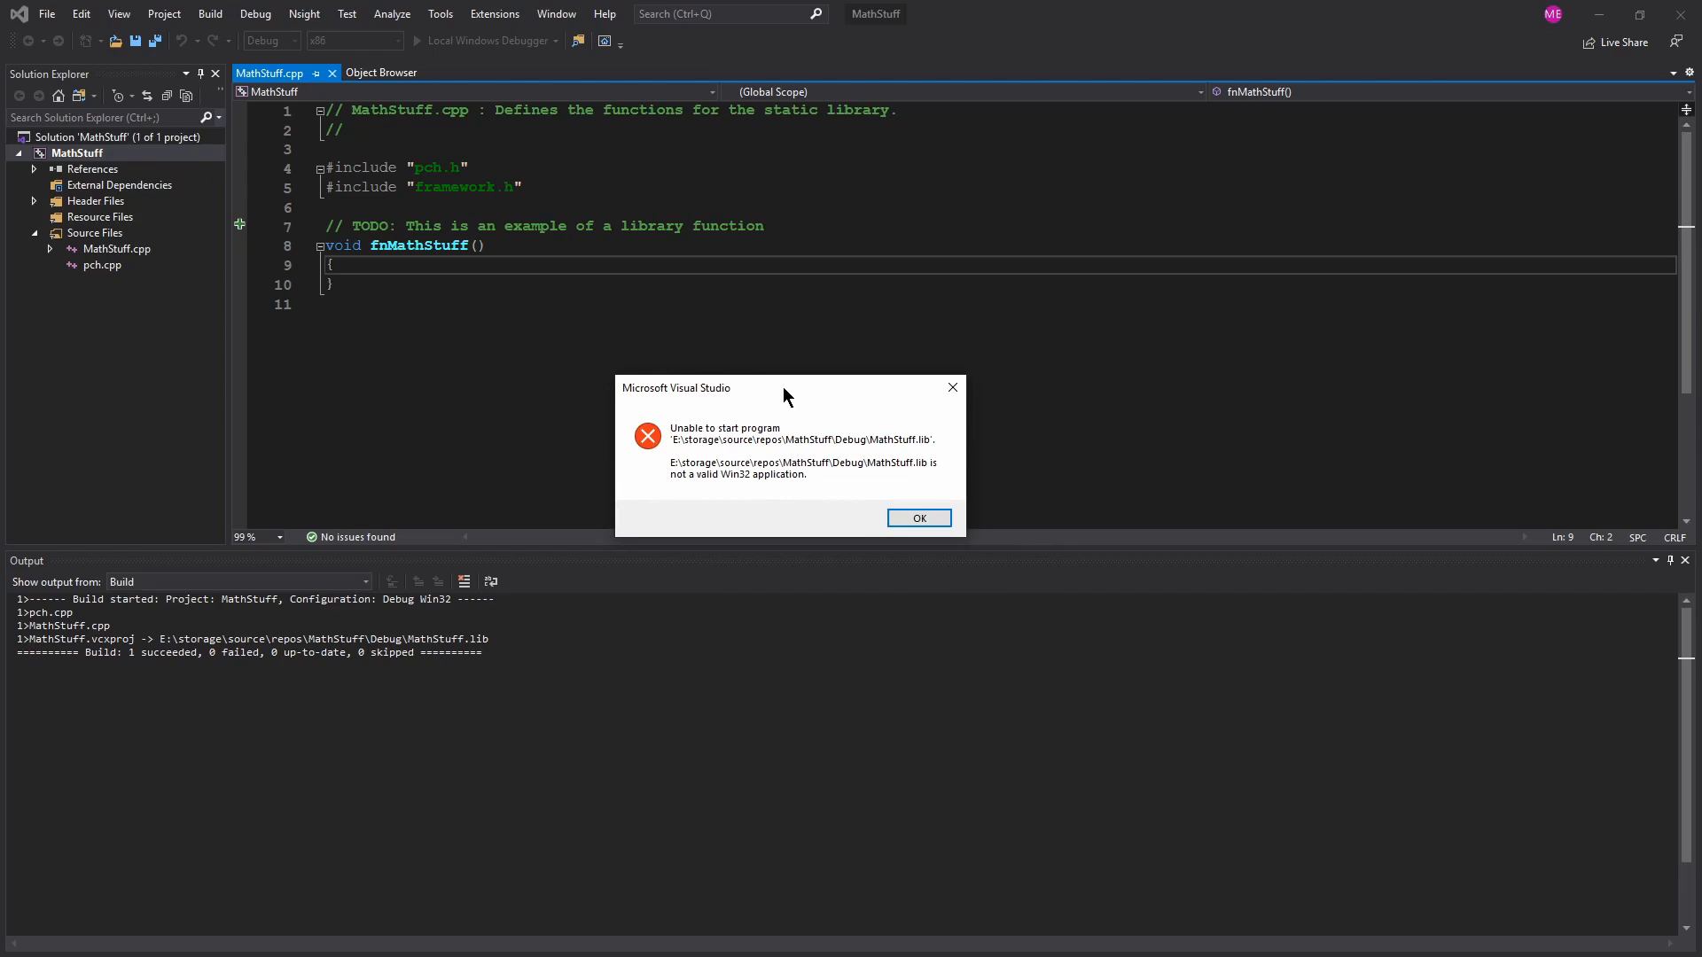
pyautogui.moveTo(985, 538)
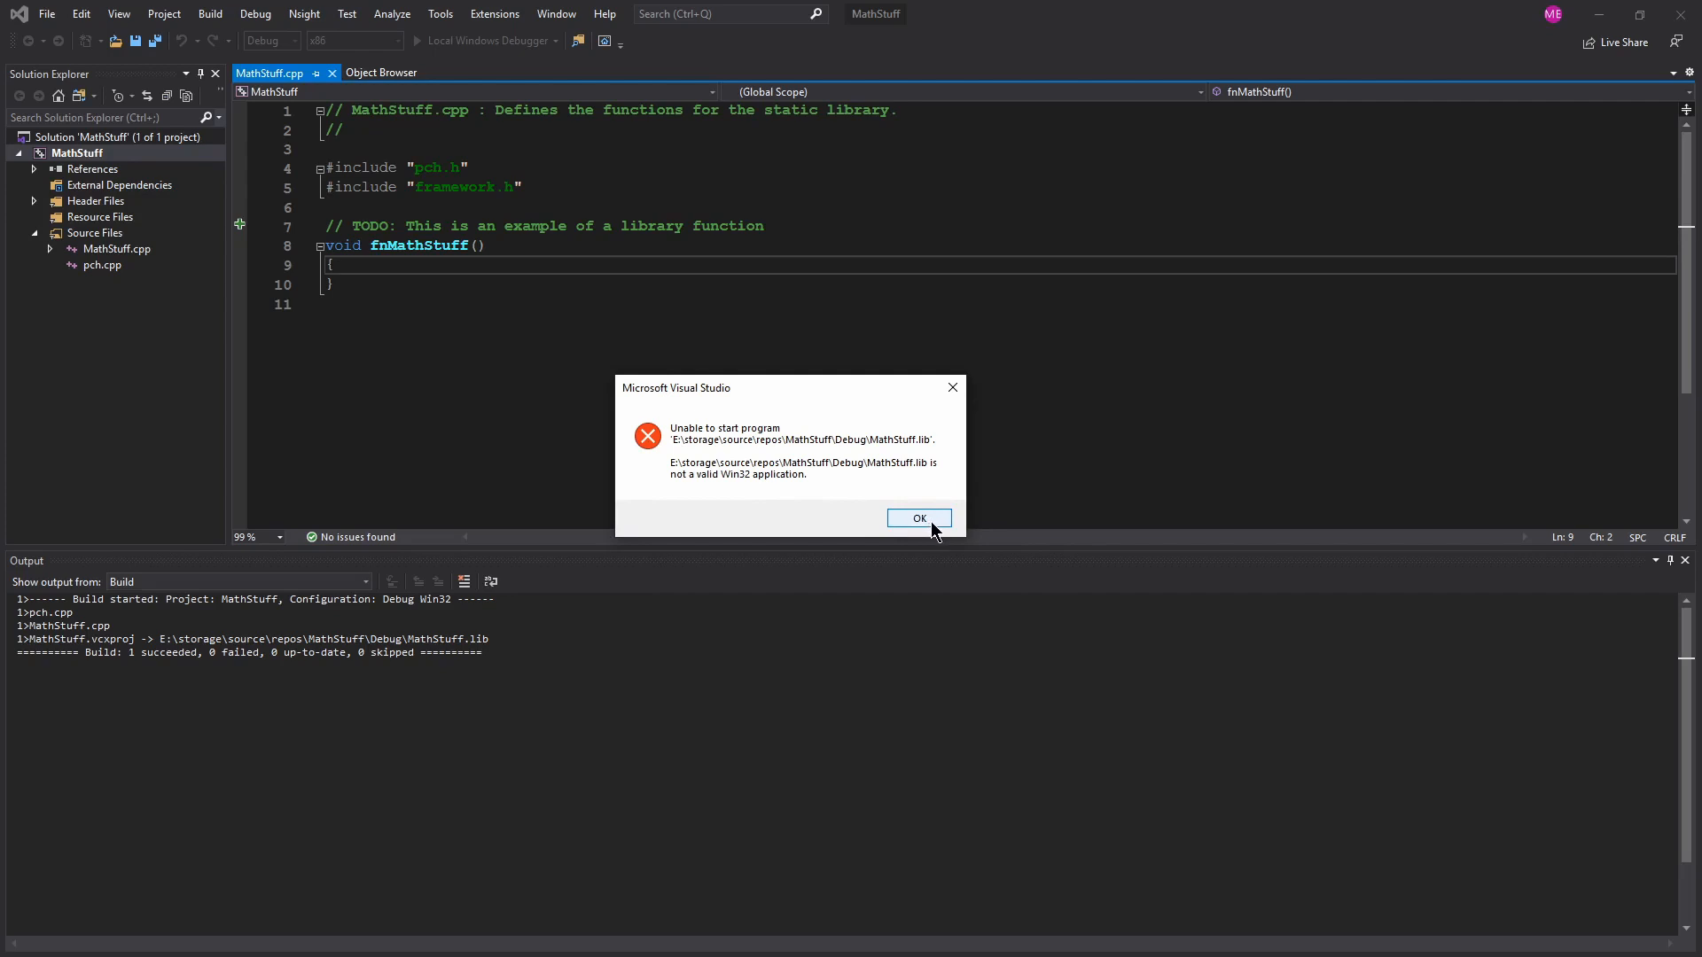
pyautogui.click(918, 517)
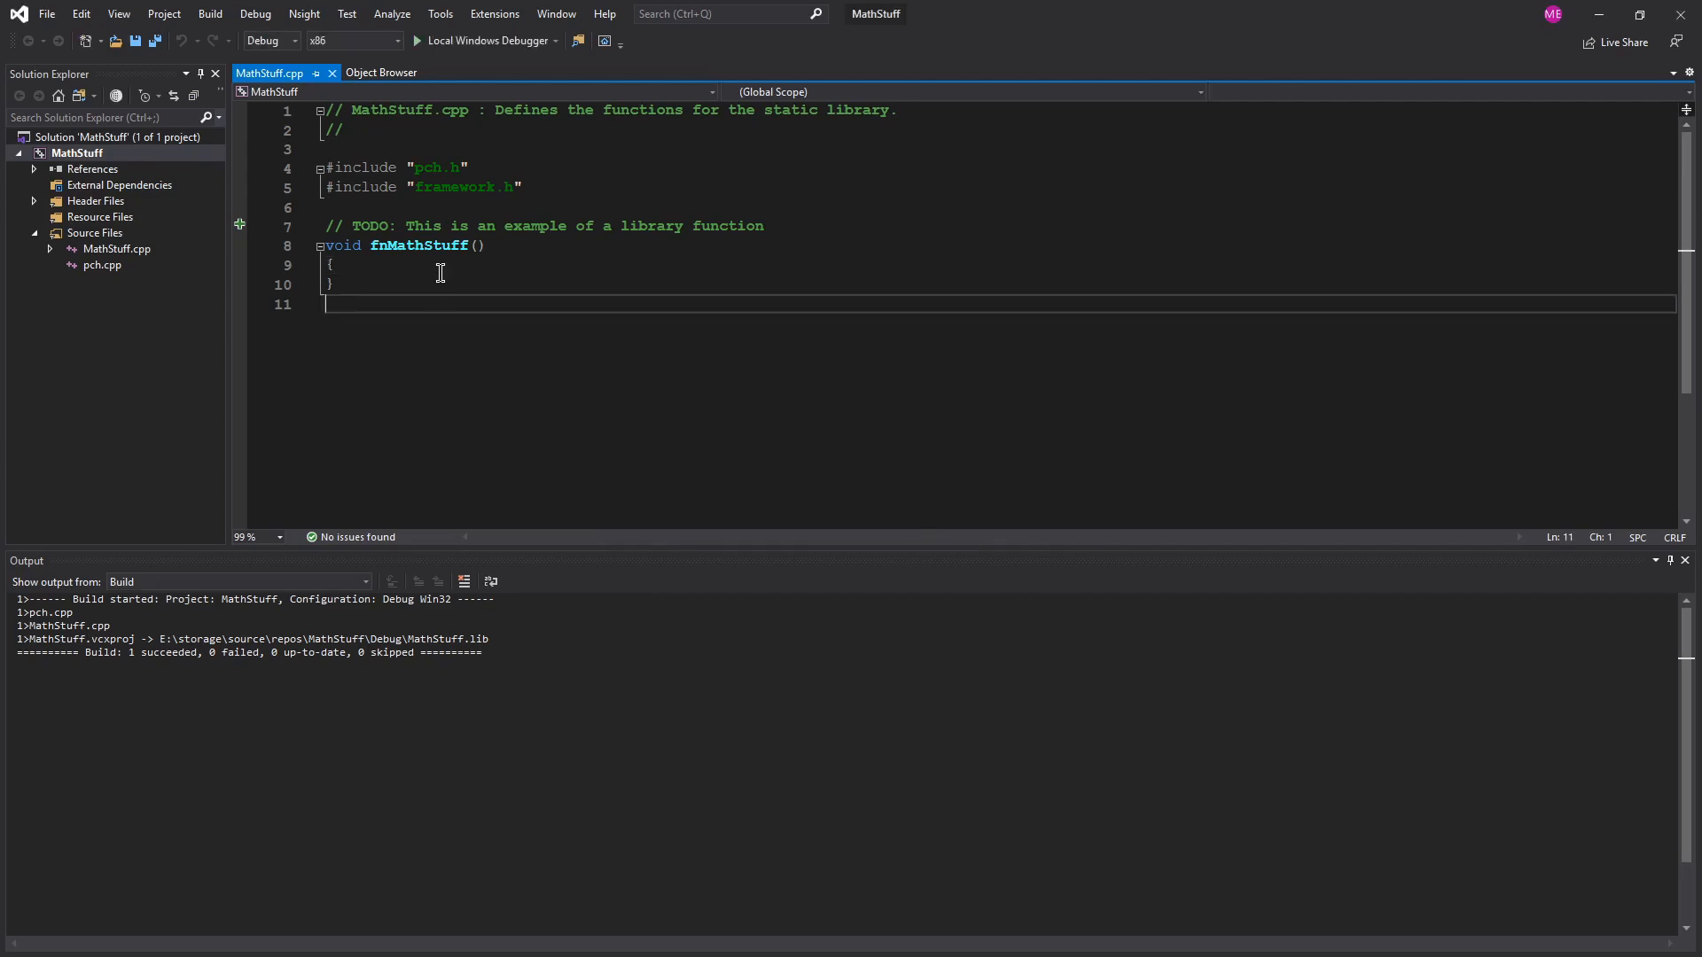
# Step: Write int Add(int num1, int num2) returning num1 + num2 in MathStuff.cpp
pyautogui.click(401, 265)
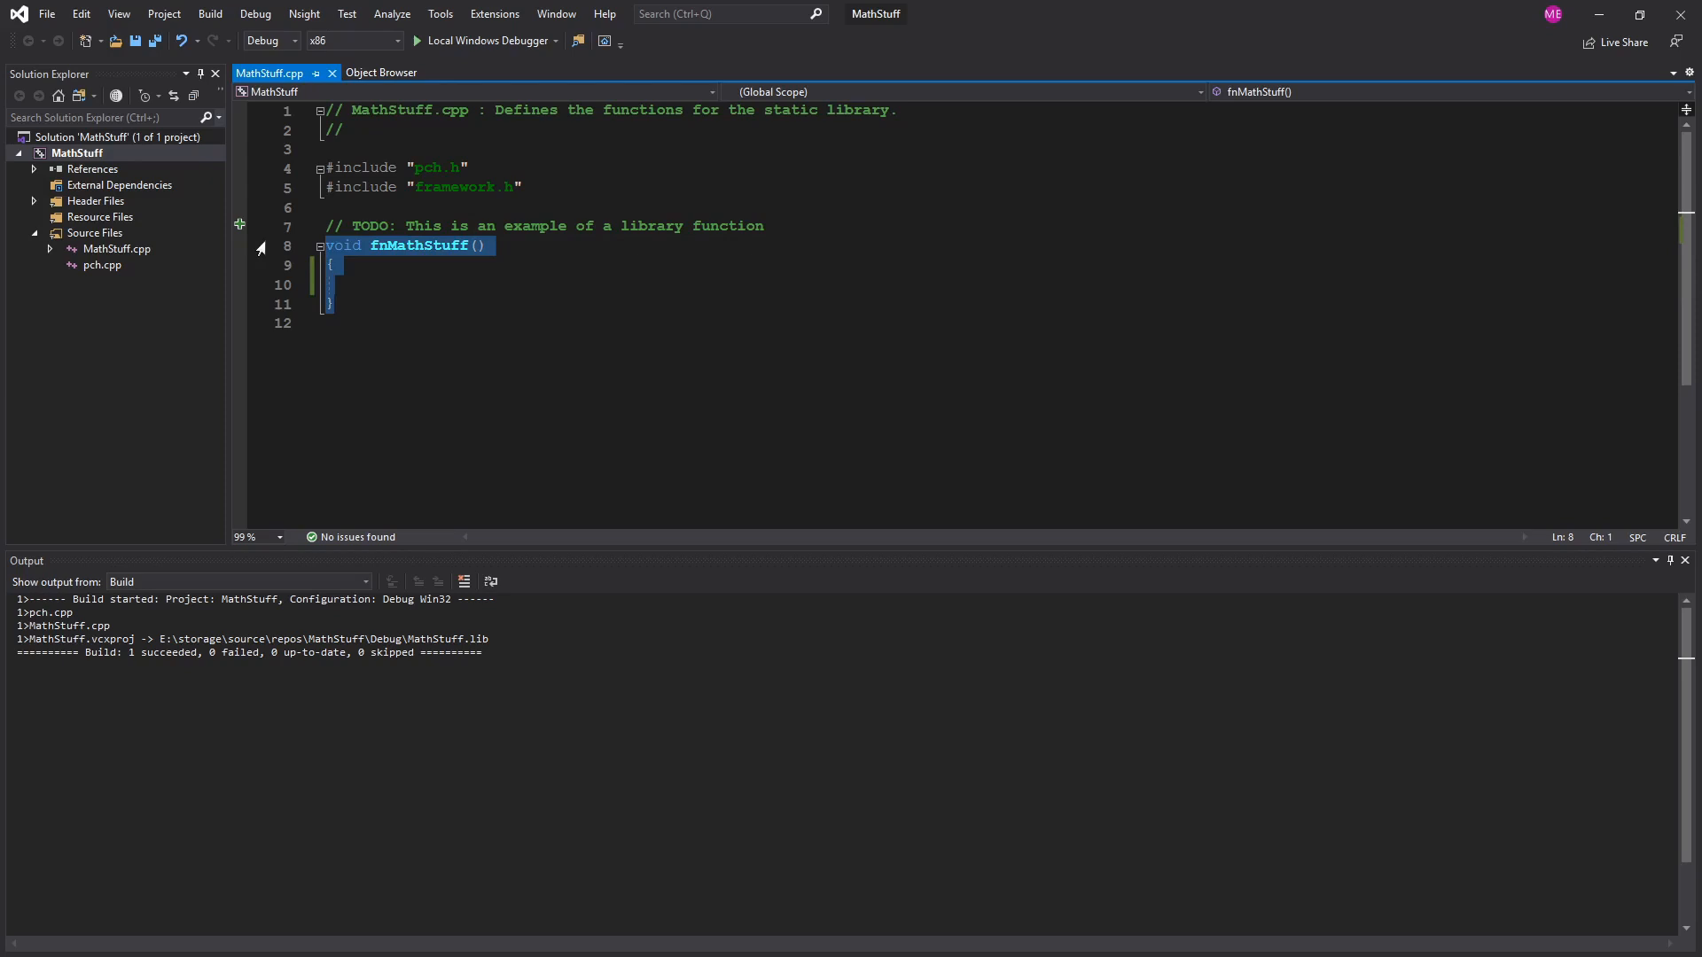
pyautogui.write('vo')
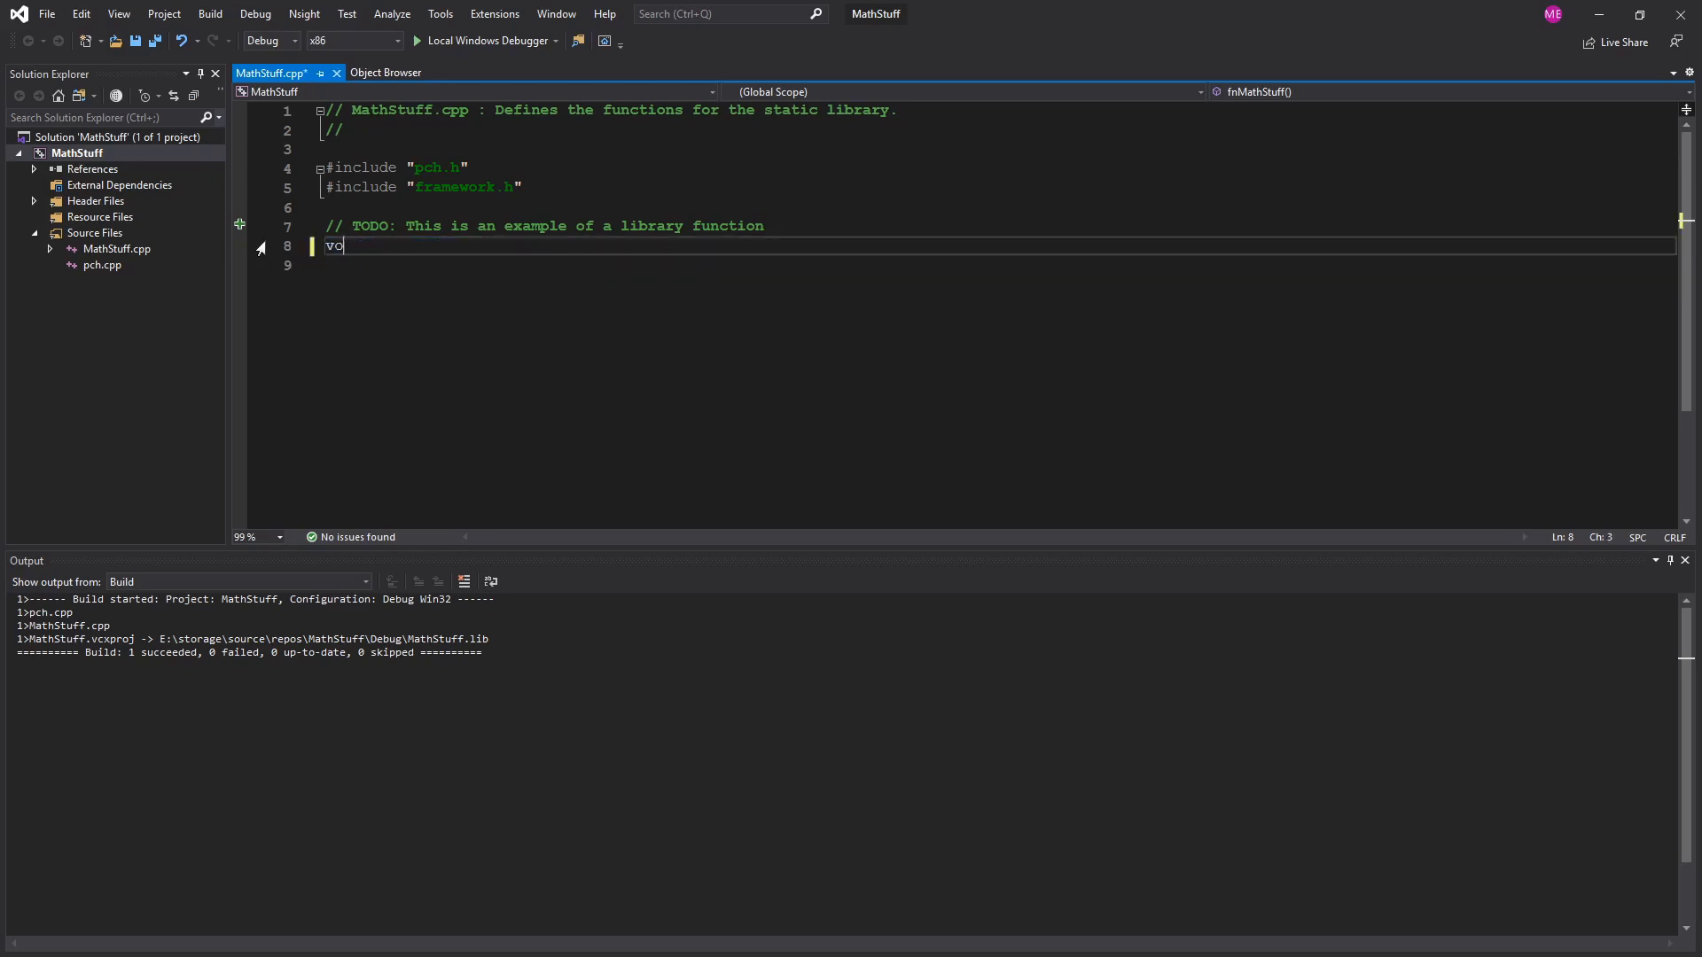
pyautogui.write('int')
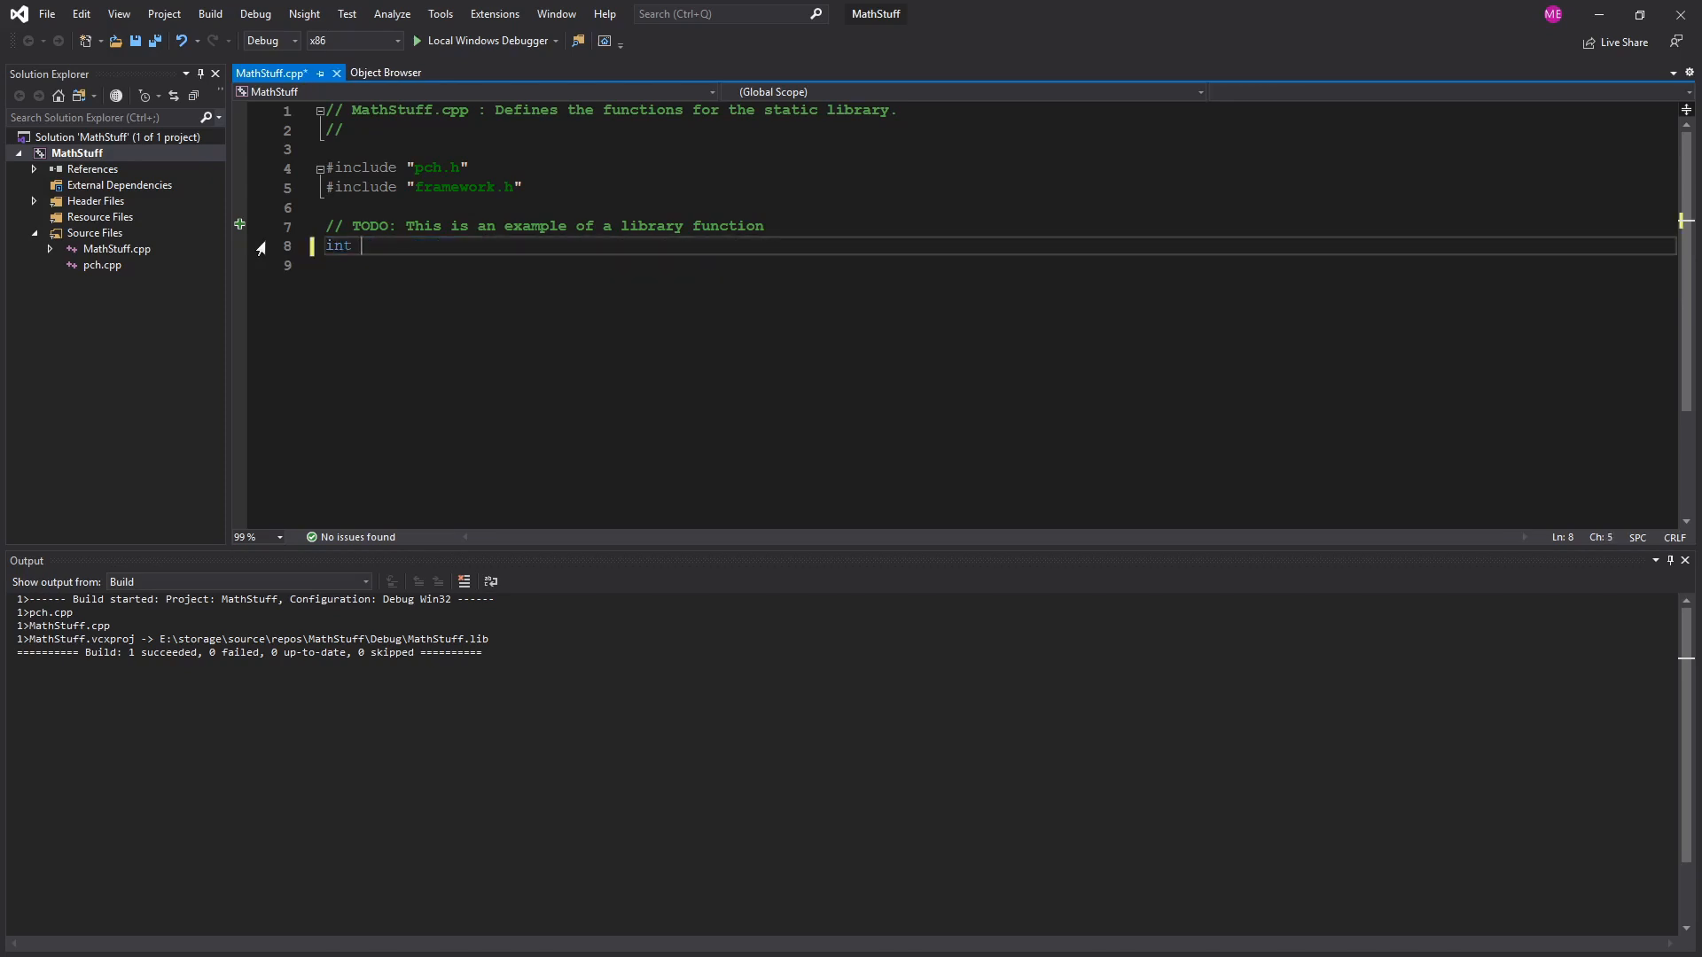
pyautogui.write('Add()')
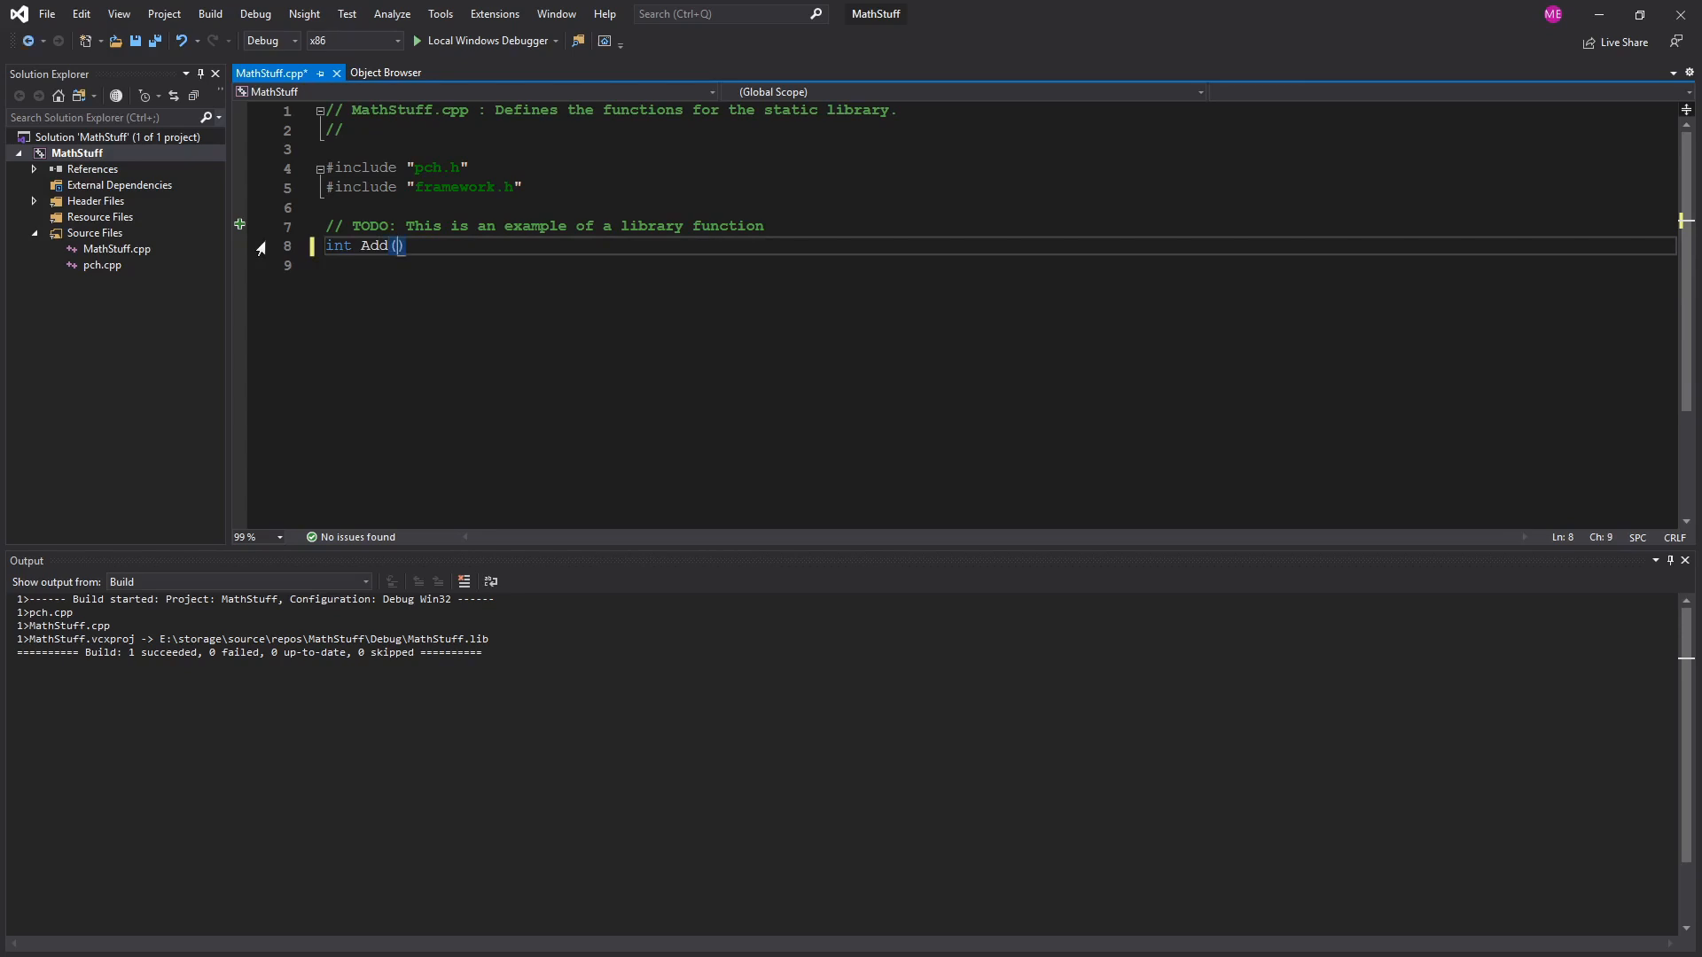
pyautogui.write('int nnum, int')
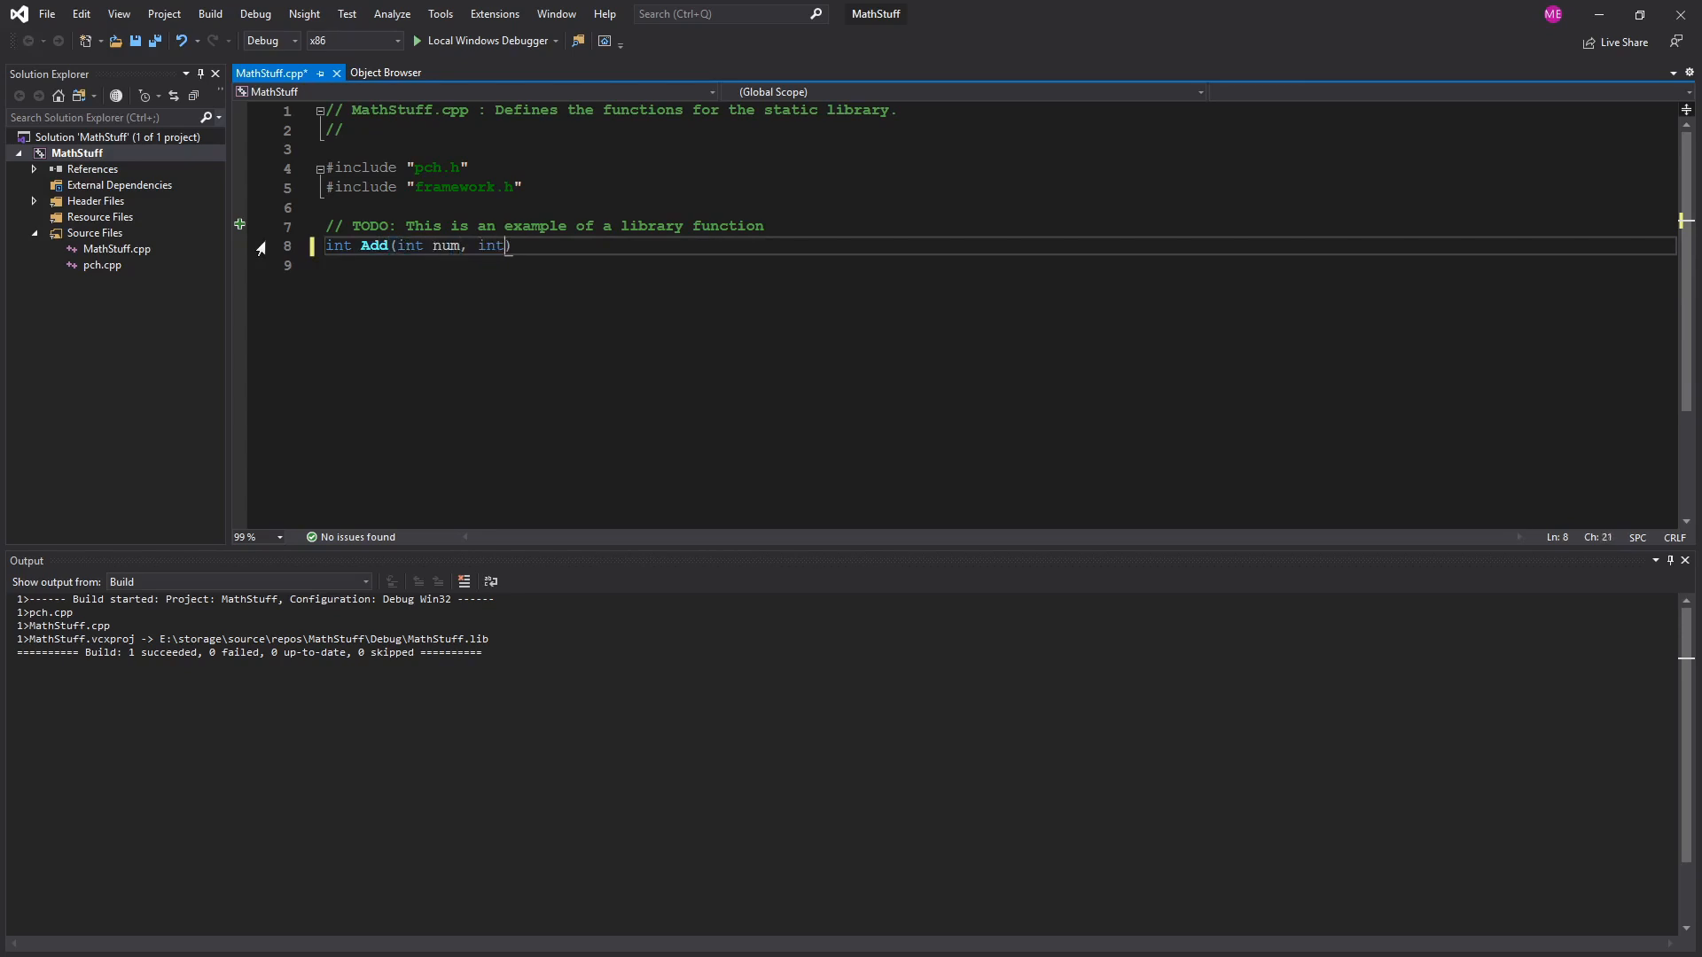
pyautogui.write('num);')
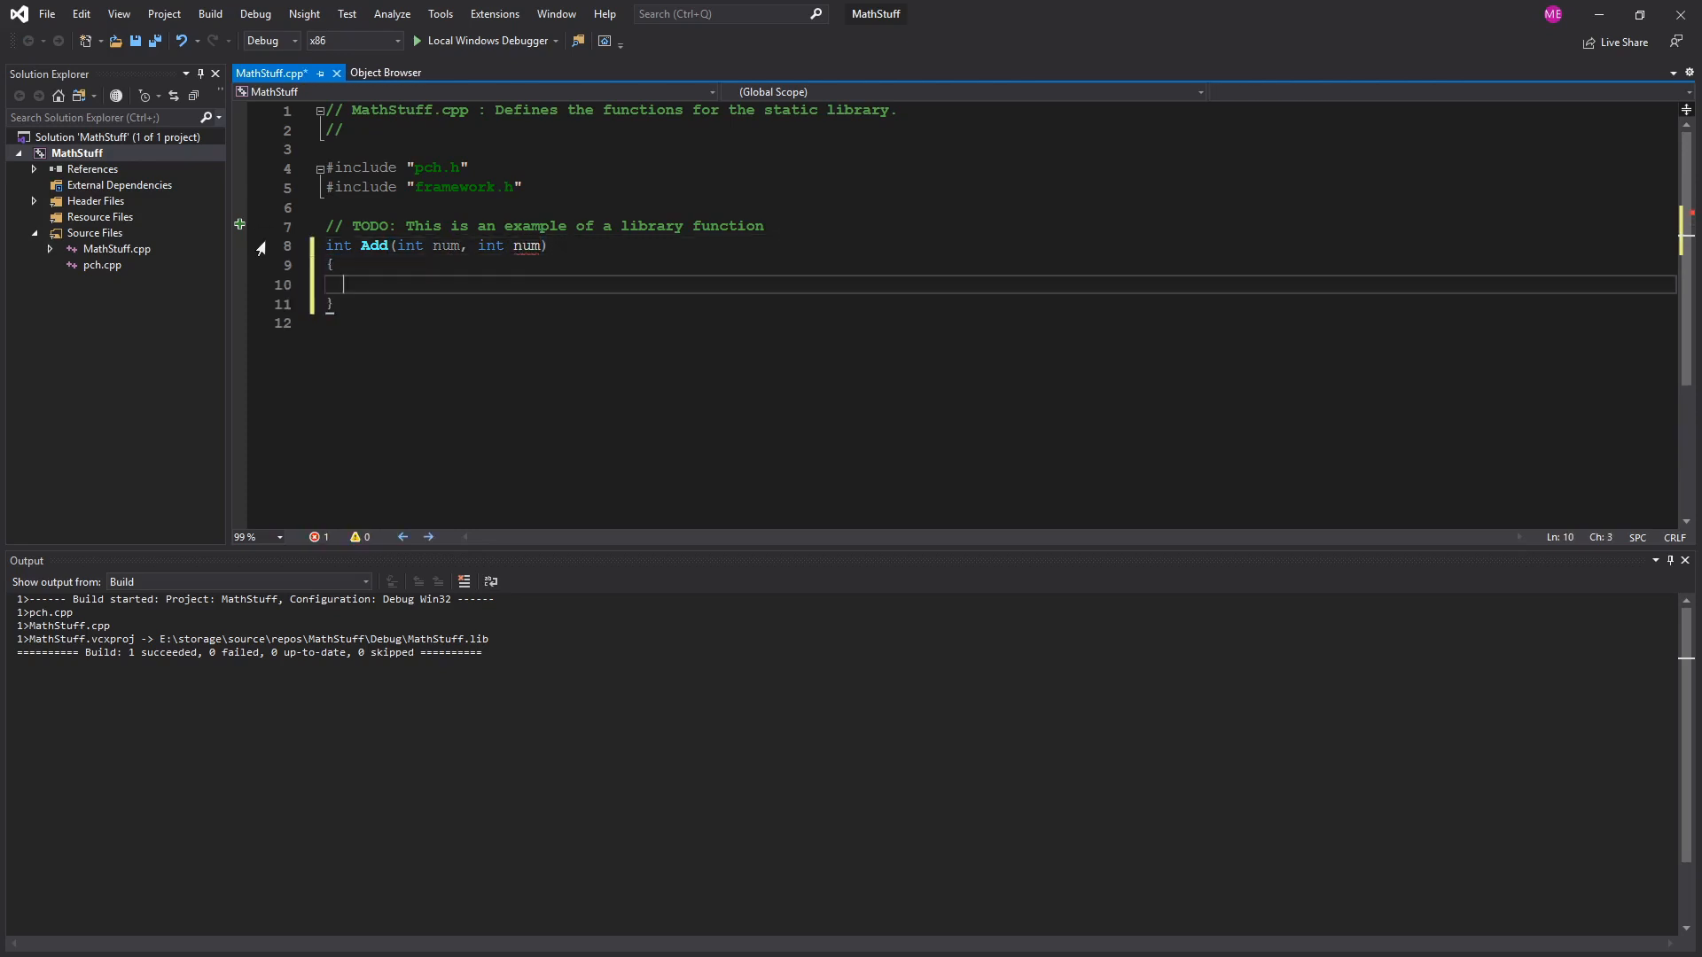
pyautogui.write('returnr')
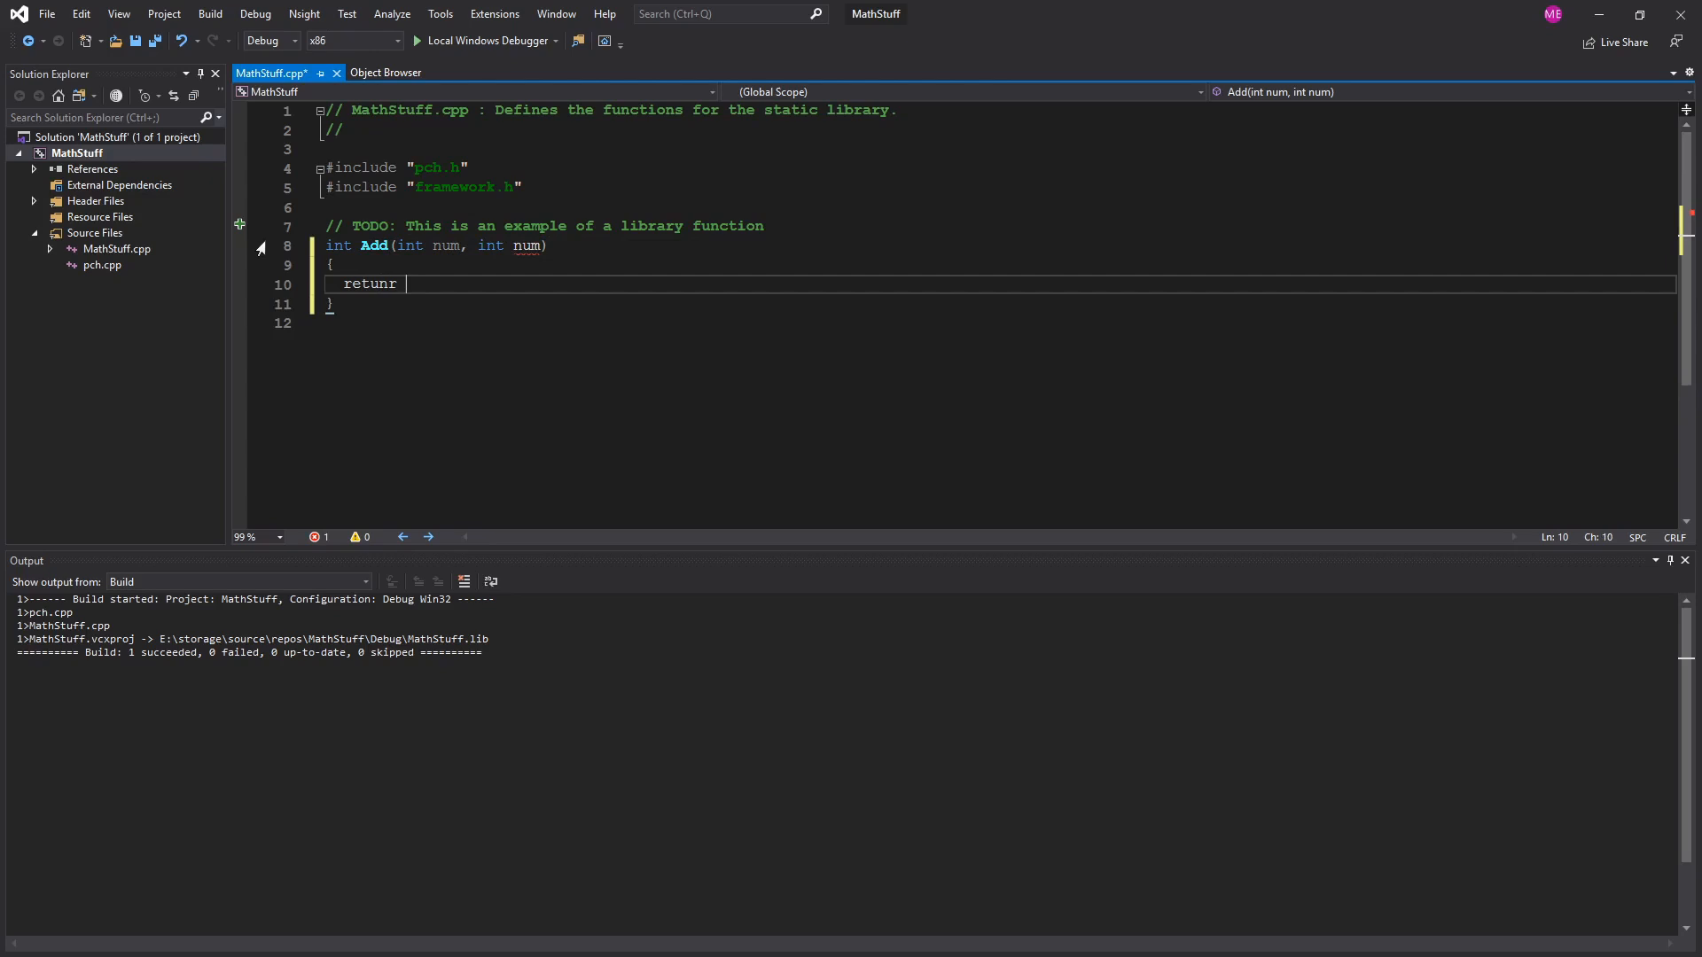
pyautogui.press('Backspace')
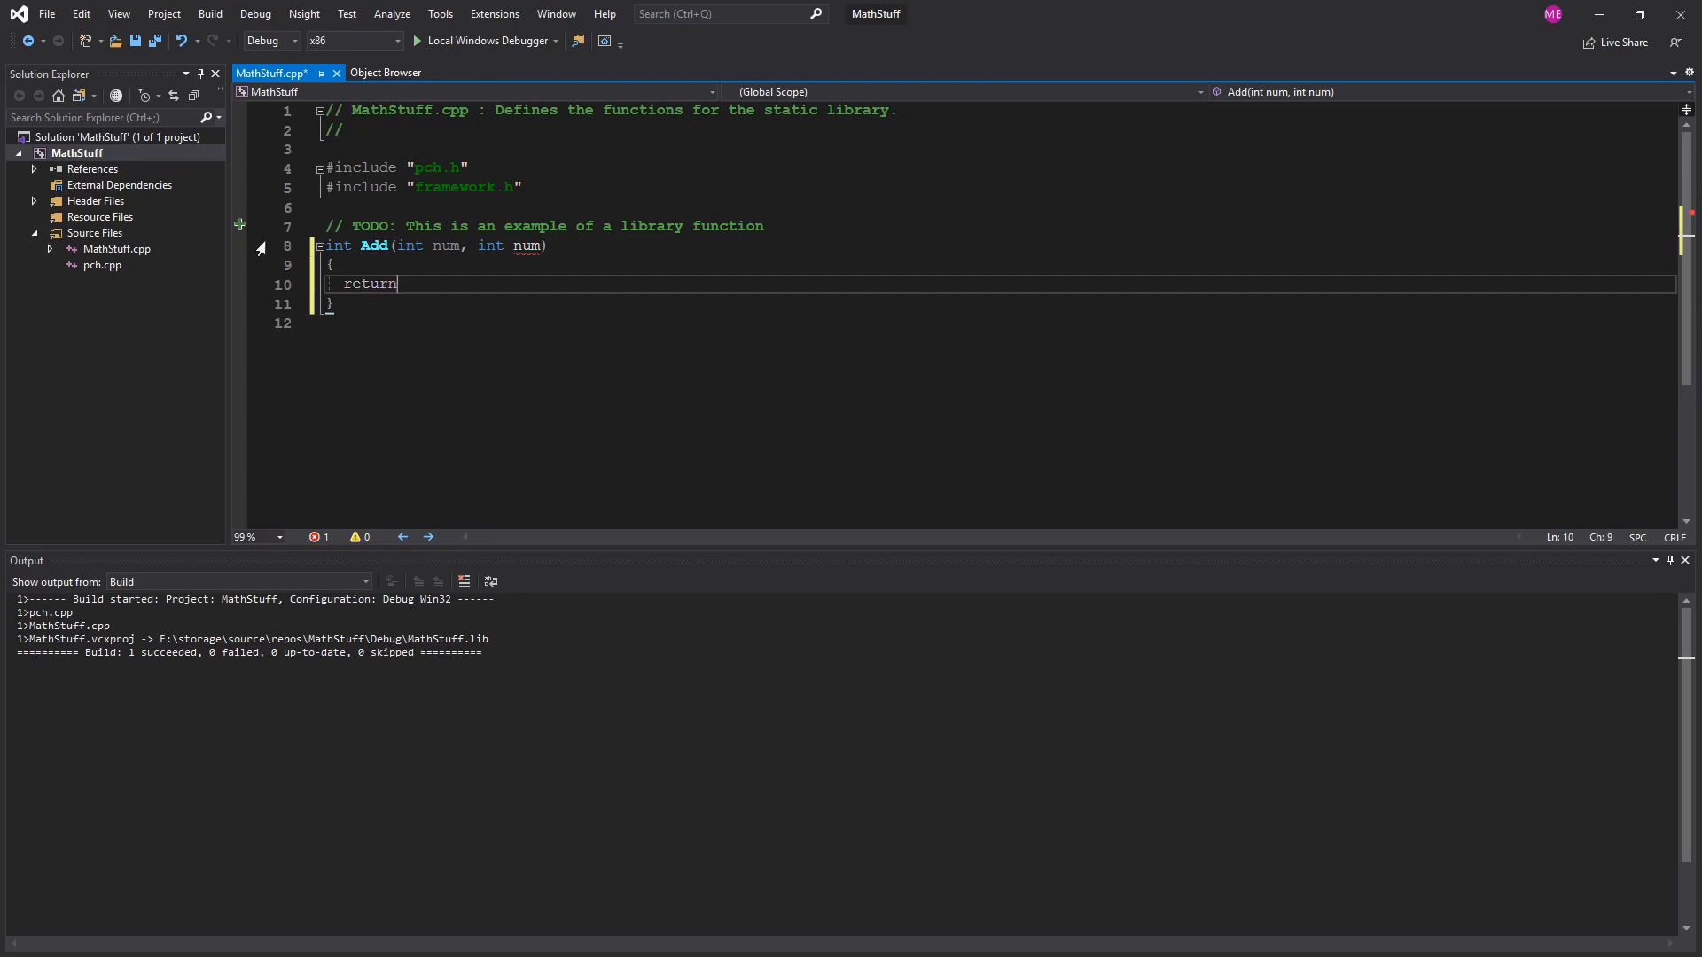
pyautogui.write('1')
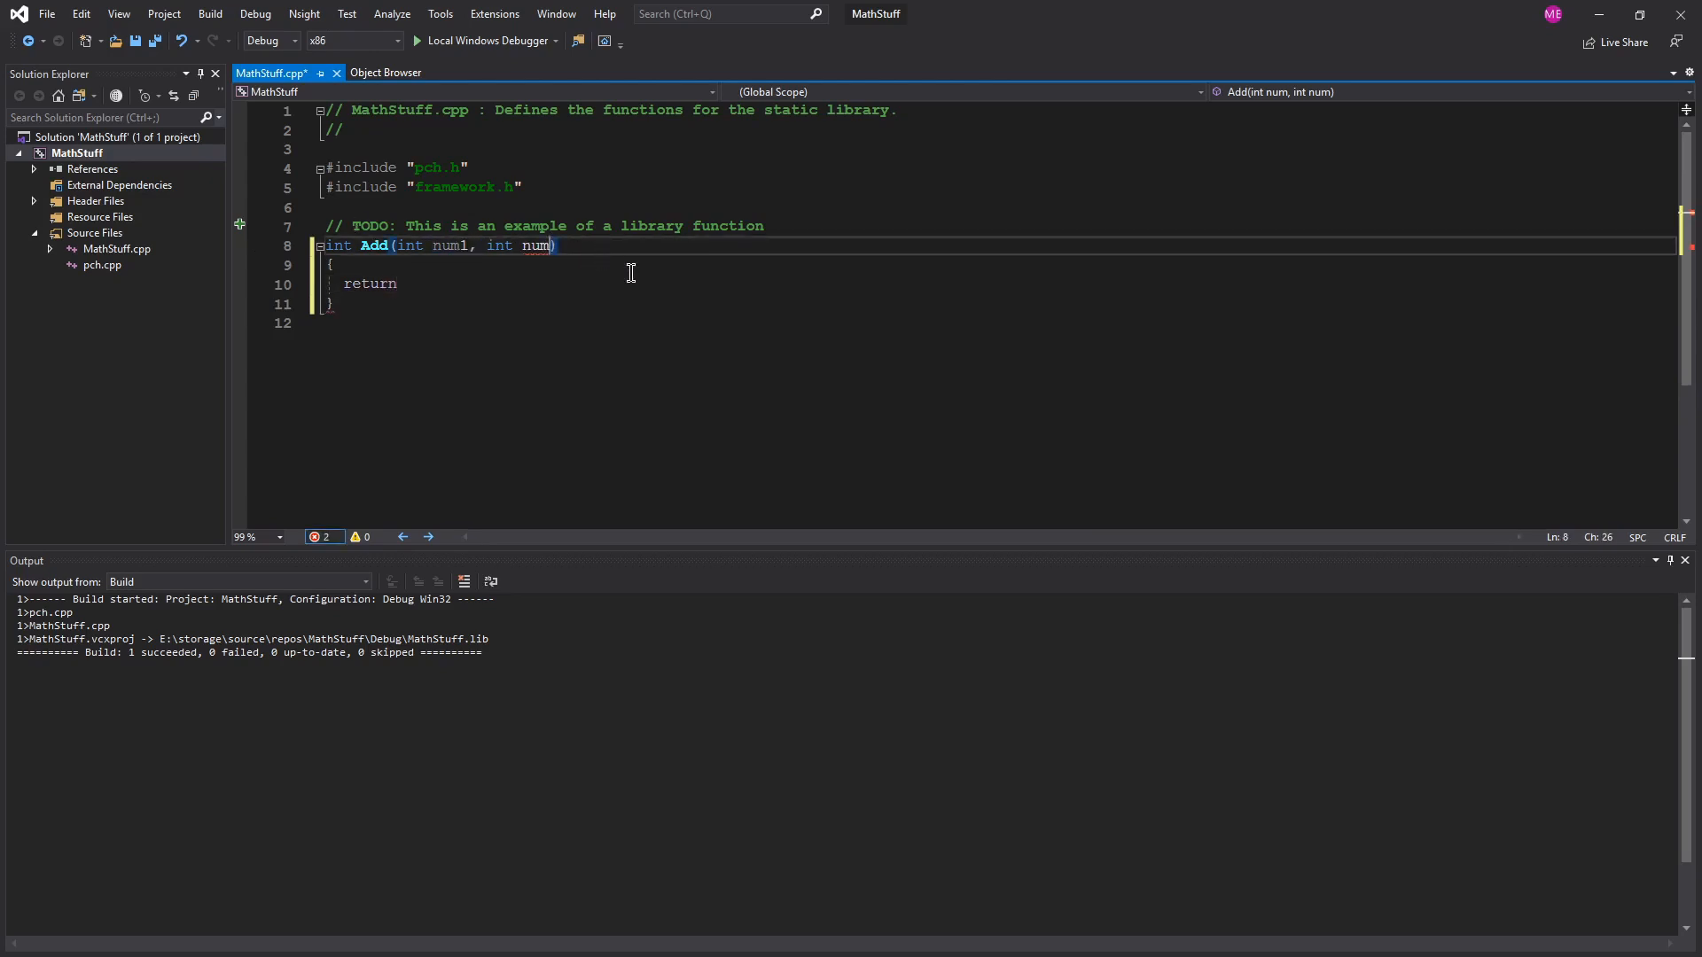
pyautogui.write('num1')
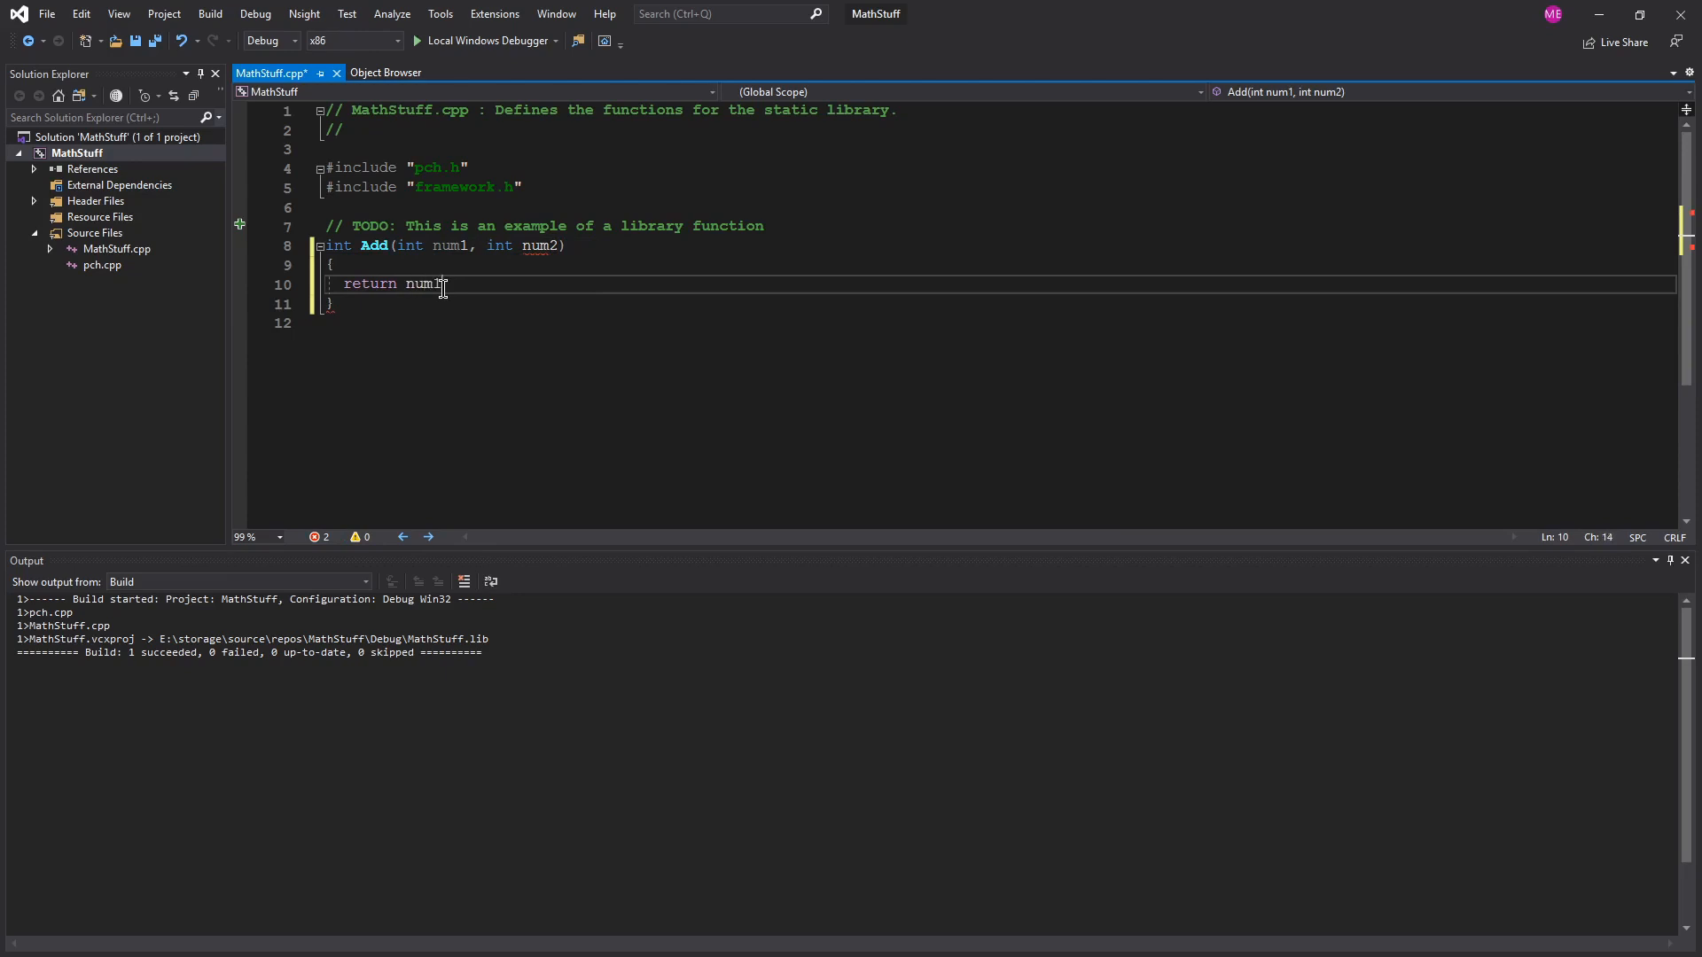
pyautogui.write('+ num2;')
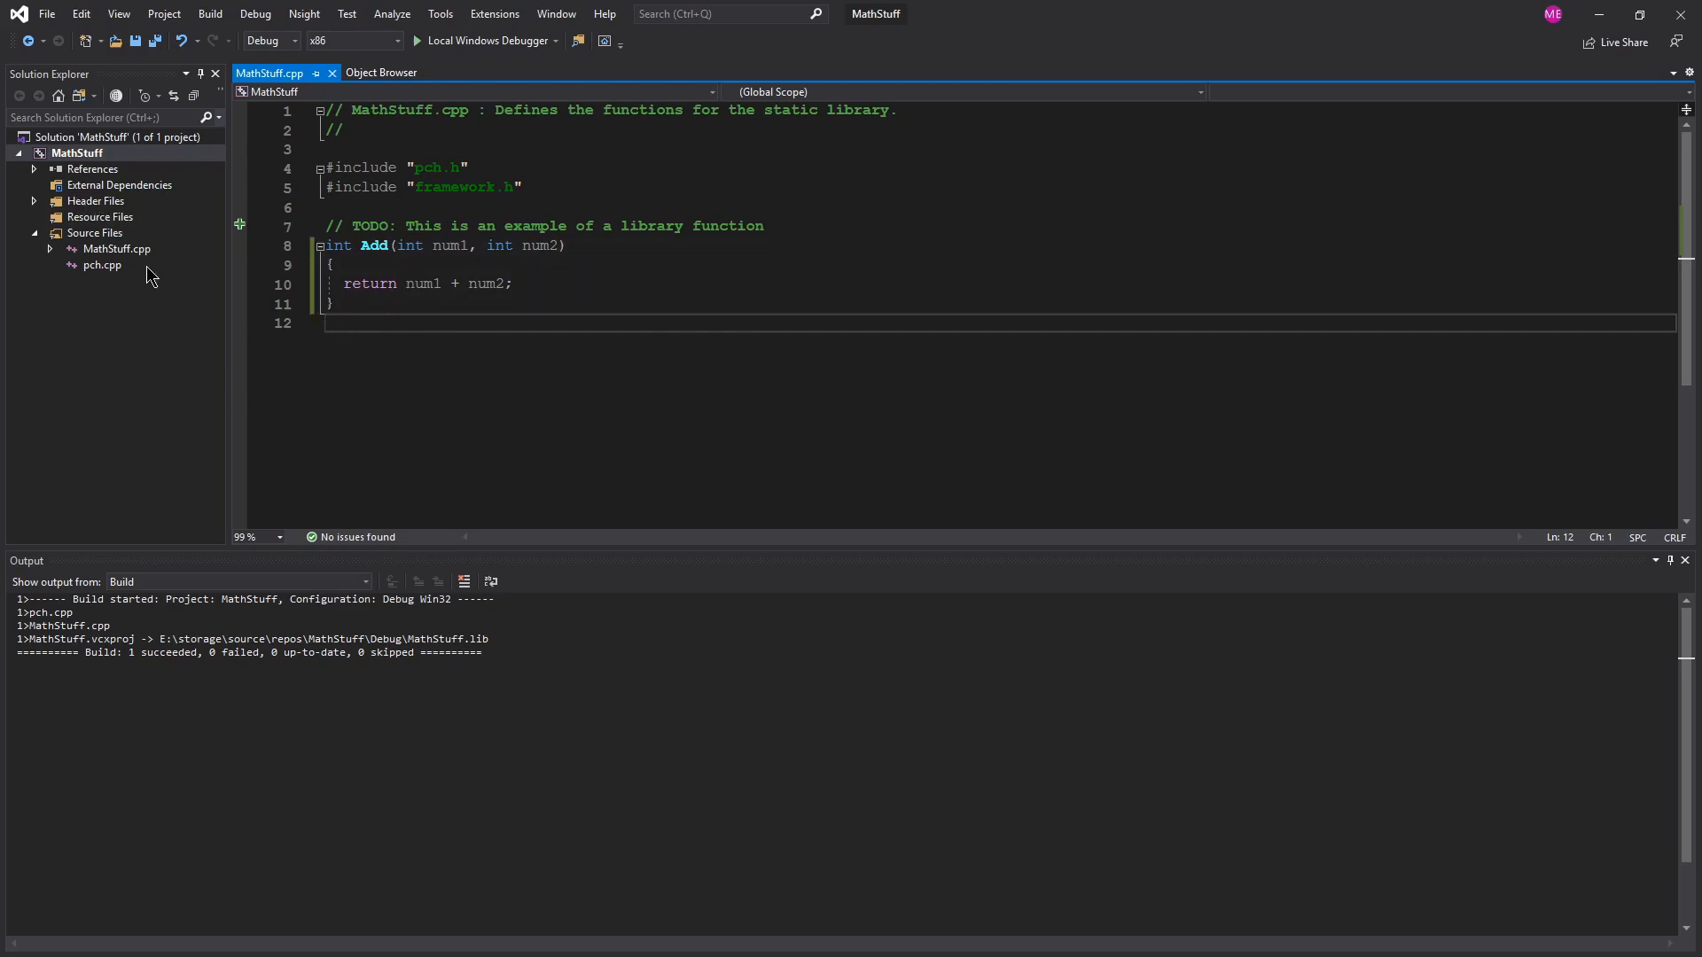
pyautogui.click(49, 201)
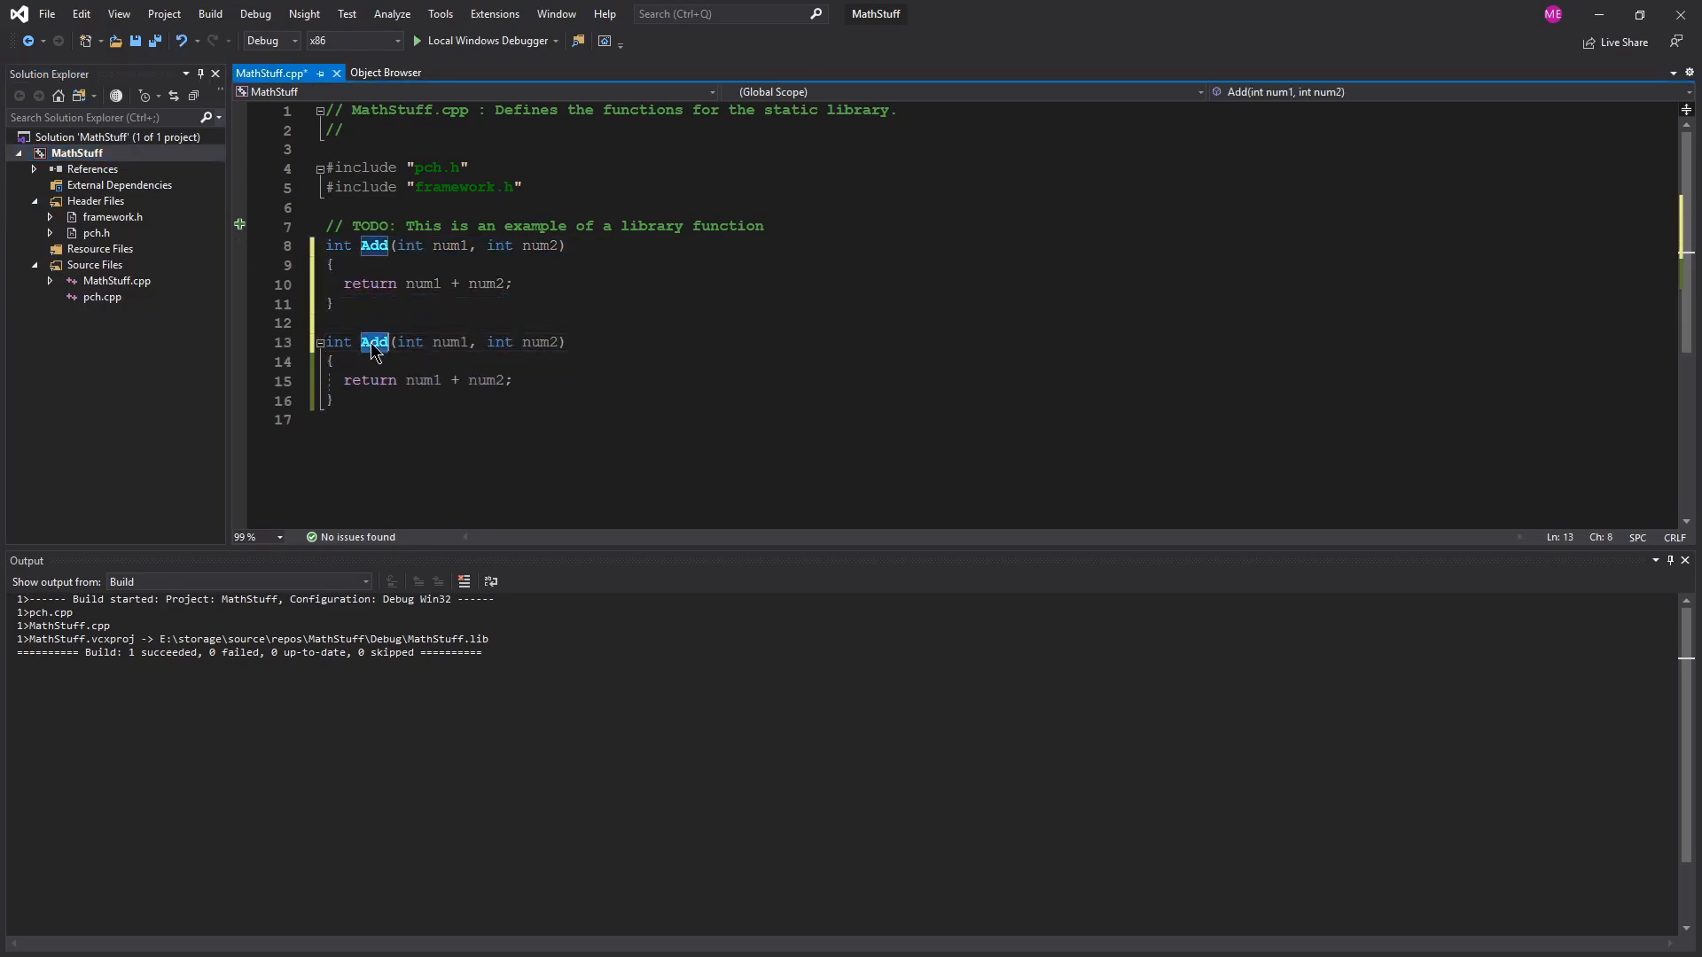
# Step: Turn the duplicate into Subtract returning num1 - num2 and comment both functions
pyautogui.write('Subtract')
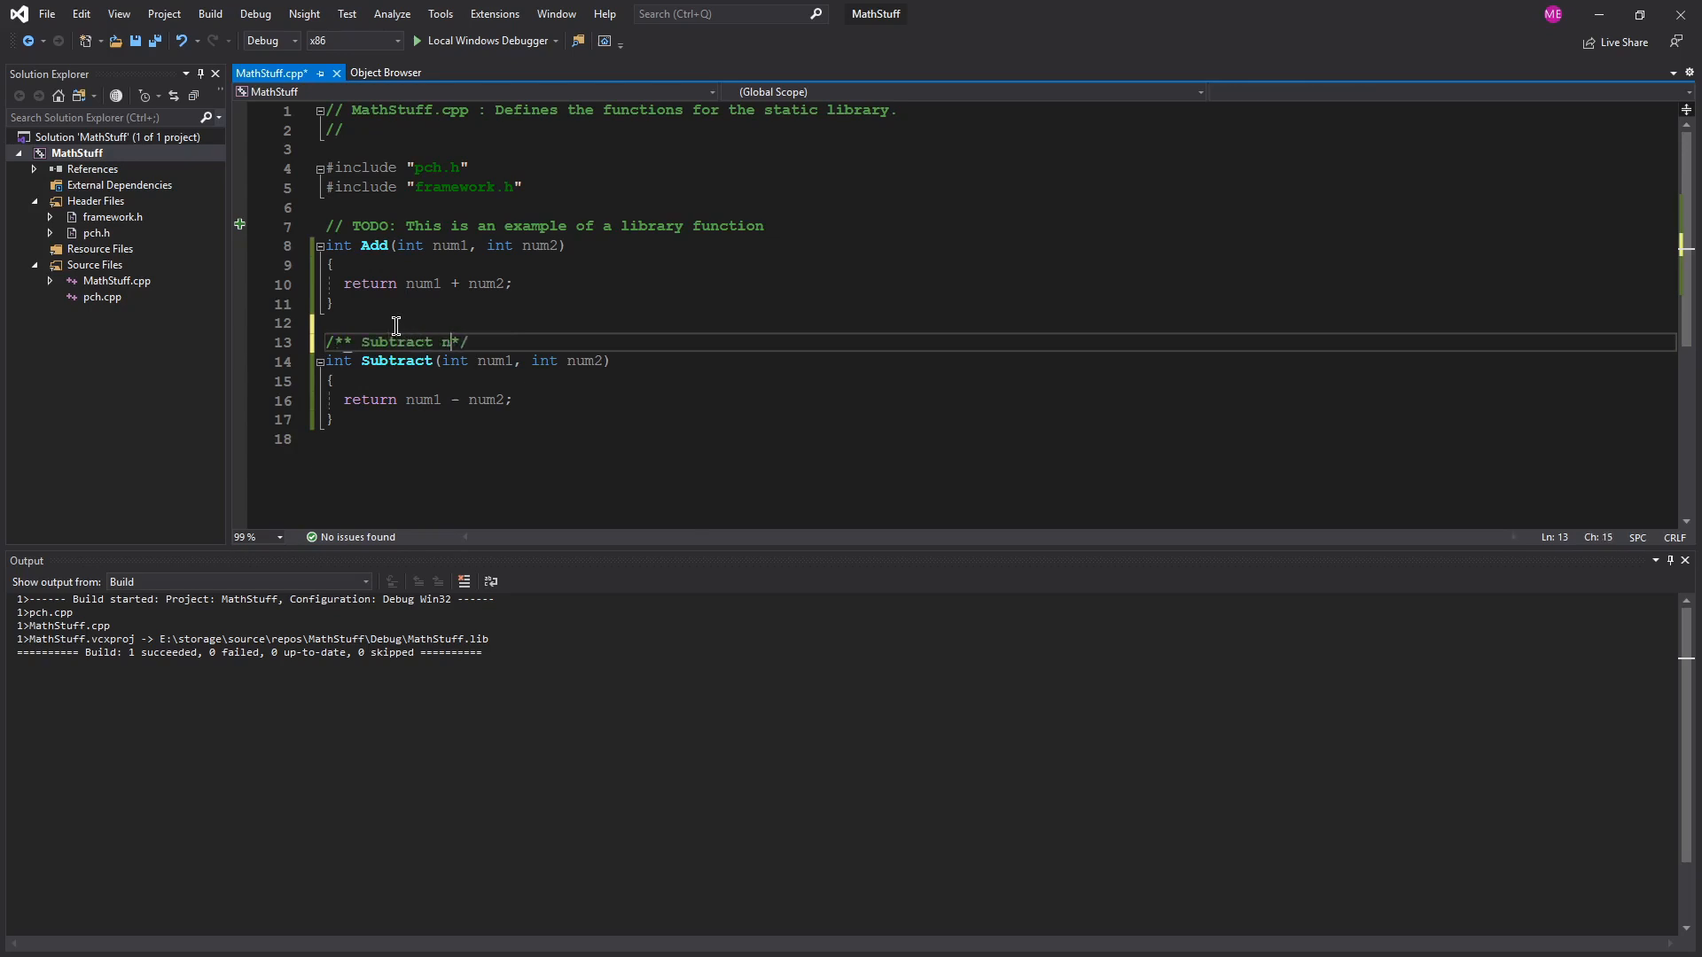
pyautogui.press('Backspace')
pyautogui.write('um2 from num1 ')
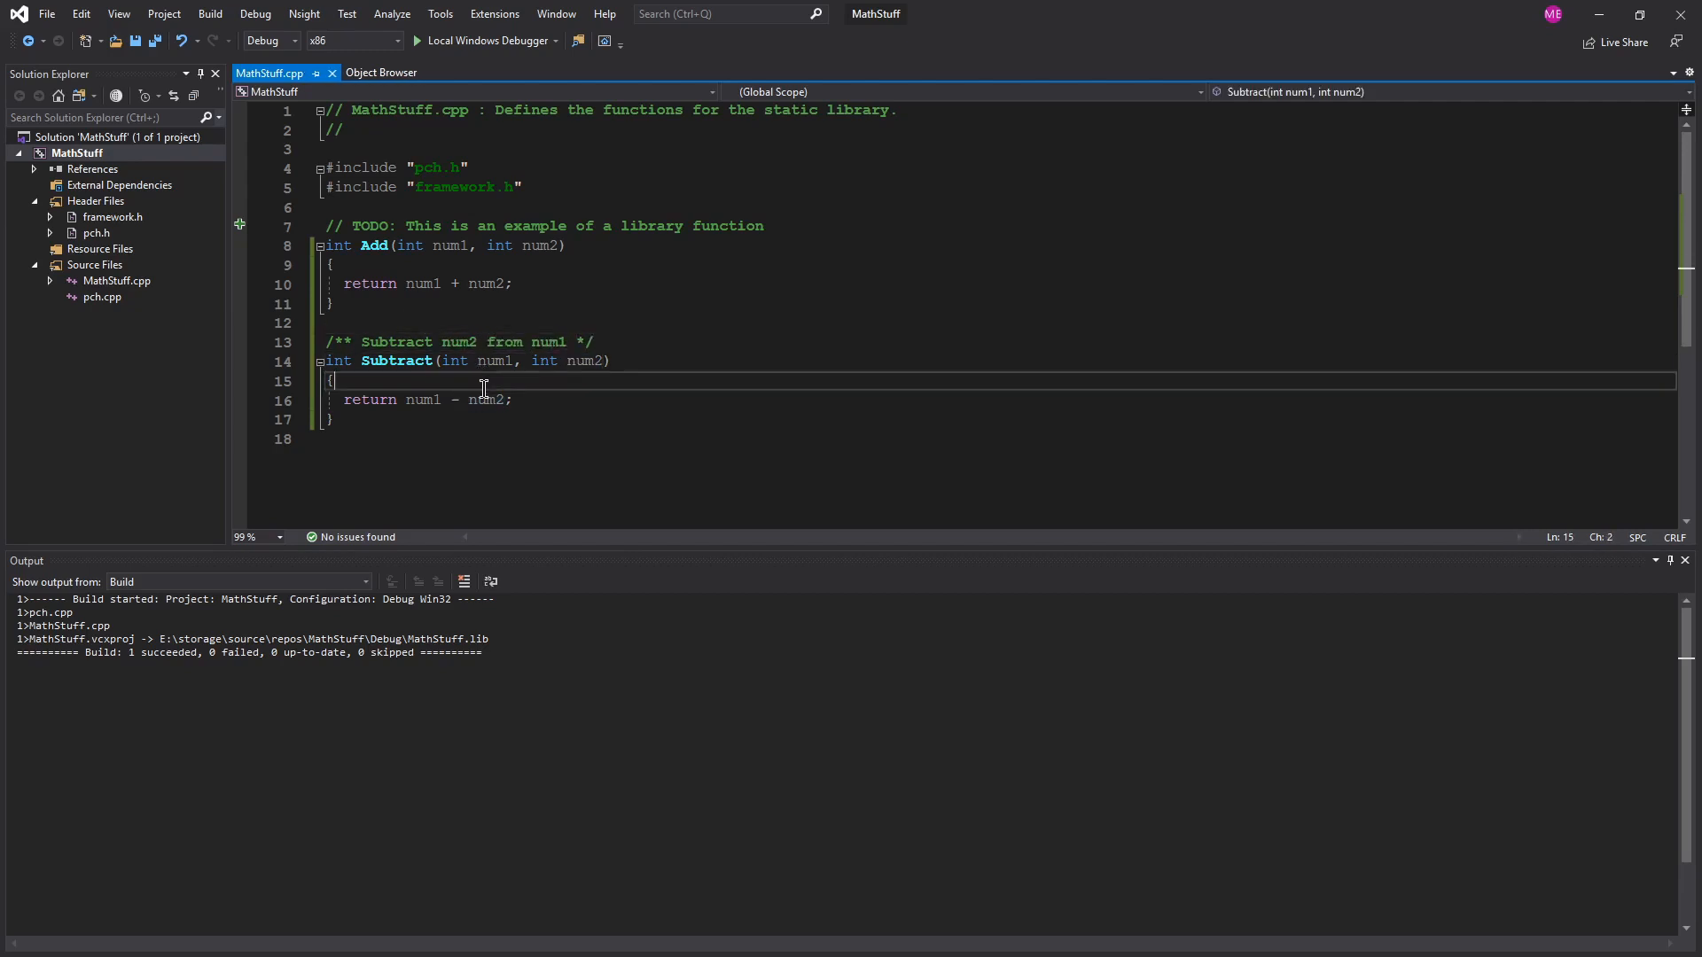
pyautogui.click(512, 400)
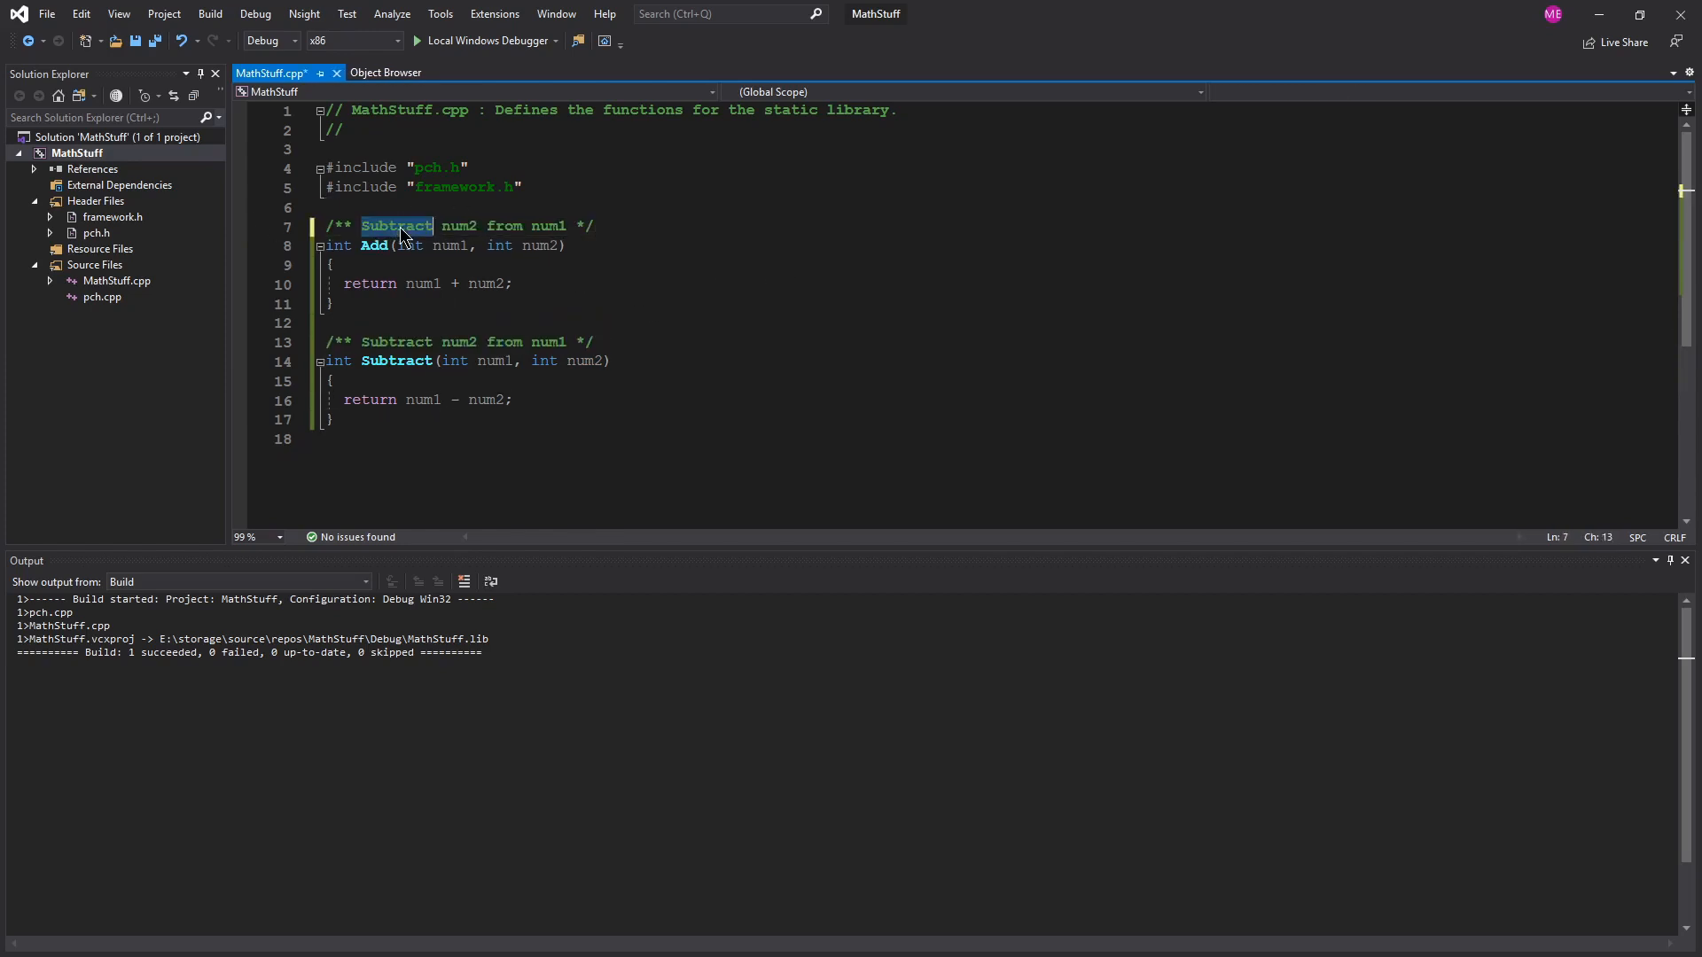
pyautogui.write('Add')
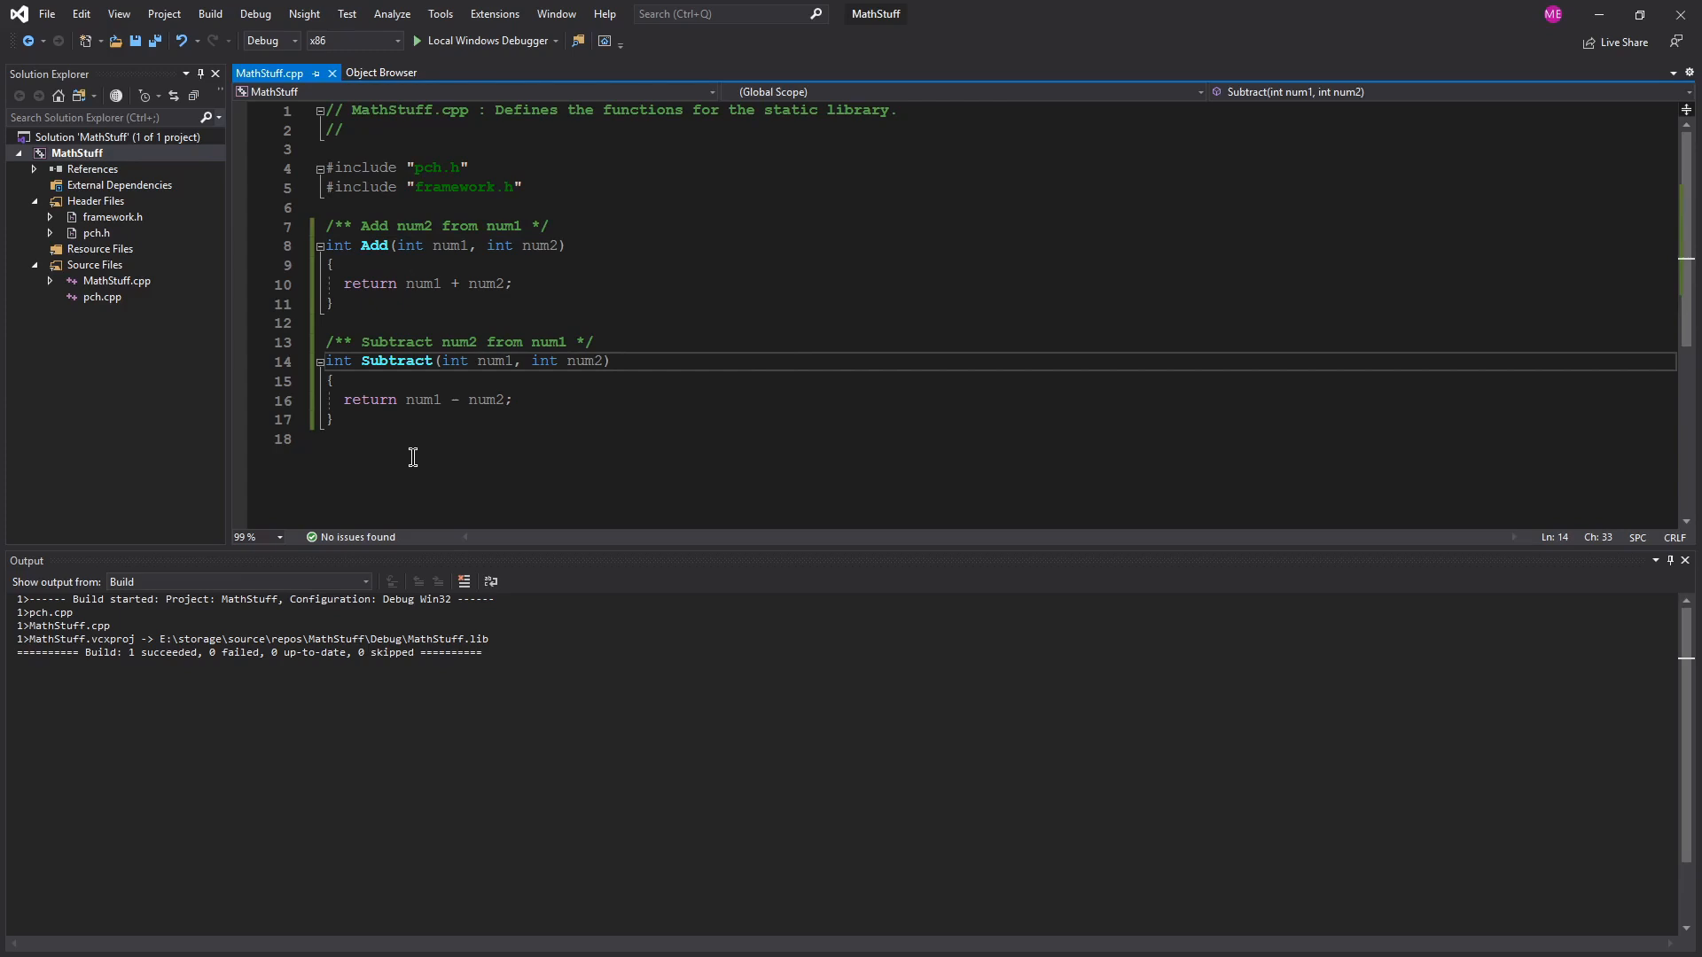
pyautogui.moveTo(638, 381)
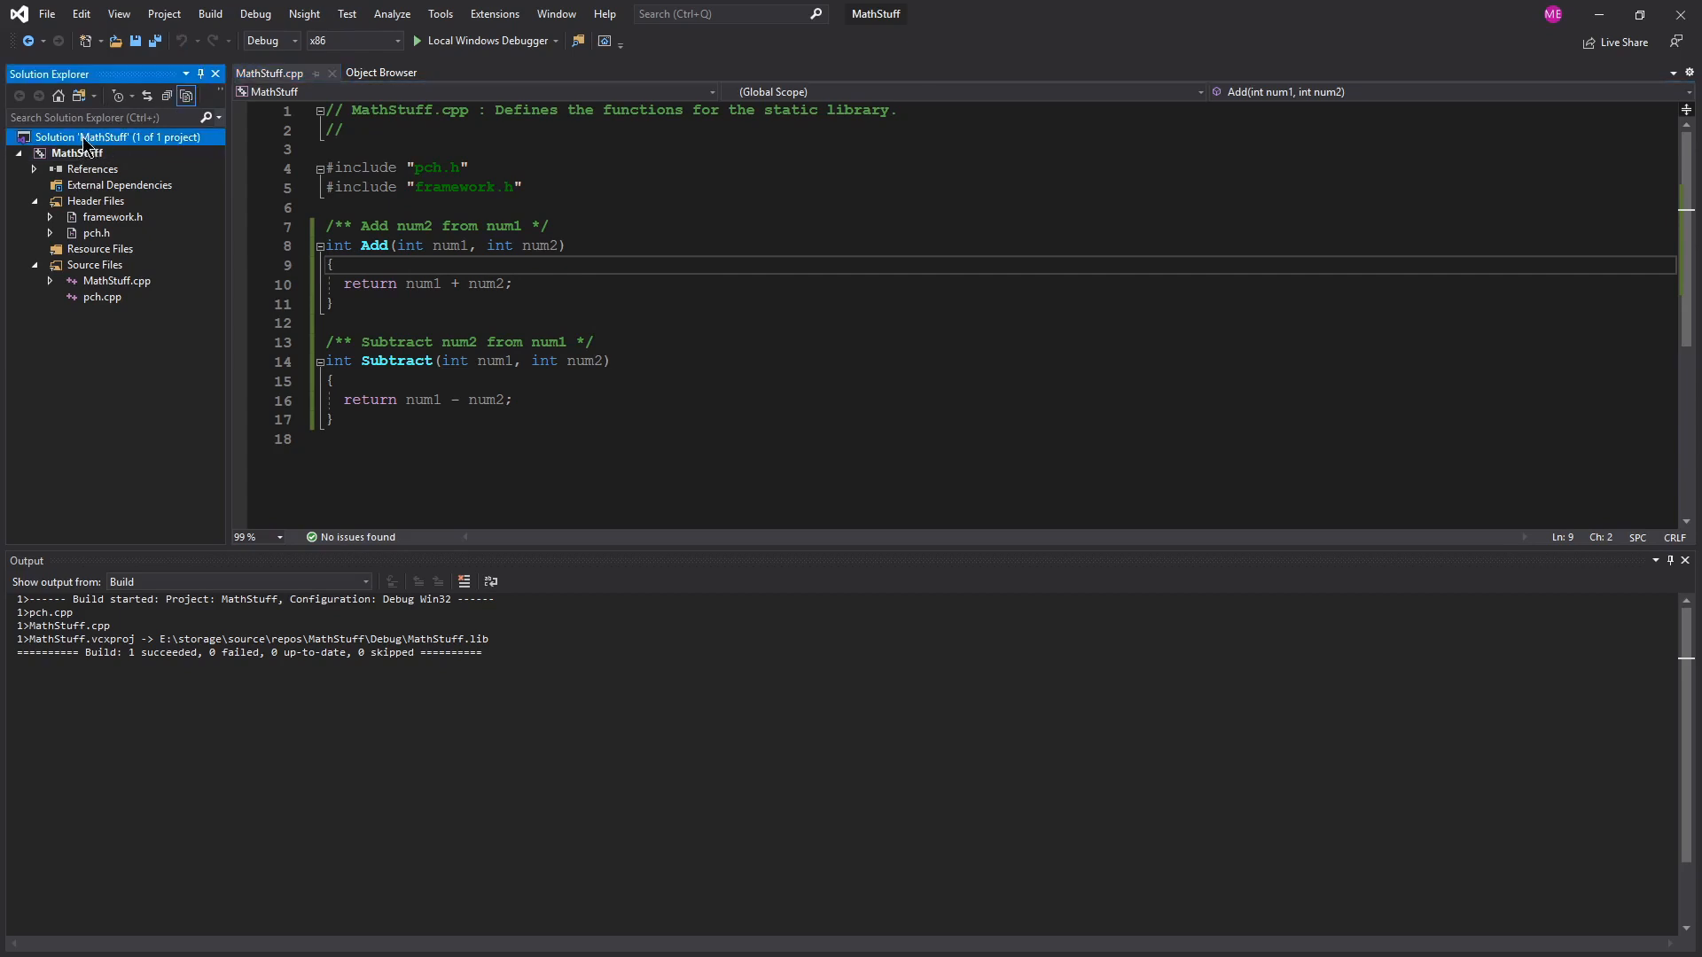
# Step: Open the Add a new project dialog through File > Add > New Project
pyautogui.rightClick(87, 137)
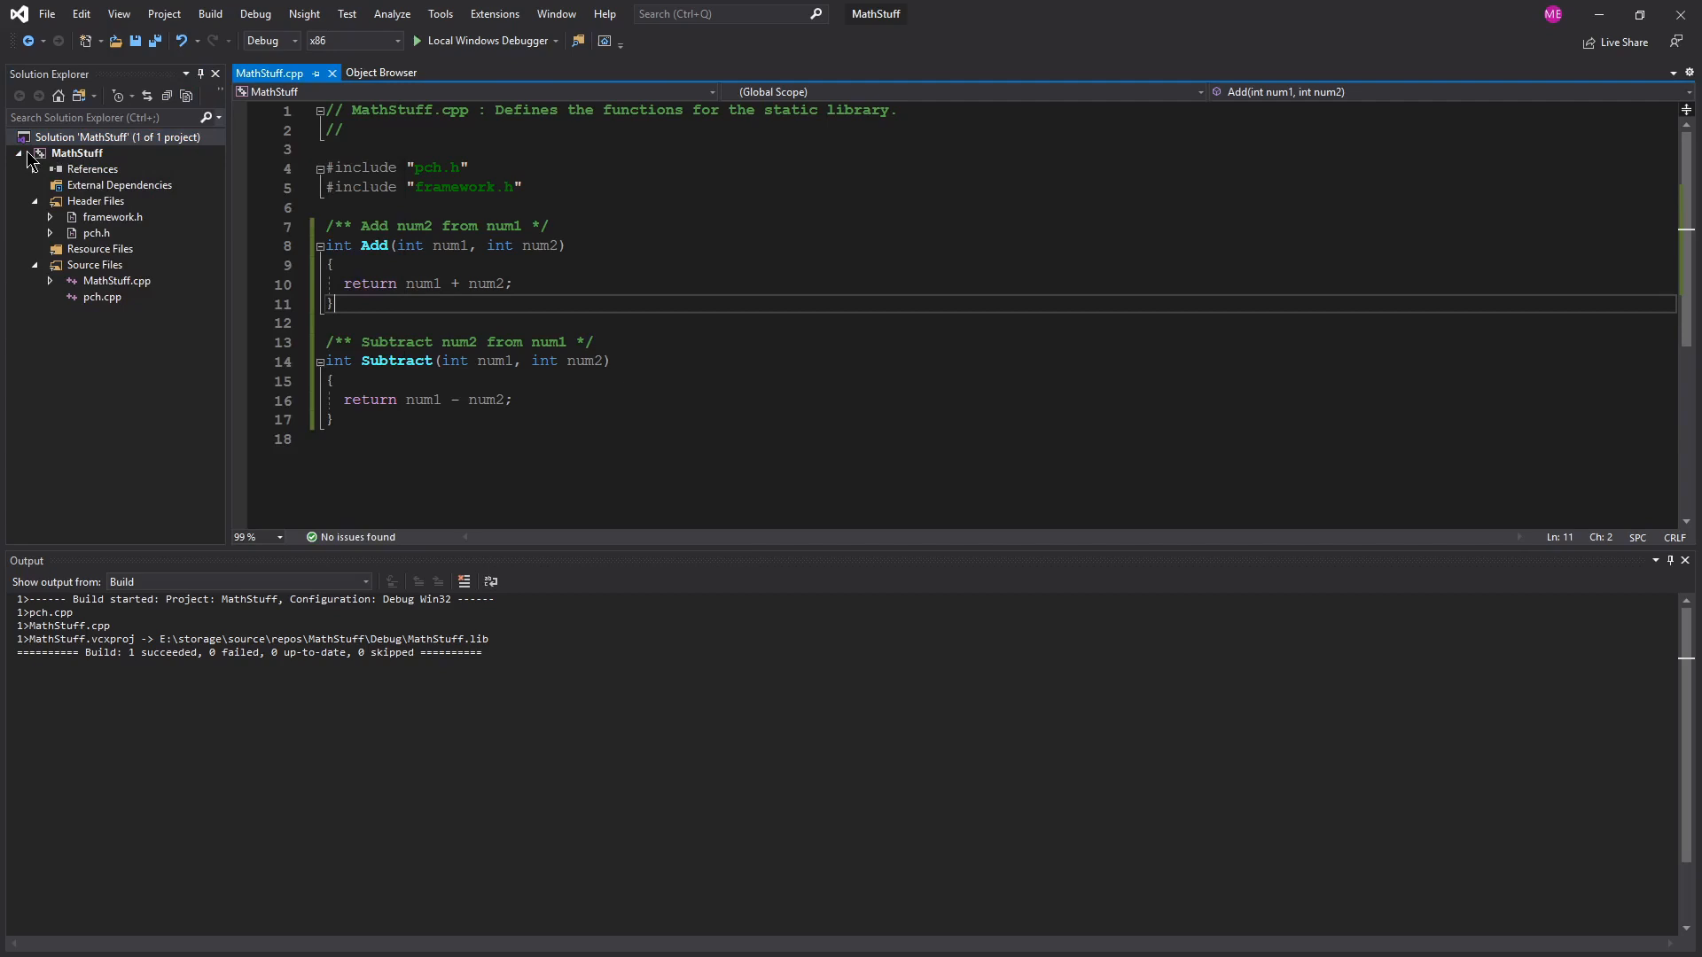
pyautogui.rightClick(81, 137)
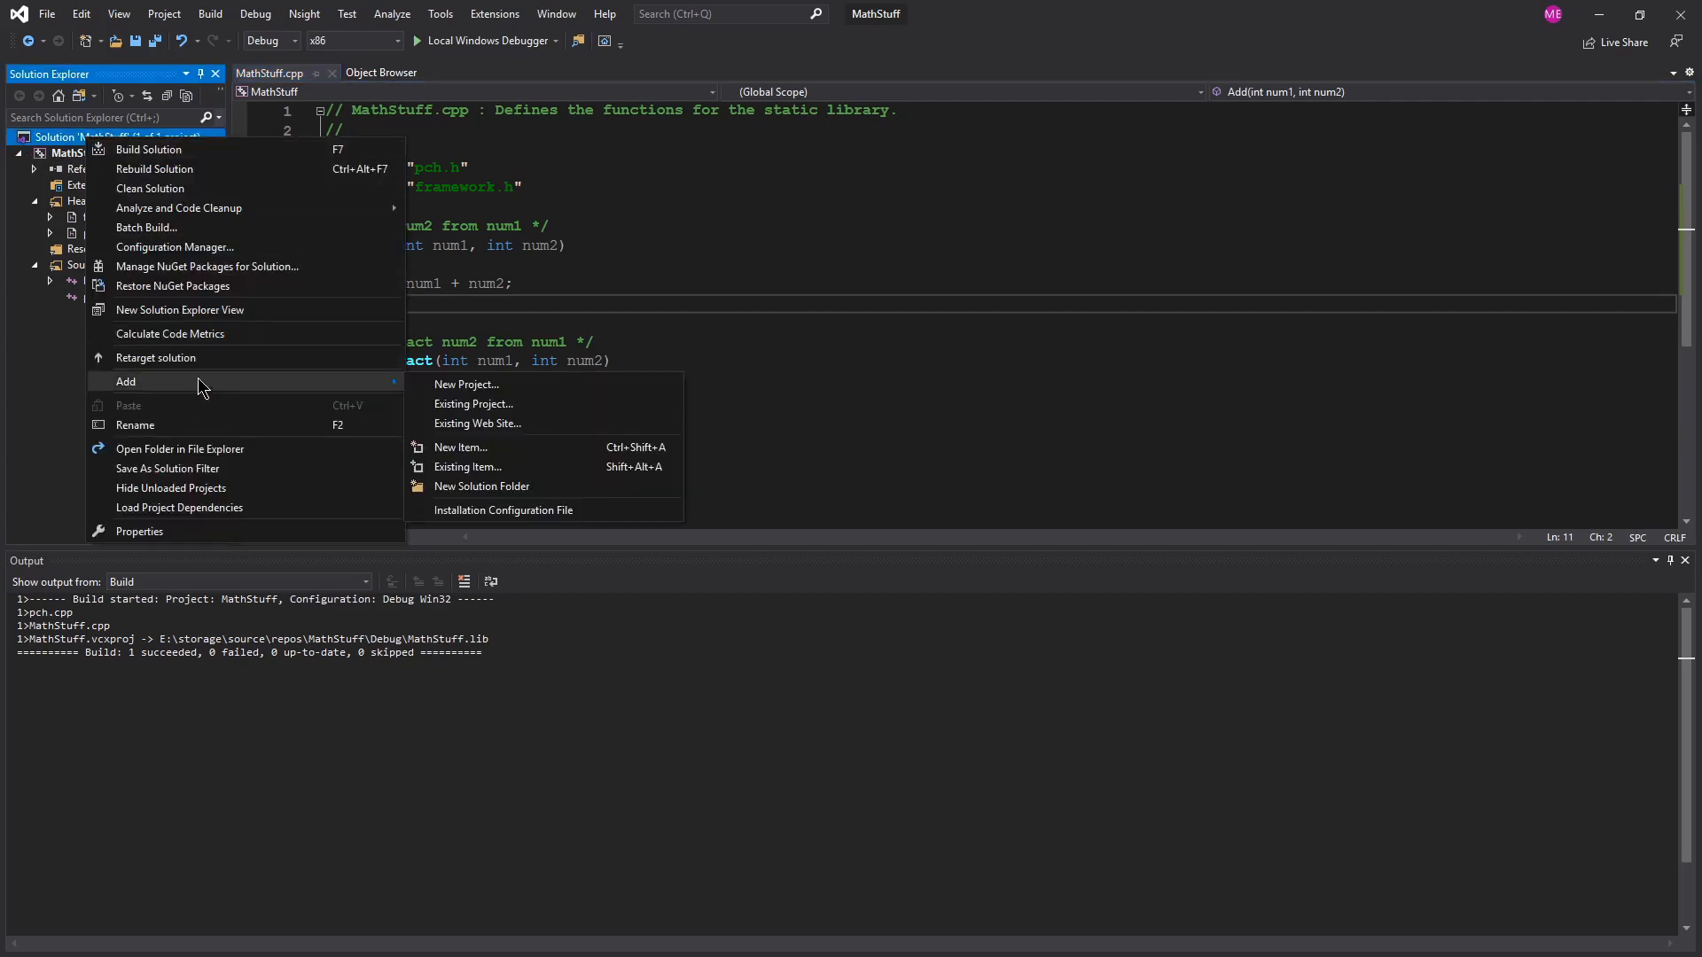
pyautogui.click(47, 13)
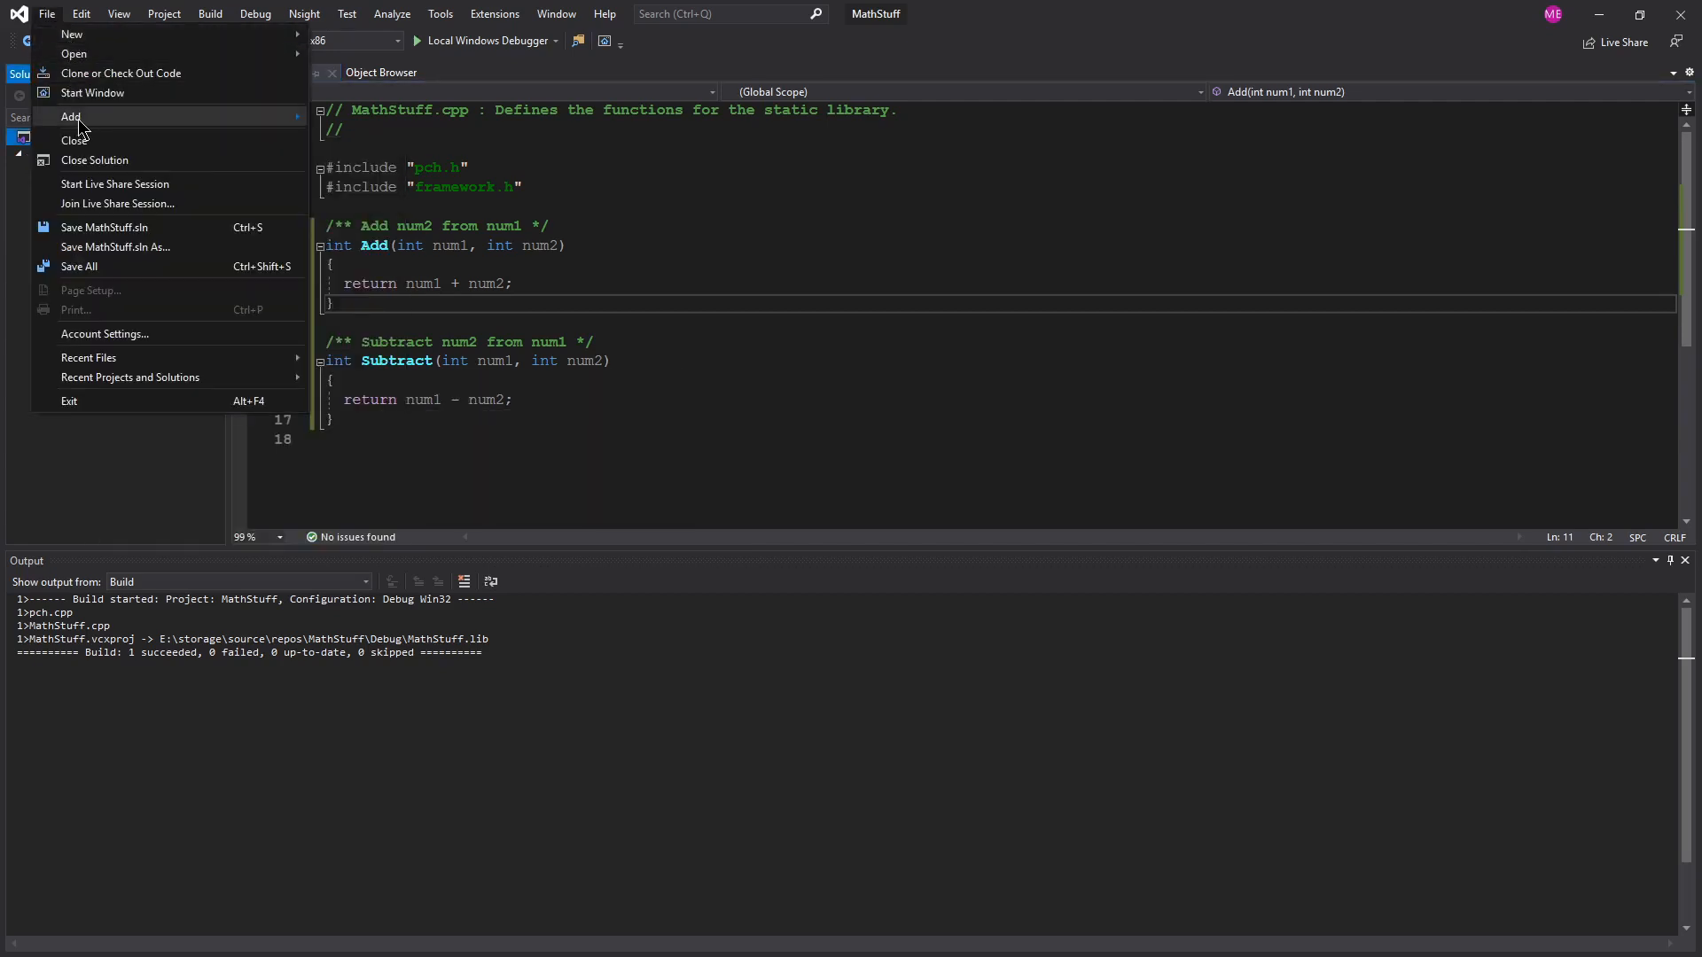
pyautogui.click(70, 117)
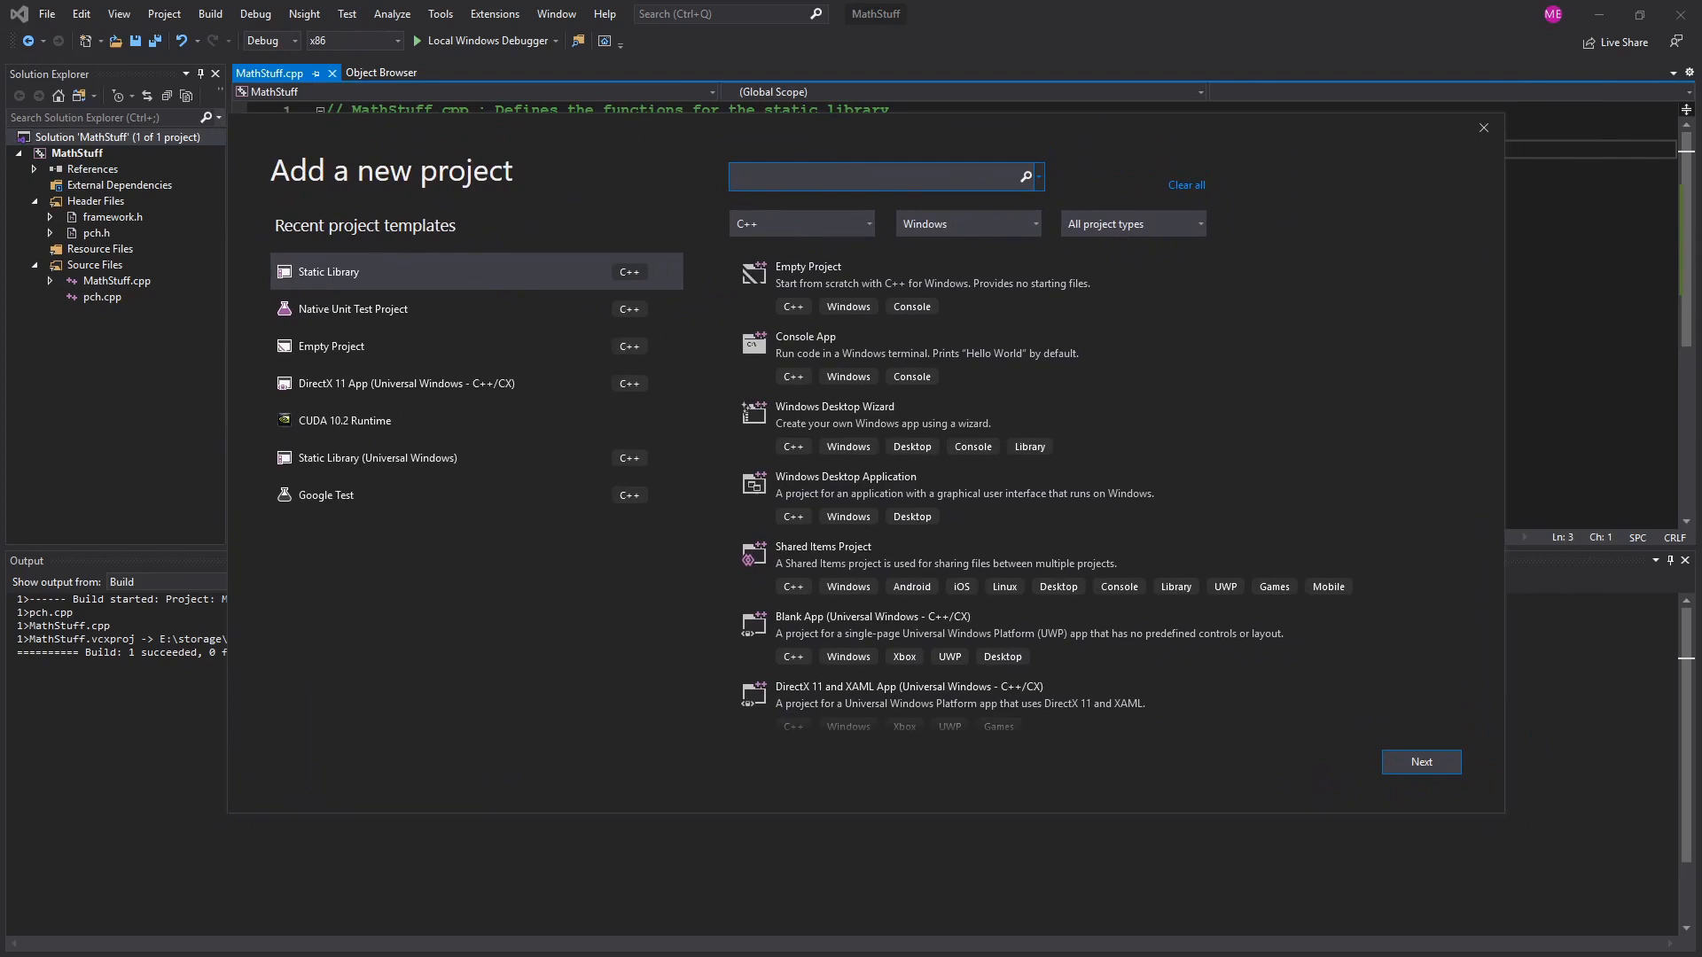
# Step: Search 'Native', select Native Unit Test Project, and continue to configuration
pyautogui.write('Native')
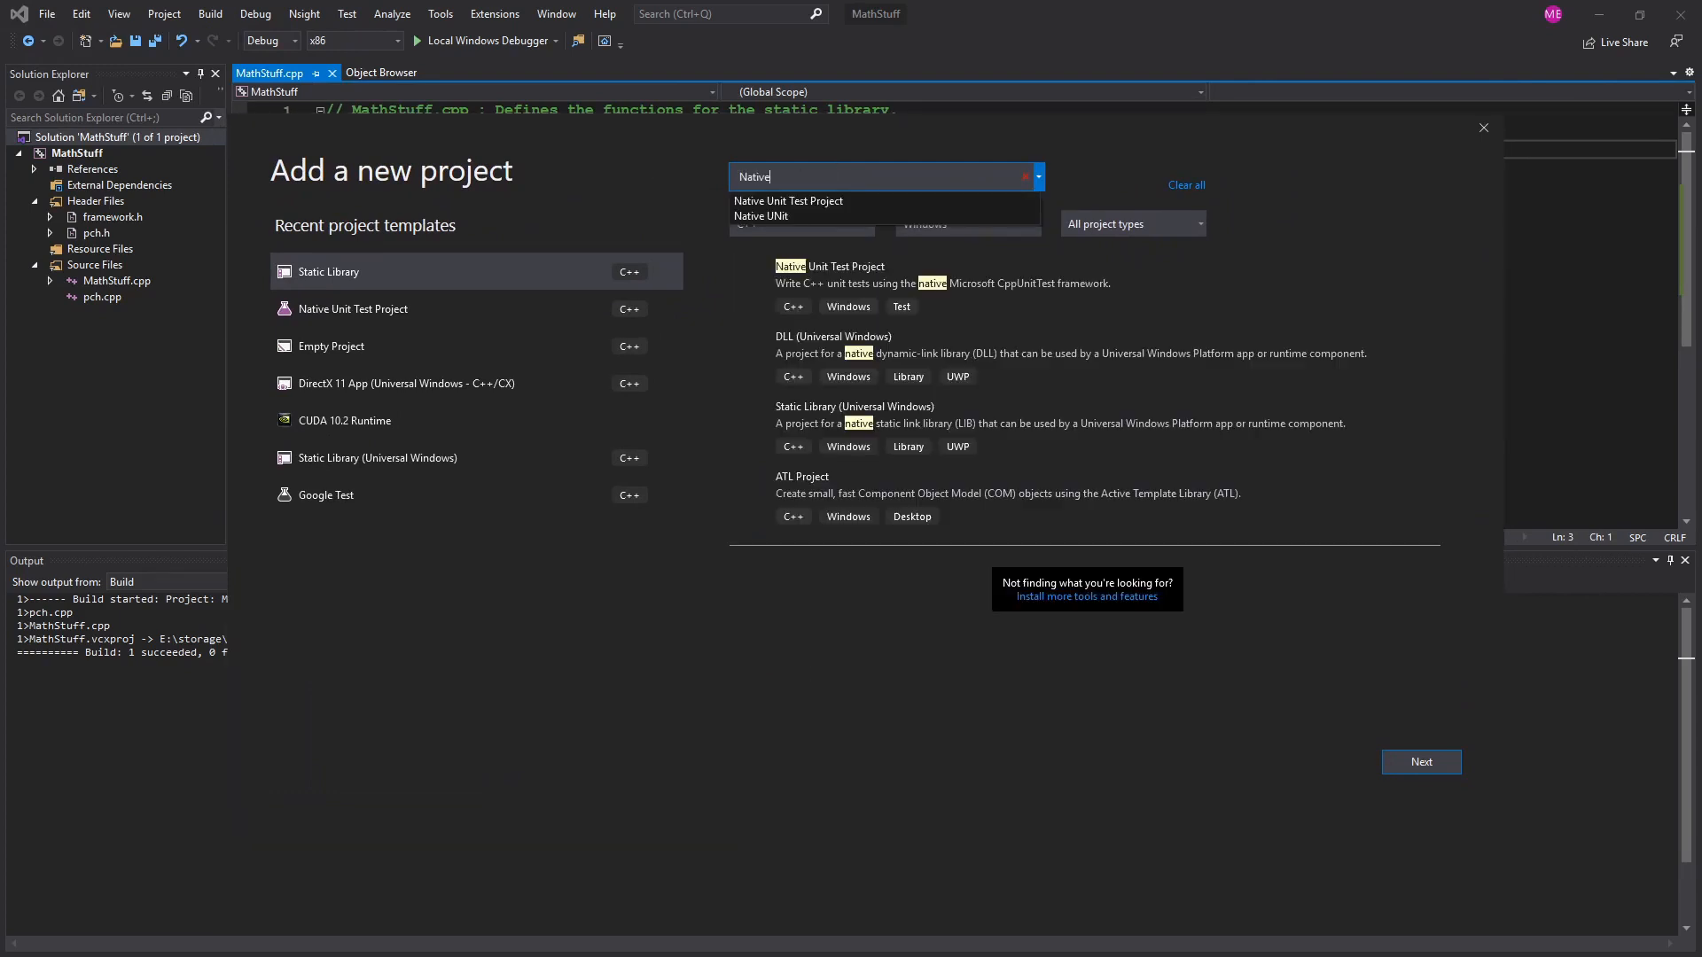
pyautogui.click(788, 201)
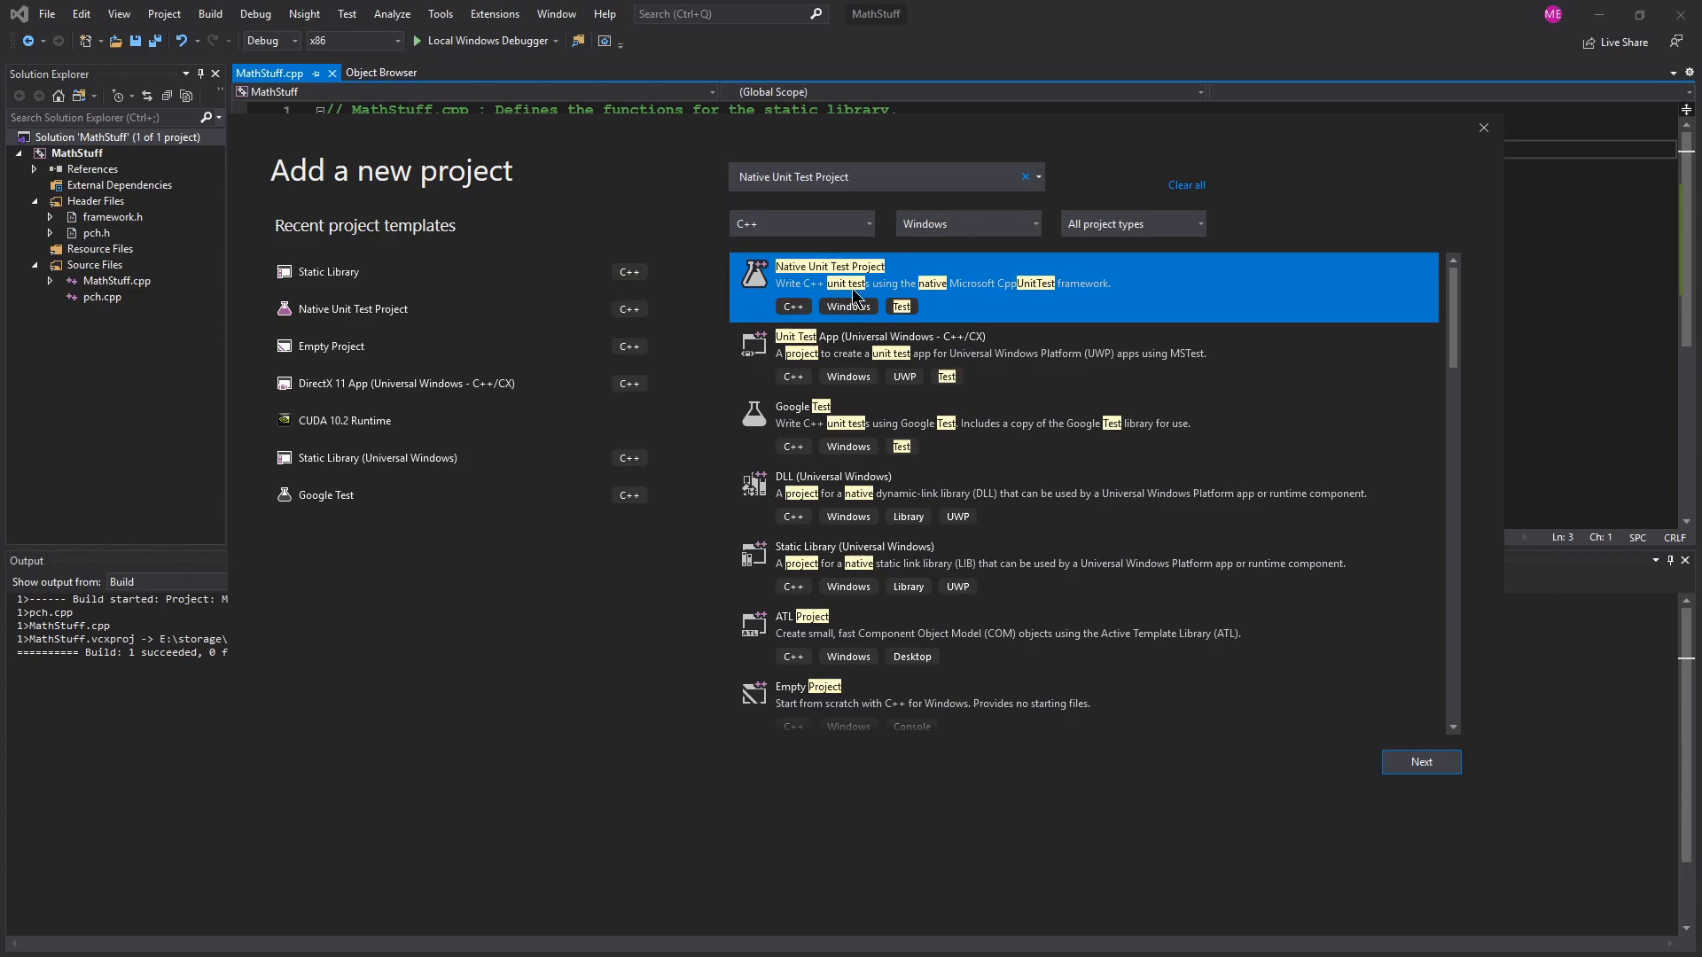
pyautogui.moveTo(1015, 301)
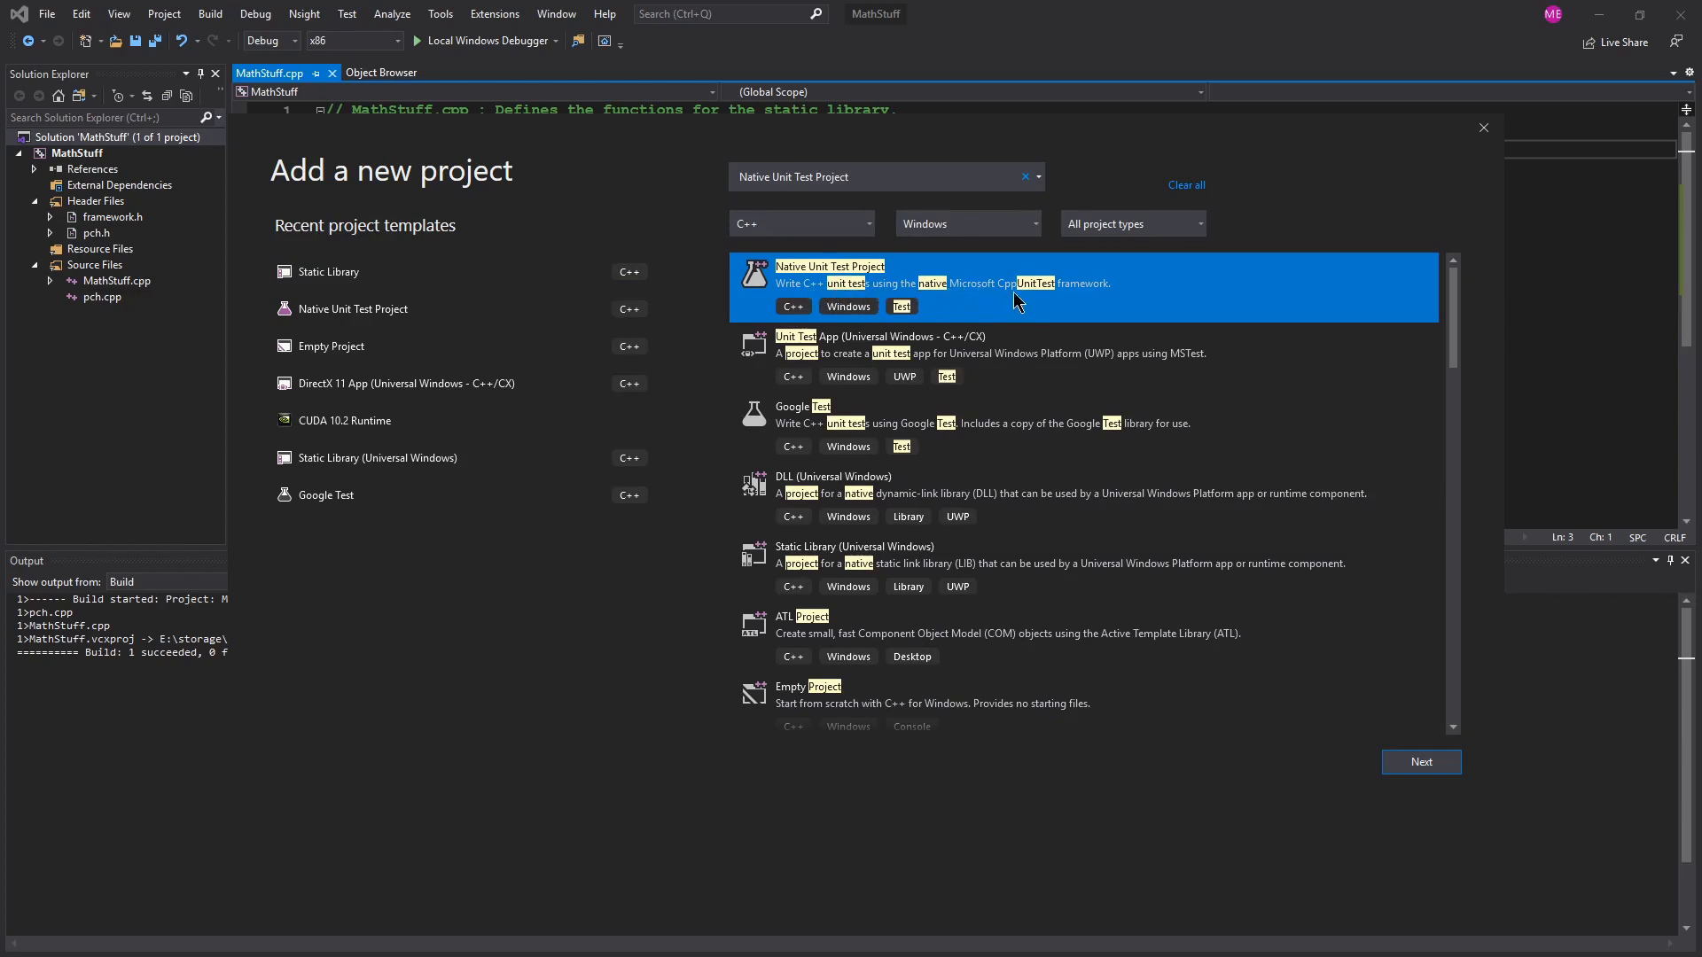
pyautogui.moveTo(1060, 301)
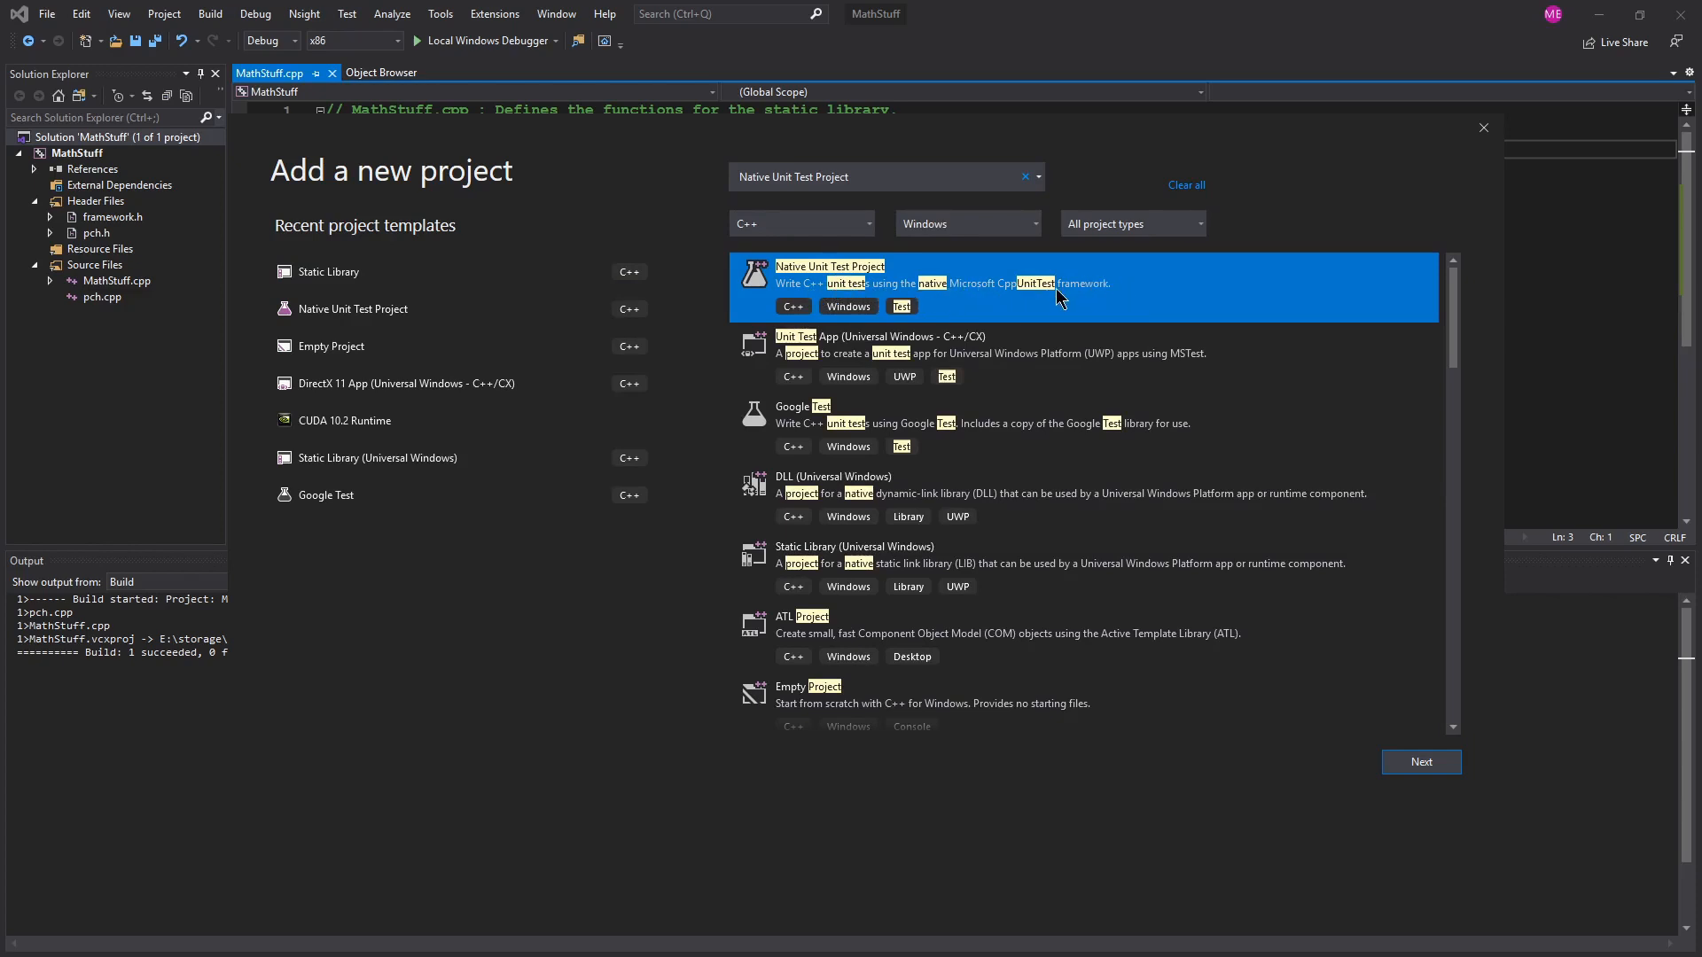
pyautogui.moveTo(1079, 296)
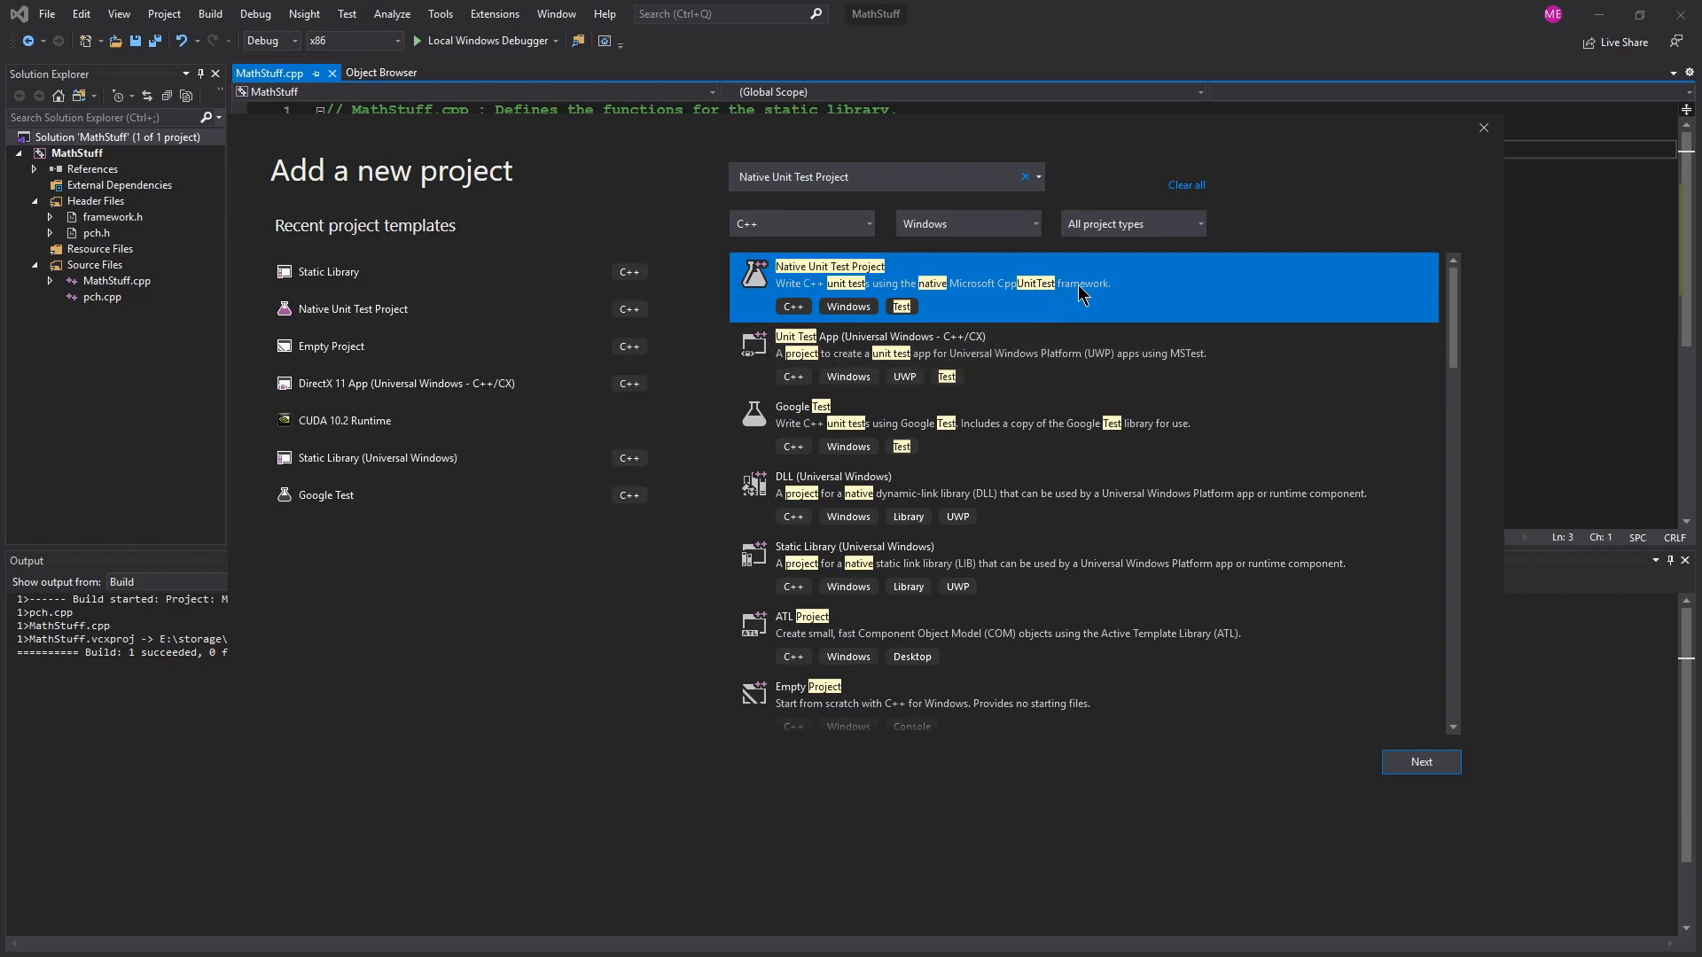
pyautogui.click(1420, 761)
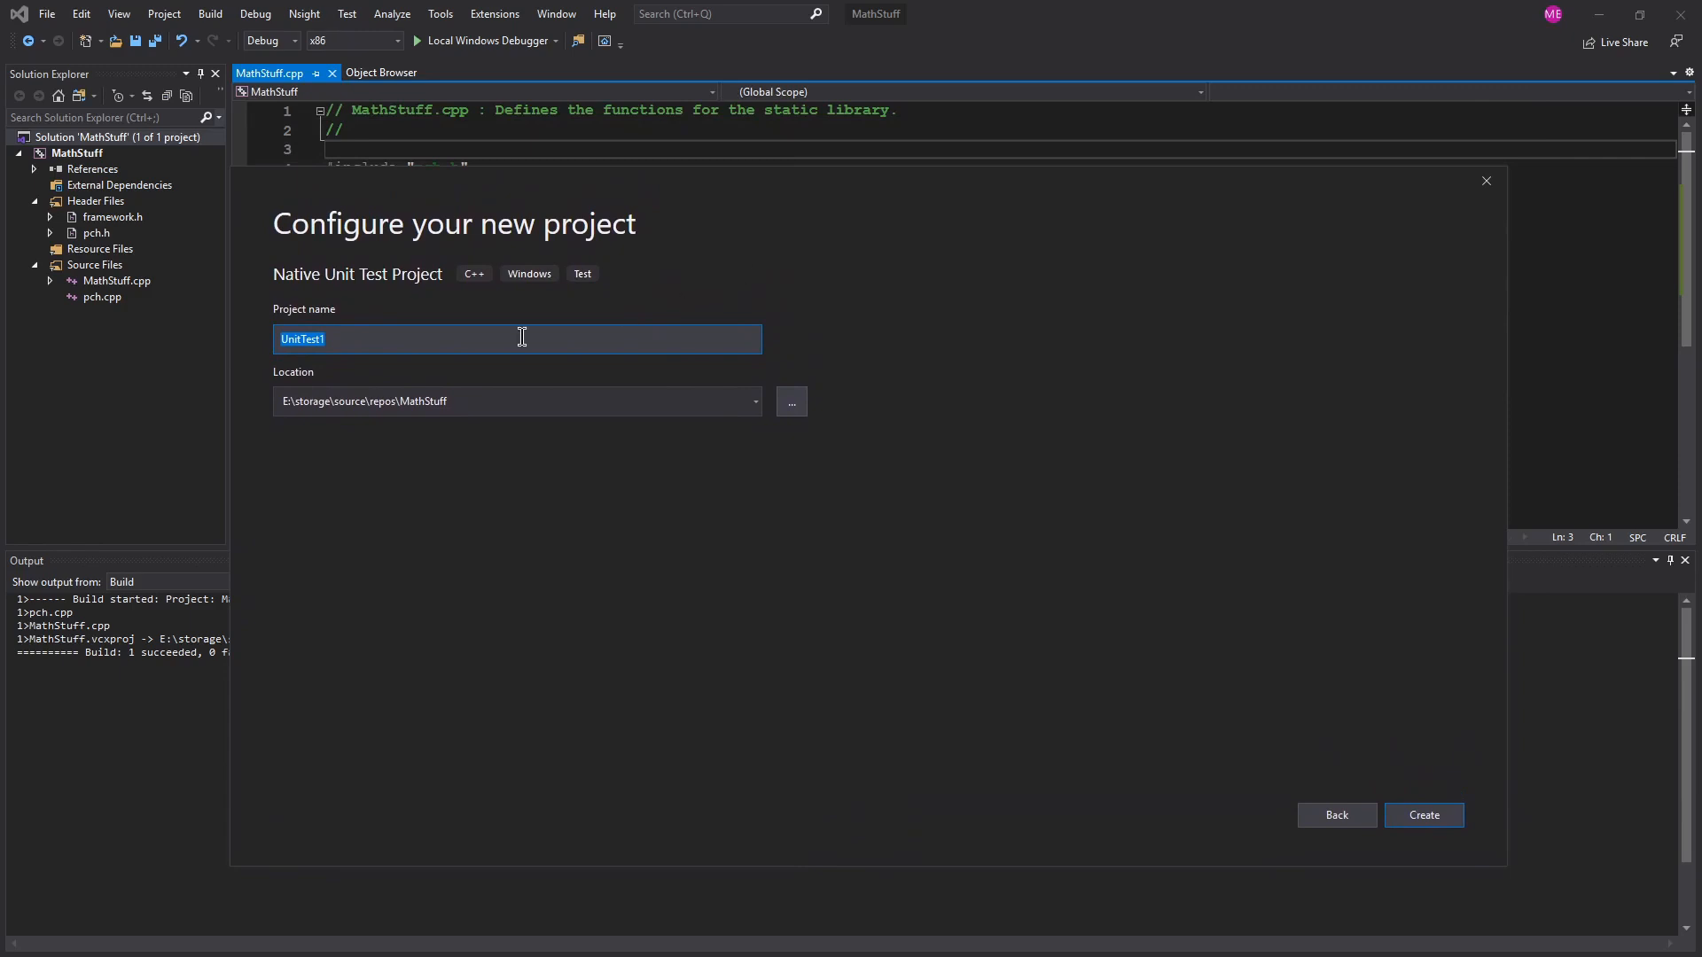
# Step: Name the test project UnitTestBasicMath in the default location and create it
pyautogui.click(405, 339)
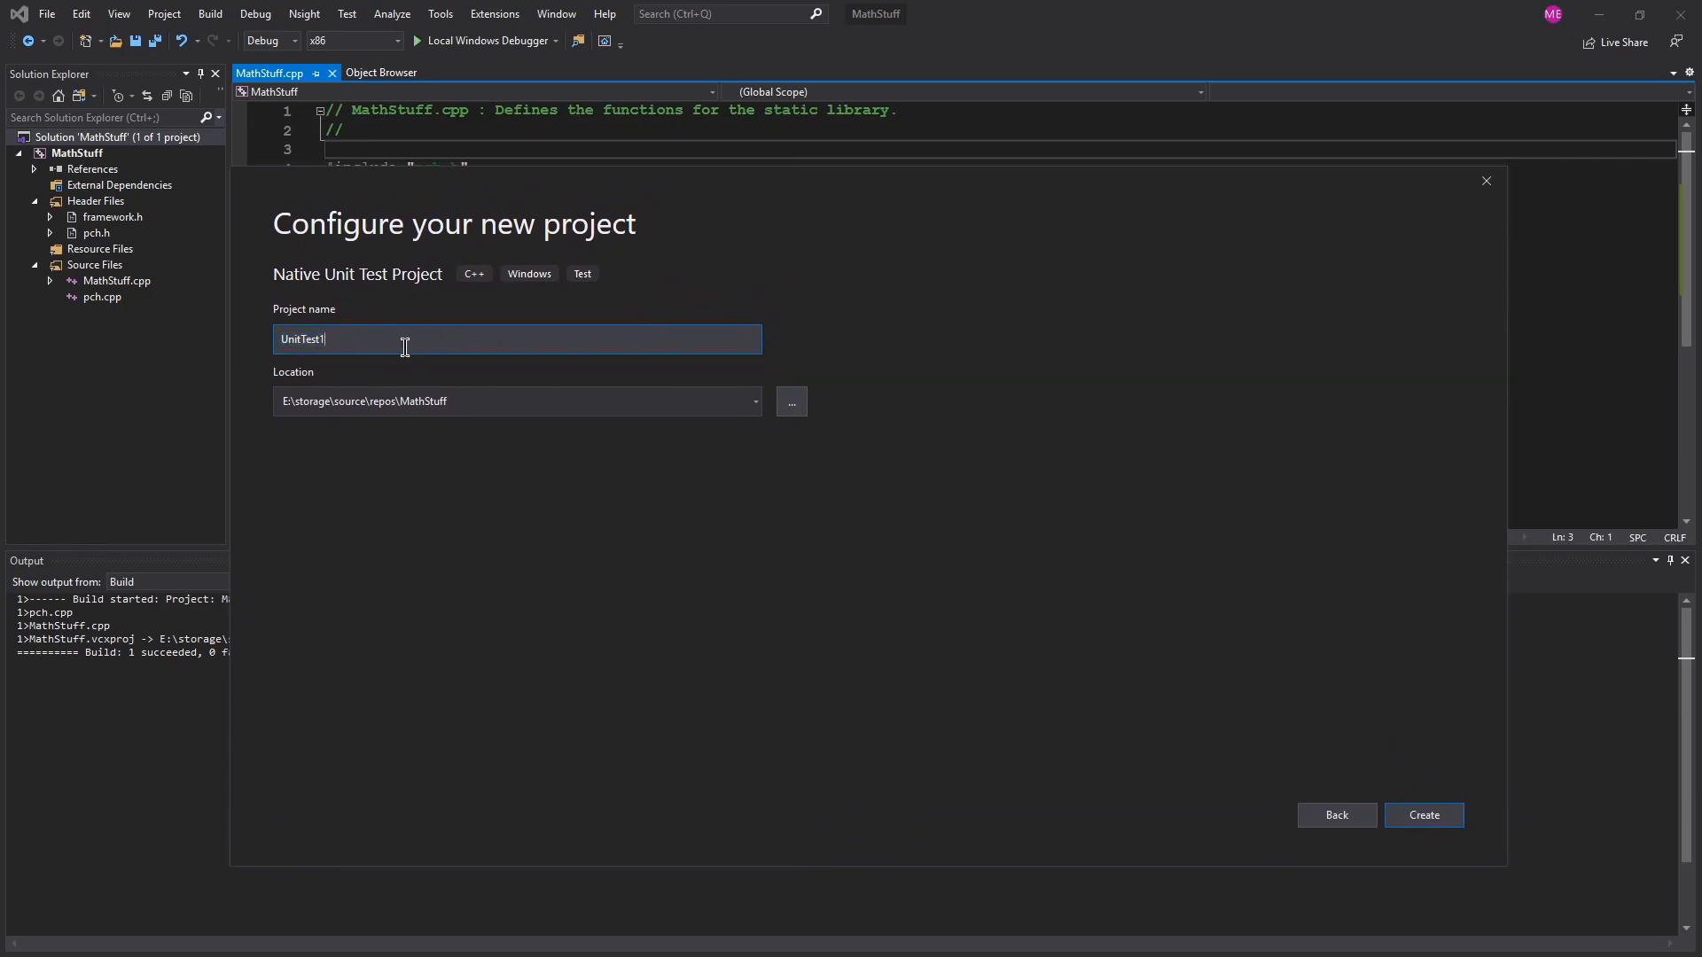
pyautogui.moveTo(472, 363)
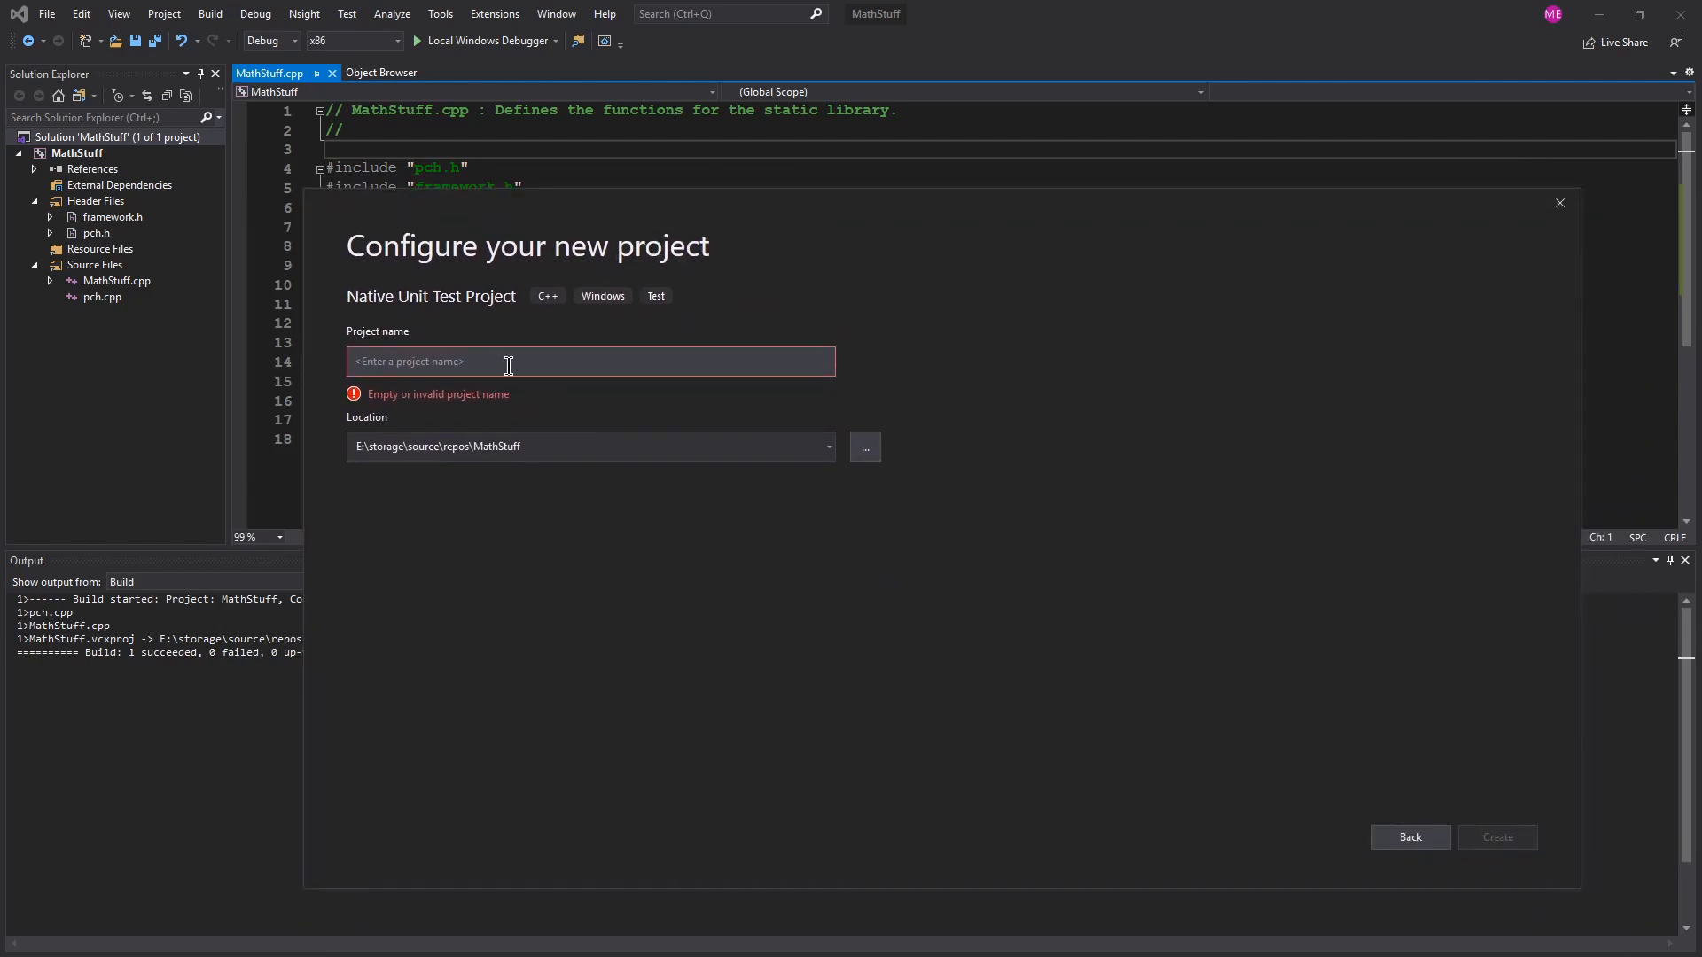
pyautogui.write('UnitTest')
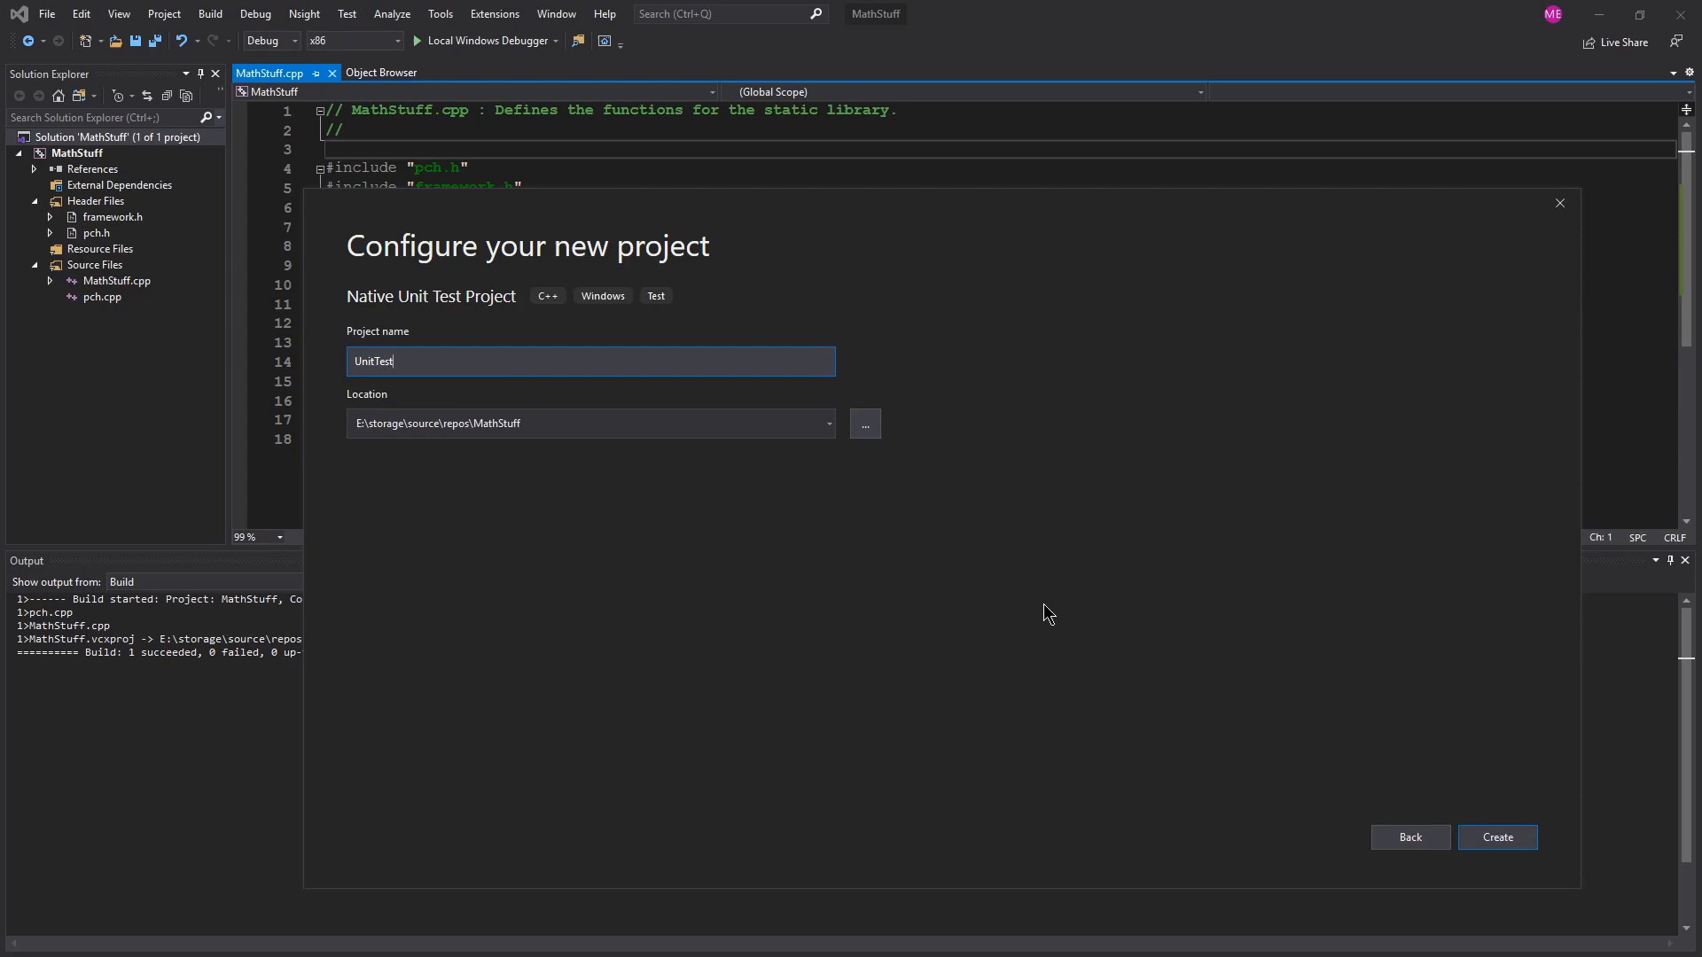
pyautogui.write('BasicMath')
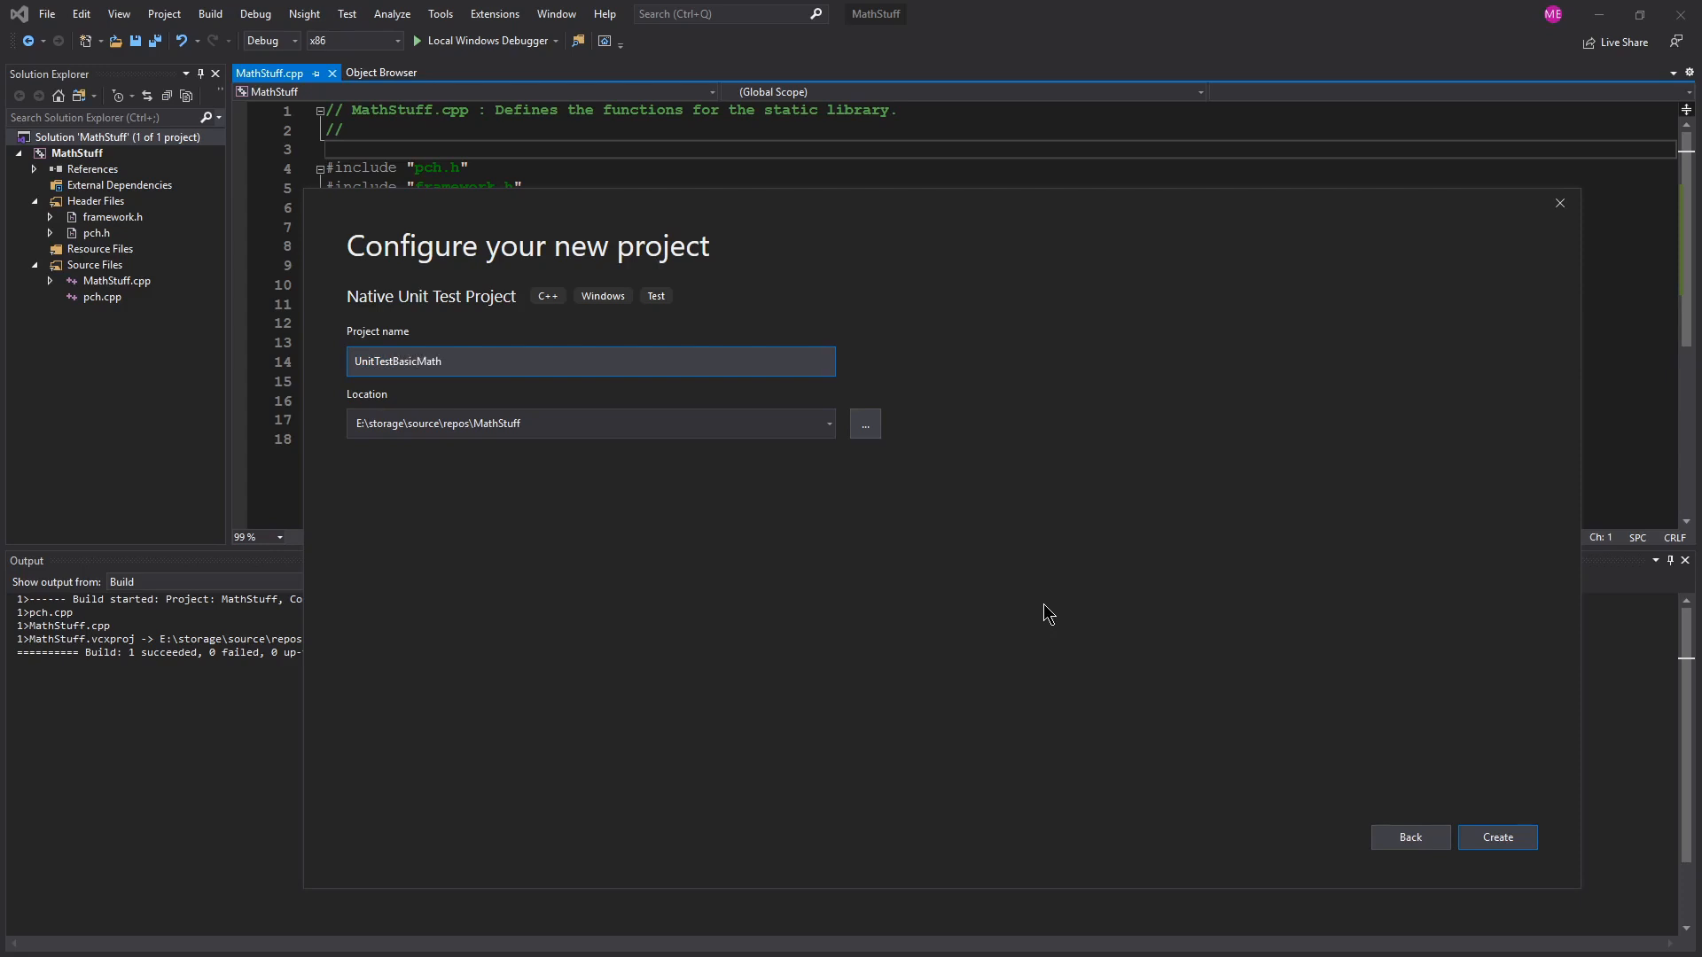
pyautogui.moveTo(666, 417)
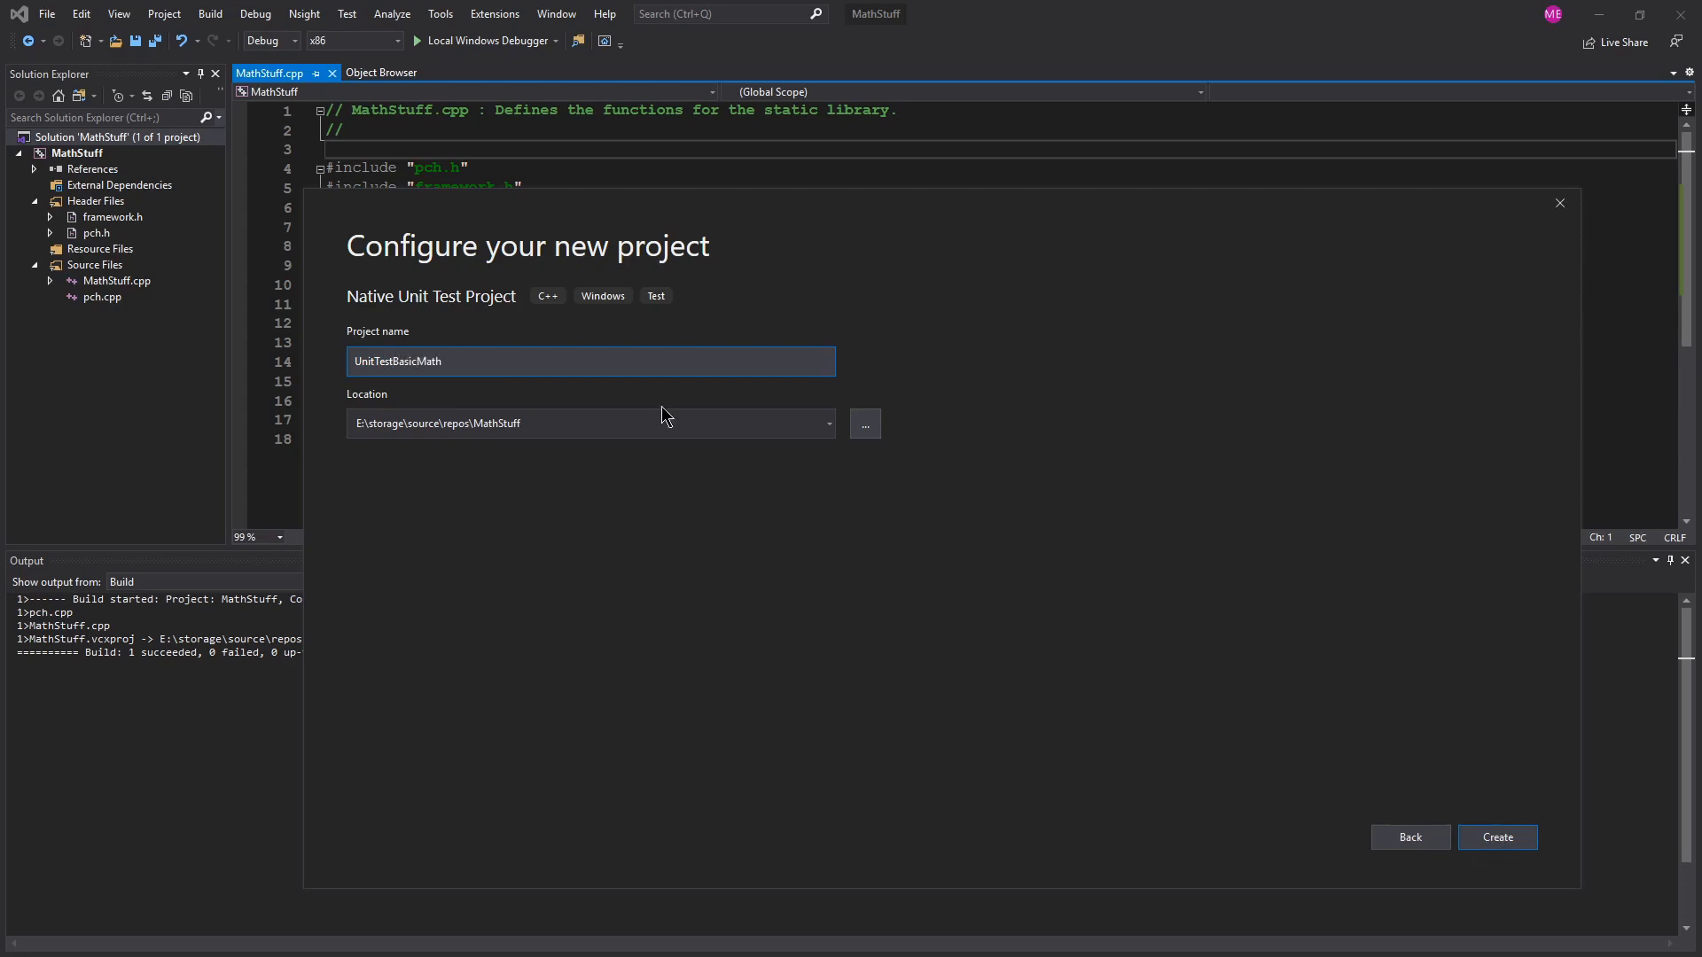
pyautogui.click(1496, 837)
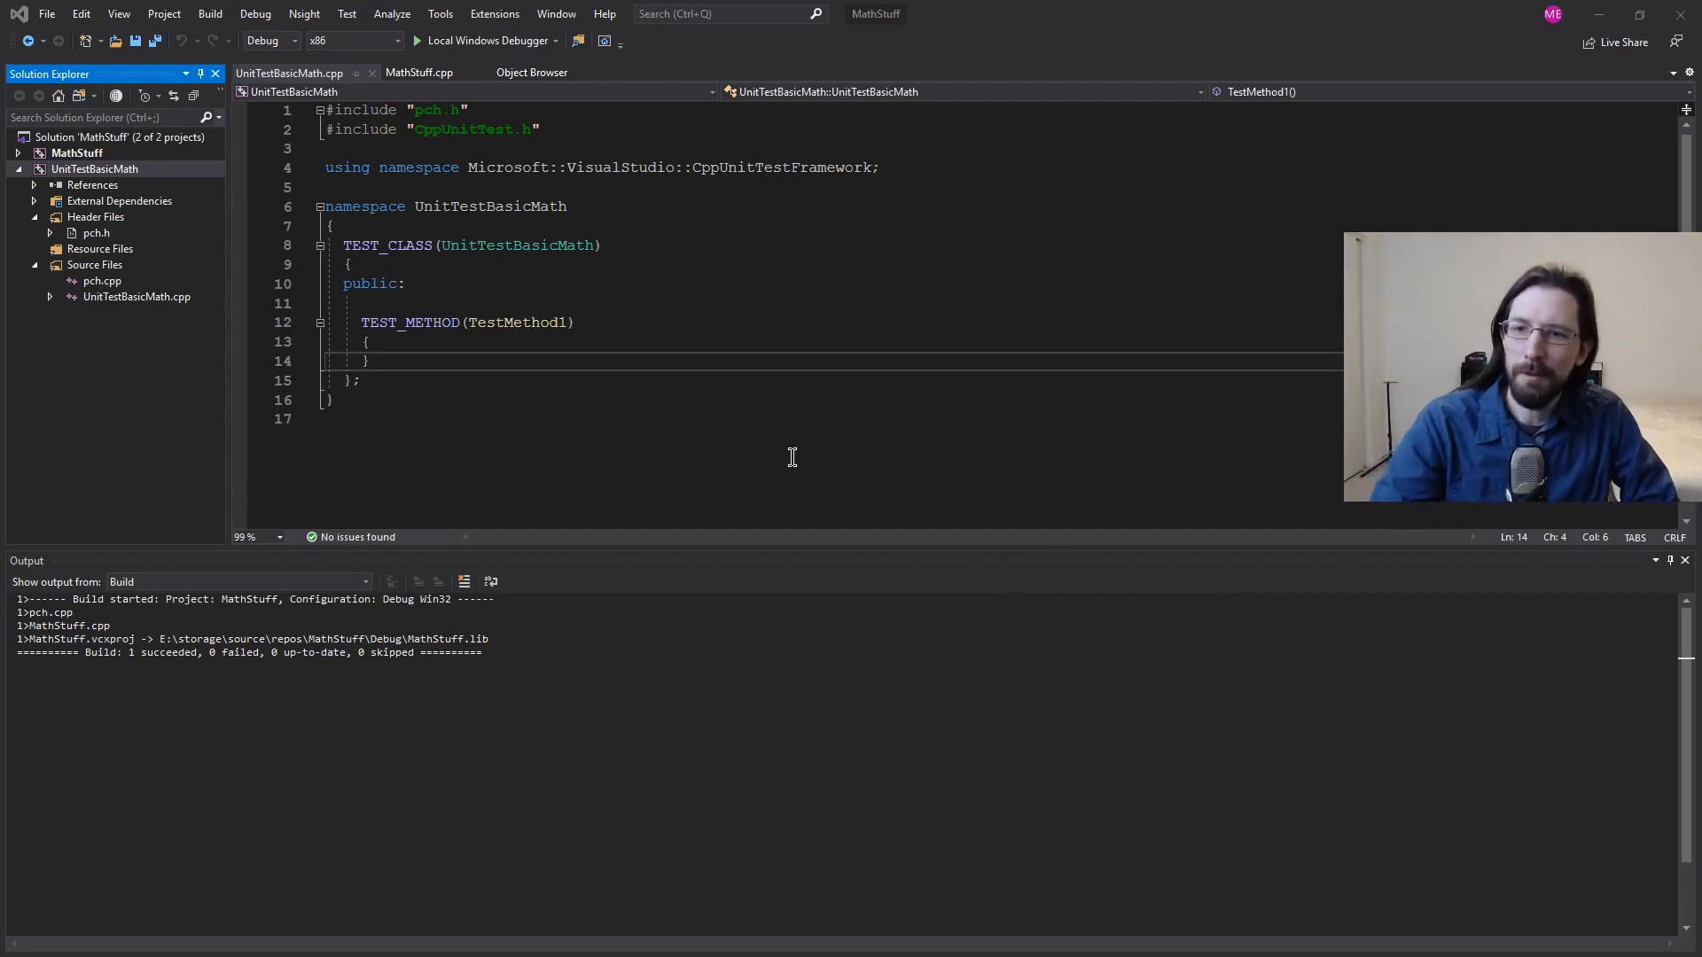
# Step: Expand the MathStuff node, check the Test menu, and put the cursor in TestMethod1's body
pyautogui.click(93, 168)
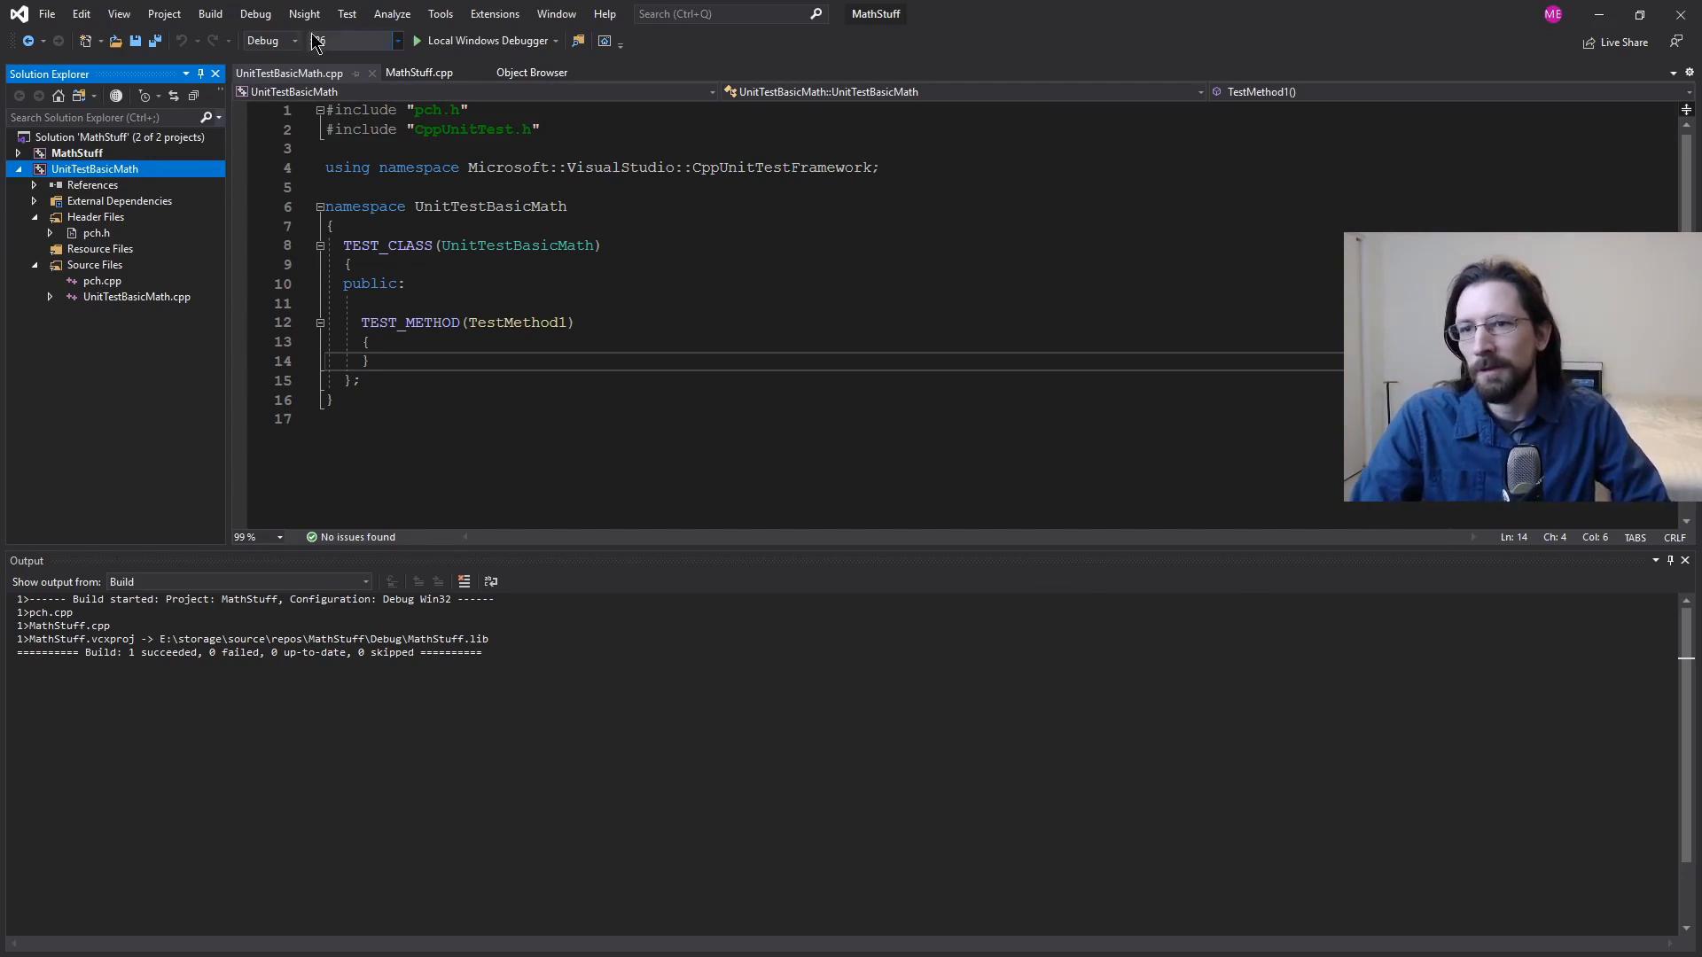
pyautogui.click(346, 14)
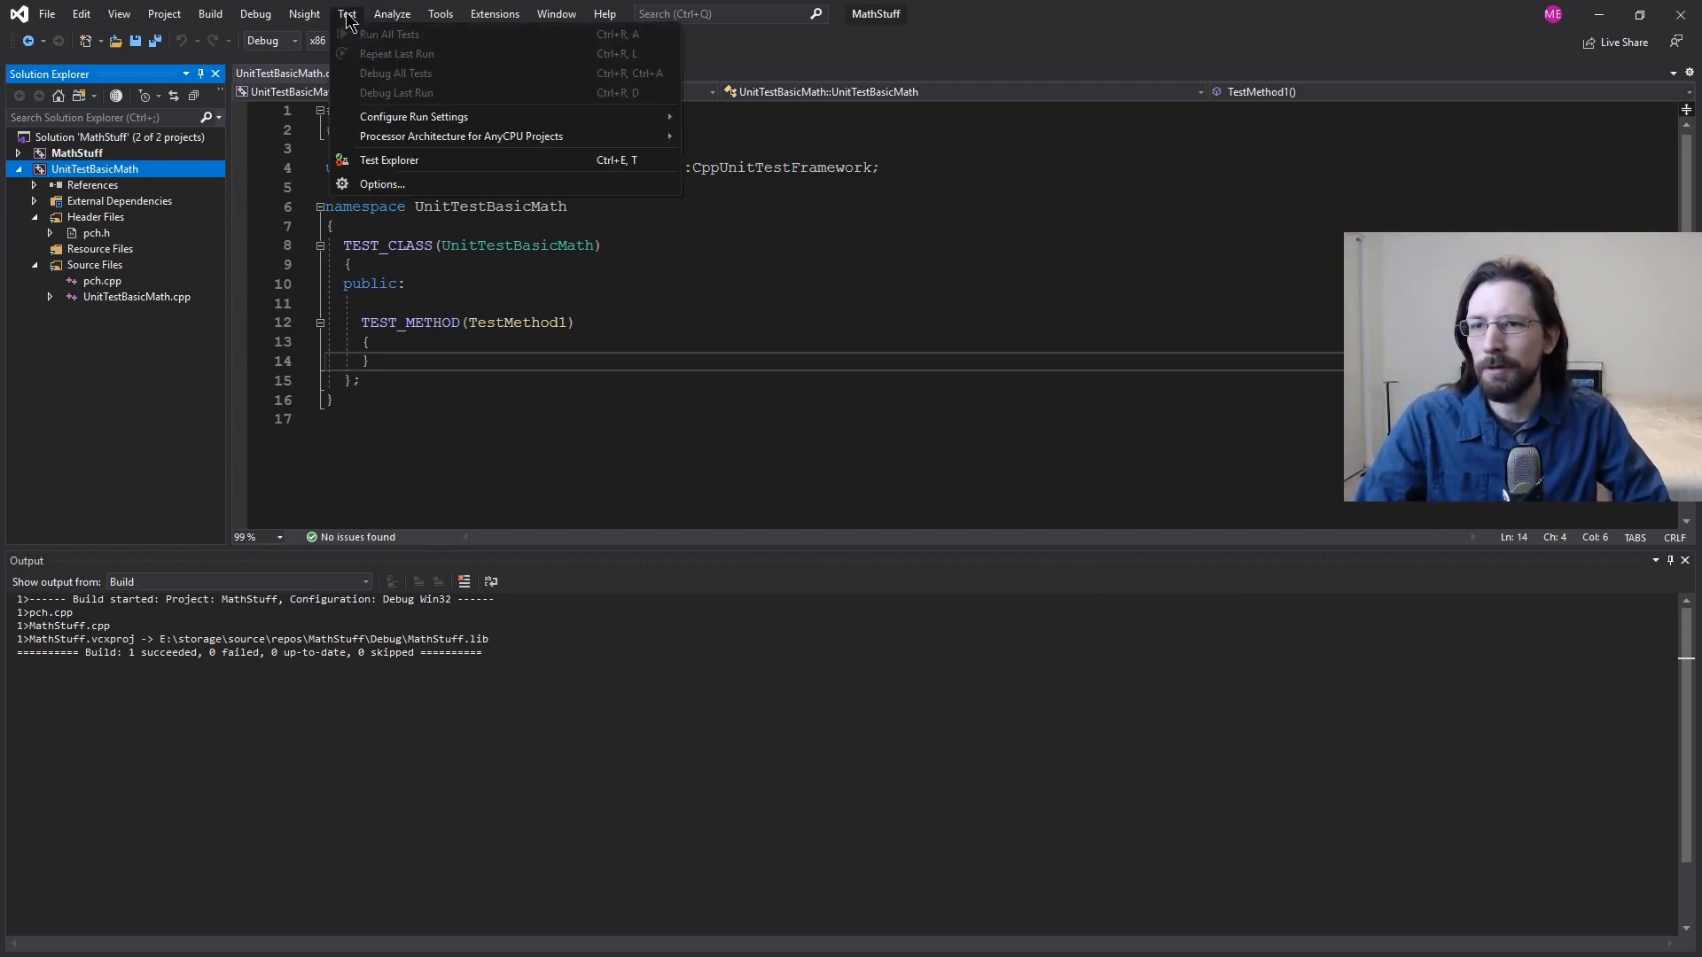
pyautogui.moveTo(400, 48)
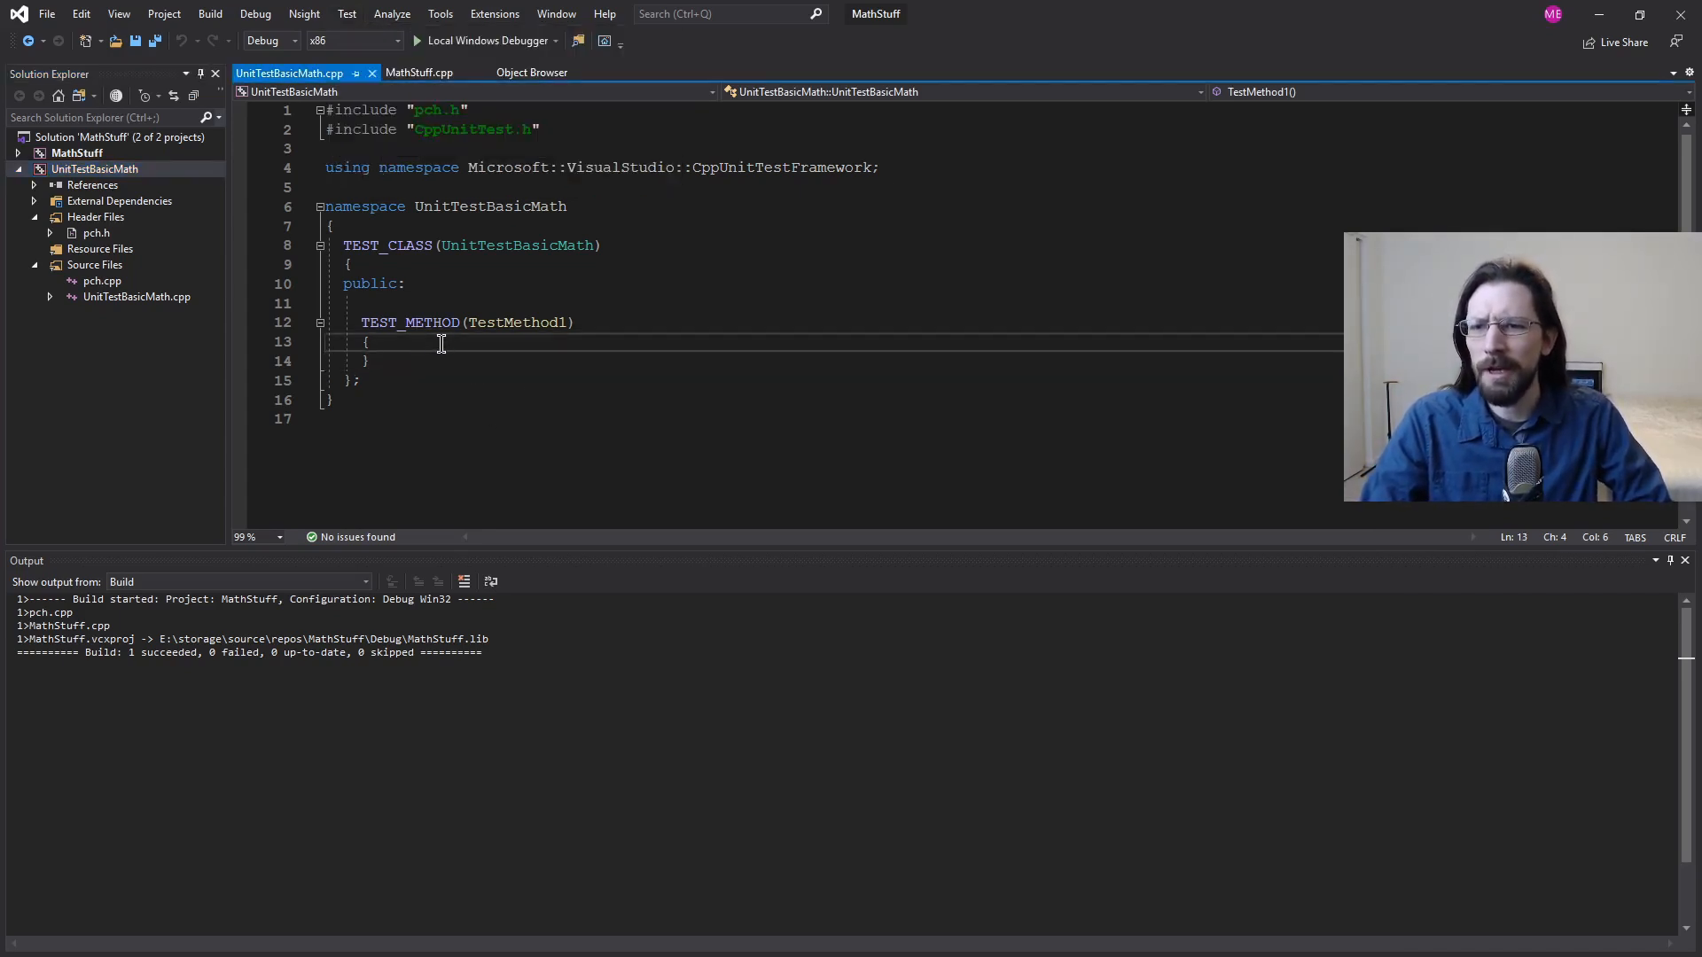
pyautogui.click(76, 154)
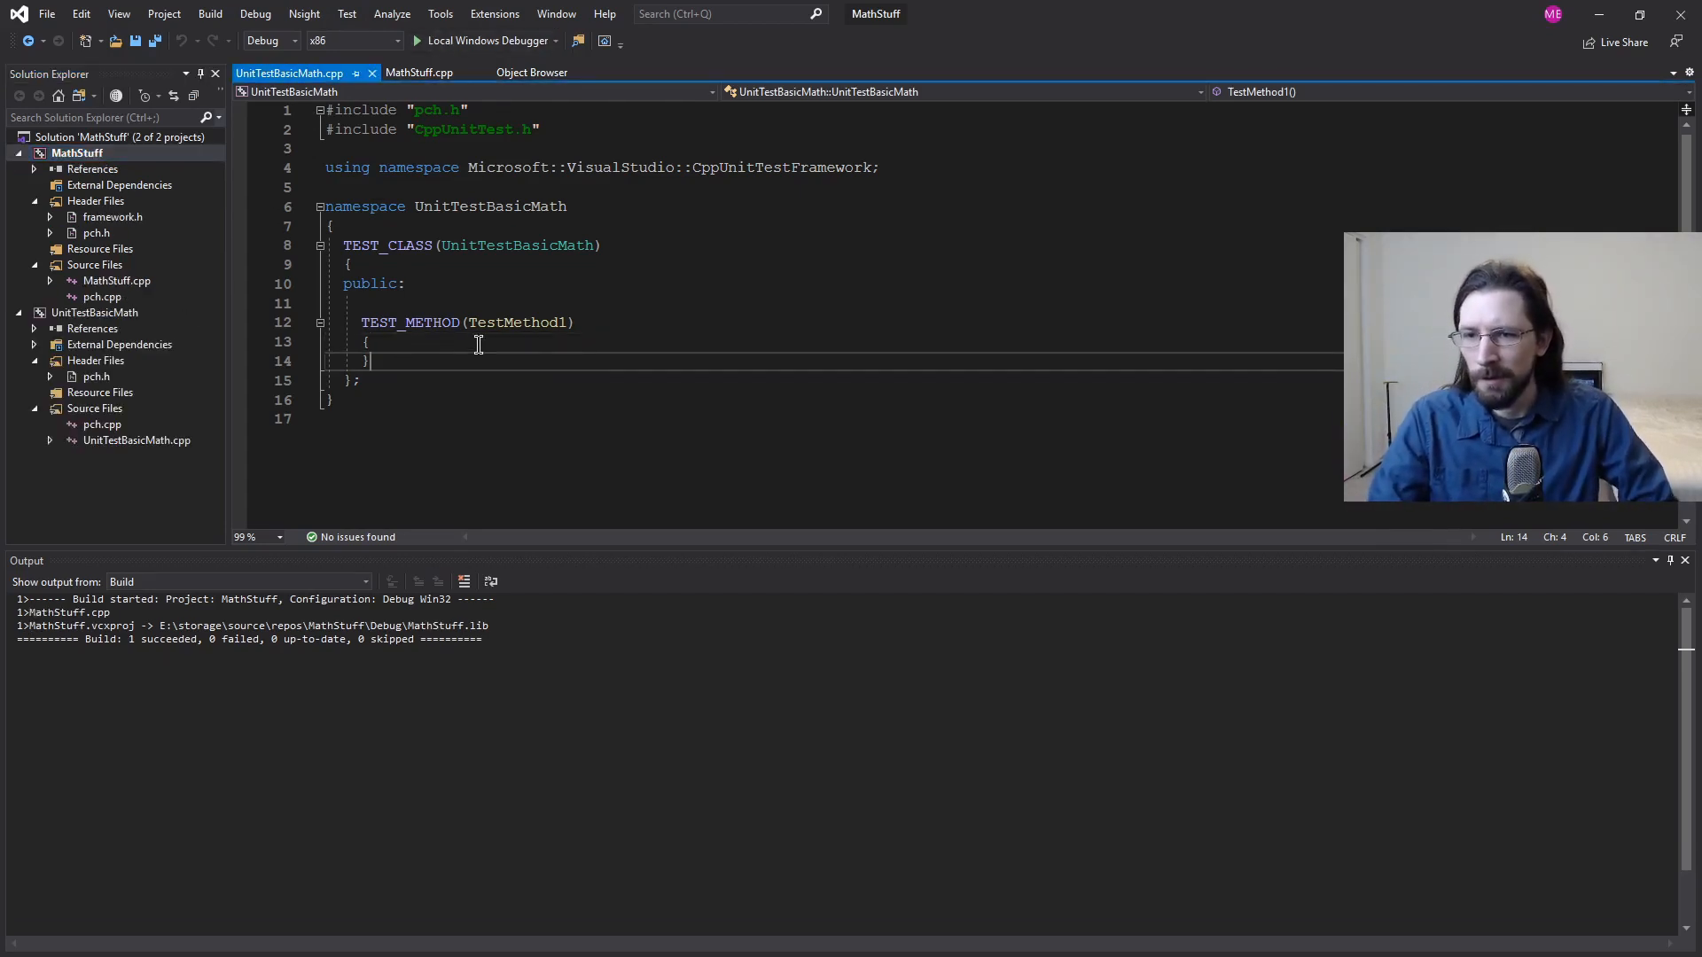
# Step: Write Assert::AreEqual(4, Add(2, 2)); on a new line inside TestMethod1
pyautogui.press('enter')
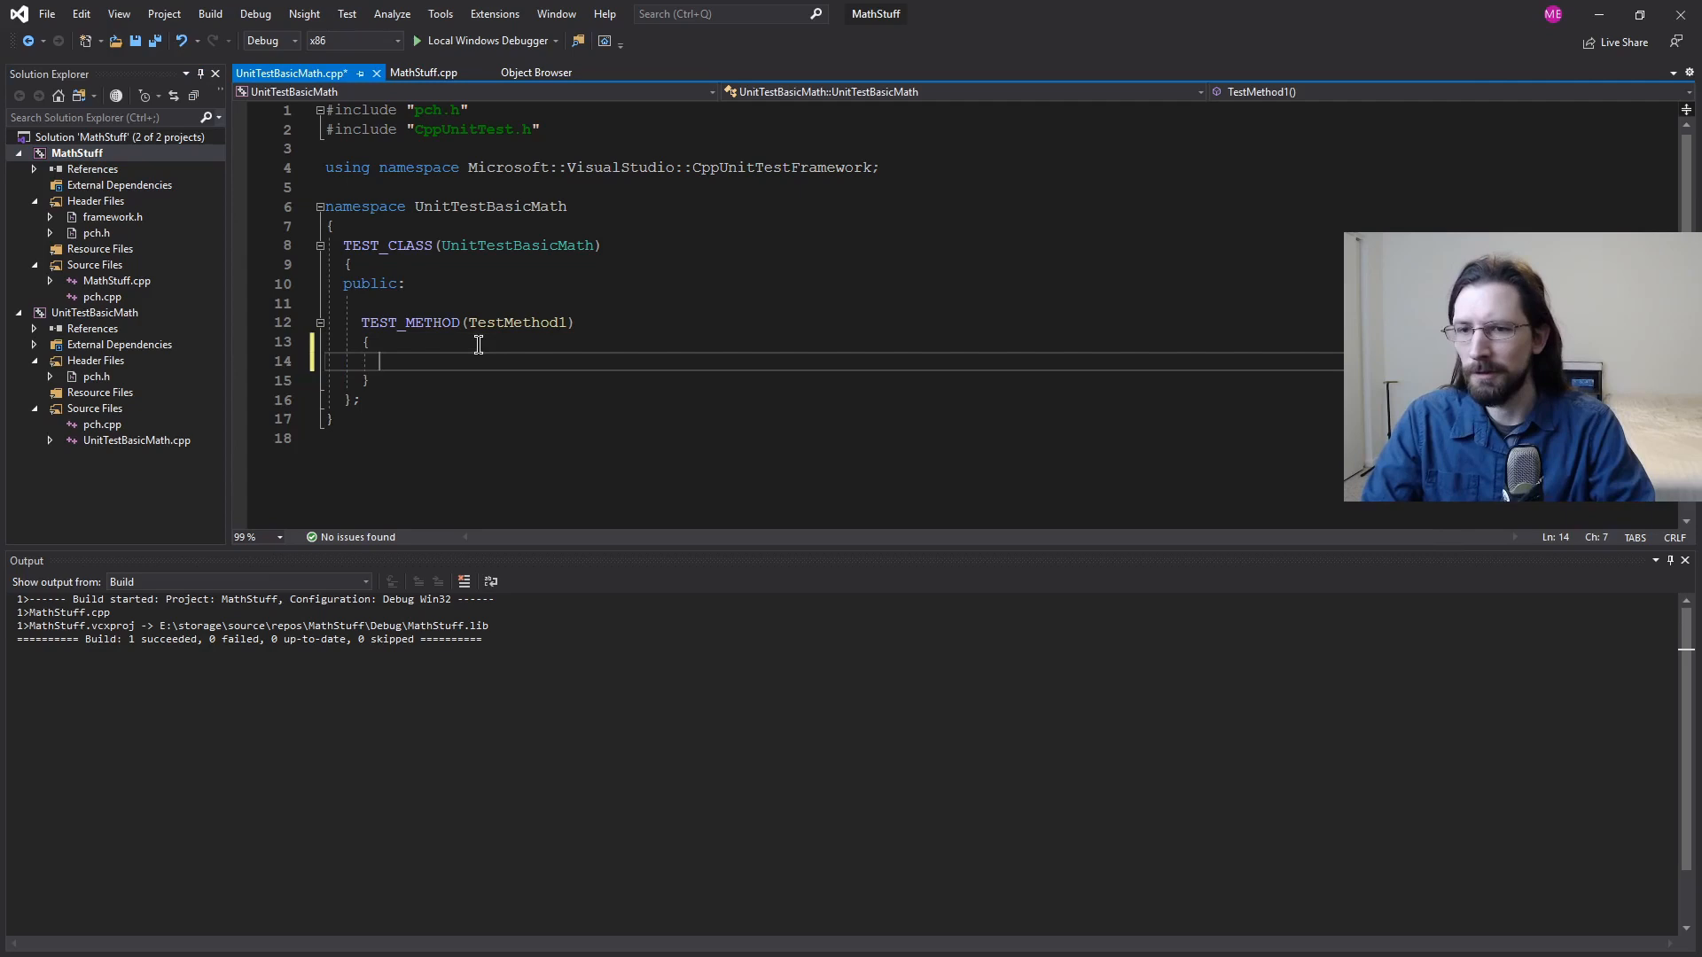
pyautogui.write('Assert')
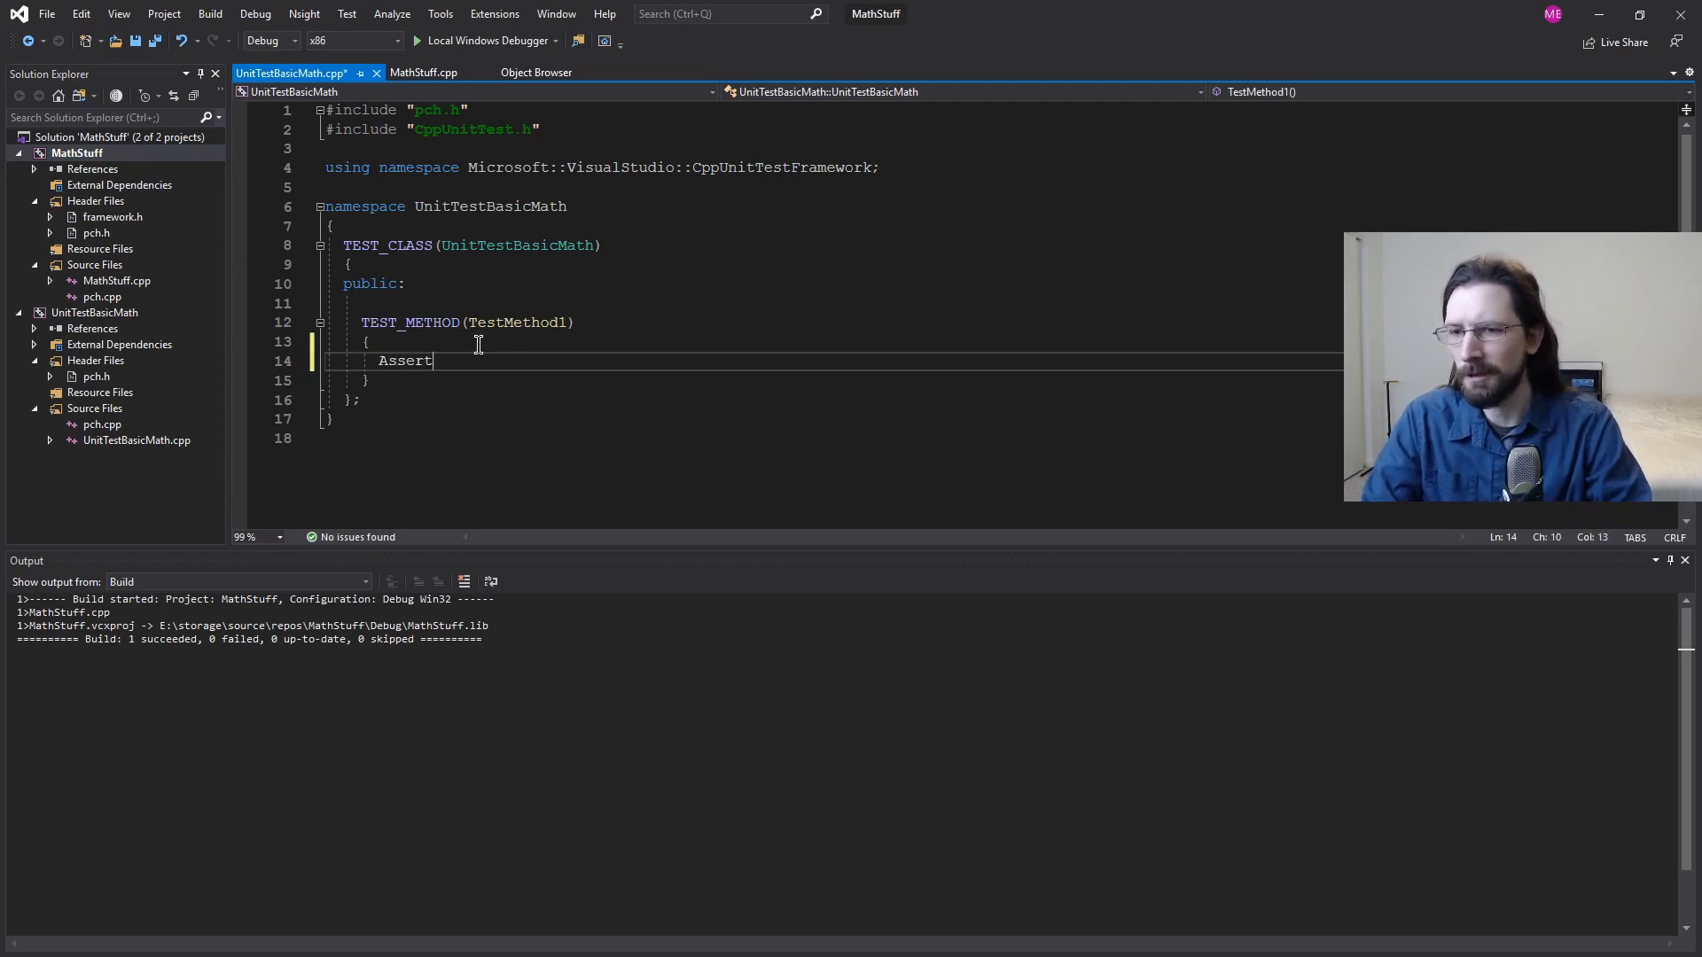
pyautogui.write('::')
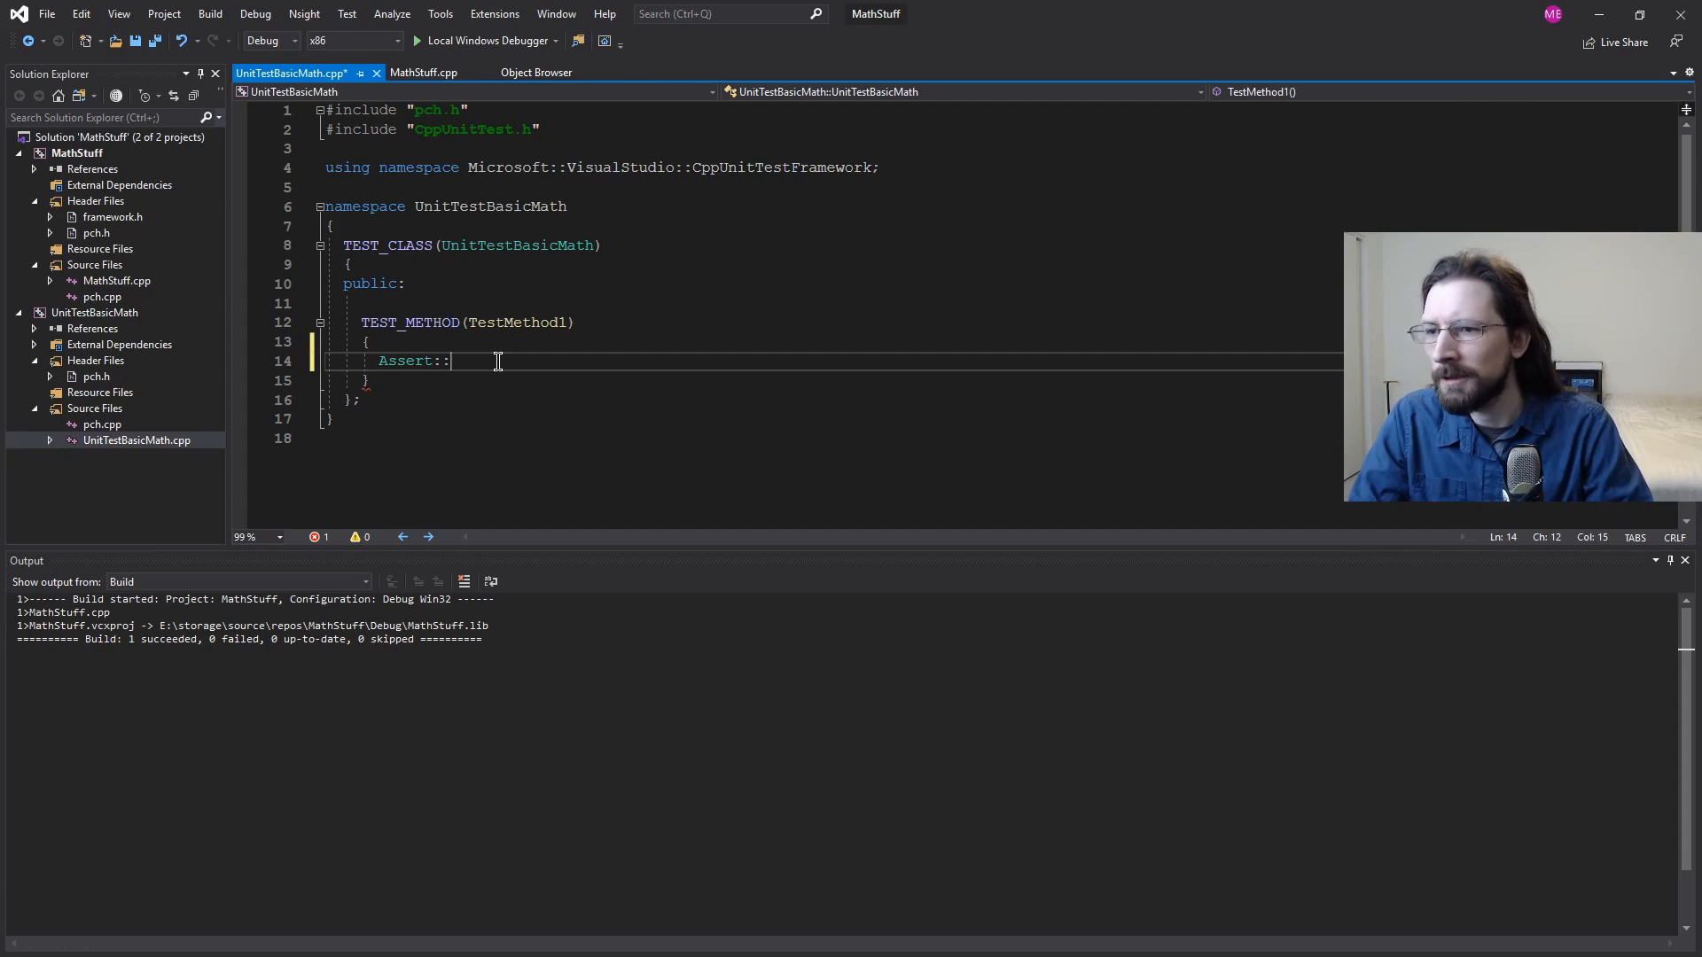
pyautogui.write('Are')
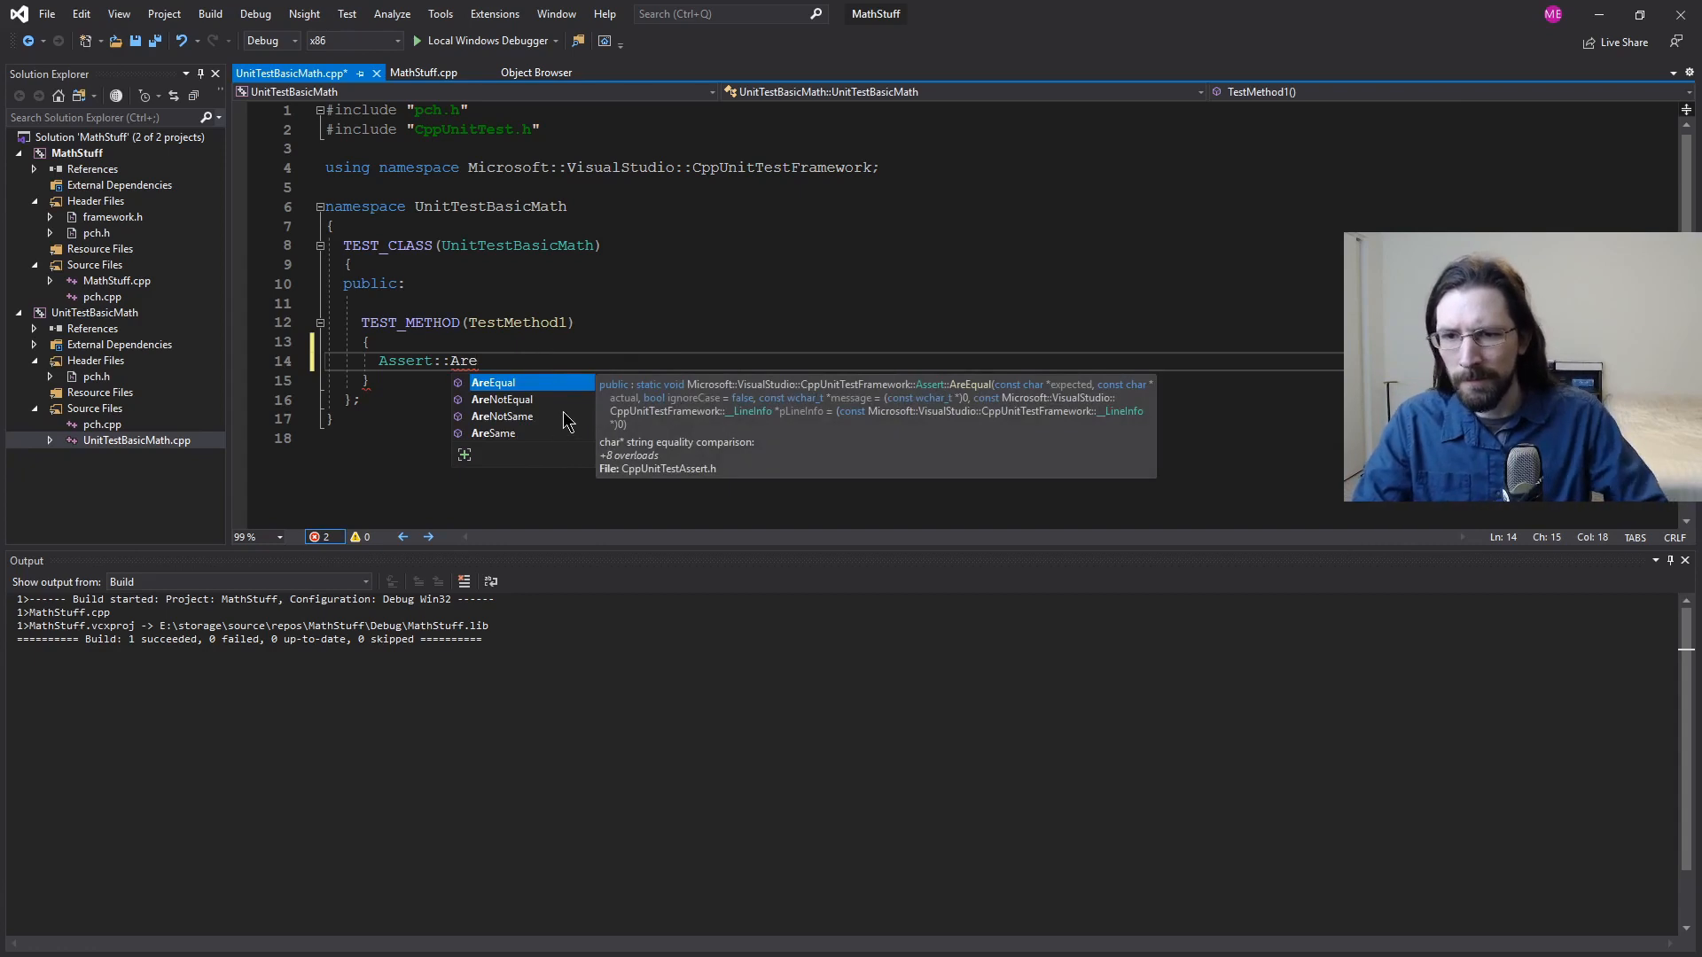
pyautogui.press('BackSpace')
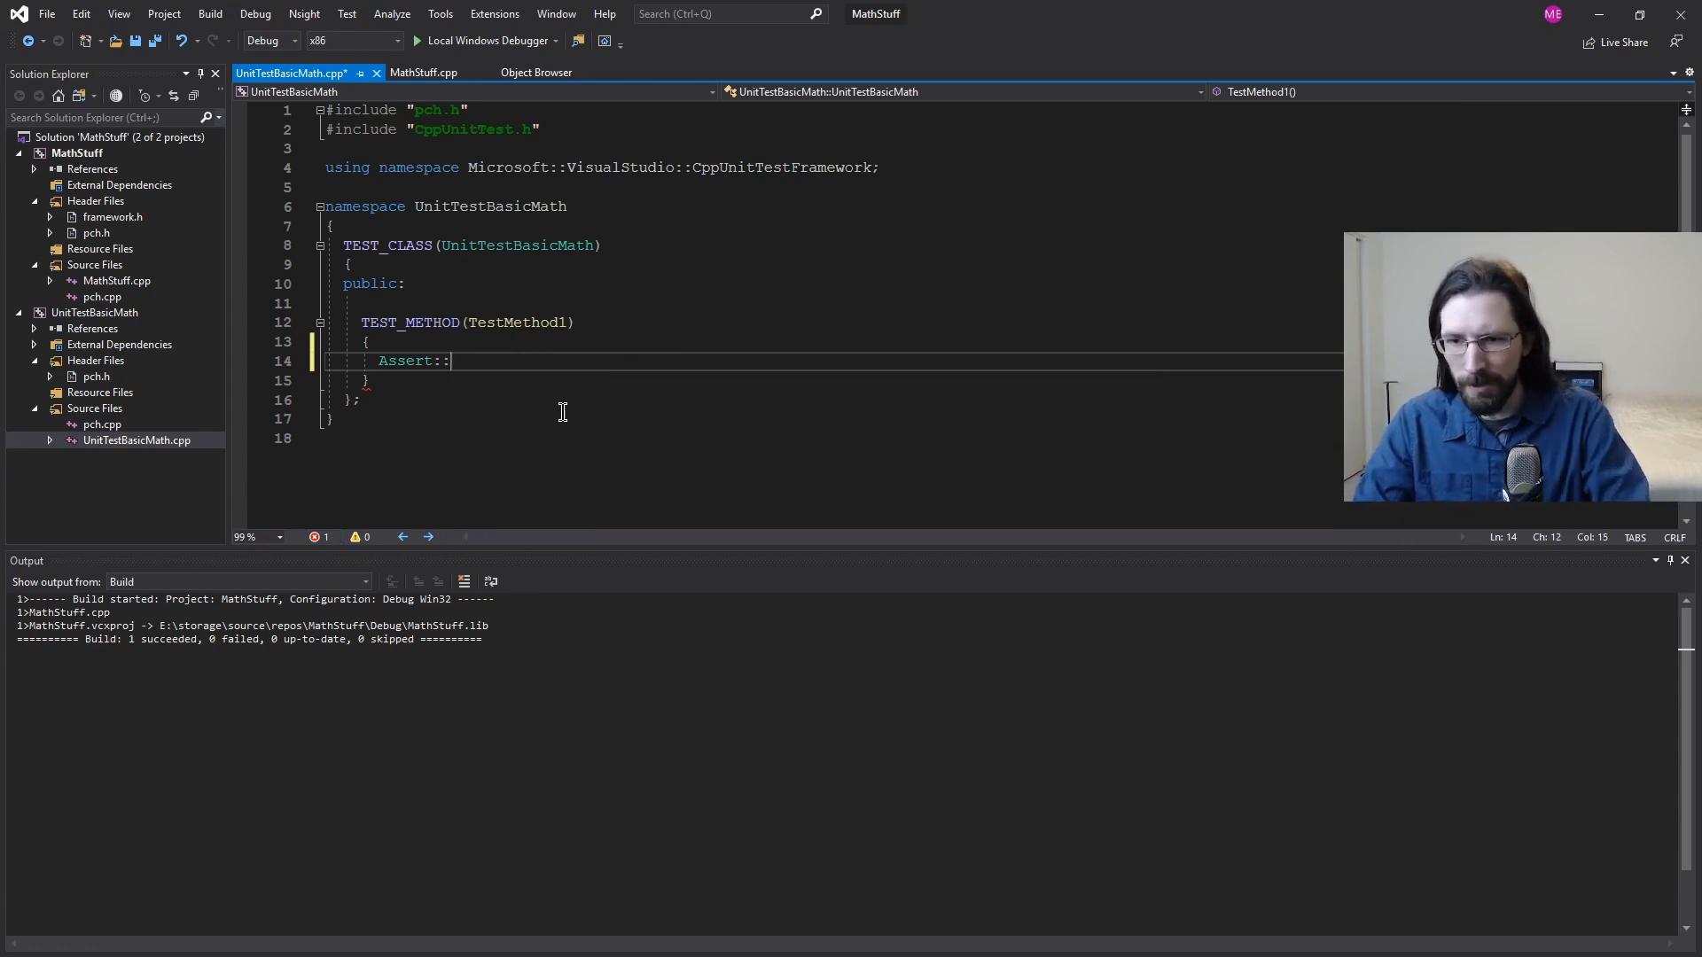
pyautogui.write('AreEqual()')
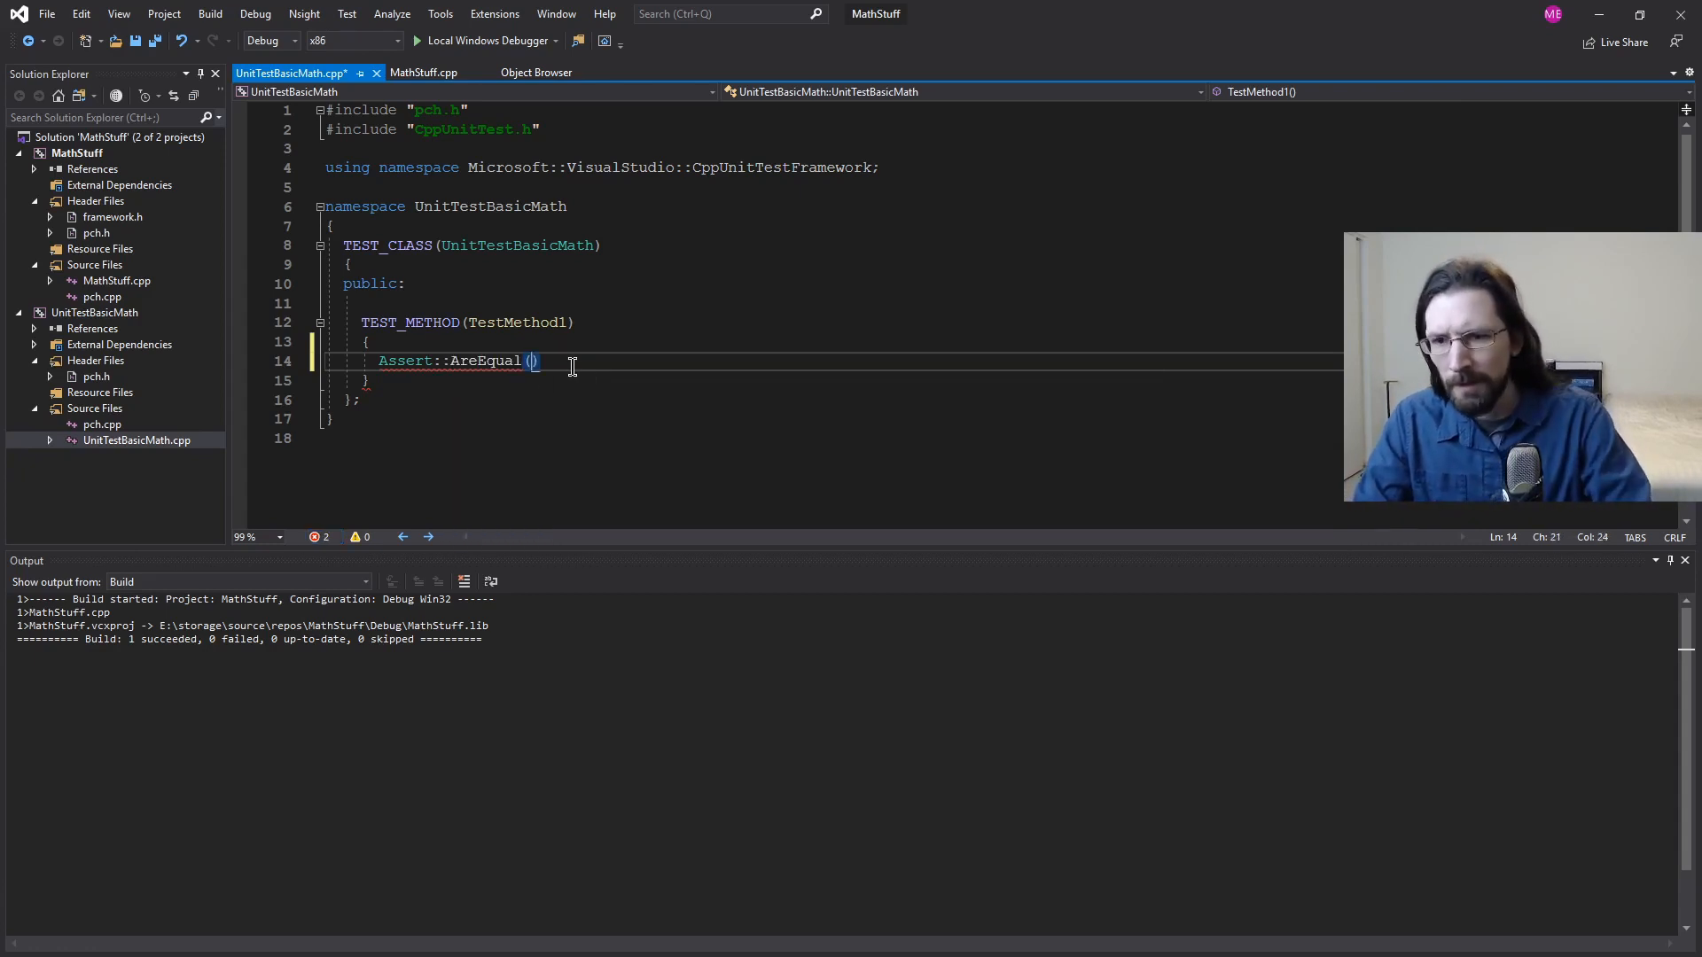
pyautogui.write('4,')
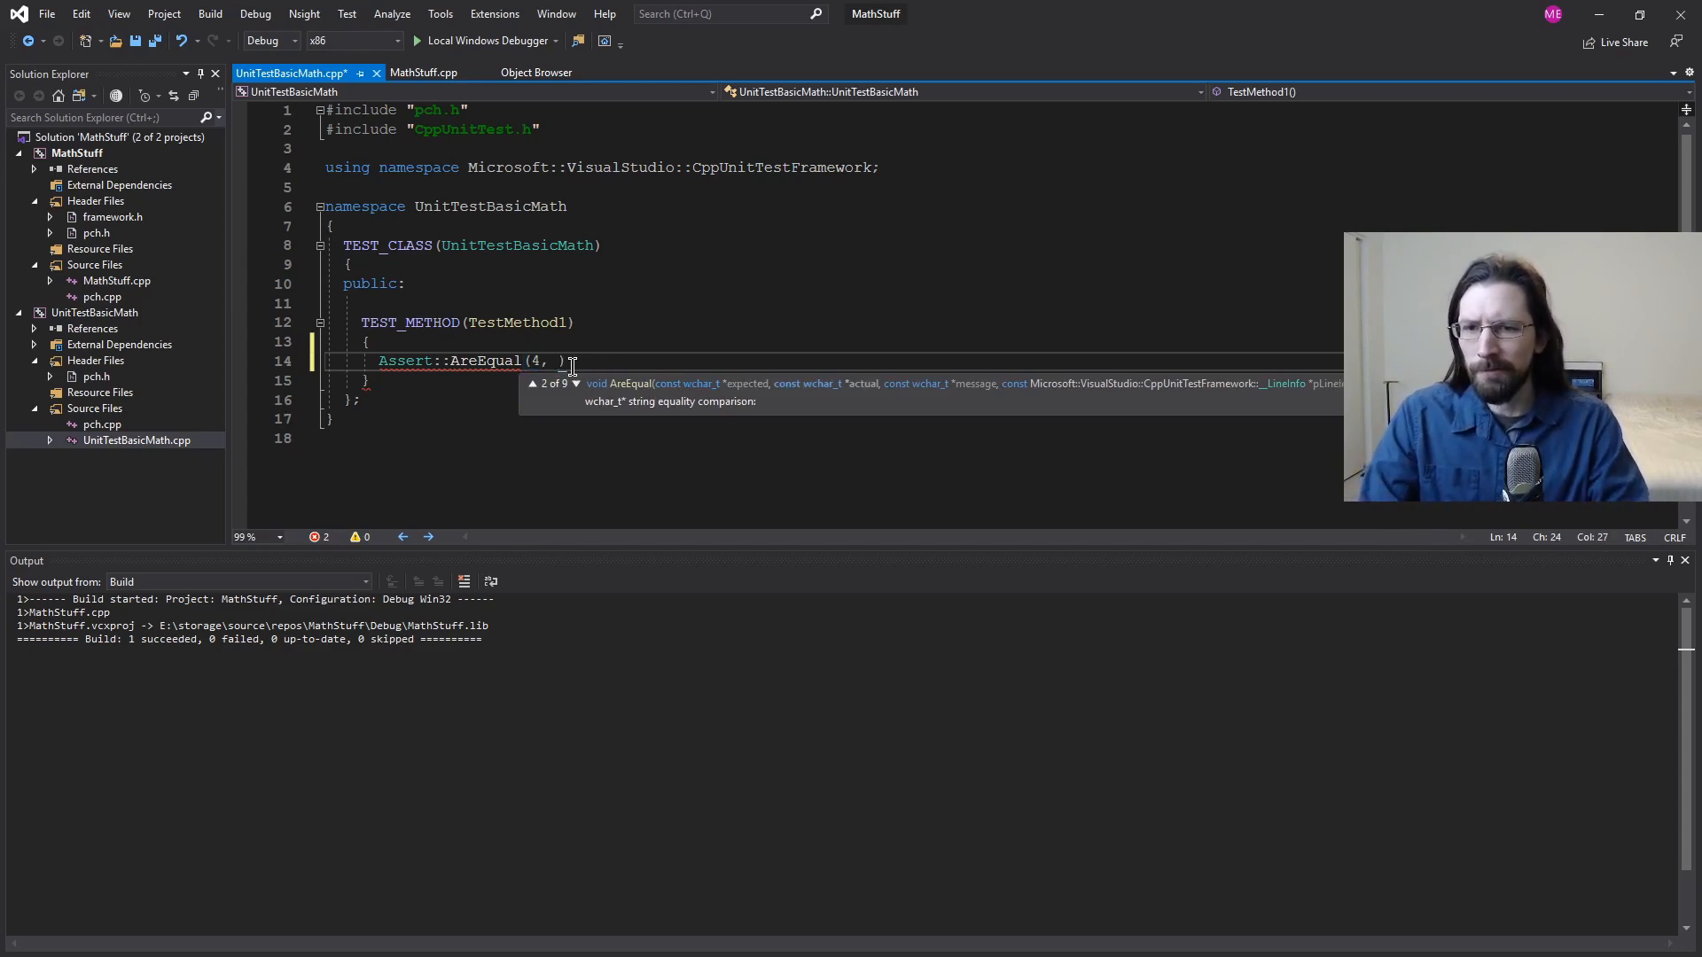
pyautogui.write('Add')
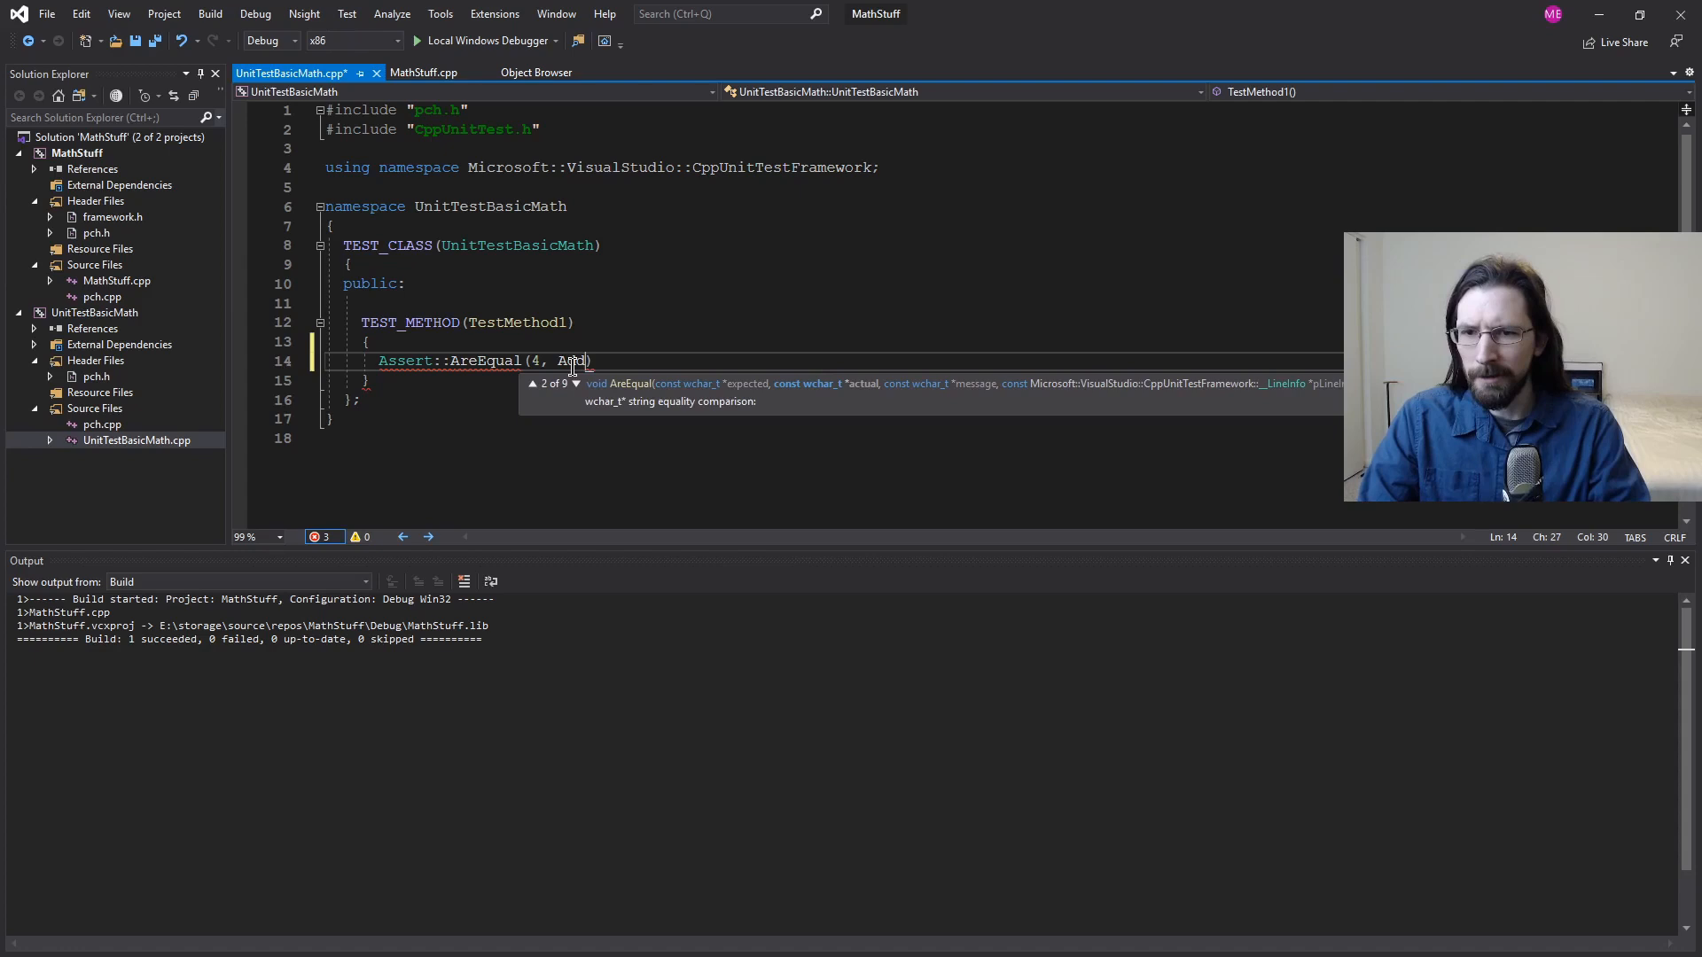
pyautogui.write('(')
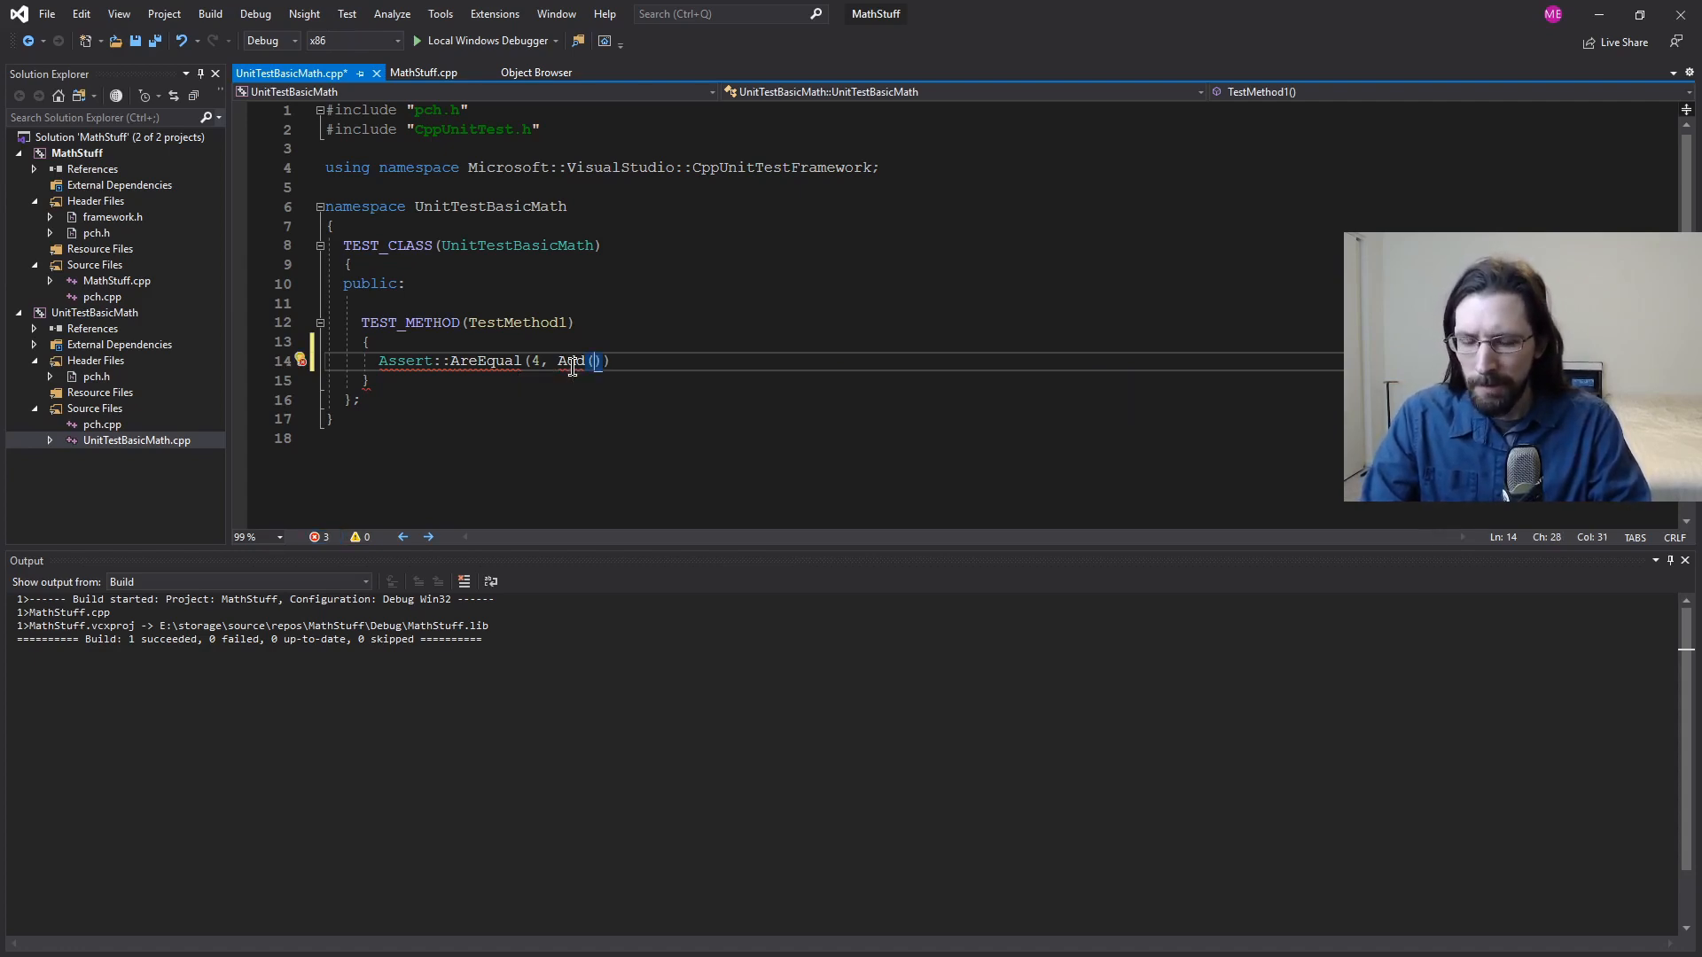
pyautogui.write('2,2')
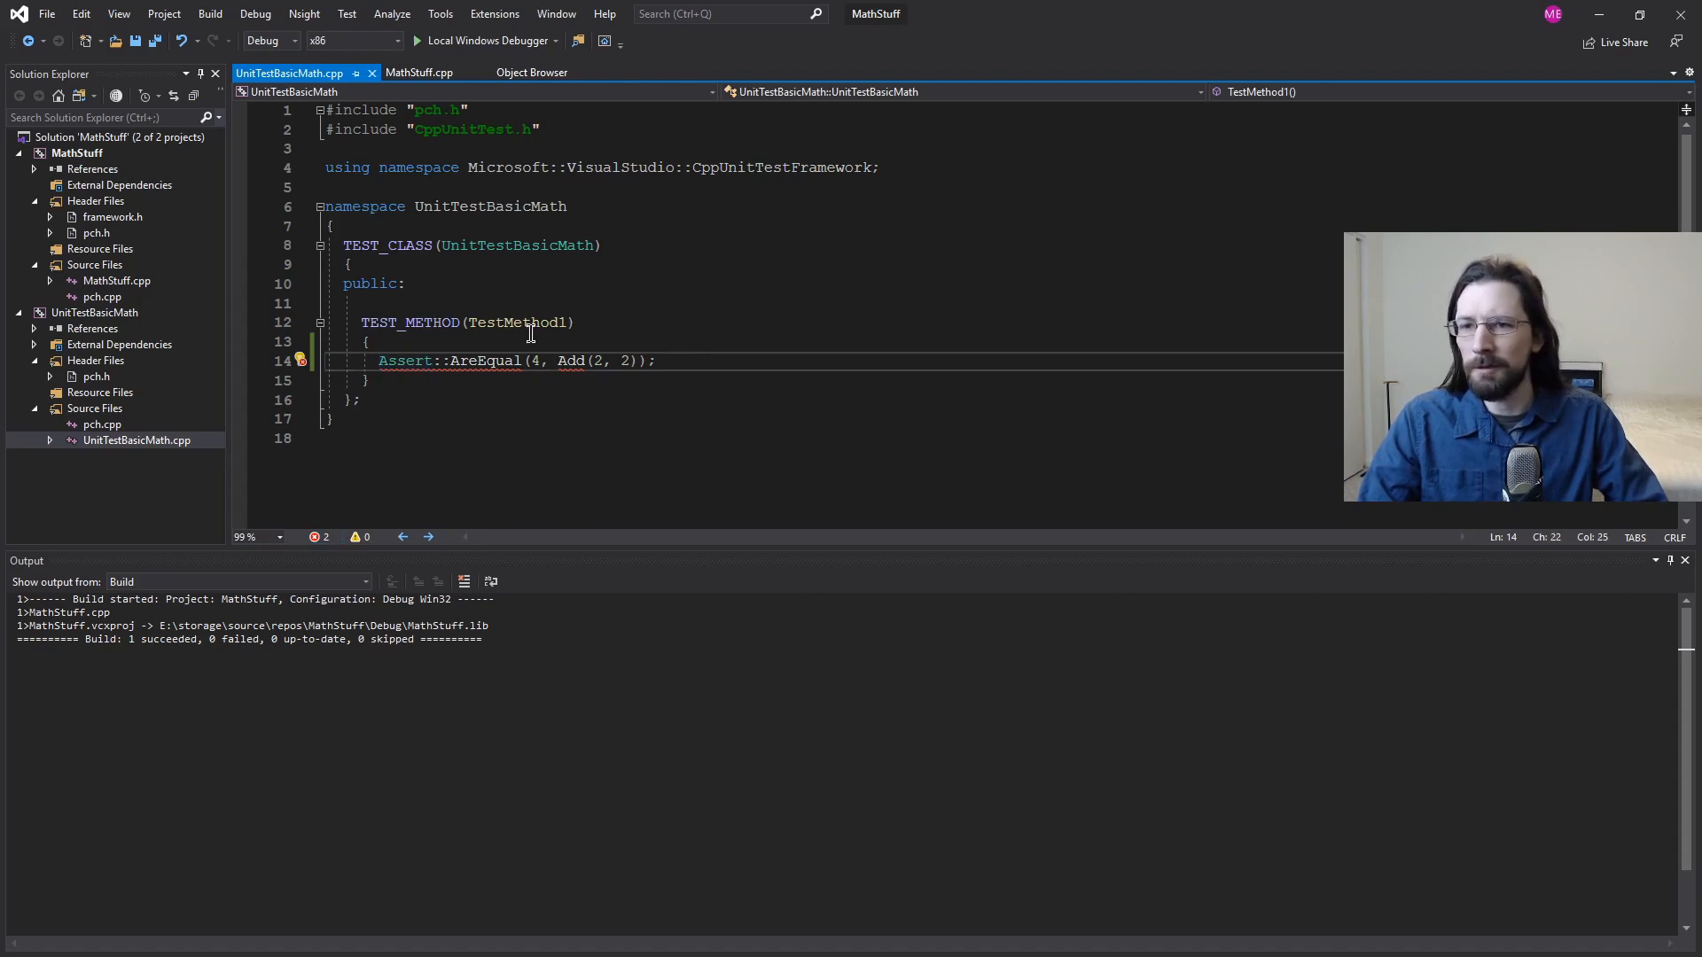
pyautogui.click(451, 128)
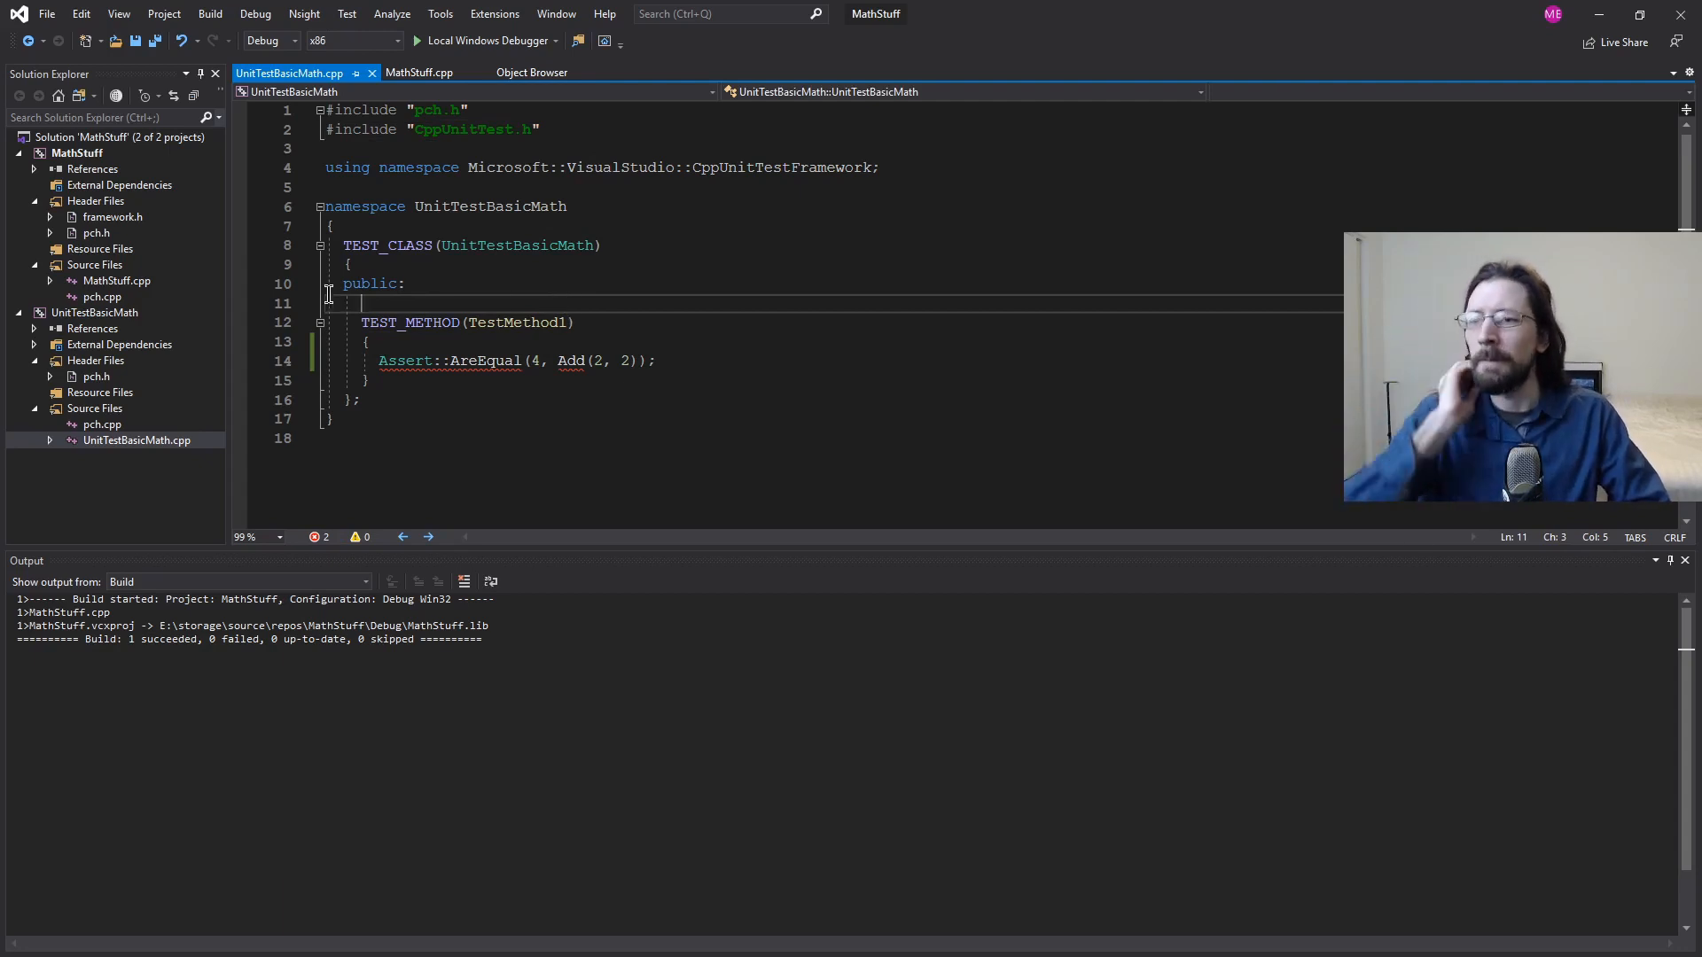
# Step: Add a project reference to MathStuff in UnitTestBasicMath through Add > Reference
pyautogui.click(95, 313)
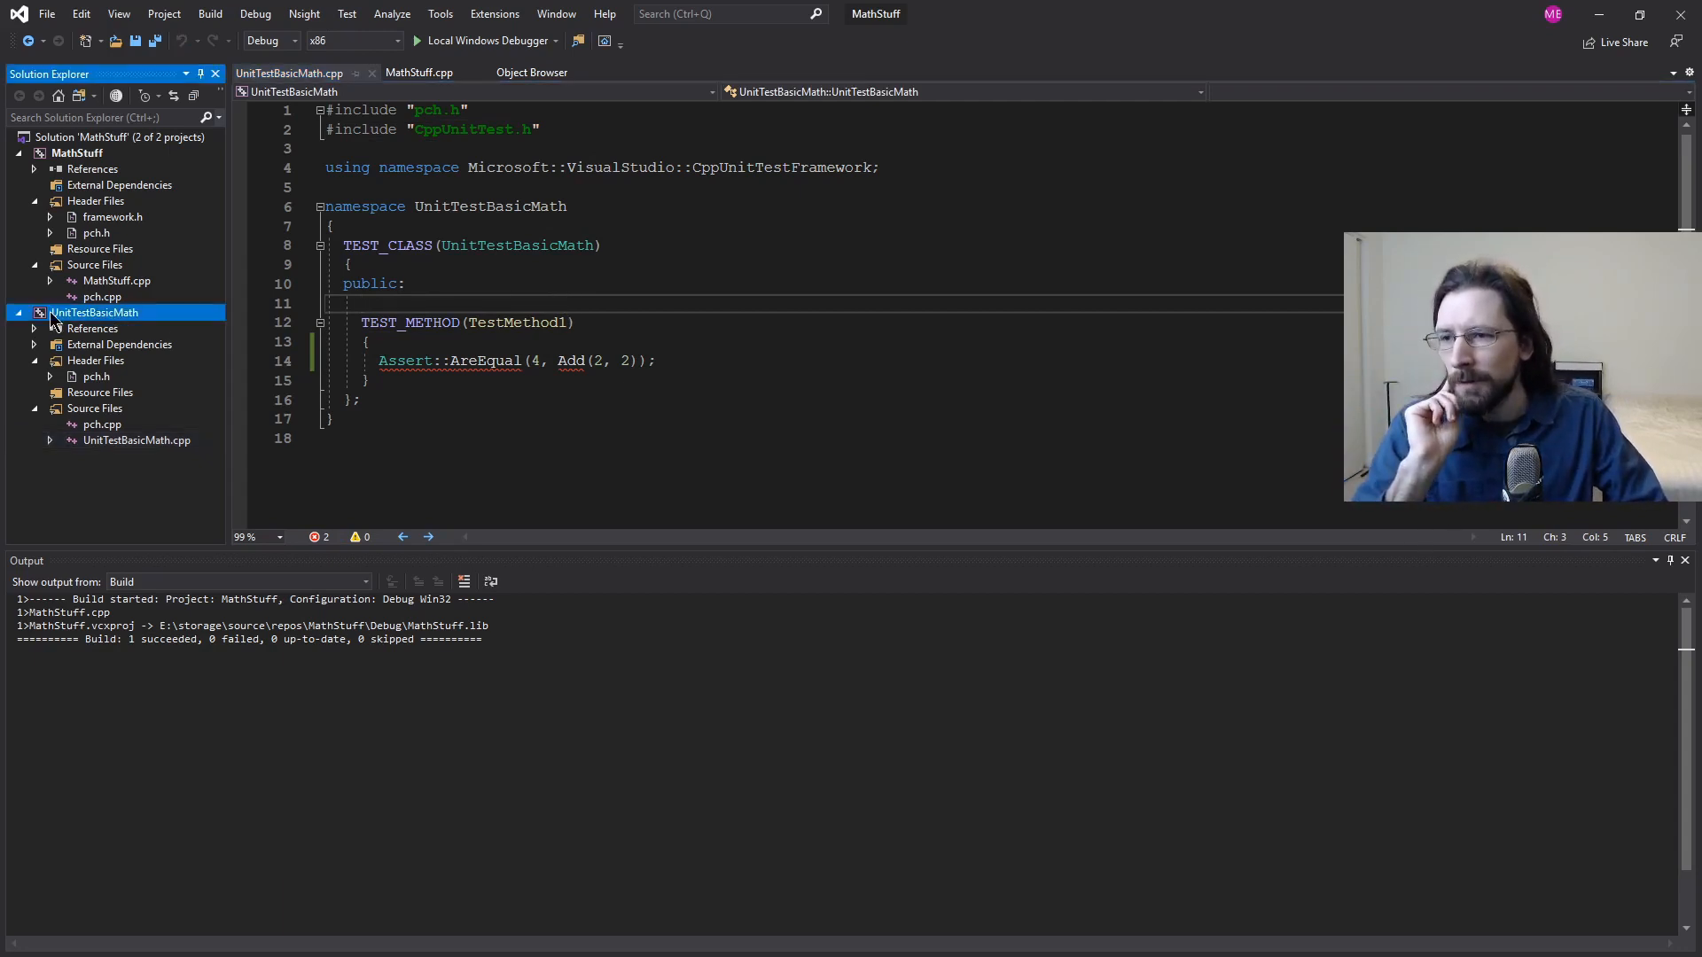
pyautogui.rightClick(93, 313)
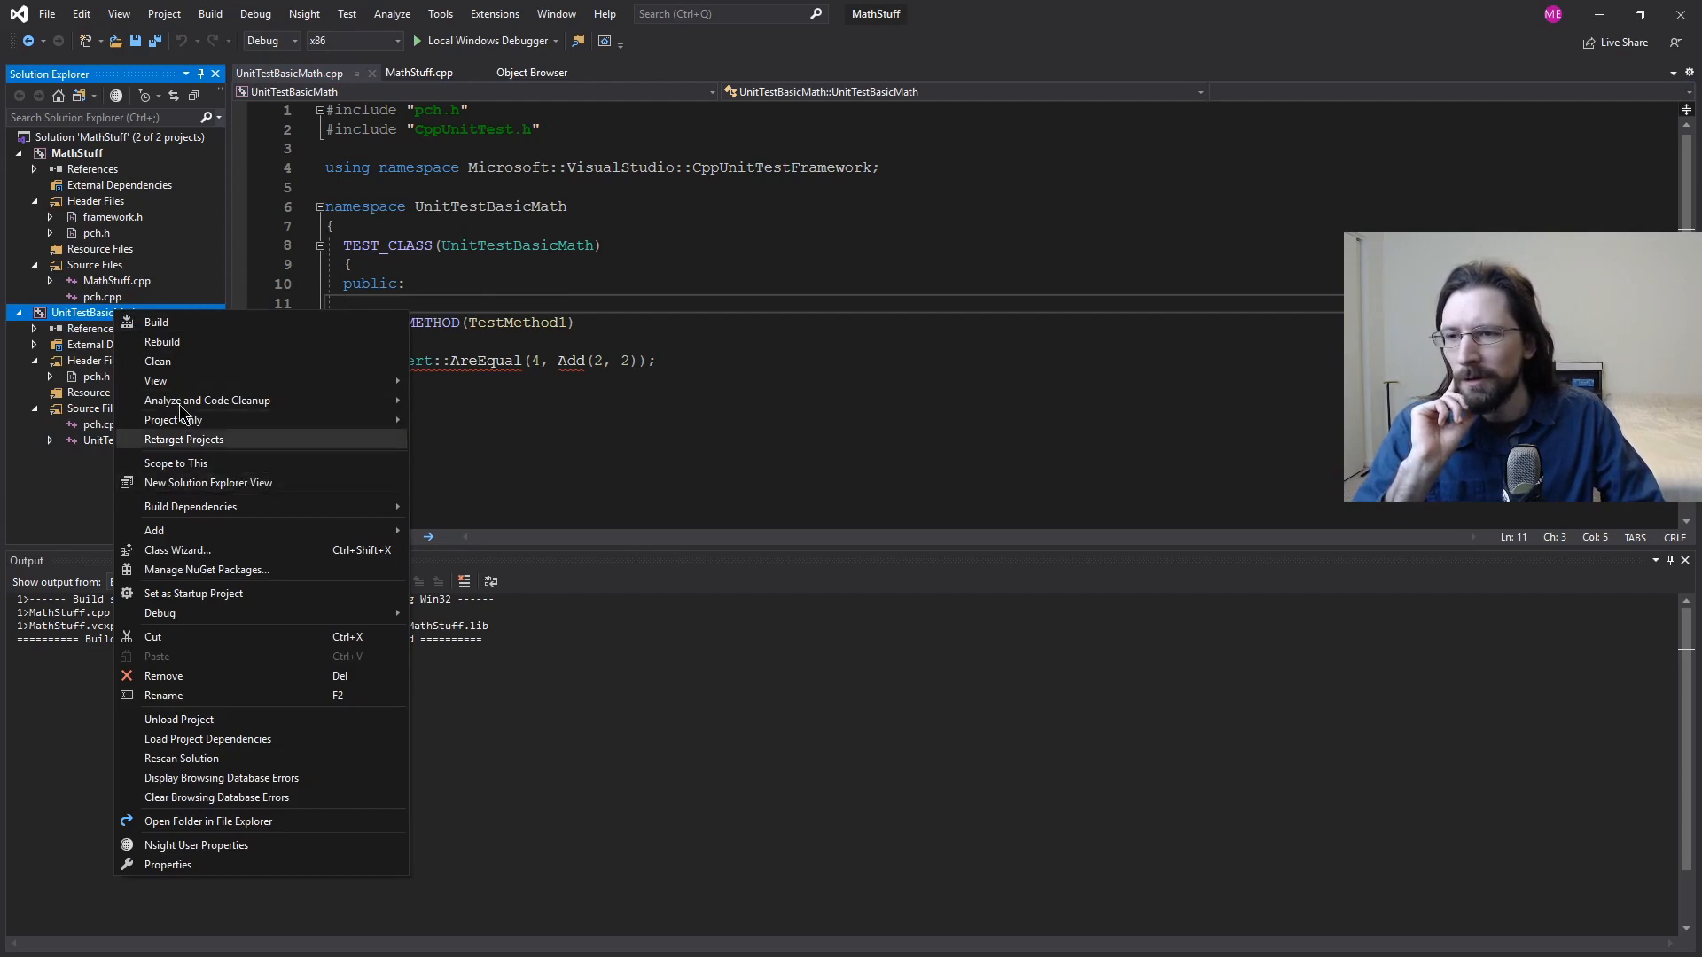
pyautogui.moveTo(154, 531)
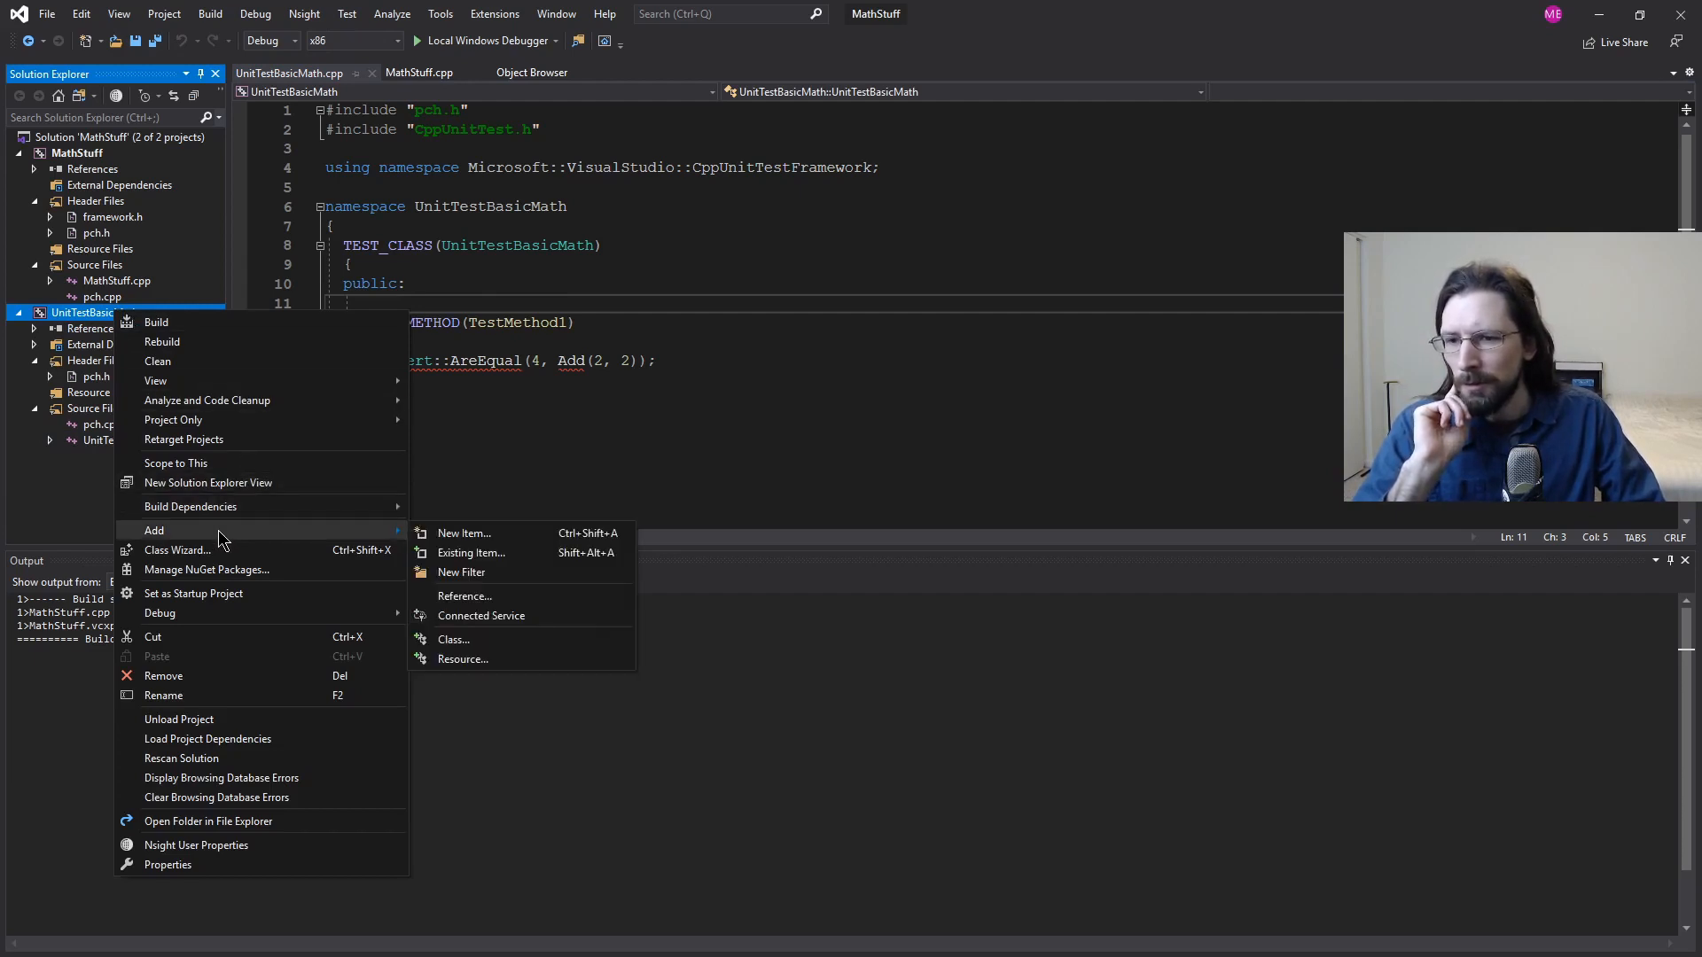
pyautogui.moveTo(464, 596)
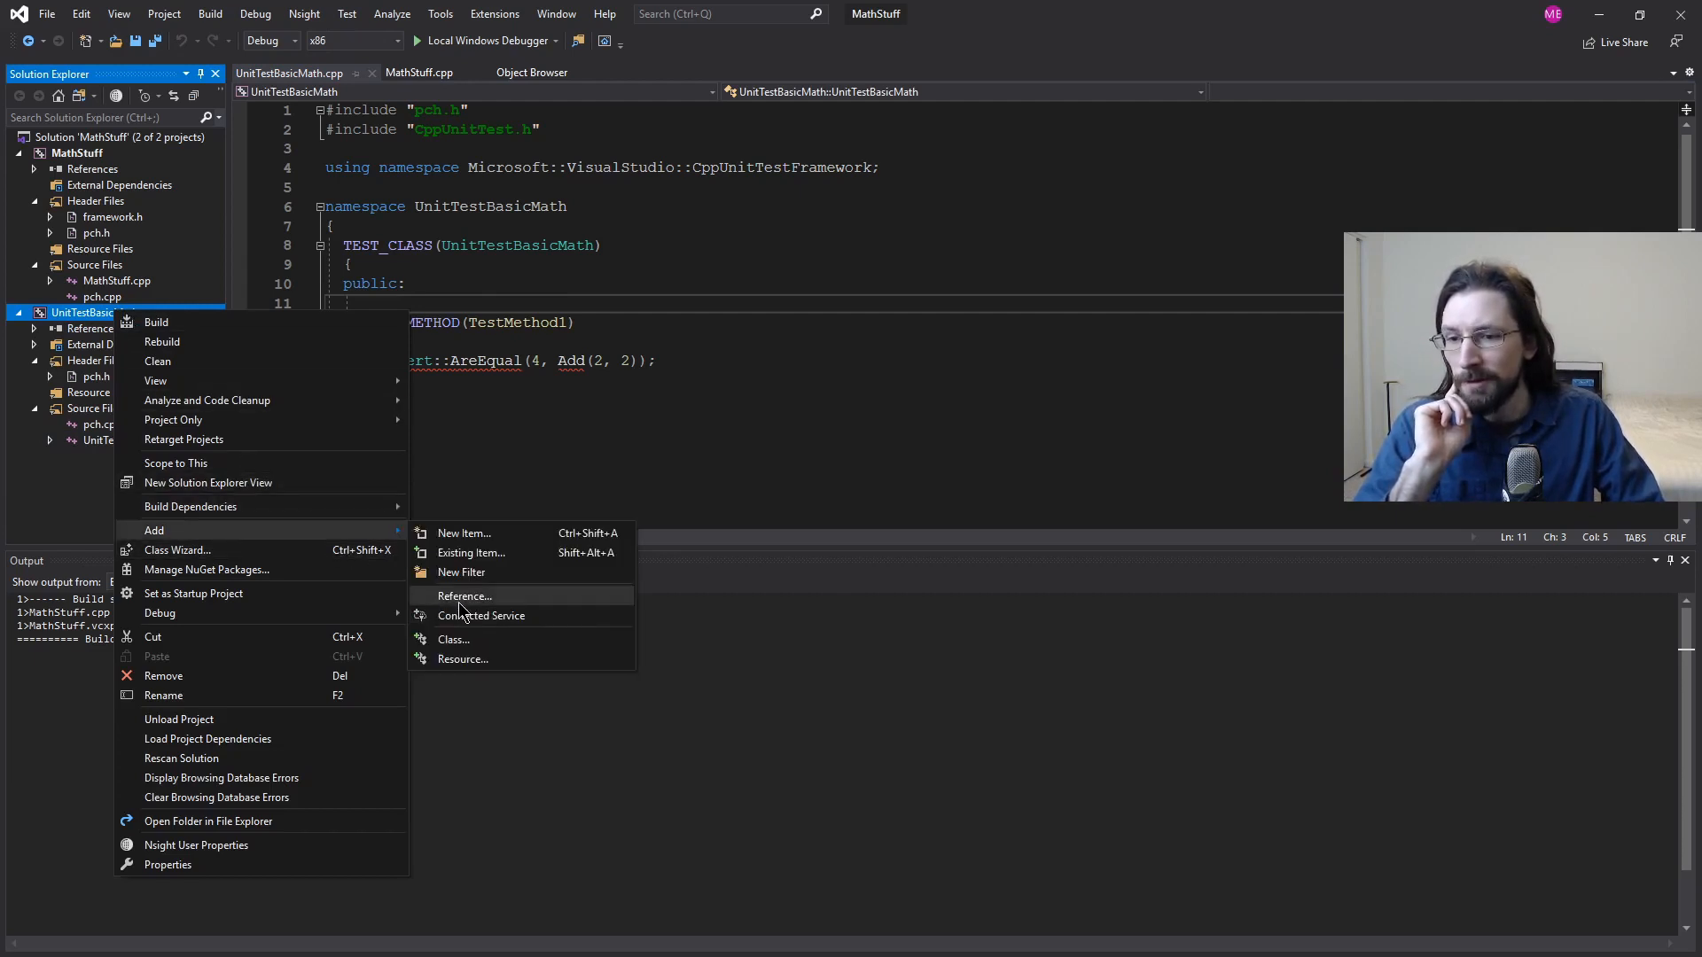
pyautogui.click(465, 596)
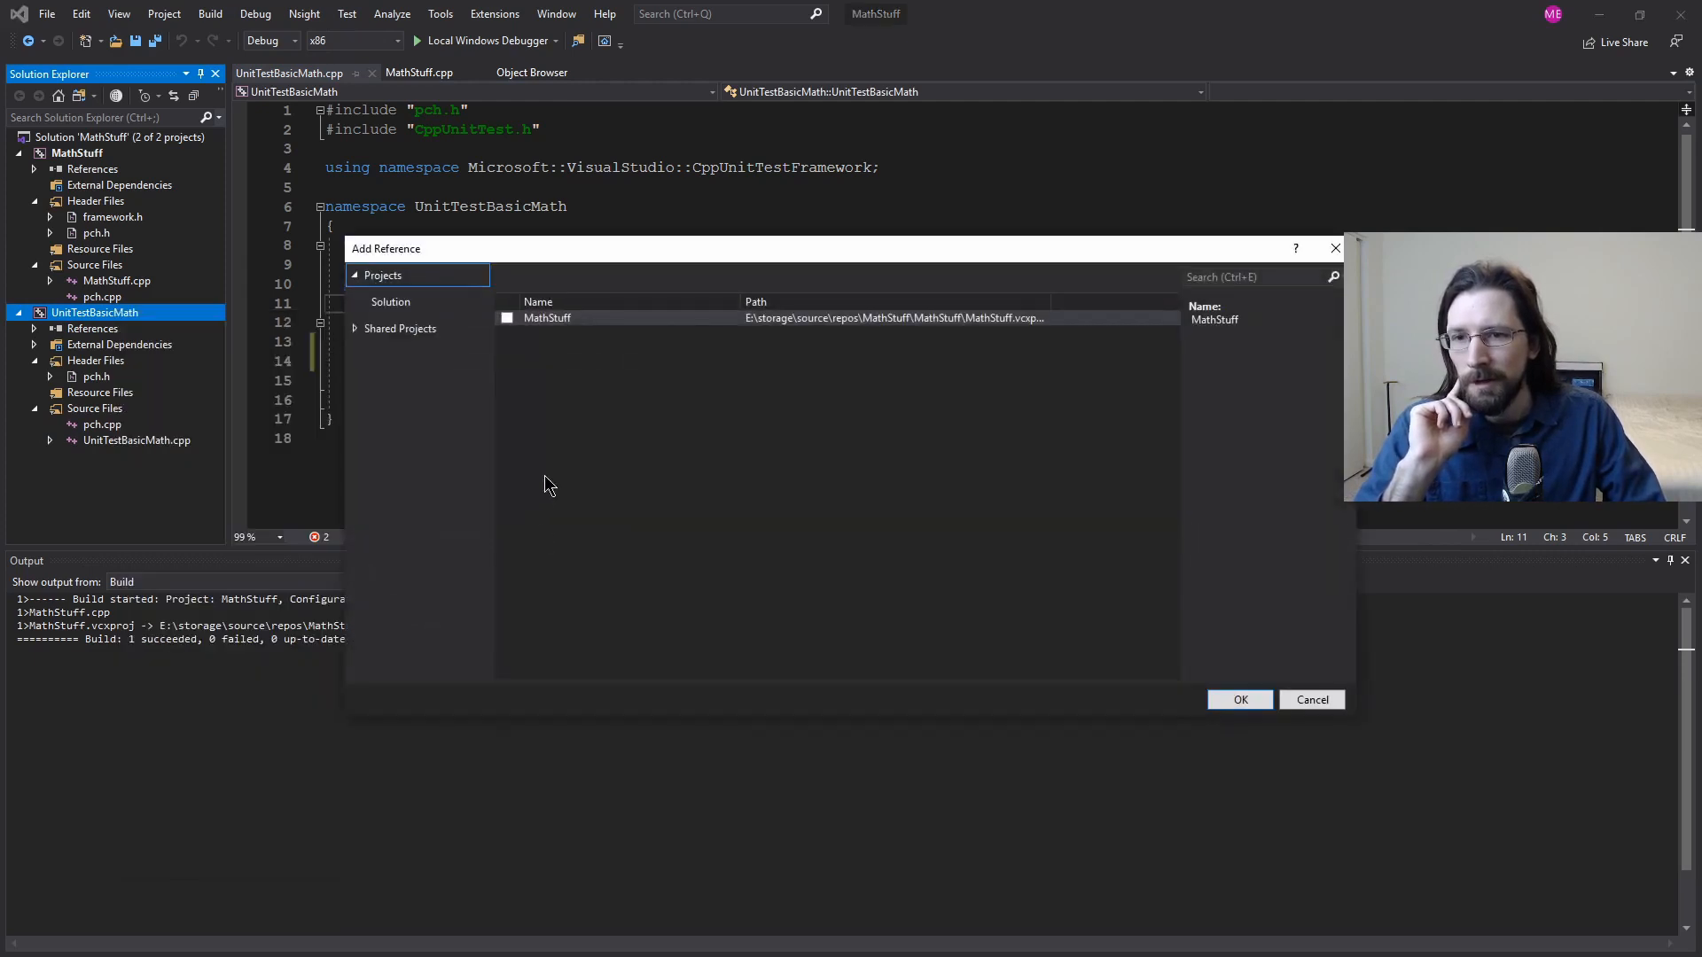
pyautogui.click(506, 317)
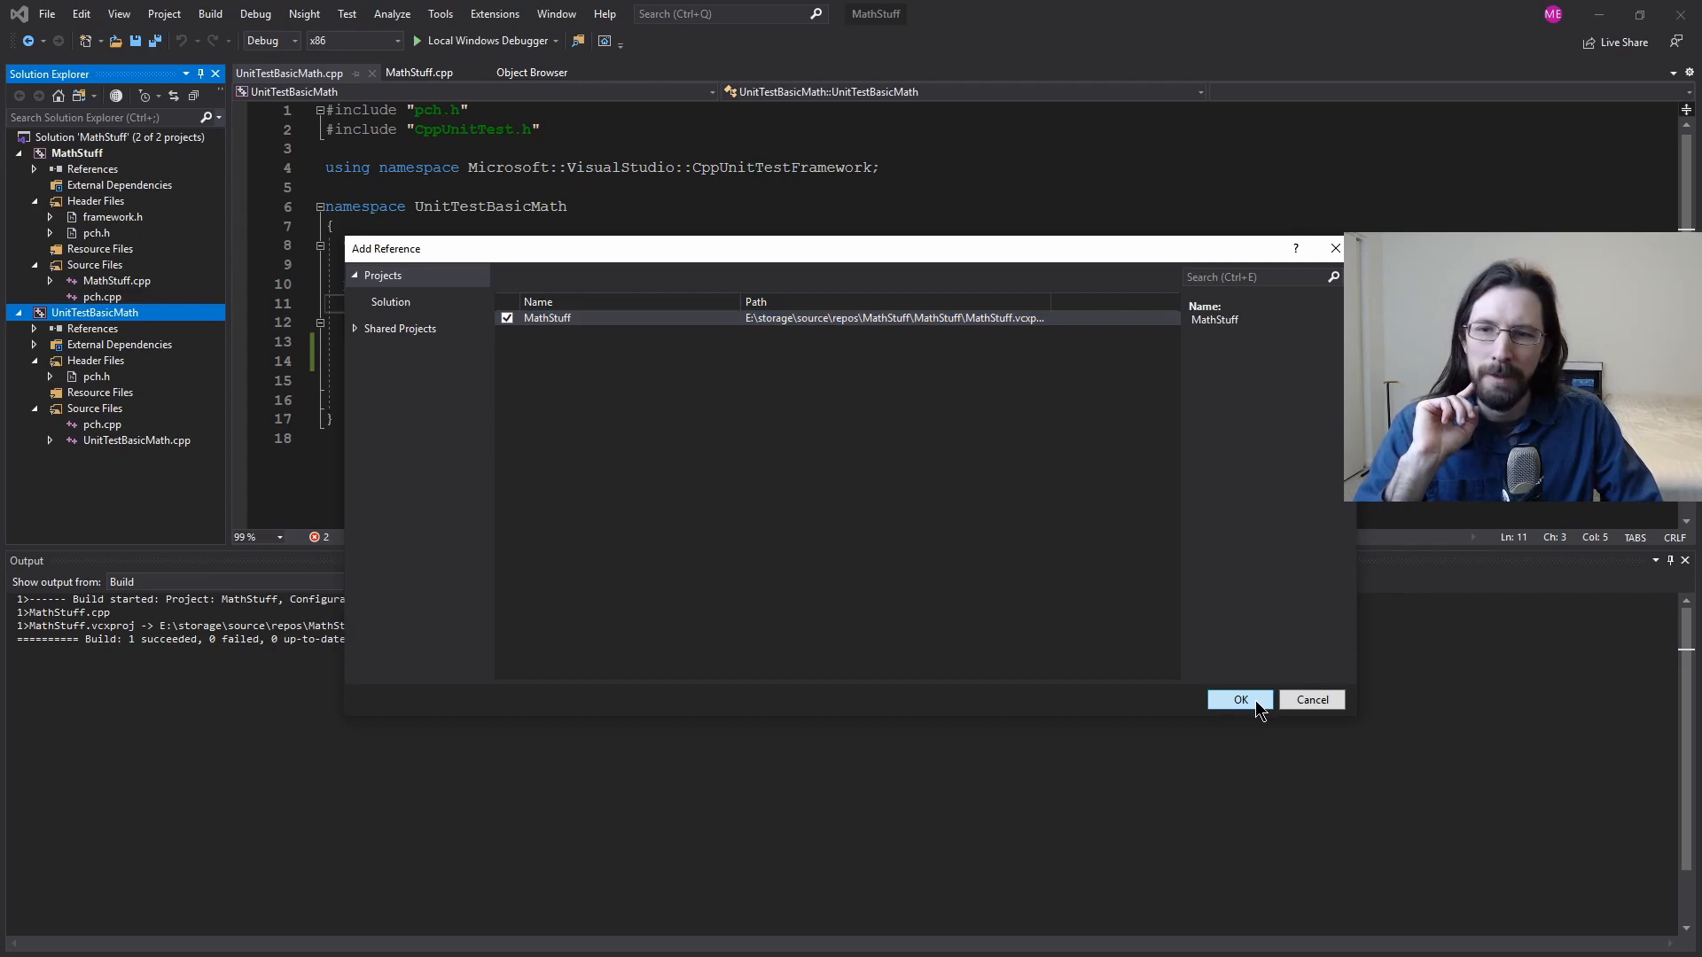
pyautogui.click(1241, 699)
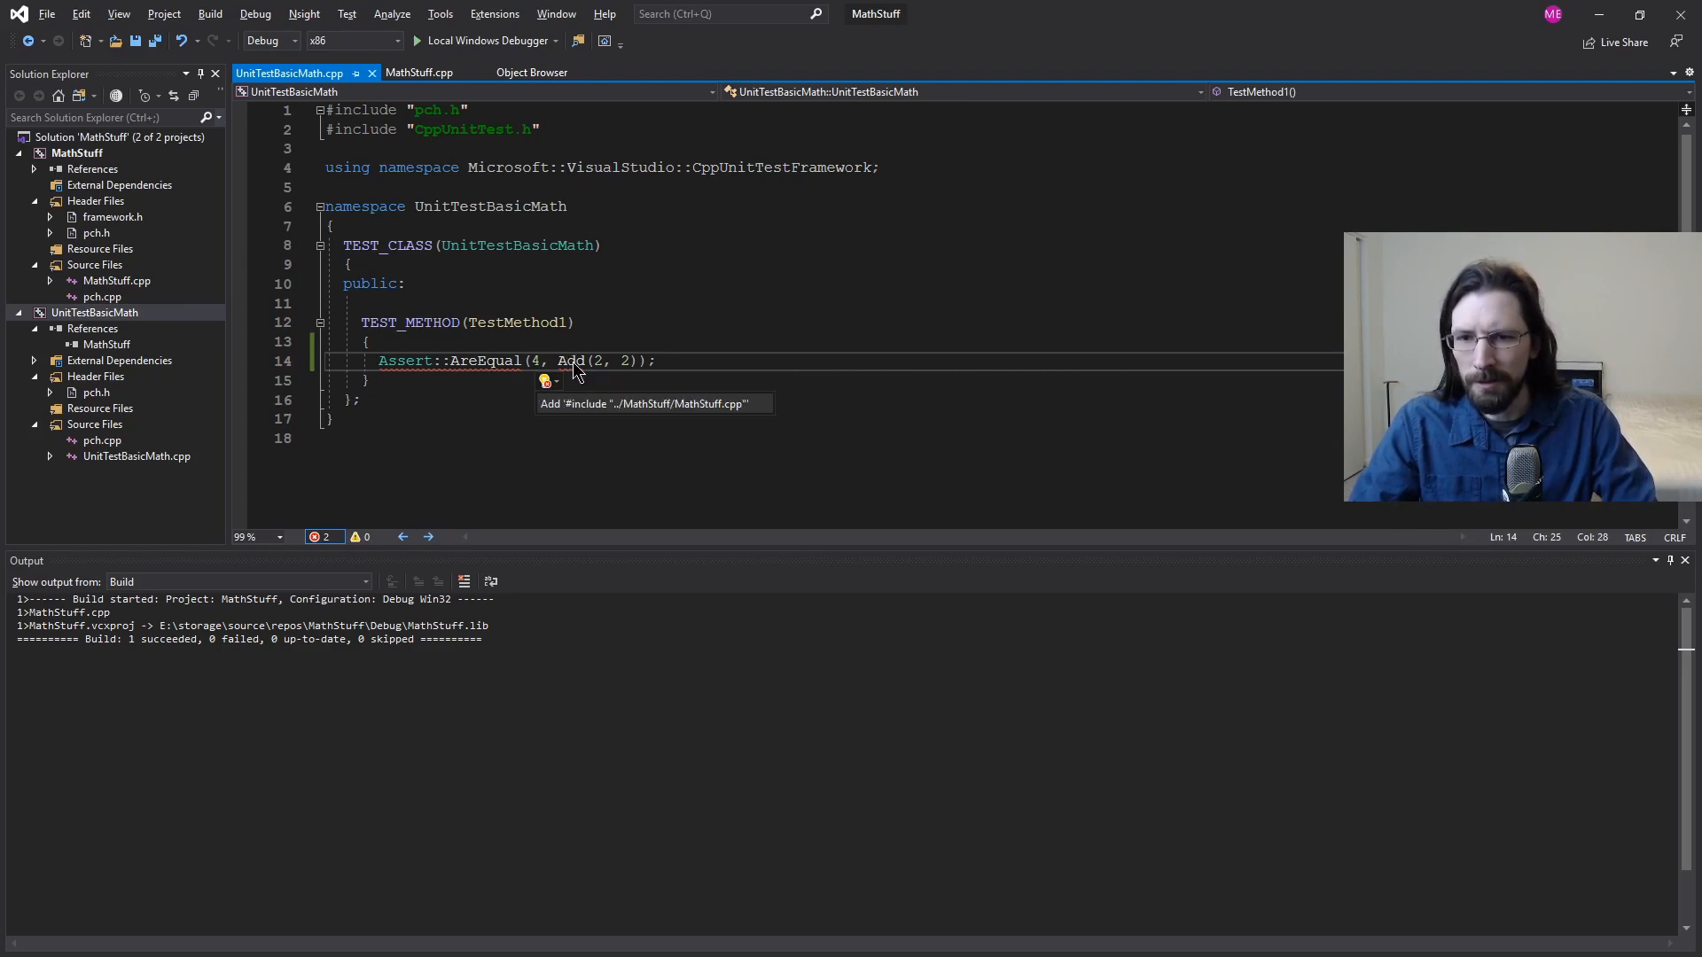
pyautogui.moveTo(670, 410)
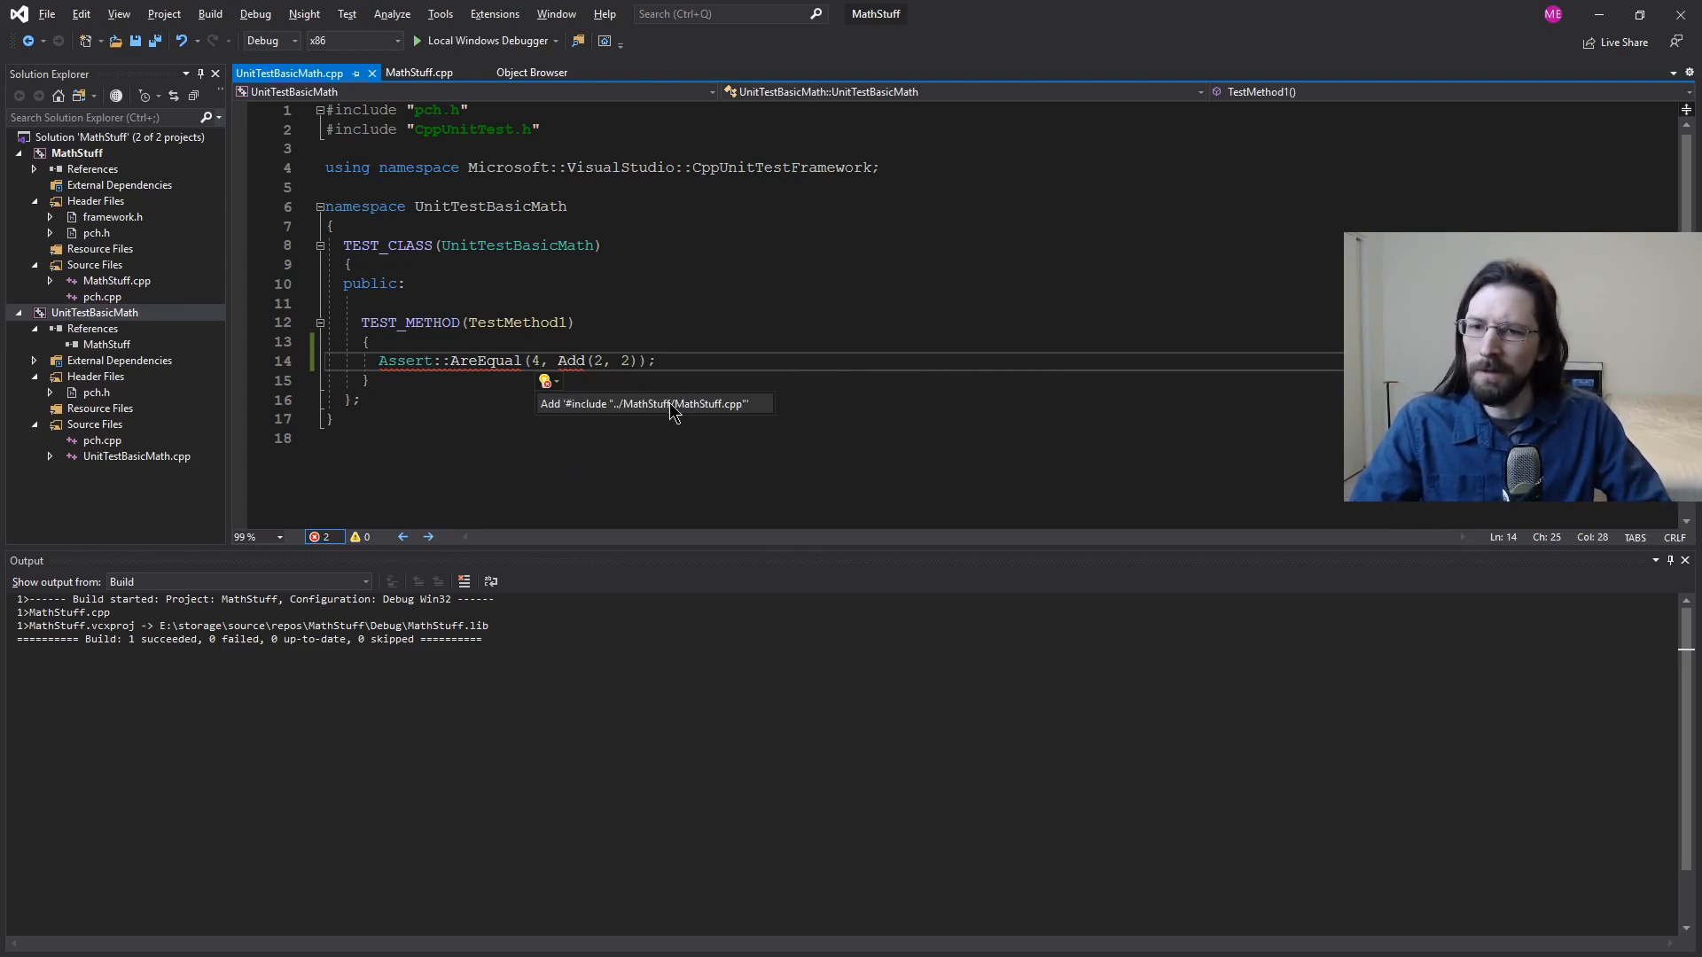
pyautogui.moveTo(674, 415)
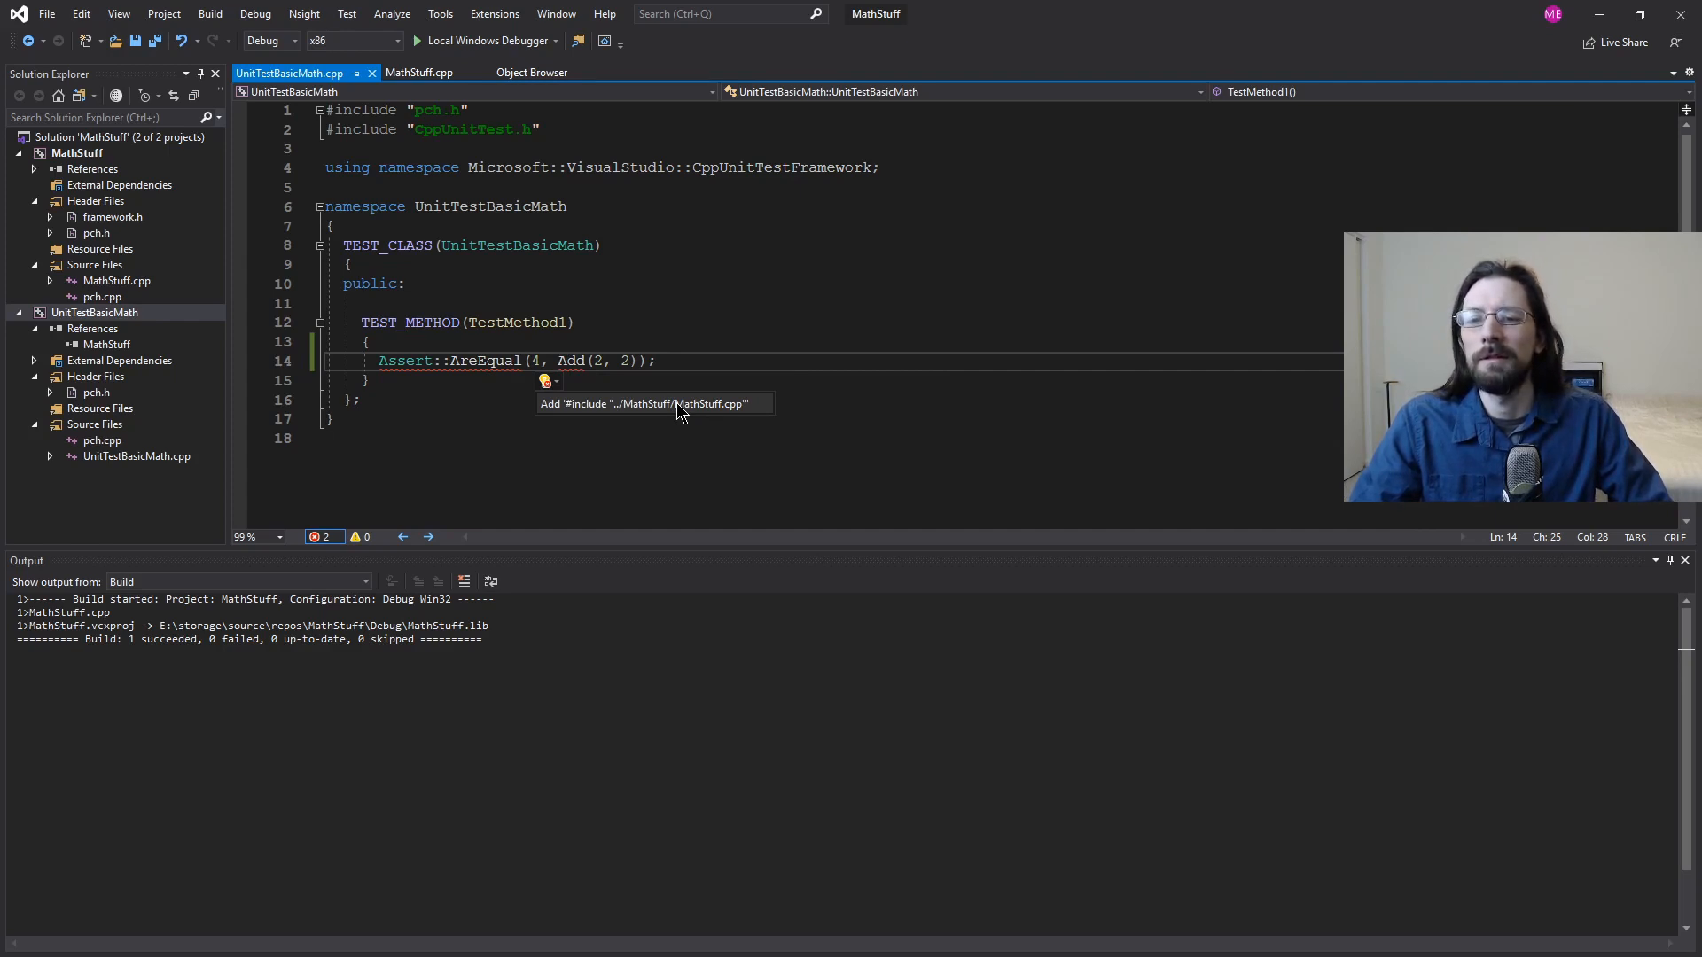
# Step: Apply the quick action adding #include "../MathStuff/MathStuff.cpp" to resolve Add
pyautogui.click(649, 405)
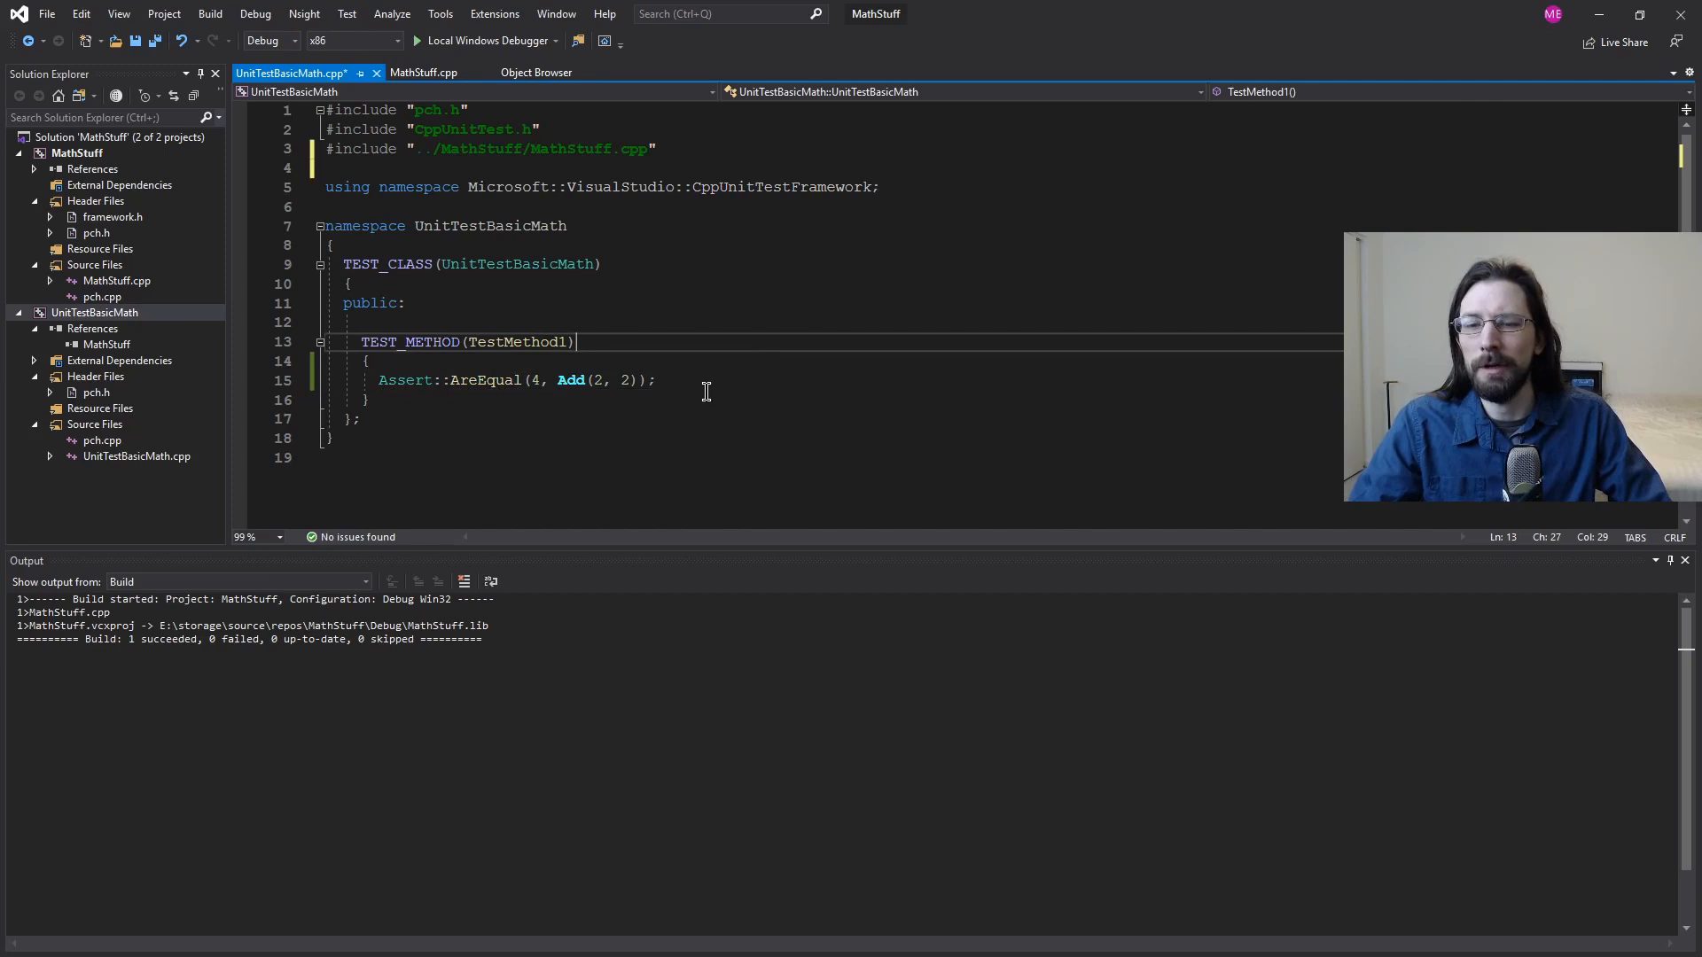
# Step: Open pch.cpp and MathStuff.cpp from the MathStuff project's Source Files
pyautogui.doubleClick(101, 296)
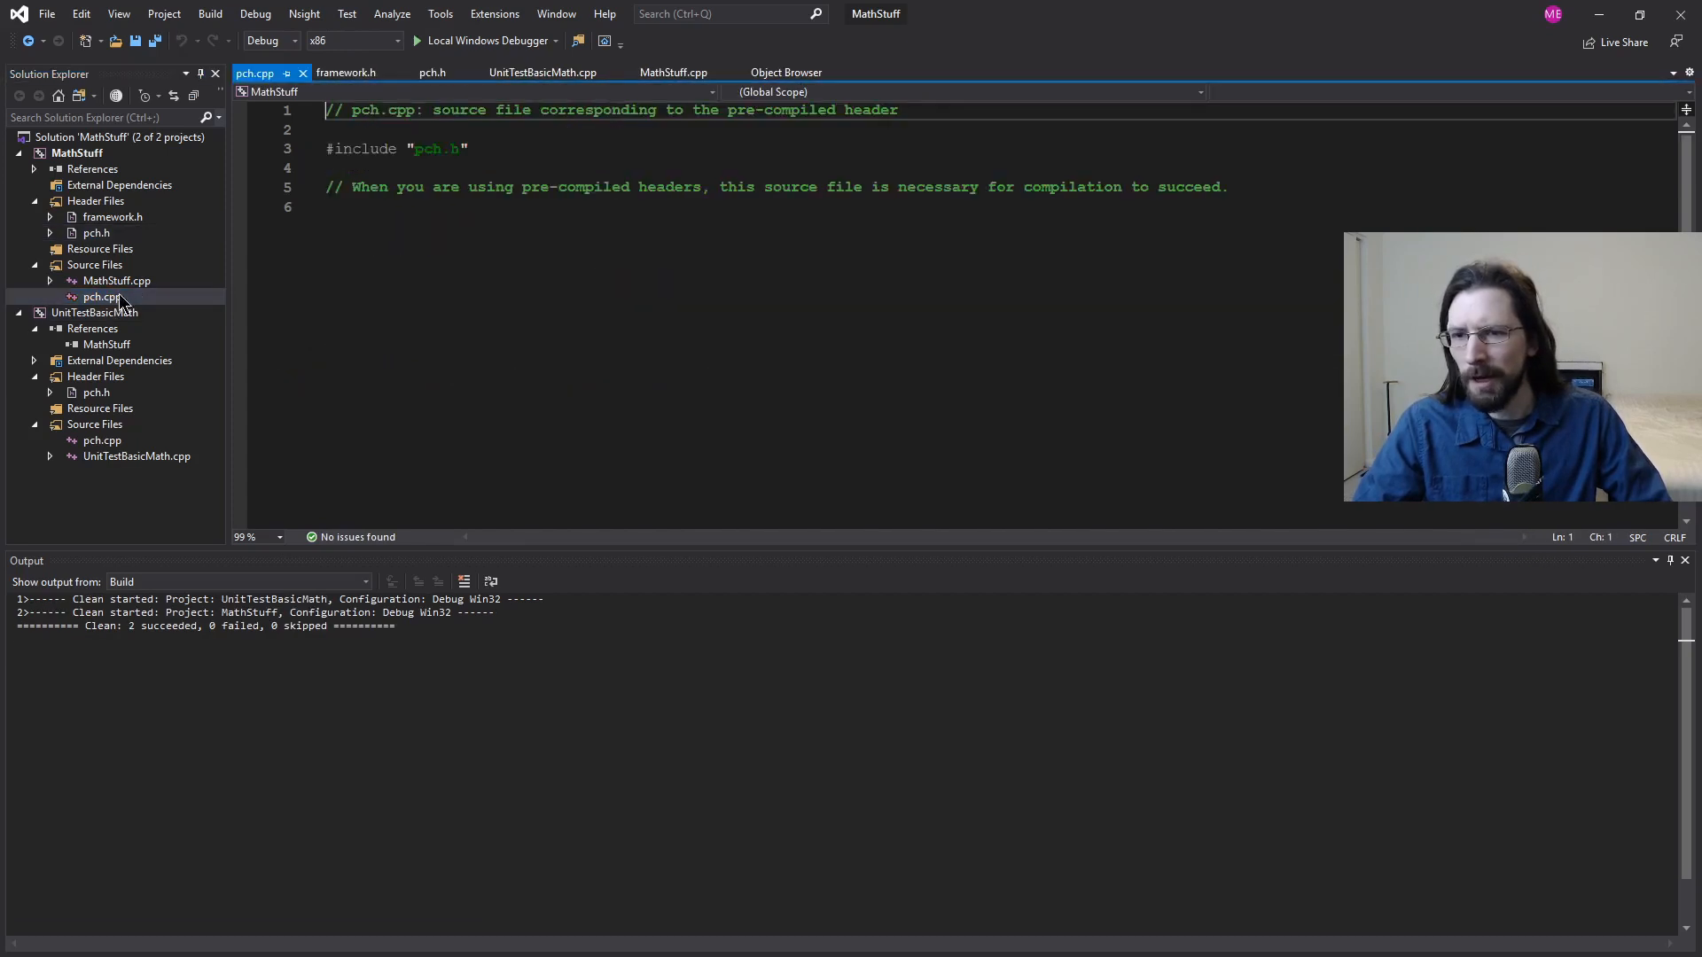
pyautogui.doubleClick(116, 280)
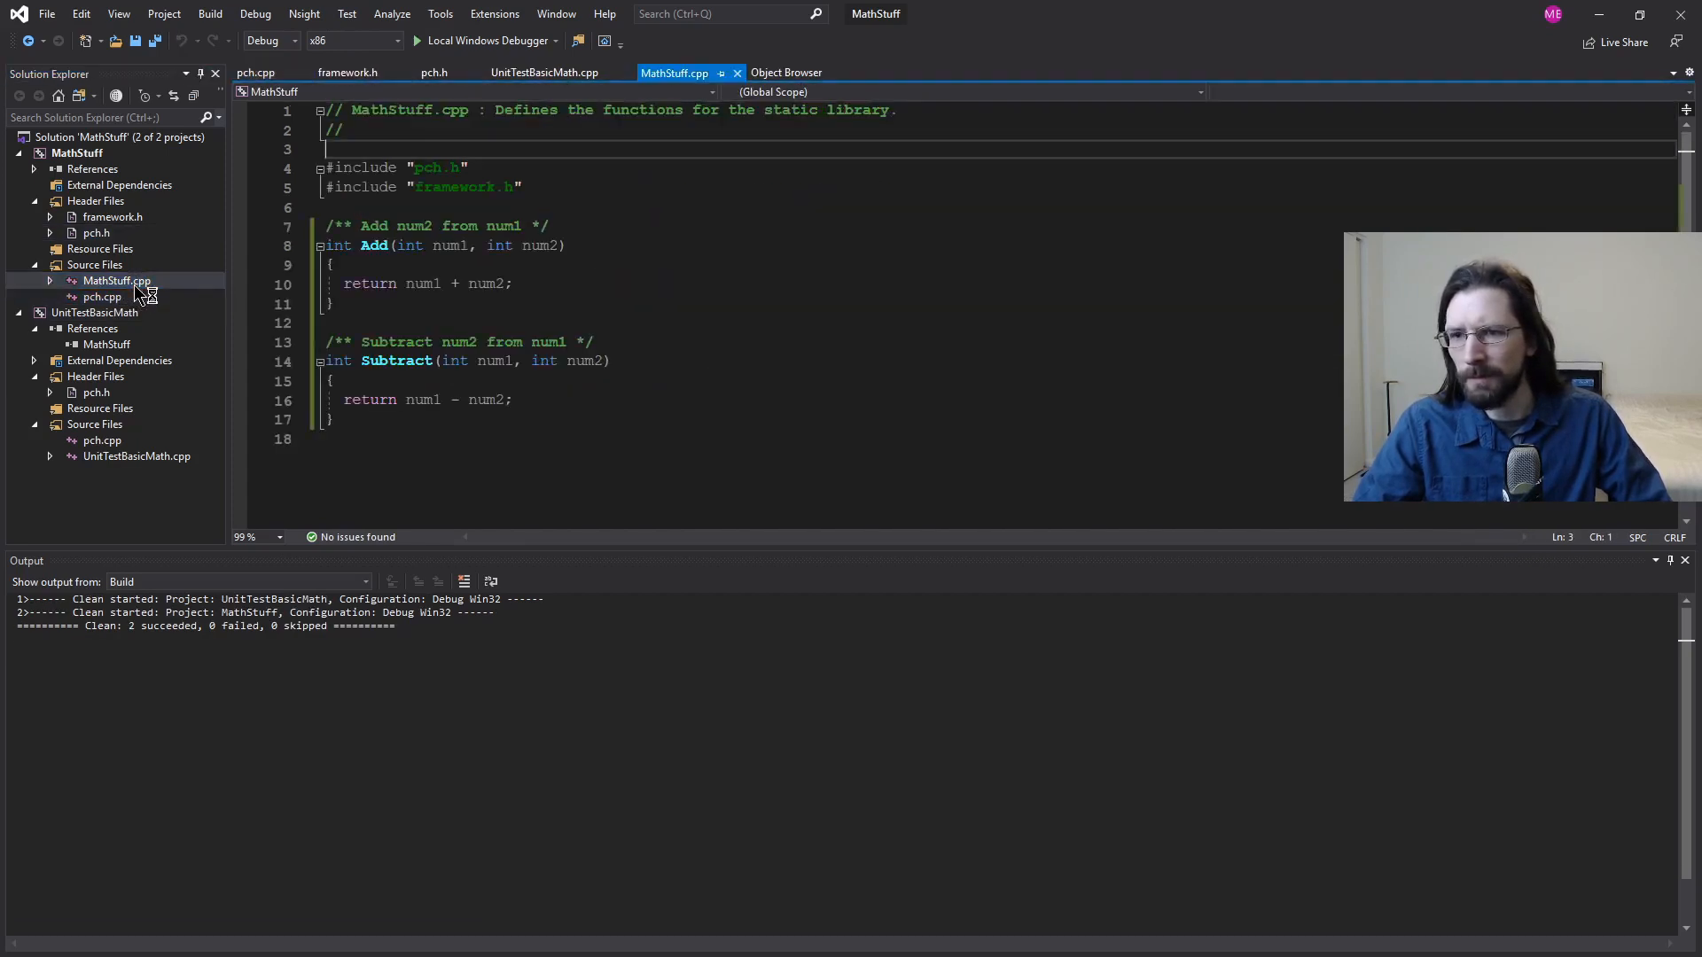
pyautogui.moveTo(333, 245); pyautogui.dragTo(337, 420)
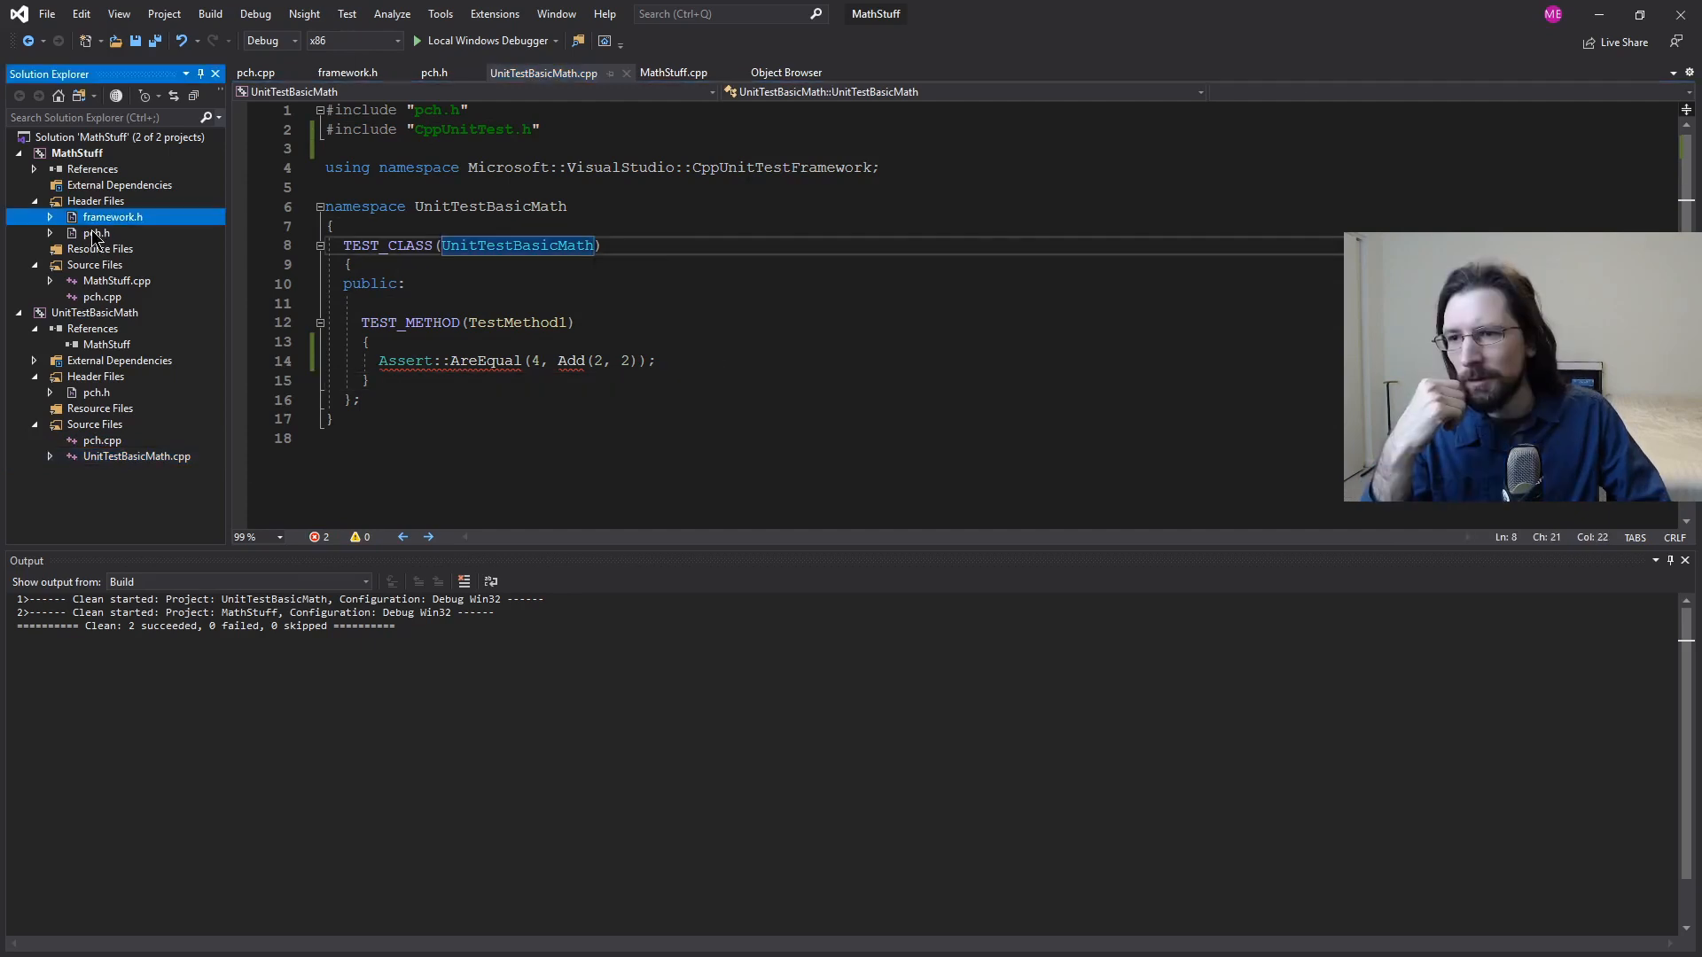
pyautogui.click(102, 296)
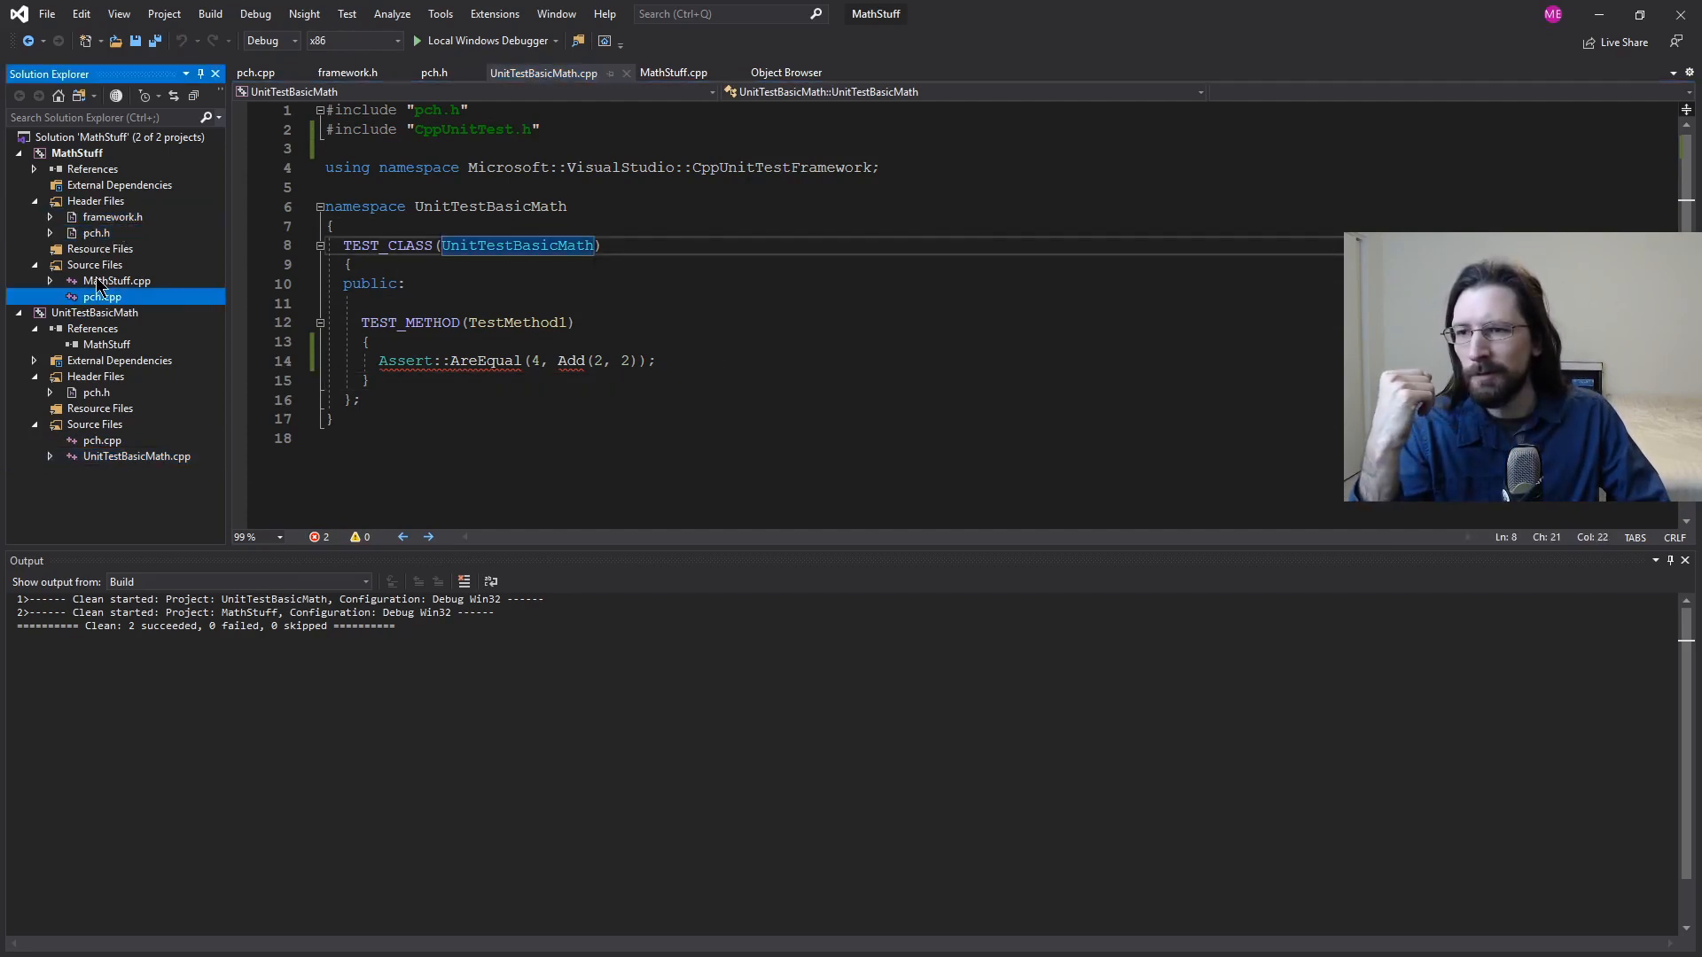
pyautogui.click(673, 72)
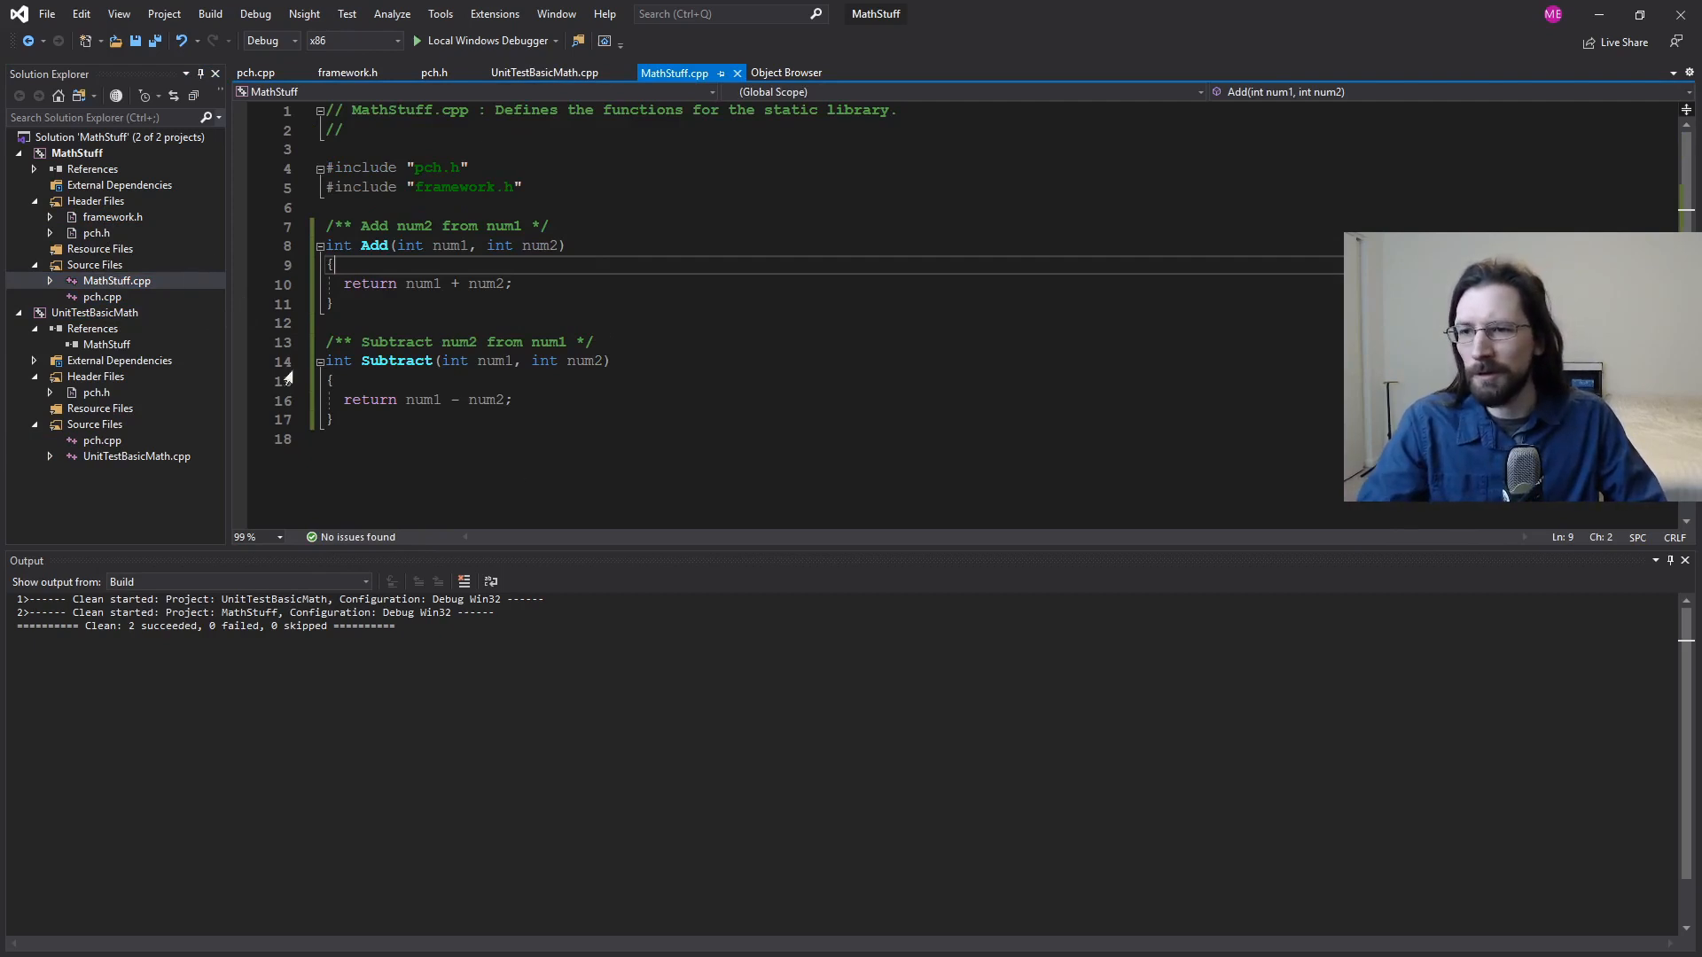
# Step: Create the header file MathStuff.h under MathStuff's Header Files via Add > New Item
pyautogui.rightClick(95, 201)
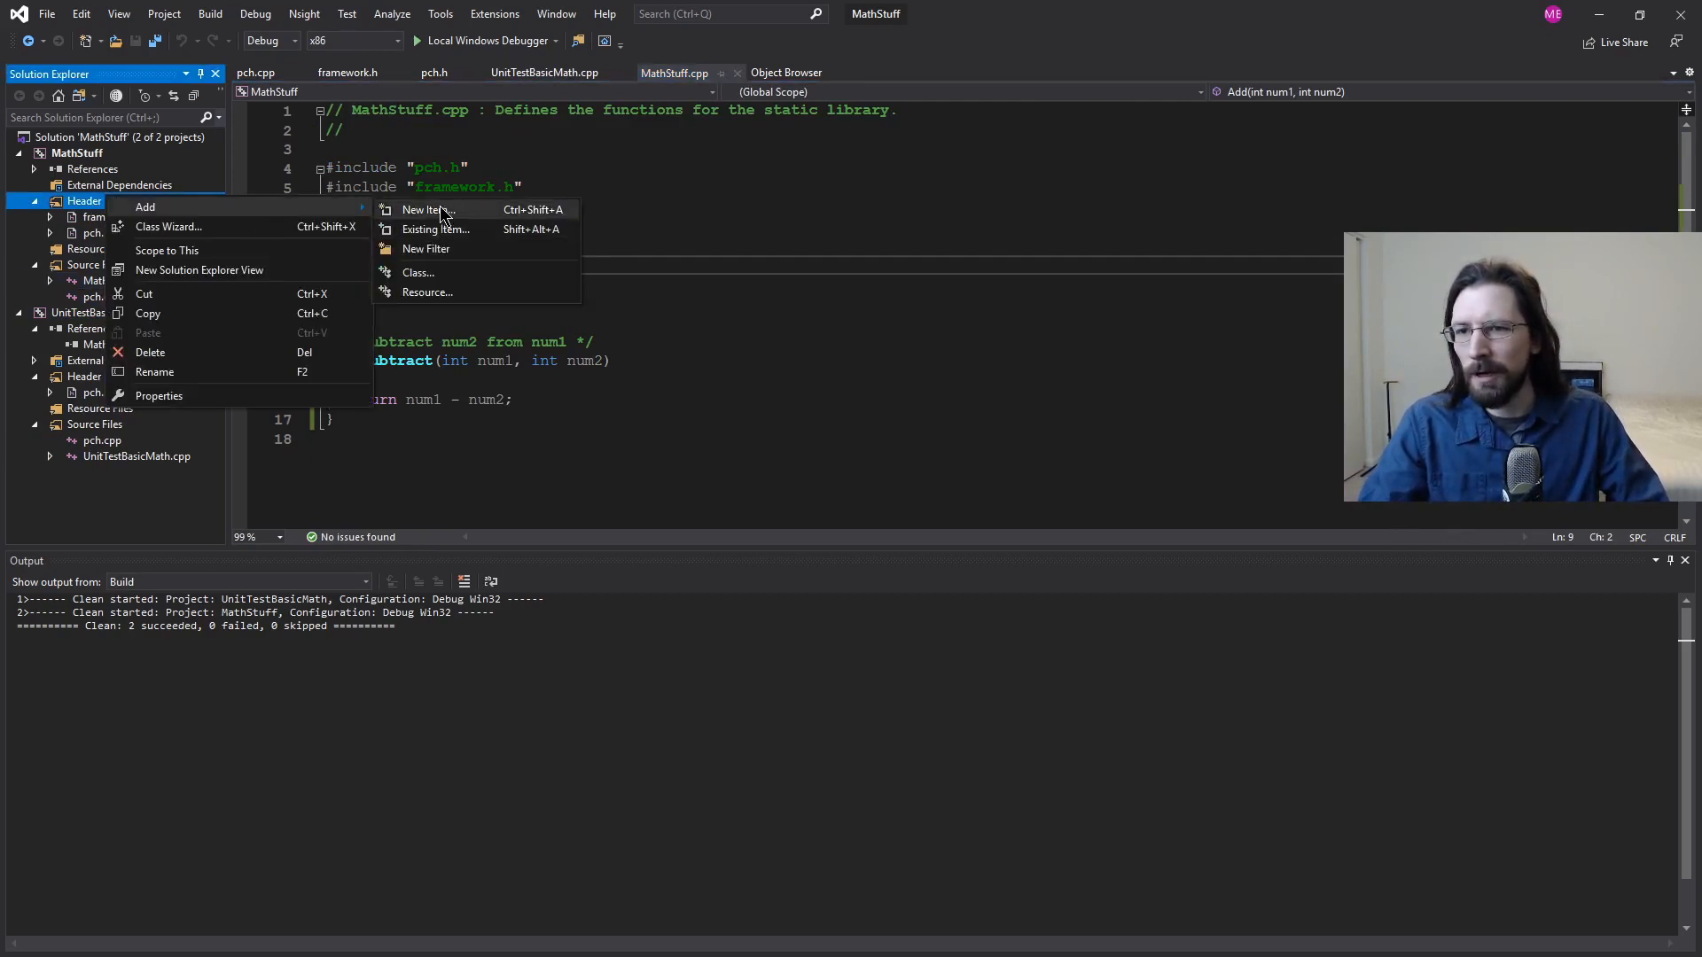
pyautogui.click(422, 210)
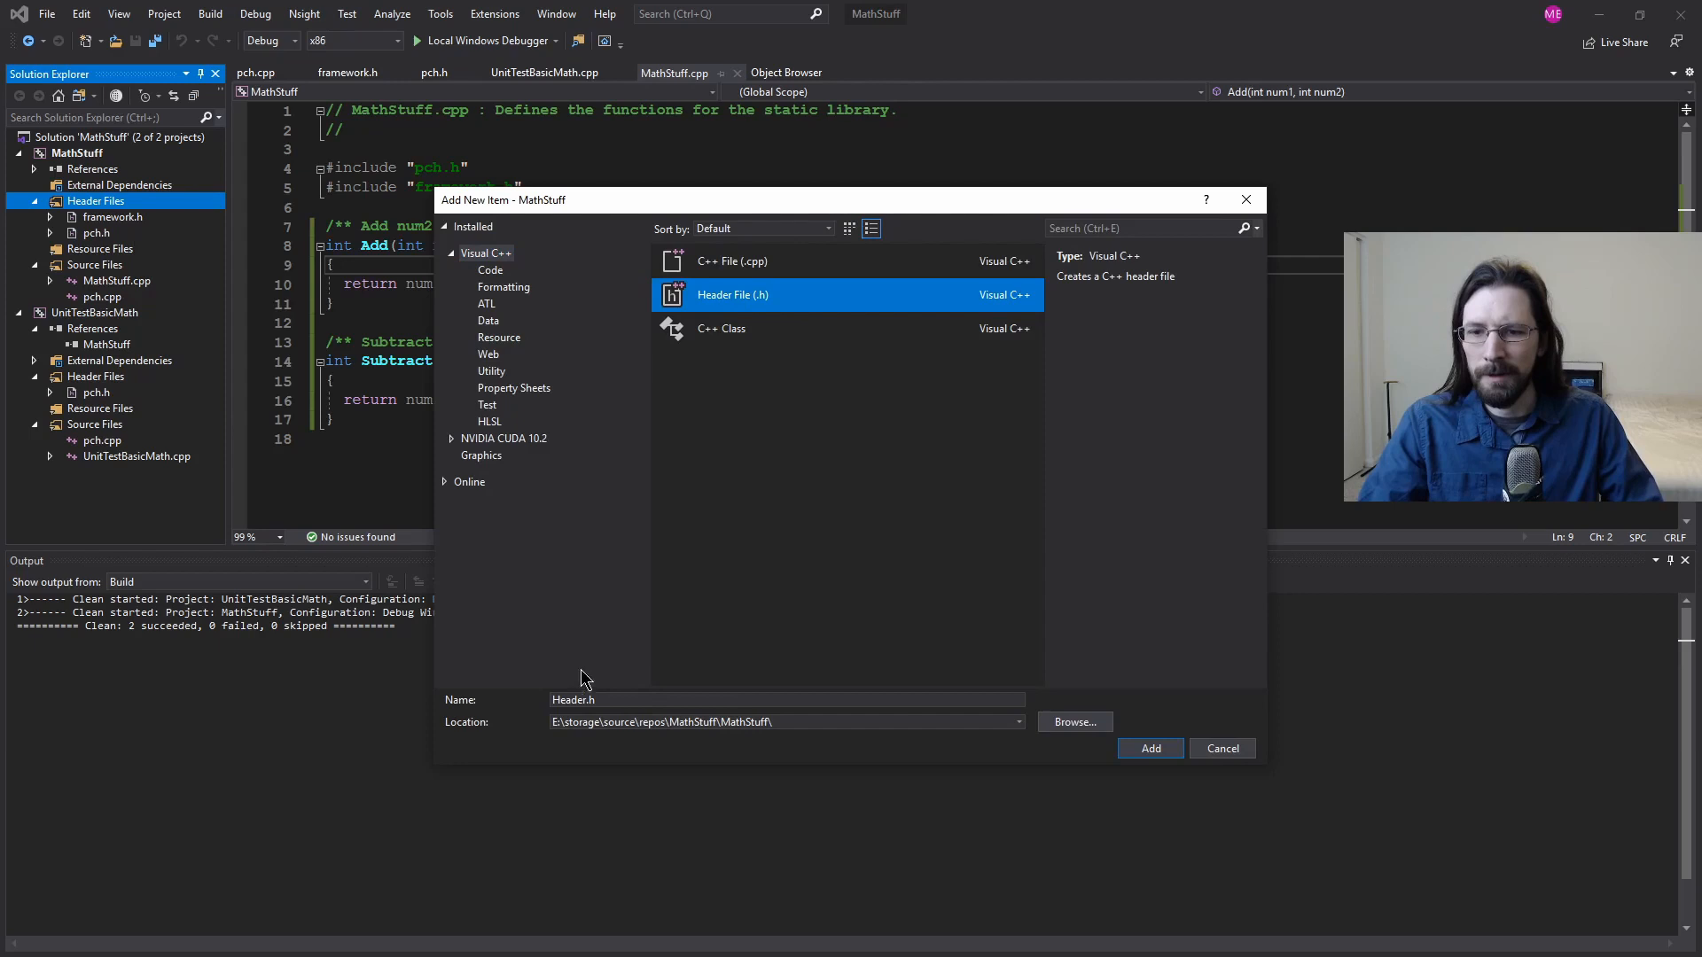
pyautogui.write('MathStuff.h')
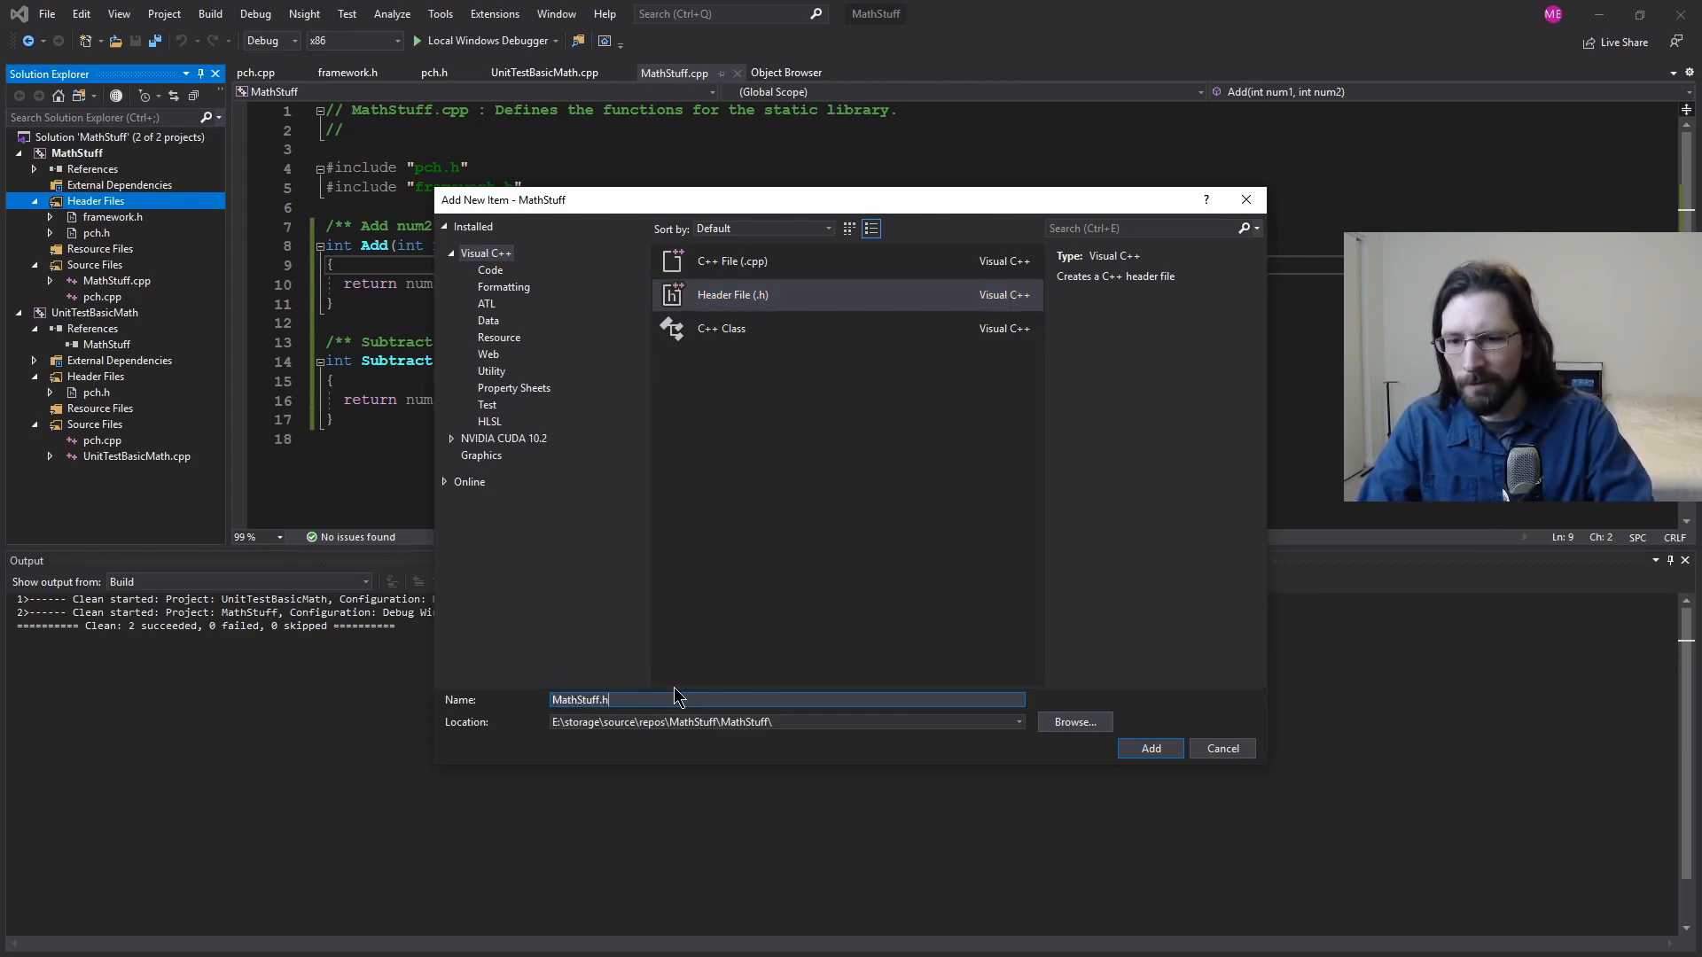
pyautogui.moveTo(227, 345)
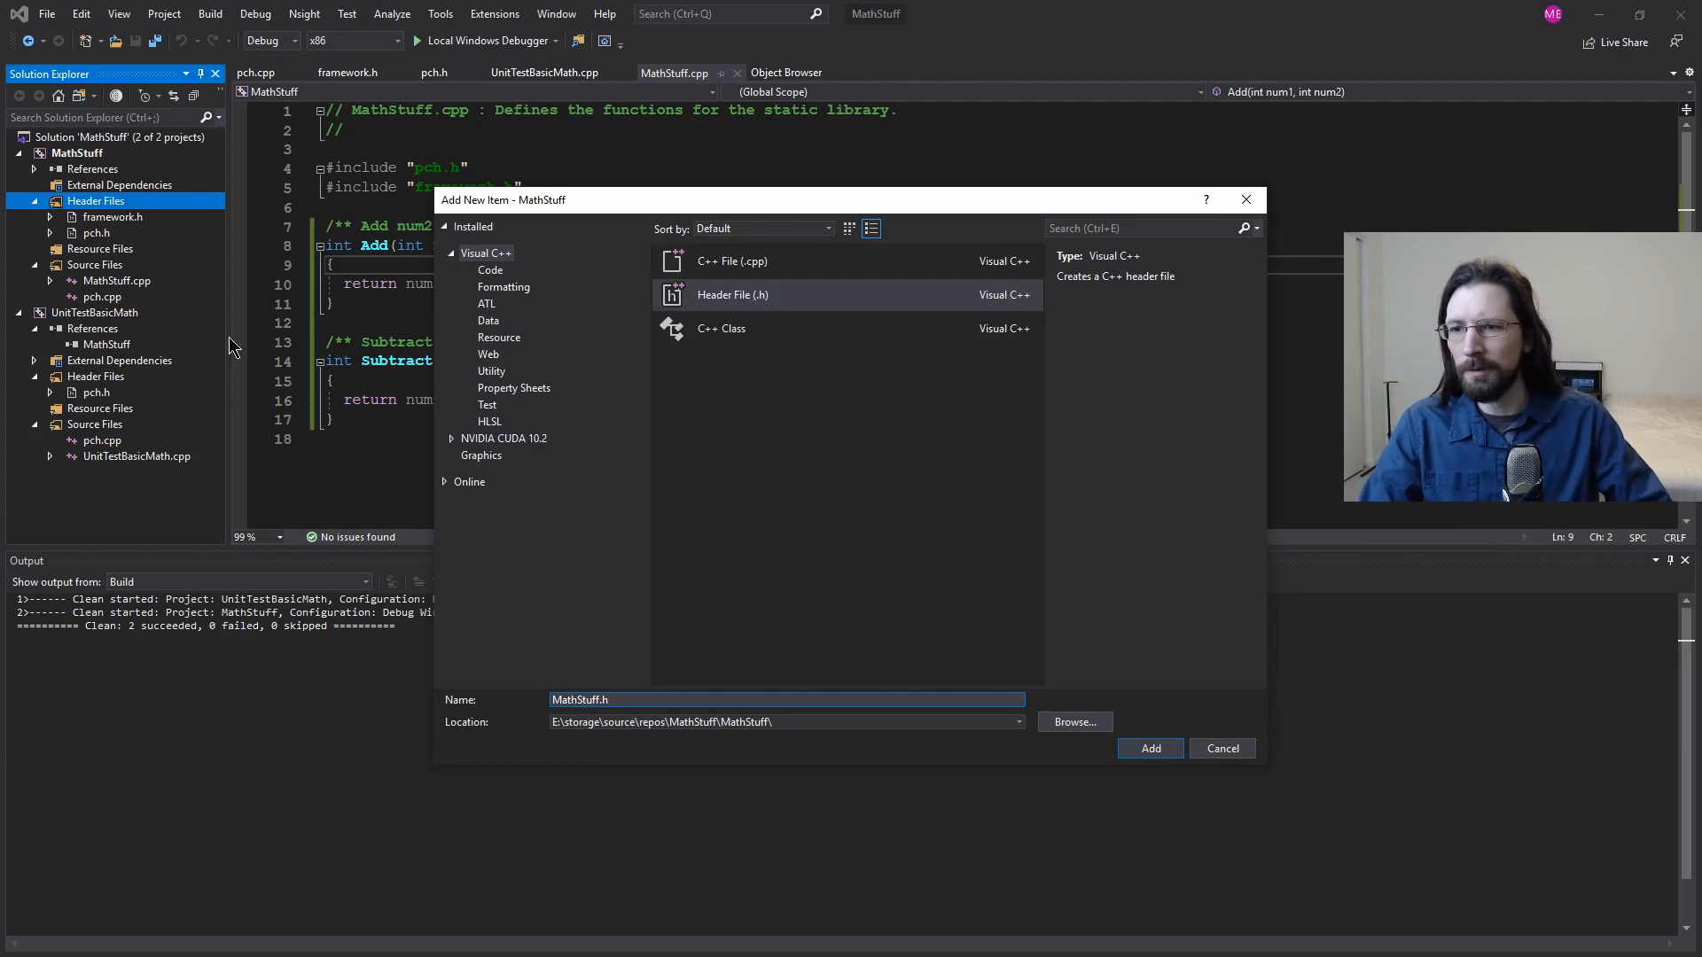
pyautogui.click(1150, 748)
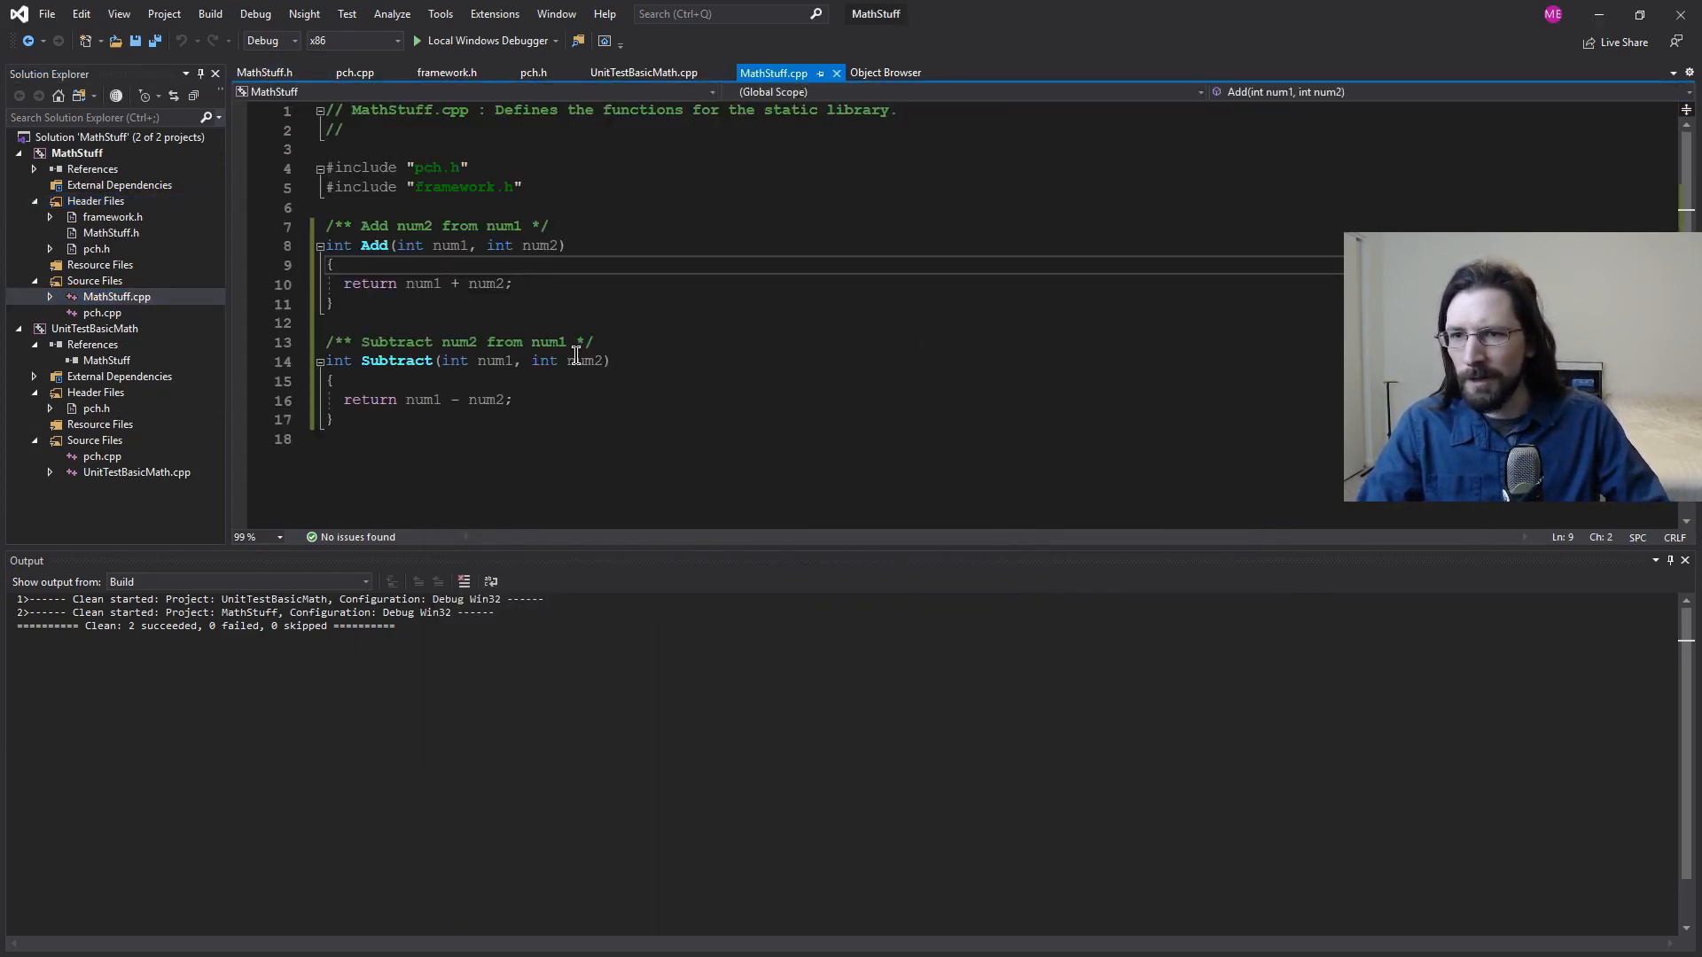
# Step: Clear all code from MathStuff.cpp and remove that file from the MathStuff project
pyautogui.press('ctrl+a')
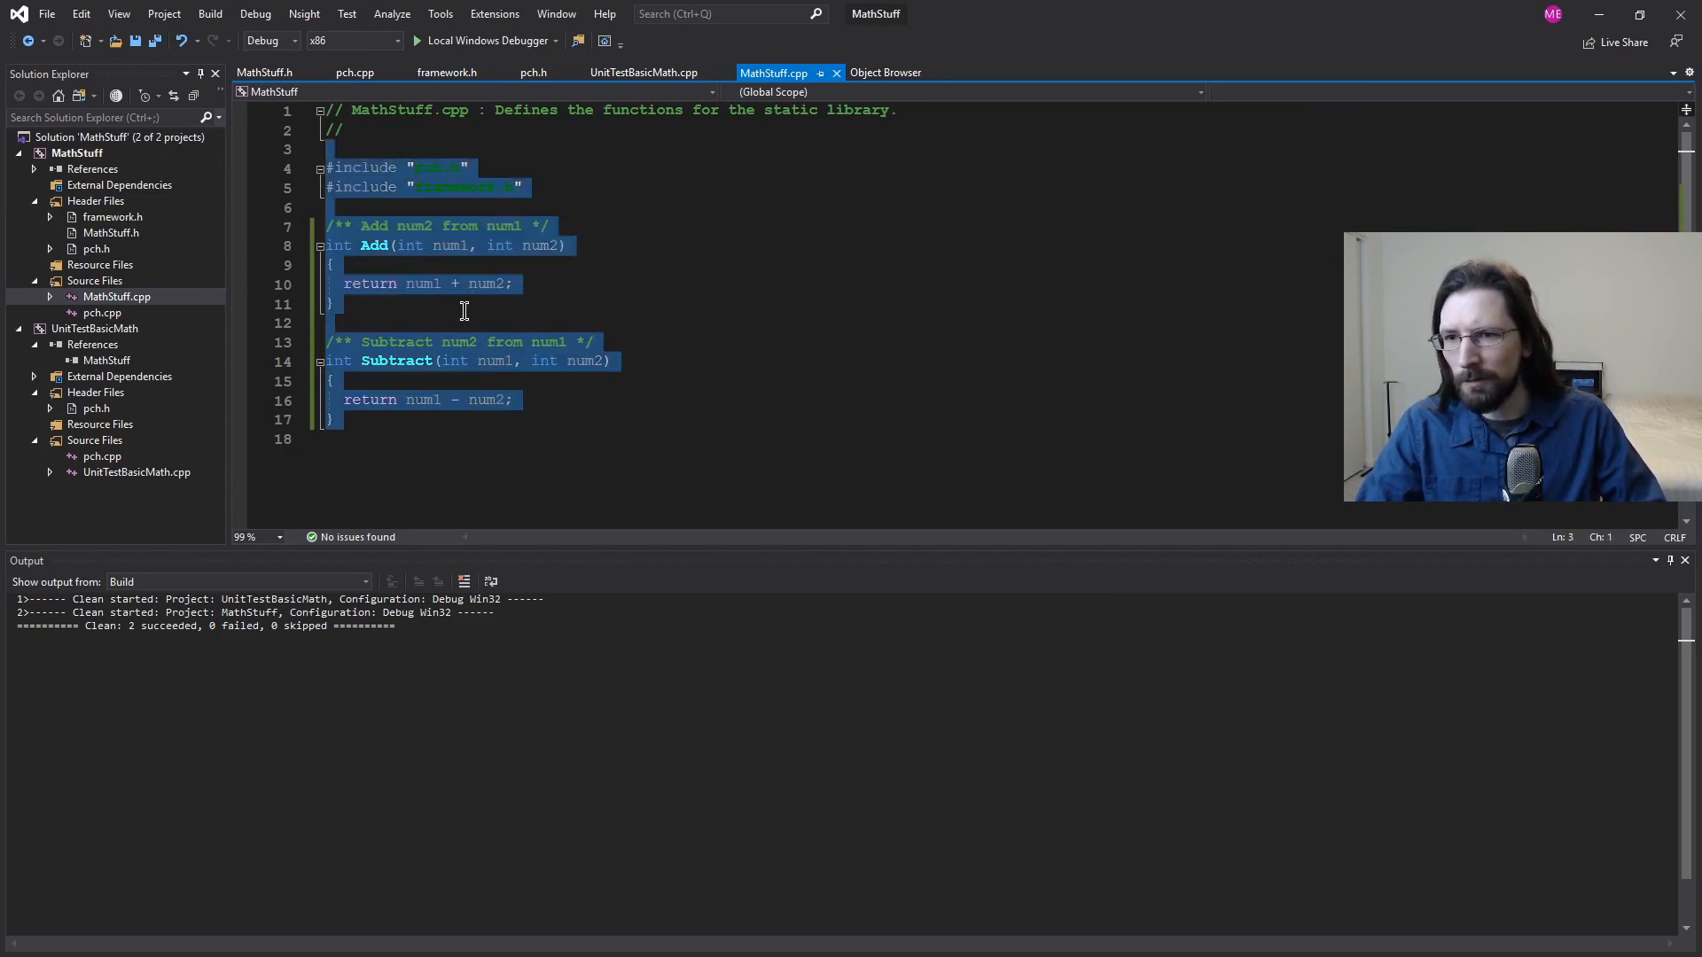
pyautogui.moveTo(619, 422)
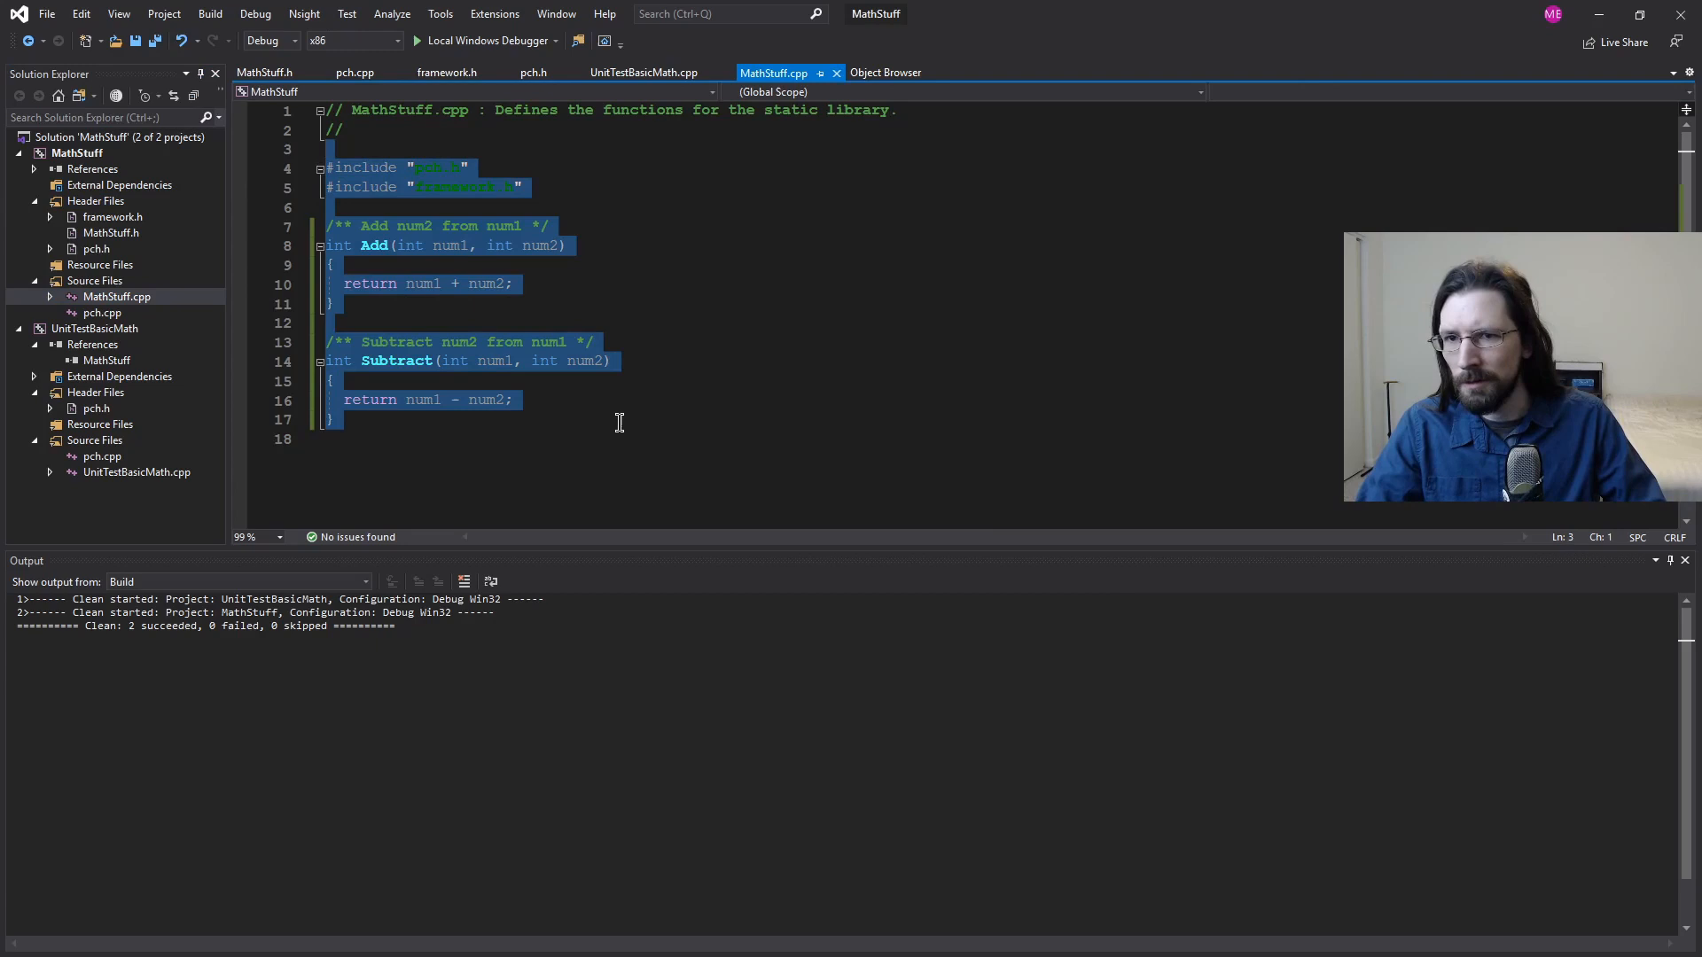
pyautogui.press('Delete')
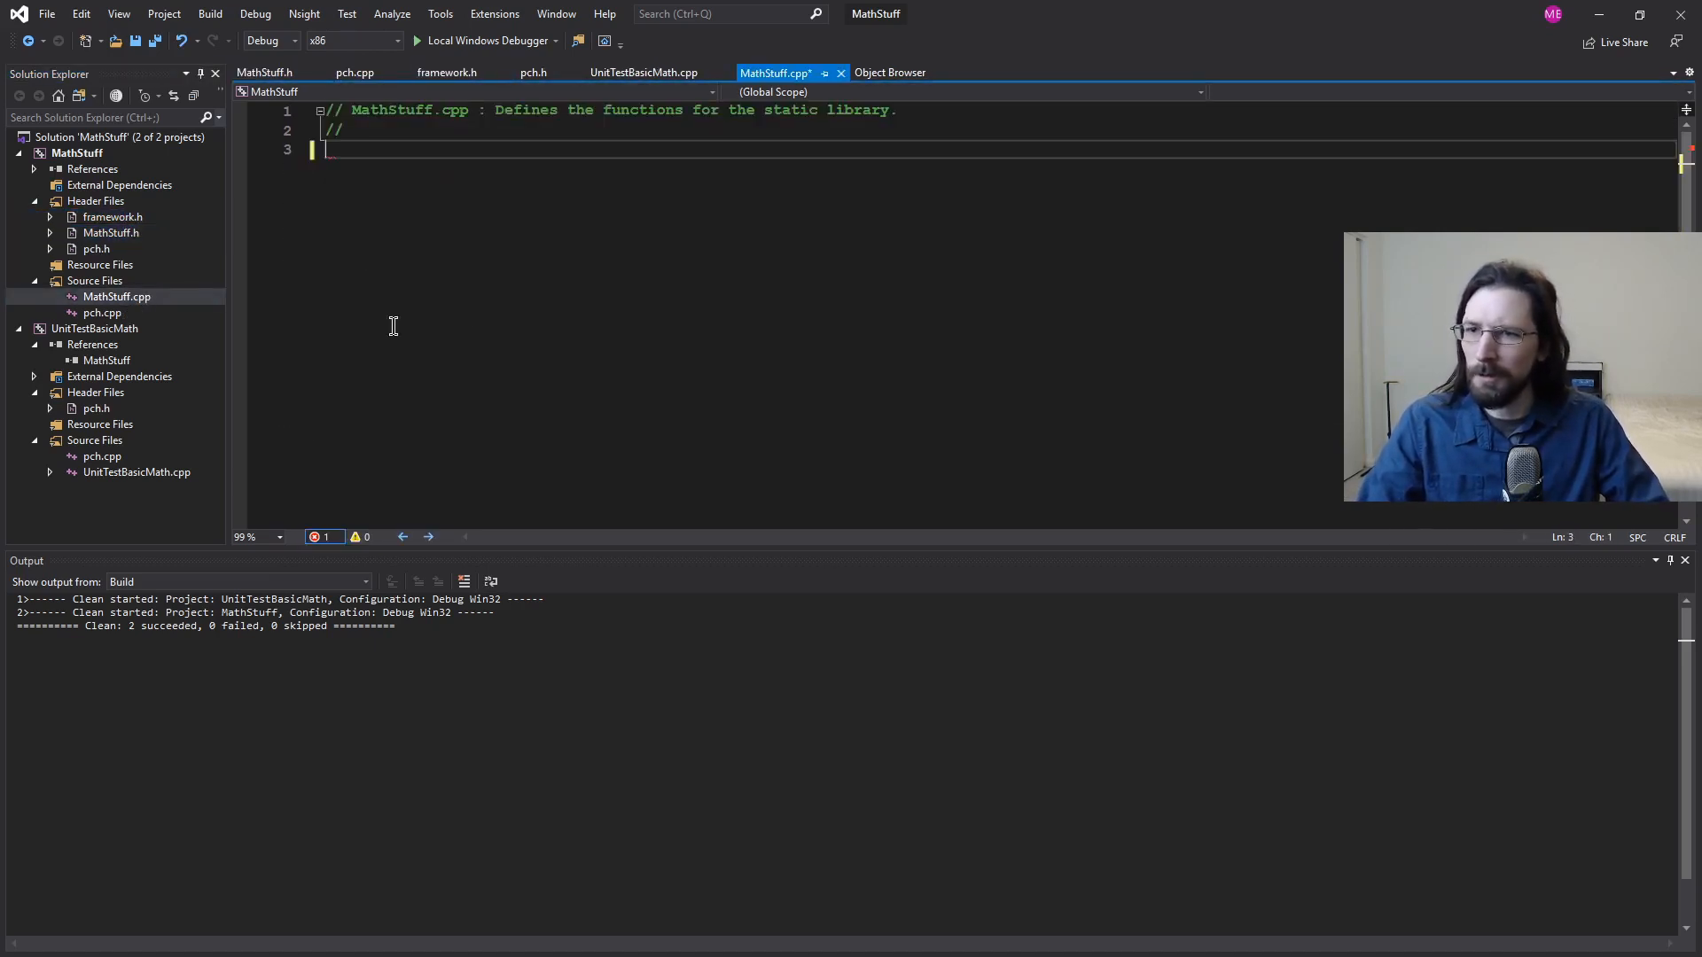
pyautogui.moveTo(429, 207)
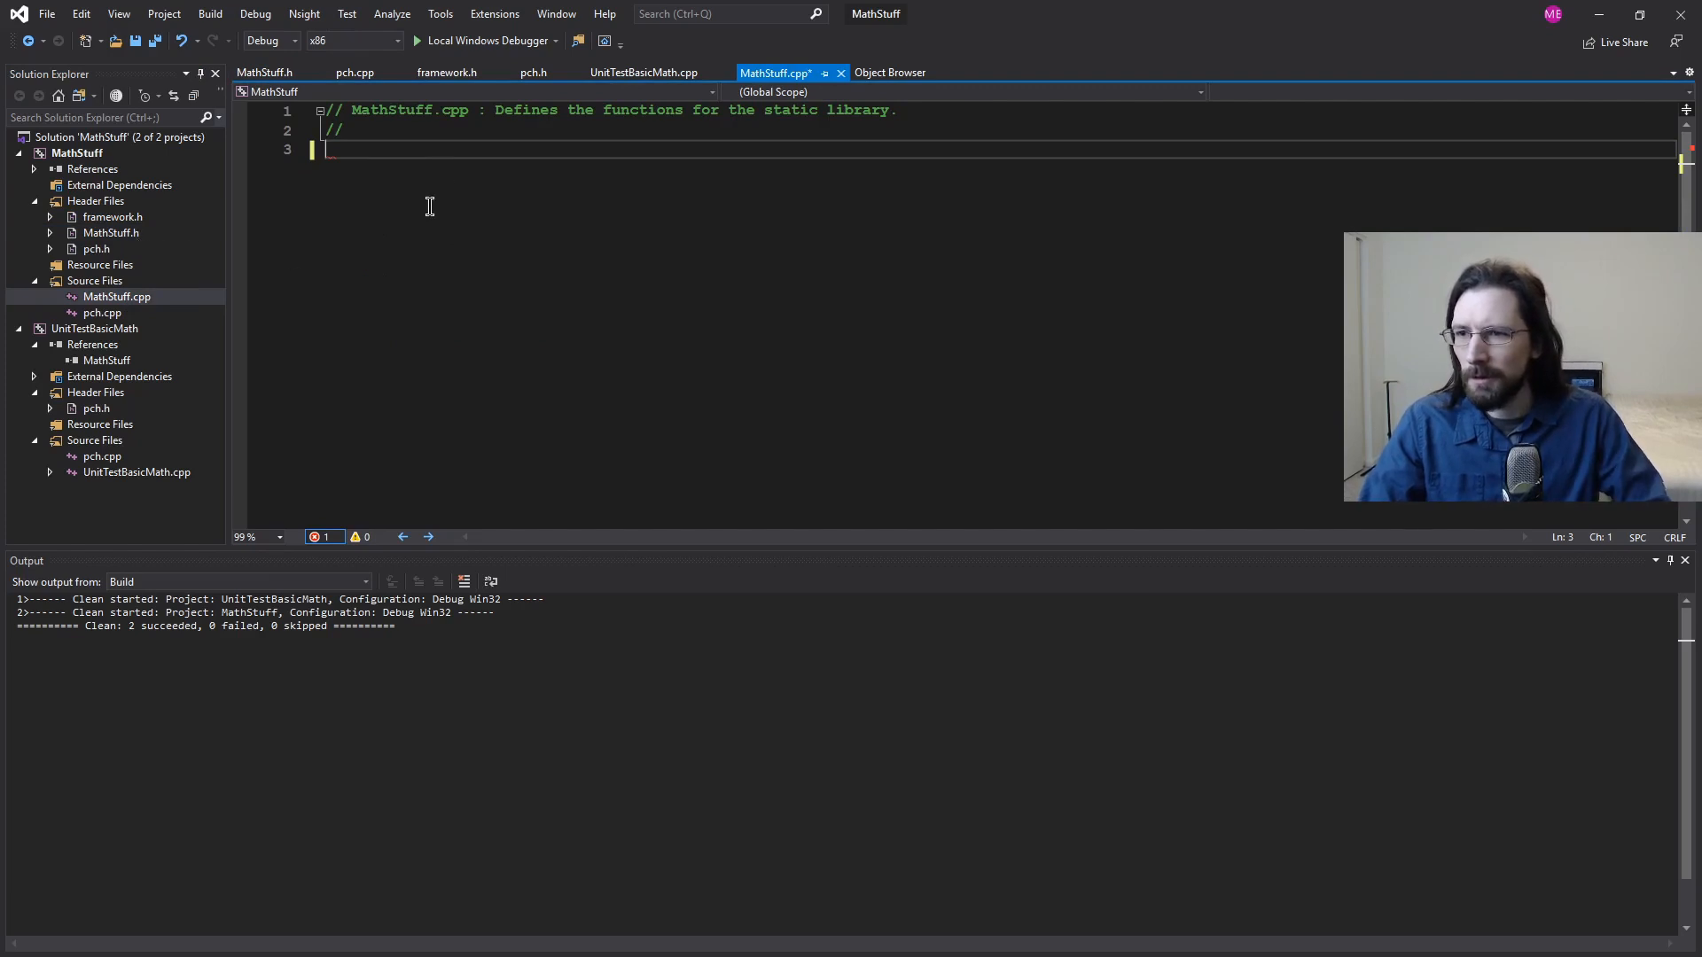
pyautogui.write('#include')
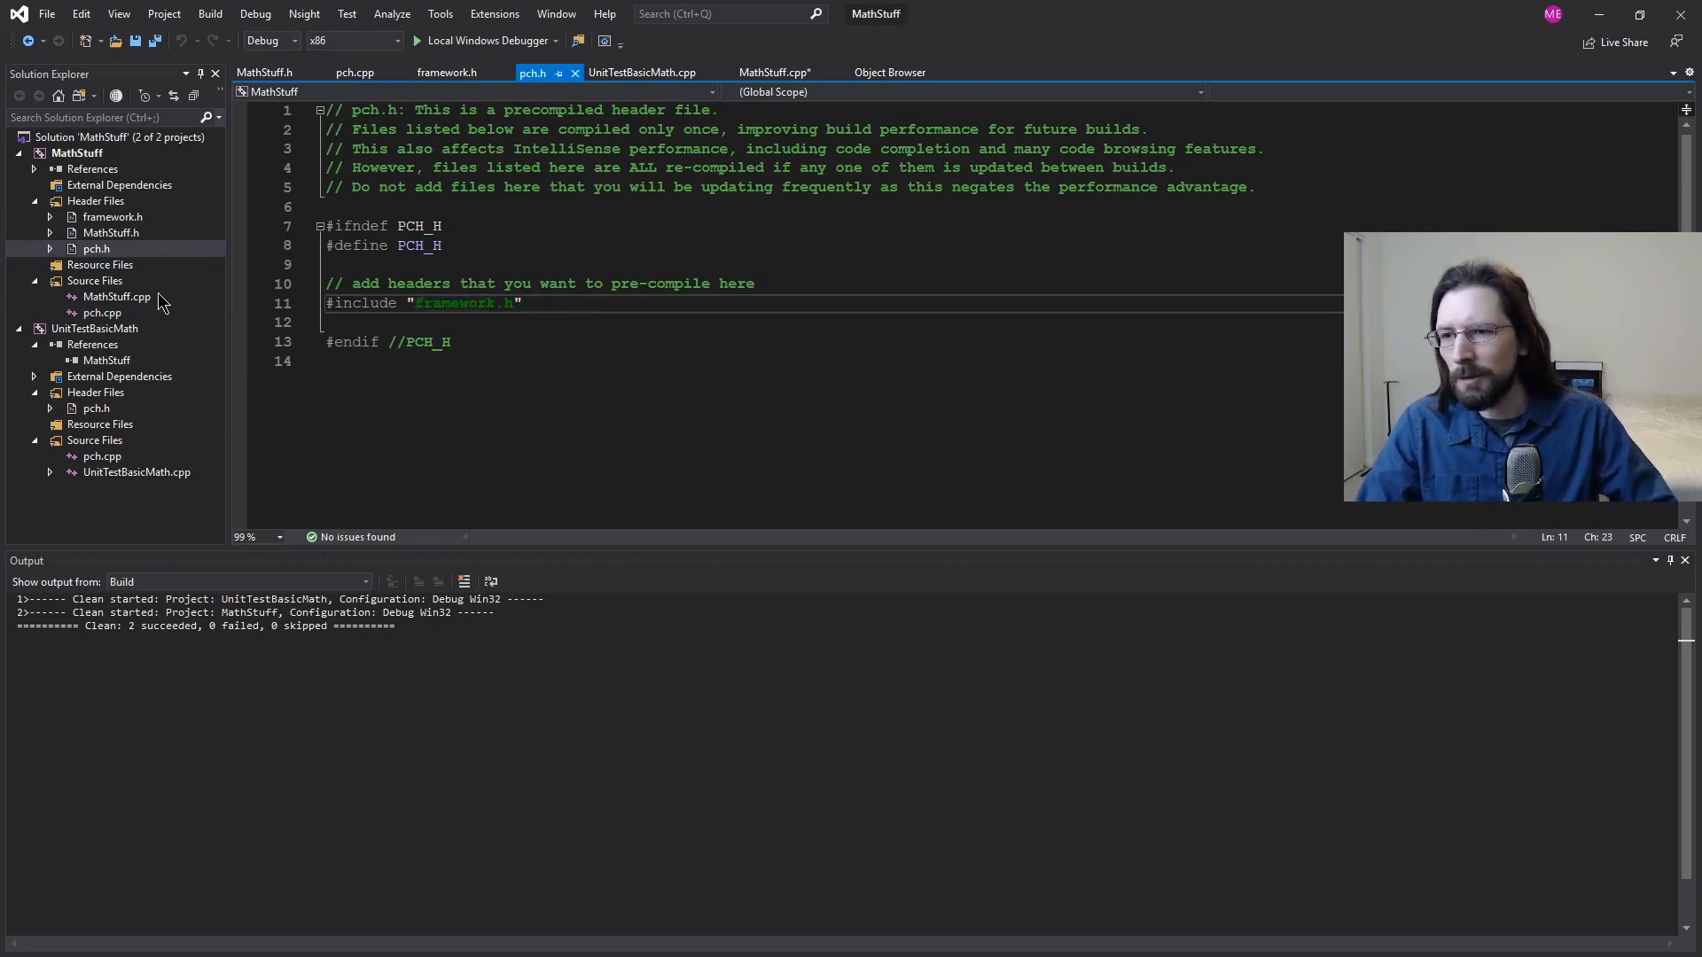
pyautogui.rightClick(116, 296)
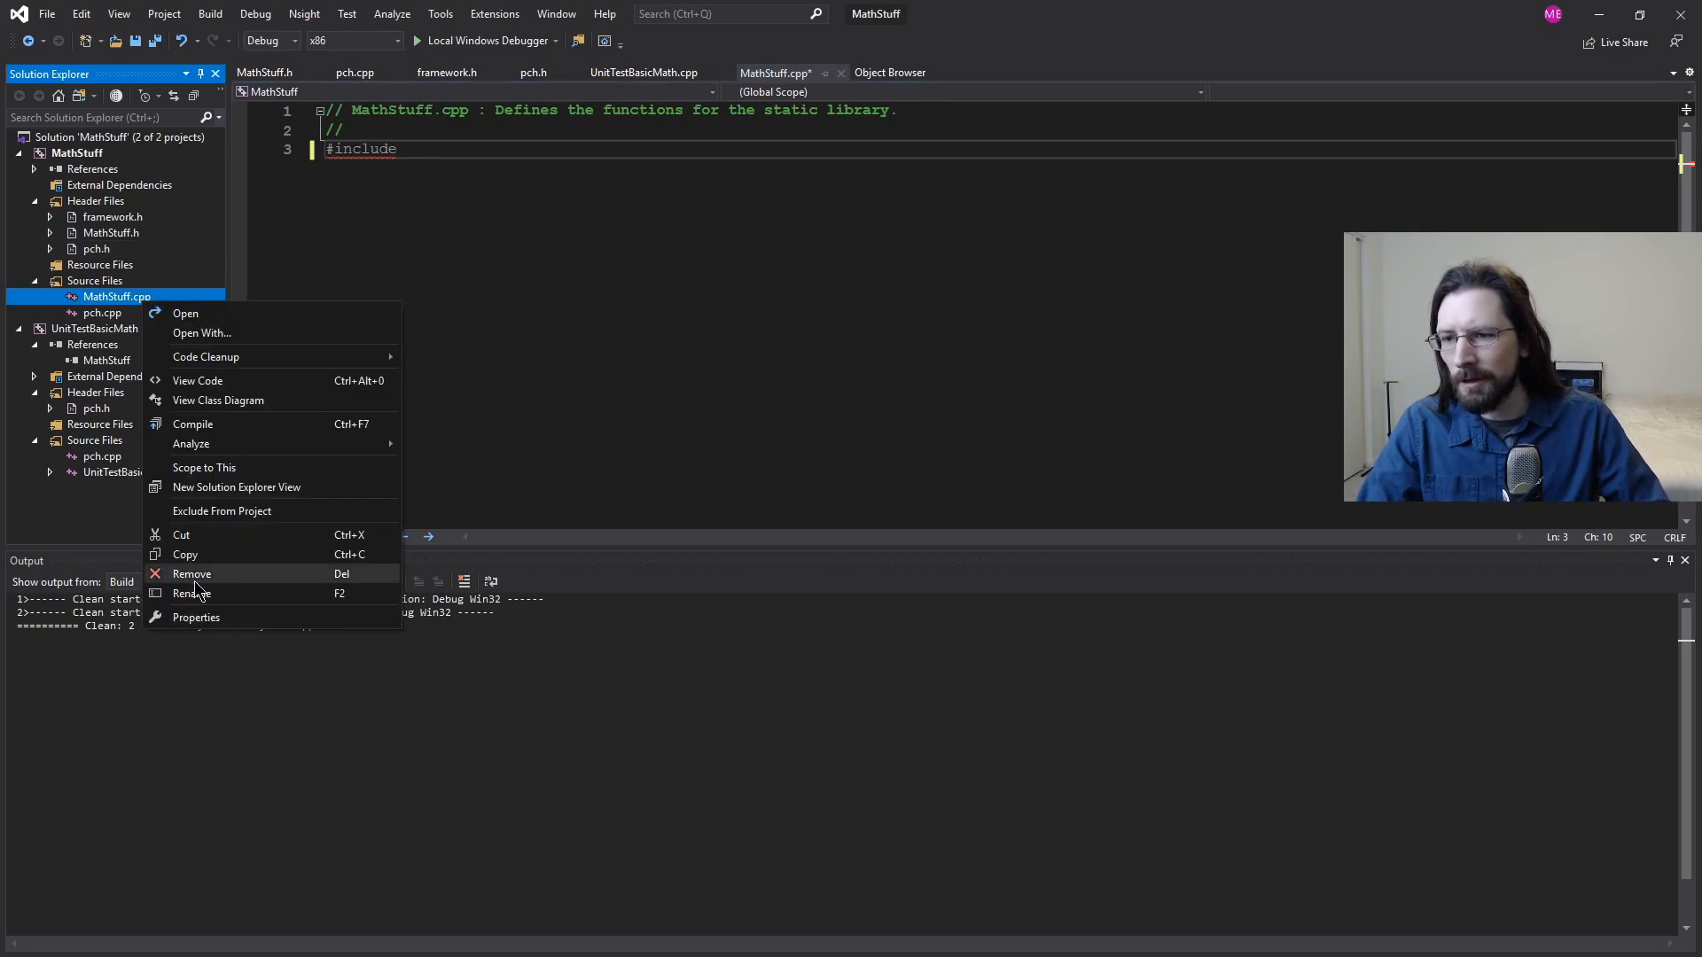
pyautogui.click(192, 573)
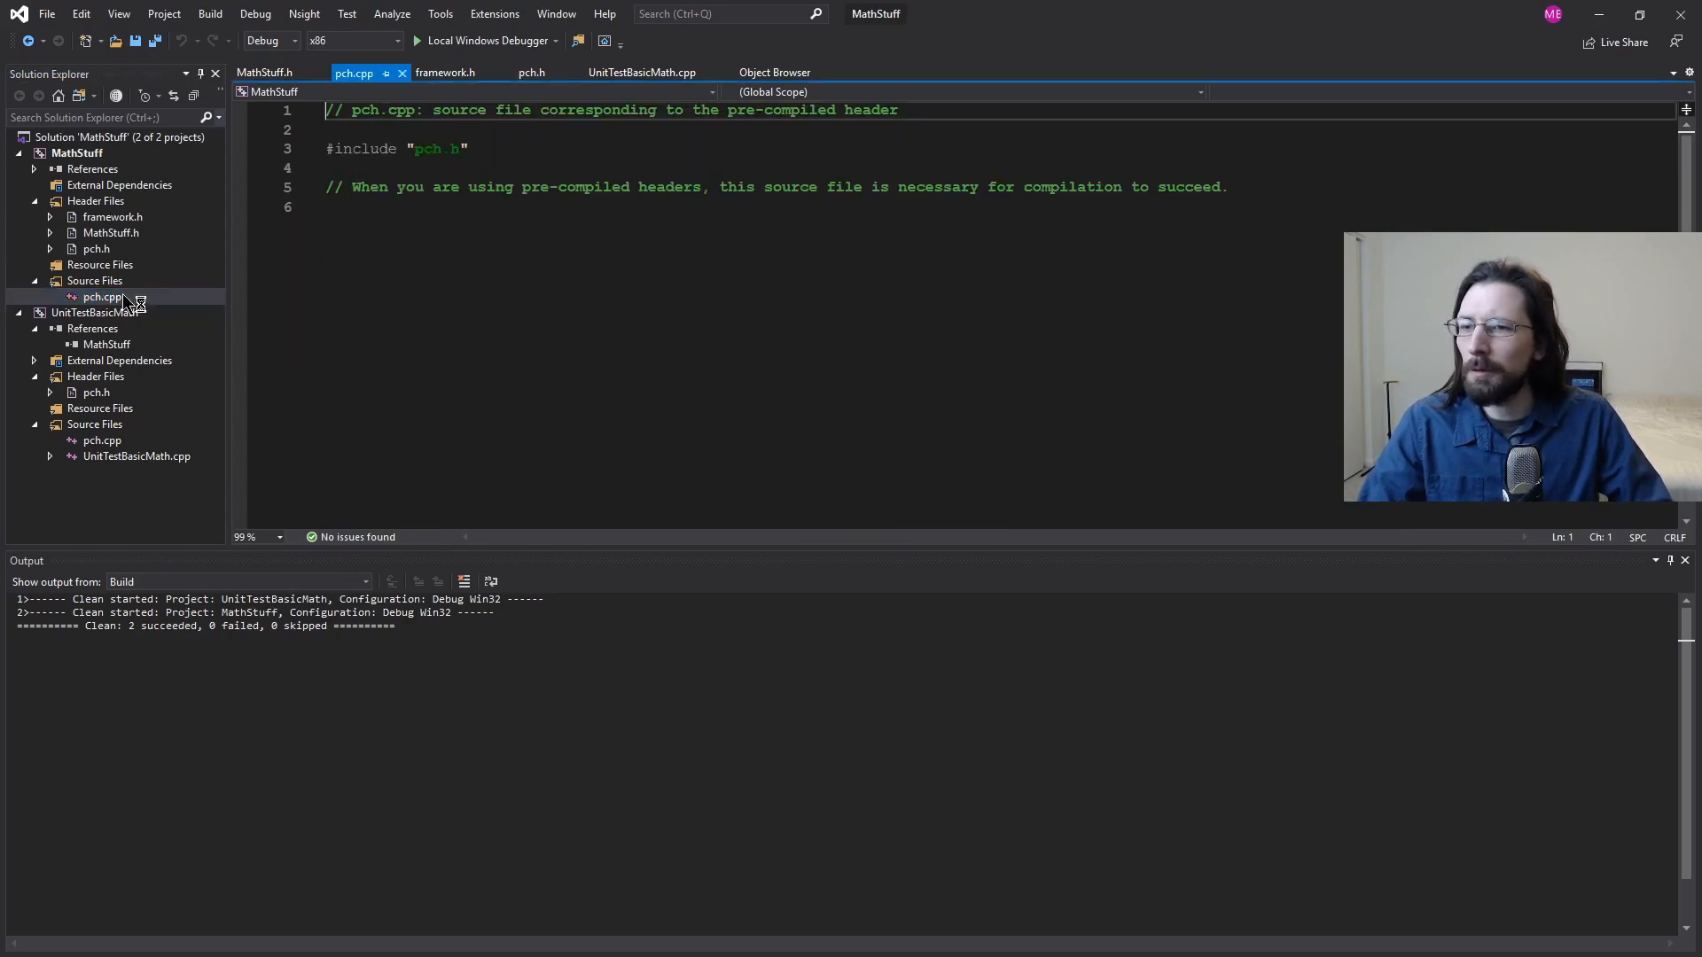
pyautogui.moveTo(561, 294)
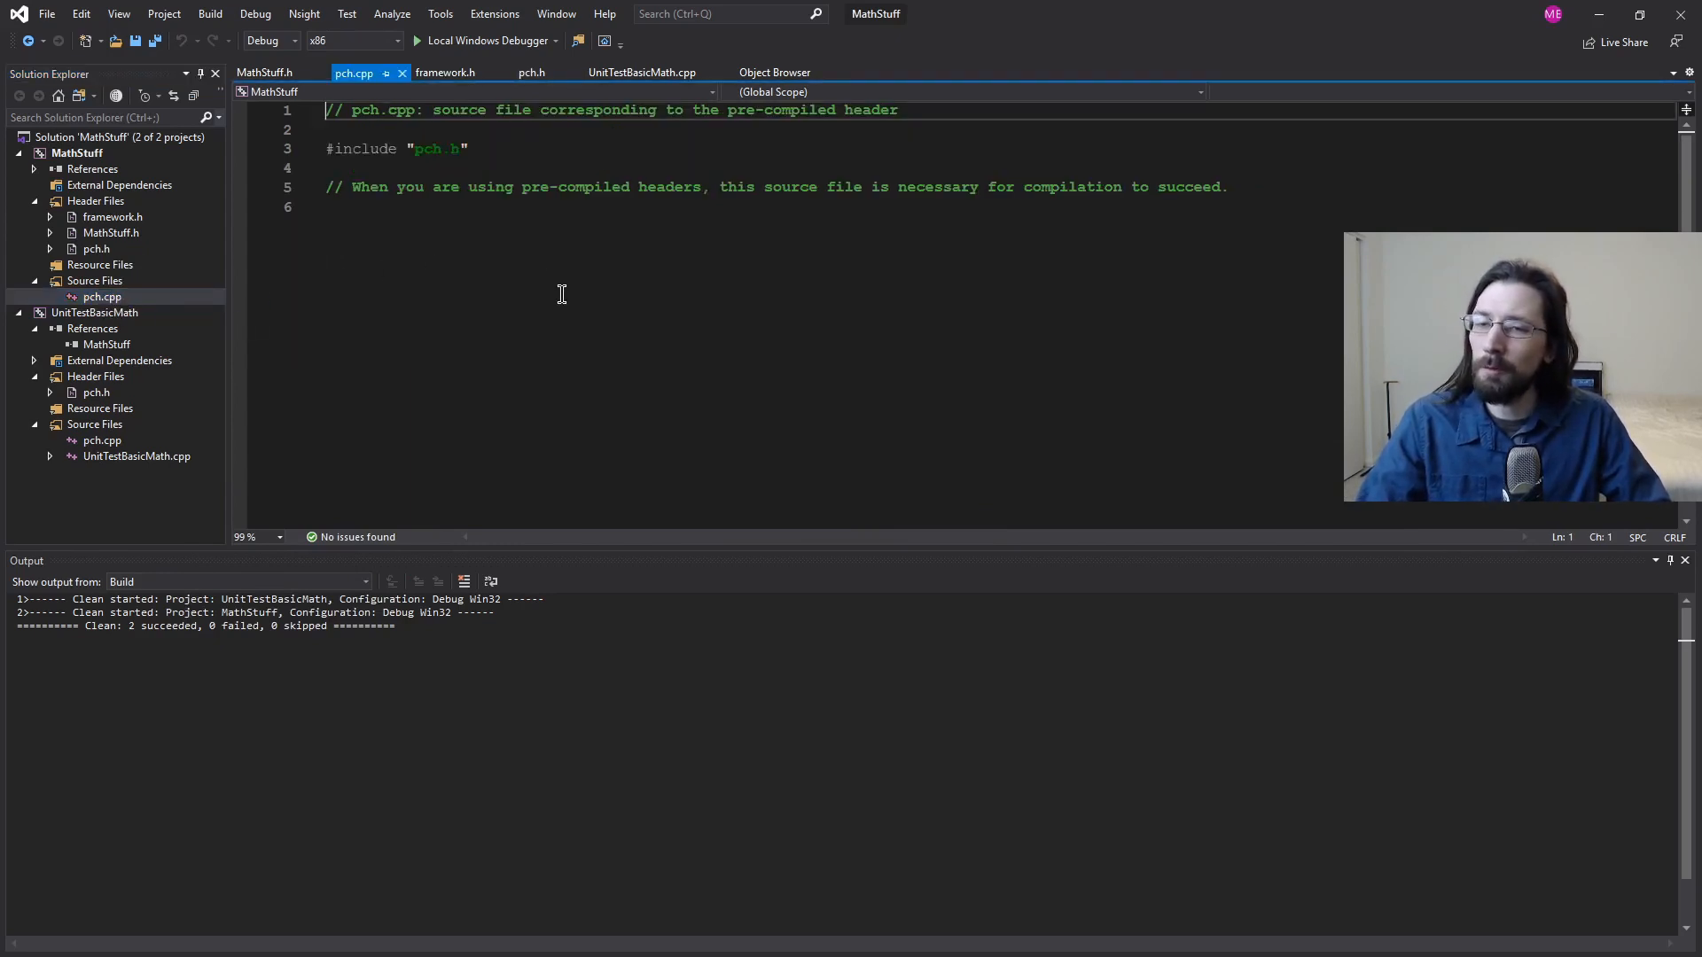
# Step: Delete the pch.h and framework.h include lines from MathStuff.h
pyautogui.click(262, 72)
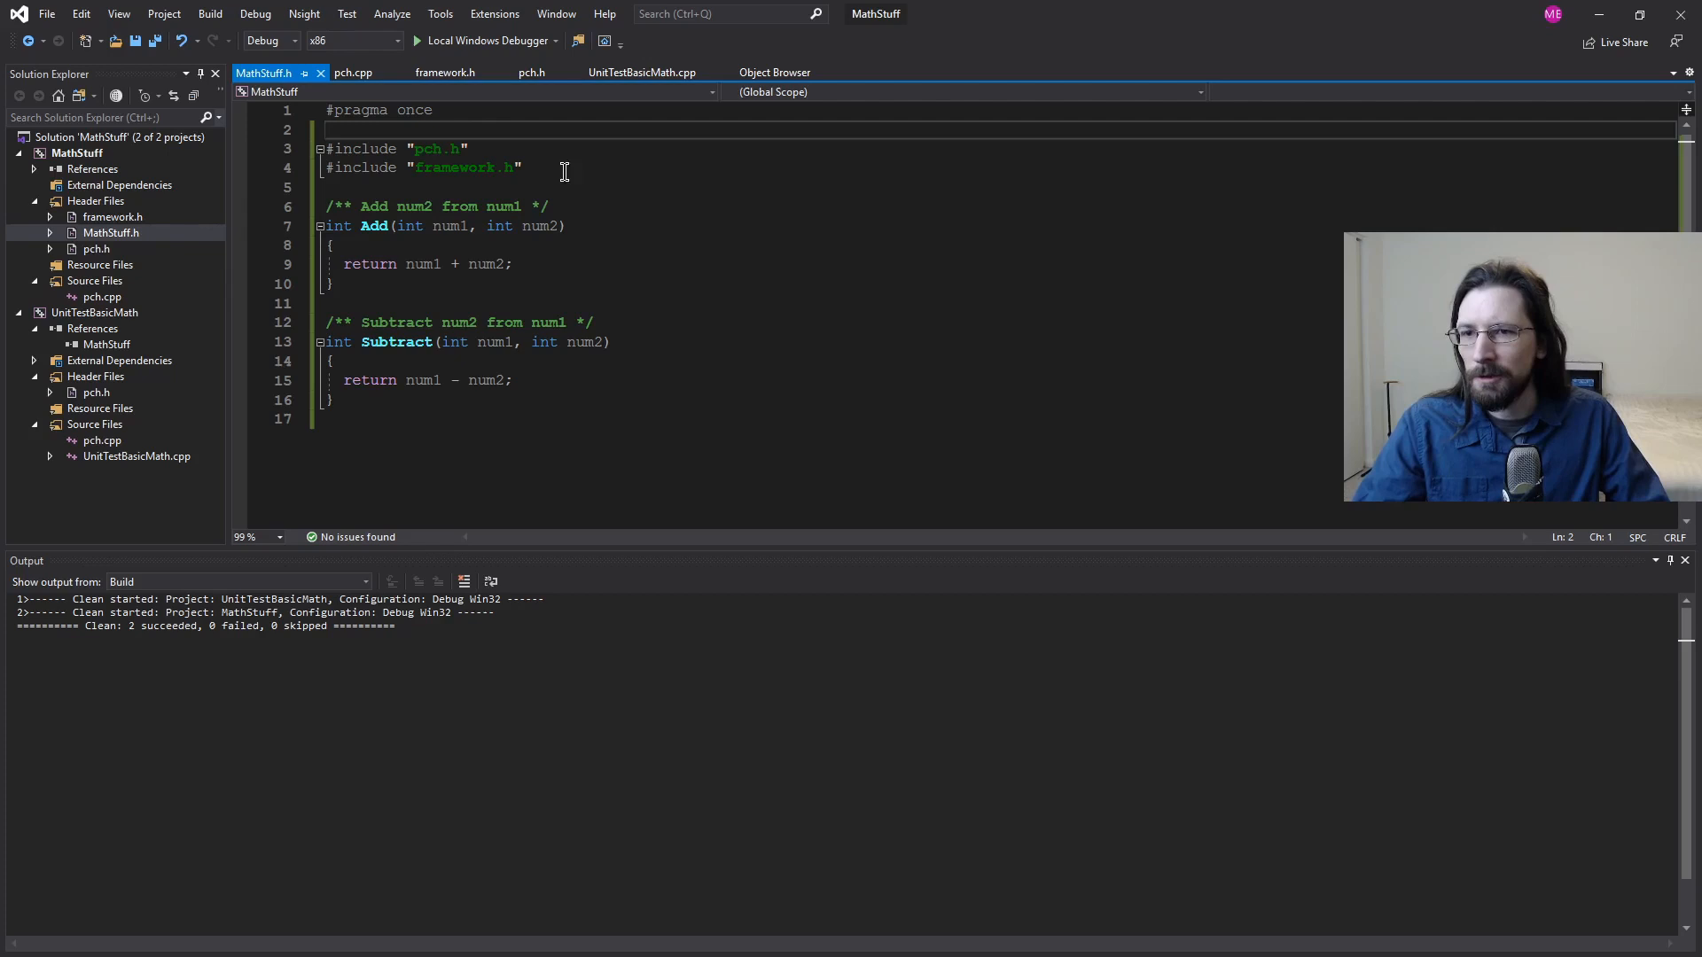
pyautogui.moveTo(325, 149); pyautogui.dragTo(521, 169)
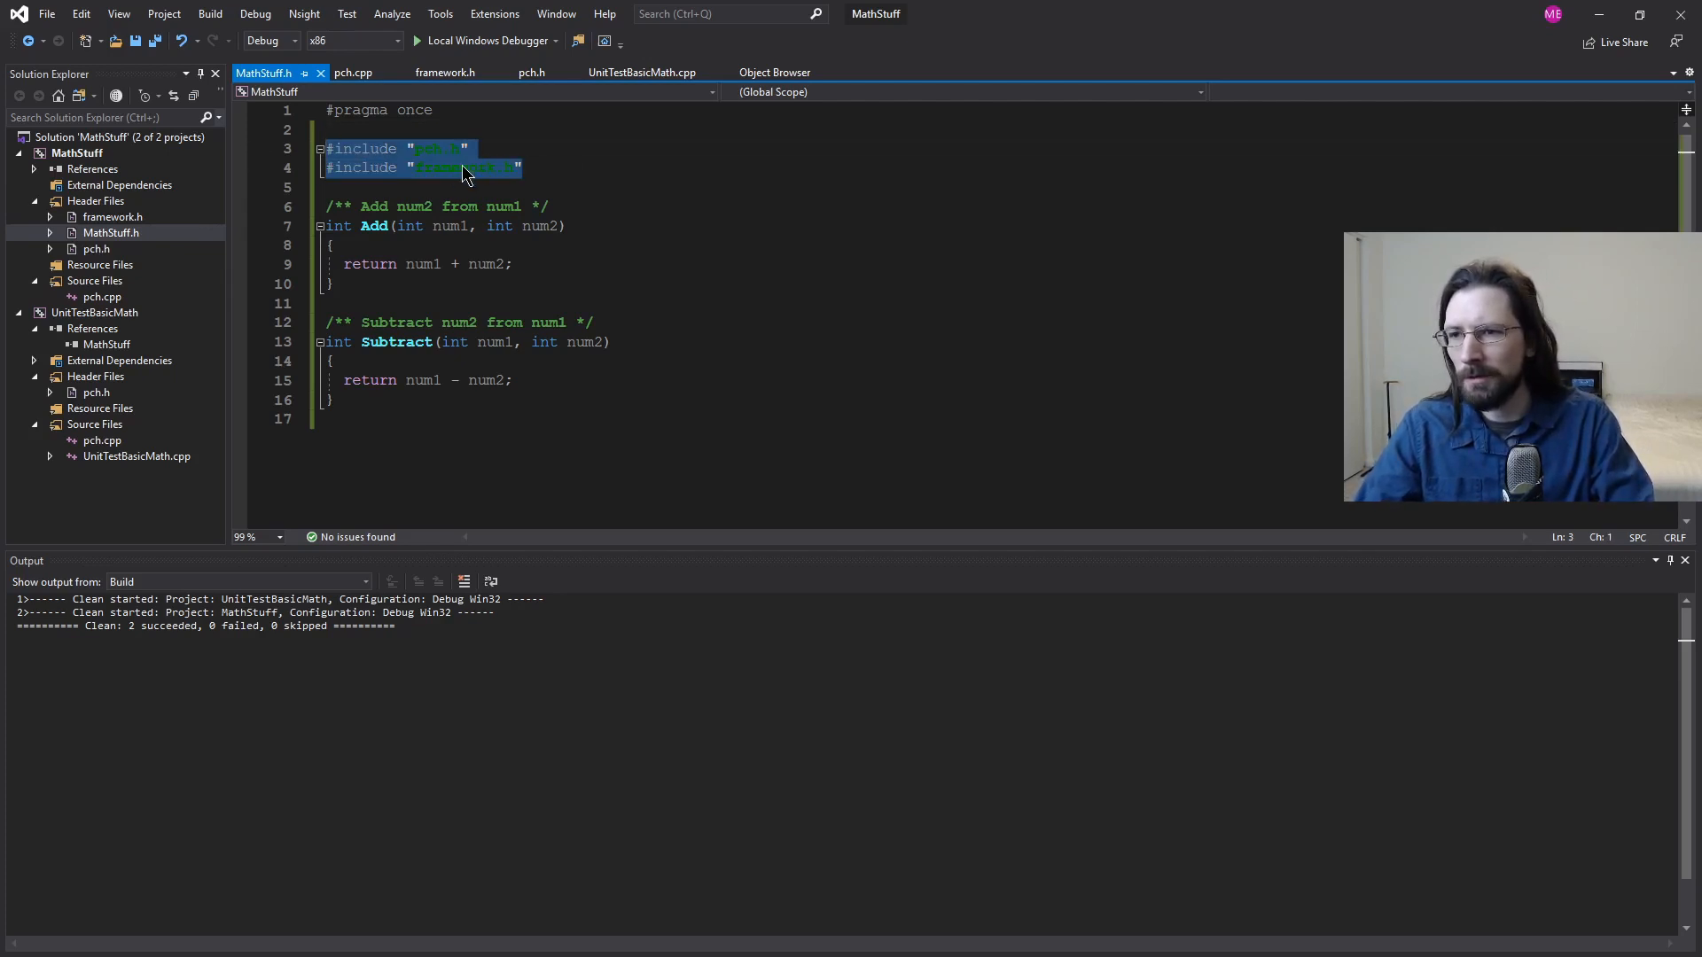
pyautogui.press('Delete')
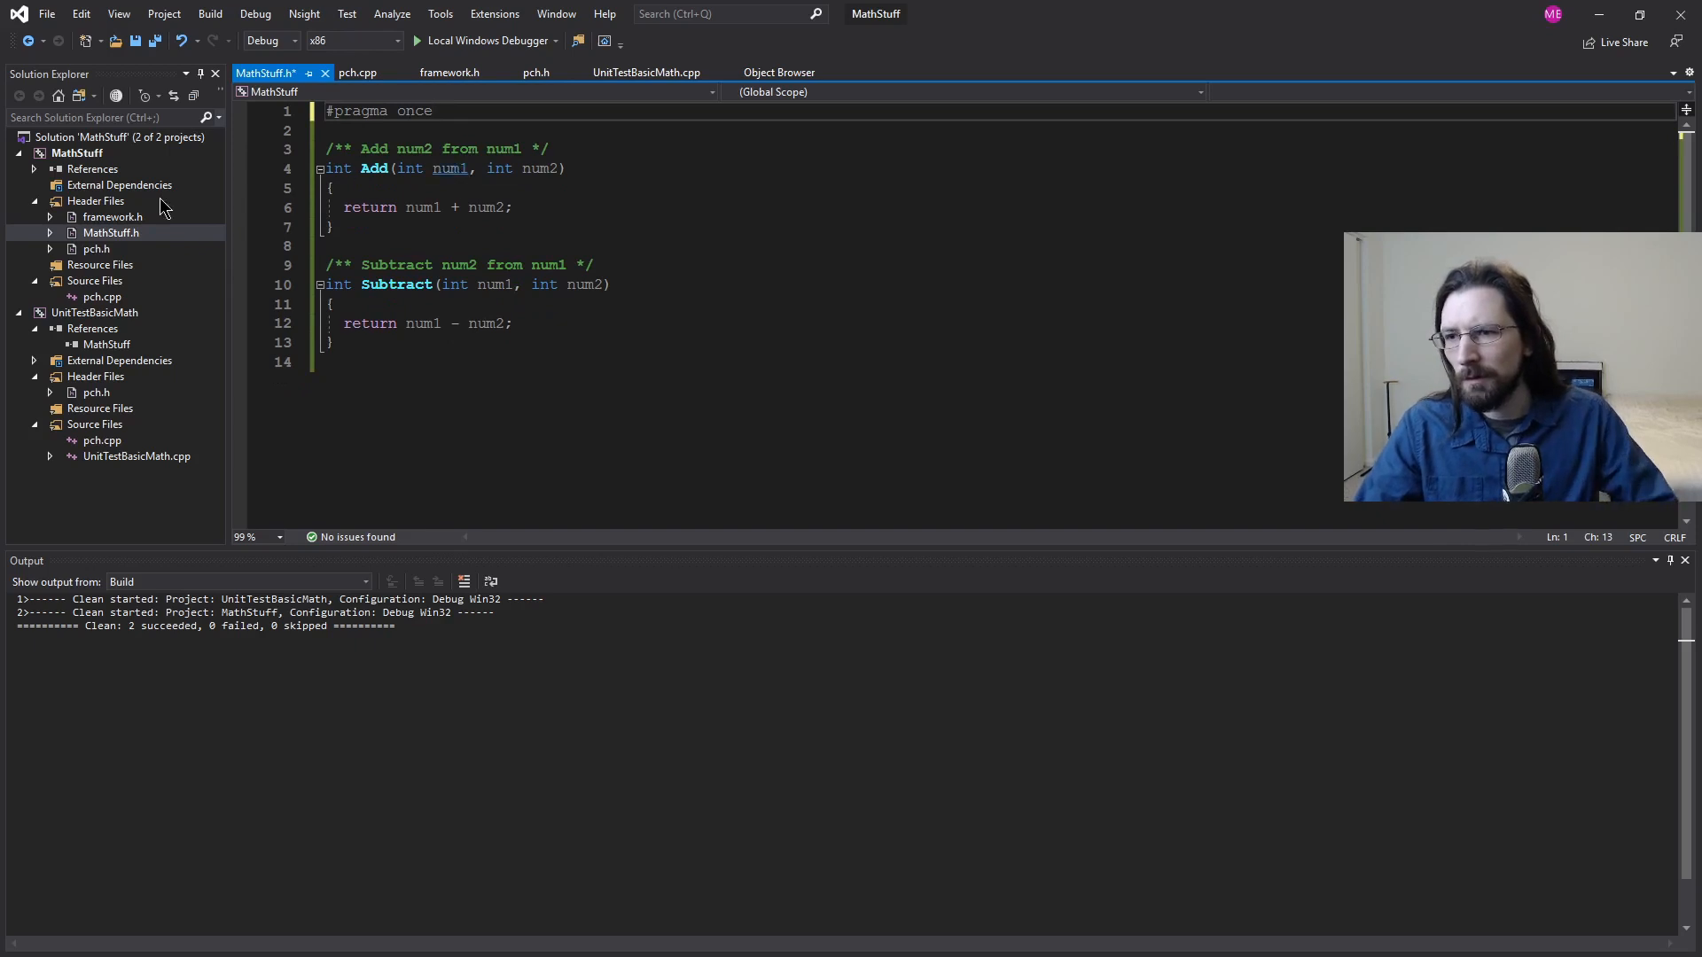
# Step: Open pch.h and start an #include "MathStuff line there
pyautogui.doubleClick(111, 217)
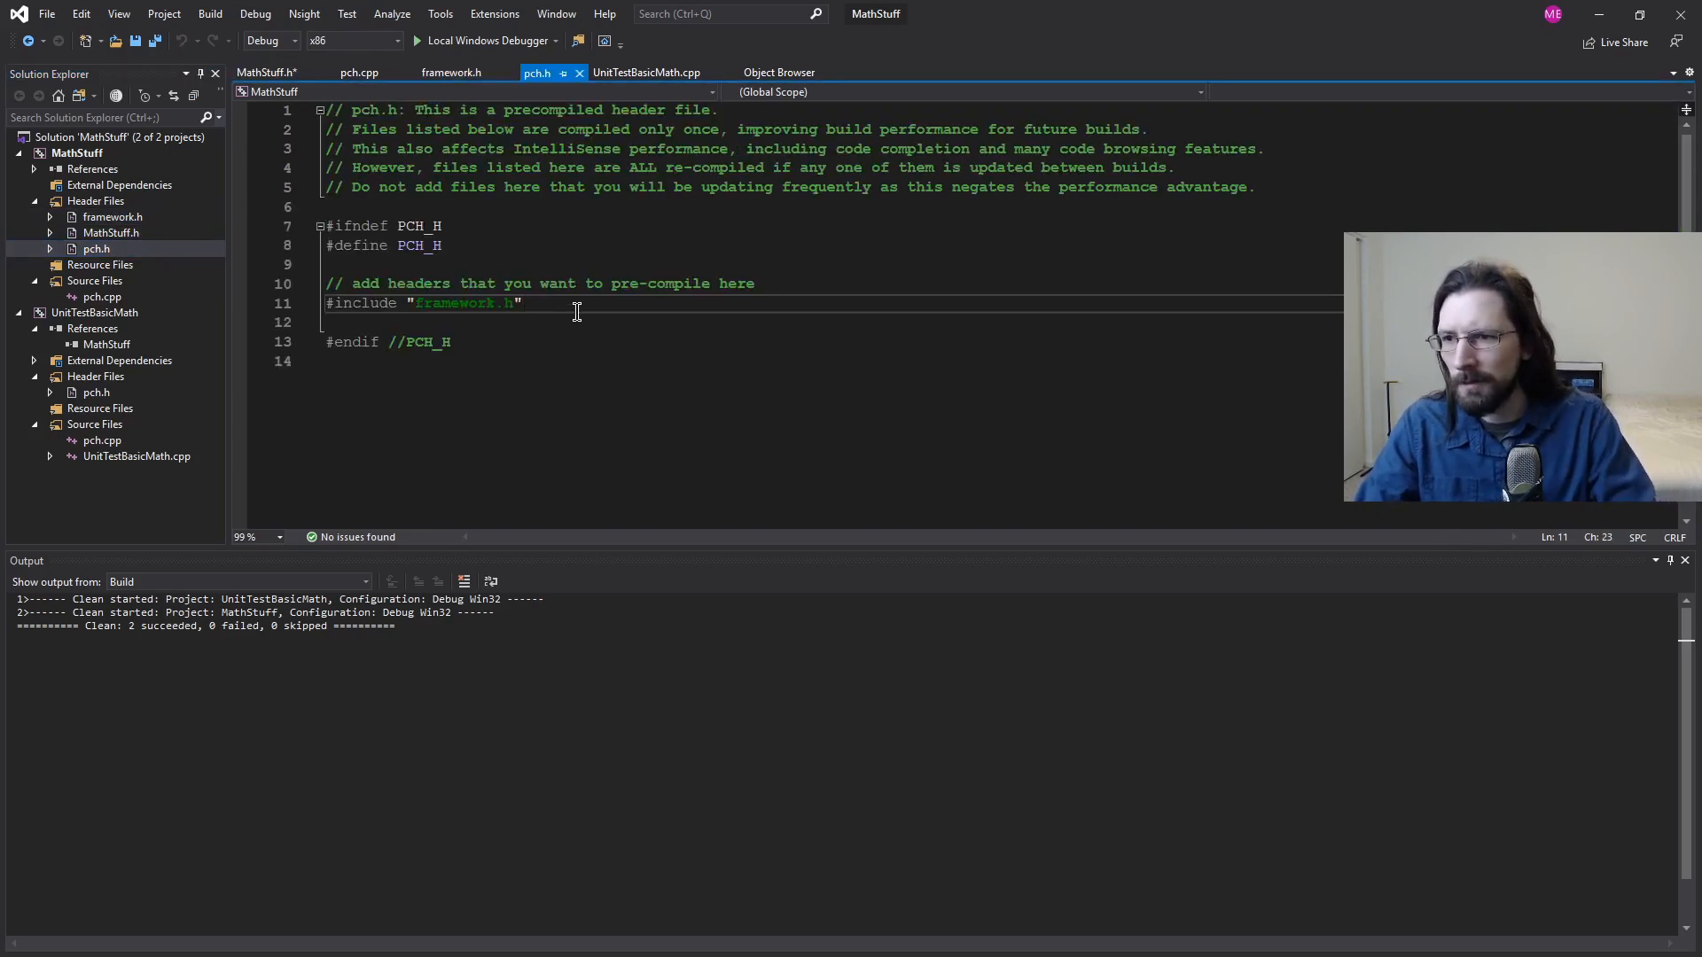
pyautogui.write('3incl')
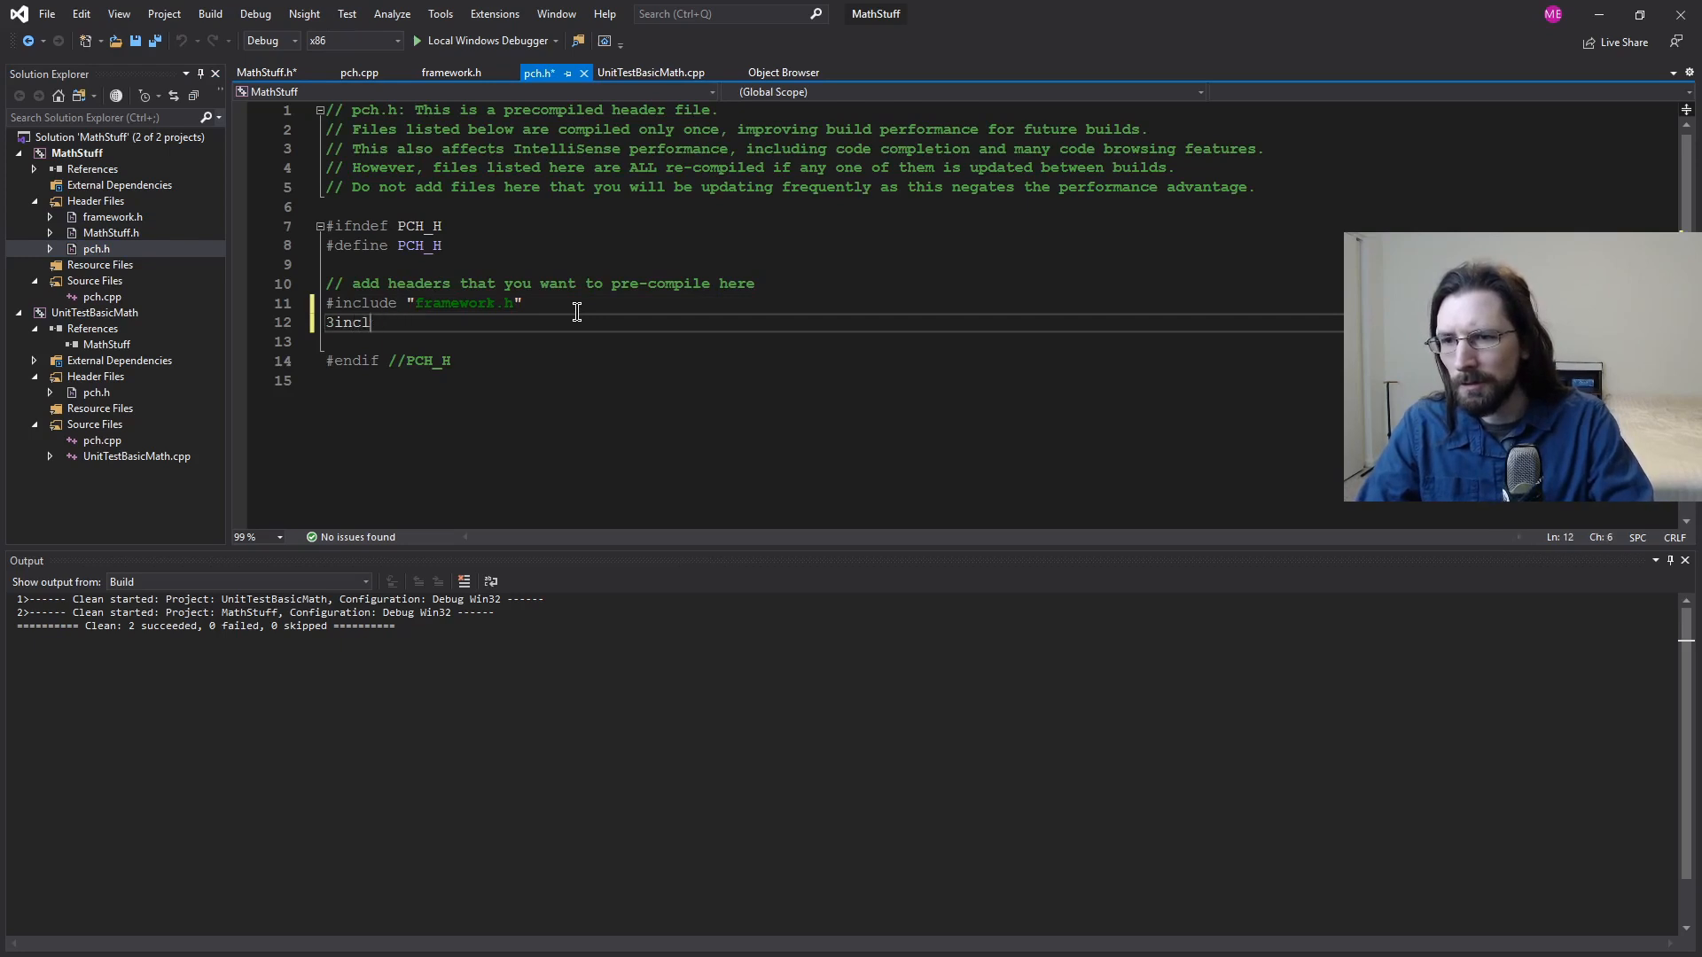
pyautogui.write('#include')
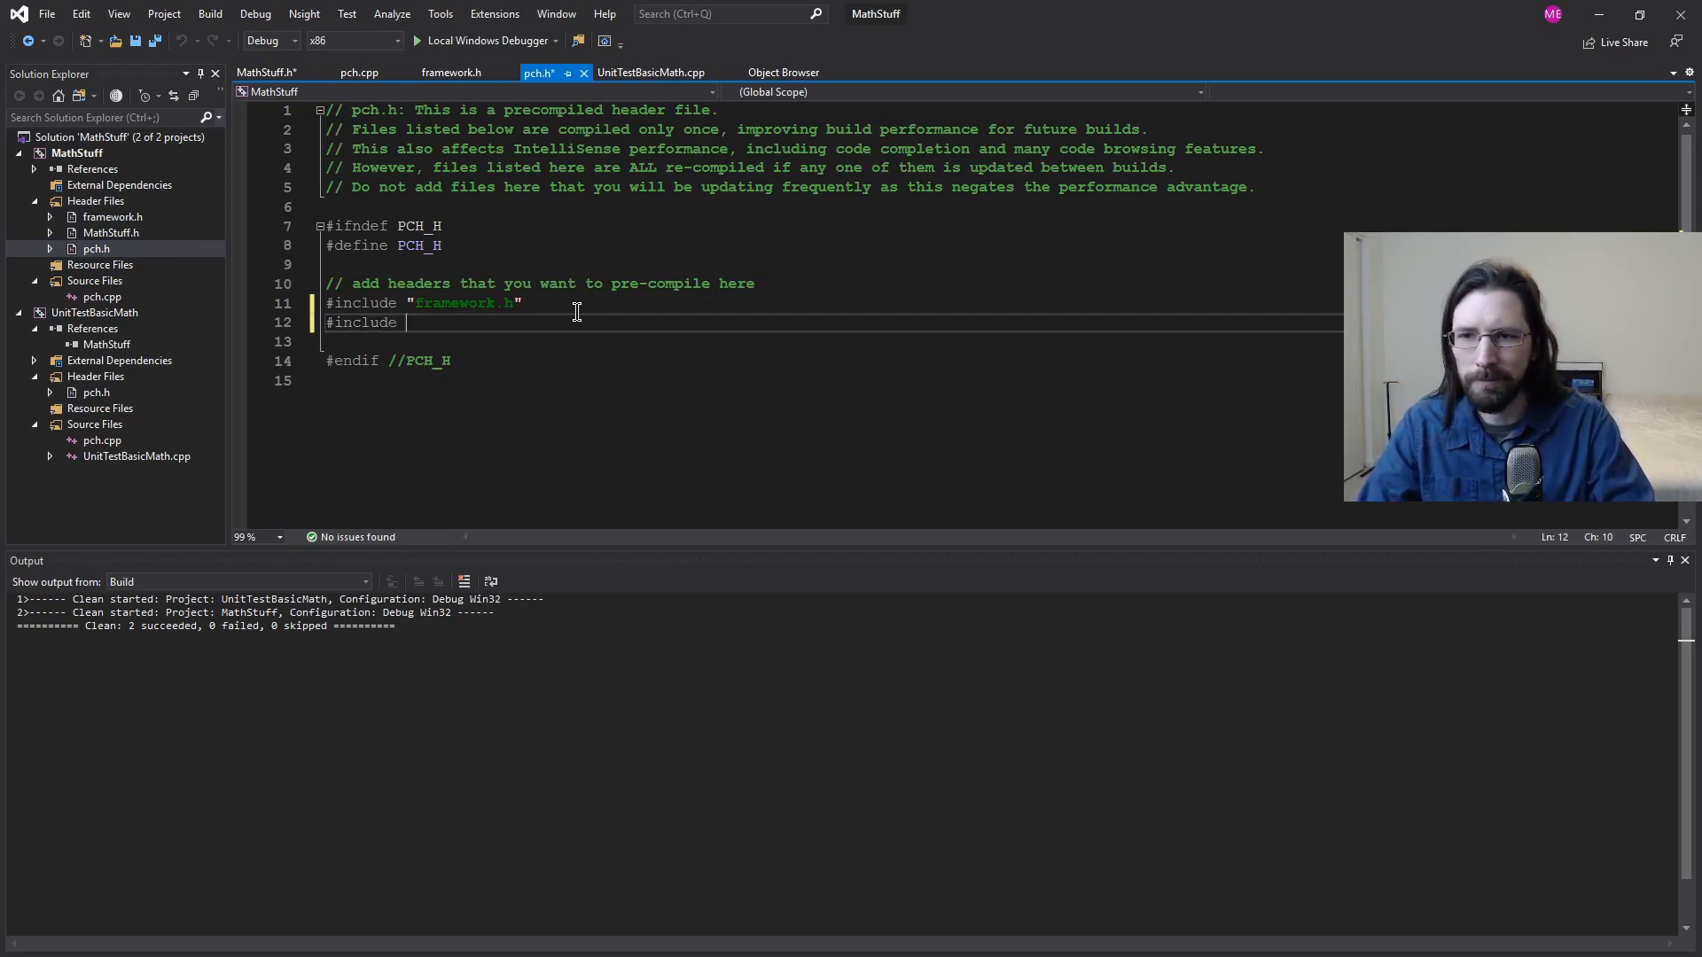
pyautogui.write('"MathStuff')
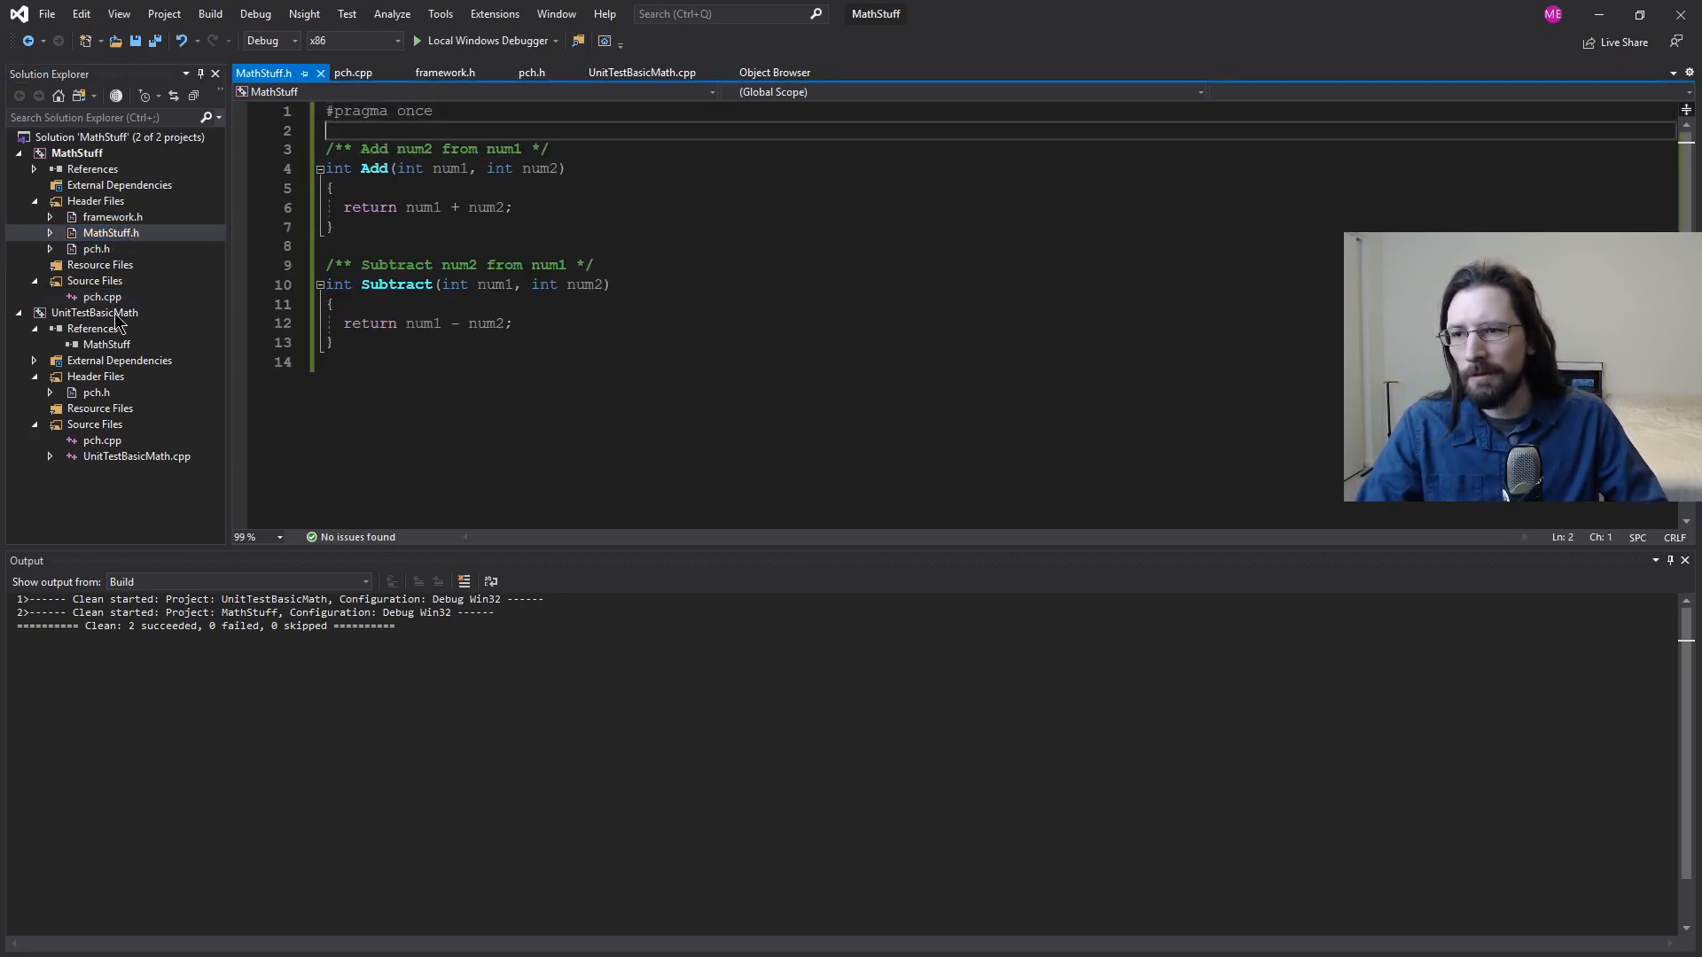
# Step: Add #include "../MathStuff/MathStuff.h" to the test file using Add's quick action
pyautogui.click(95, 313)
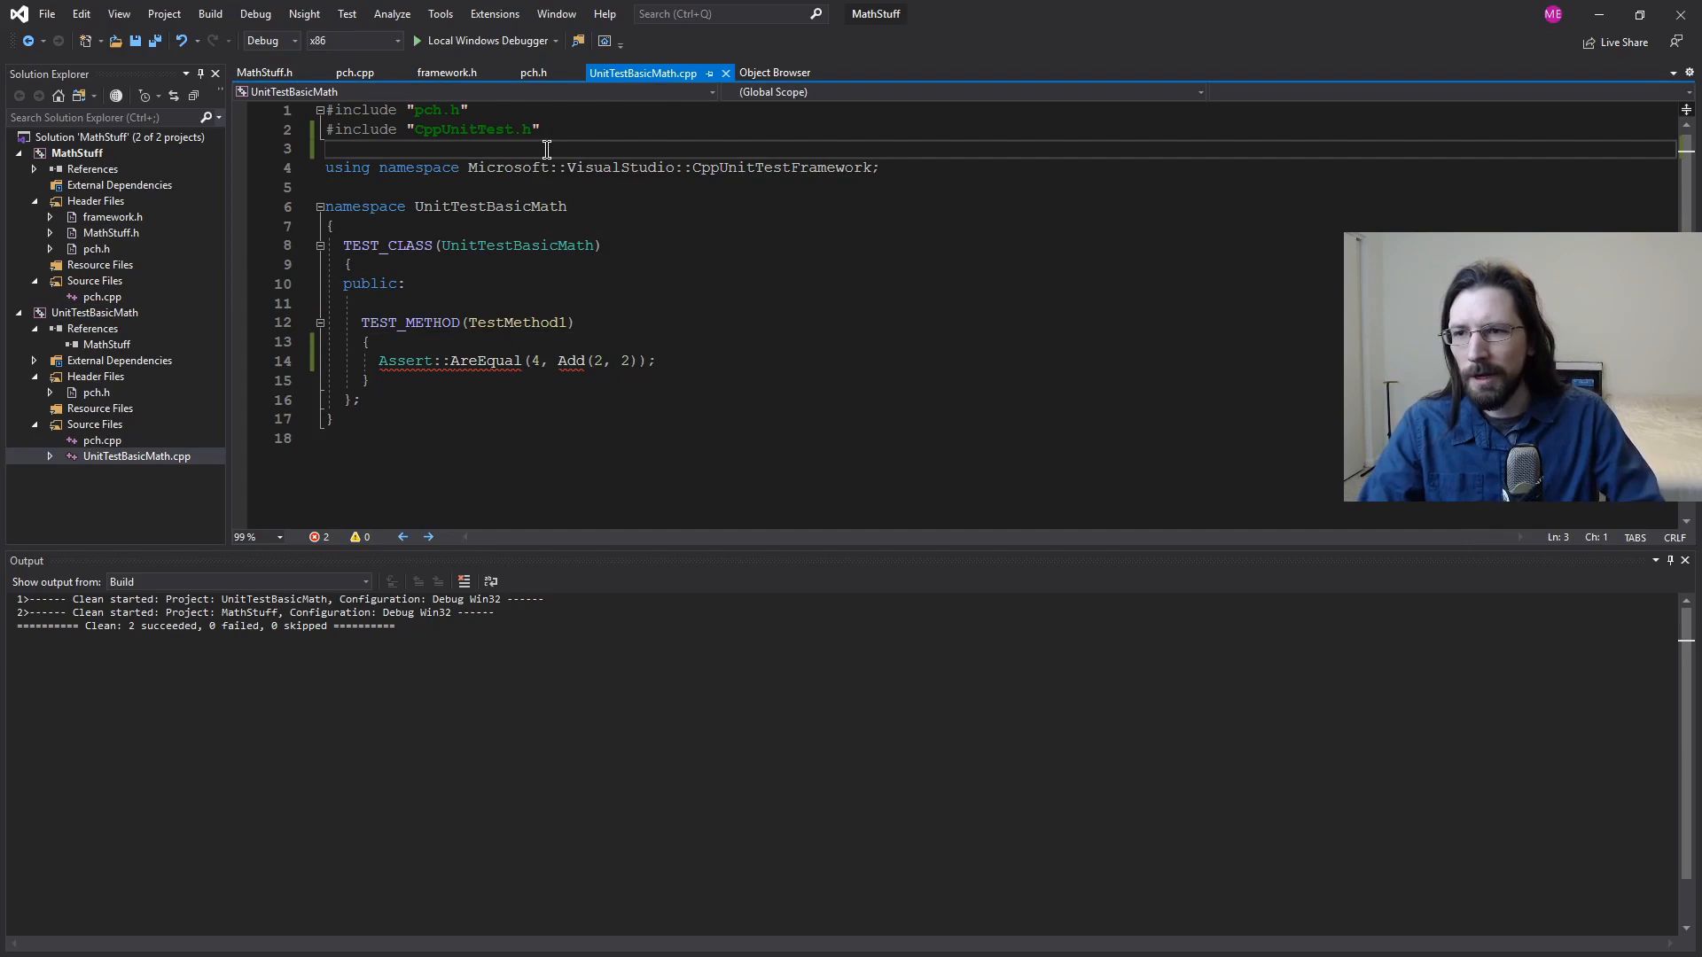
pyautogui.write('#include')
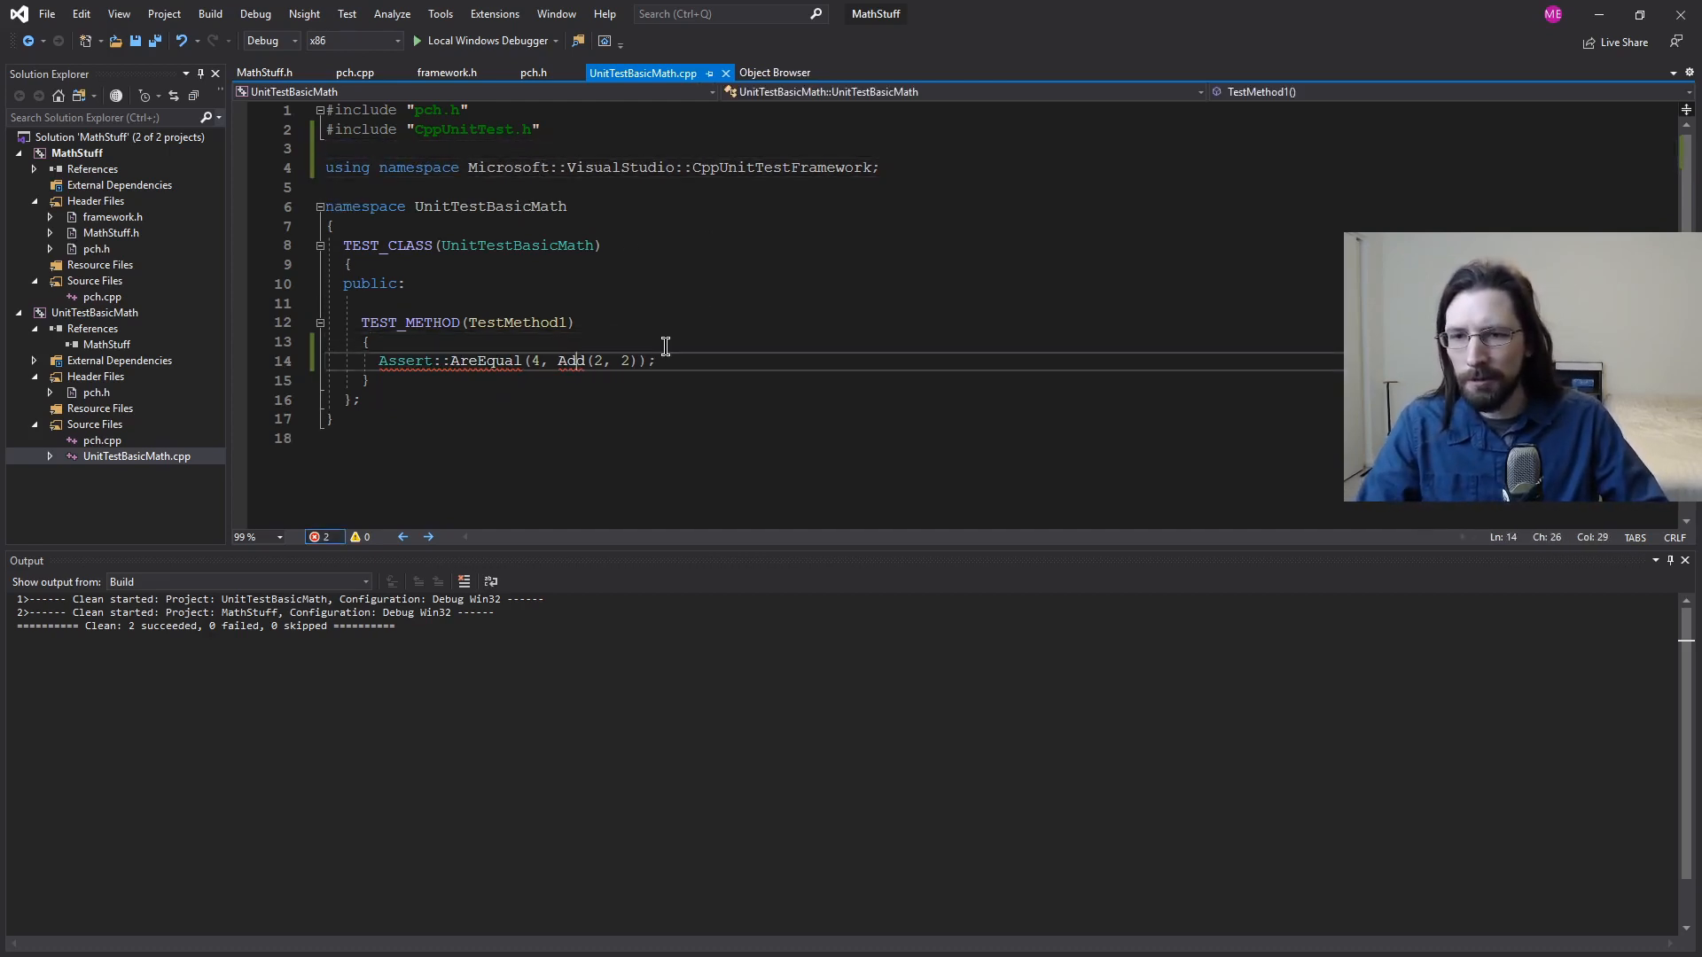
pyautogui.click(302, 361)
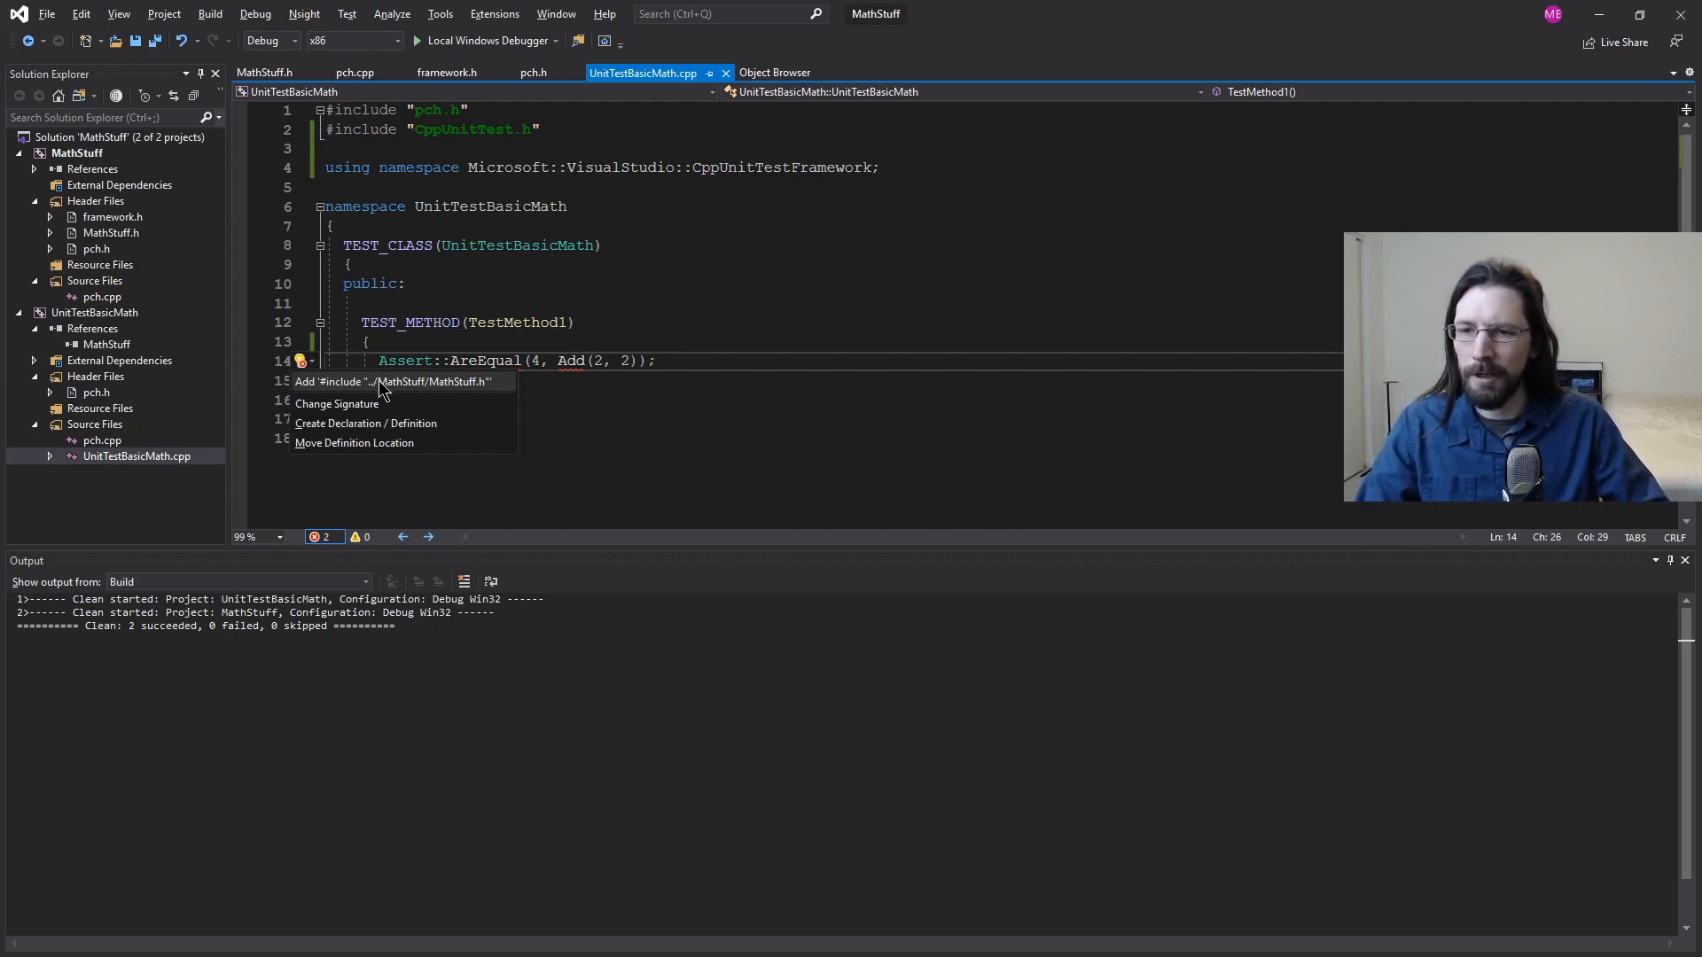
pyautogui.click(393, 381)
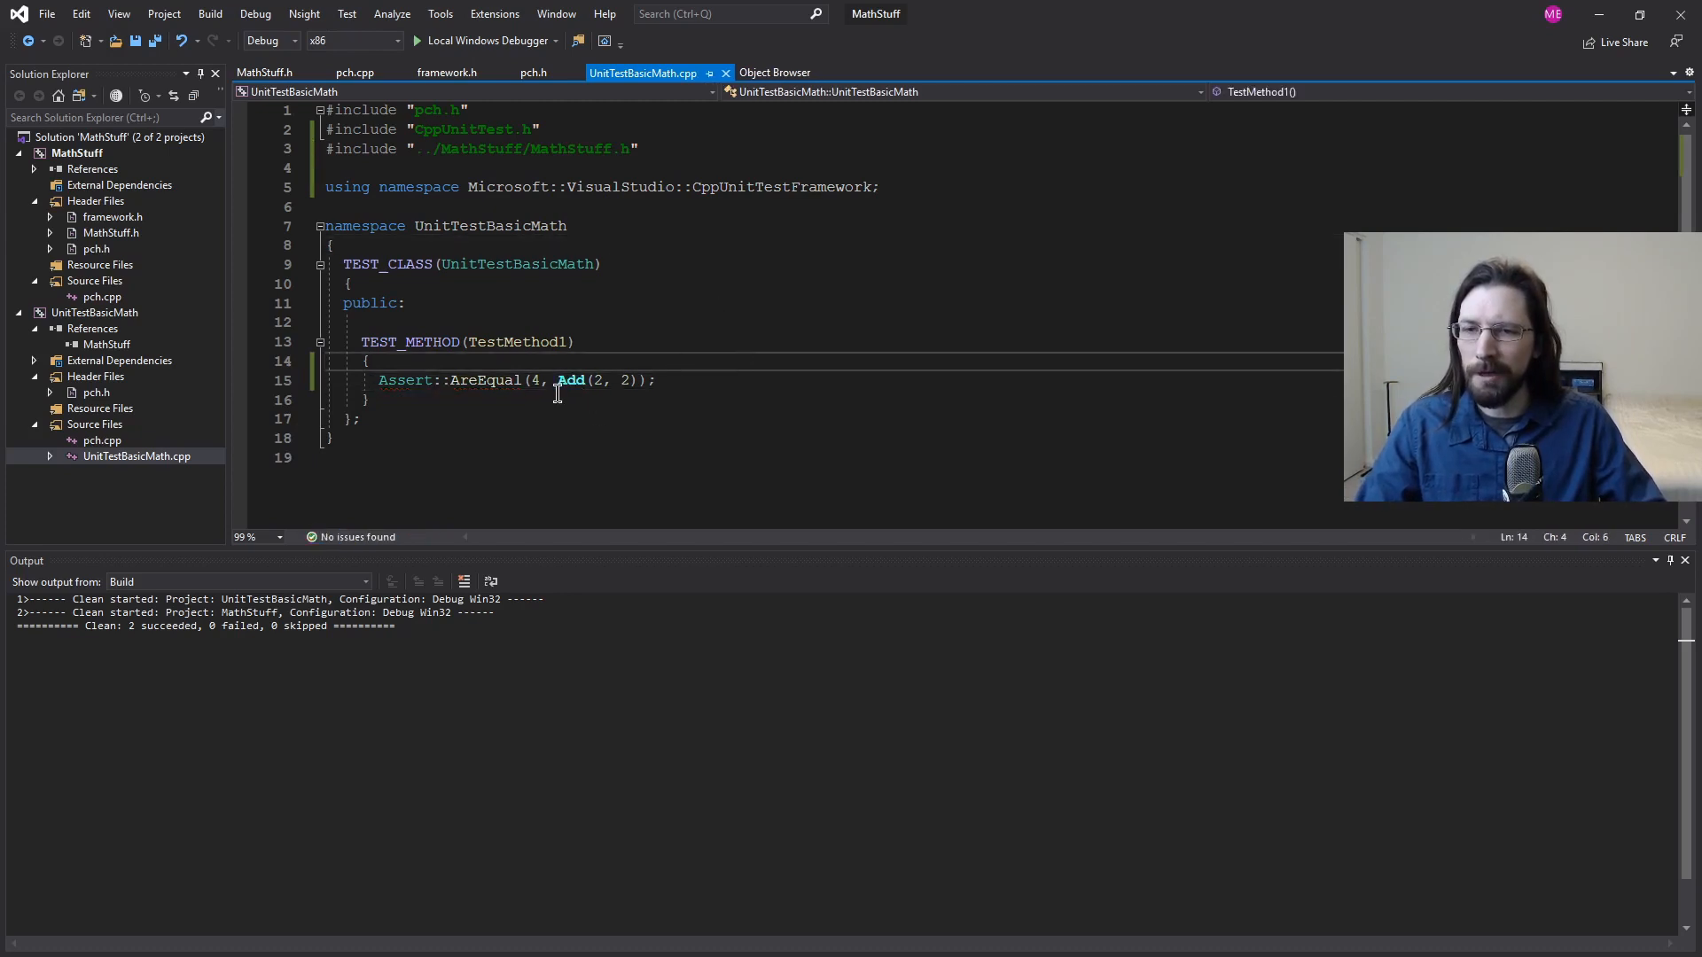
pyautogui.tripleClick(483, 149)
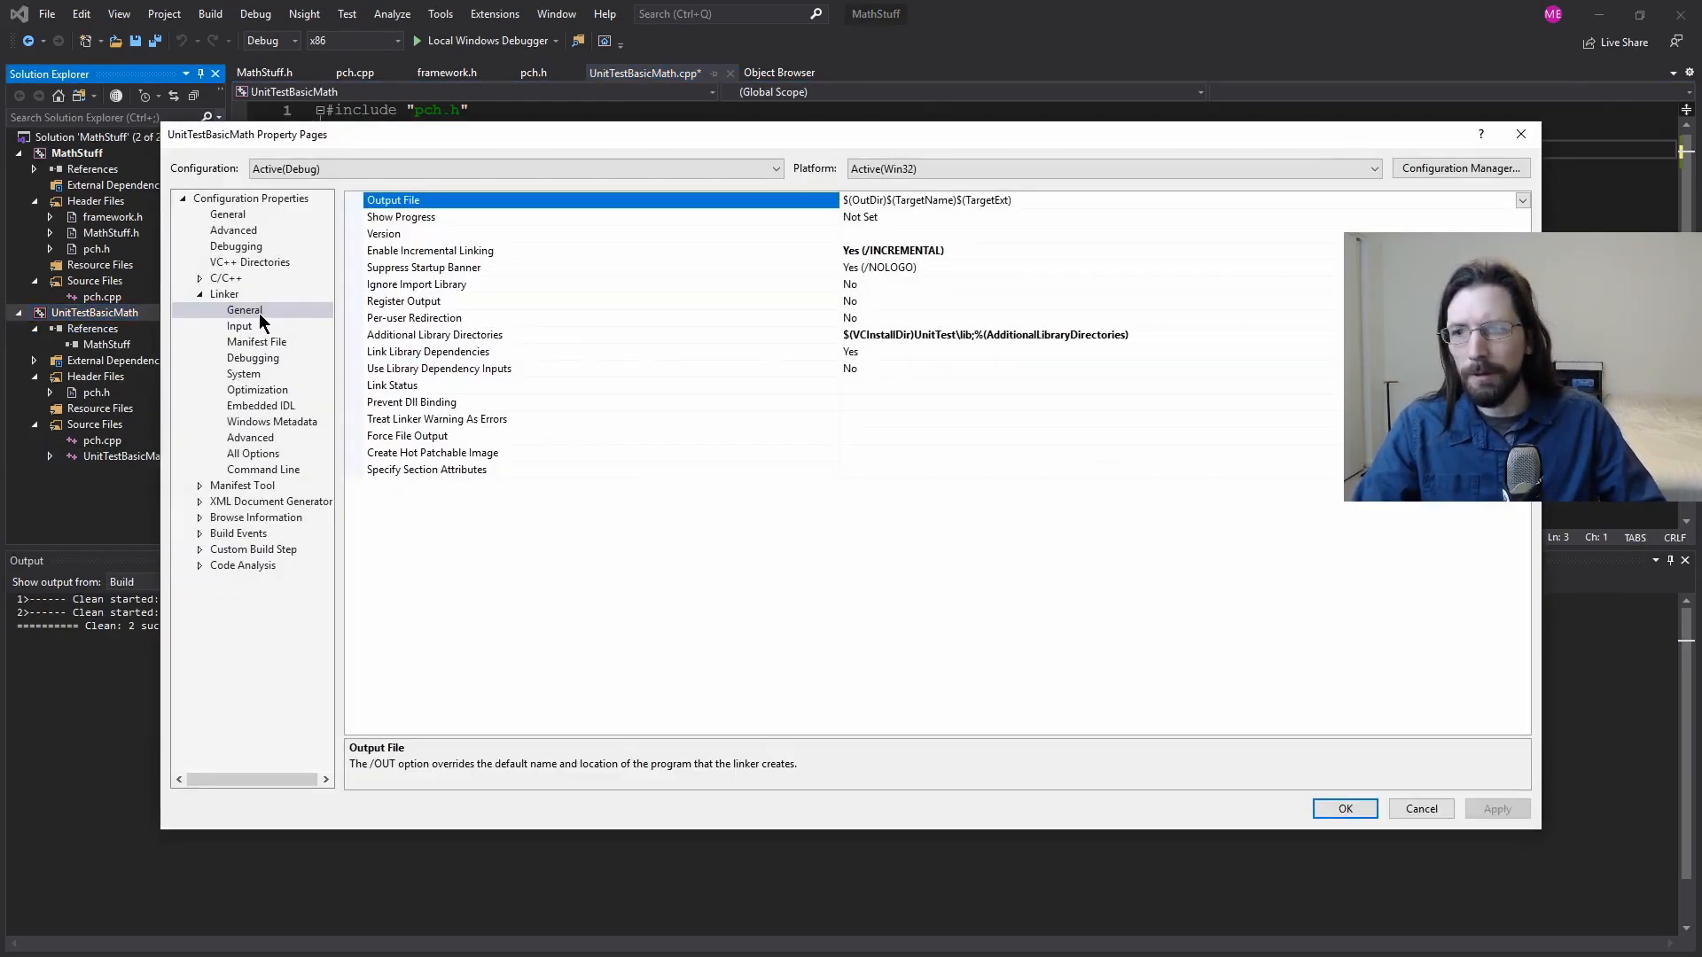
# Step: Add $(SolutionDir)MathStuff to UnitTestBasicMath's VC++ Include Directories and apply
pyautogui.click(250, 261)
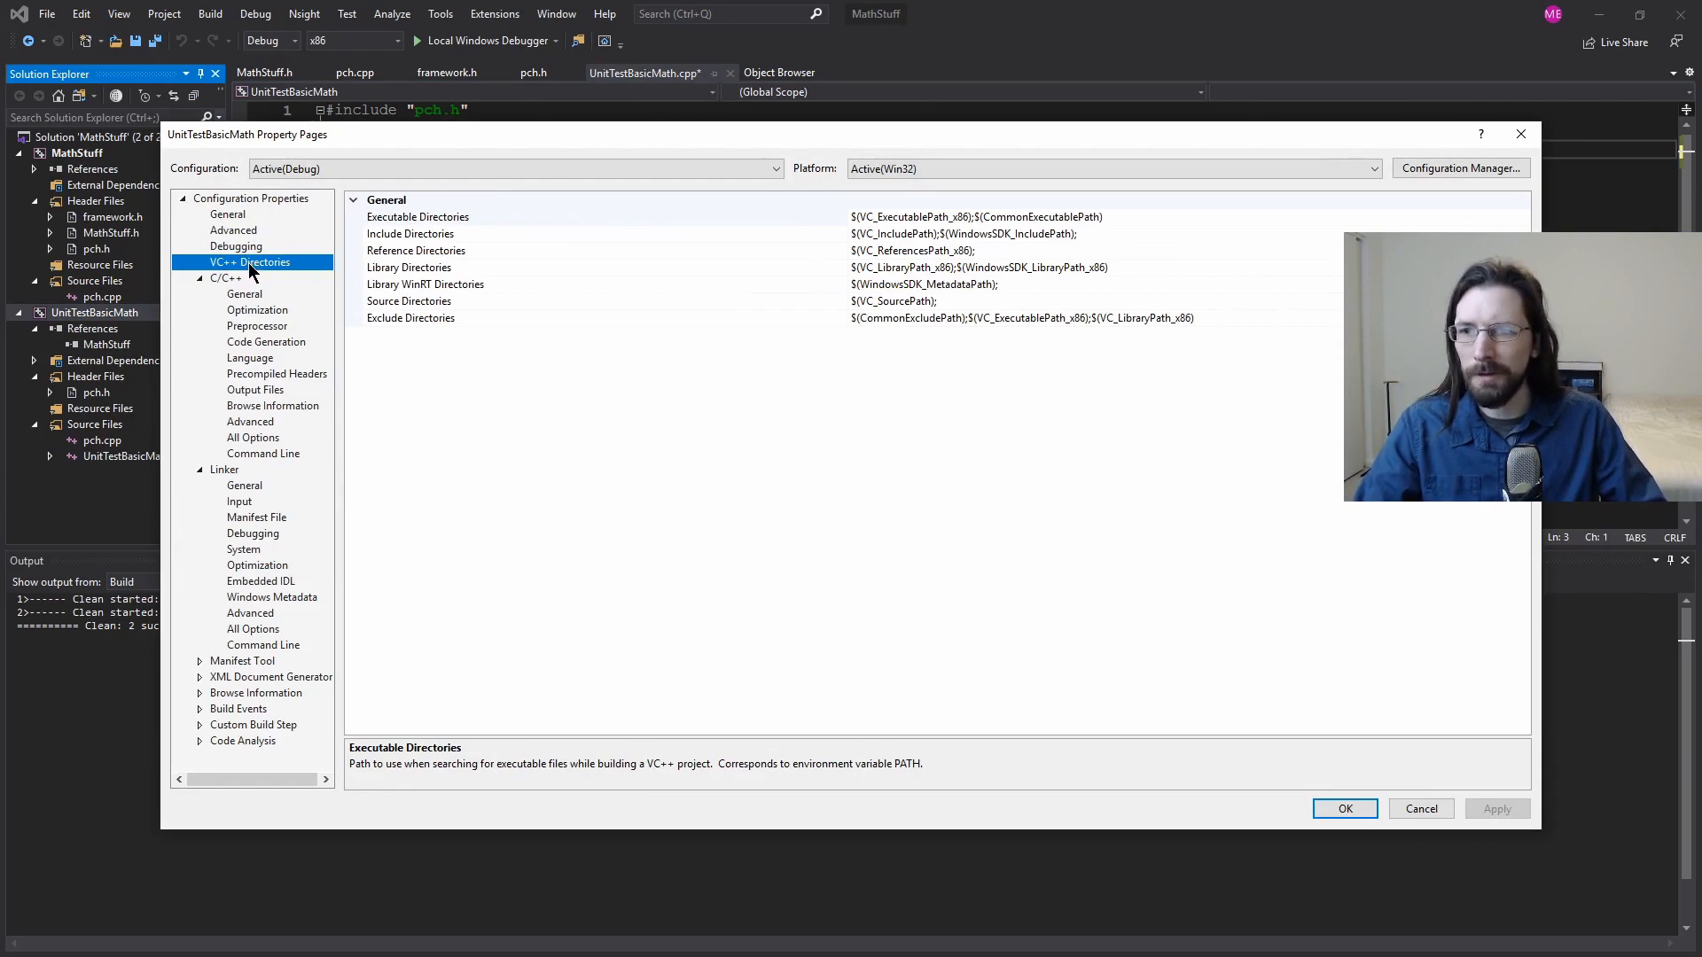
pyautogui.click(411, 233)
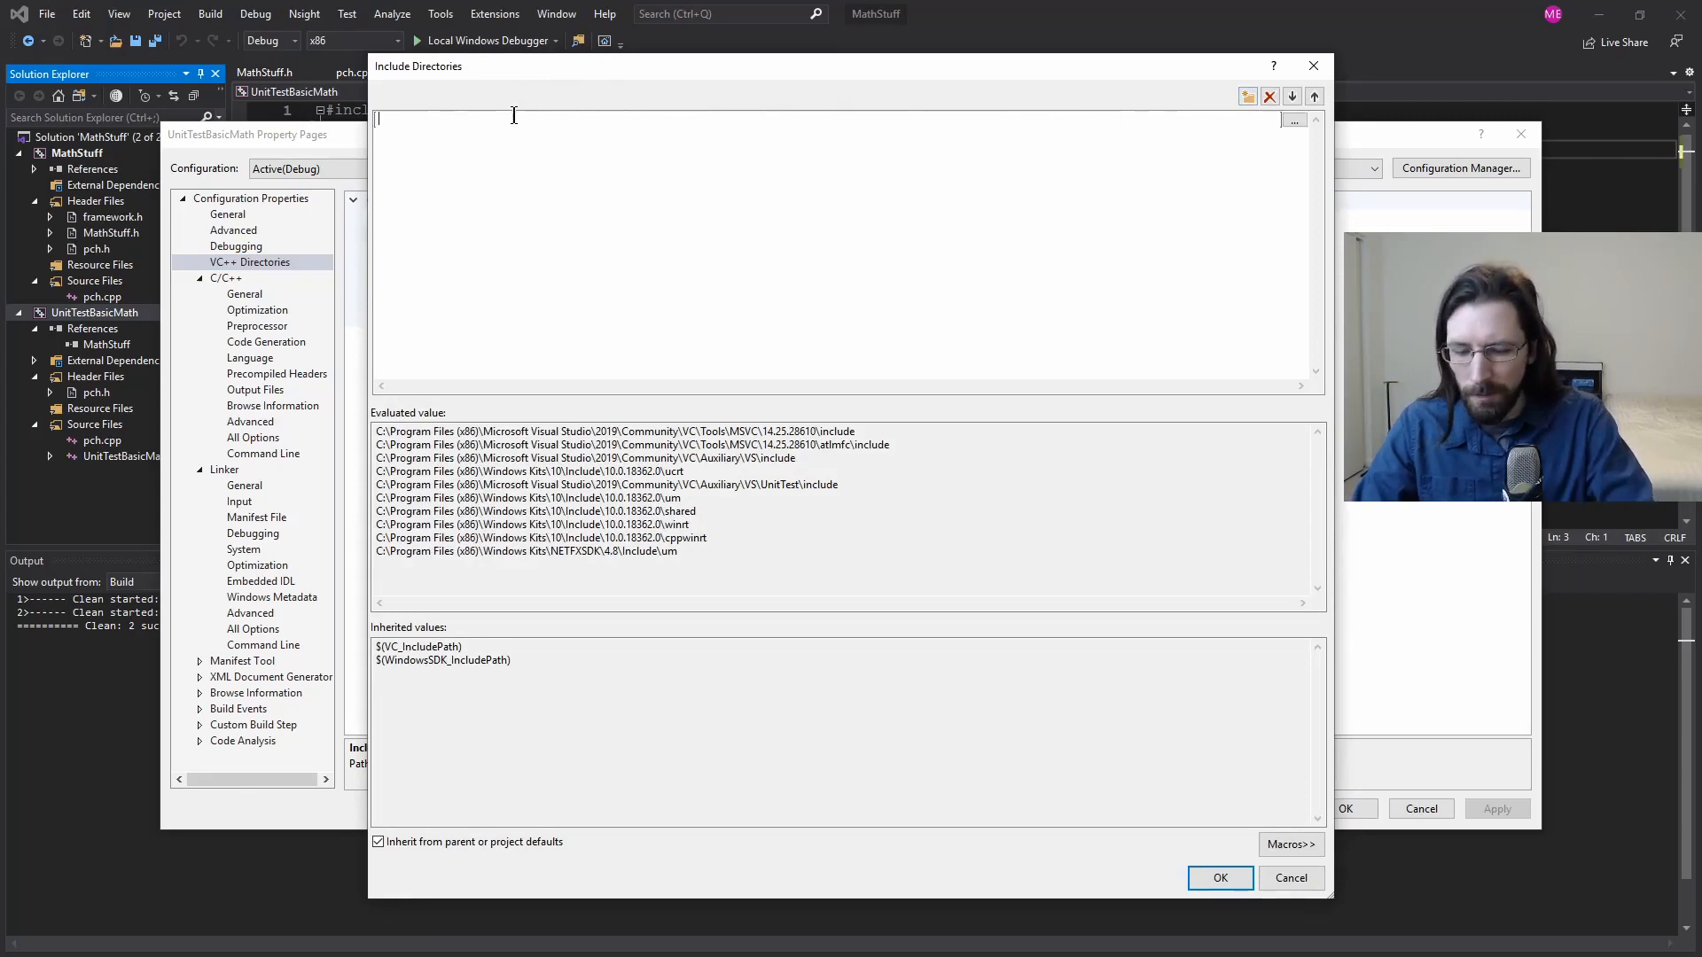
pyautogui.write('$(SolutionDir')
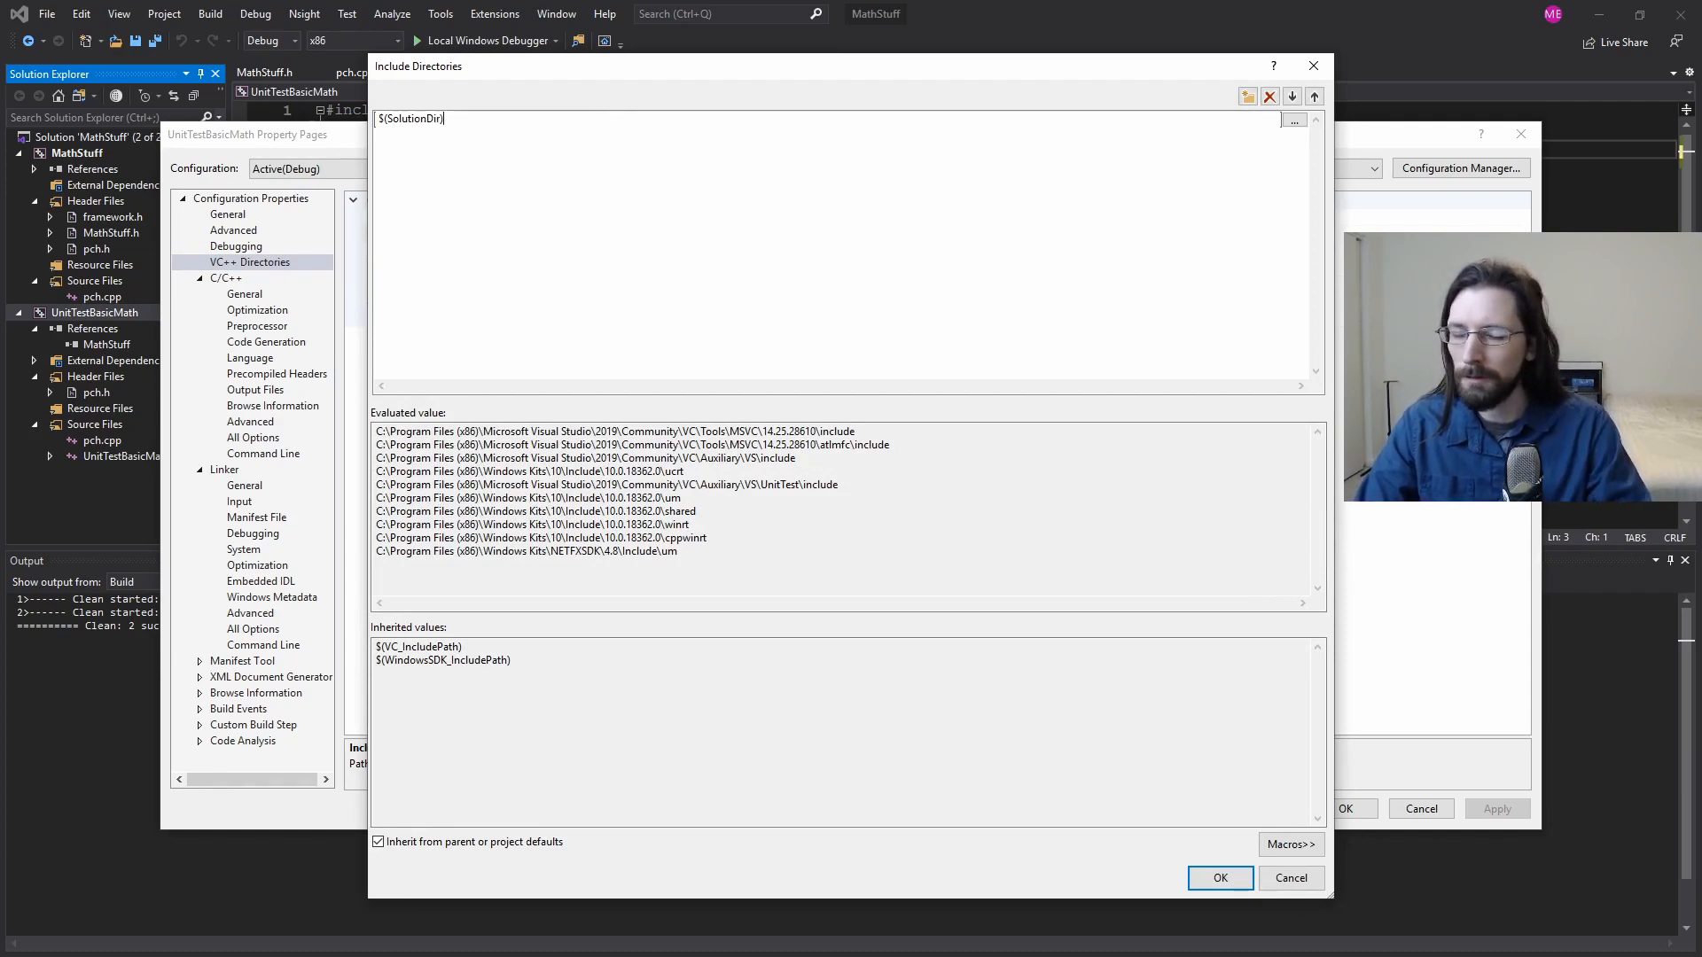
pyautogui.write('M')
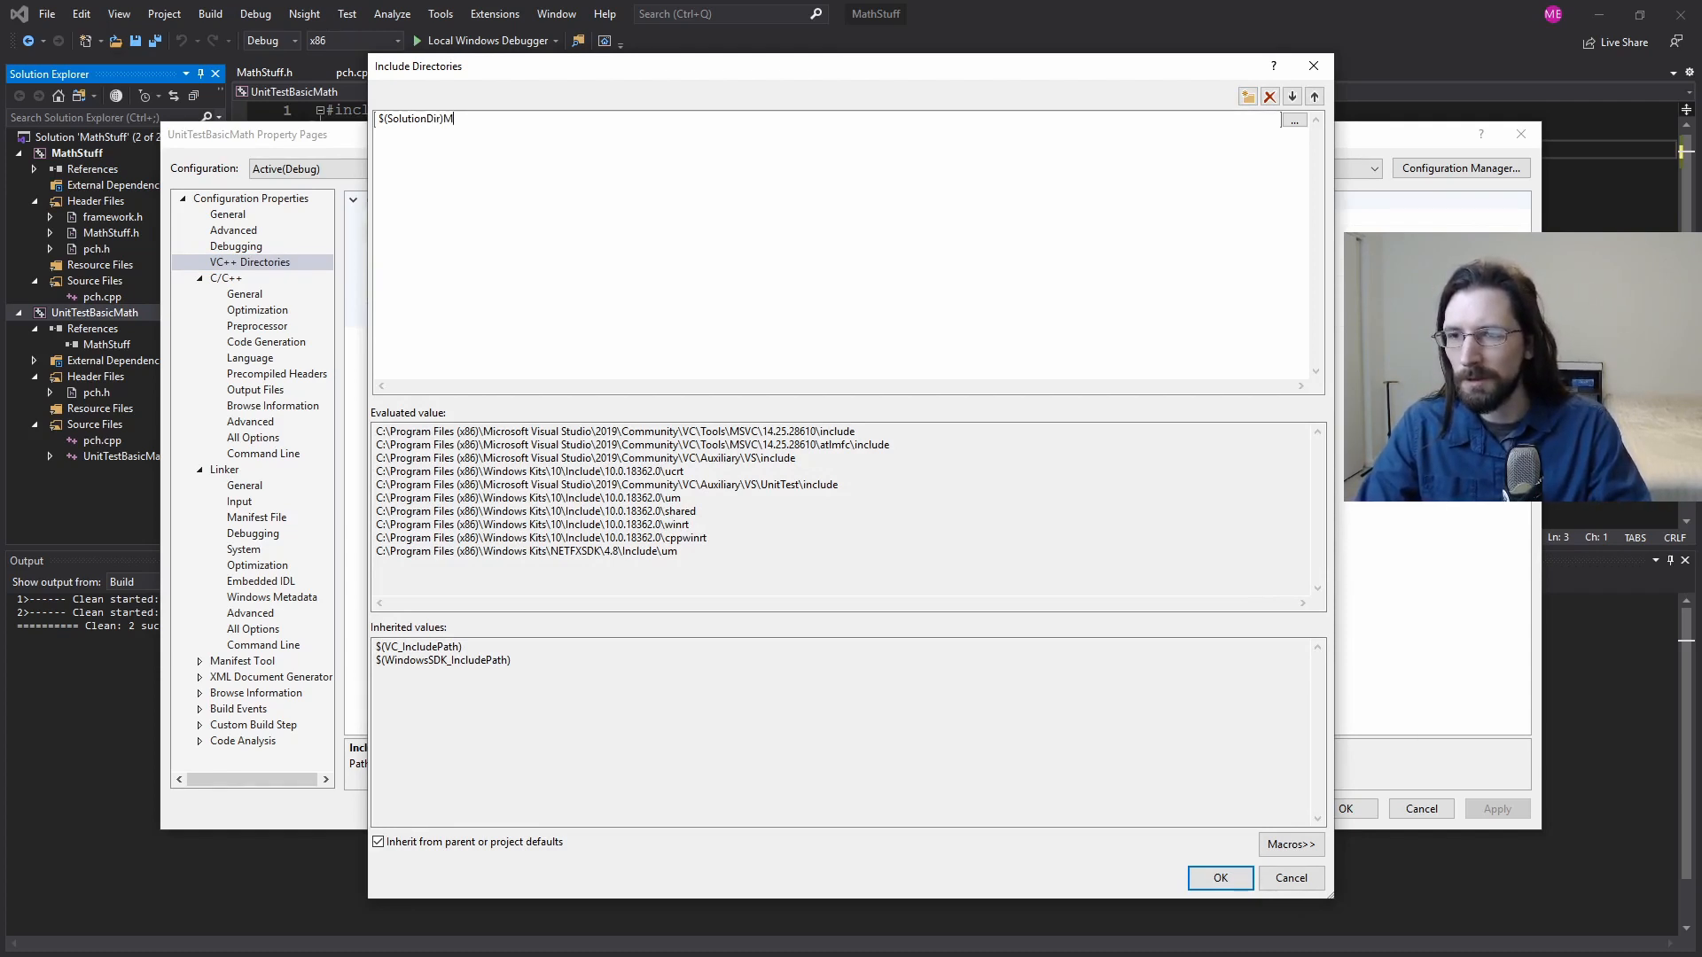
pyautogui.write('athStuff')
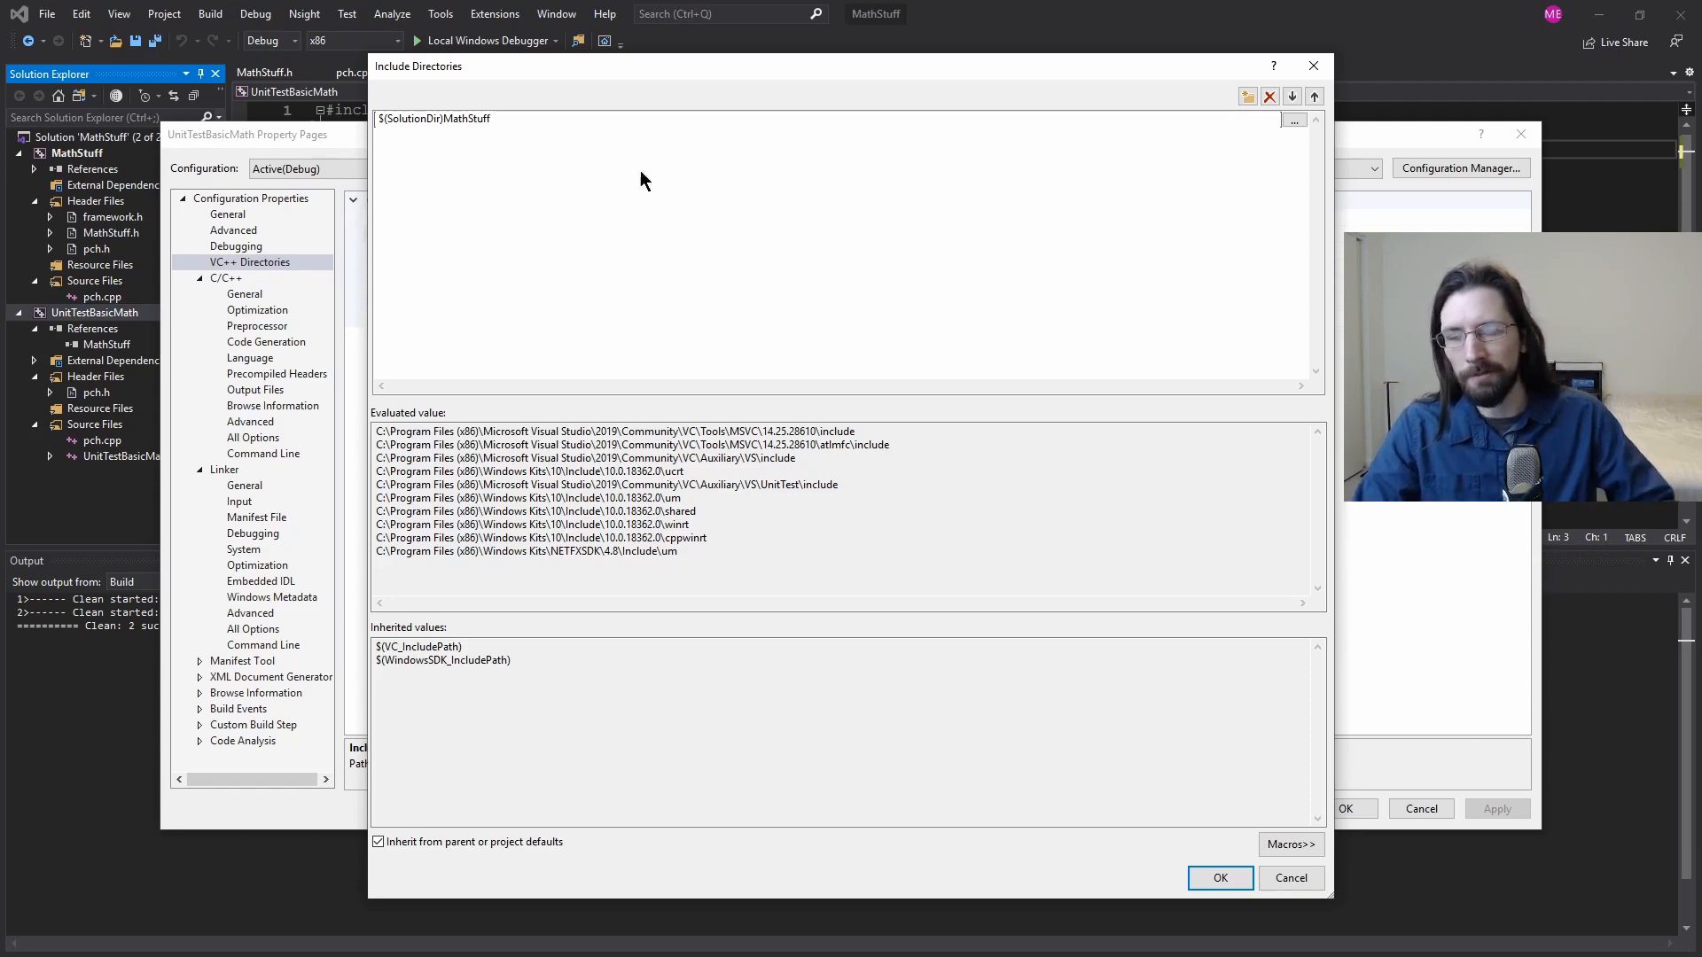
pyautogui.click(1218, 877)
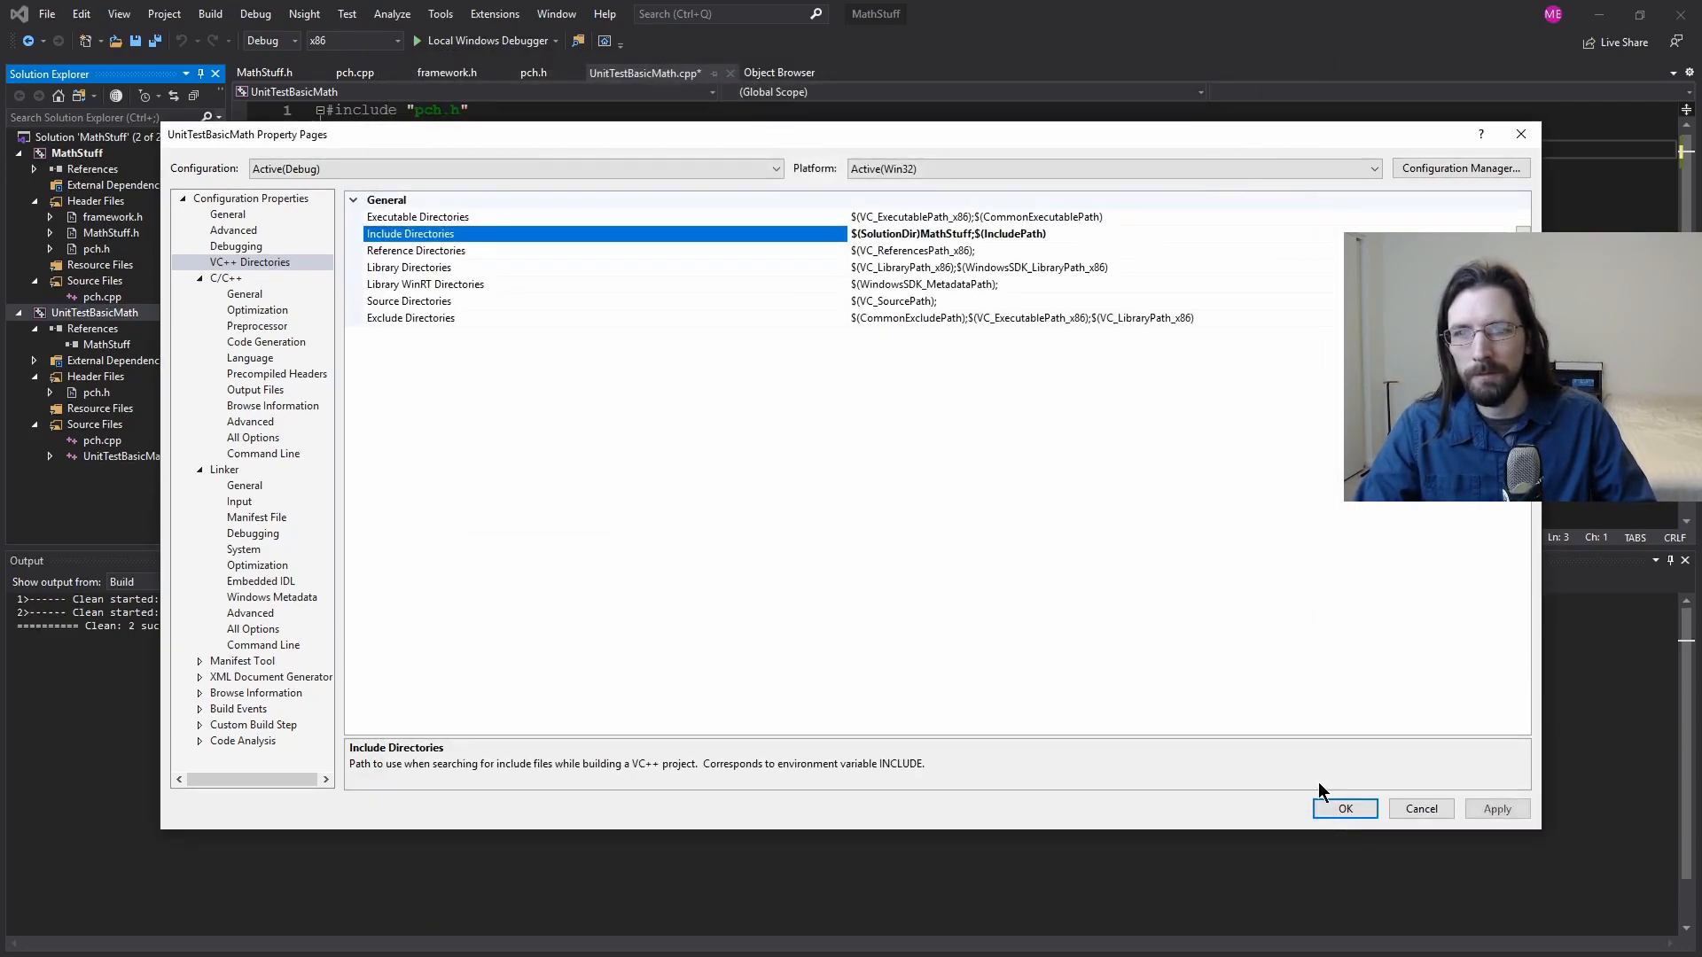
pyautogui.click(1344, 808)
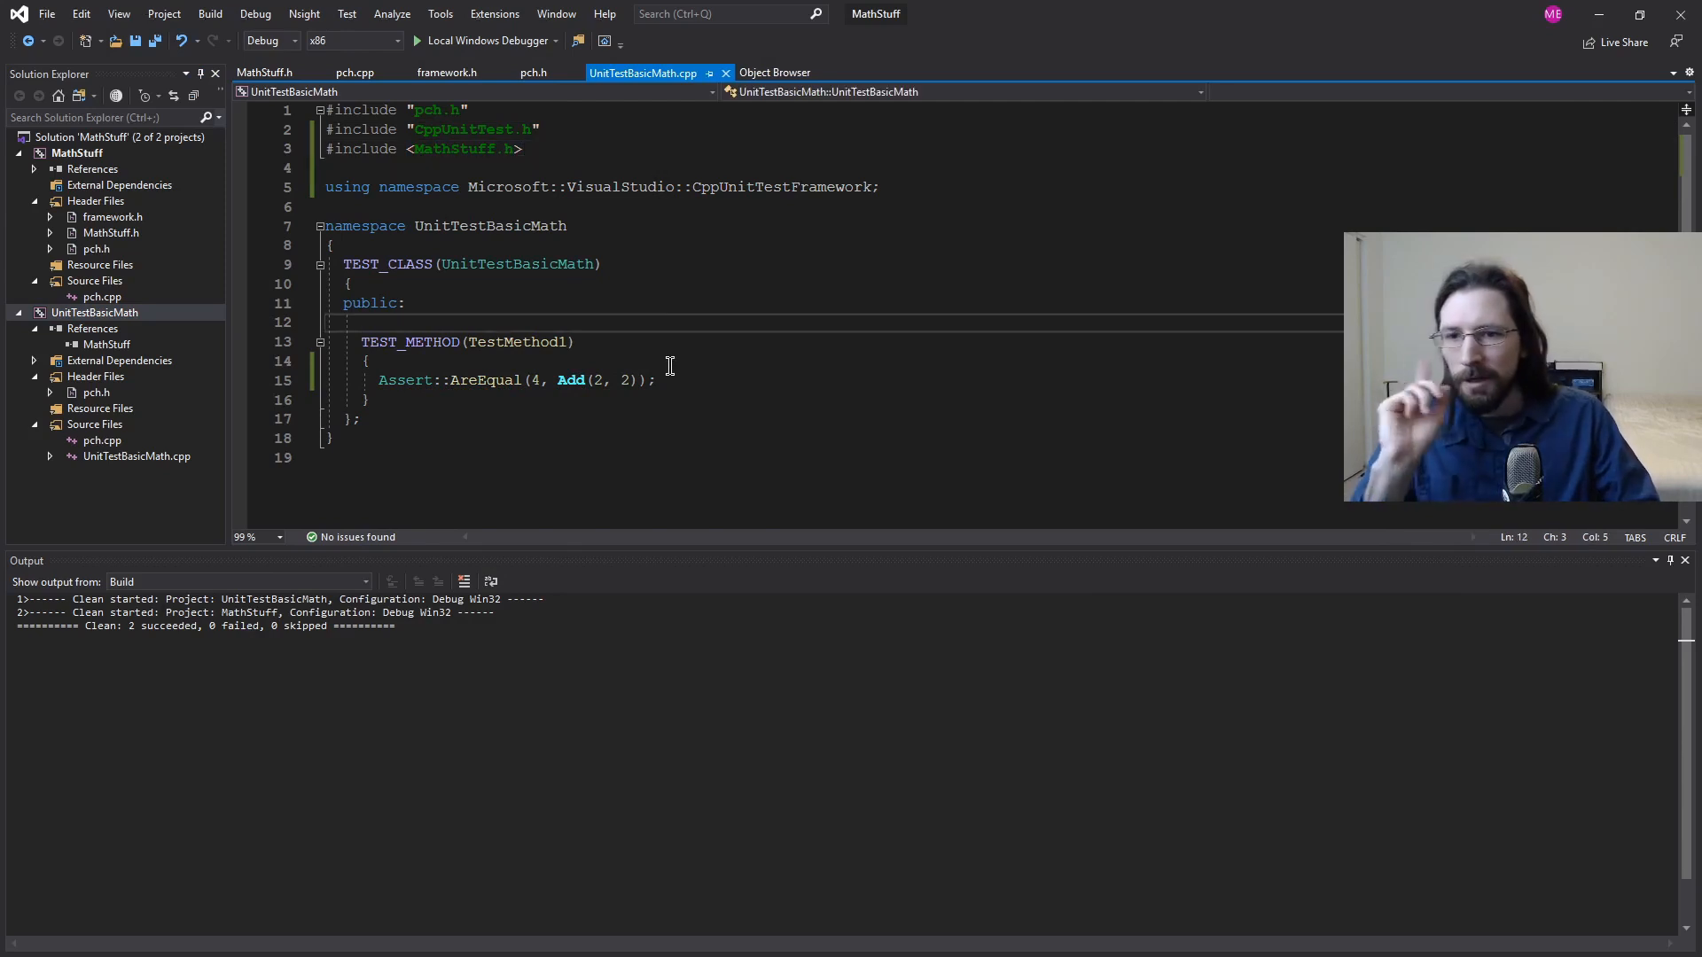
pyautogui.moveTo(707, 361)
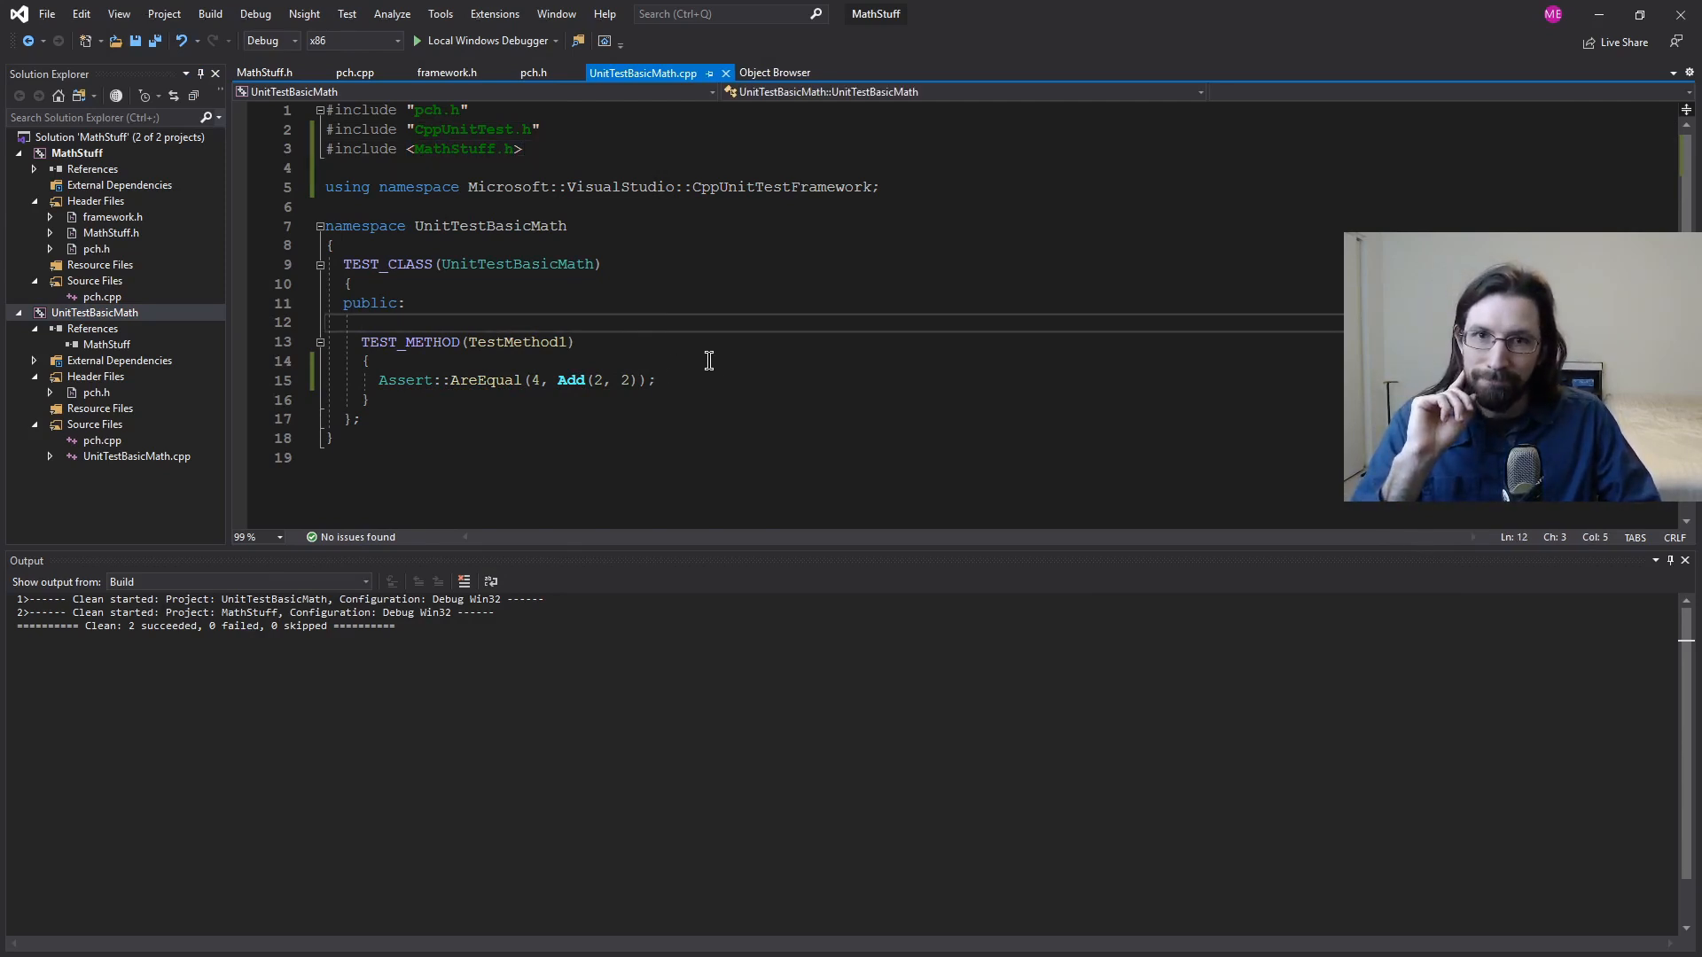
# Step: Build UnitTestBasicMath and open Test Explorer showing its single not-yet-run test
pyautogui.click(347, 14)
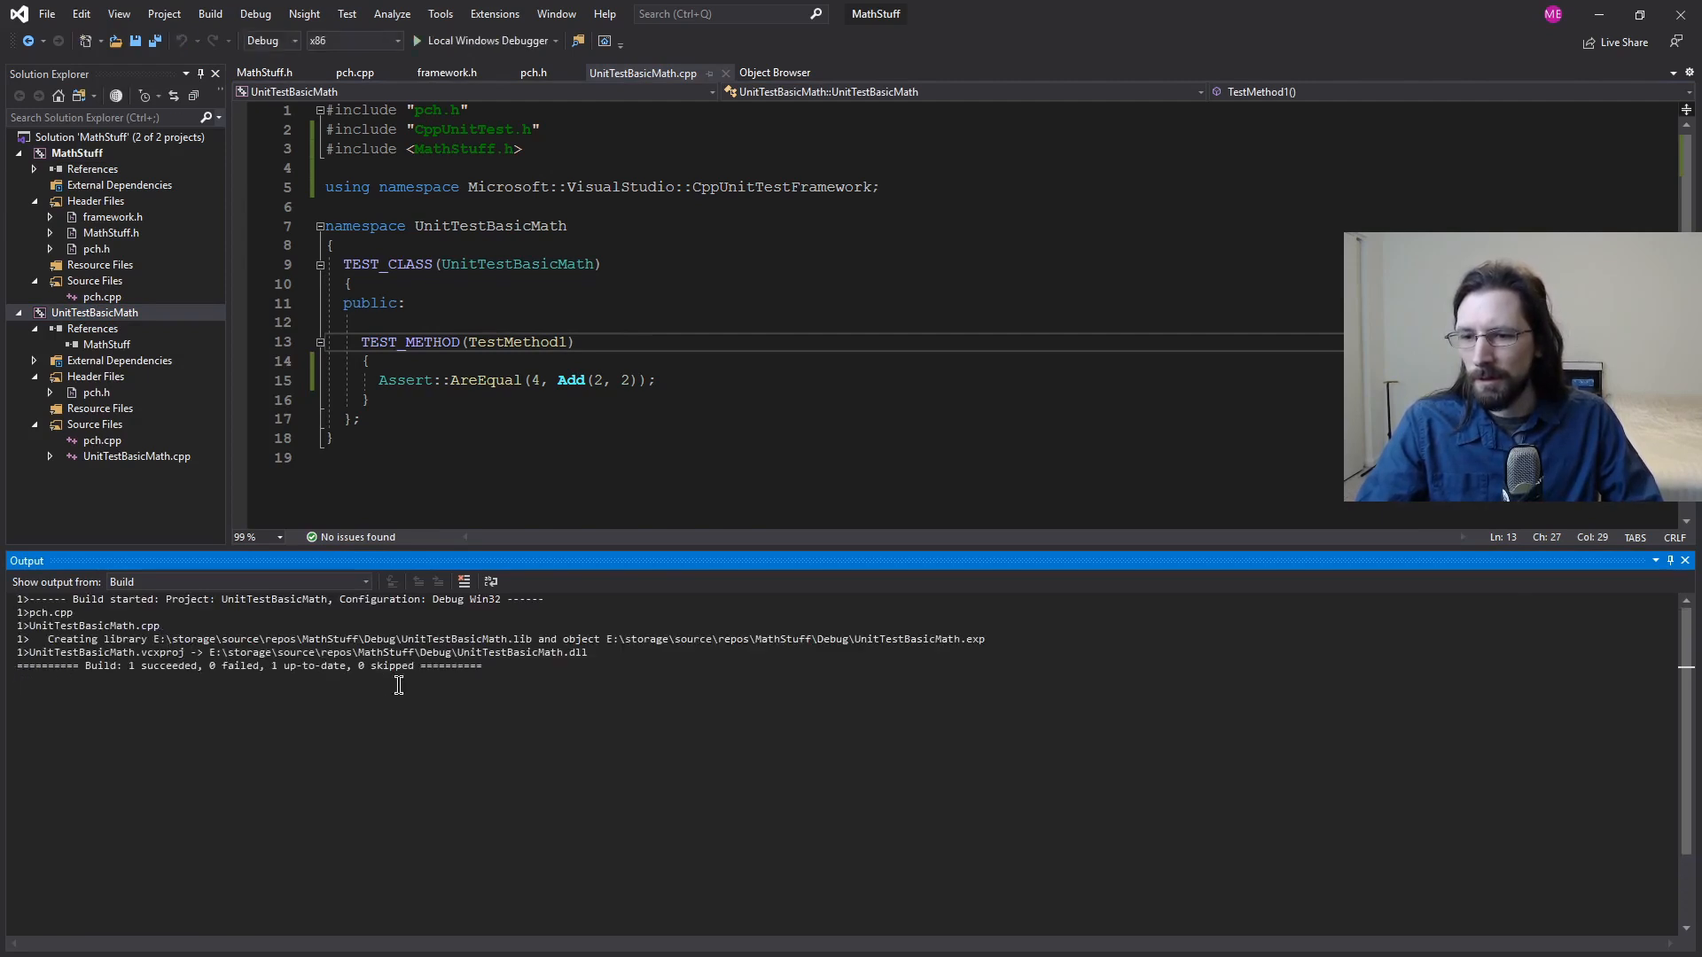
pyautogui.click(347, 13)
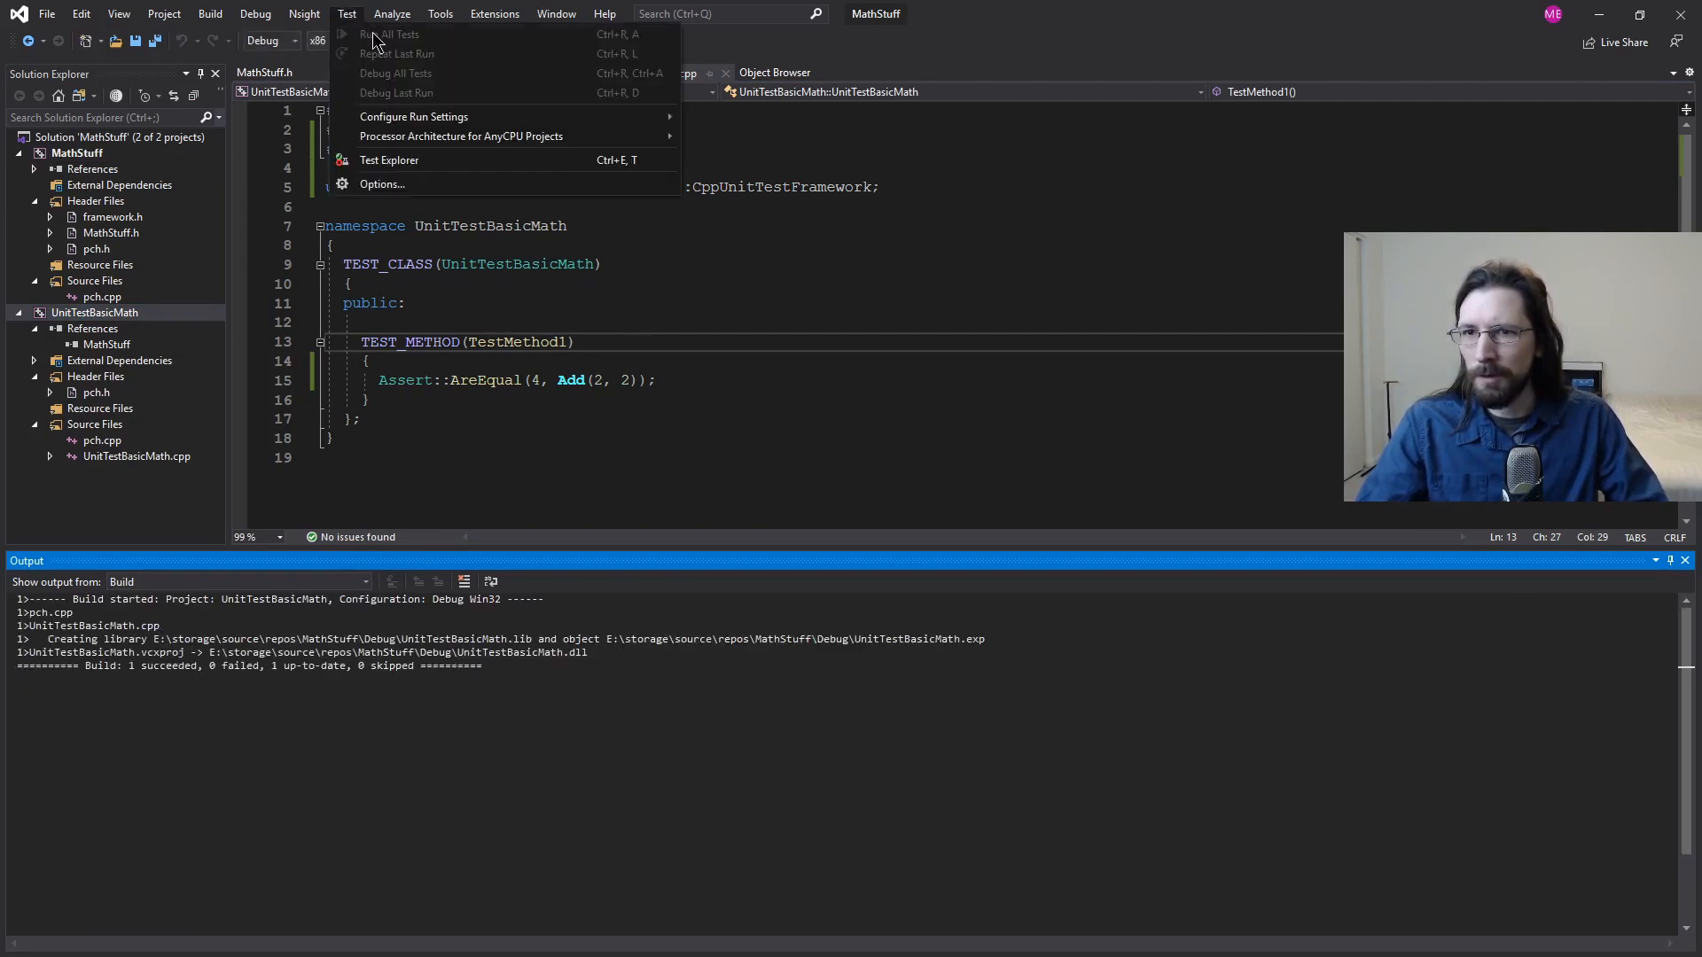
pyautogui.click(388, 159)
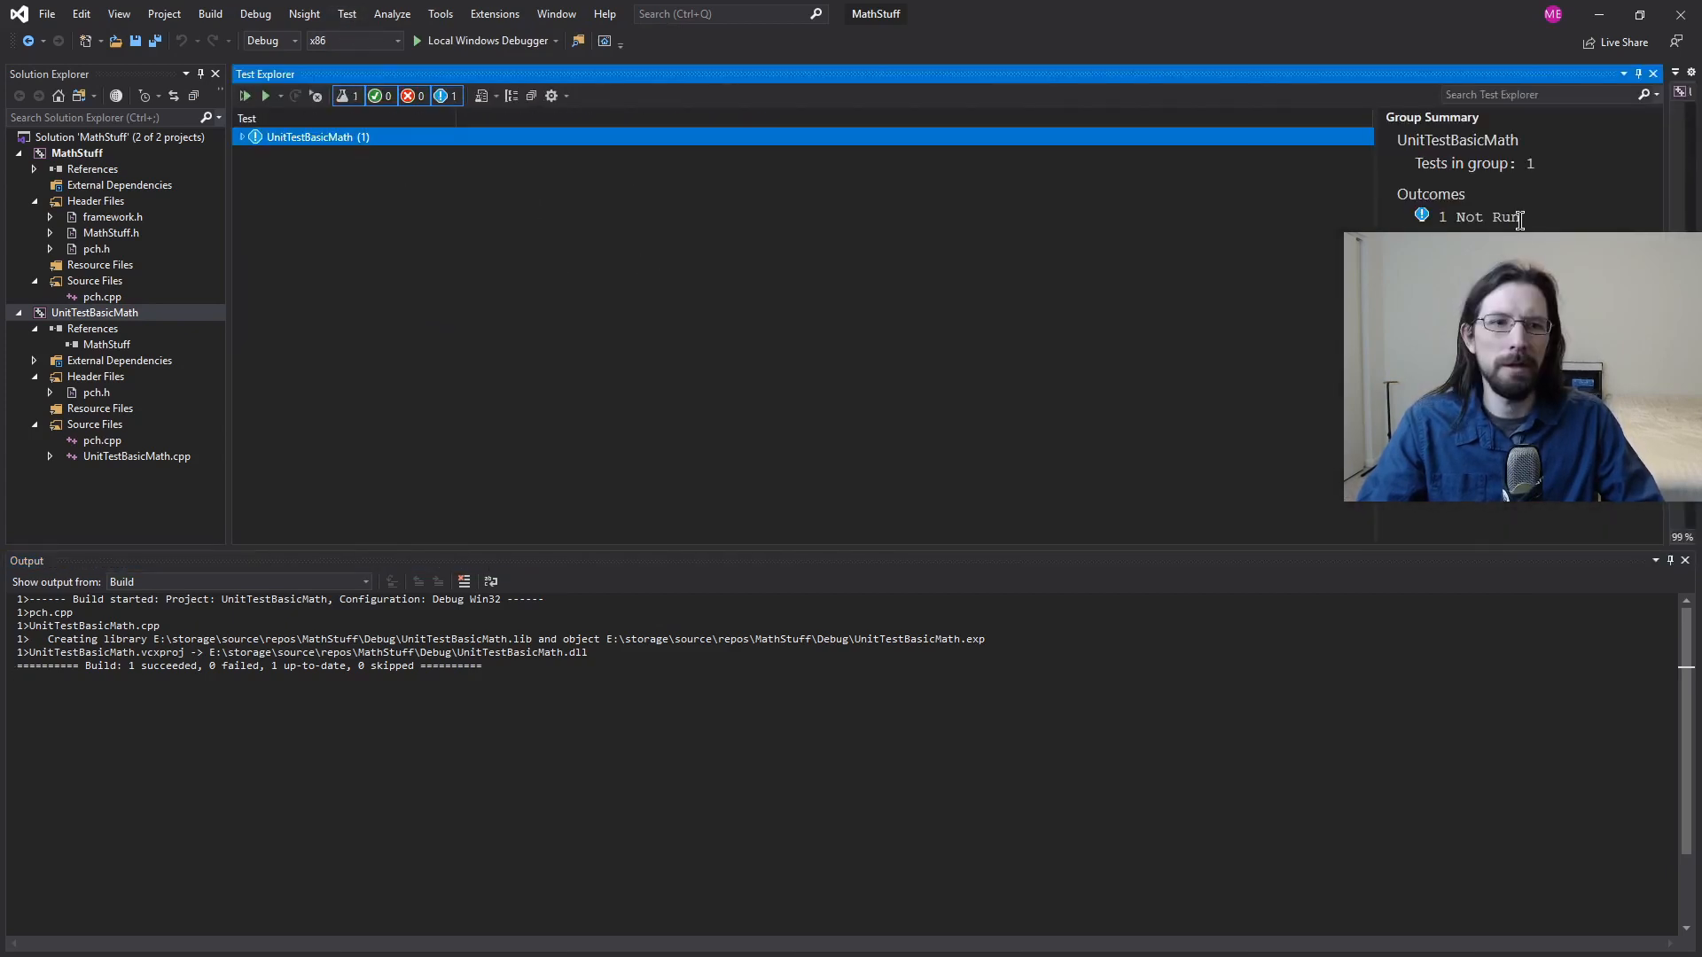
# Step: Run all tests so TestMethod1 passes, then reopen its Add(2, 2) source code
pyautogui.click(241, 136)
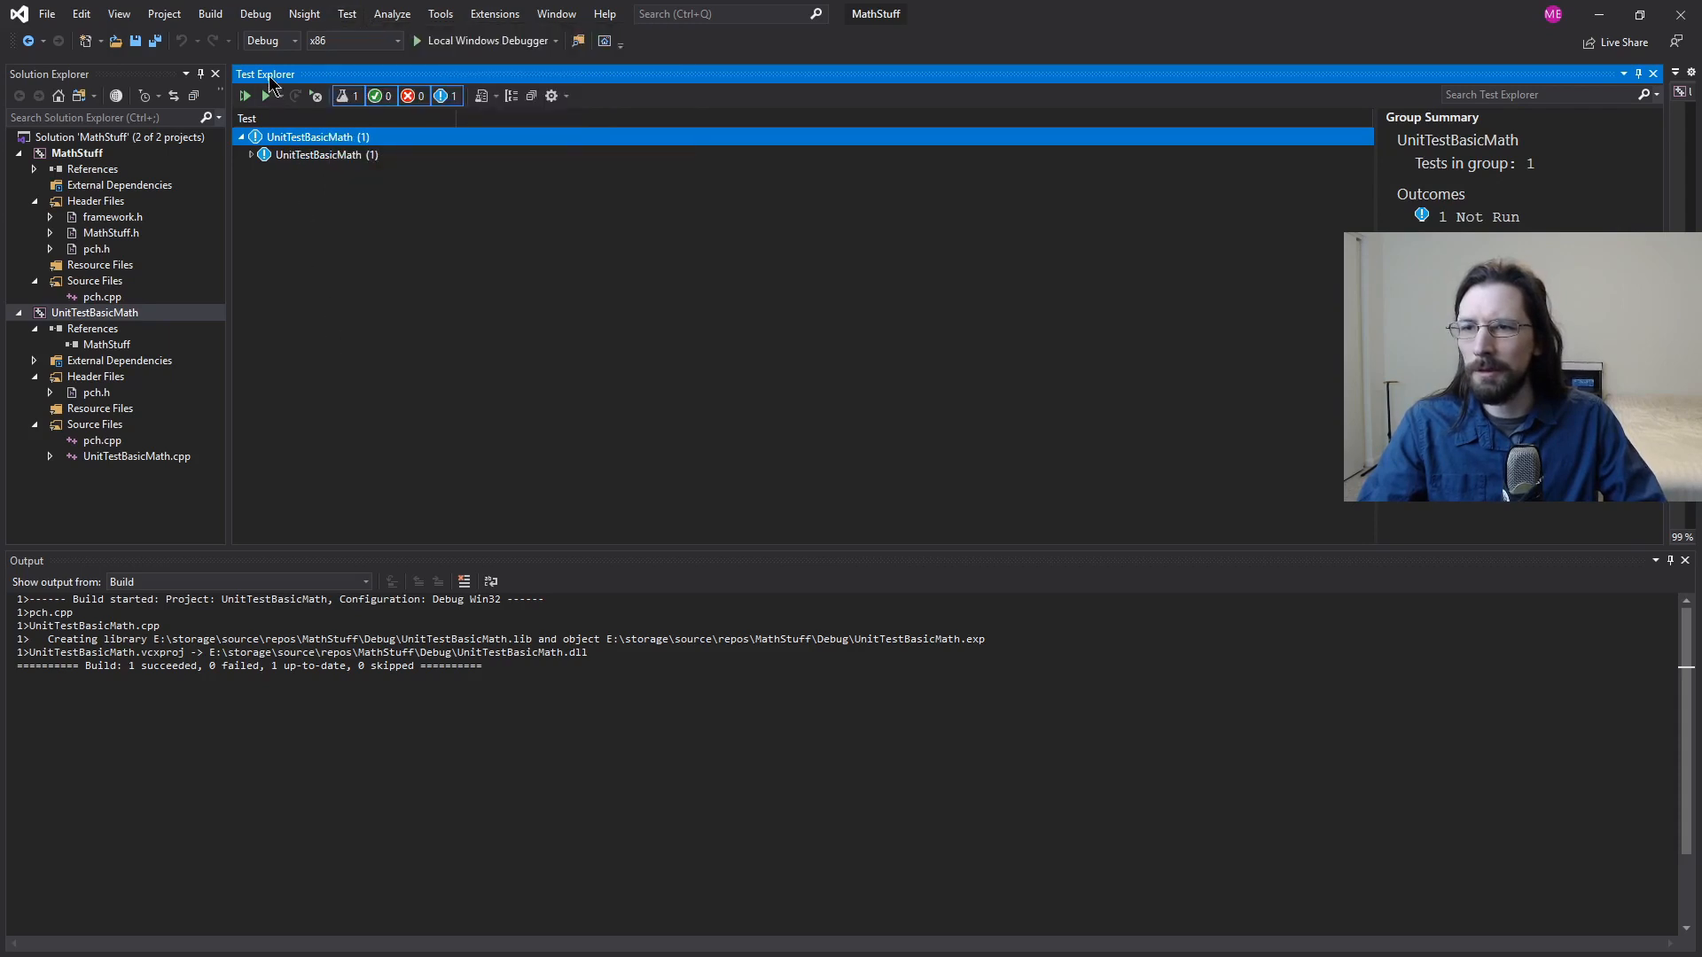
pyautogui.click(347, 14)
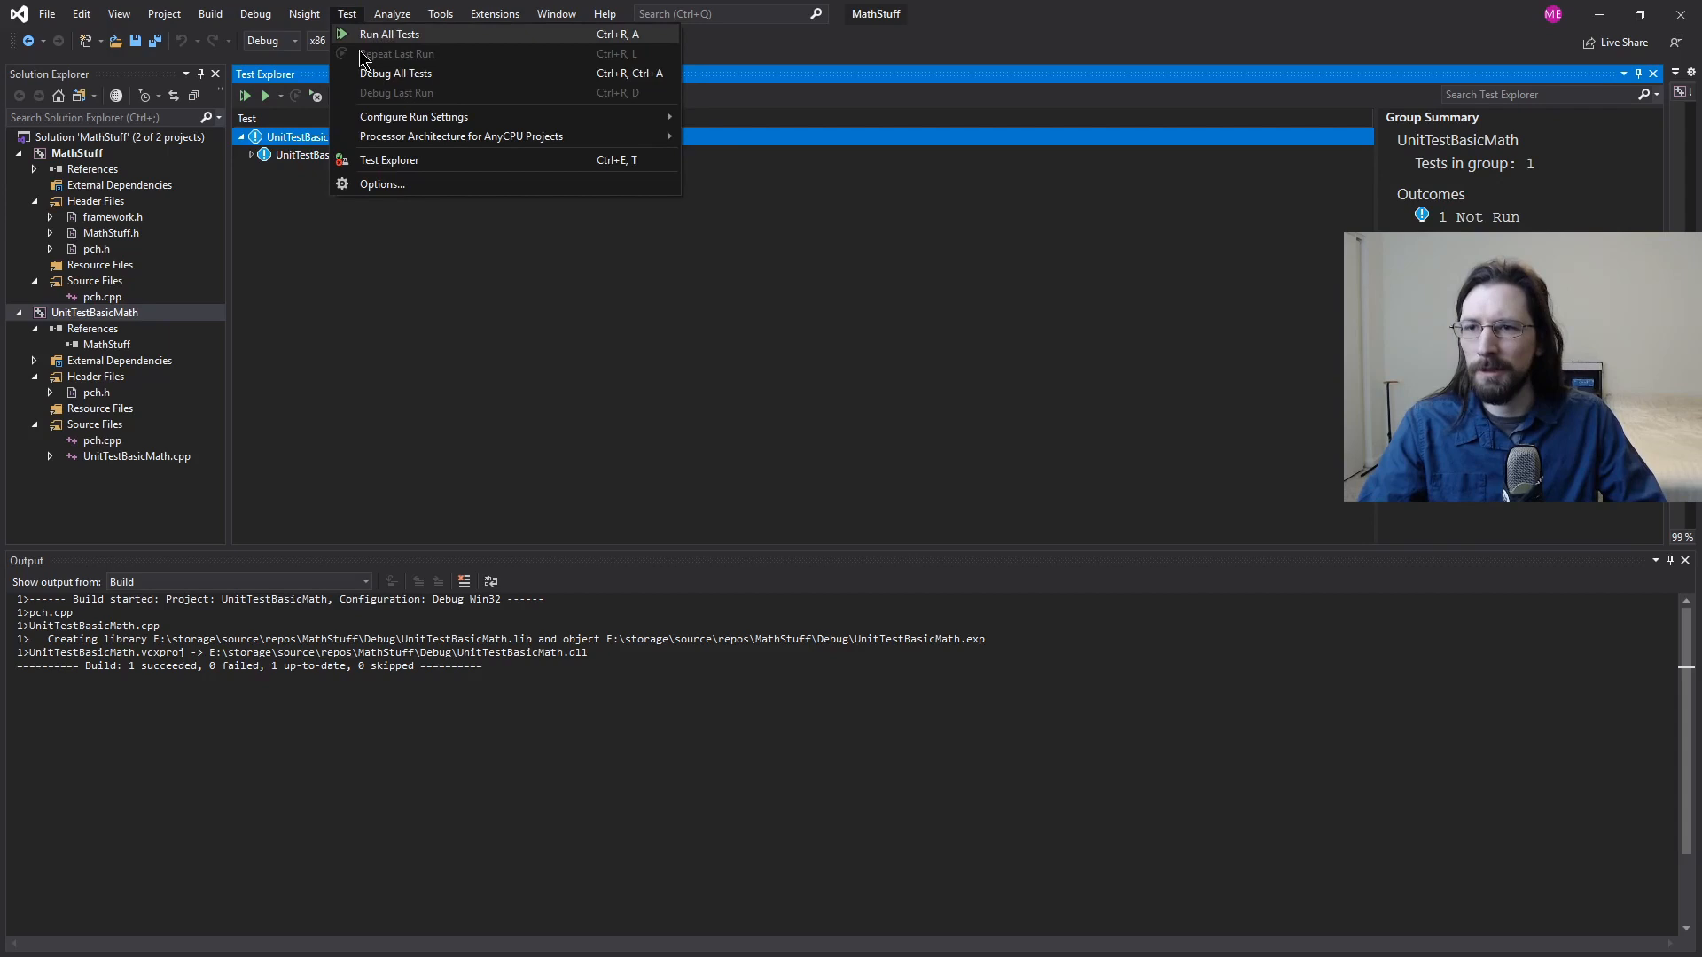
pyautogui.rightClick(76, 313)
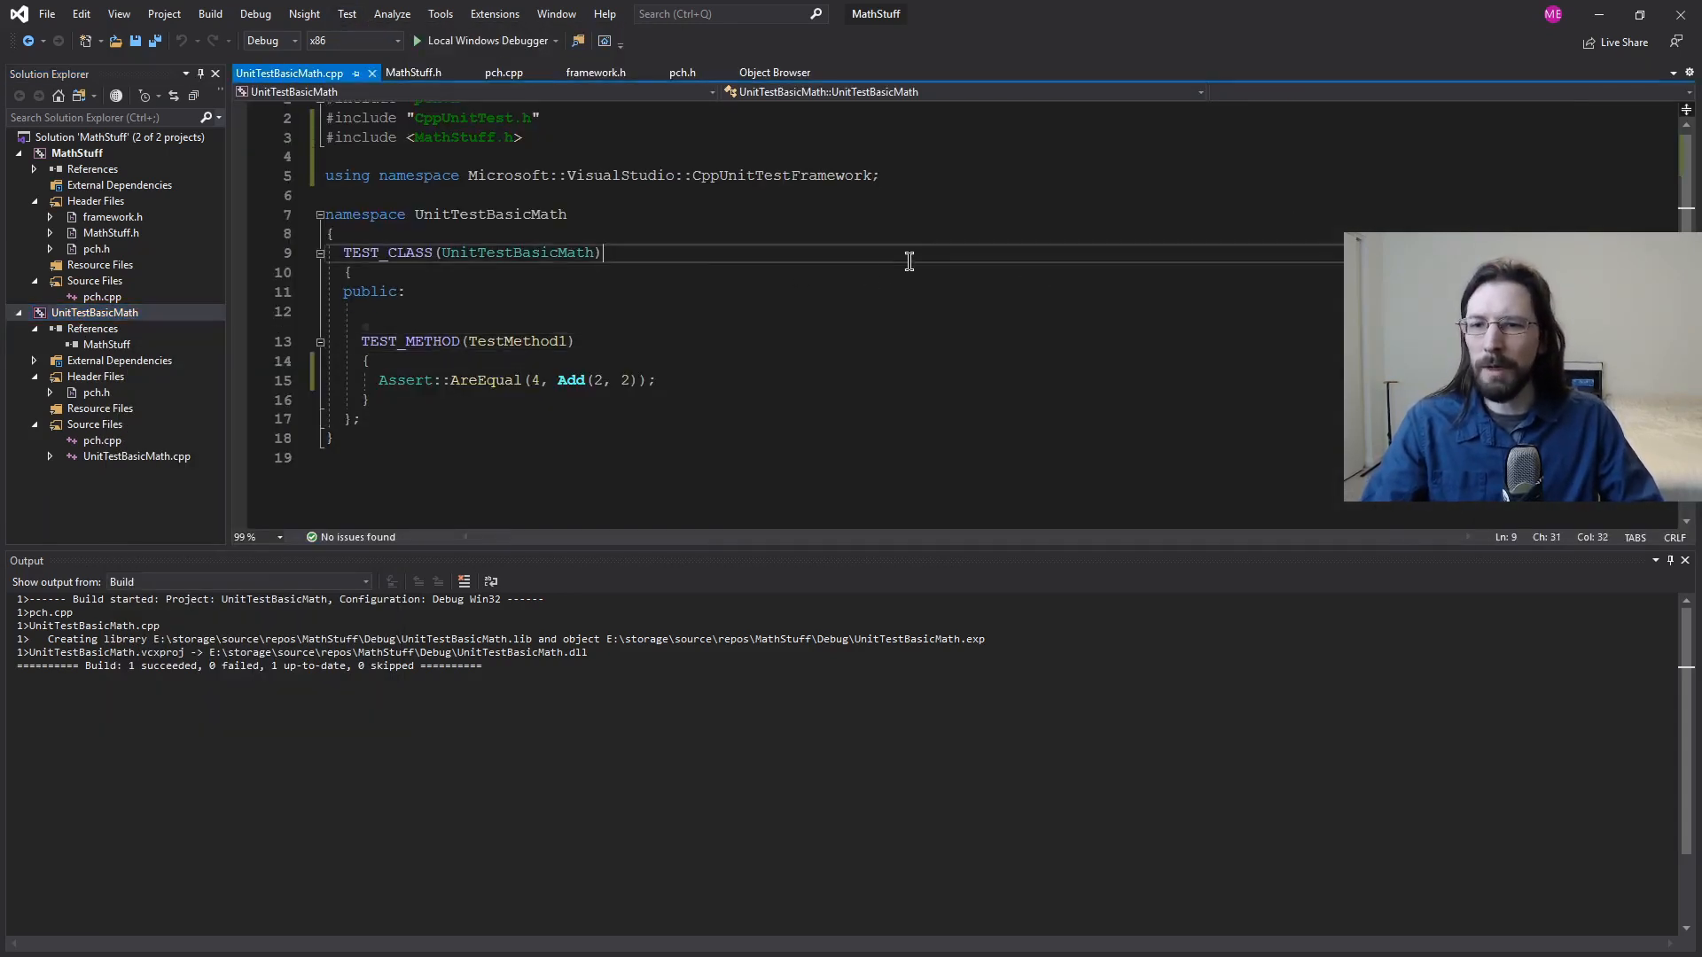
pyautogui.click(347, 14)
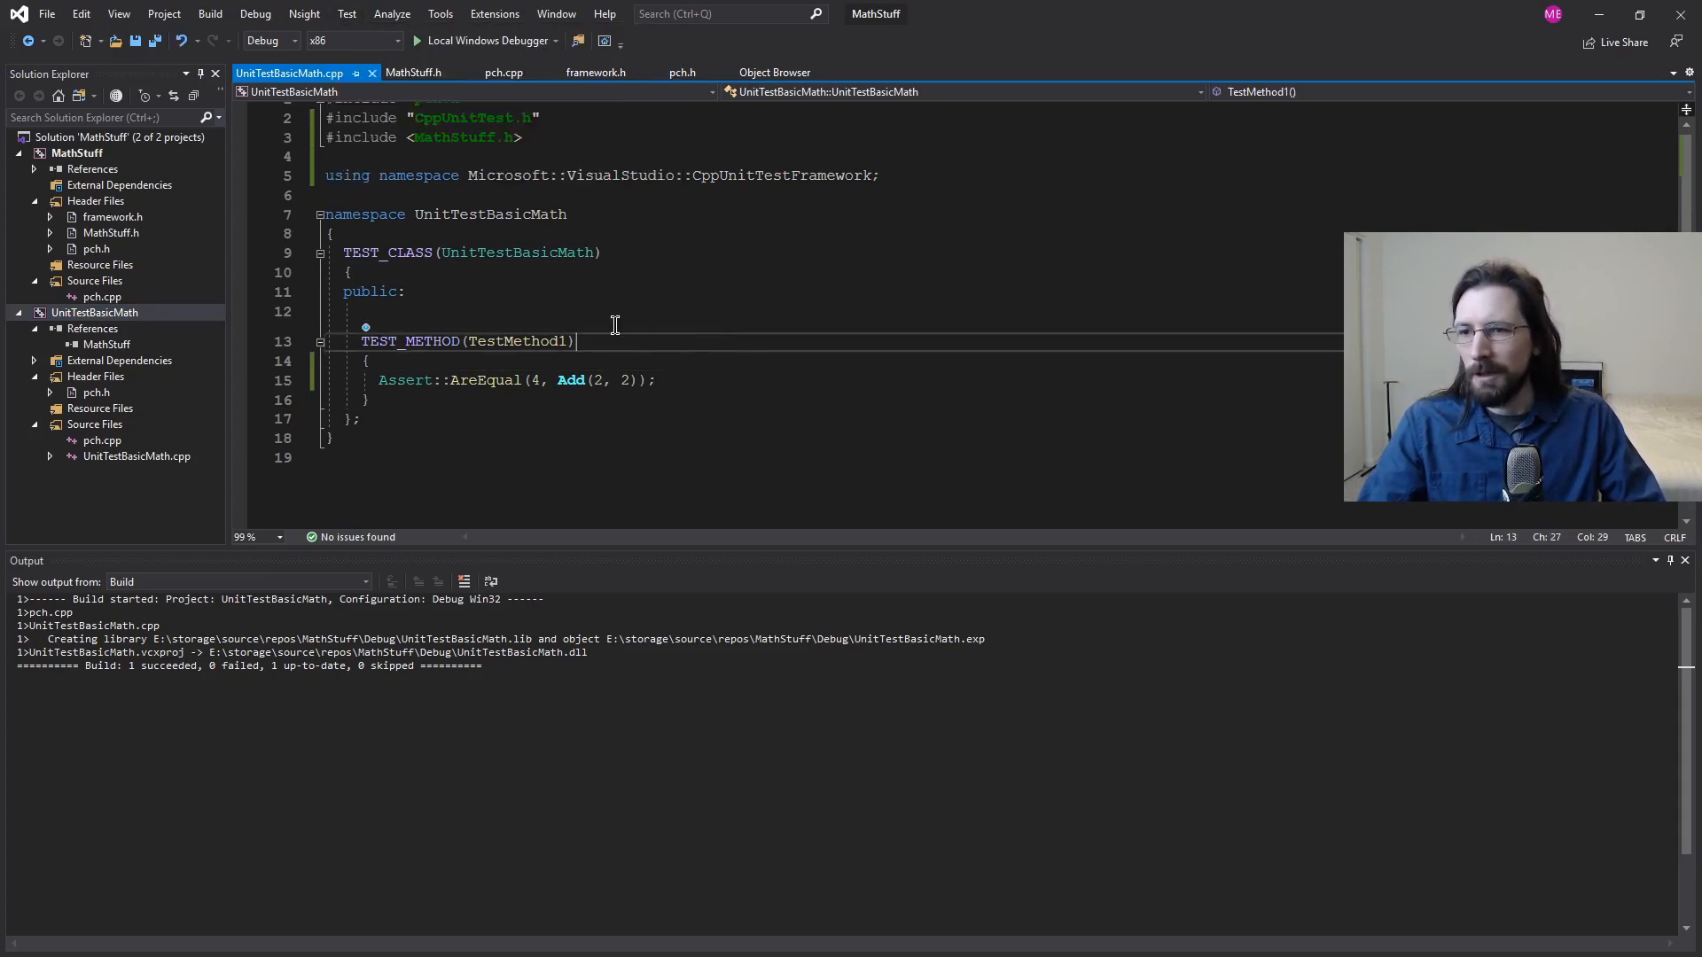
pyautogui.moveTo(236, 267)
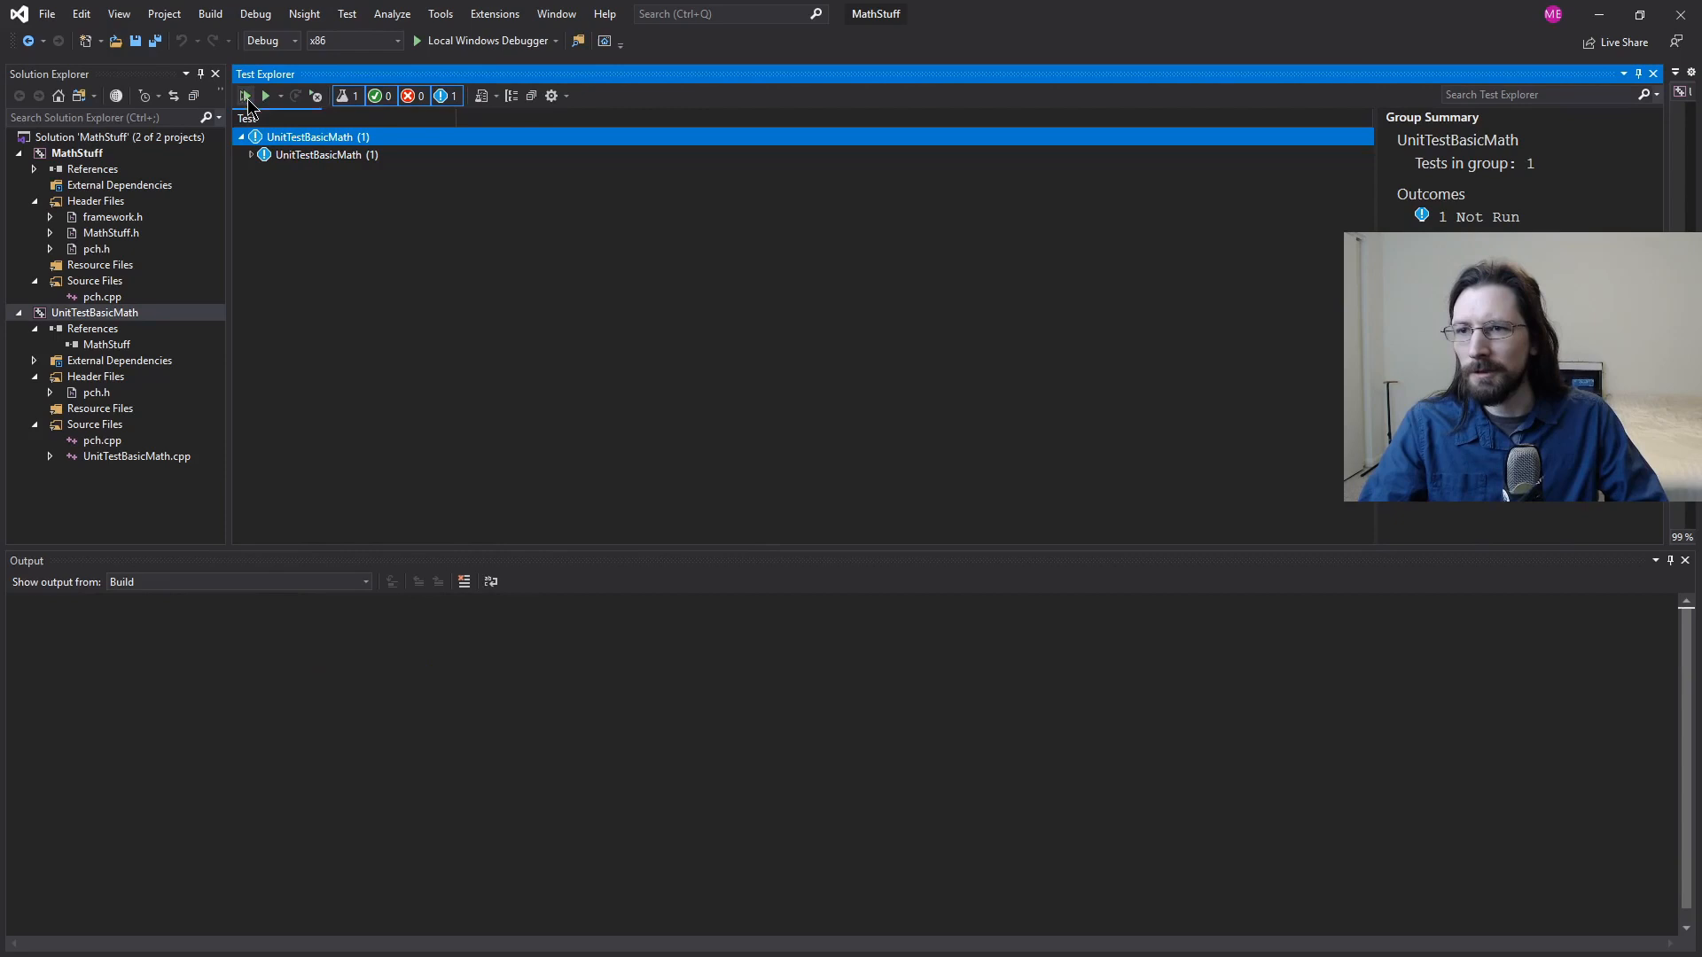
pyautogui.click(246, 96)
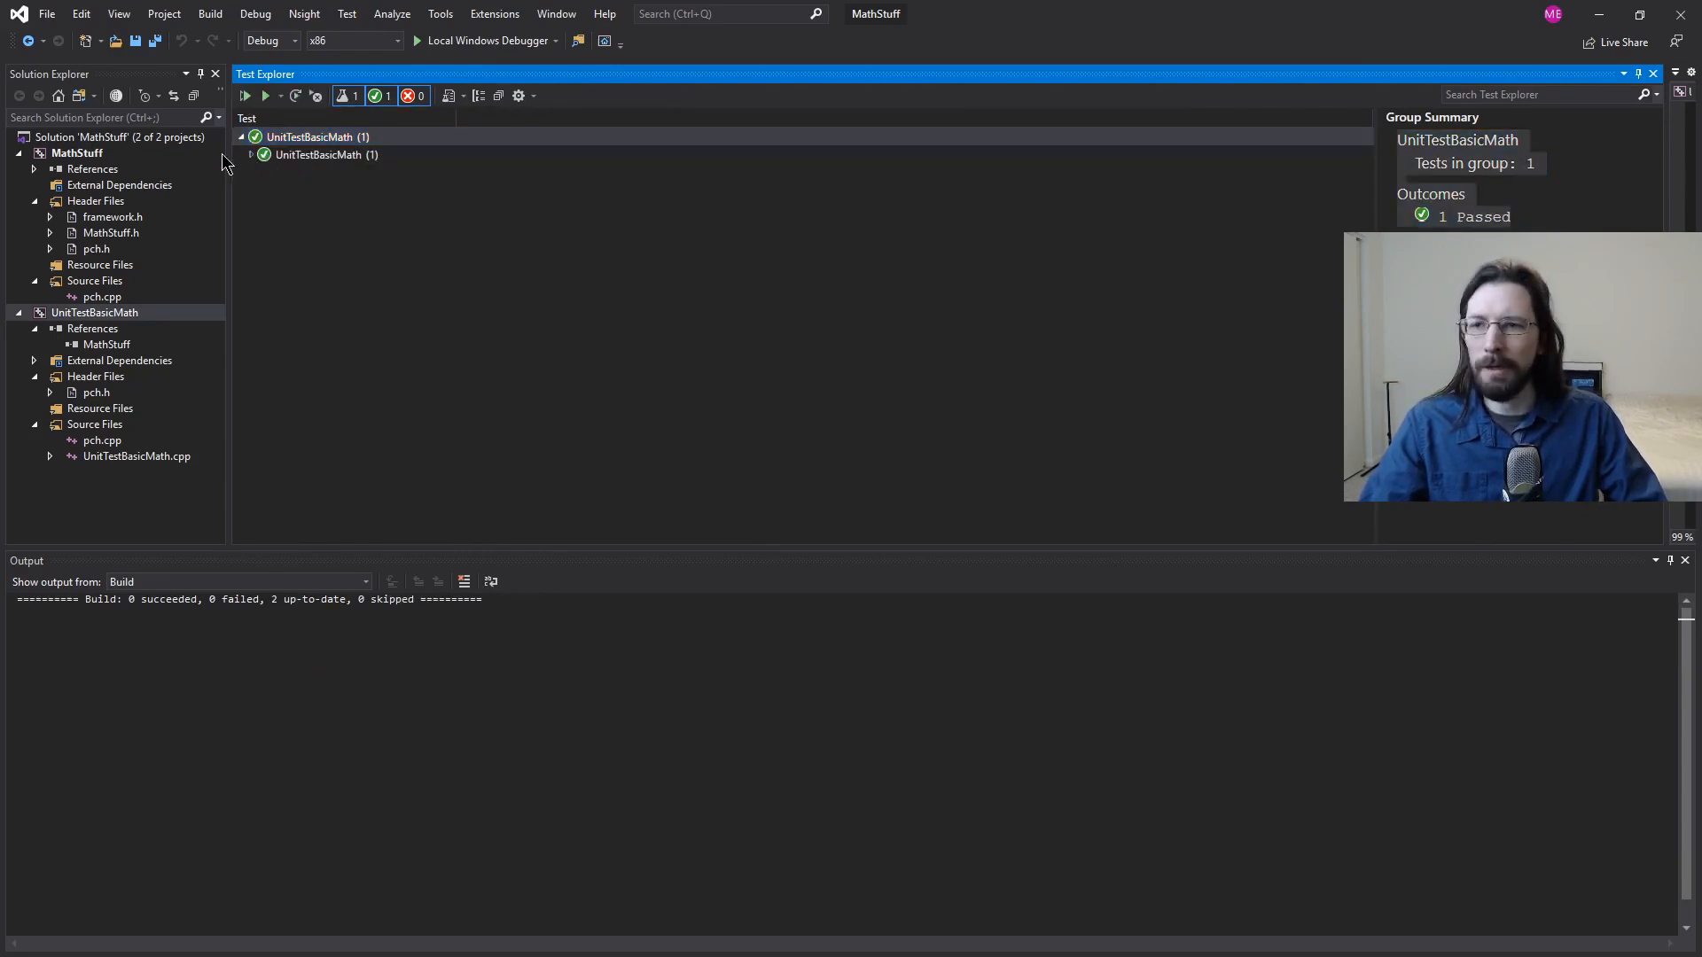
pyautogui.click(251, 154)
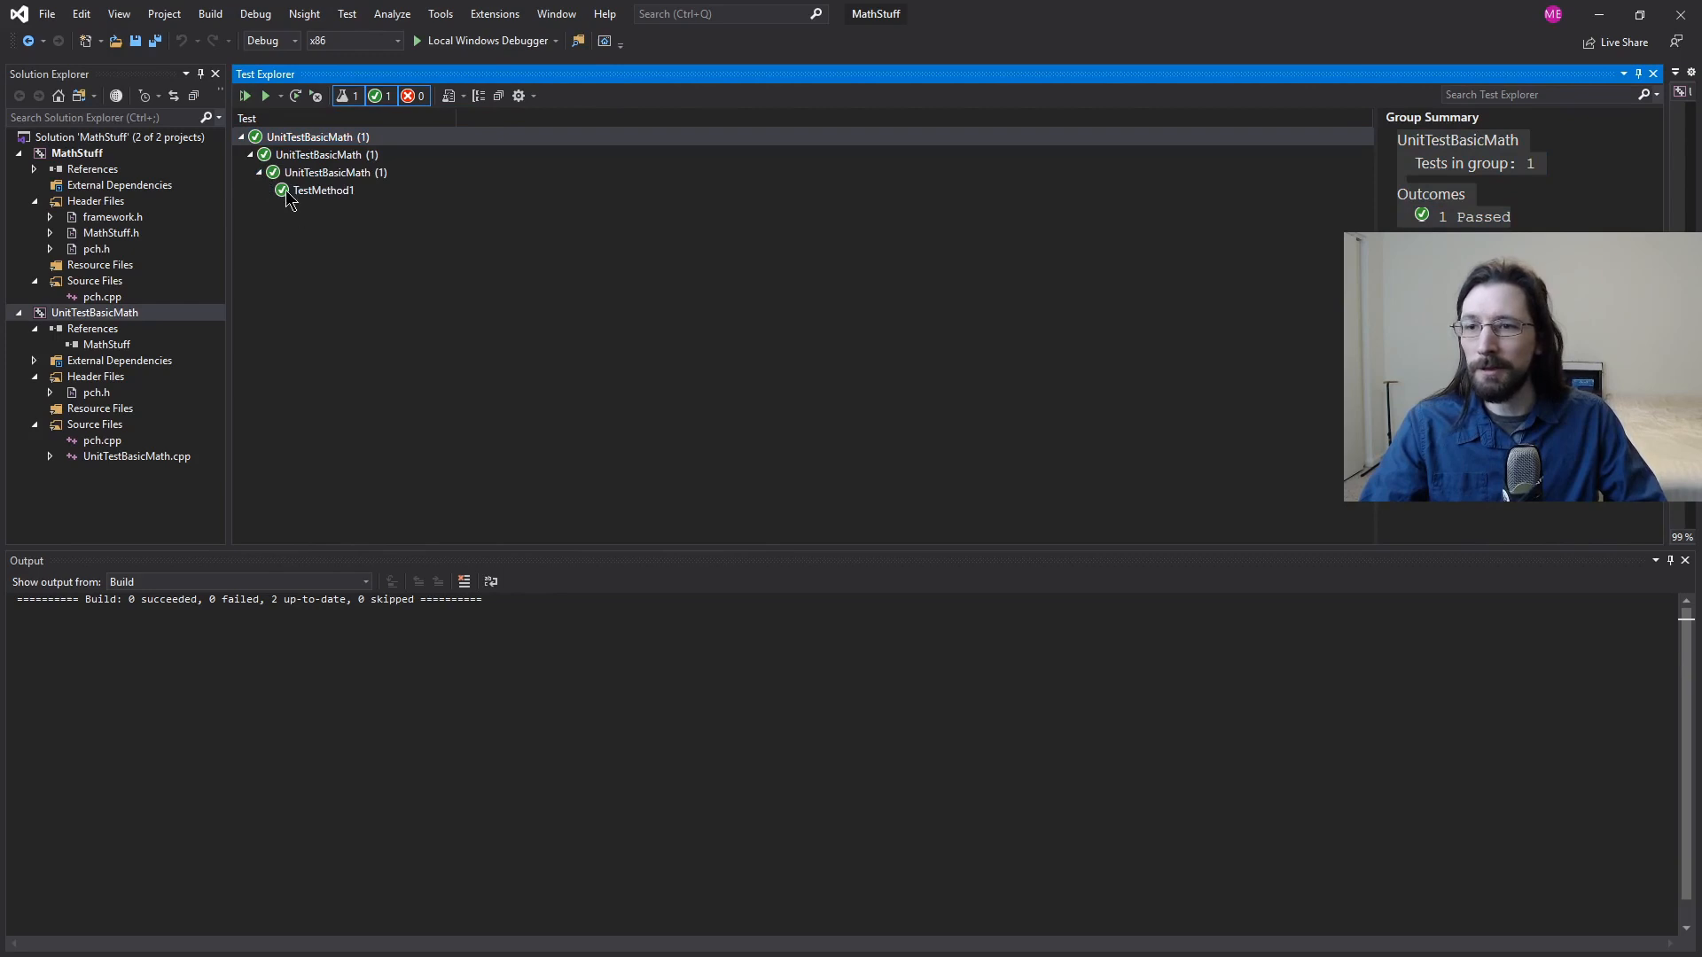
pyautogui.doubleClick(323, 190)
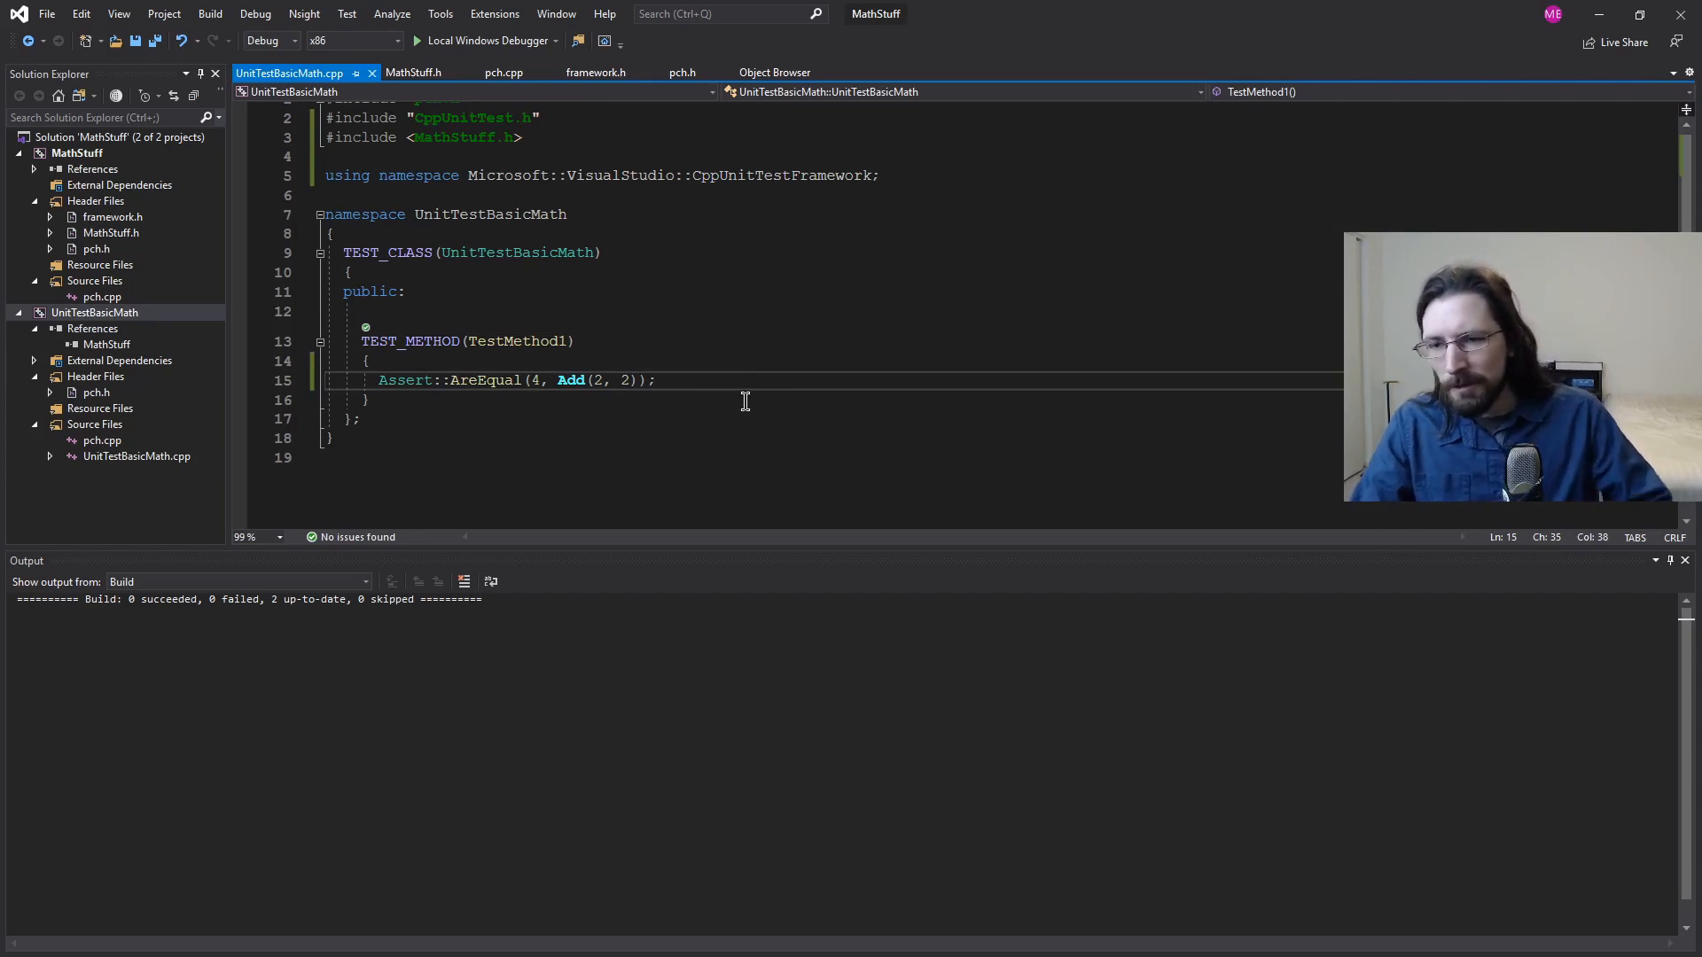
# Step: Rename TestMethod1 to Add and name its pasted copy Subtract
pyautogui.write('A')
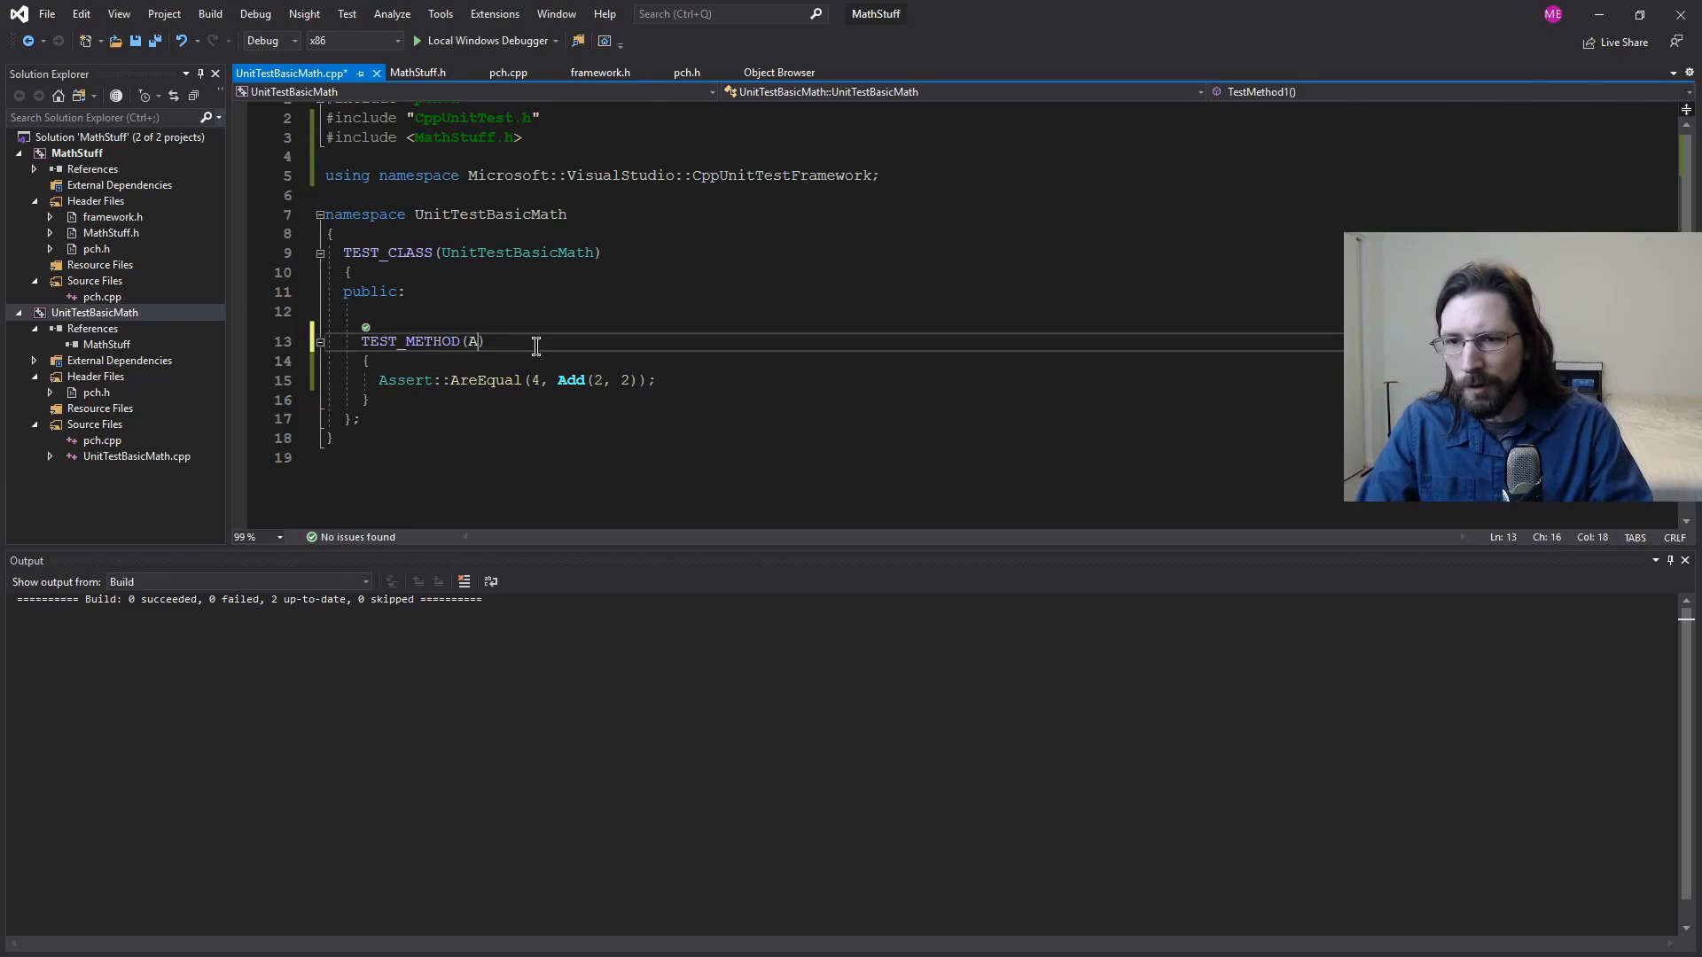
pyautogui.write('ddTests')
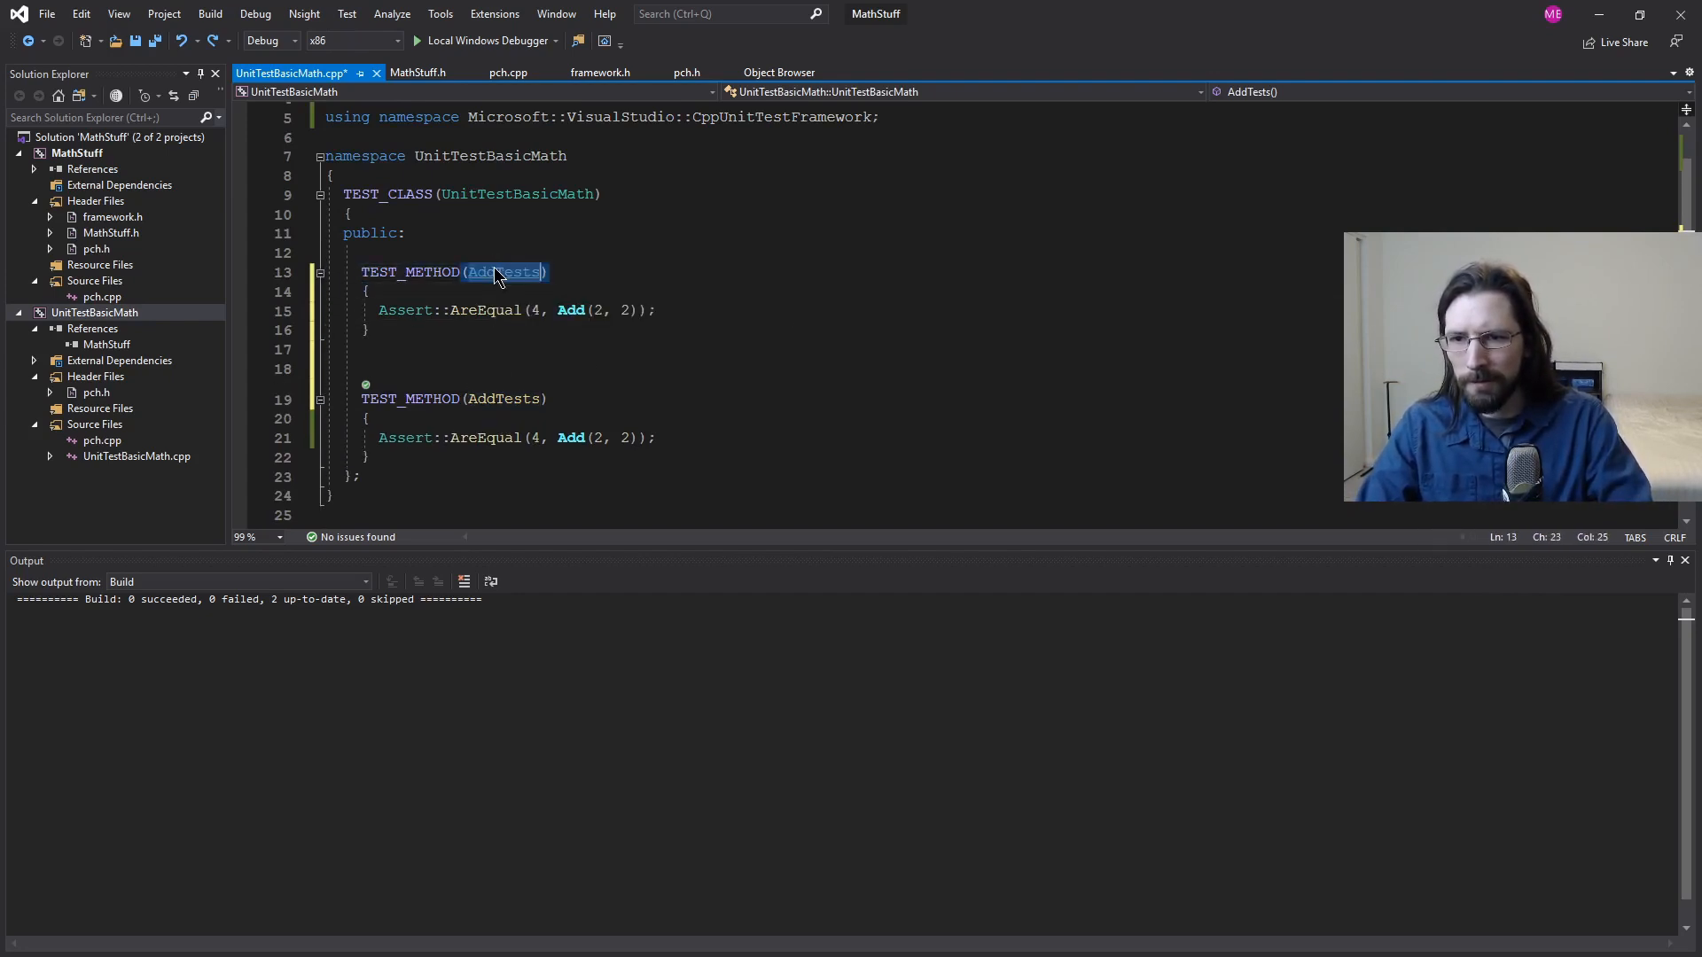
pyautogui.write('AD')
pyautogui.click(830, 398)
pyautogui.write('Su')
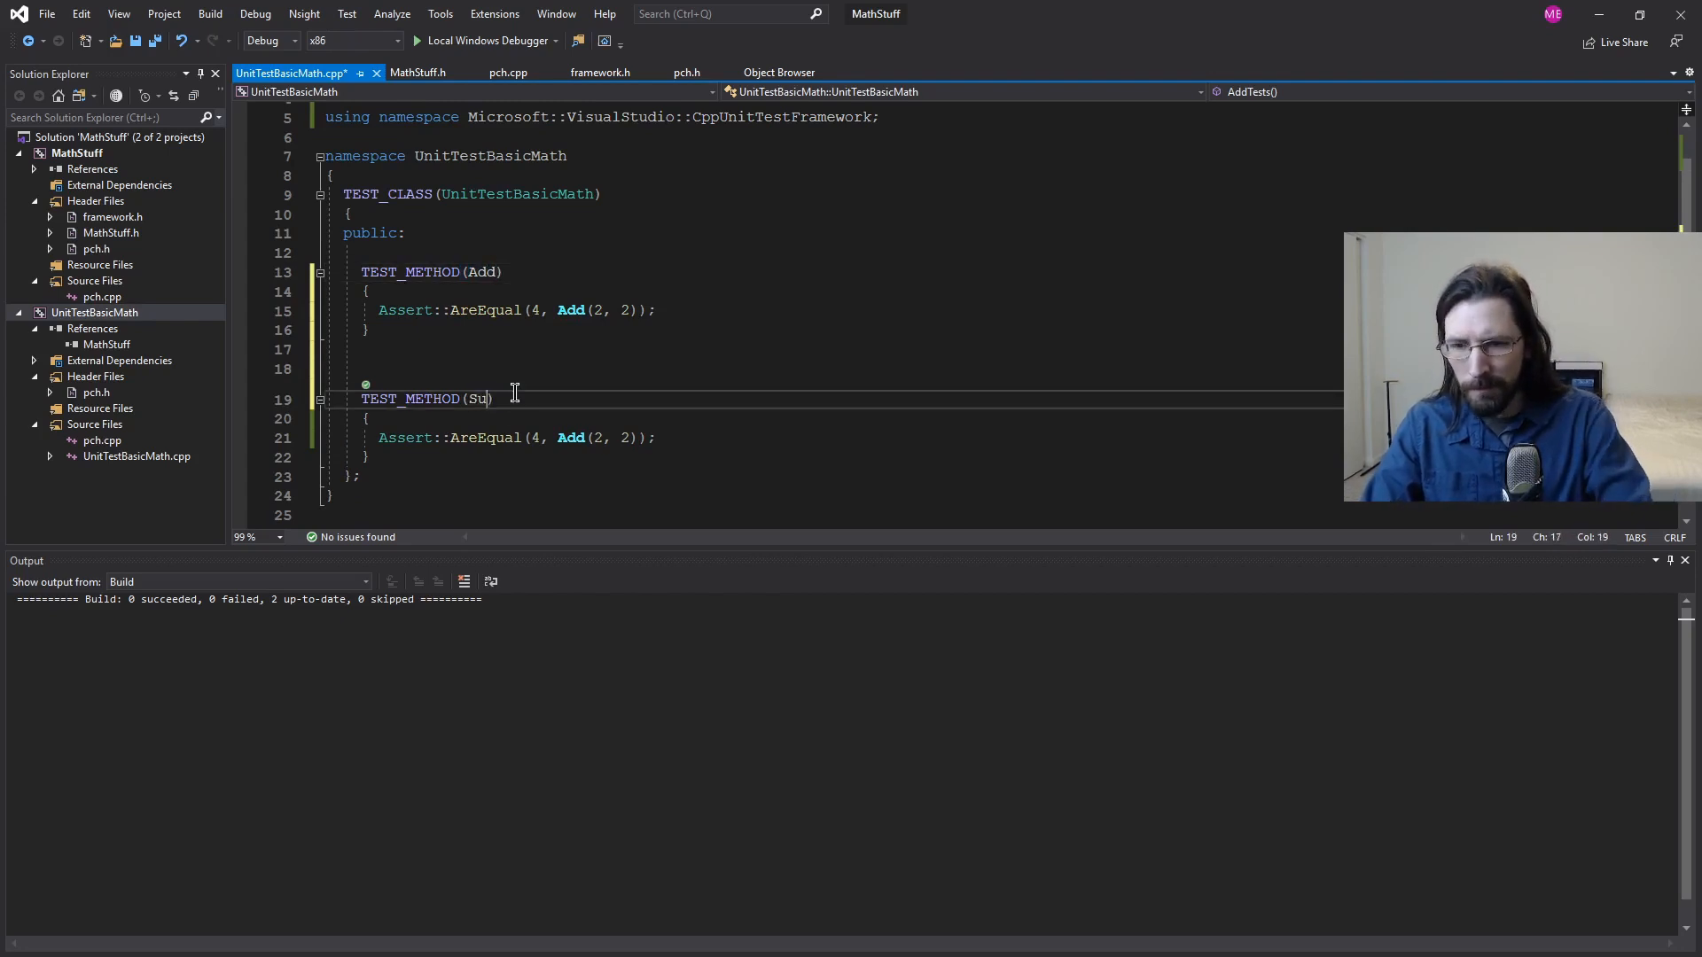
pyautogui.write('btract')
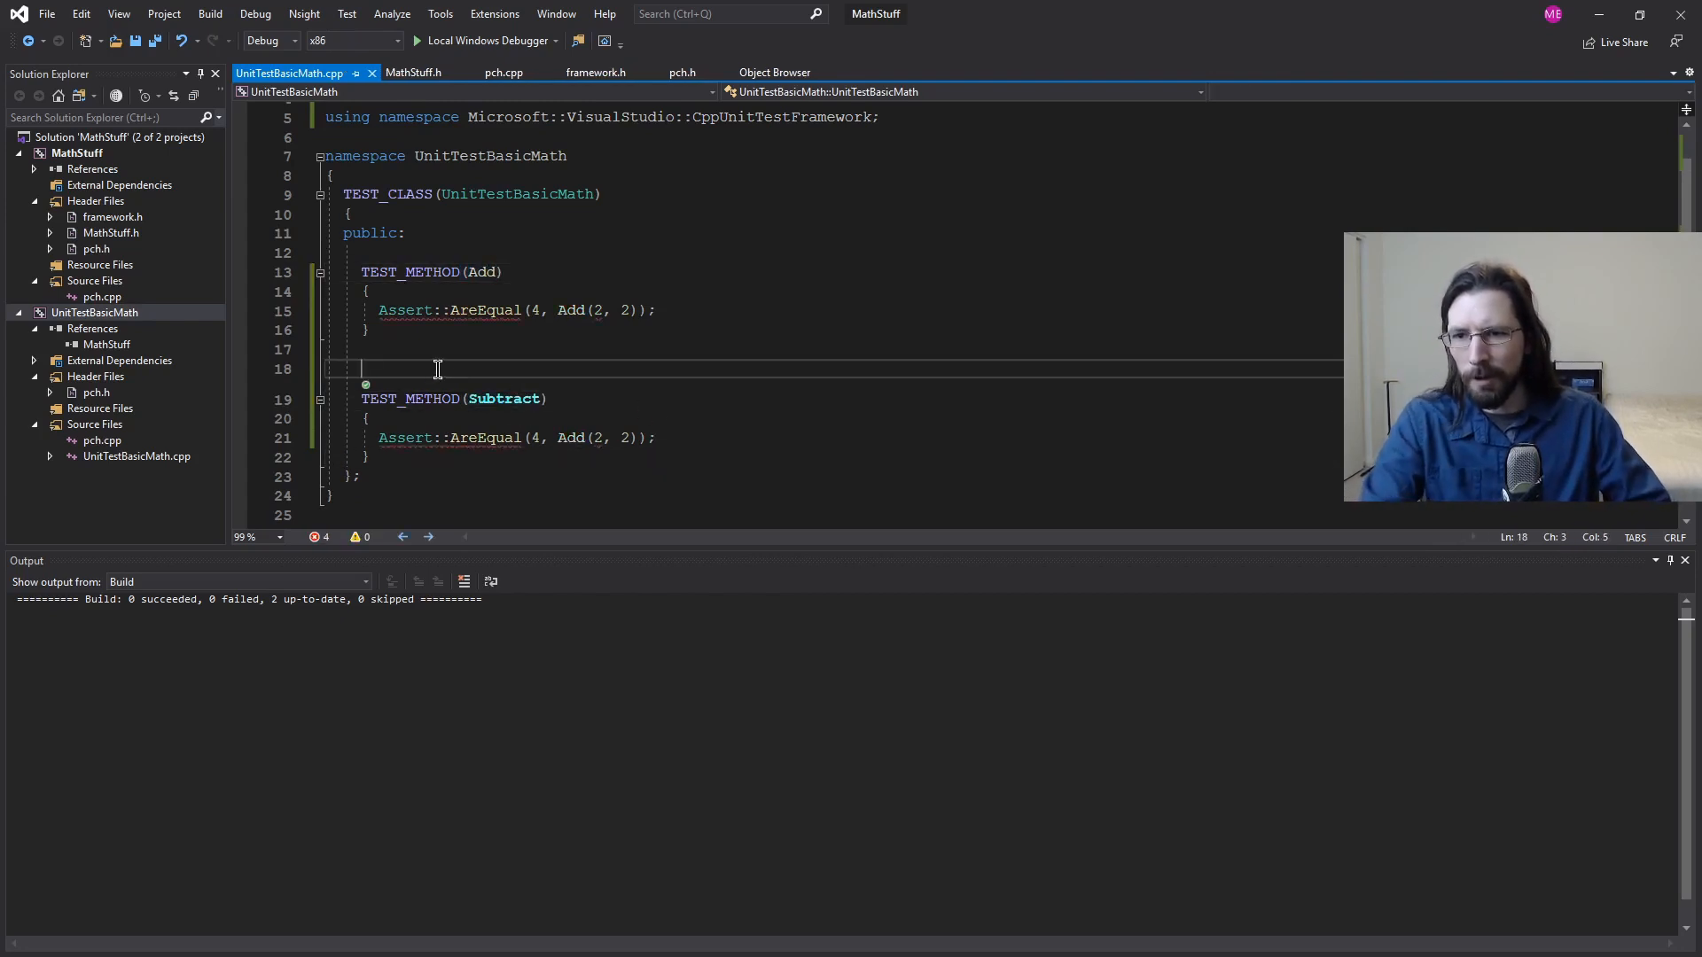
pyautogui.press('Backspace')
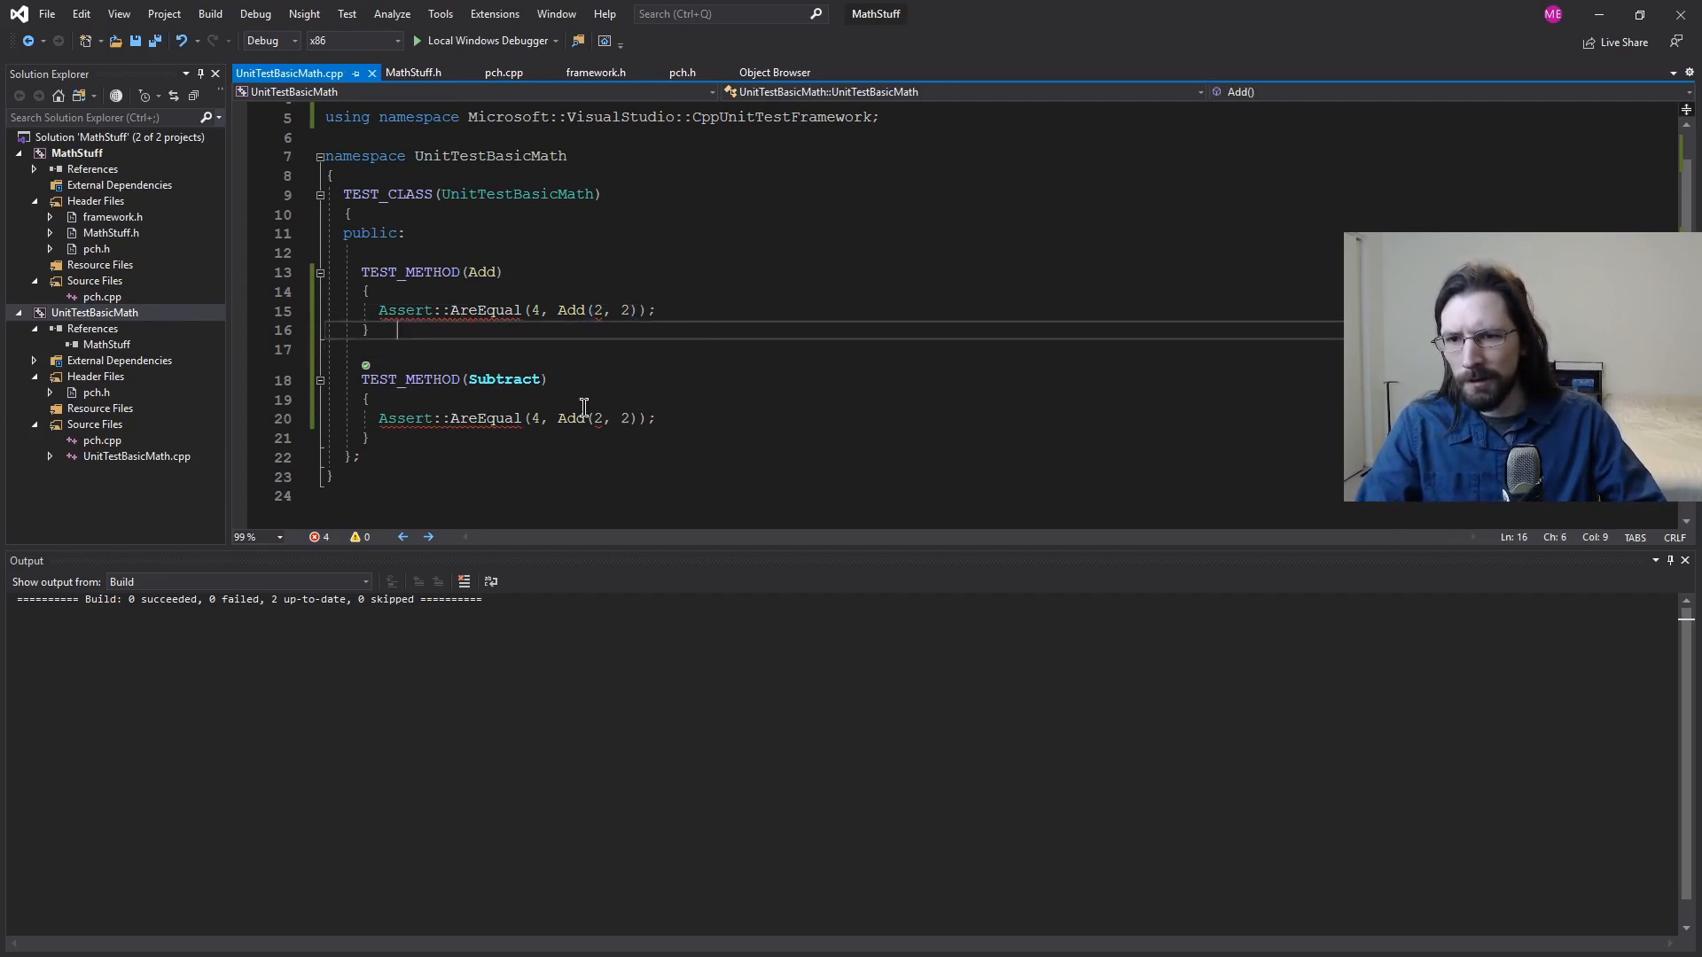
# Step: Change the copied assertion to expect Subtract(2, 2) to equal 0
pyautogui.doubleClick(570, 418)
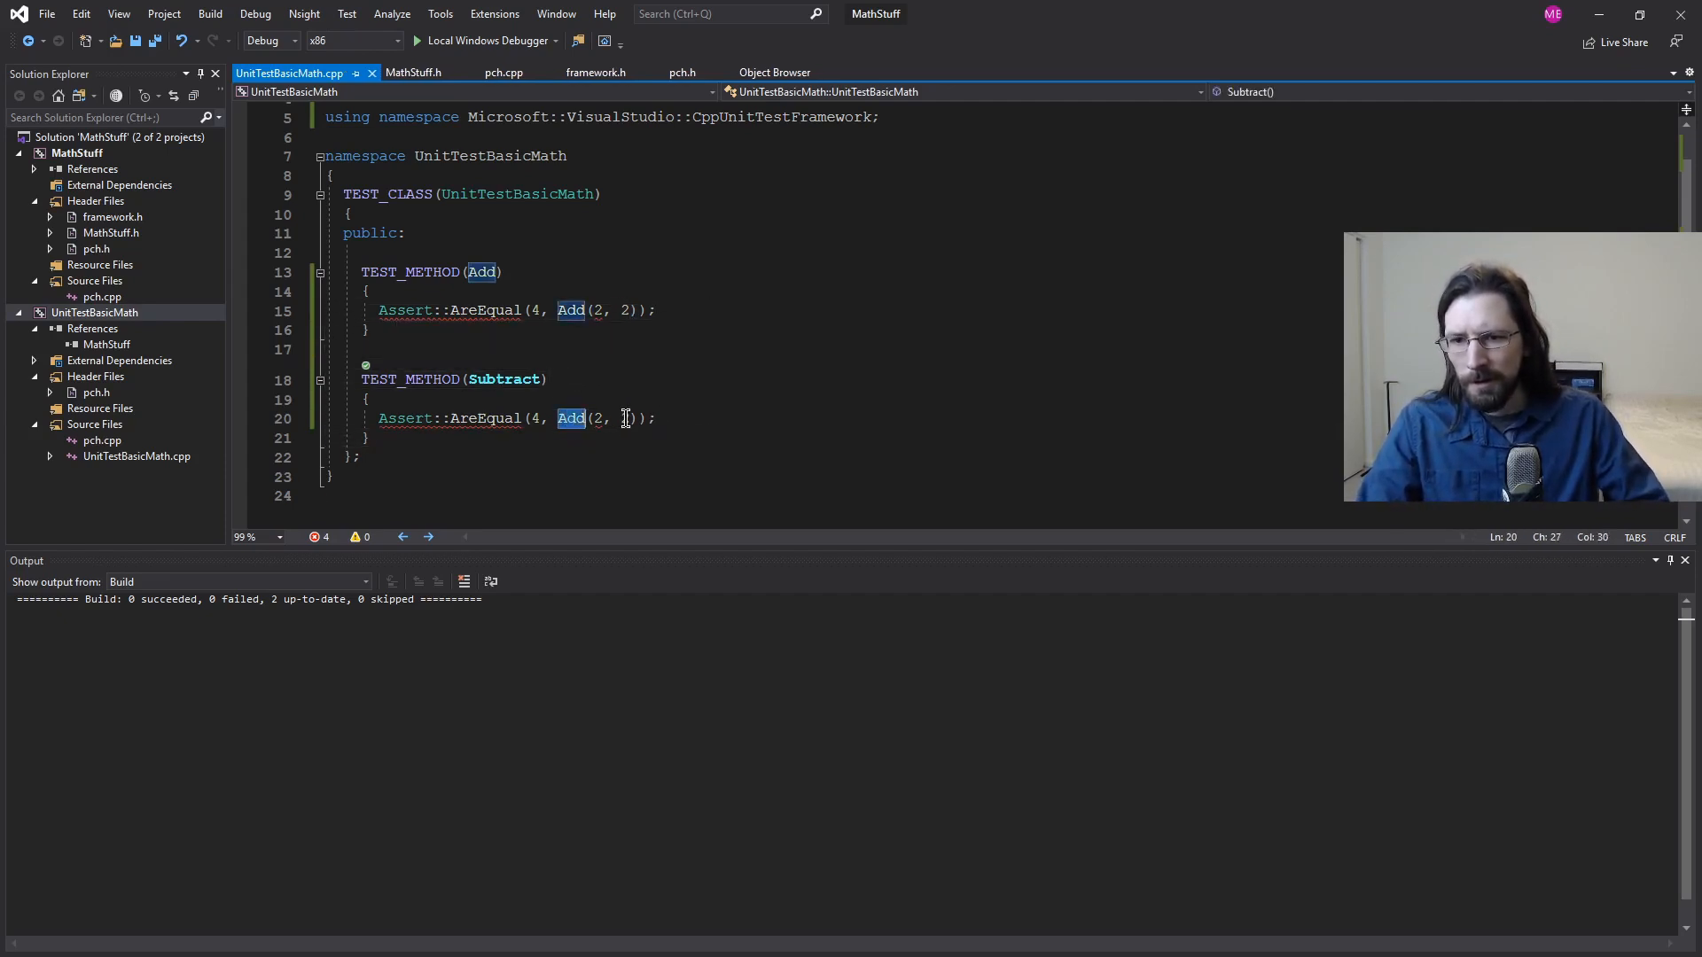
pyautogui.write('Subtract')
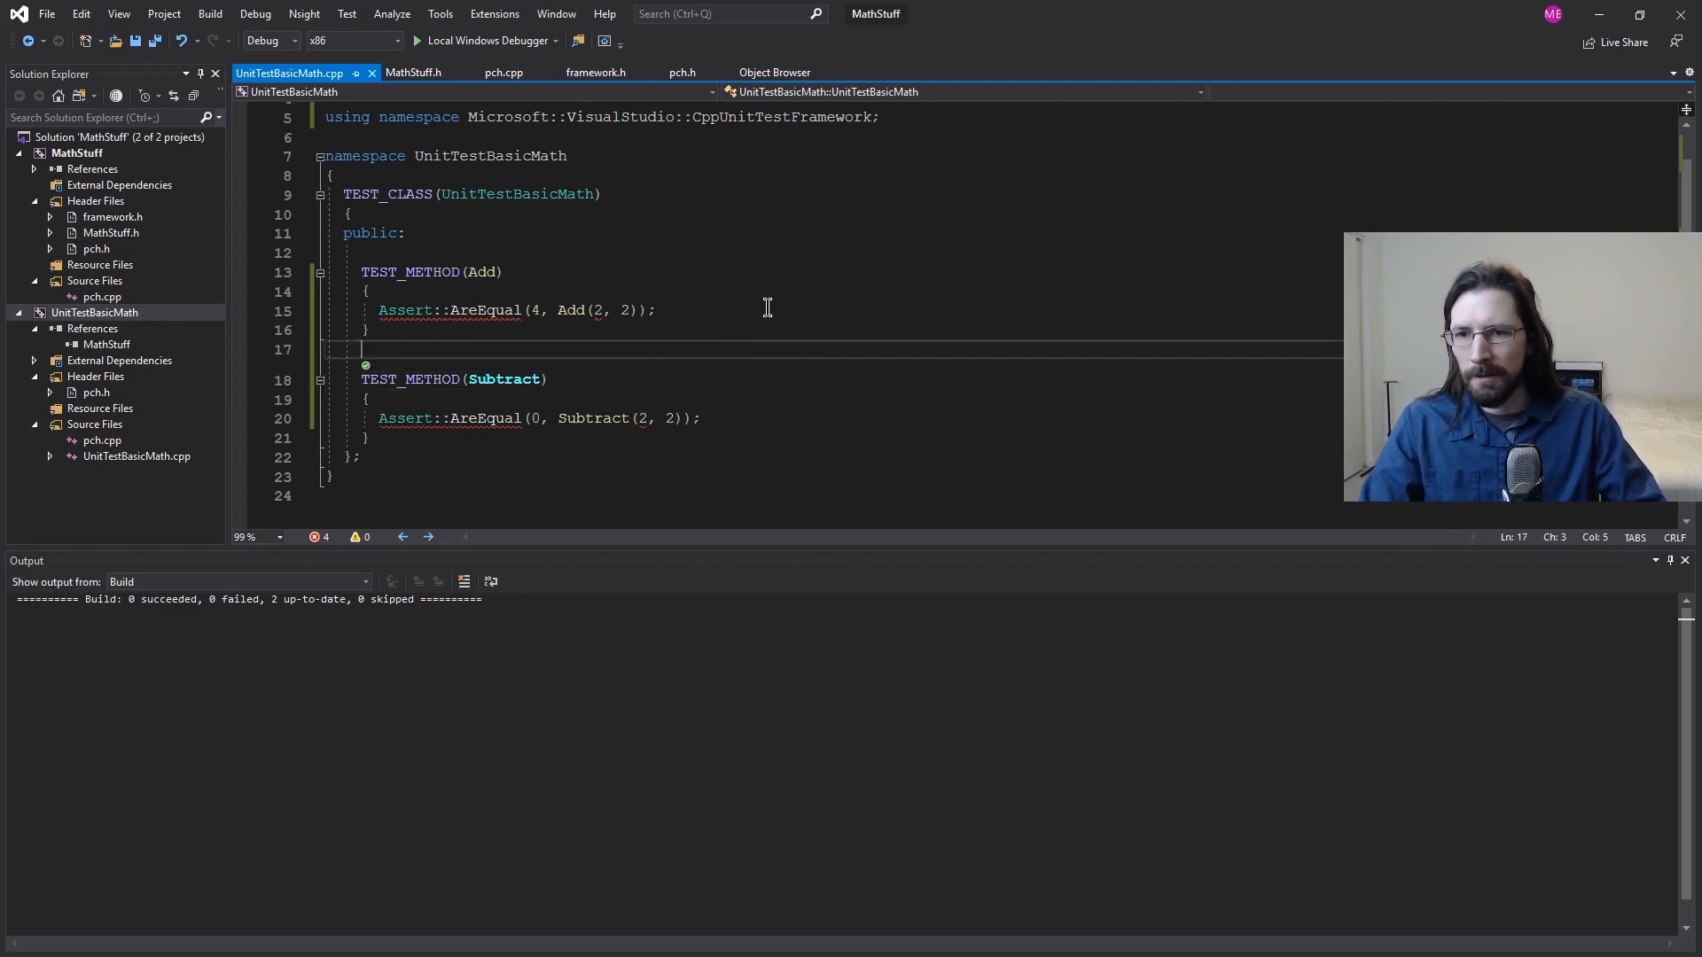
pyautogui.click(671, 252)
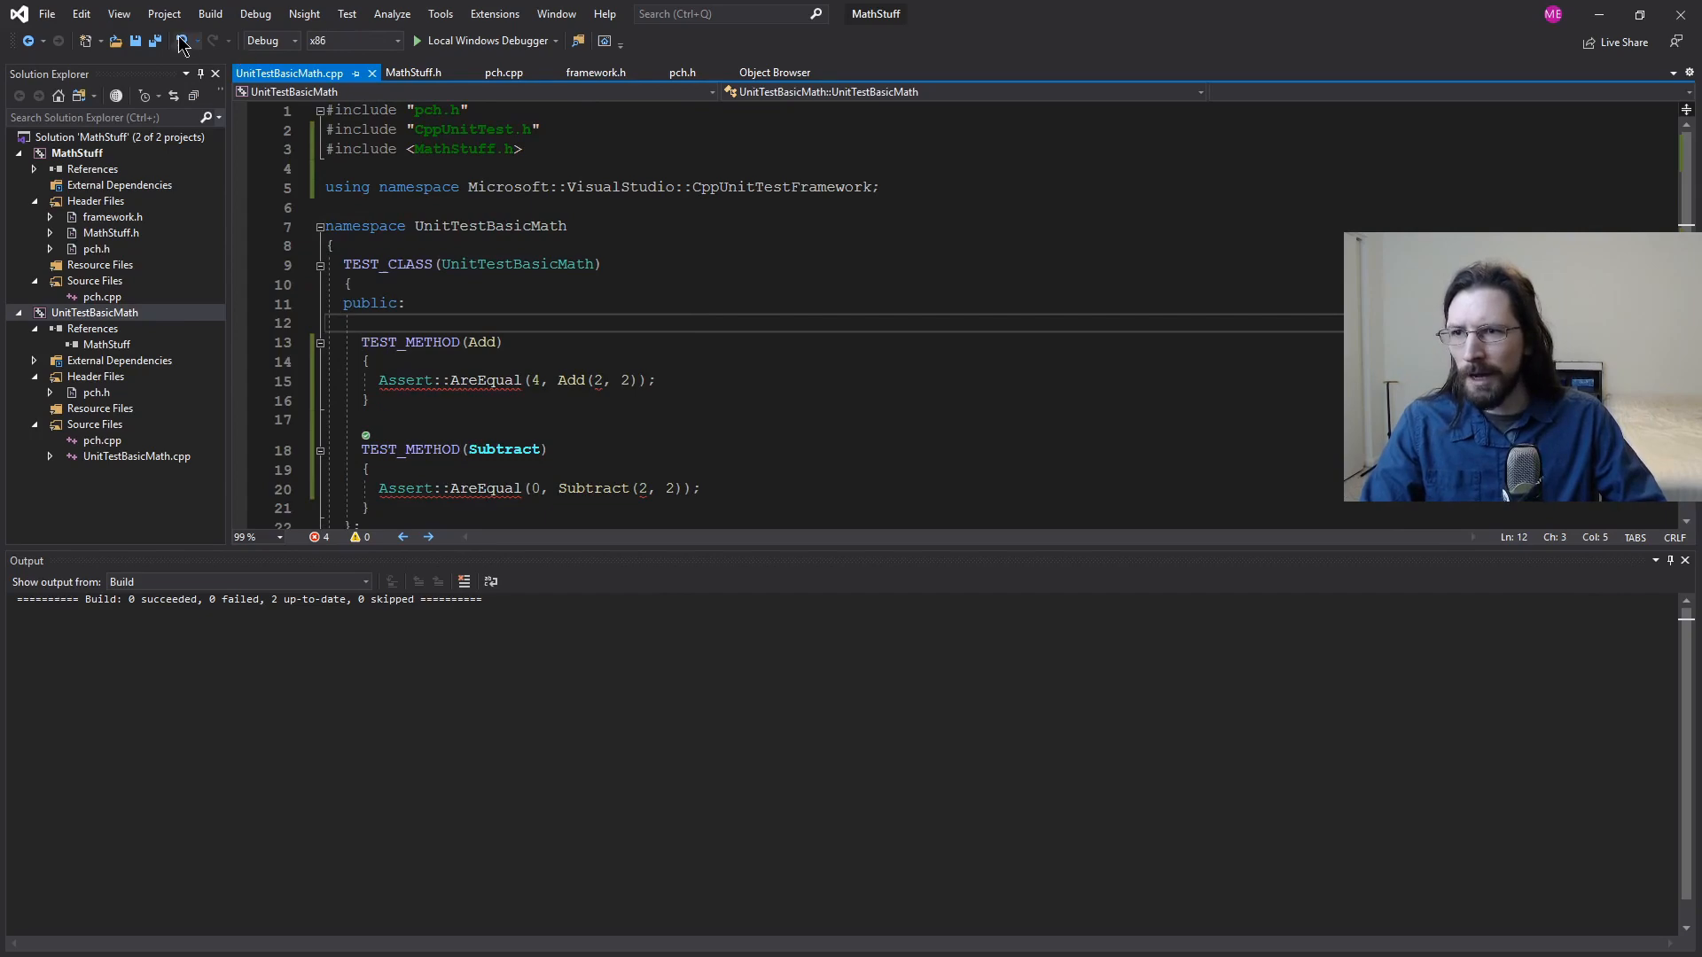
# Step: Build the tests, review the C2660 Add/Subtract argument errors, and open MathStuff.h
pyautogui.click(182, 42)
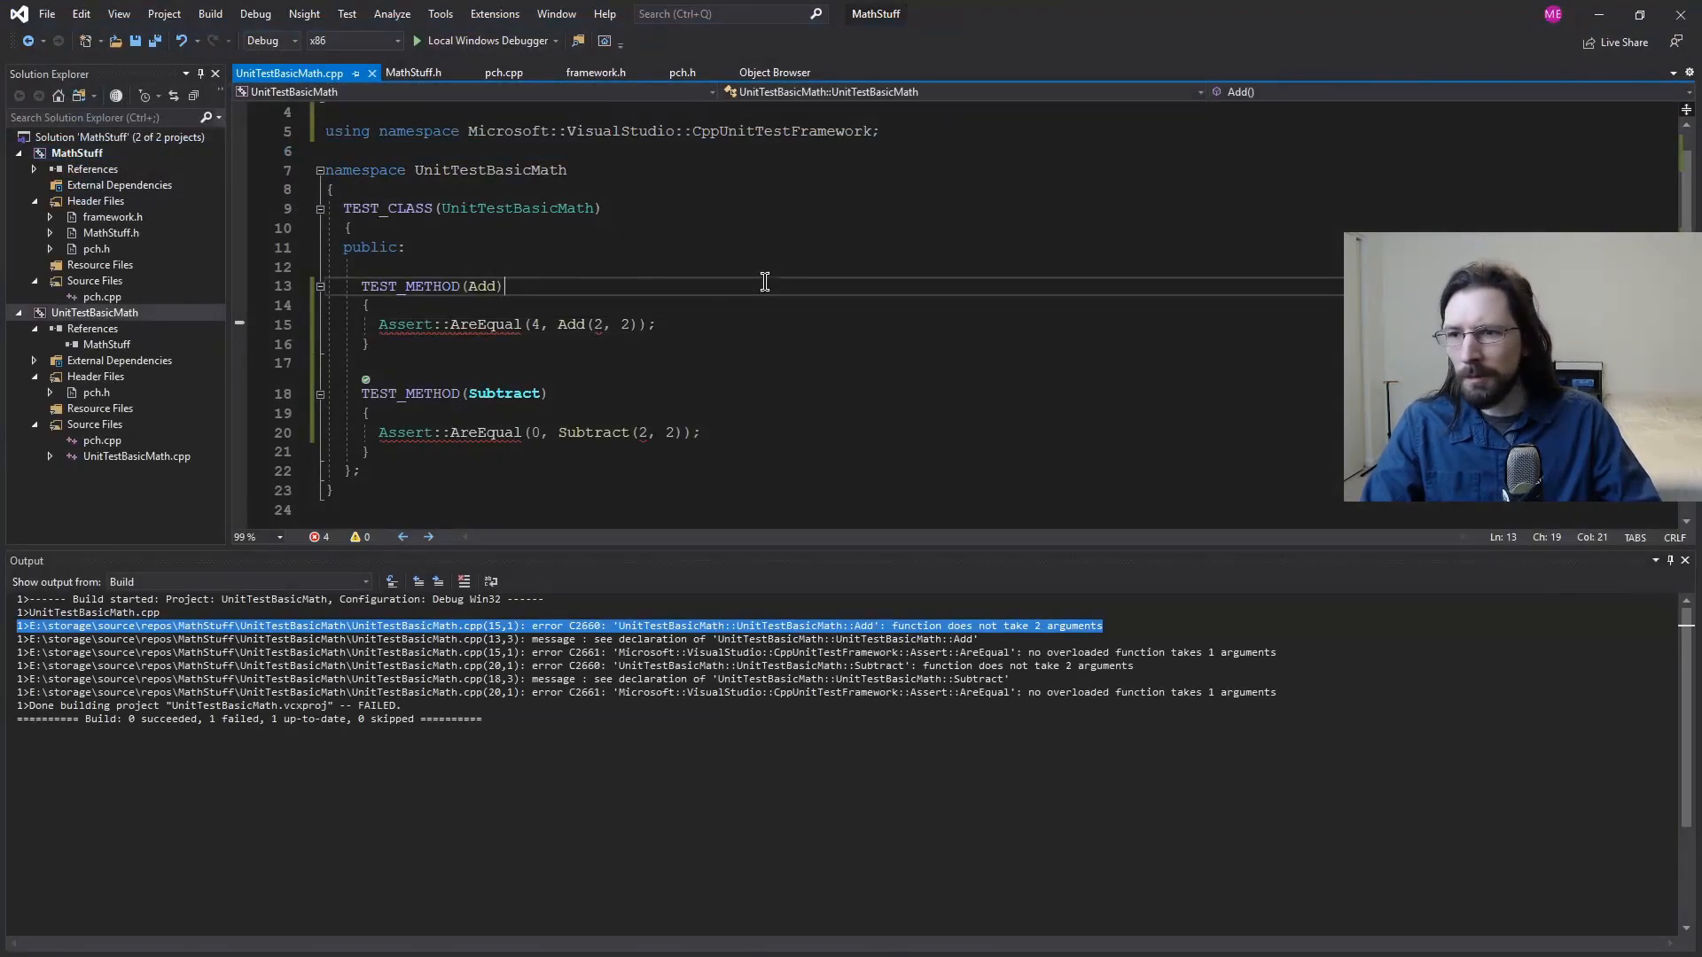
pyautogui.click(413, 72)
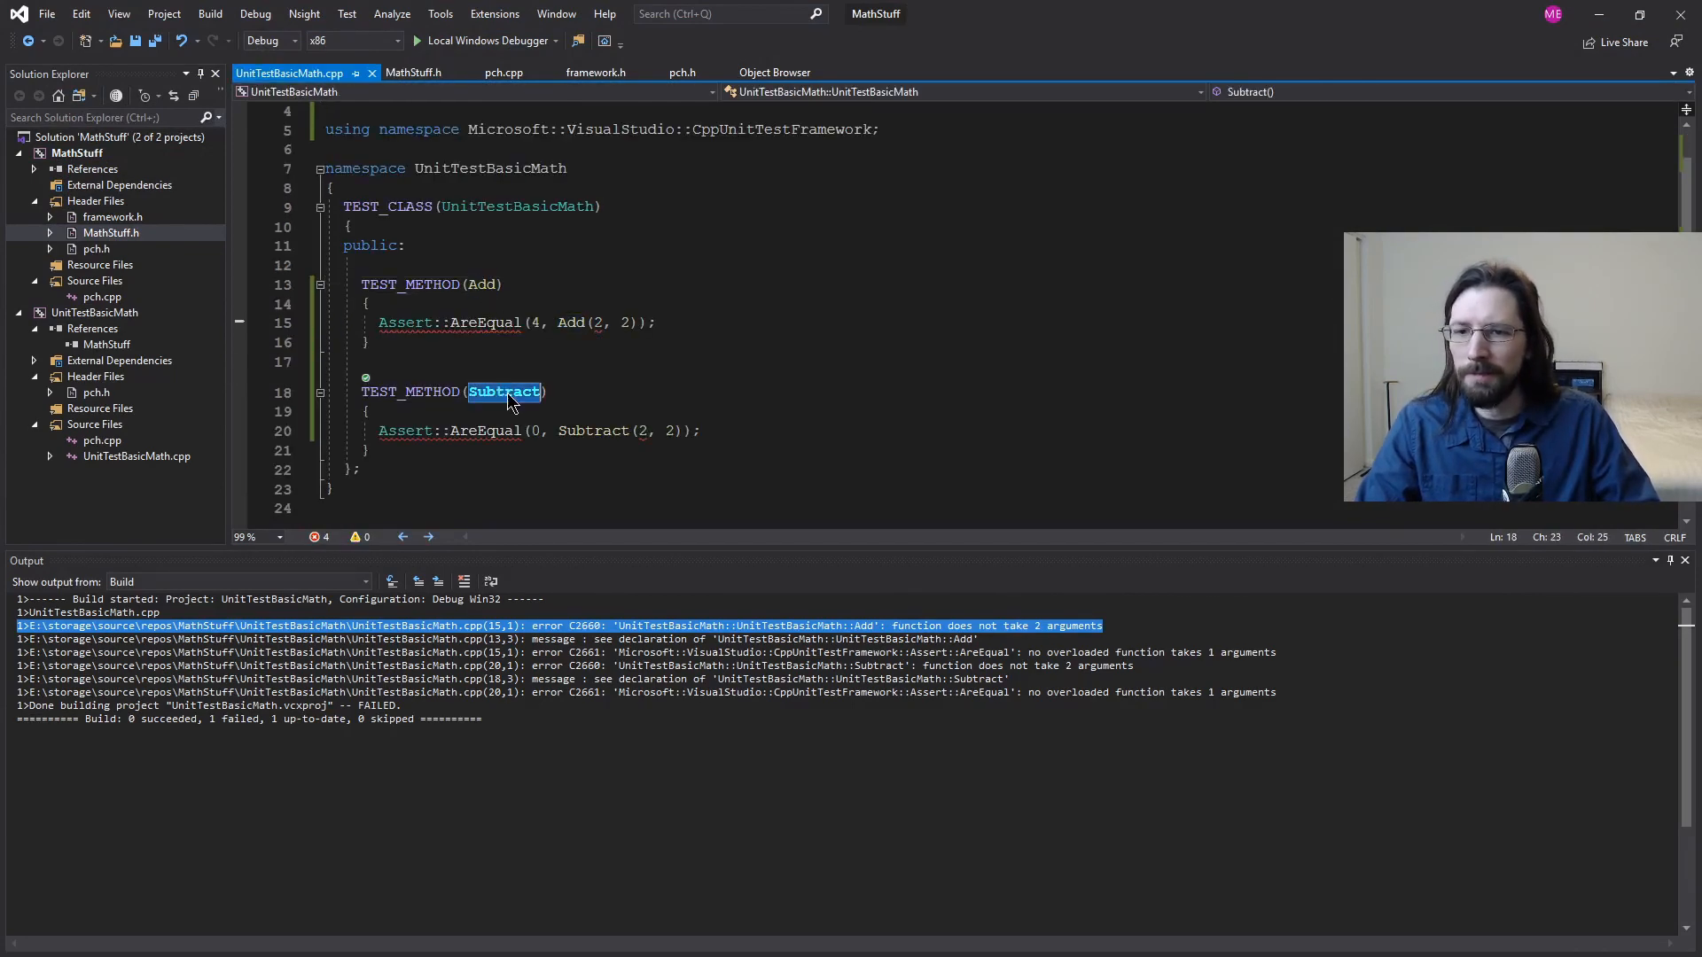
pyautogui.moveTo(654, 411)
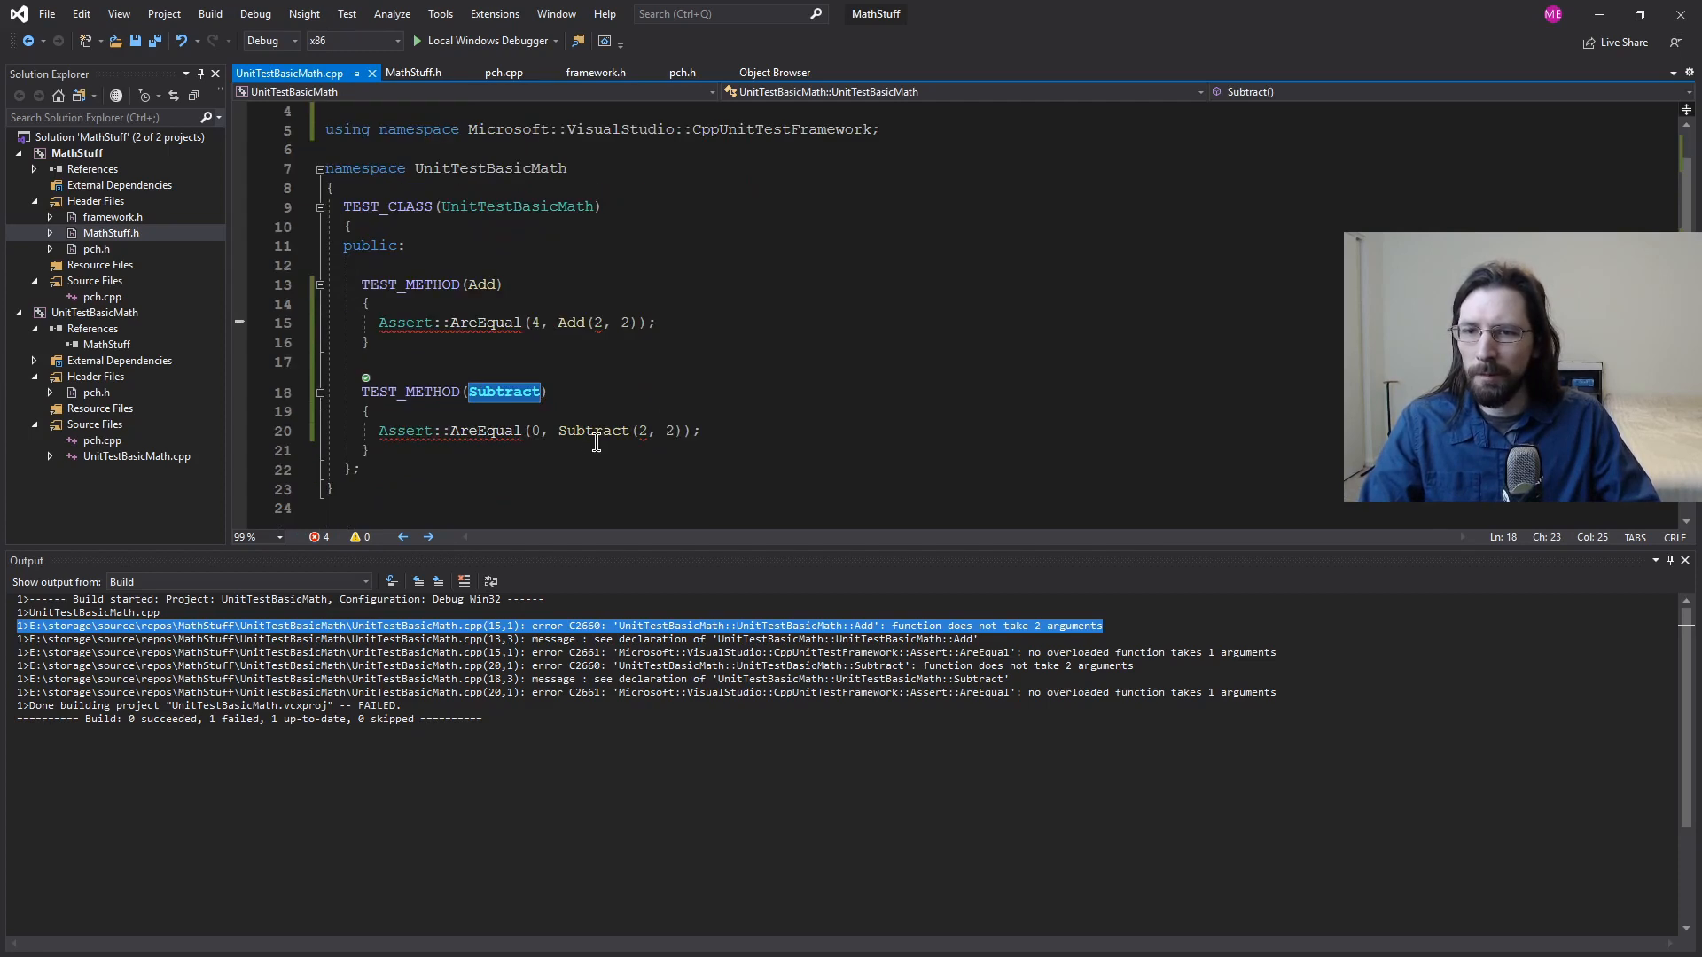
pyautogui.click(727, 361)
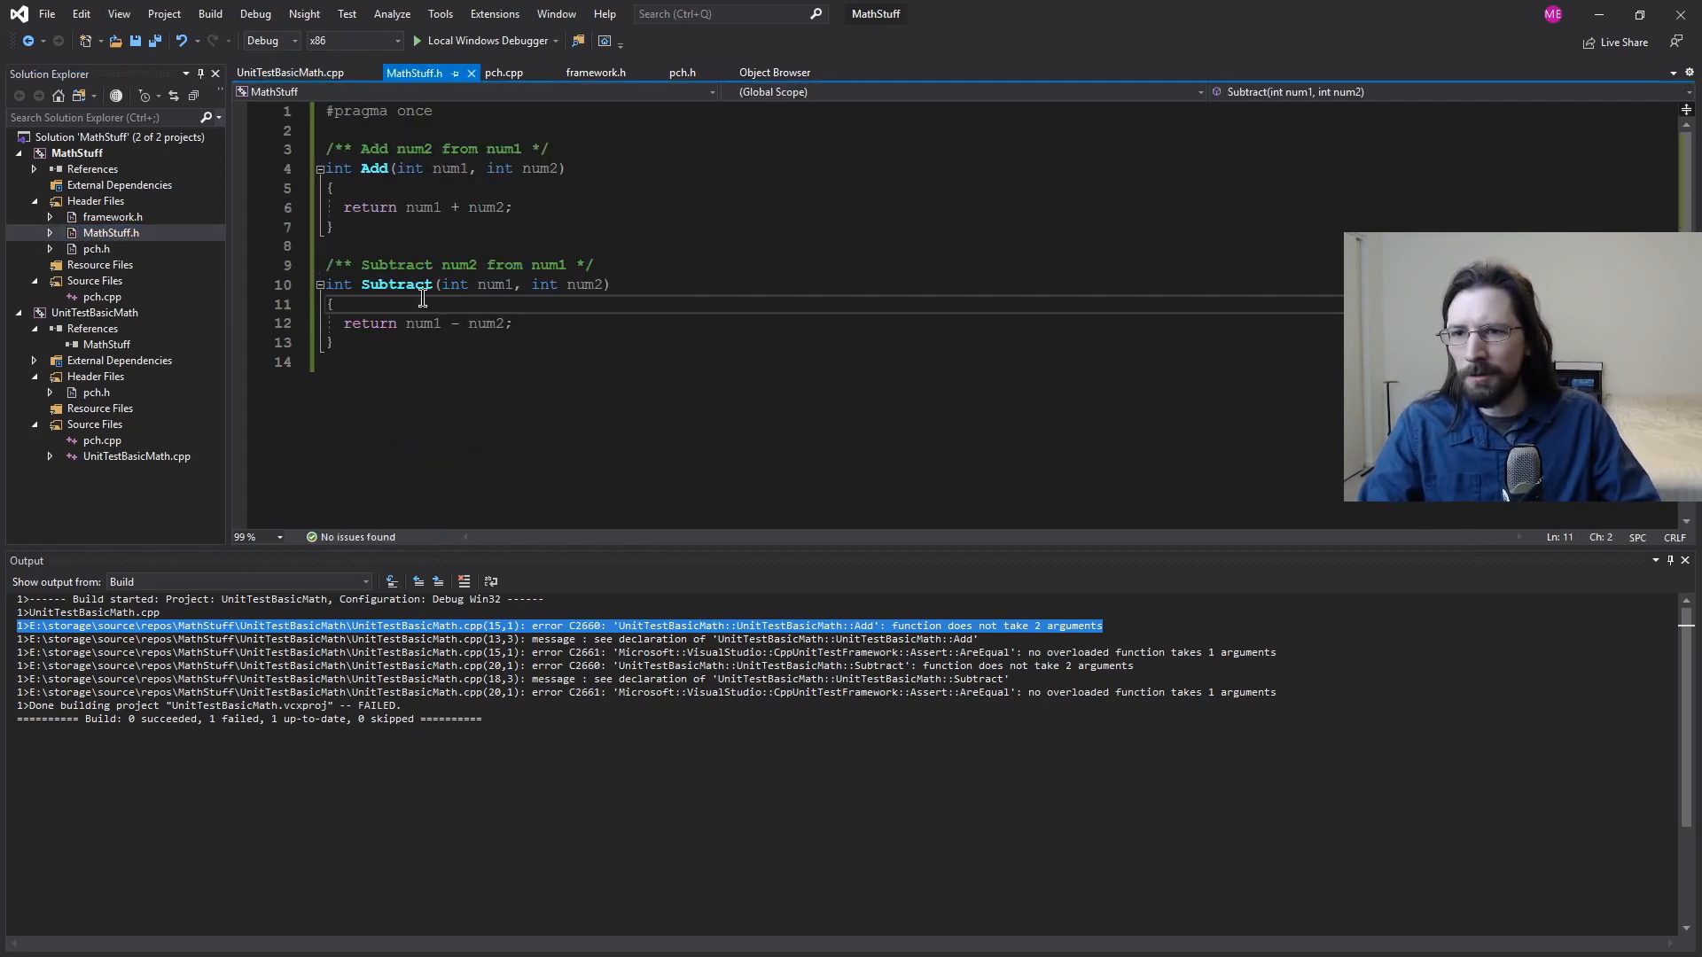
# Step: Enclose Add and Subtract in a 'namespace MathStuff {' block, then reopen UnitTestBasicMath.cpp
pyautogui.write('name')
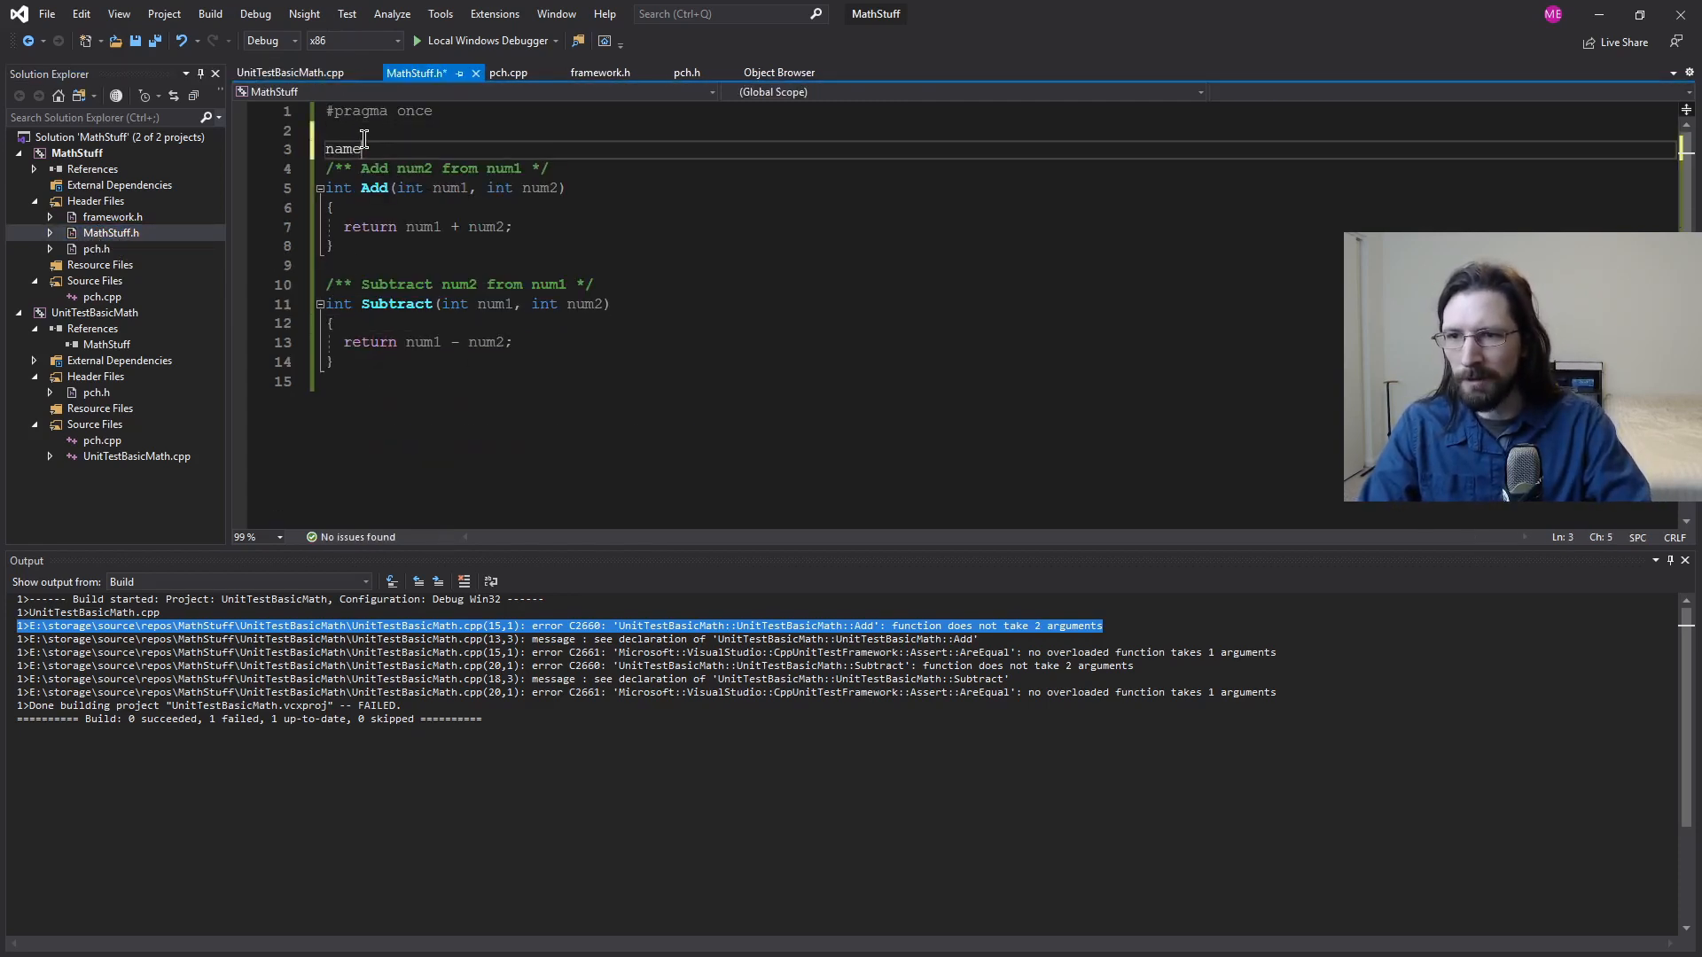
pyautogui.write('space')
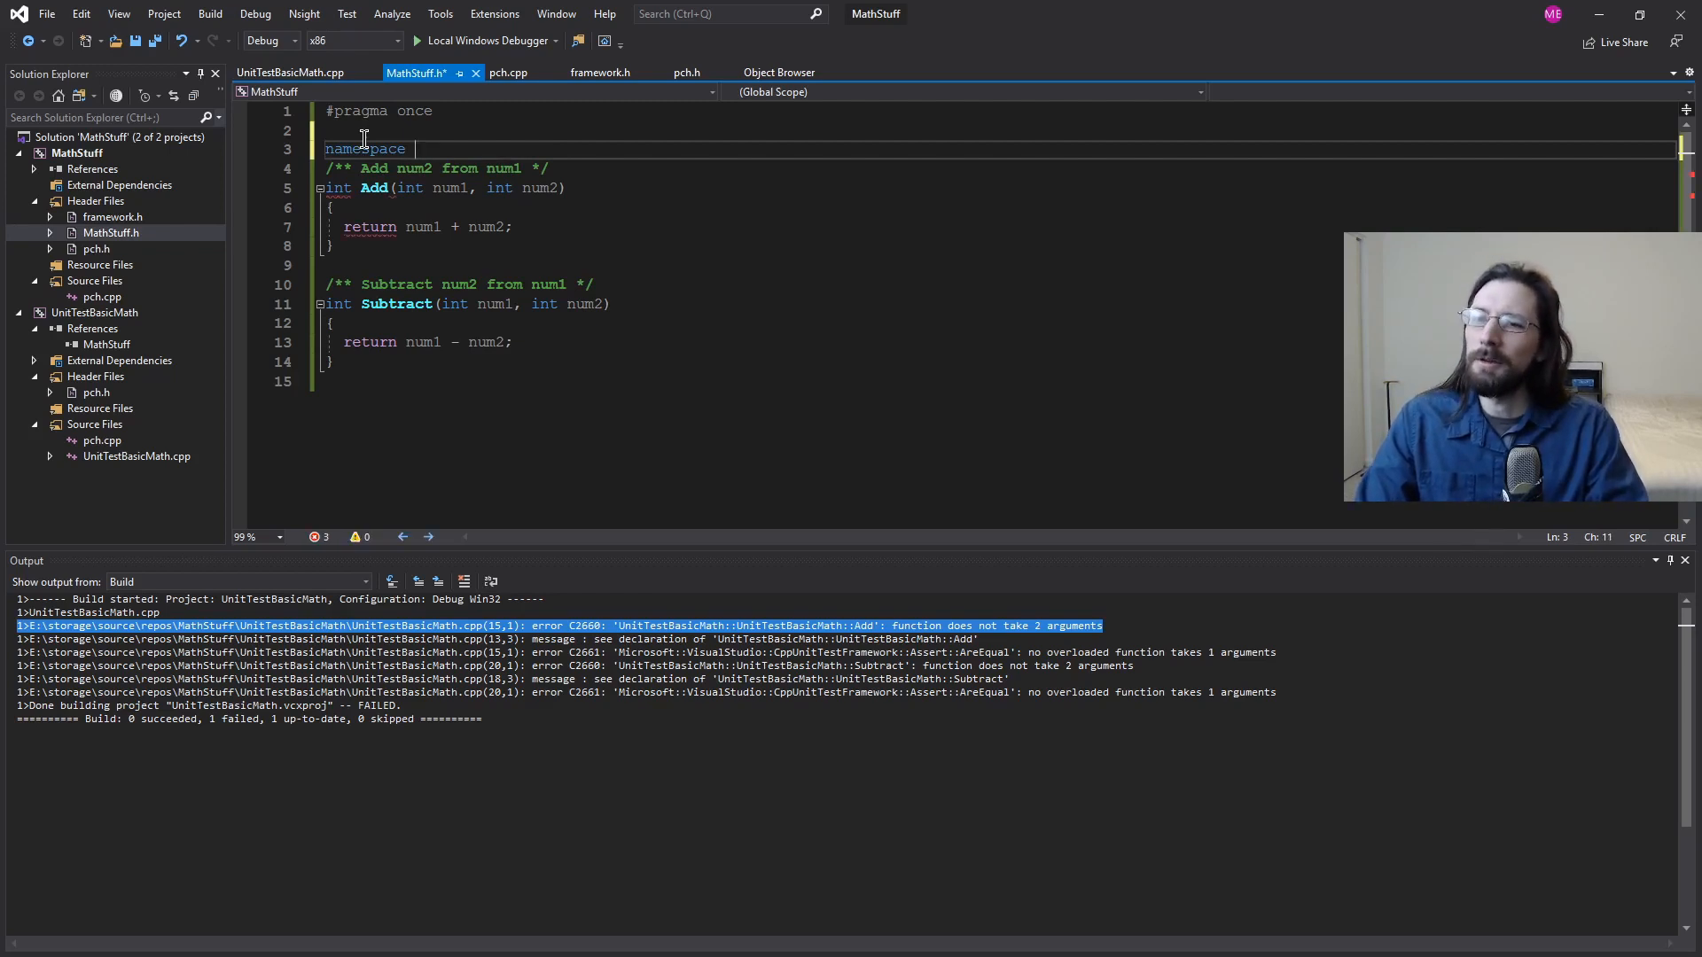
pyautogui.write('M')
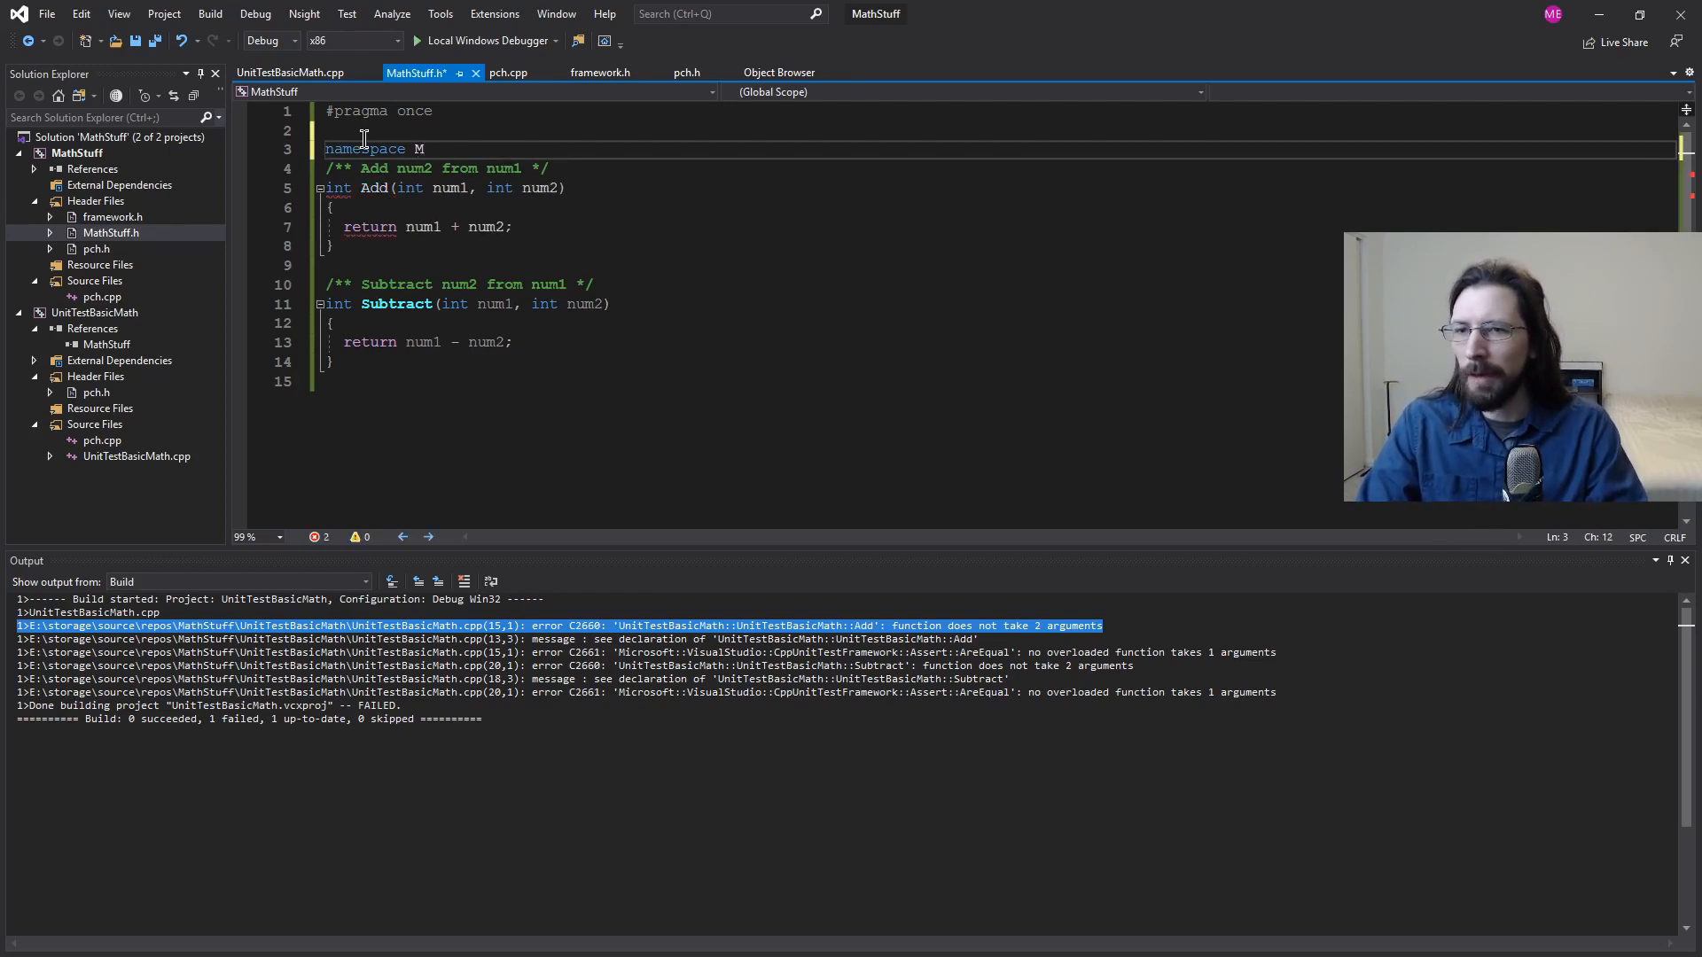
pyautogui.press('Backspace')
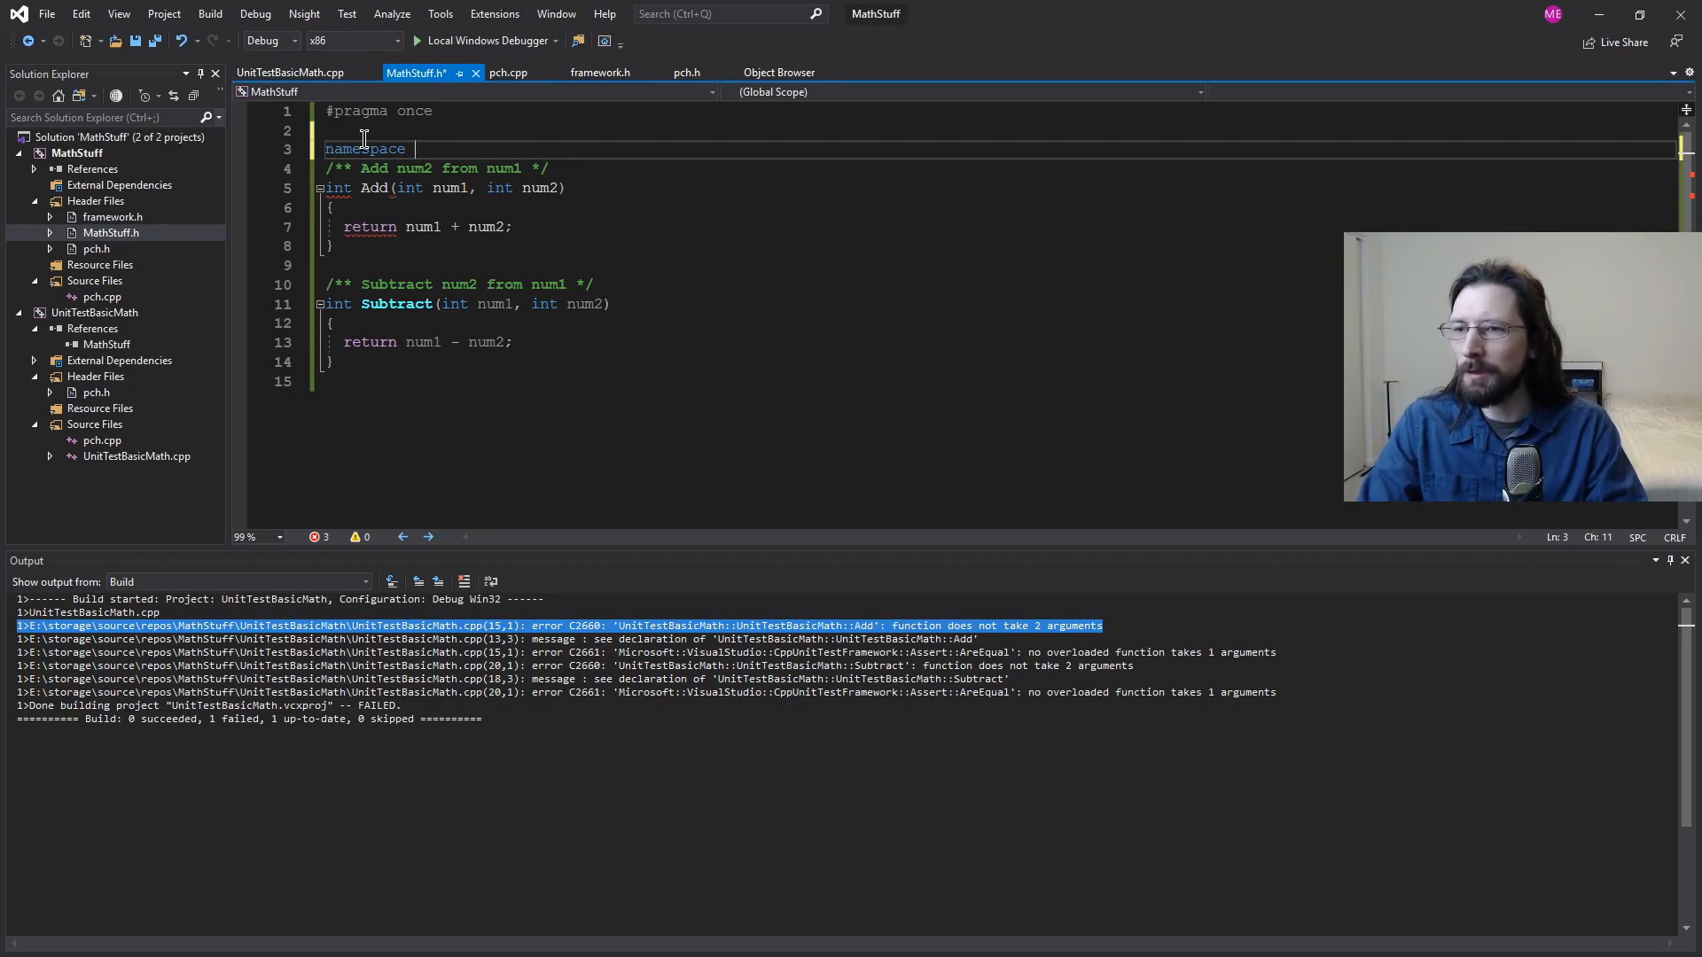
pyautogui.write('MathStuff')
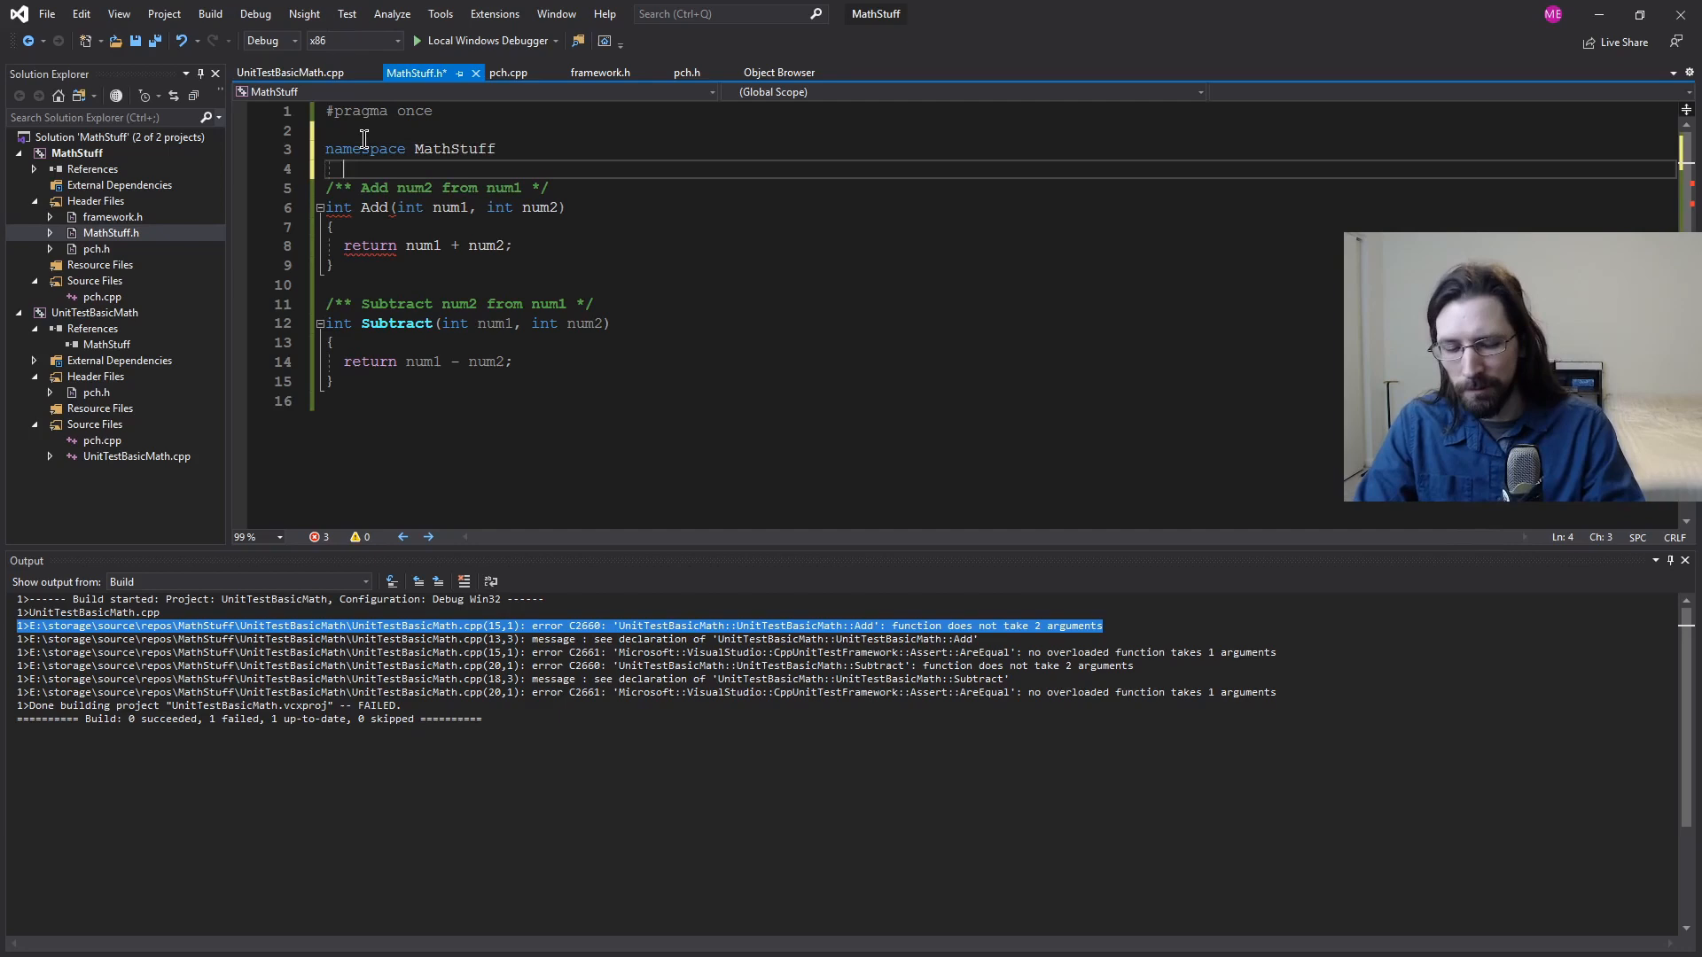
pyautogui.write('{')
pyautogui.write('};')
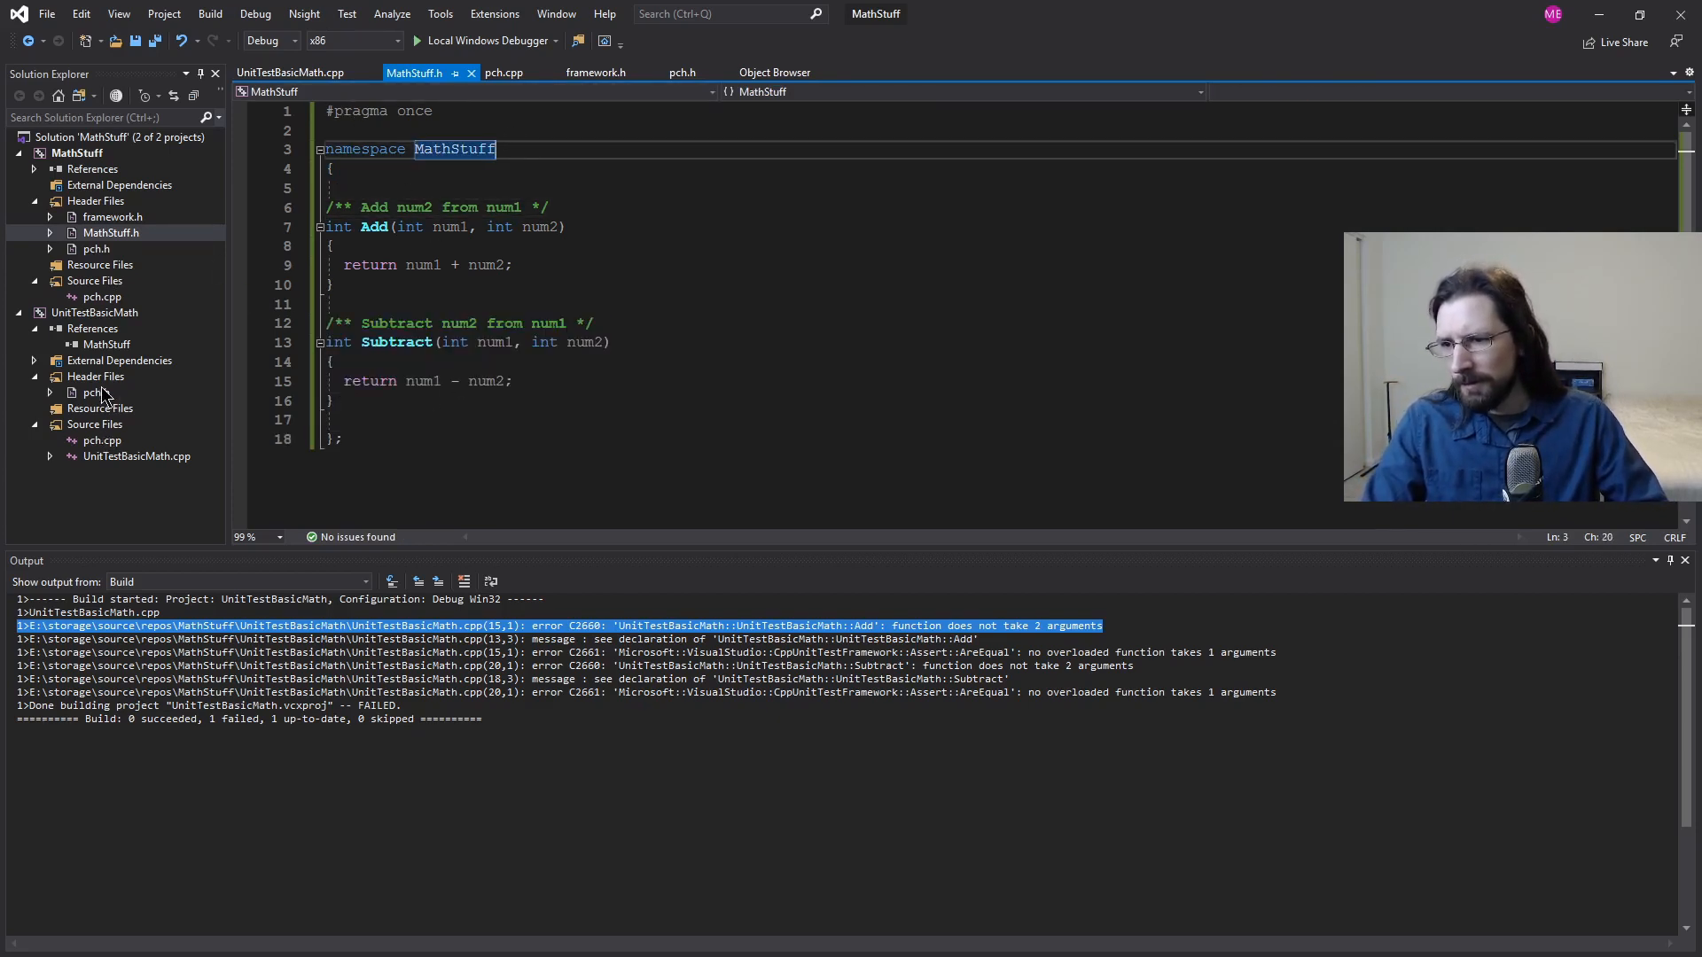
pyautogui.click(290, 73)
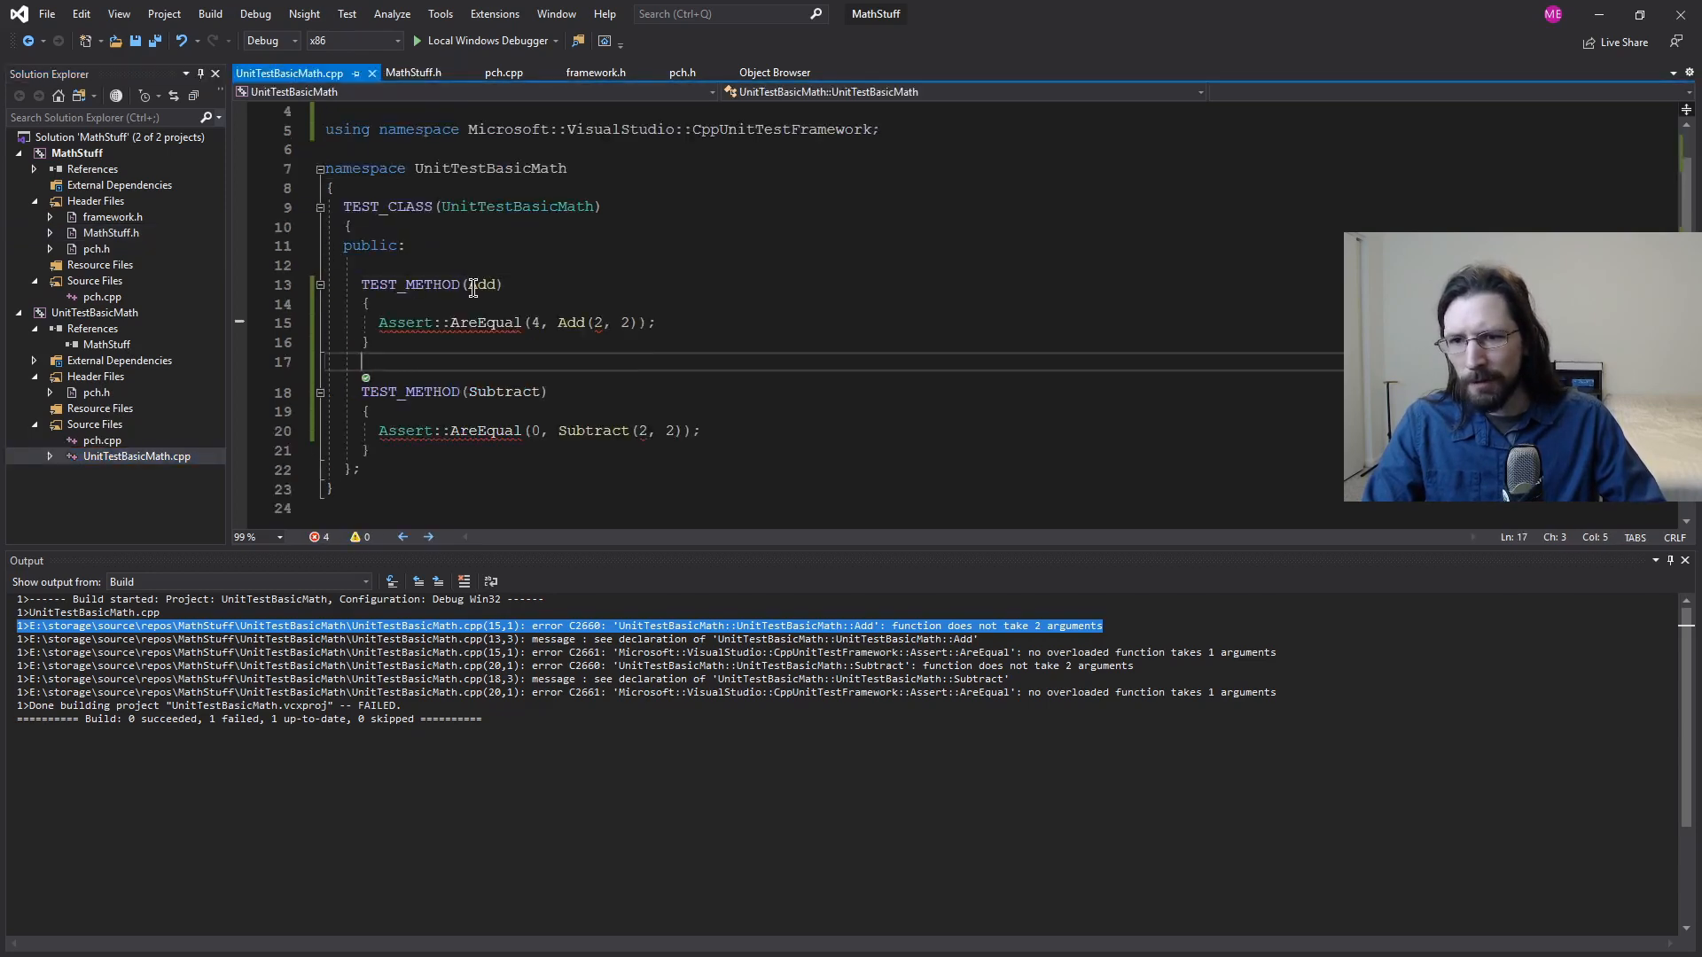
# Step: Qualify the test calls as MathStuff::Add and MathStuff::Subtract
pyautogui.doubleClick(572, 322)
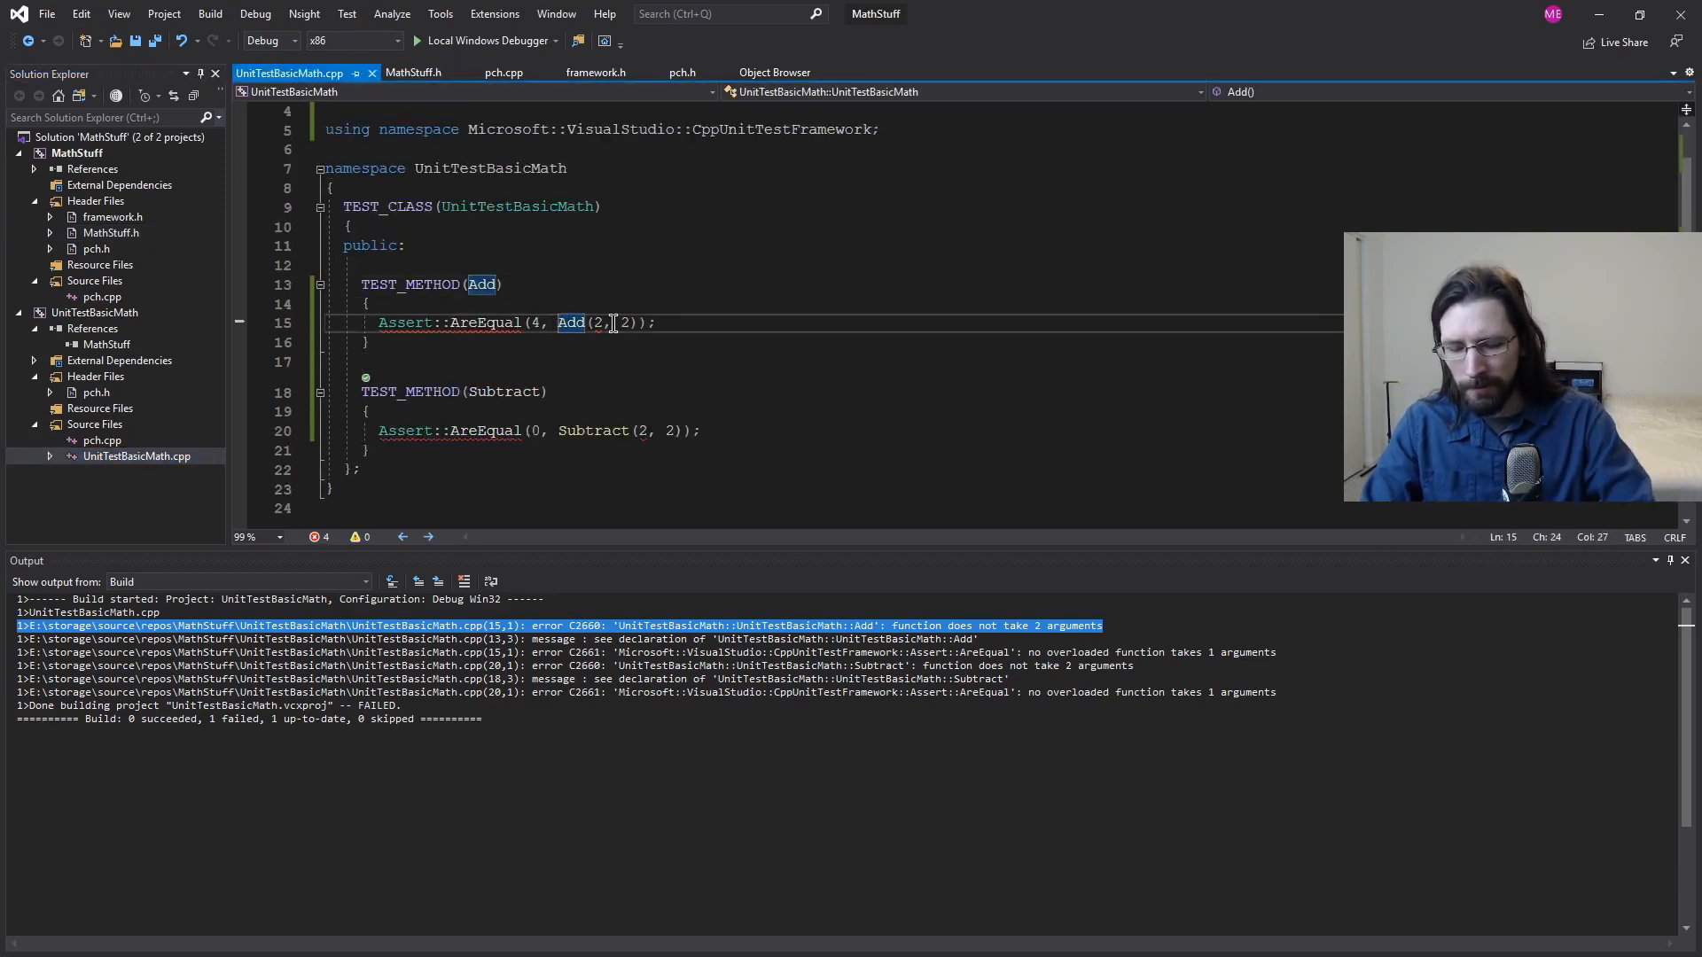
pyautogui.write('MathStuff')
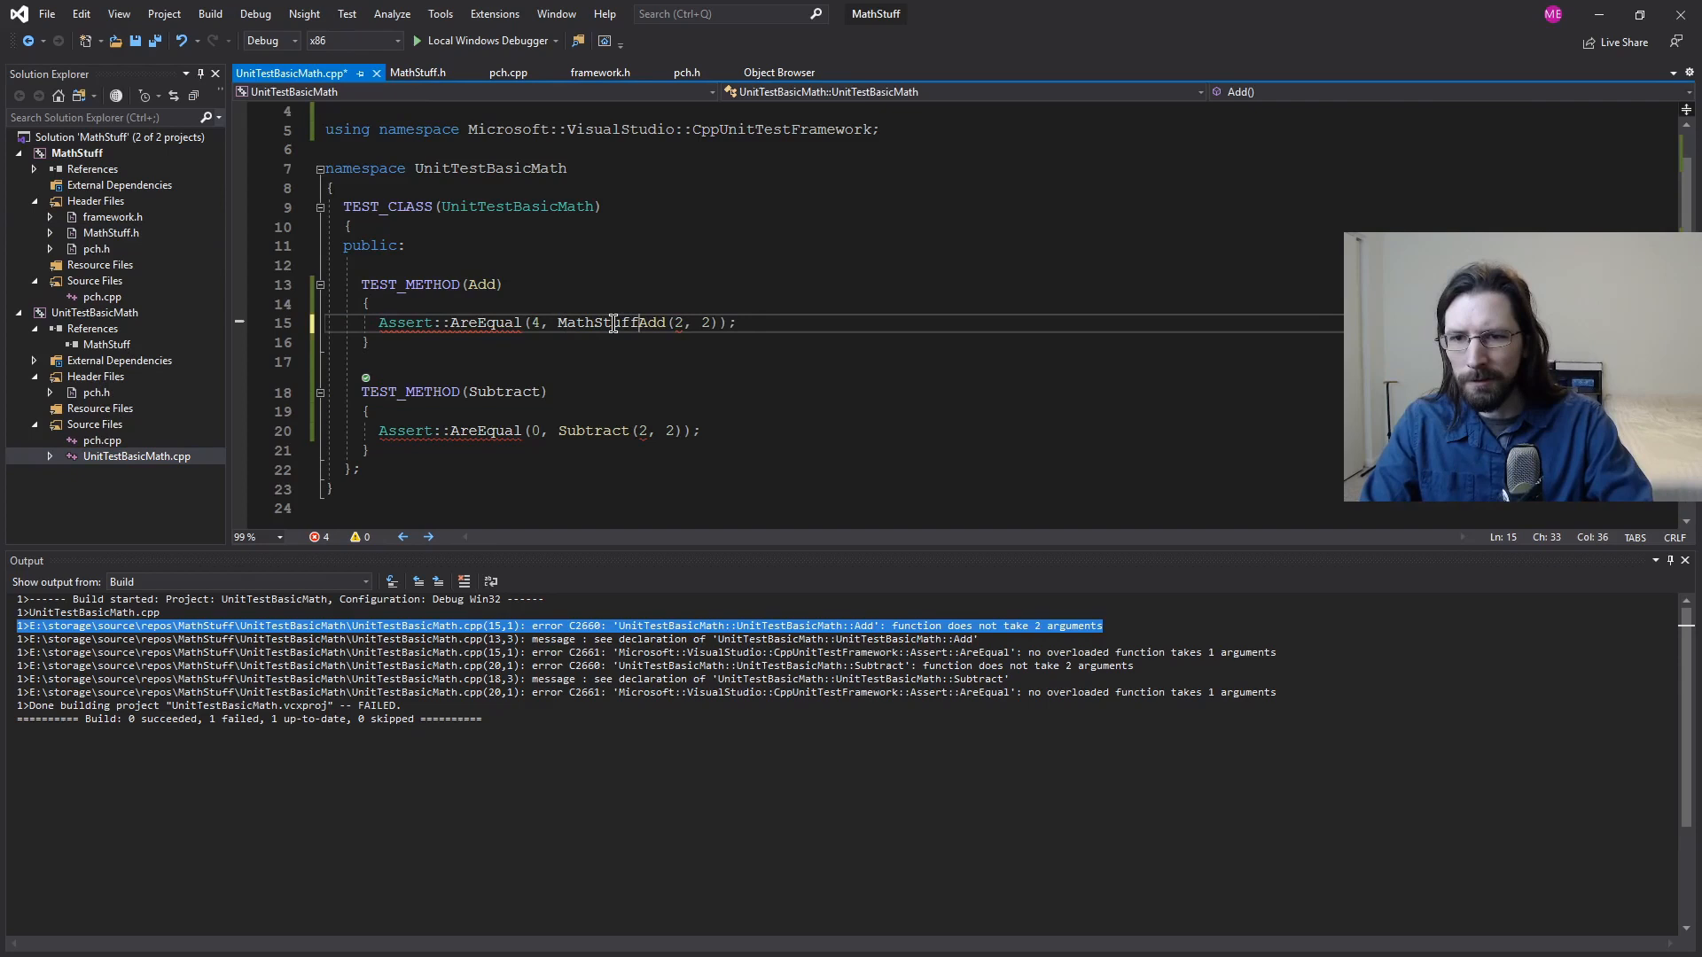
pyautogui.doubleClick(595, 322)
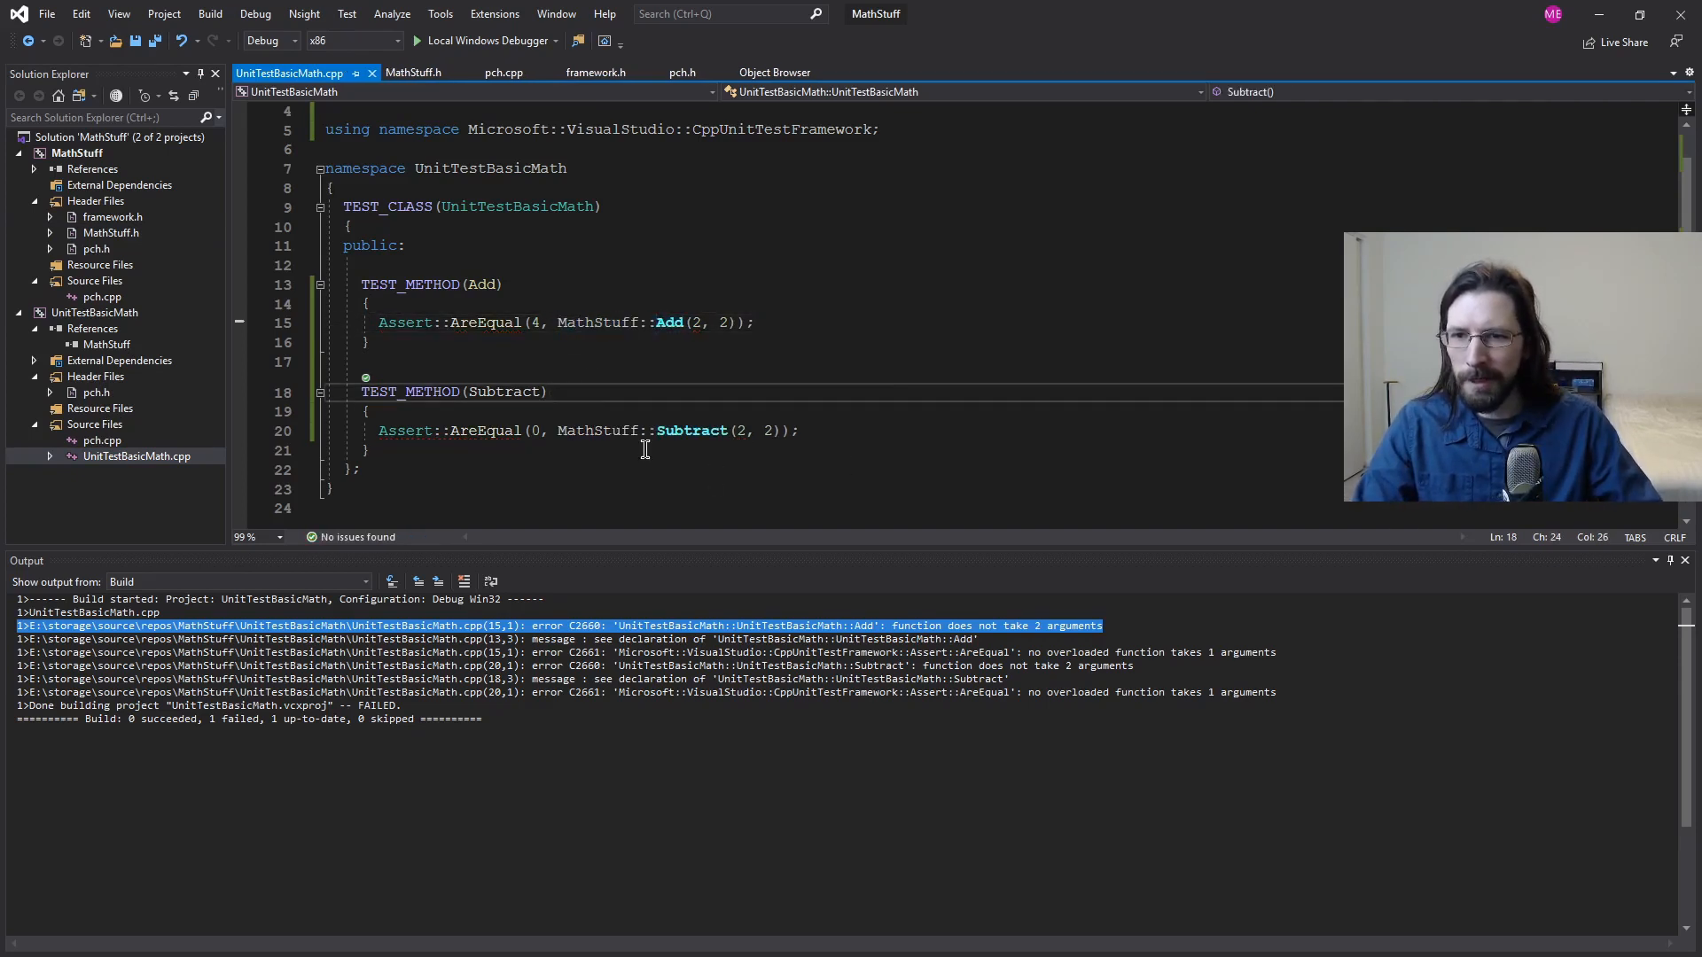
pyautogui.doubleClick(503, 392)
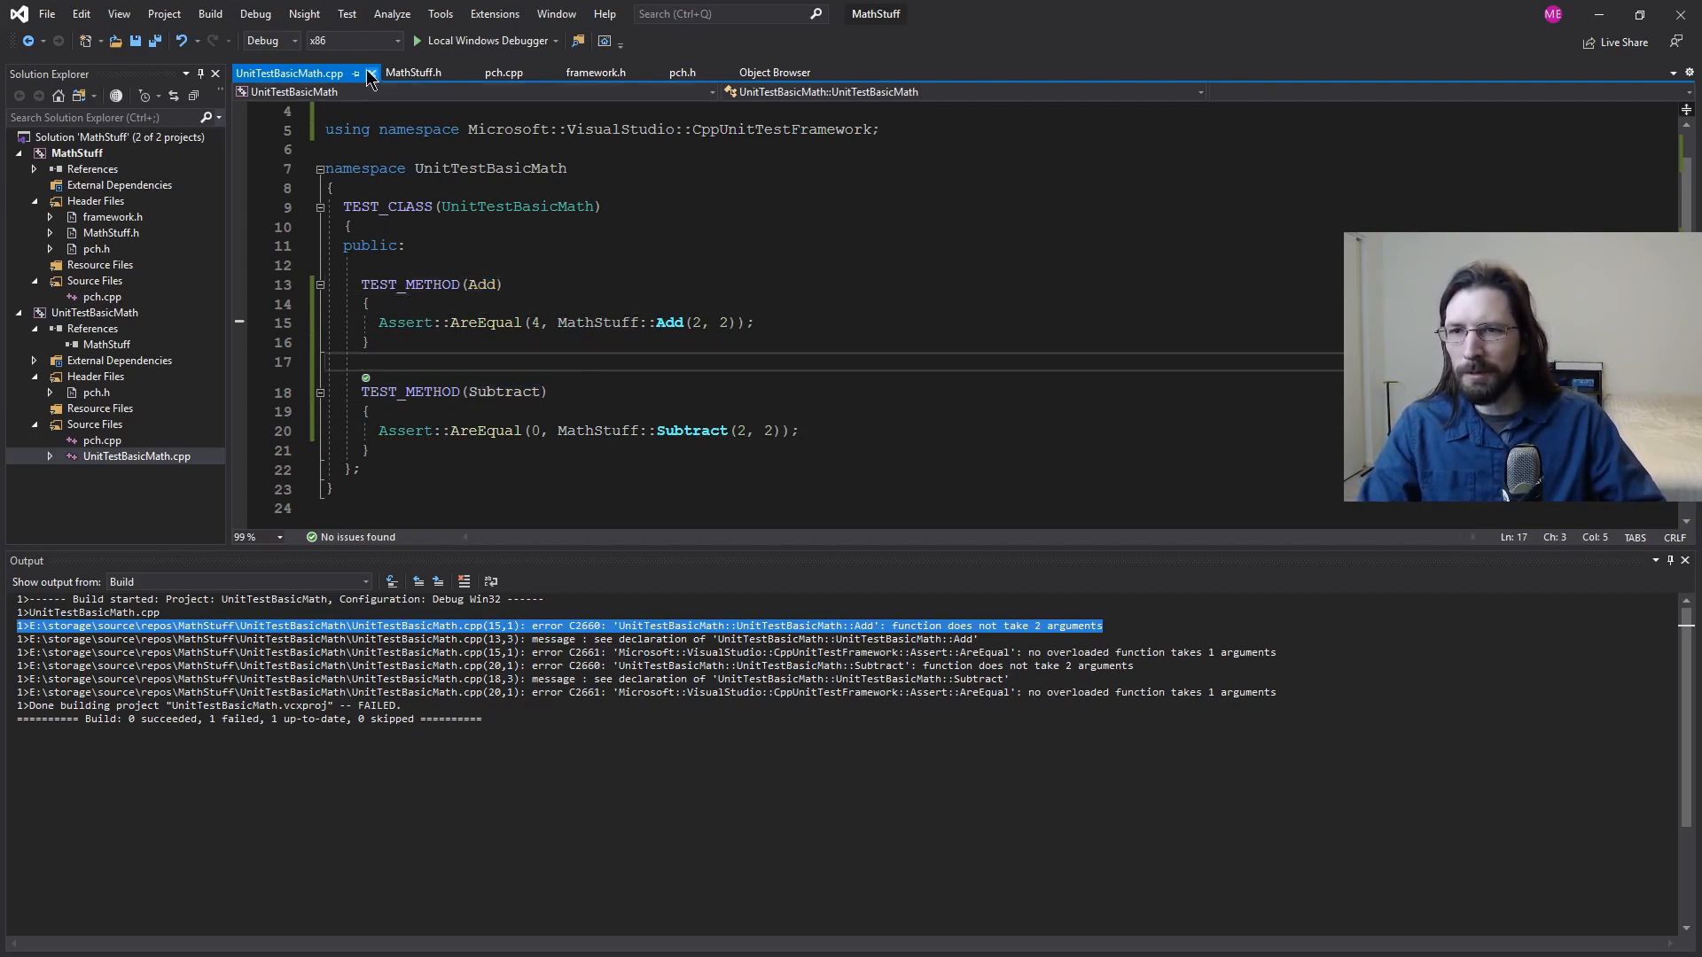
pyautogui.click(346, 13)
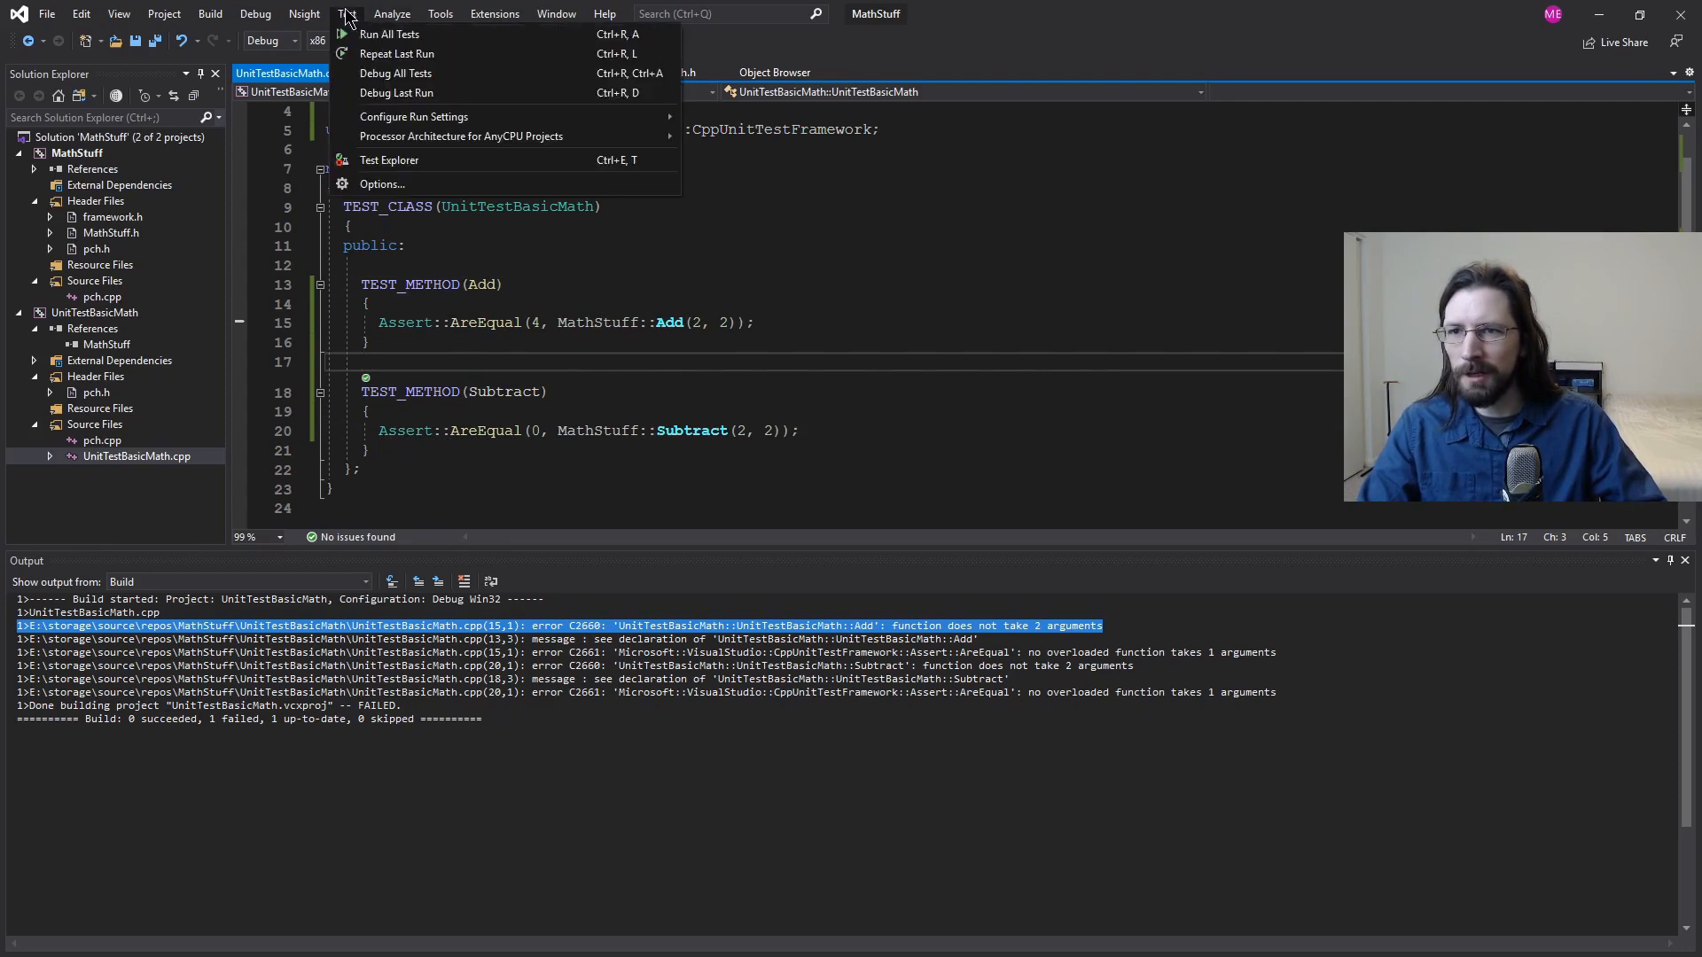
# Step: Run all tests from the Test menu and Test Explorer so Add and Subtract pass
pyautogui.click(388, 33)
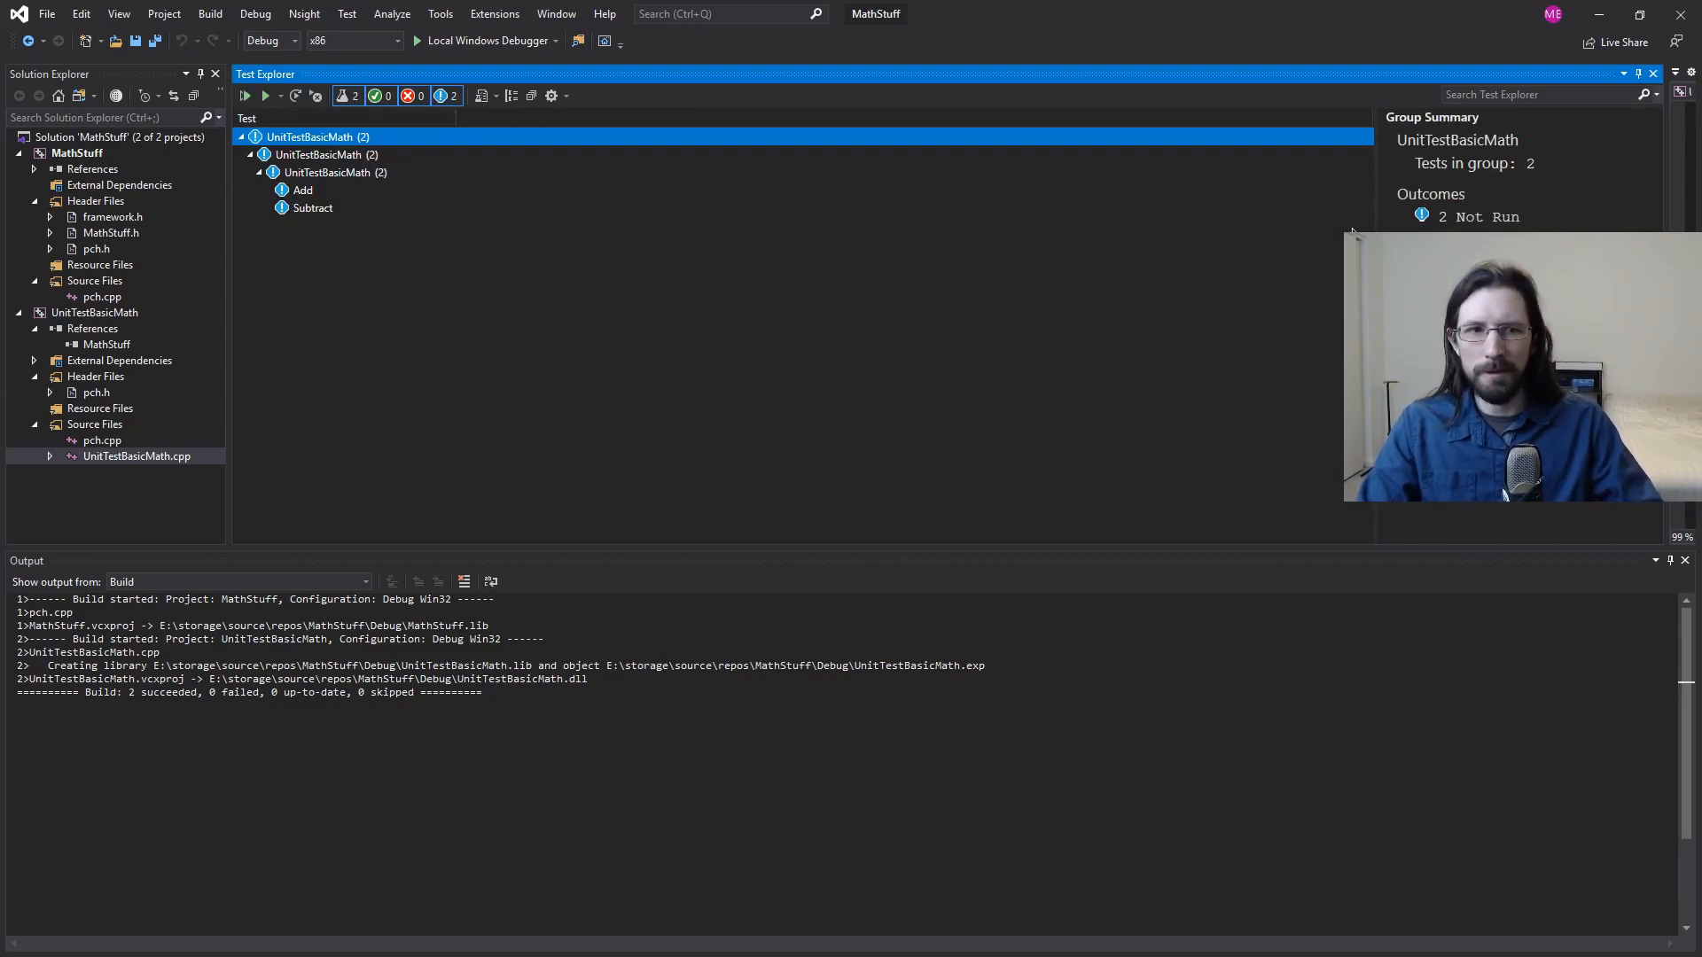
pyautogui.click(346, 14)
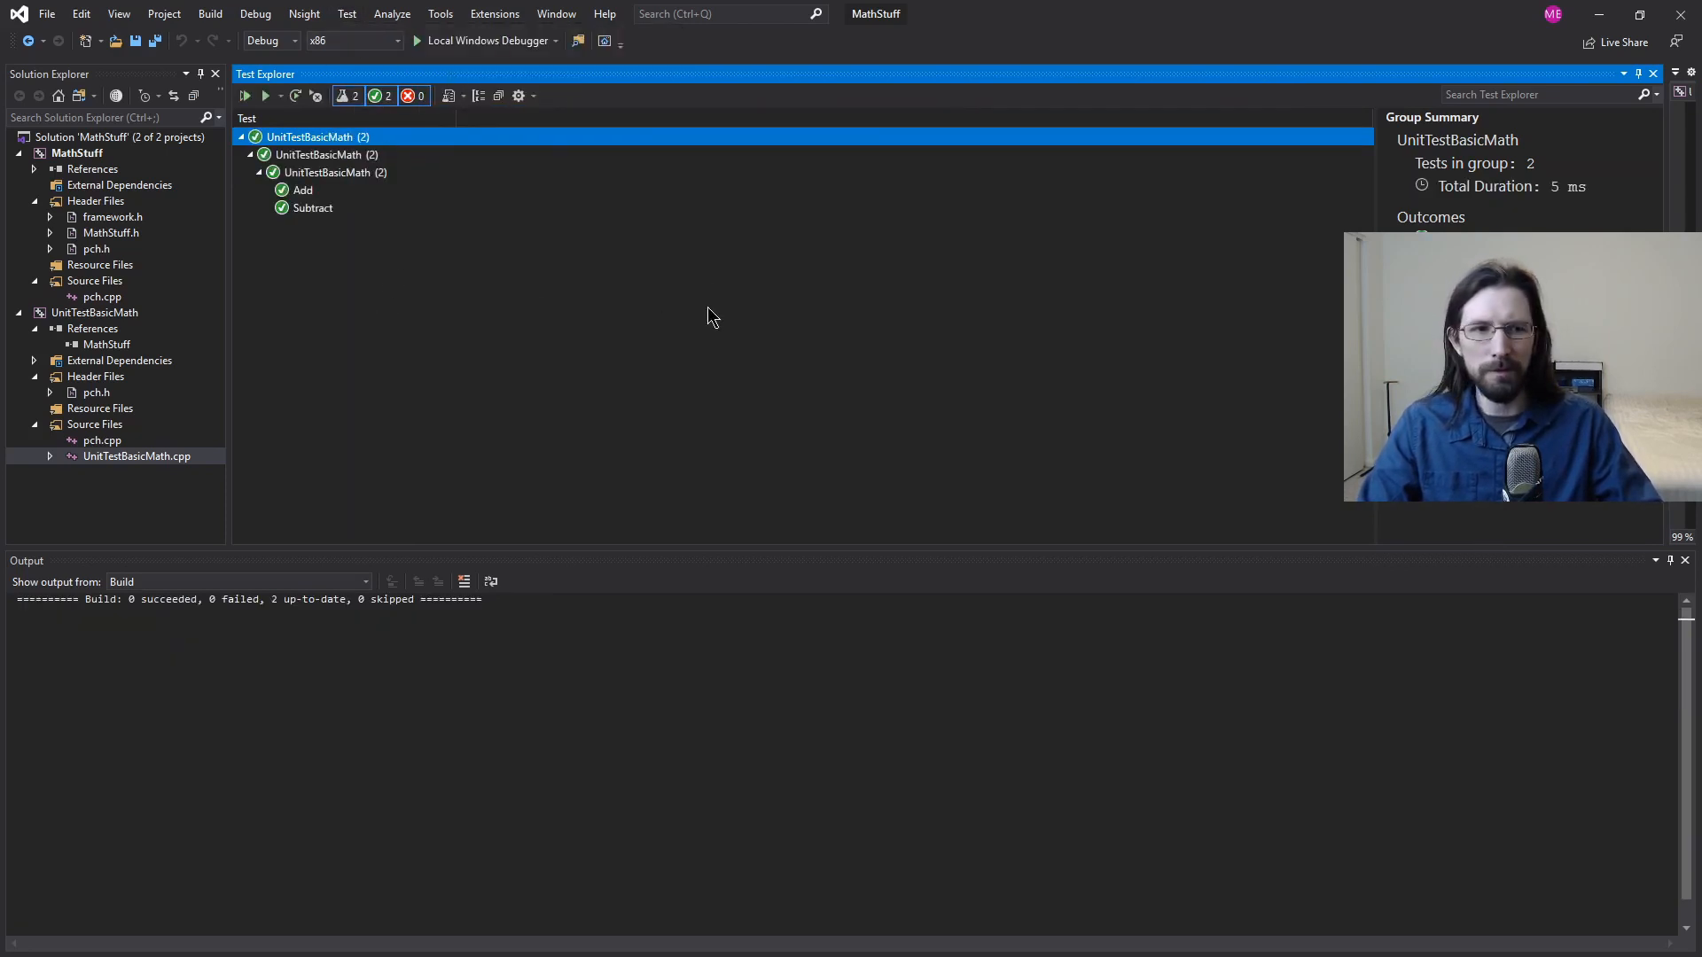
pyautogui.click(313, 208)
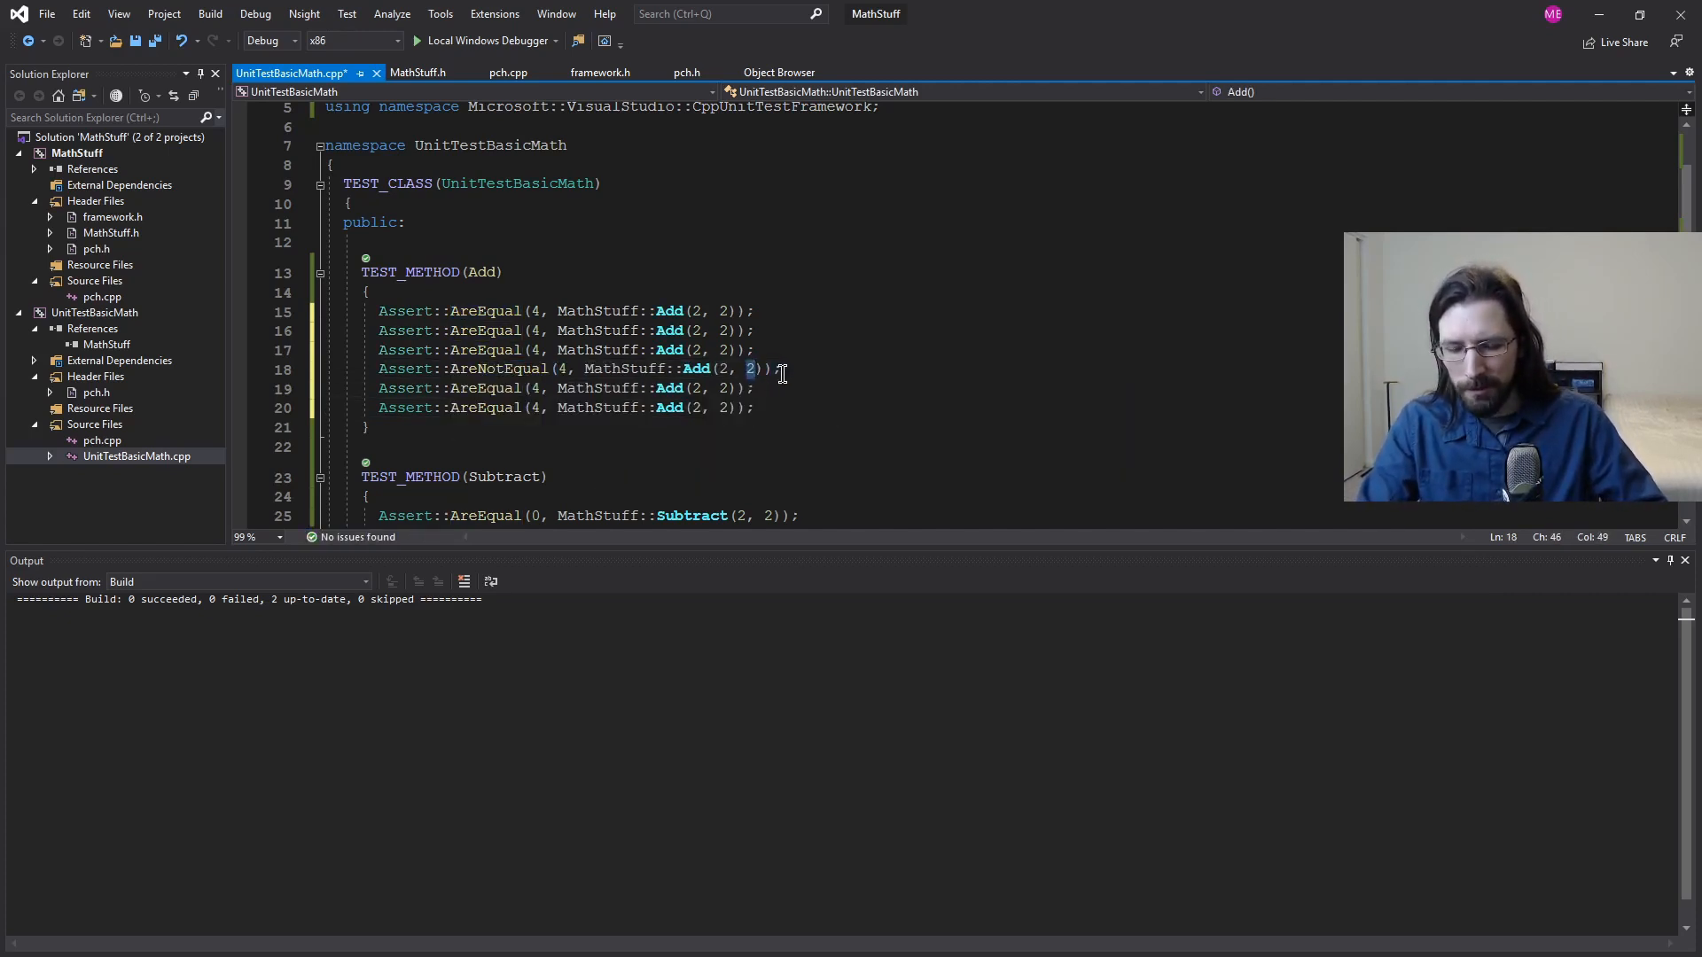
# Step: Delete the extra Add assertions, keeping only the check that Add(2, 2) equals 4
pyautogui.write('65')
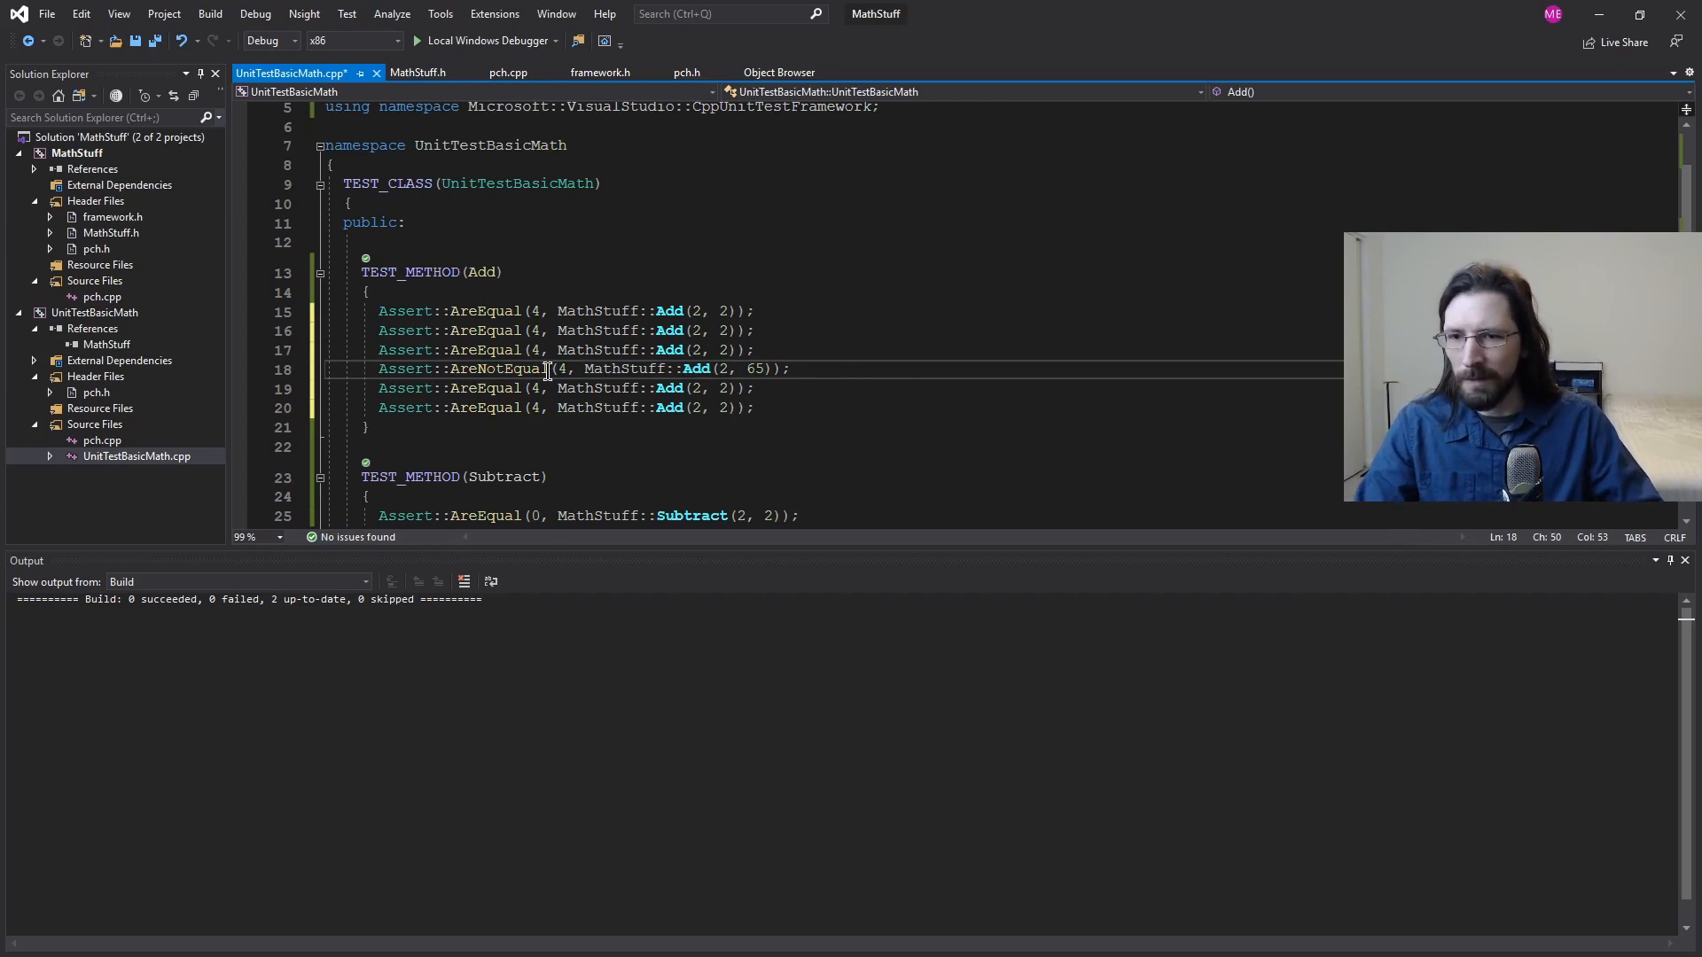
pyautogui.click(331, 368)
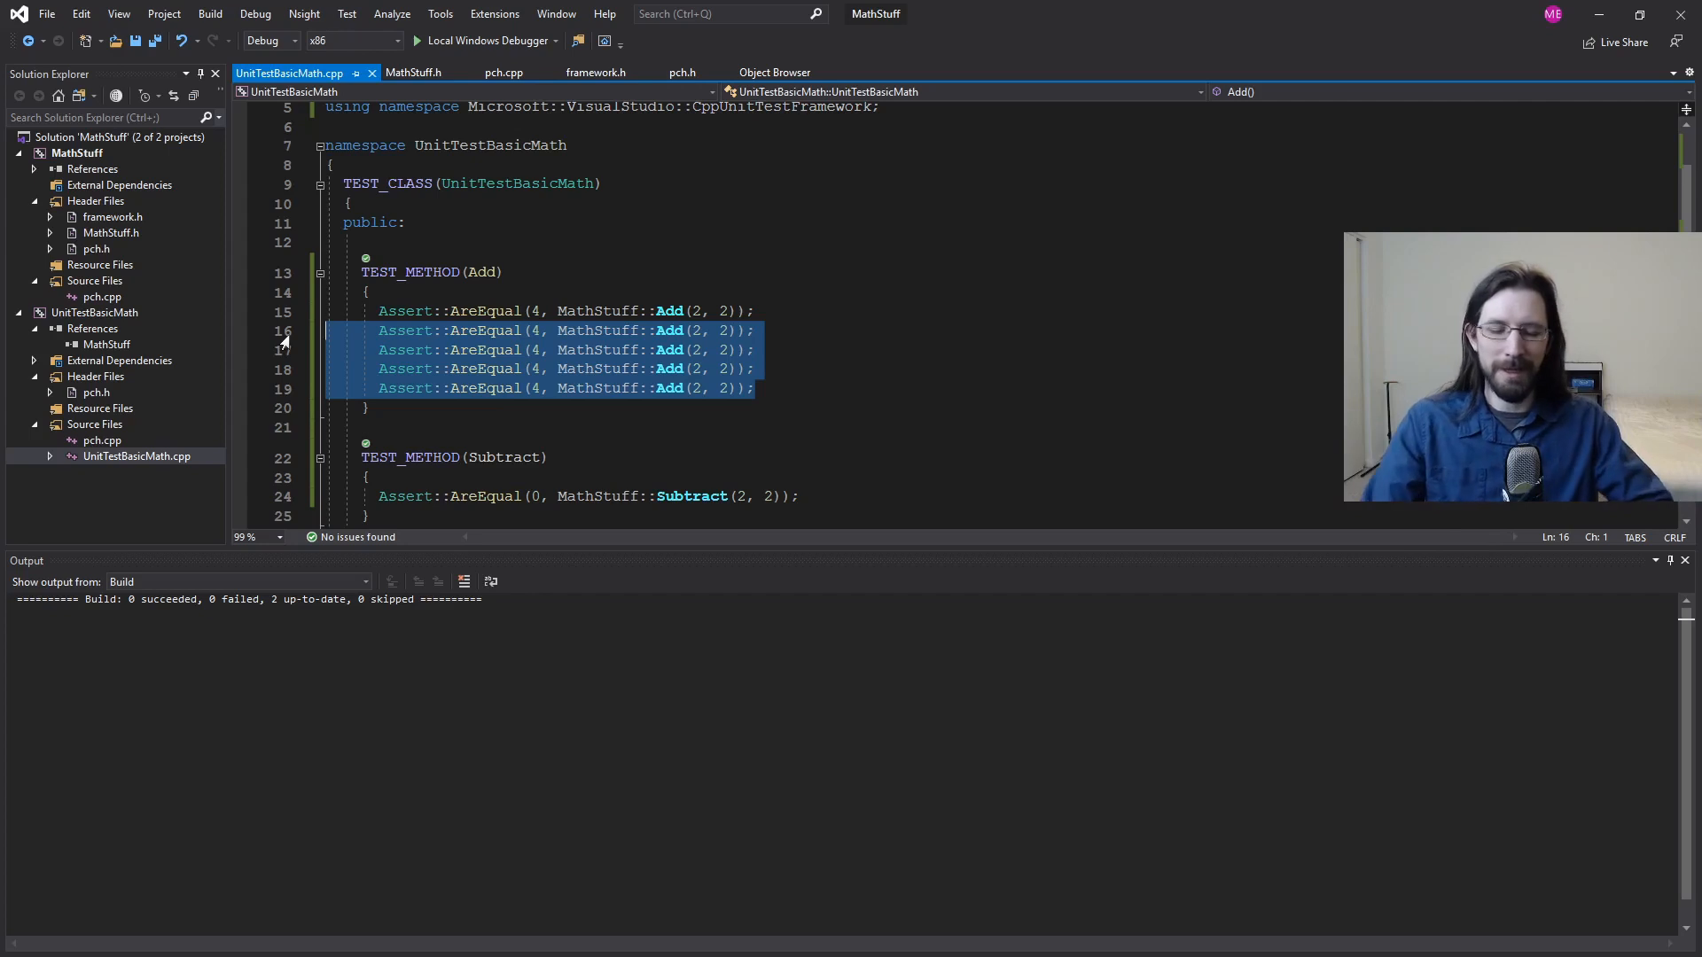
pyautogui.press('Delete')
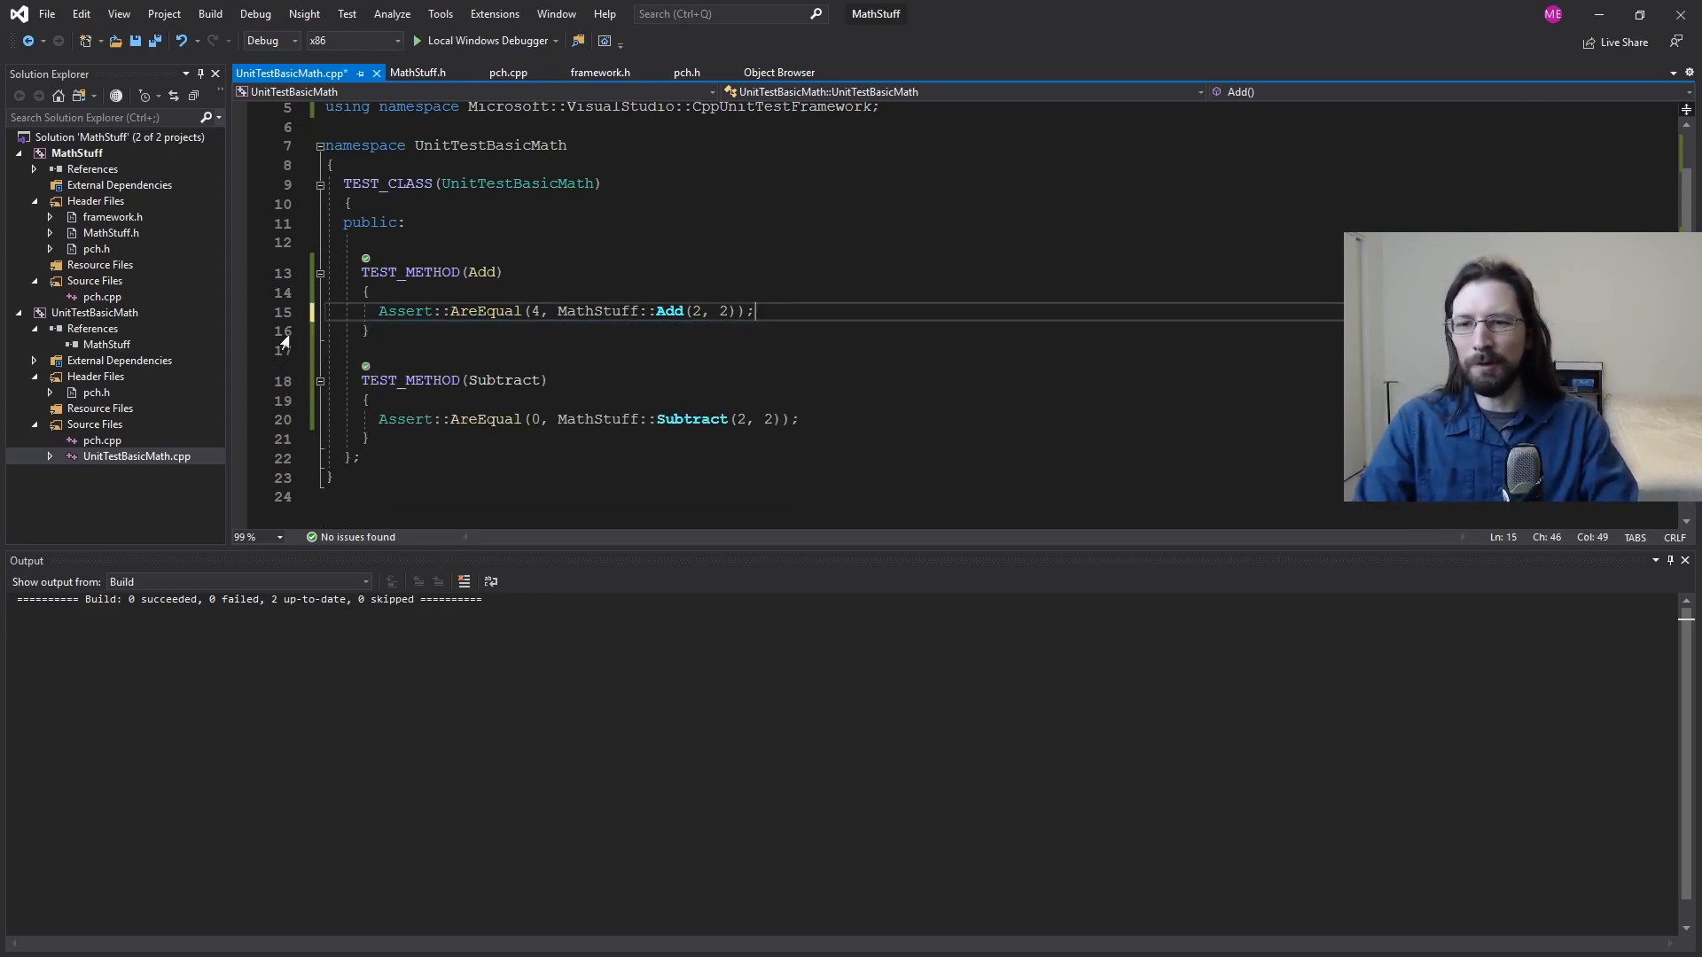
pyautogui.scroll(-3)
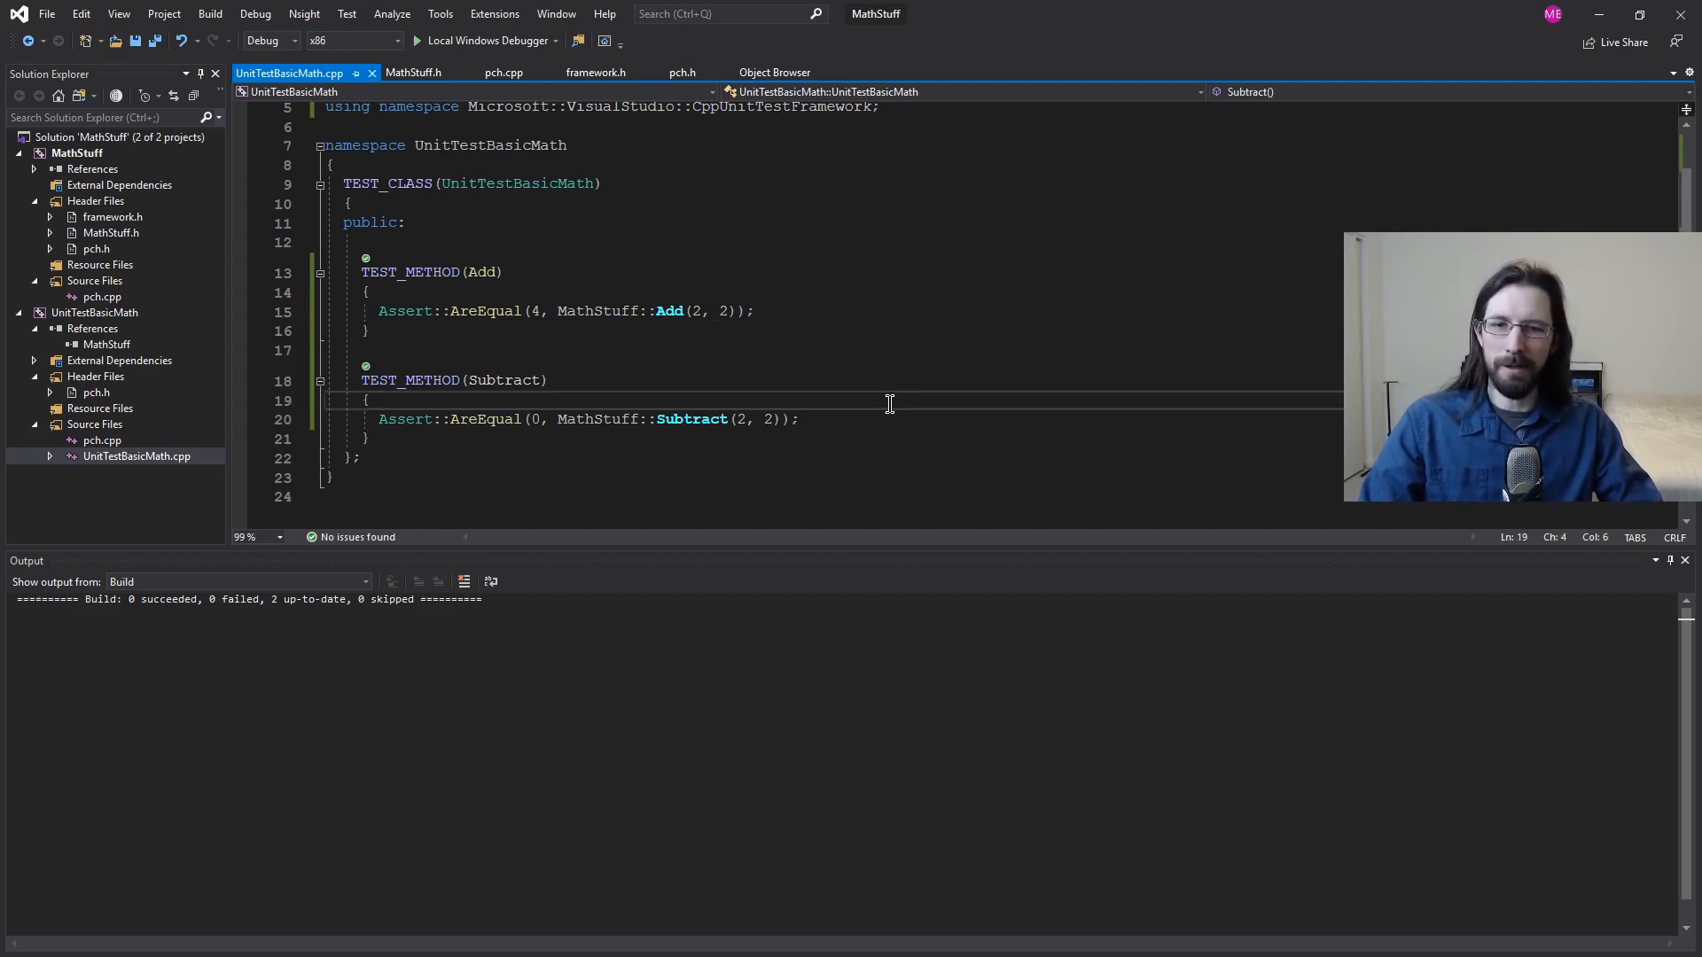
pyautogui.moveTo(815, 381)
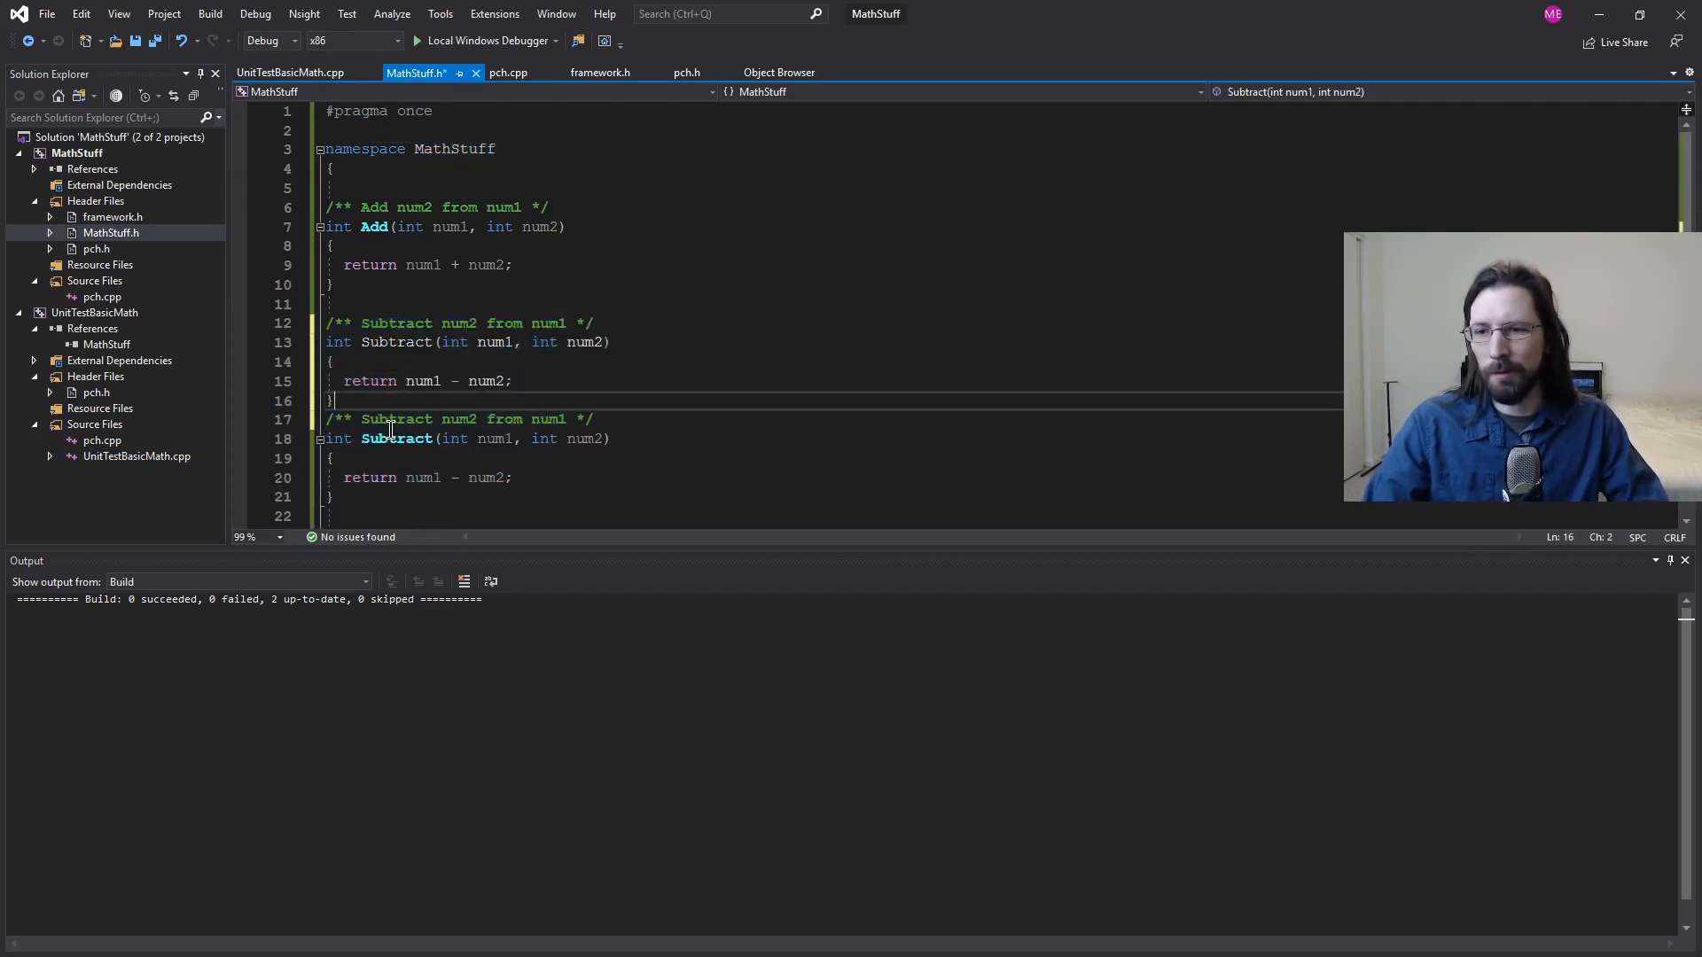
# Step: Rename the pasted Subtract copy to Divide, then open UnitTestBasicMath.cpp
pyautogui.write('Dive')
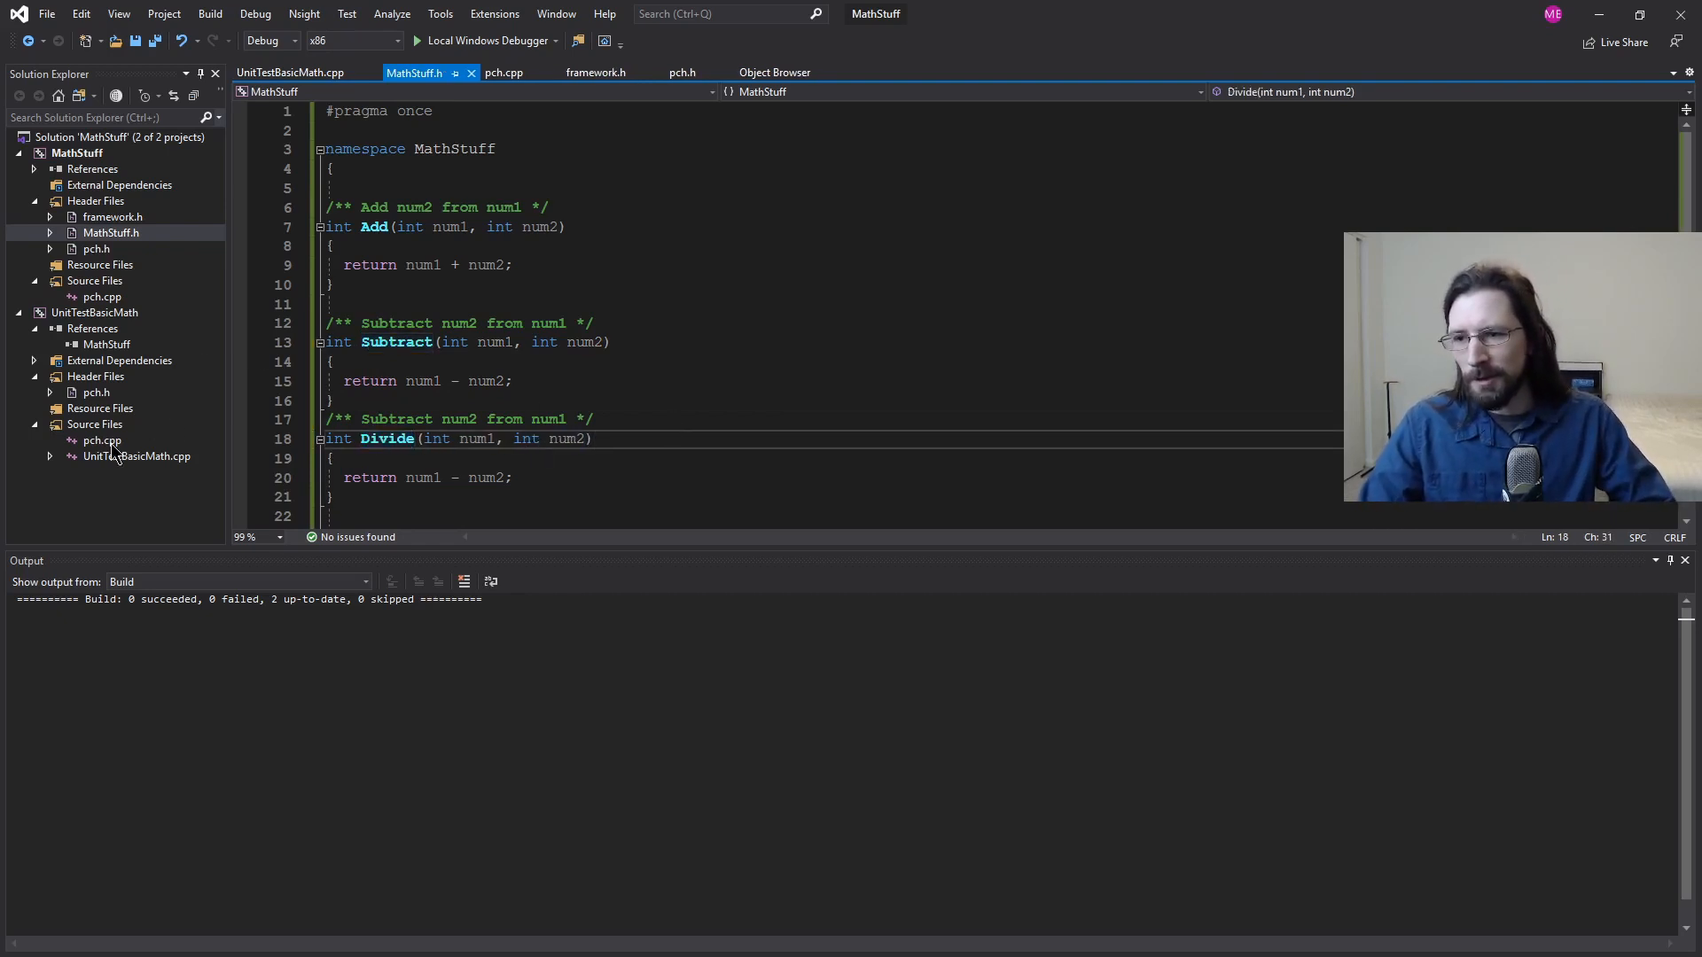
pyautogui.click(289, 72)
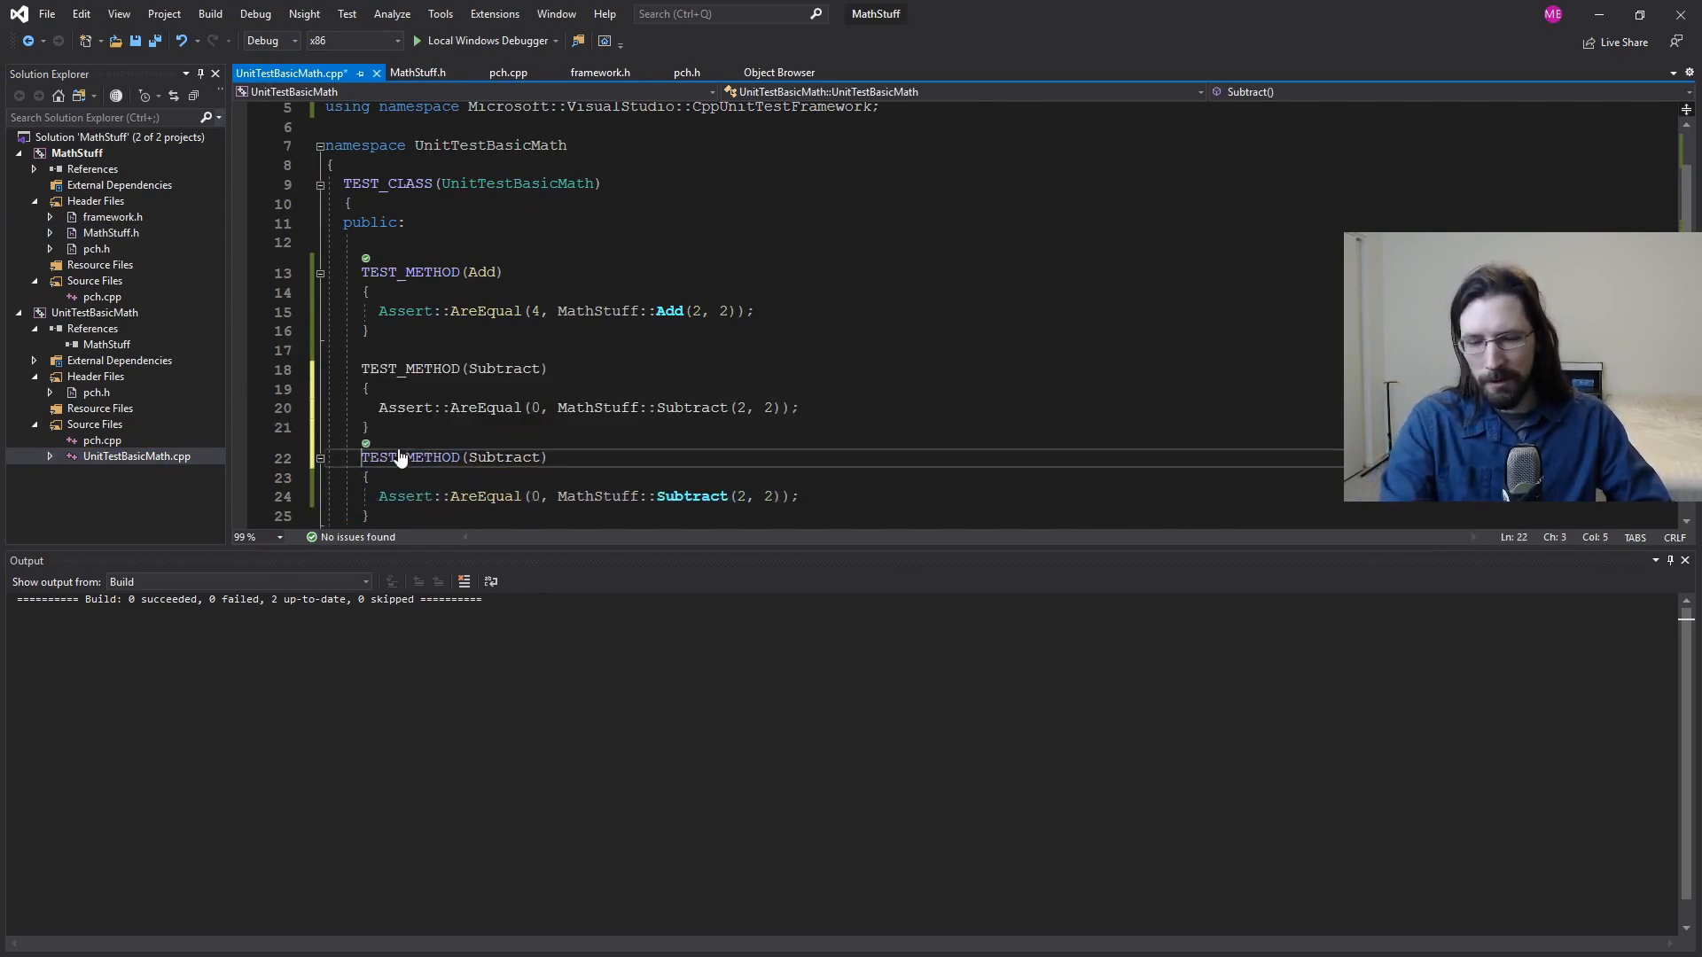
# Step: Rename the copied Subtract TEST_METHOD to Divide
pyautogui.write('Div')
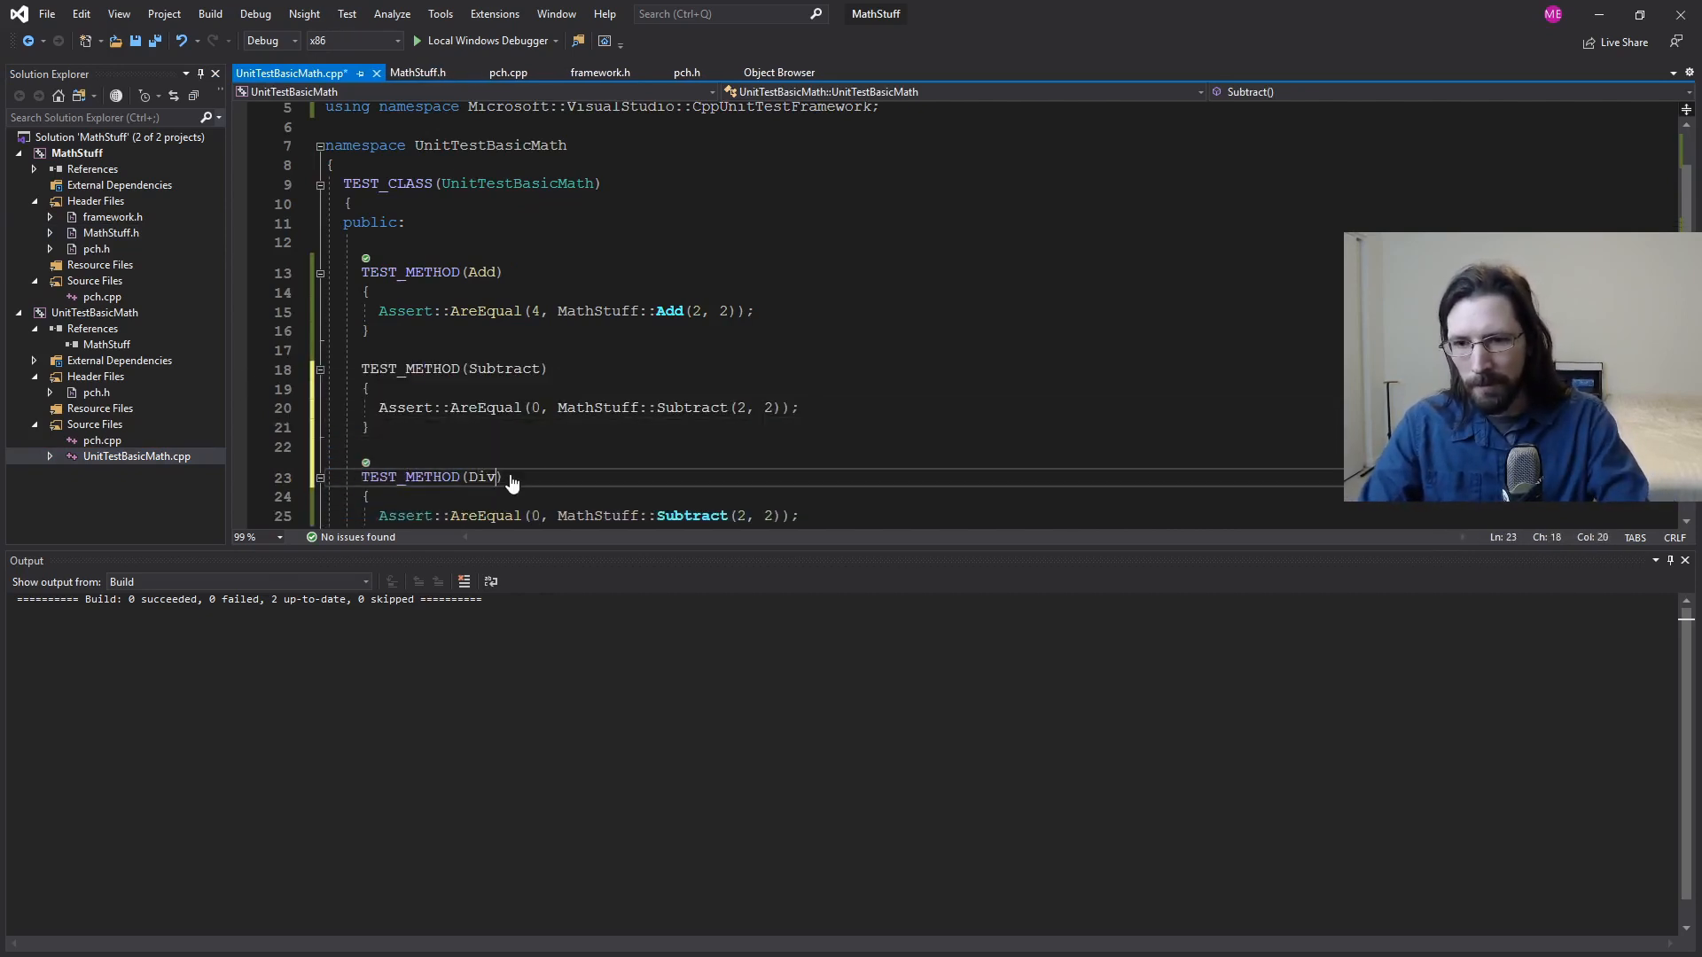
pyautogui.write('ide')
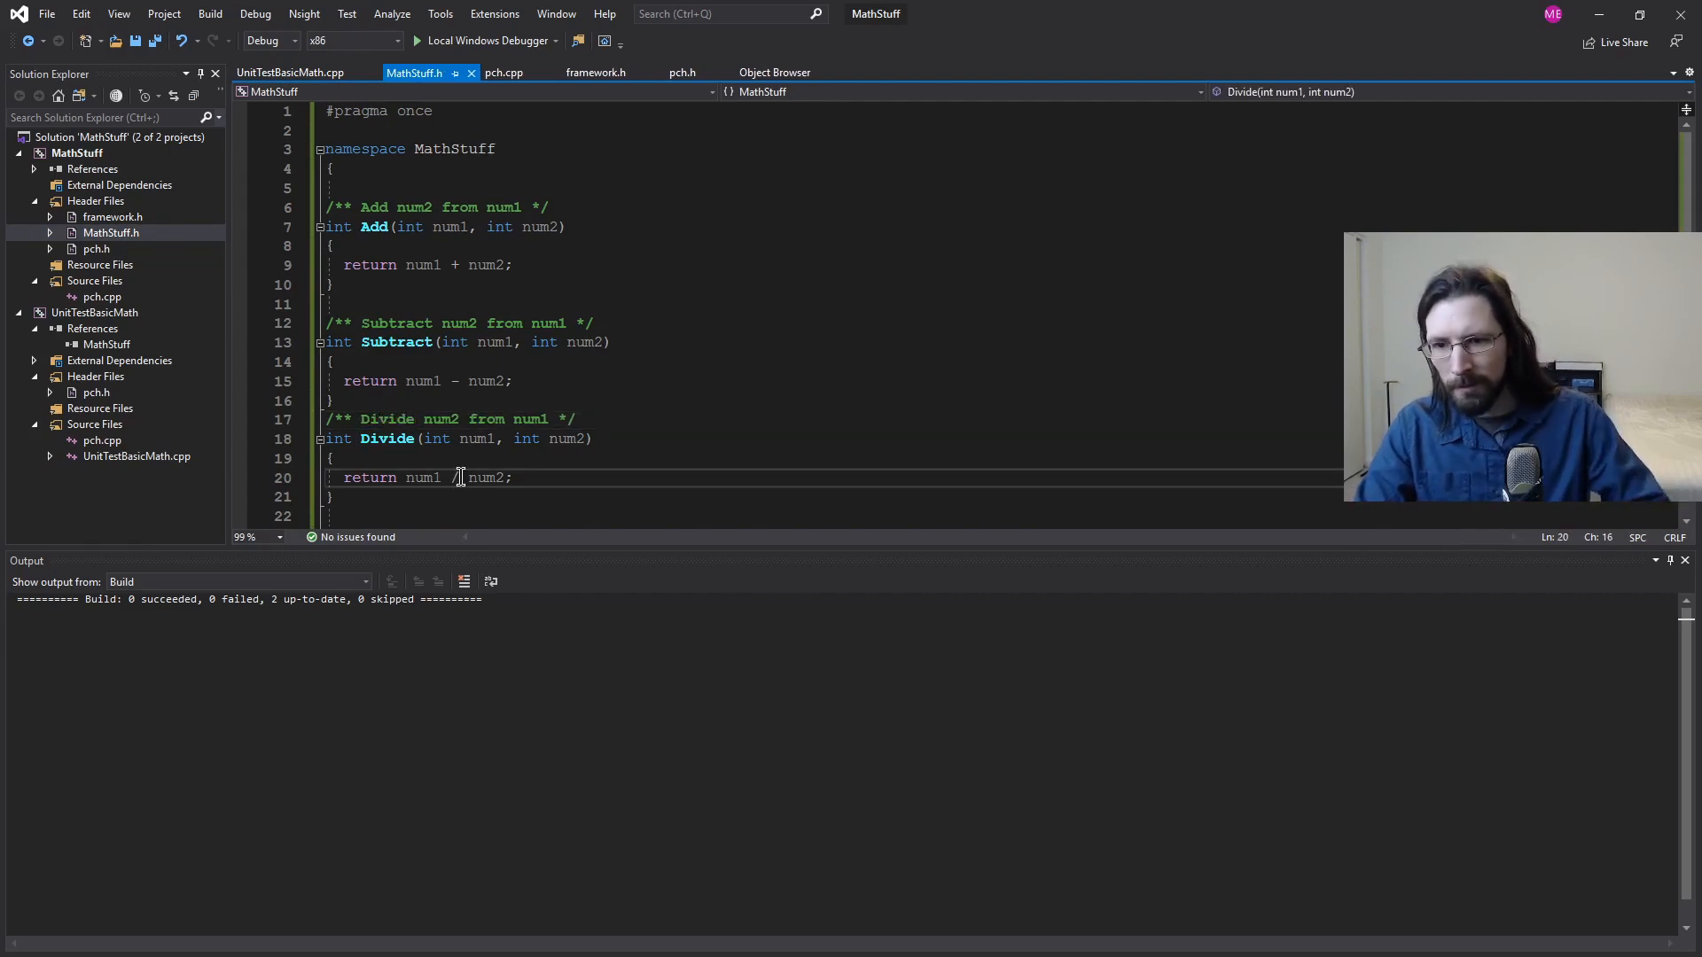
# Step: Fix Divide in MathStuff.h to return num1 / num2, then switch to UnitTestBasicMath.cpp
pyautogui.click(514, 381)
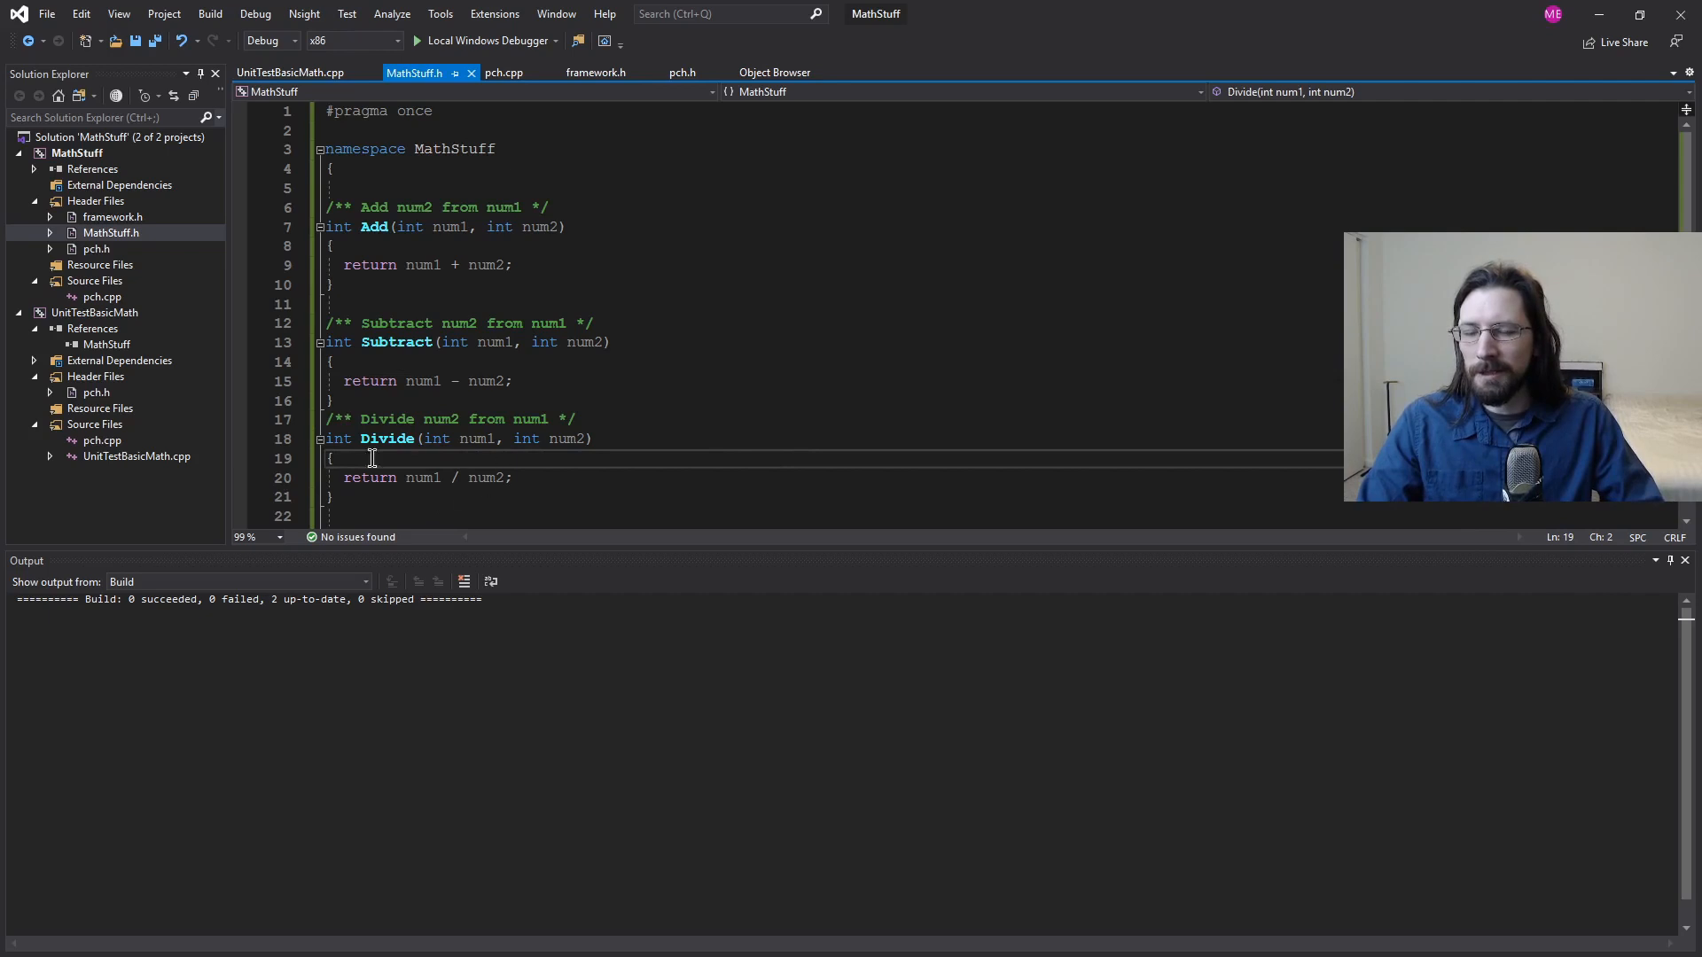
pyautogui.click(576, 419)
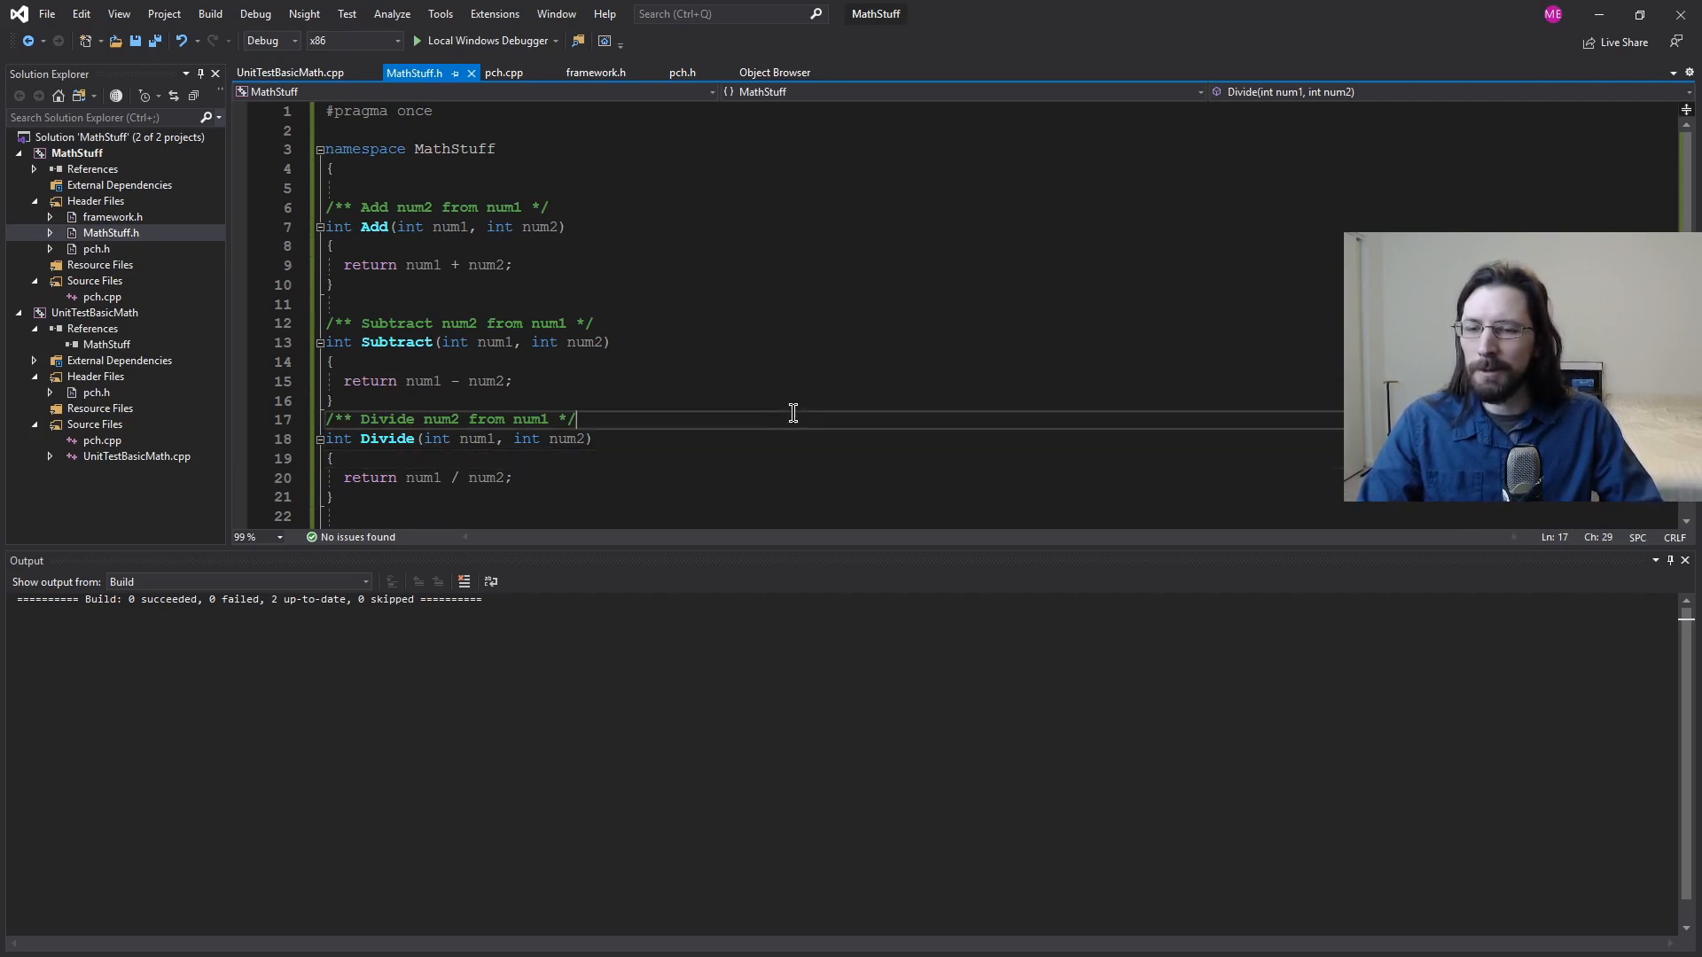
pyautogui.moveTo(1163, 437)
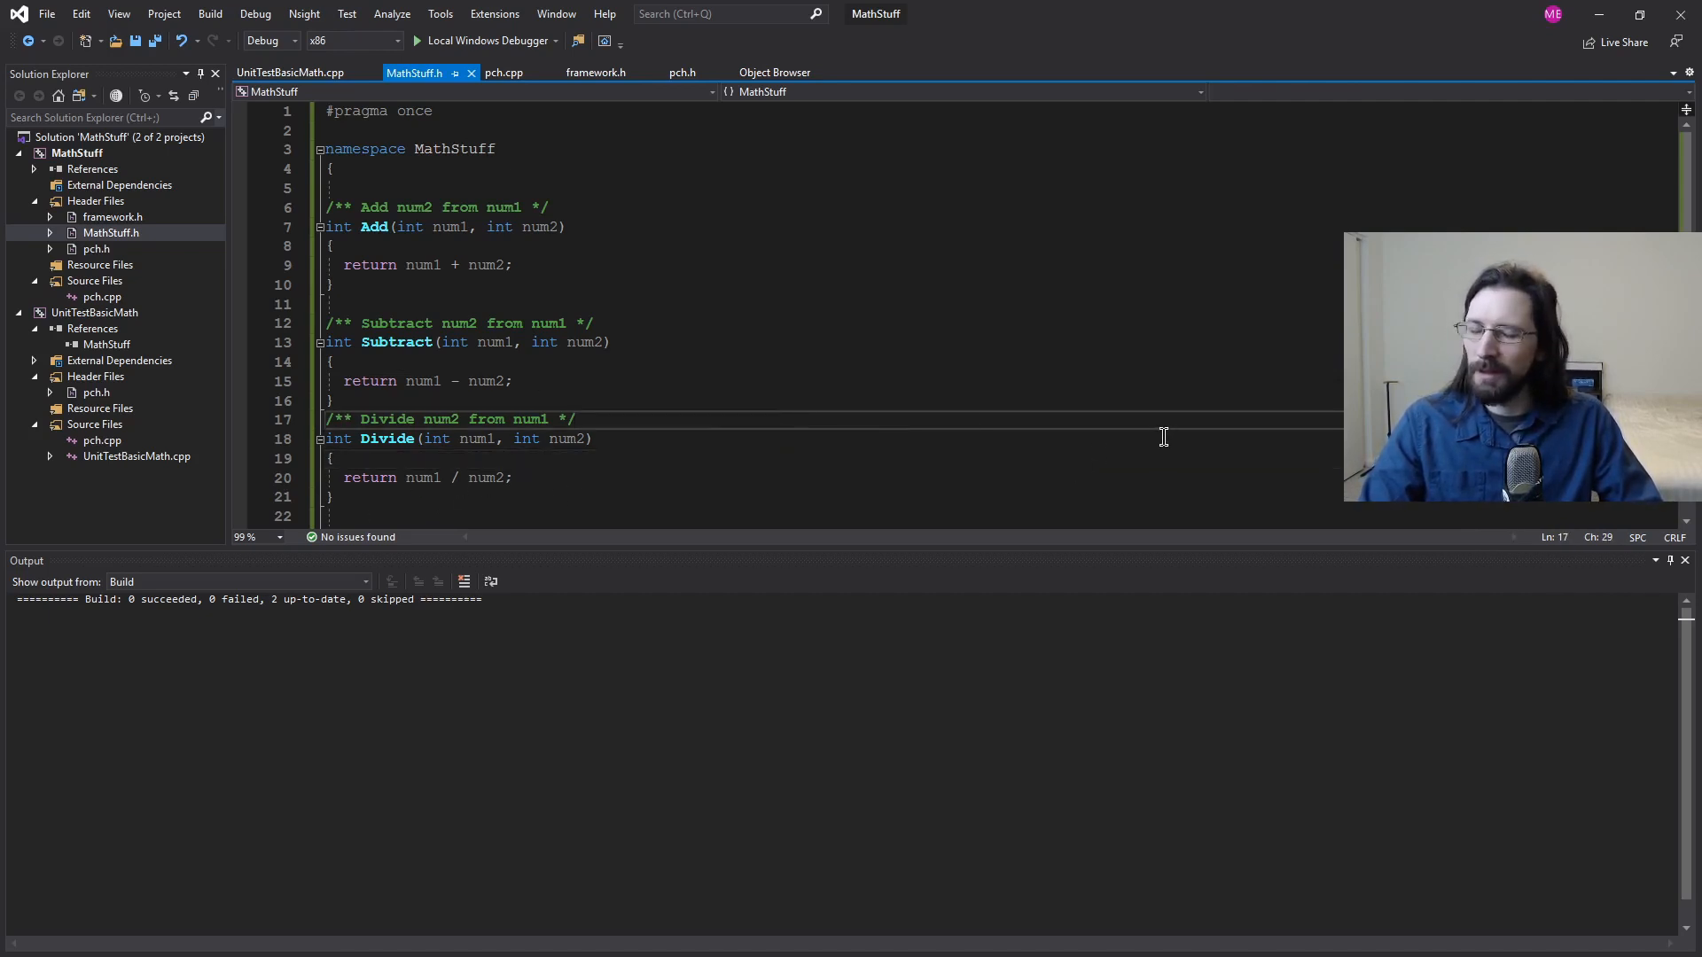
pyautogui.moveTo(721, 445)
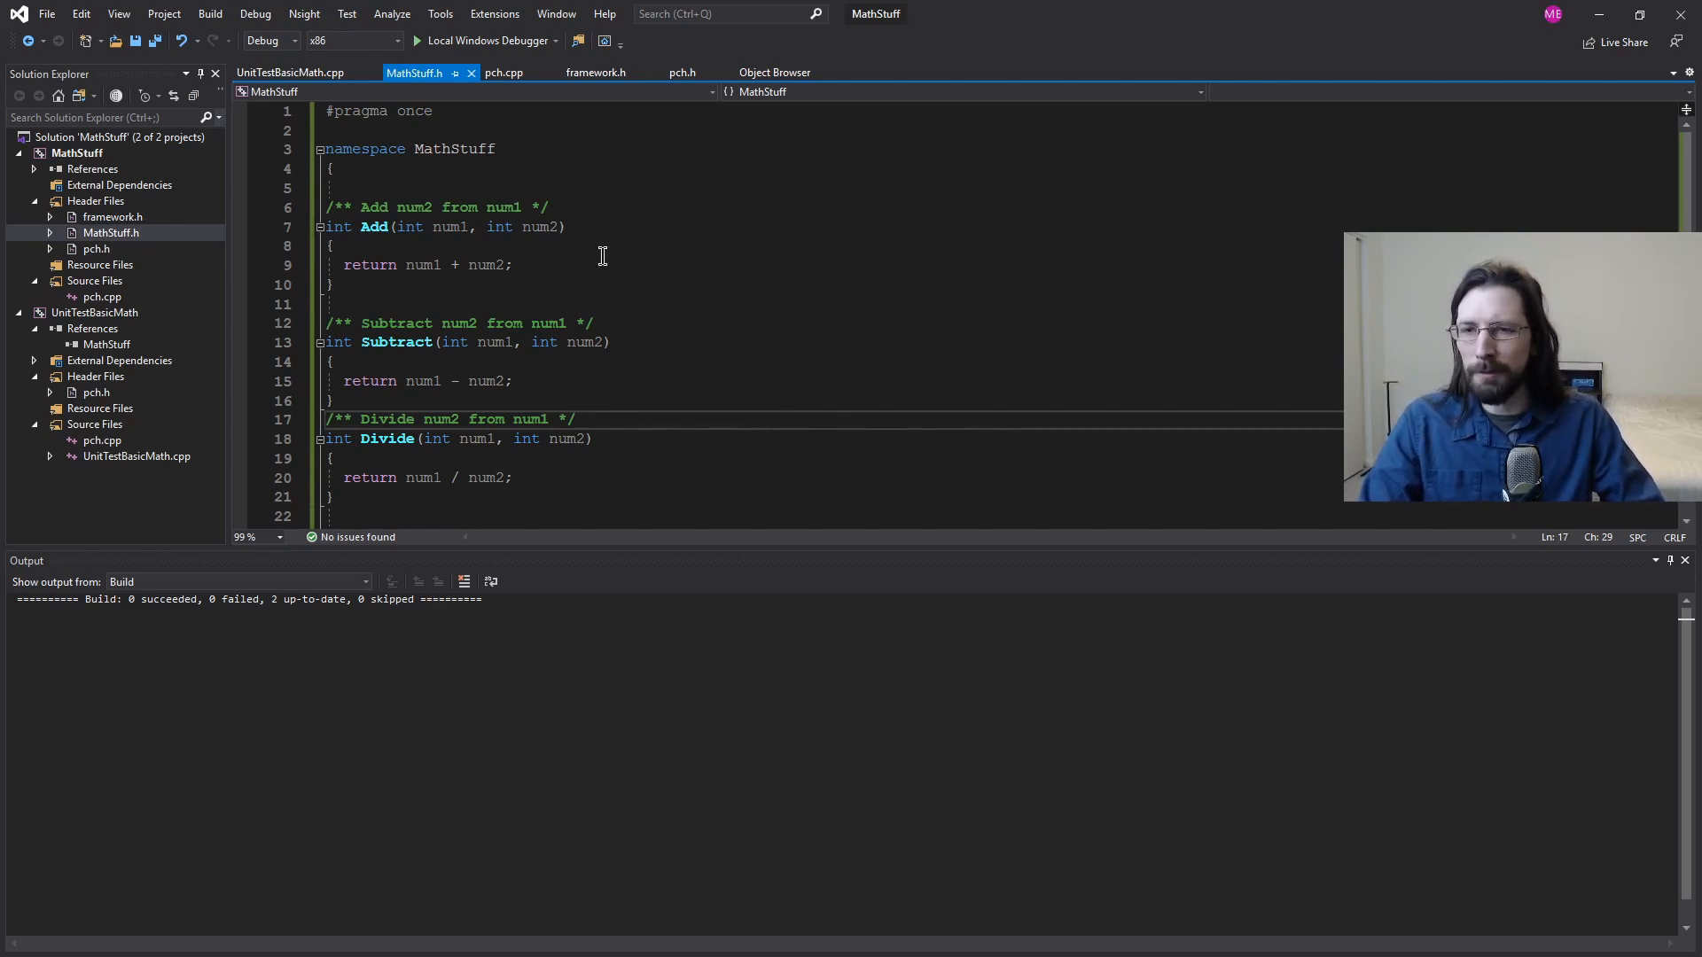
pyautogui.moveTo(575, 477)
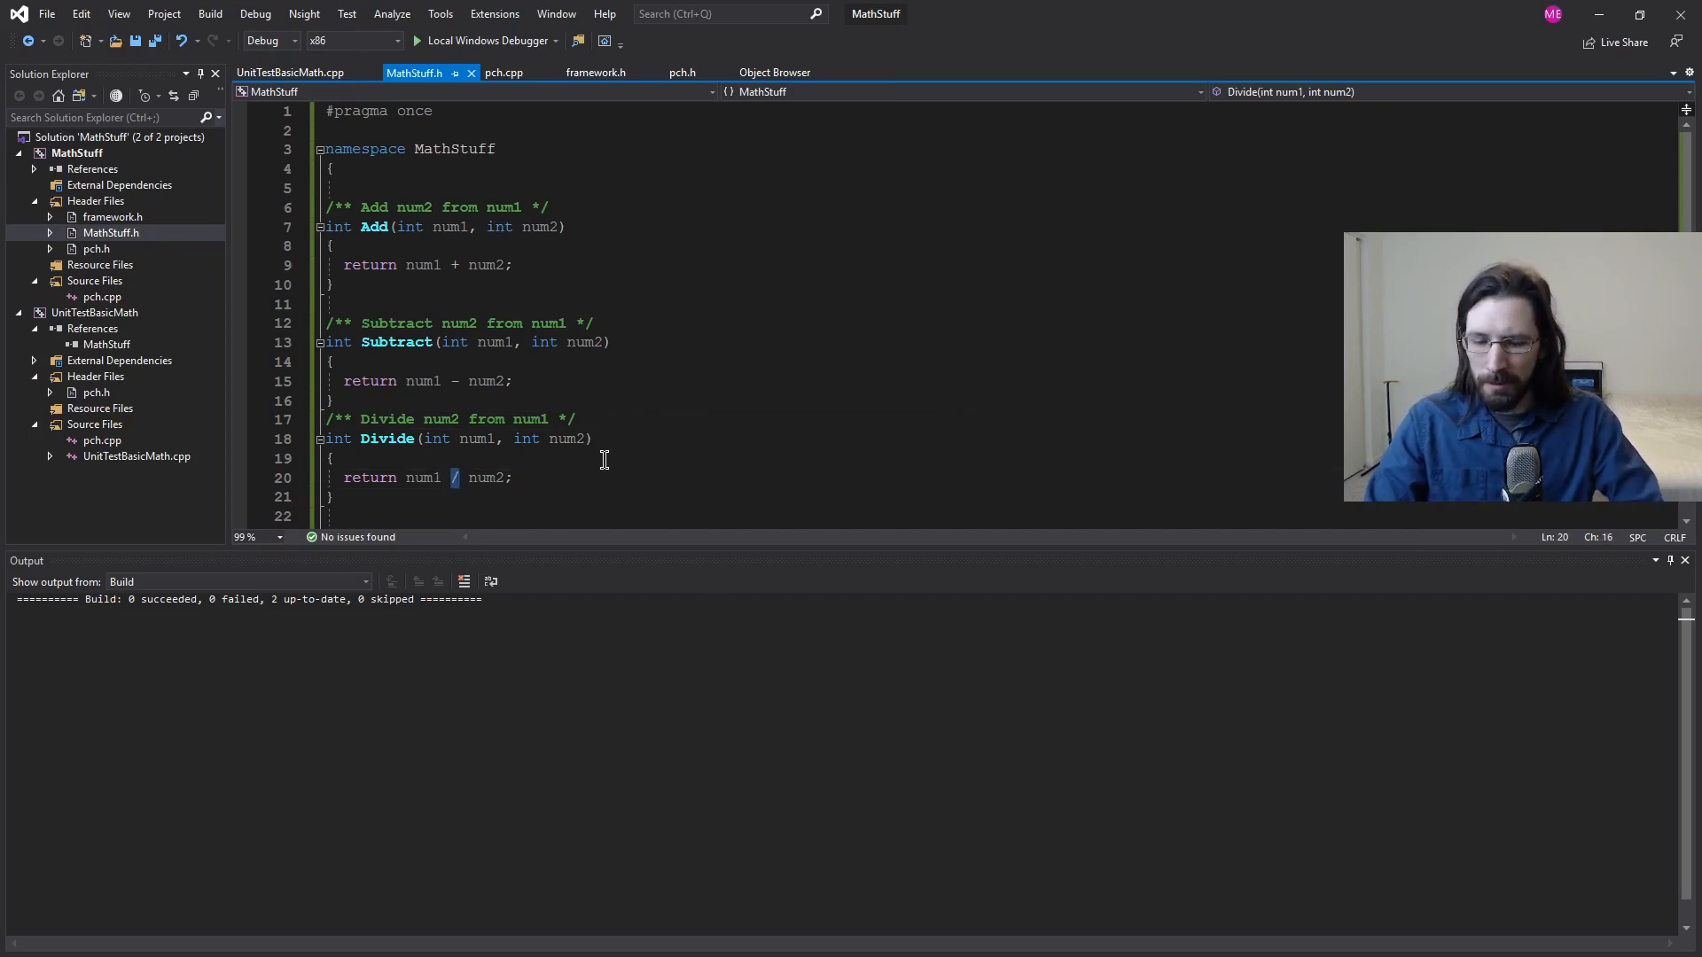
pyautogui.press('Backspace')
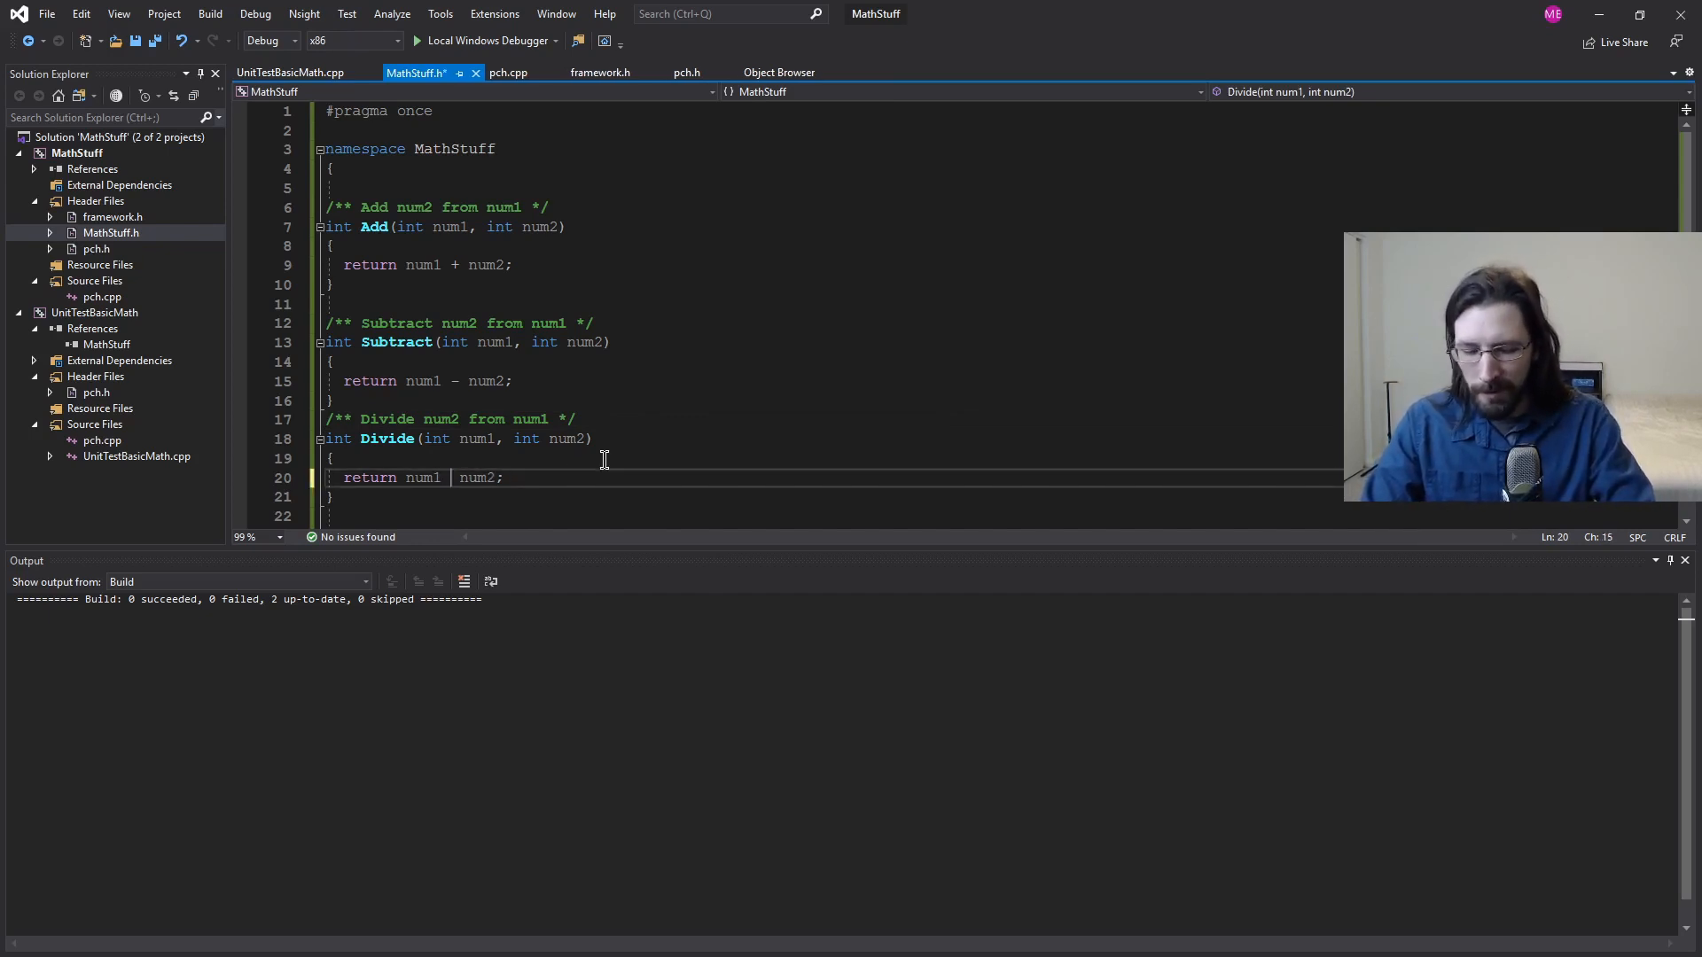
pyautogui.write('/')
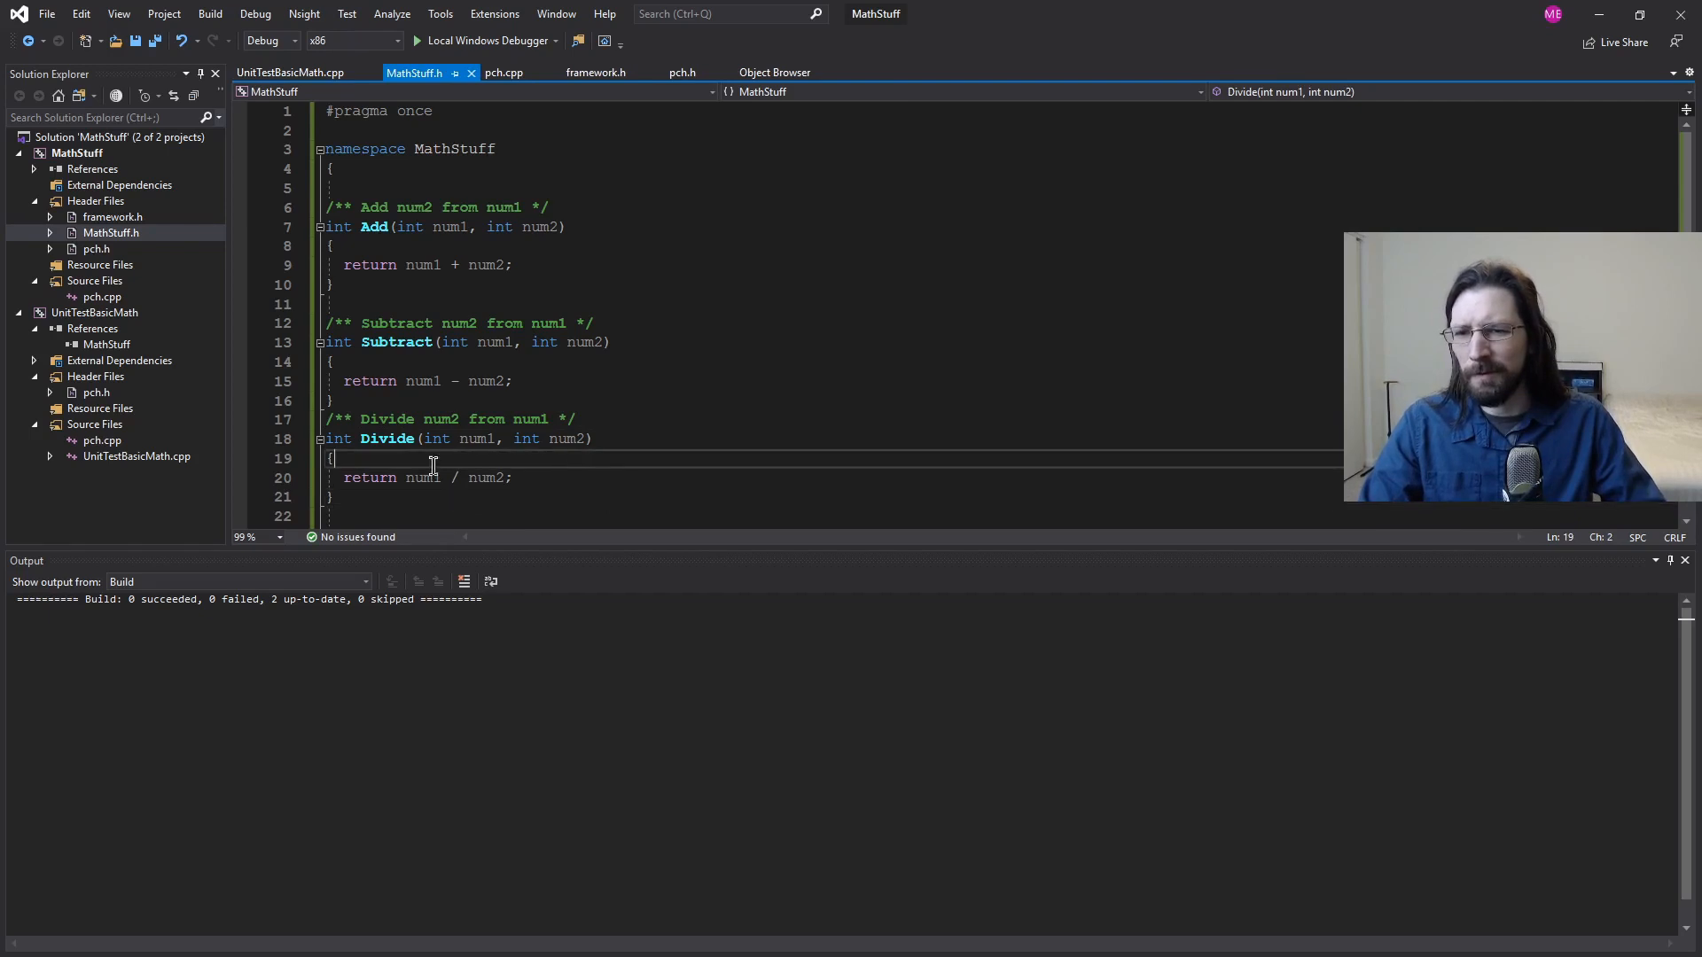
pyautogui.moveTo(632, 486)
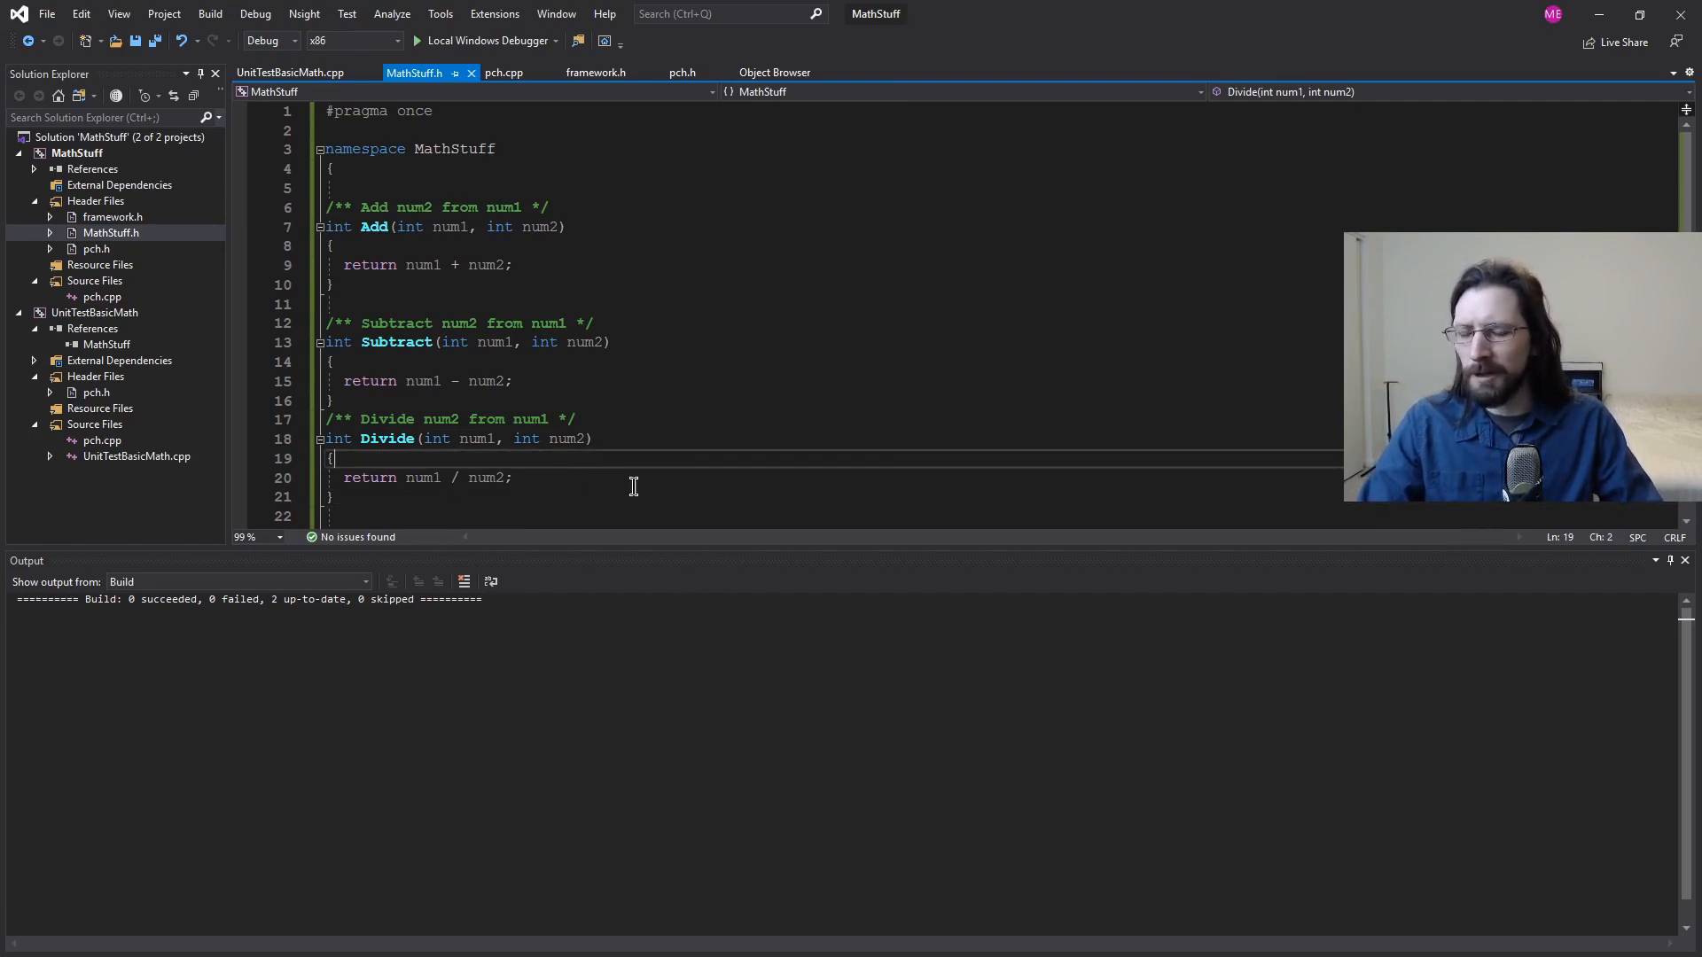
pyautogui.click(516, 477)
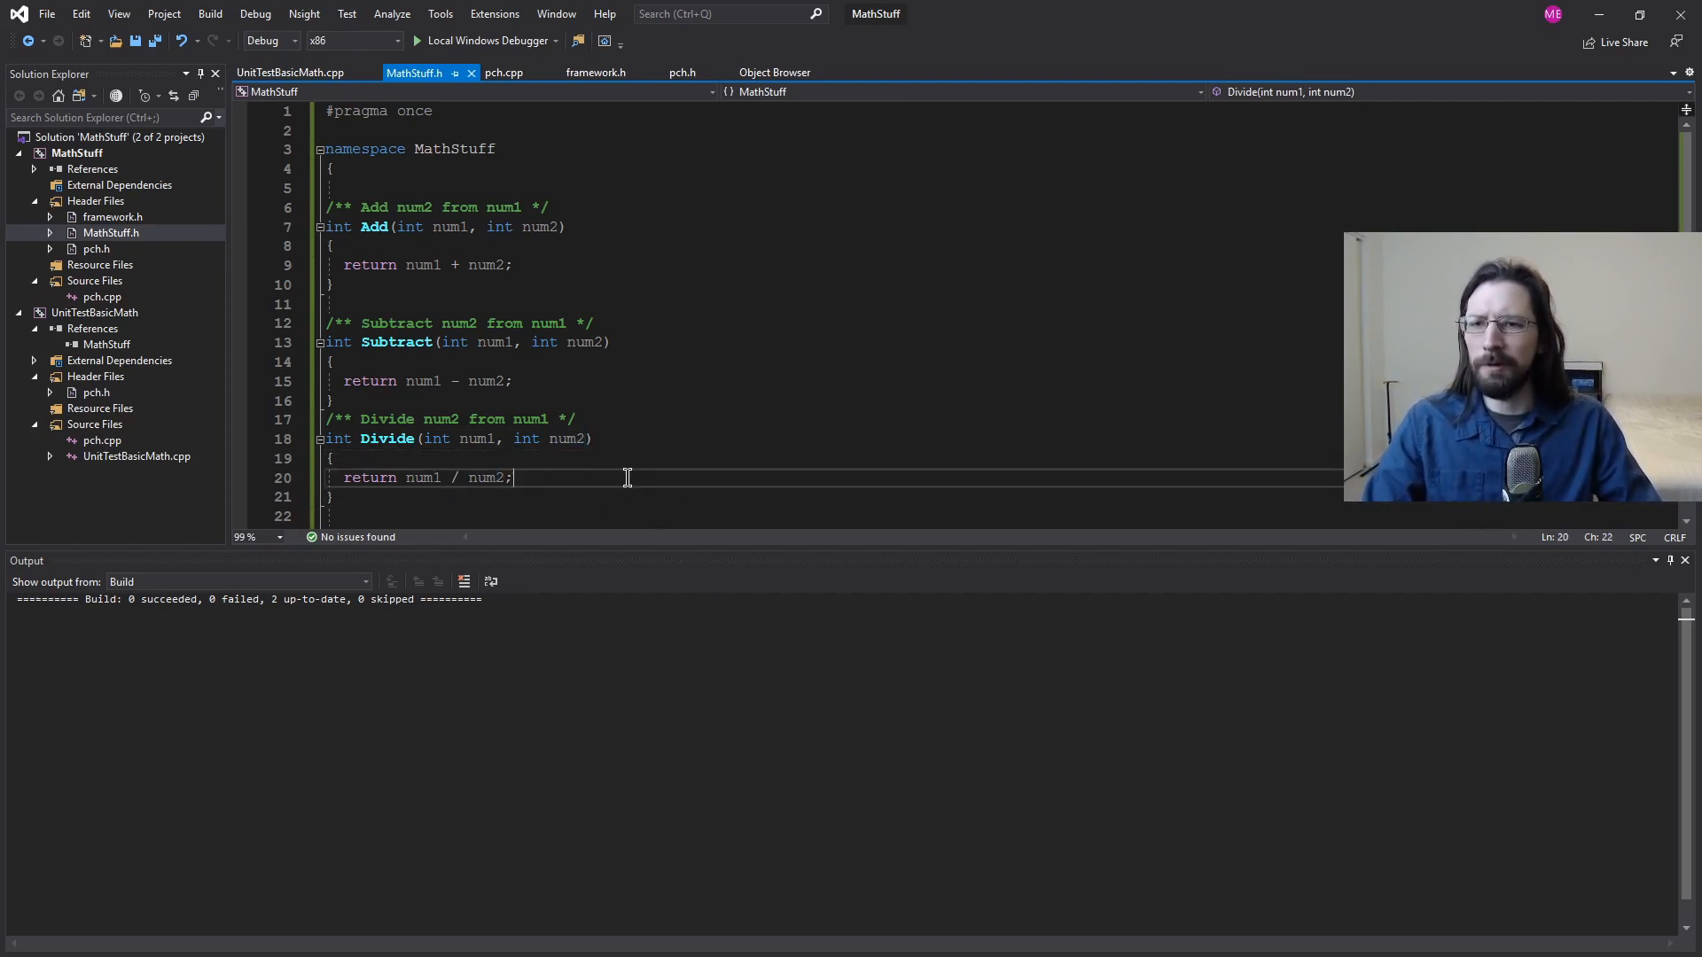
pyautogui.moveTo(1648, 584)
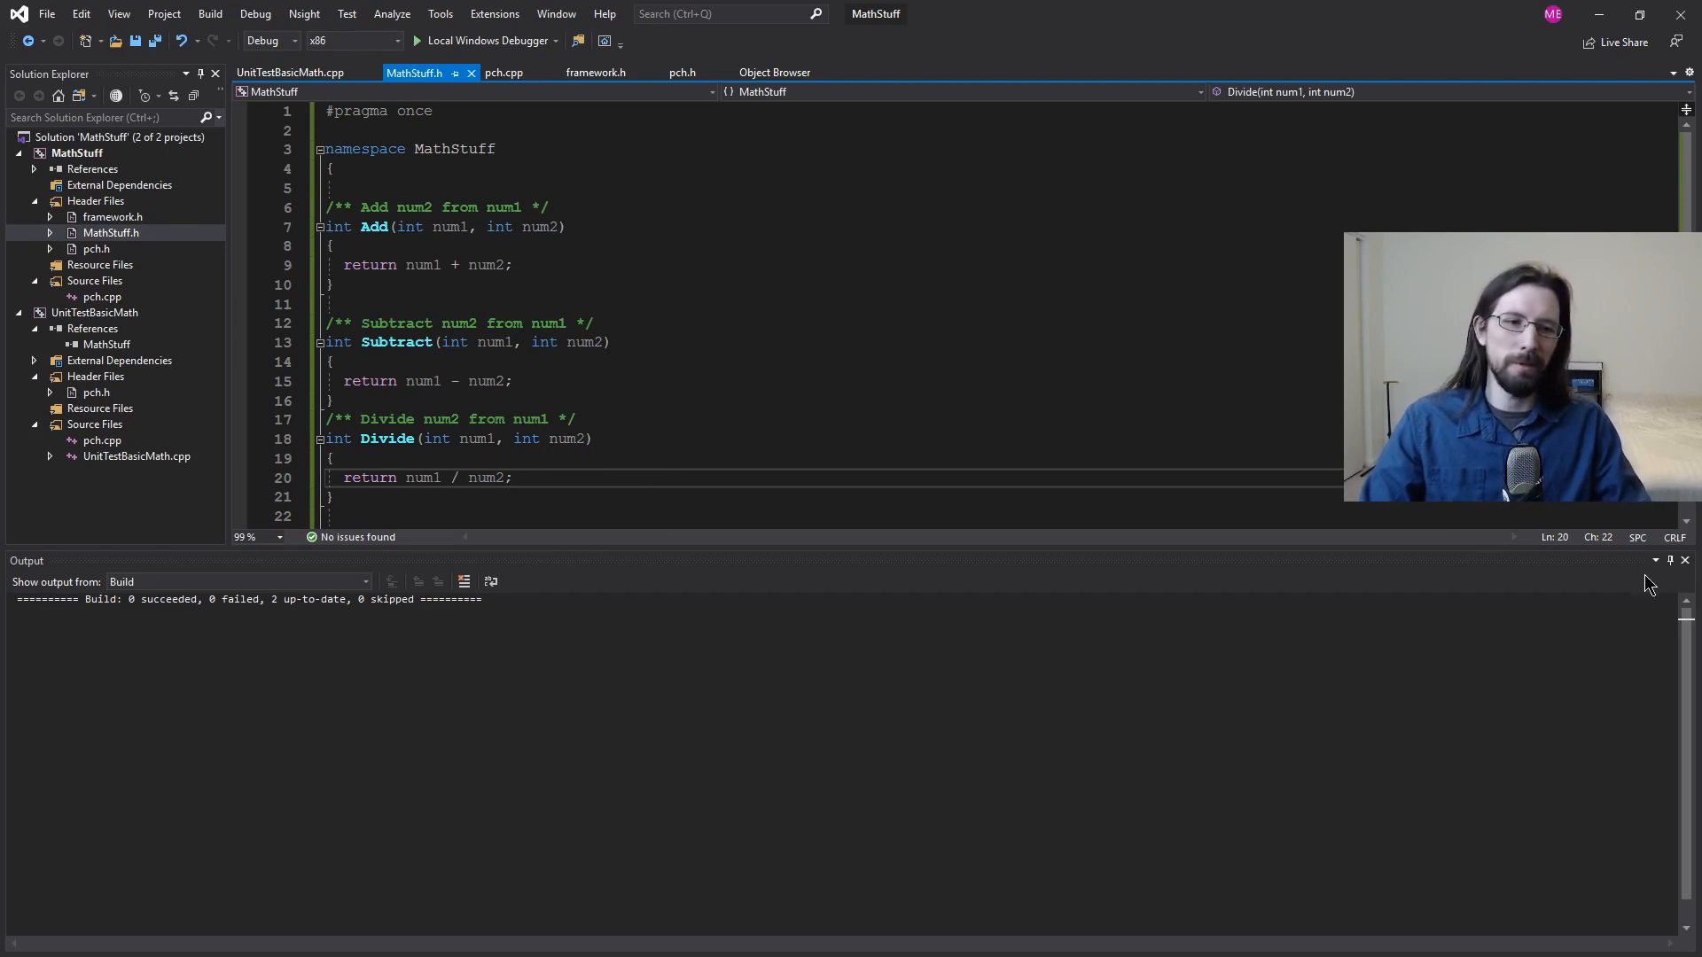
pyautogui.moveTo(183, 316)
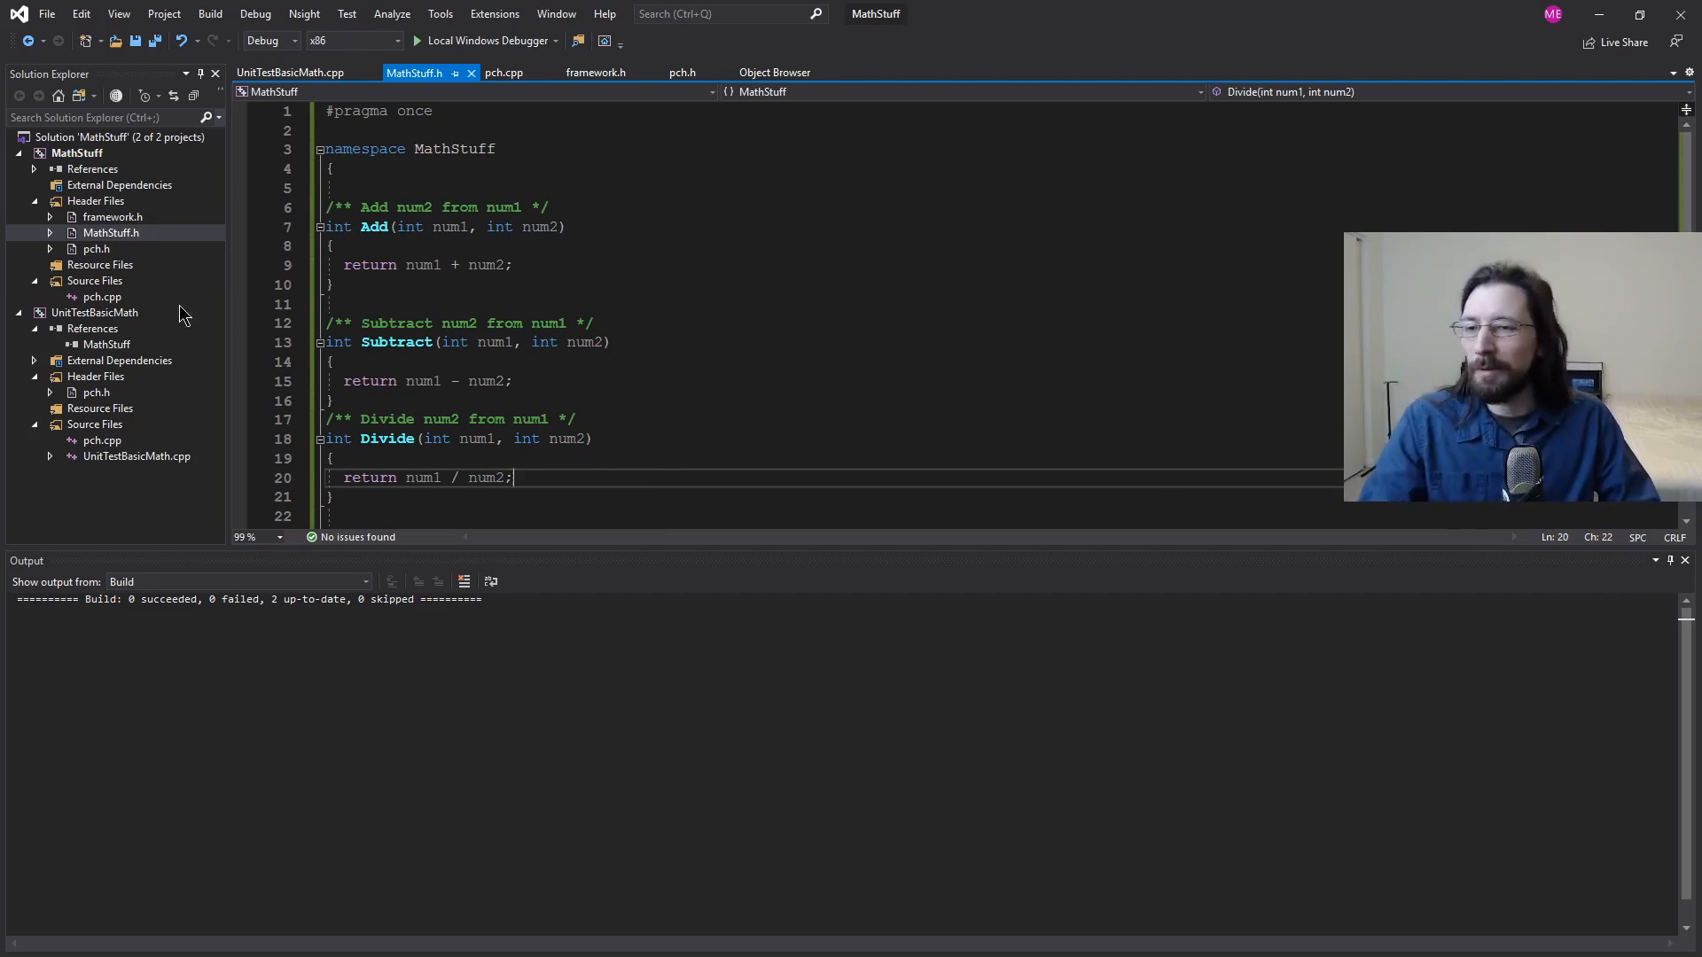
pyautogui.click(290, 72)
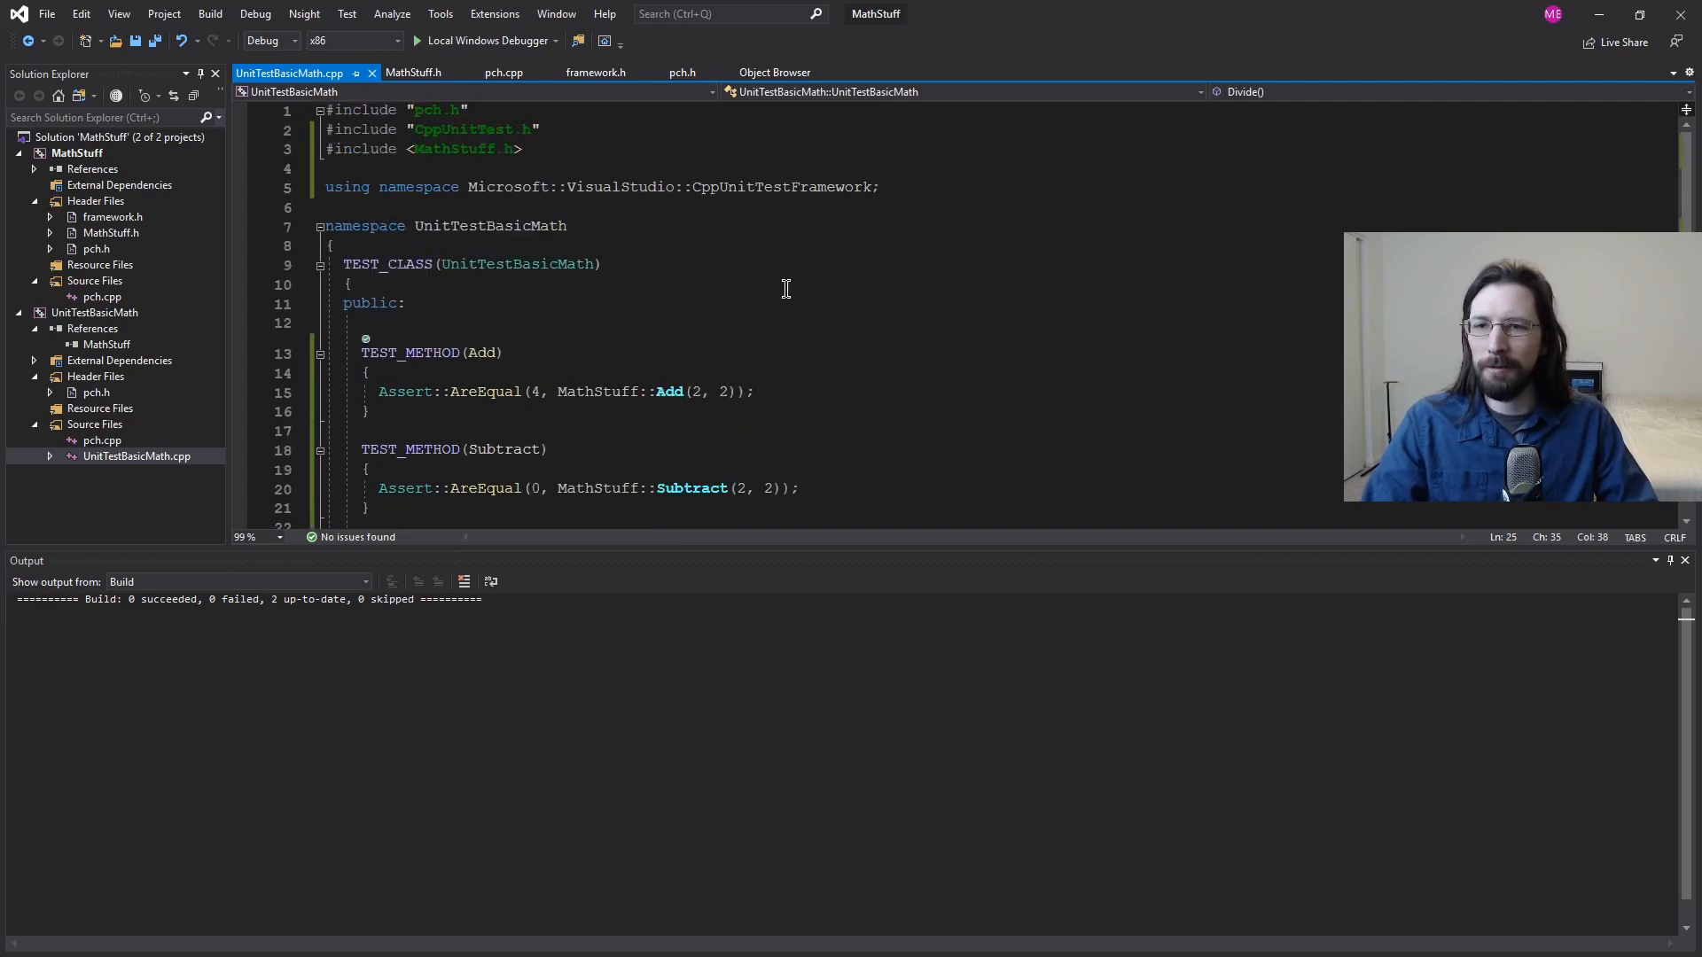
# Step: Scroll through UnitTestBasicMath.cpp to check the Divide test asserting Divide(2, 2) equals 1
pyautogui.scroll(-3)
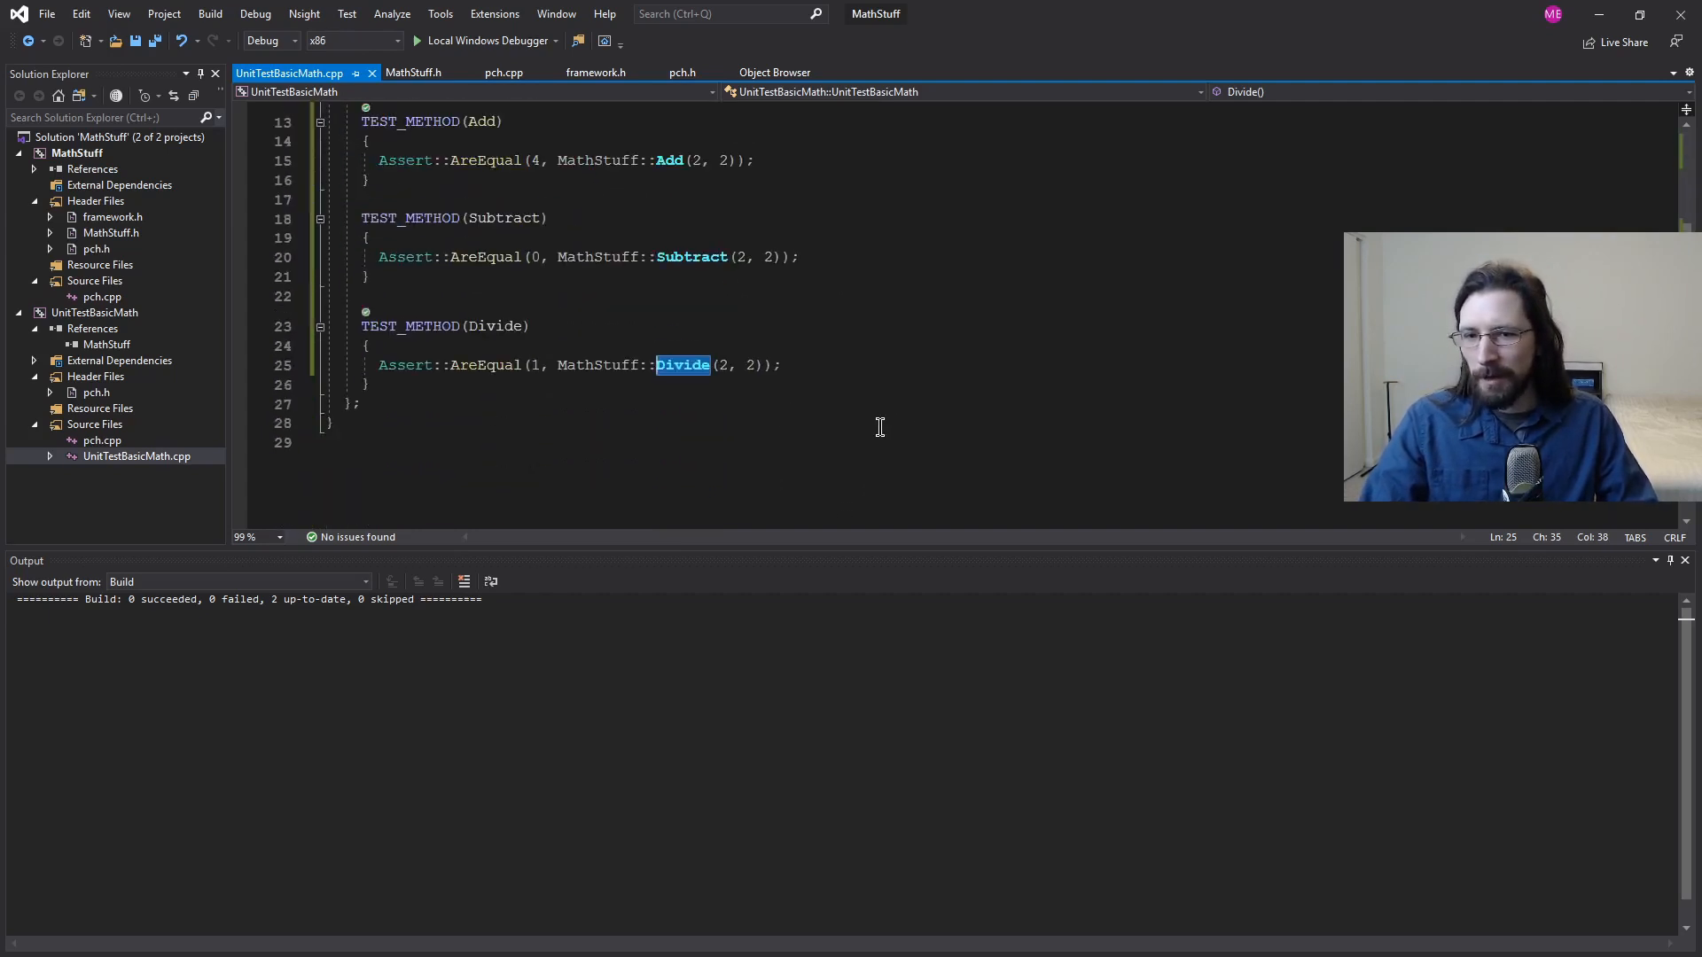
pyautogui.scroll(3)
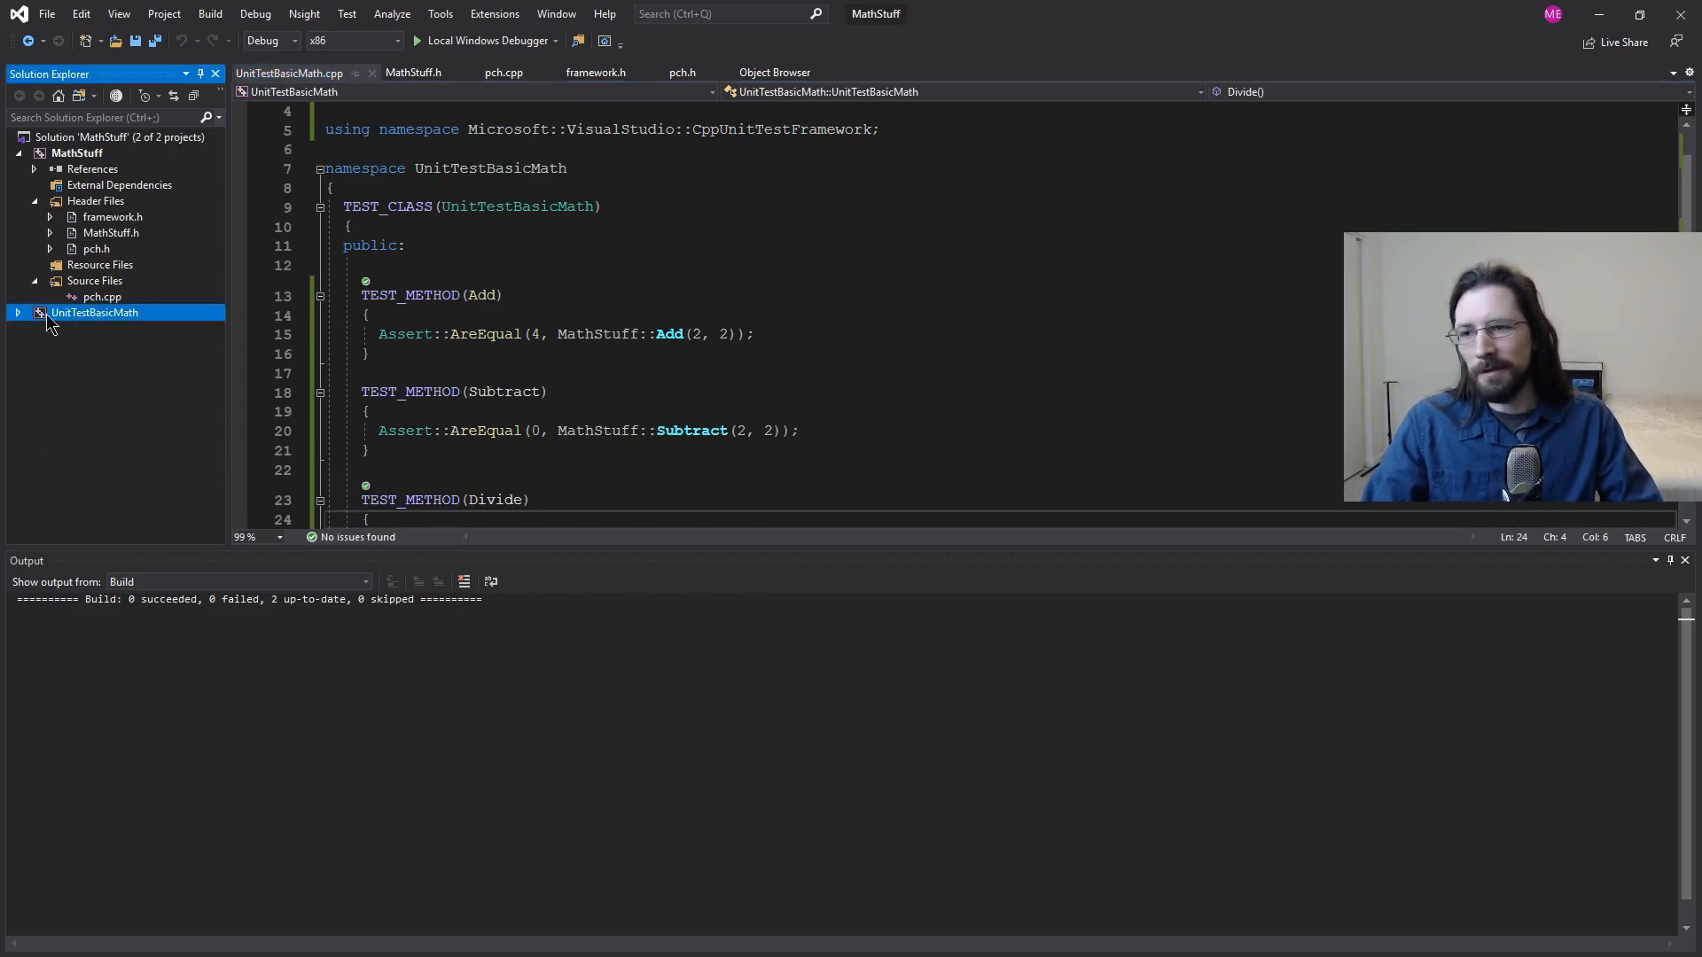
# Step: Create a Native Unit Test Project called UnitTest2 through the solution's Add New Project
pyautogui.click(39, 313)
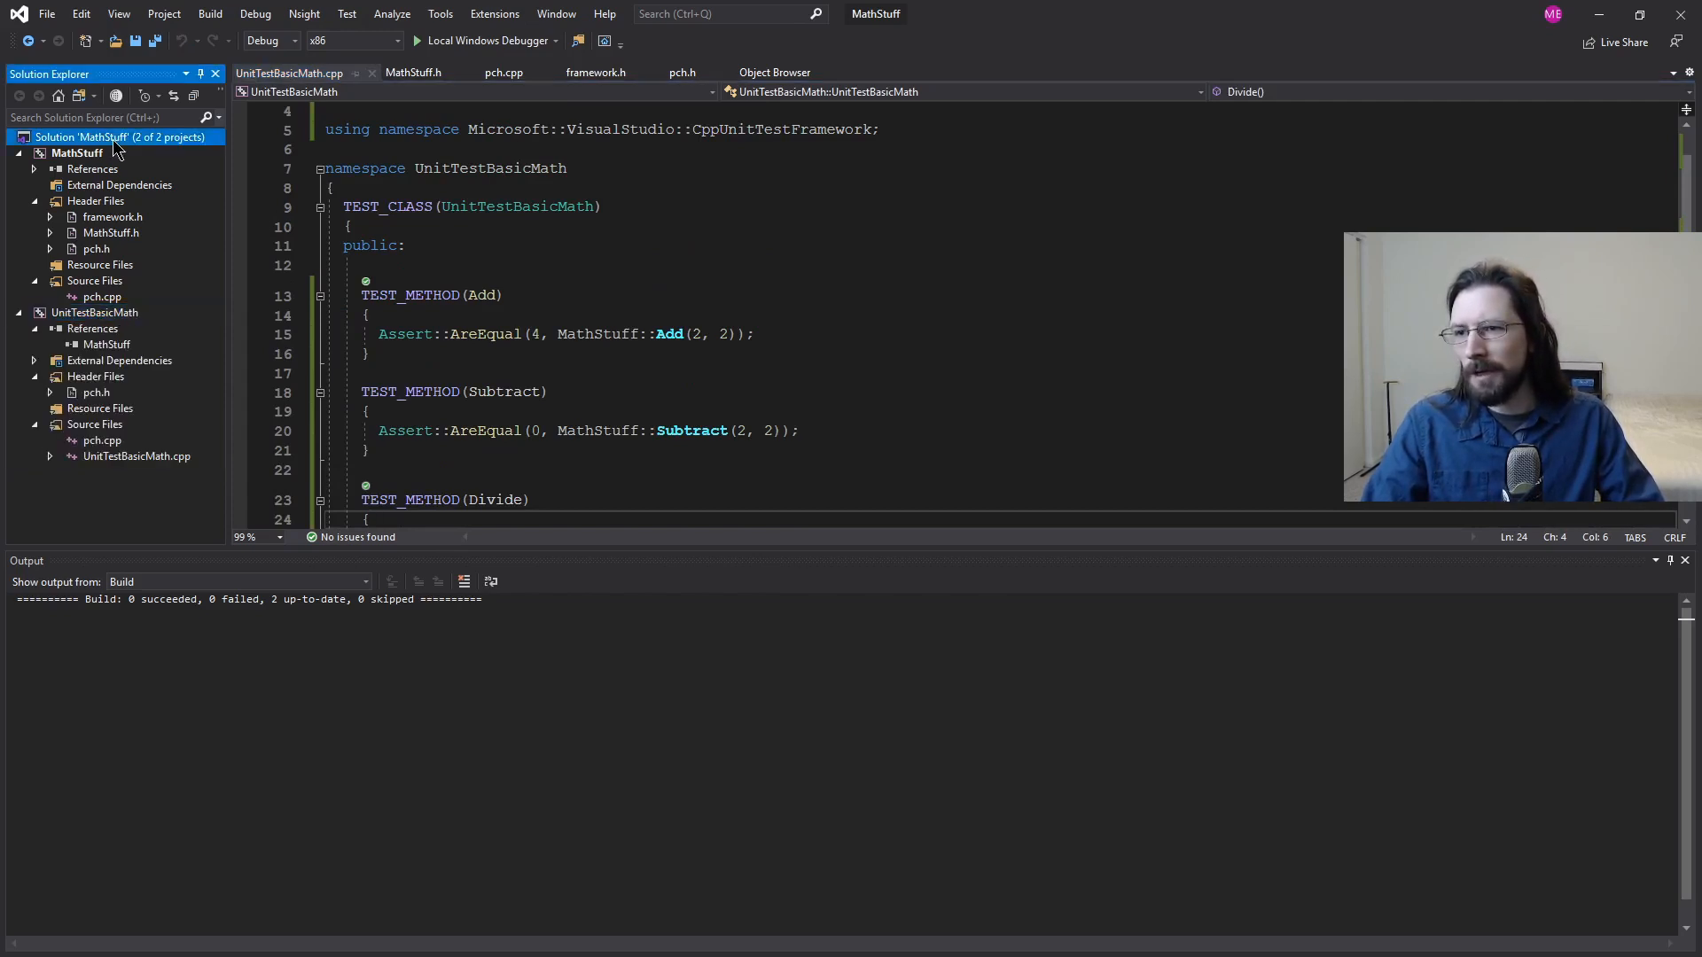
pyautogui.rightClick(82, 136)
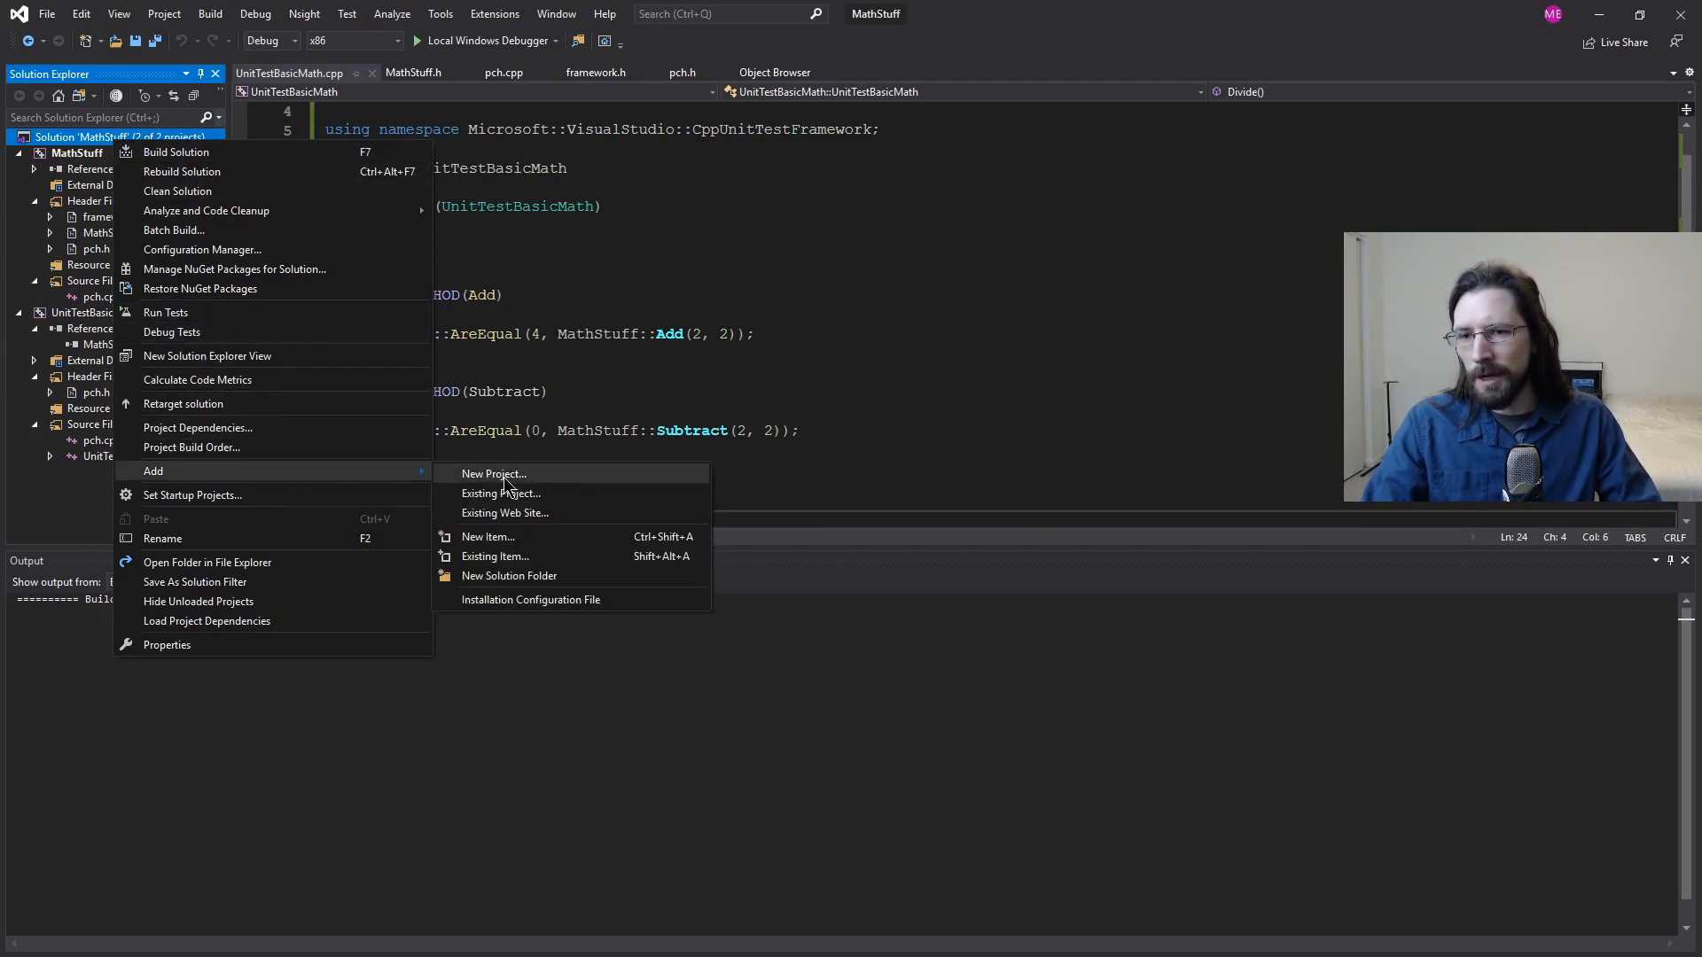
pyautogui.click(493, 474)
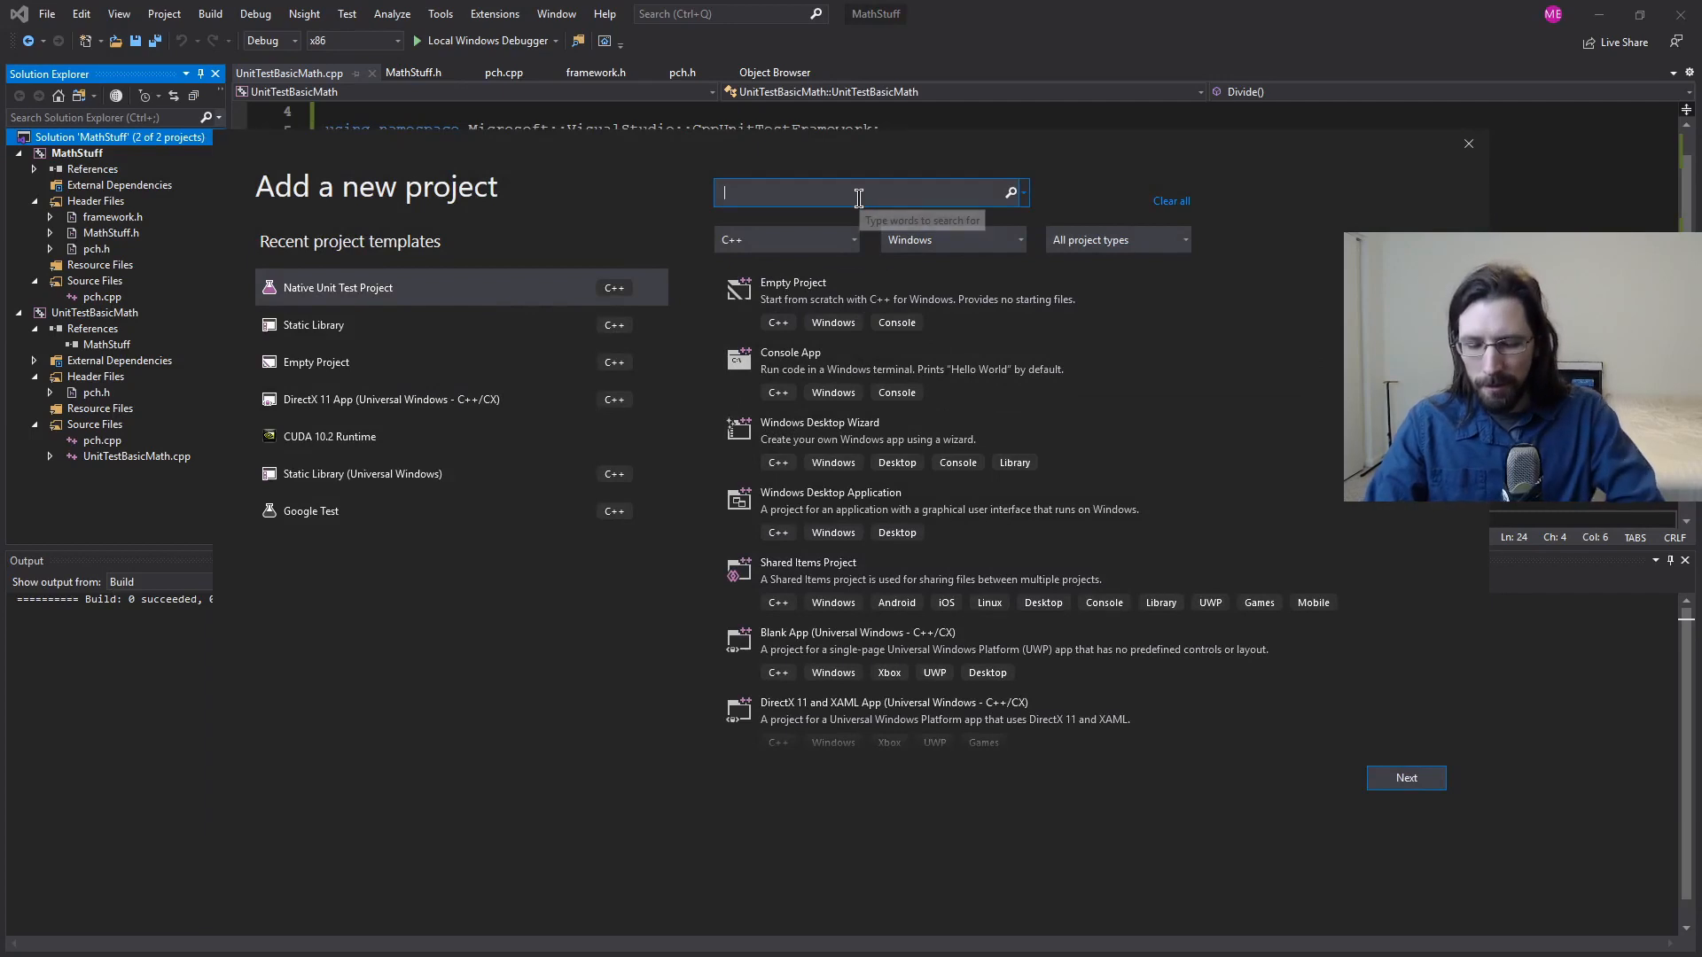
pyautogui.write('Native Unit Test Project')
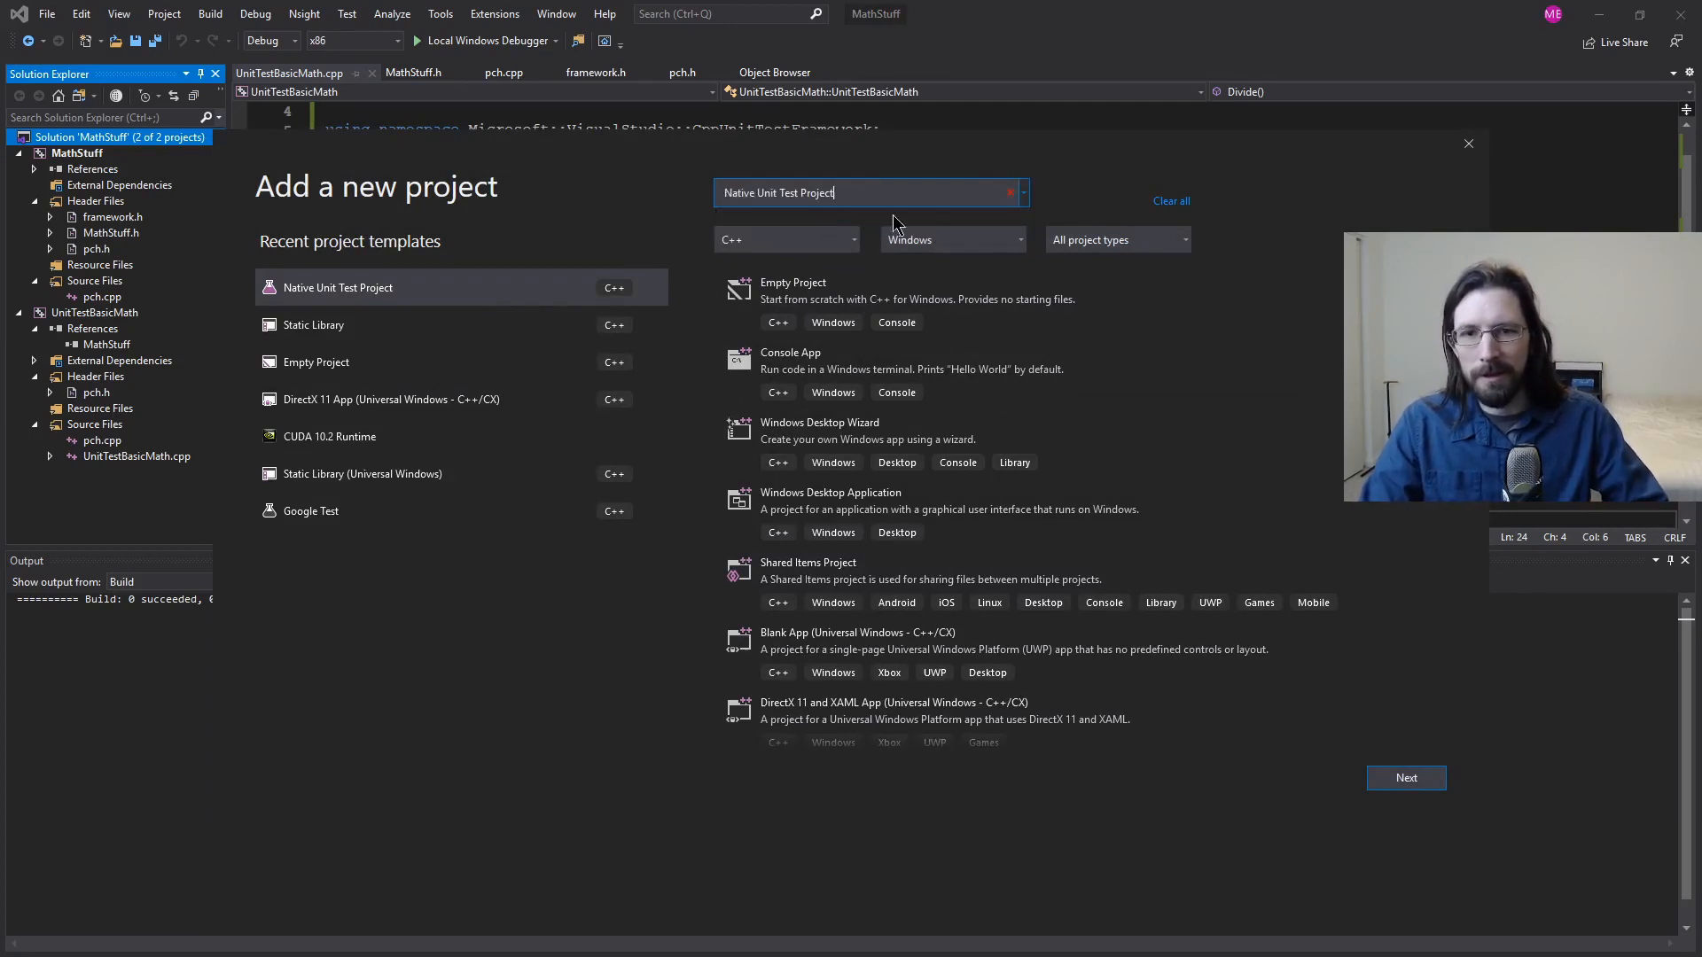
pyautogui.write('Native Unit Test Project')
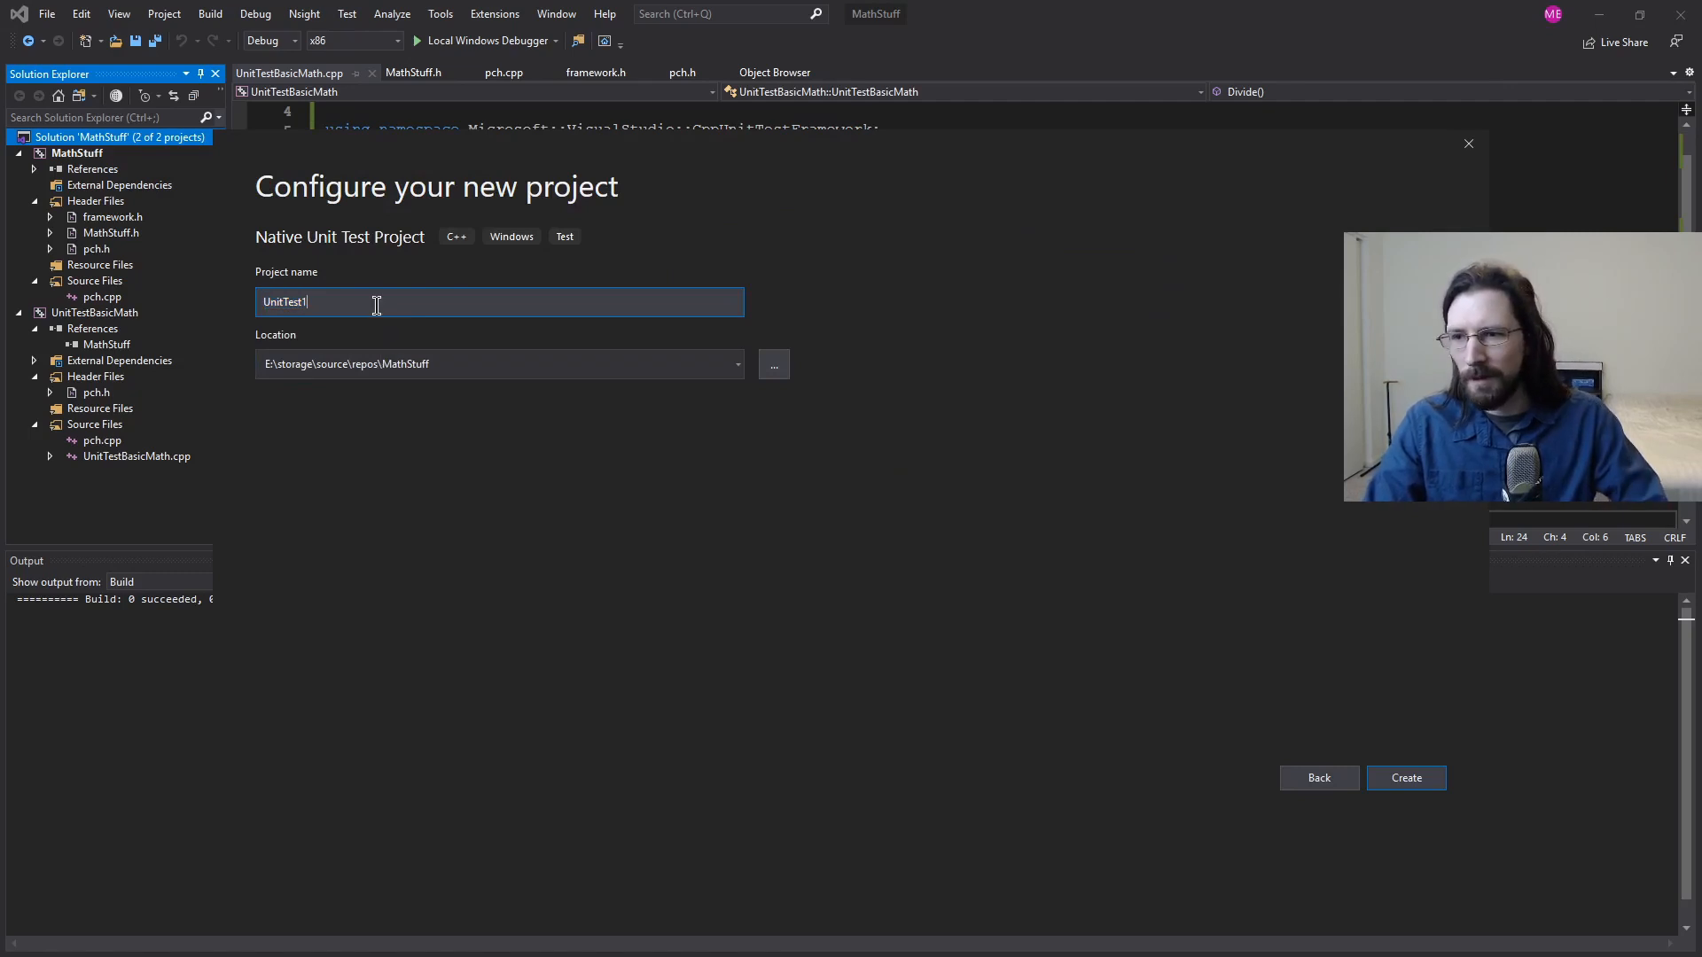
pyautogui.write('UnitTestB')
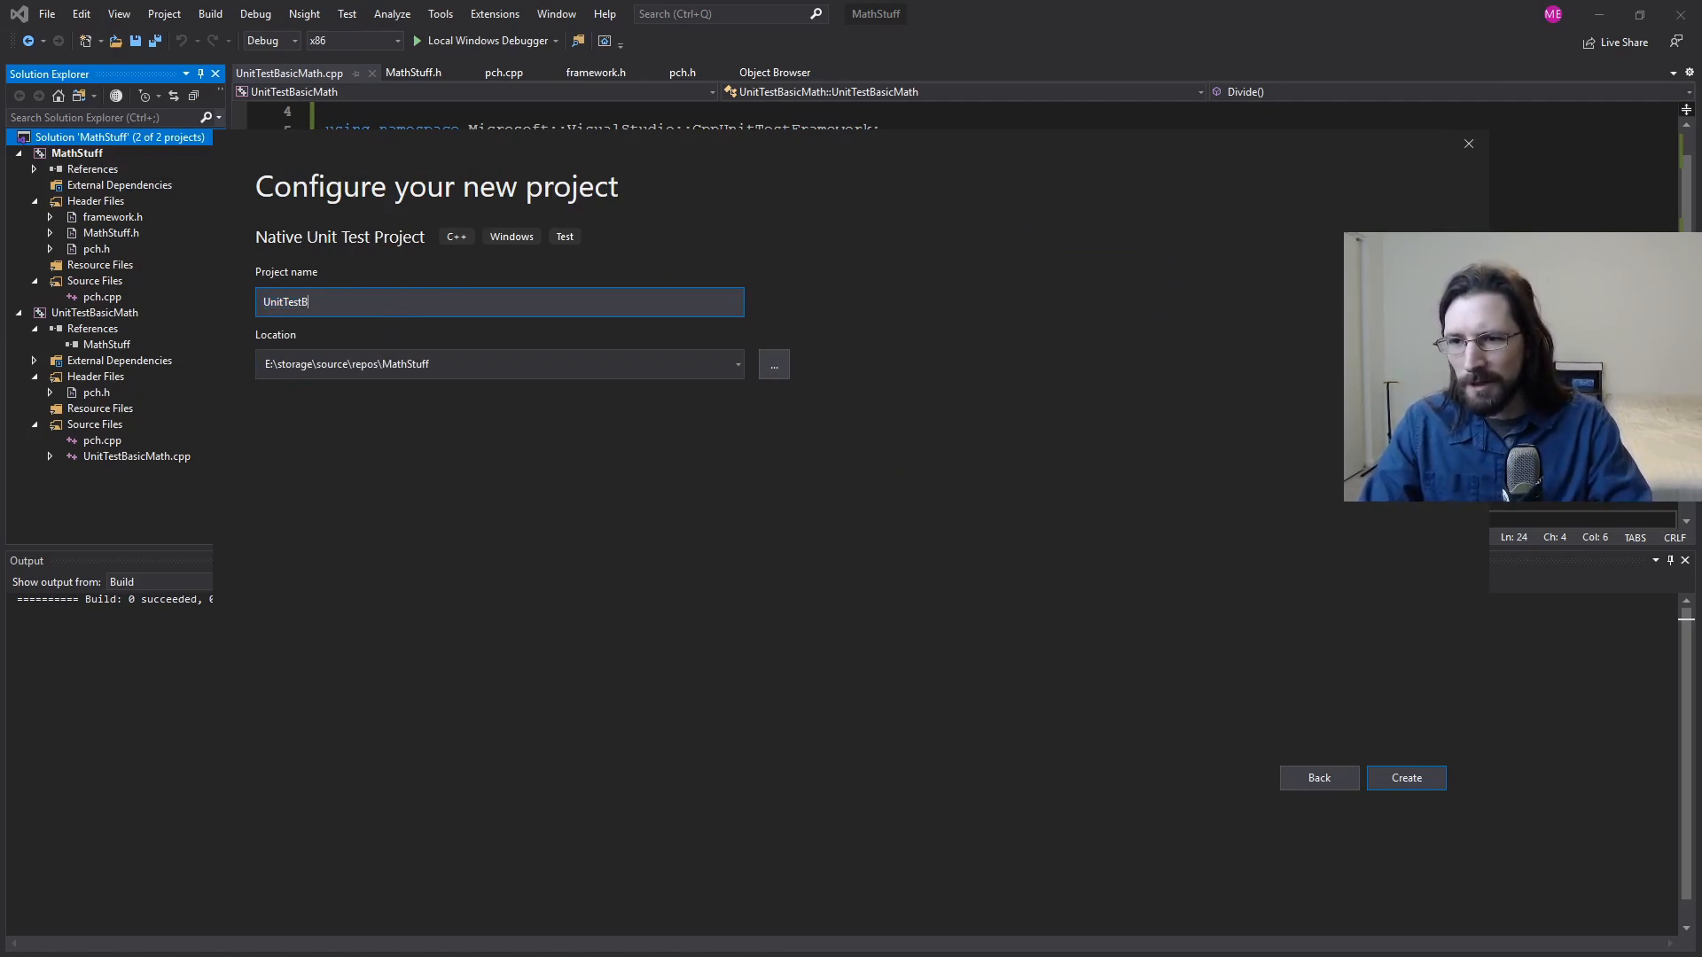
pyautogui.write('UnitTest2')
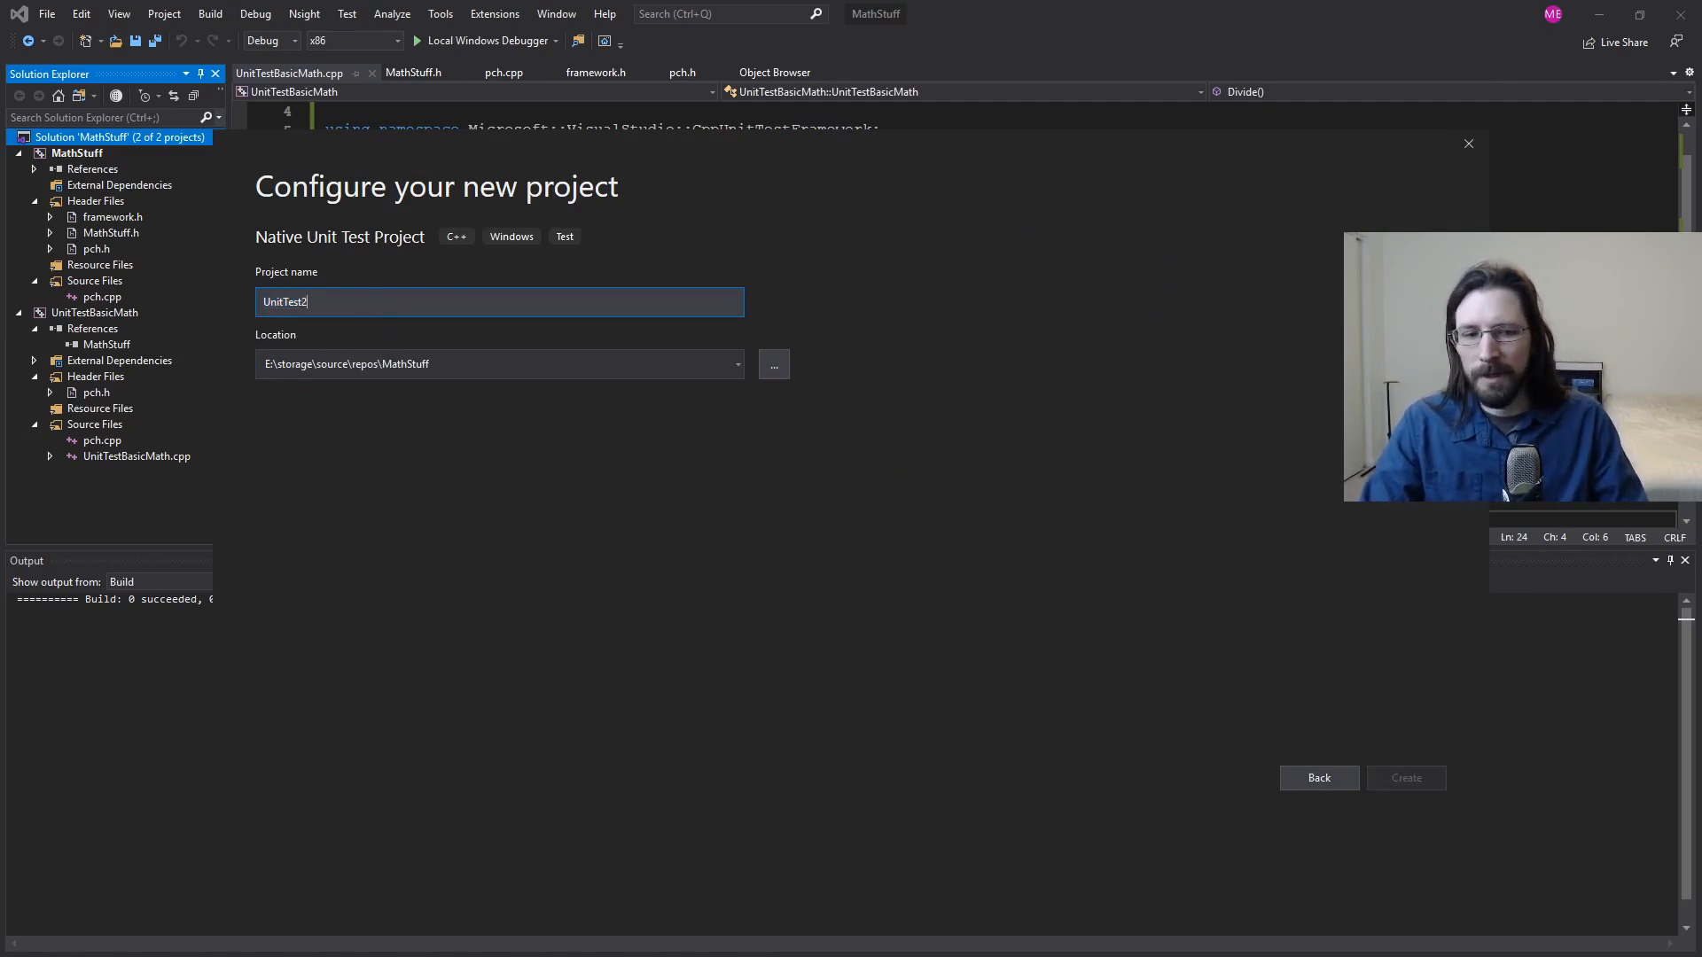
pyautogui.click(1404, 777)
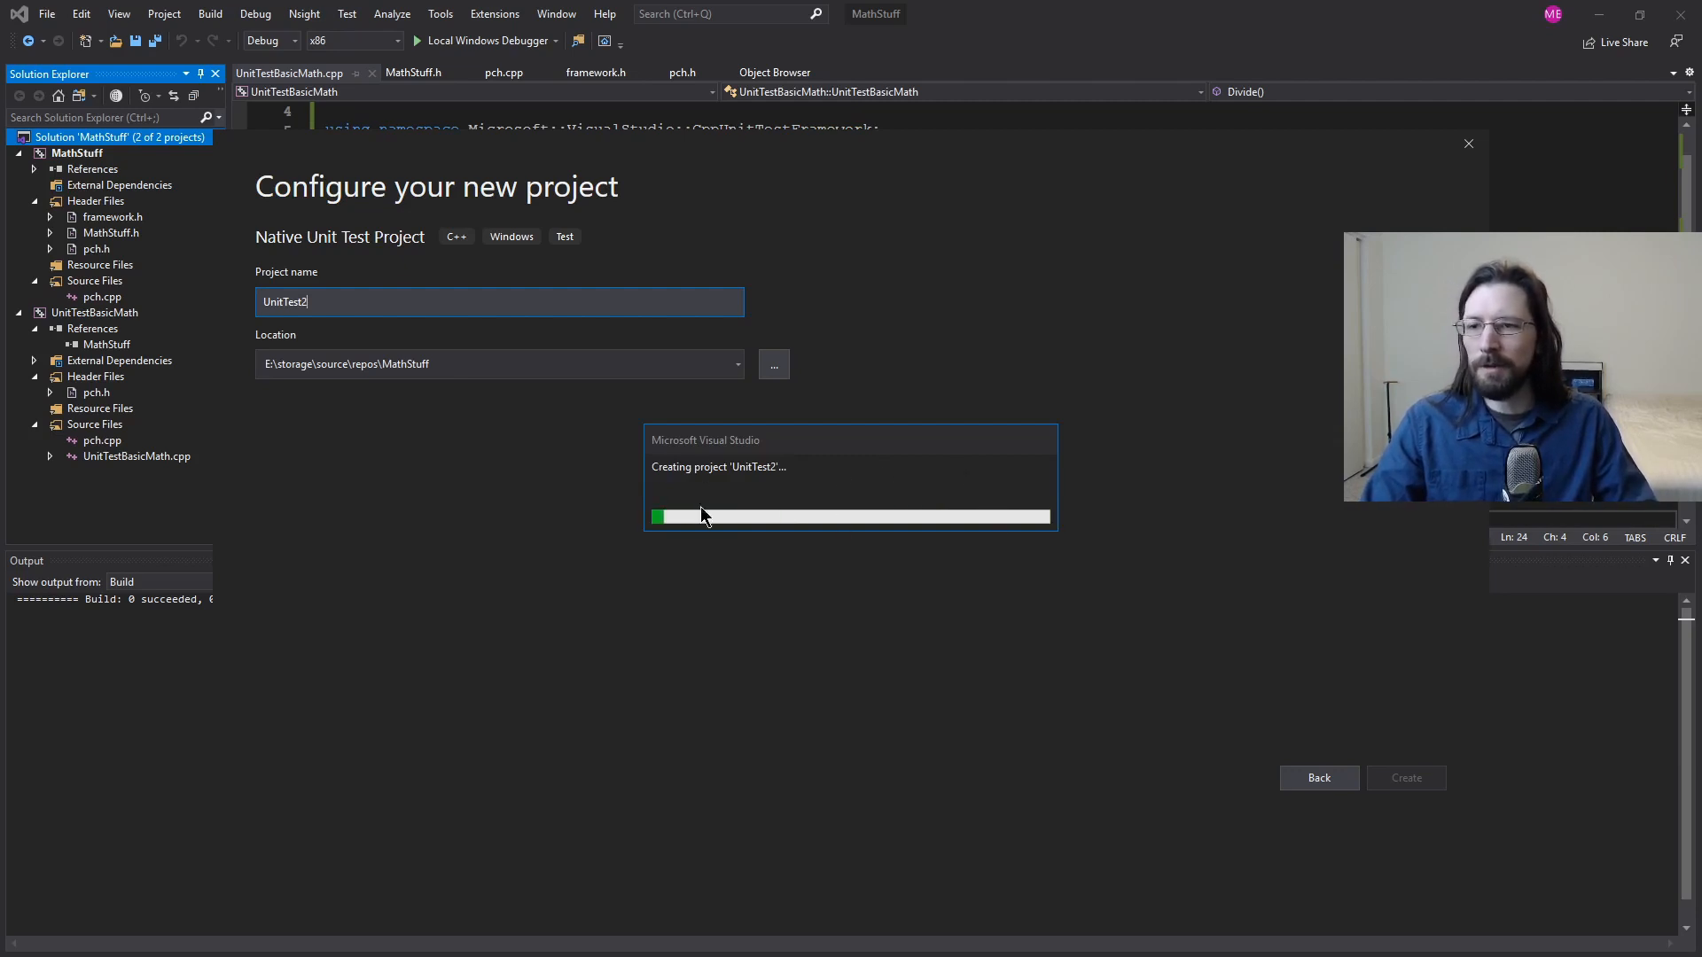
pyautogui.click(1404, 778)
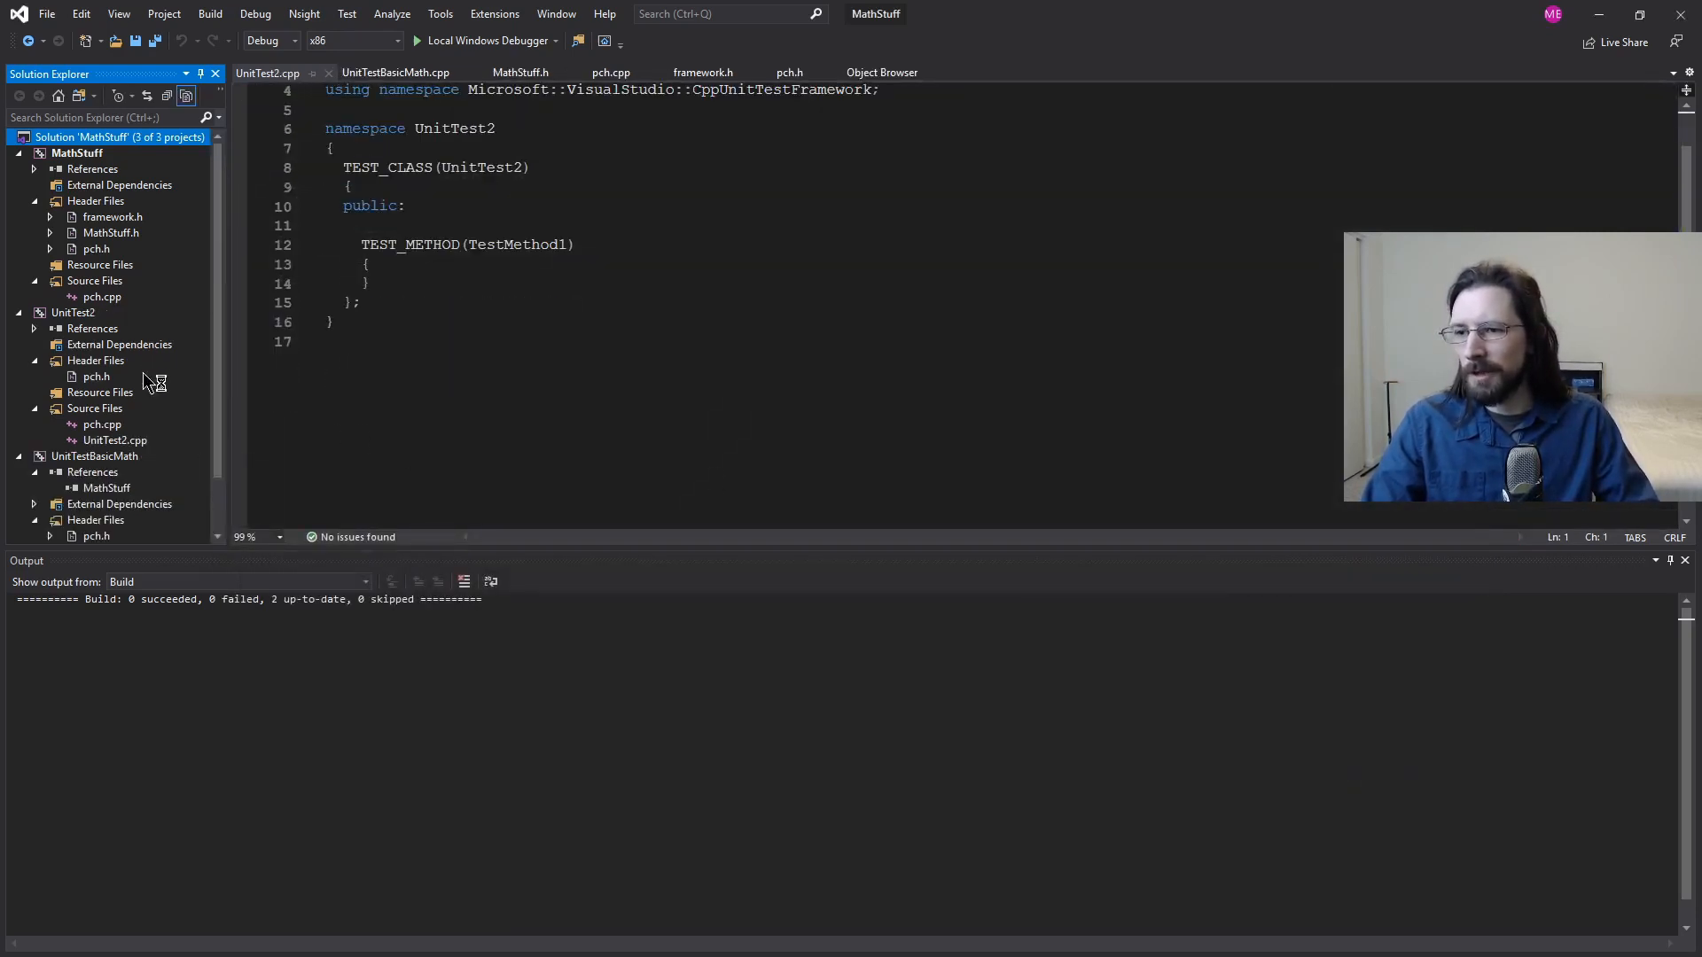
# Step: Collapse and re-expand the project tree, then open UnitTest2's Properties
pyautogui.click(19, 313)
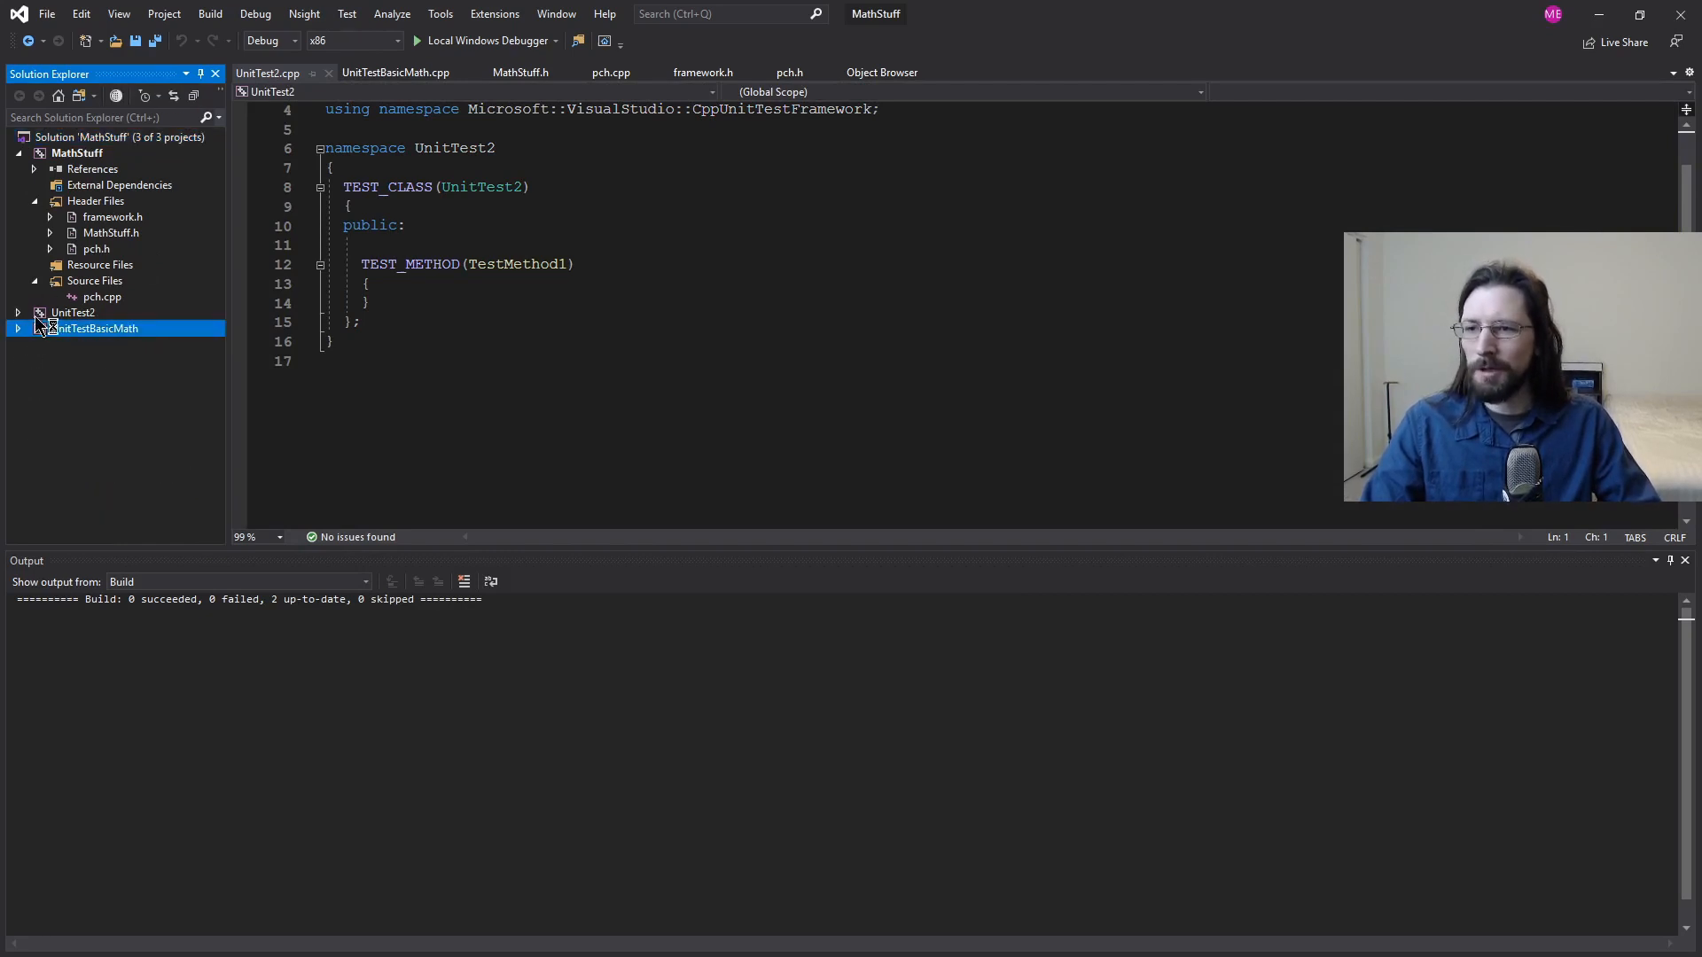
pyautogui.click(18, 313)
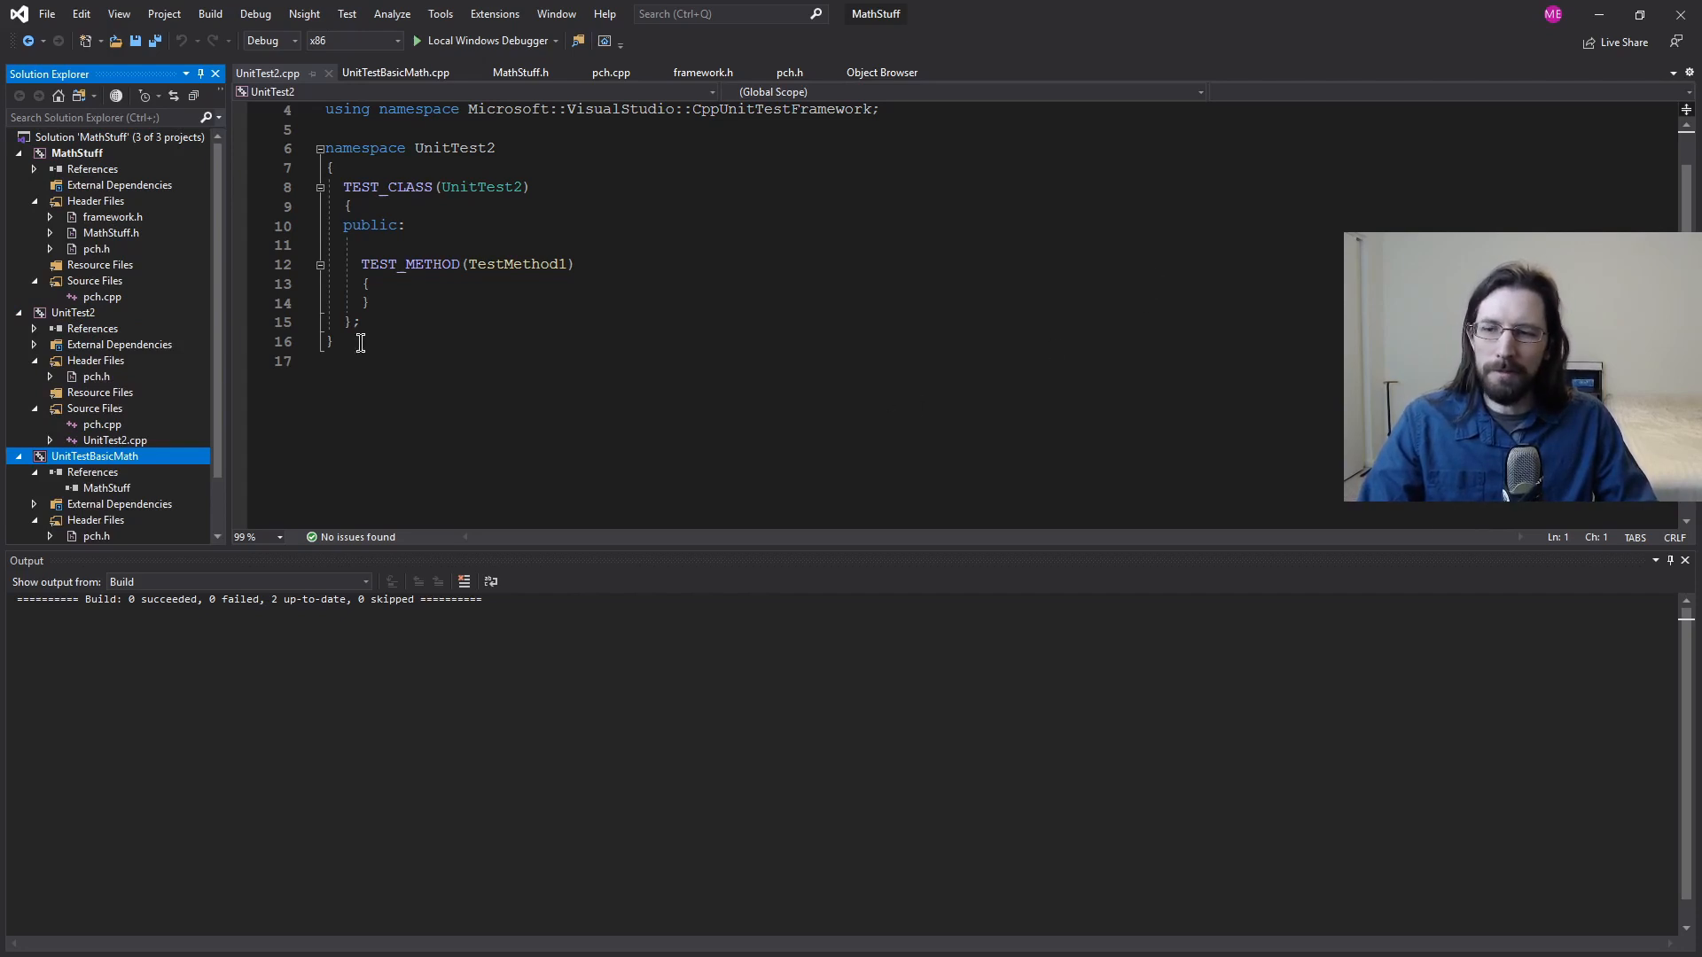
pyautogui.click(72, 313)
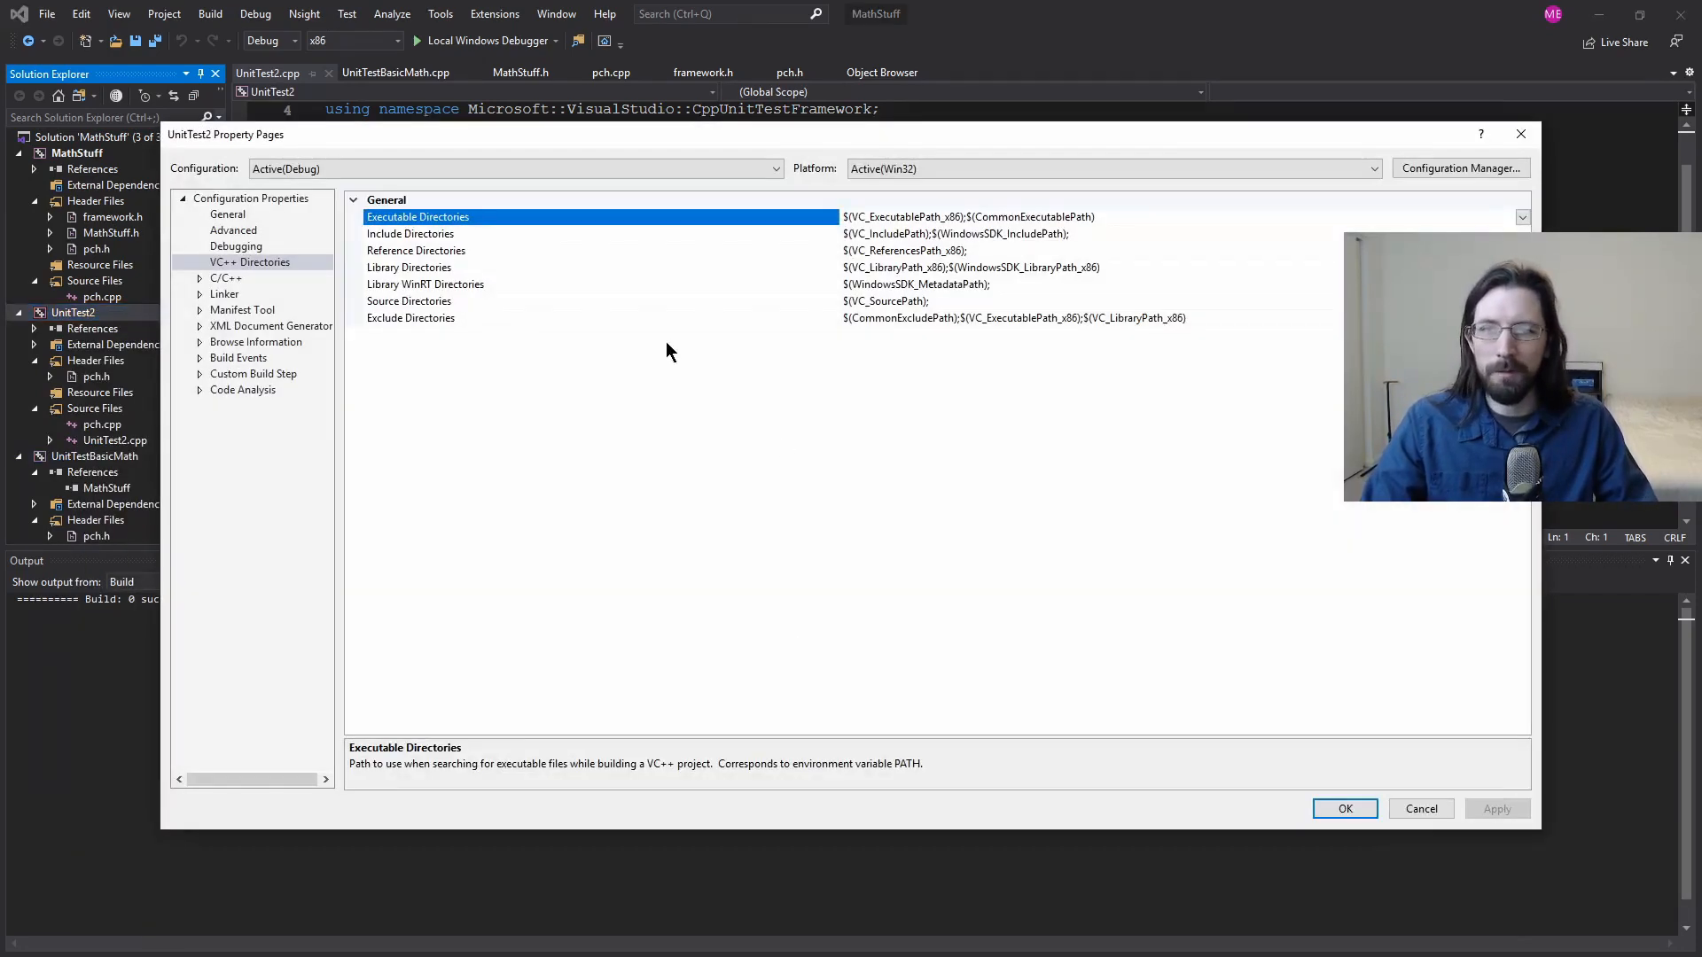
# Step: Set UnitTest2's Include Directories to $(SolutionDir)MathStuff;$(IncludePath) and close the property pages
pyautogui.click(224, 278)
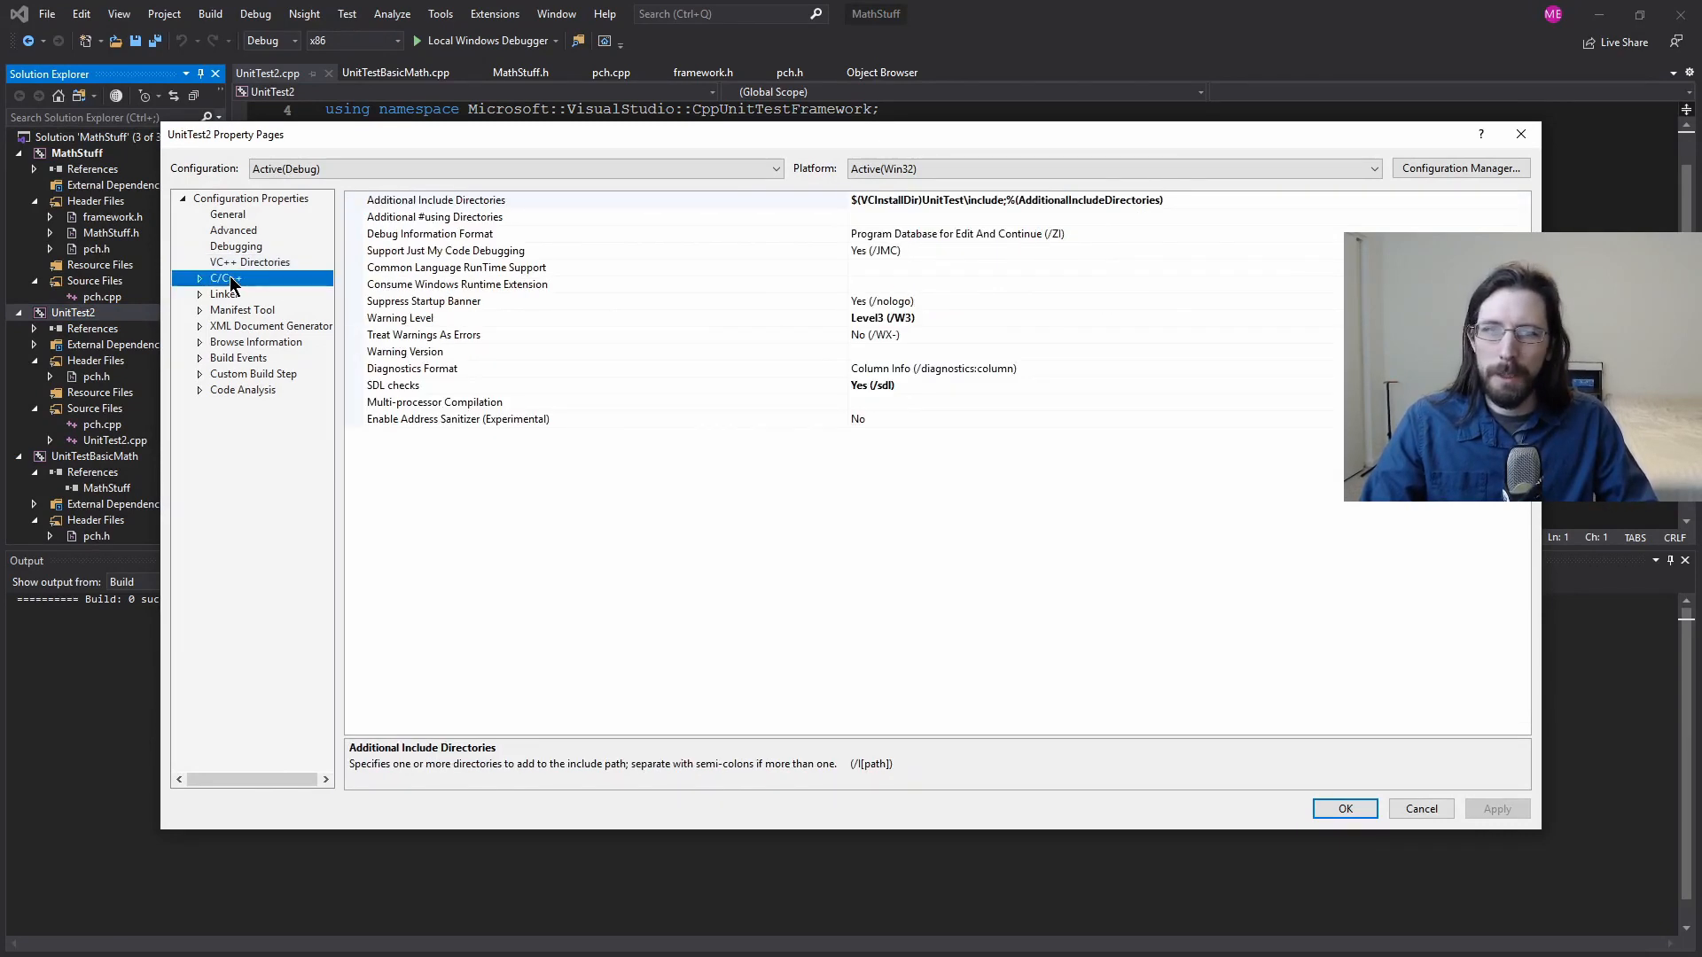
pyautogui.click(223, 277)
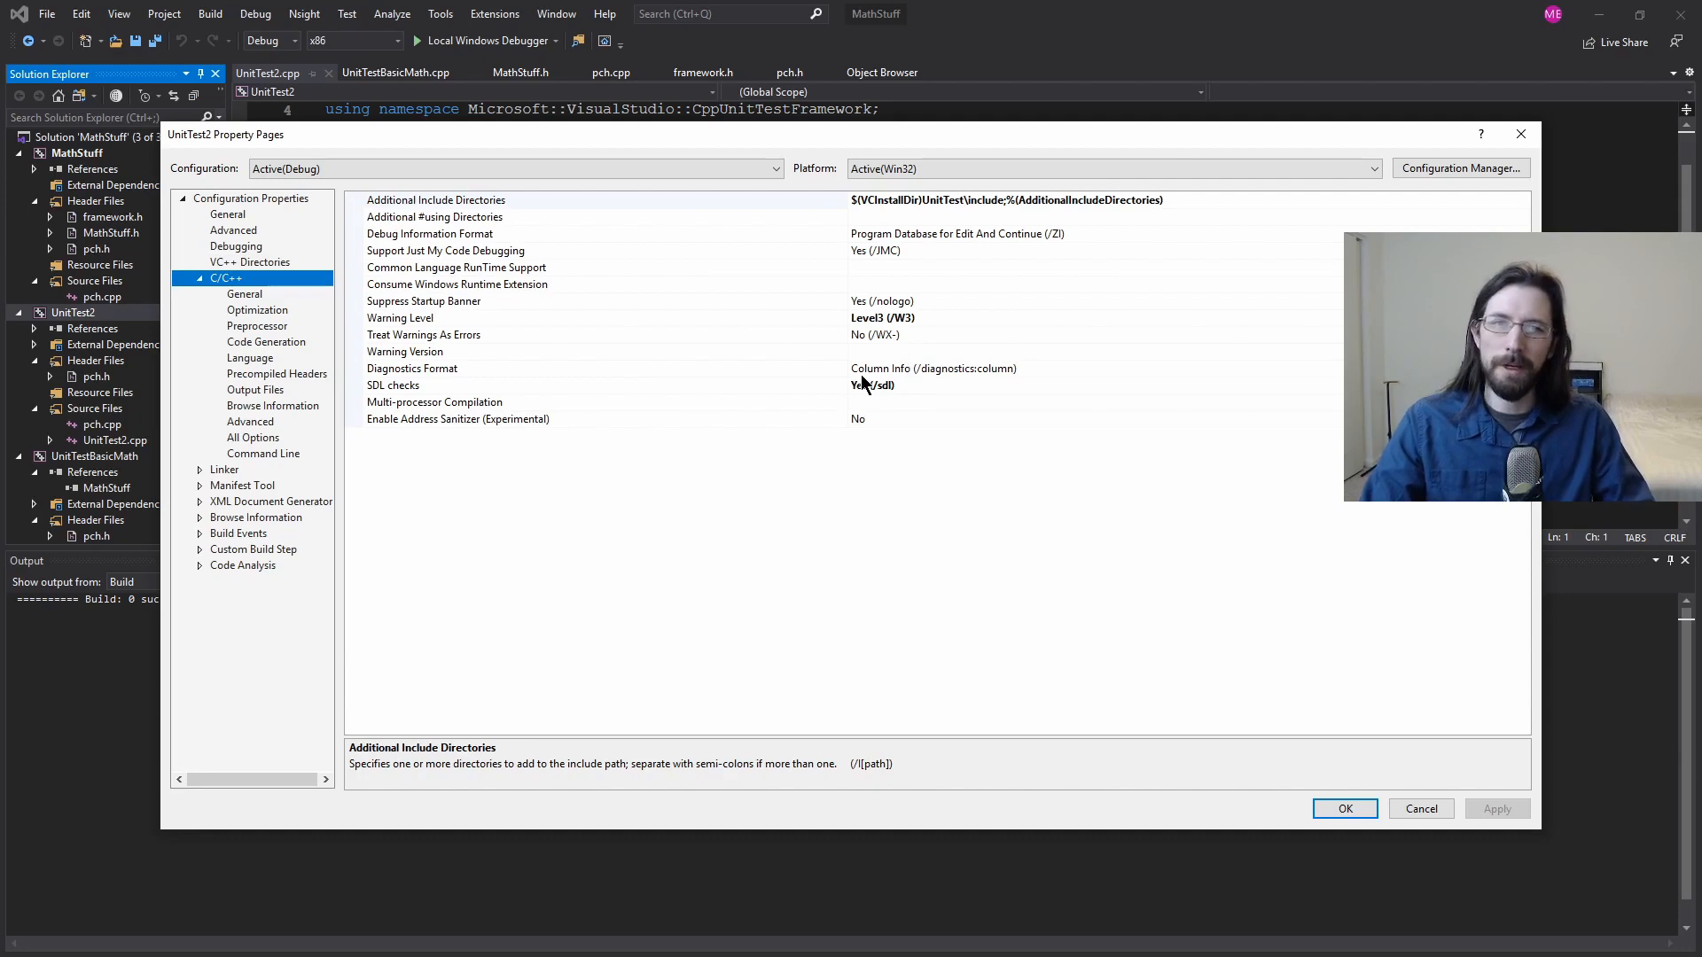
pyautogui.moveTo(754, 369)
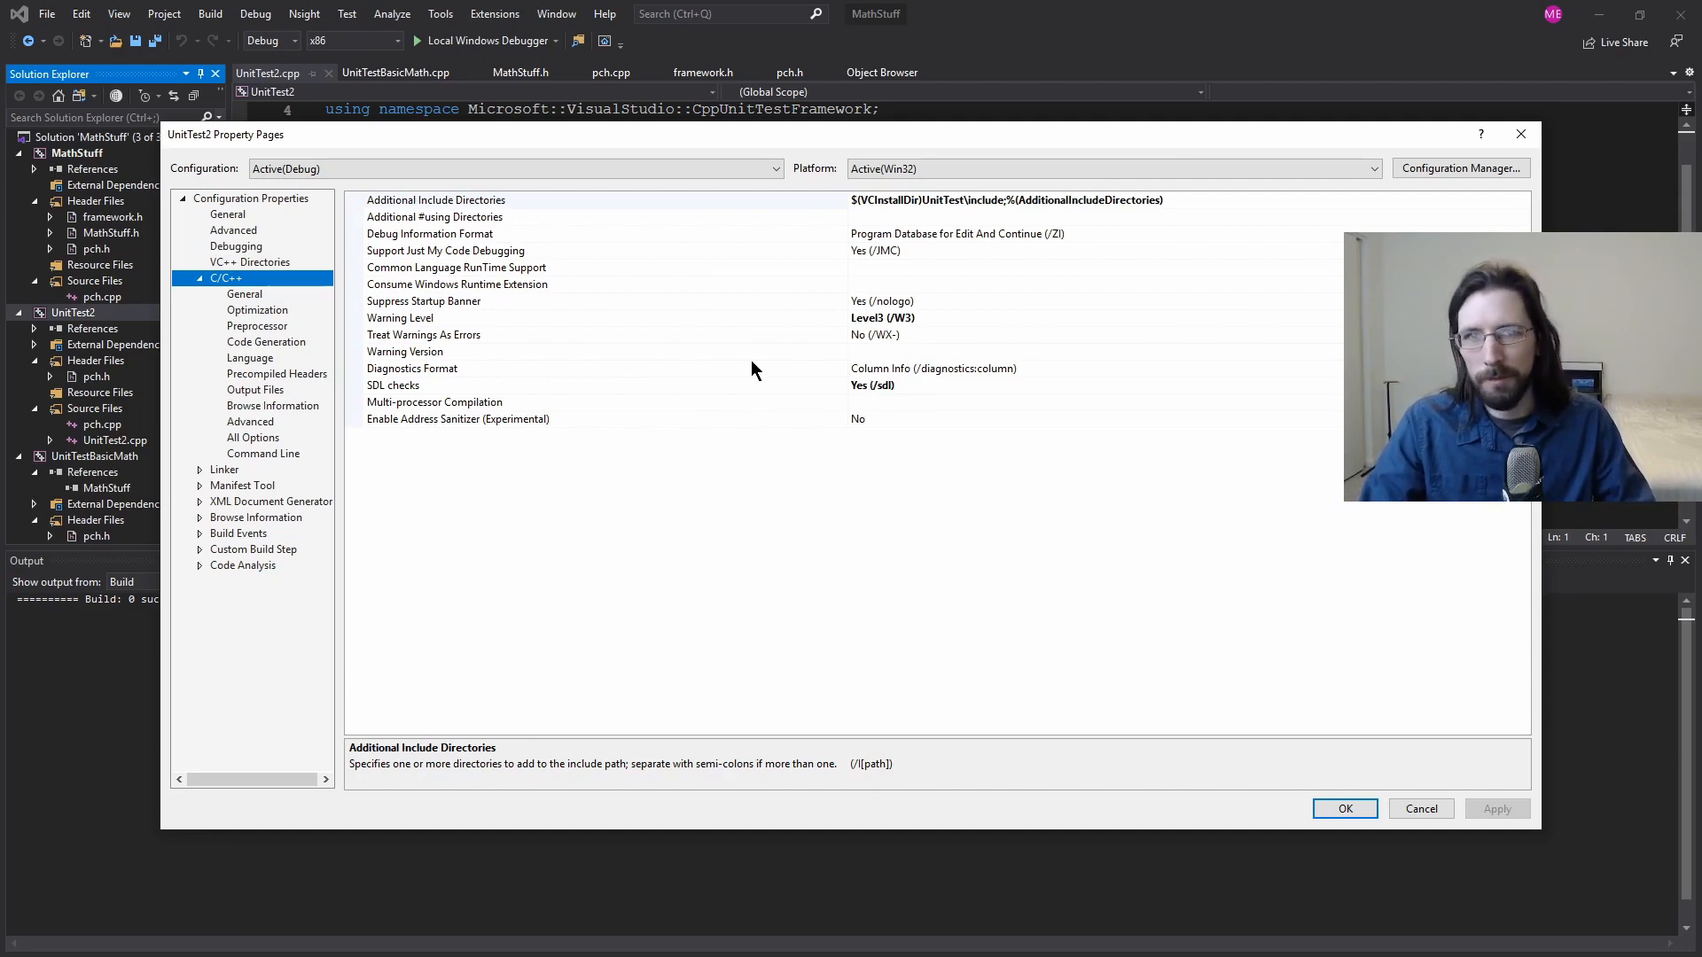
pyautogui.moveTo(330, 483)
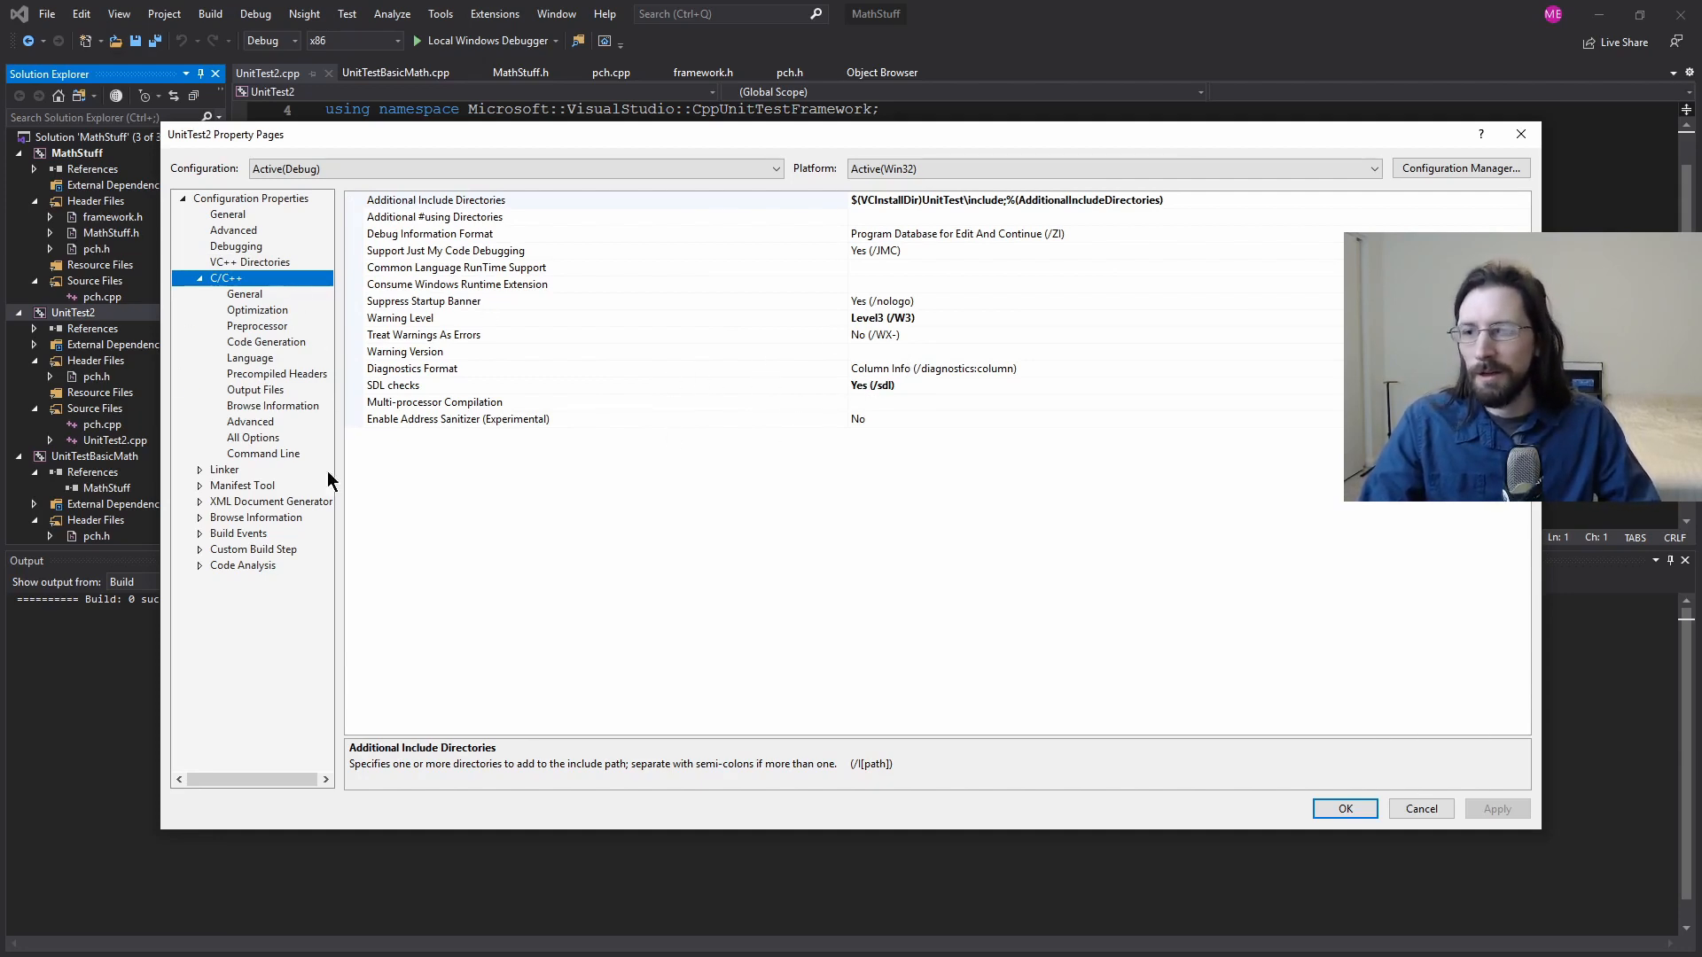
pyautogui.click(250, 262)
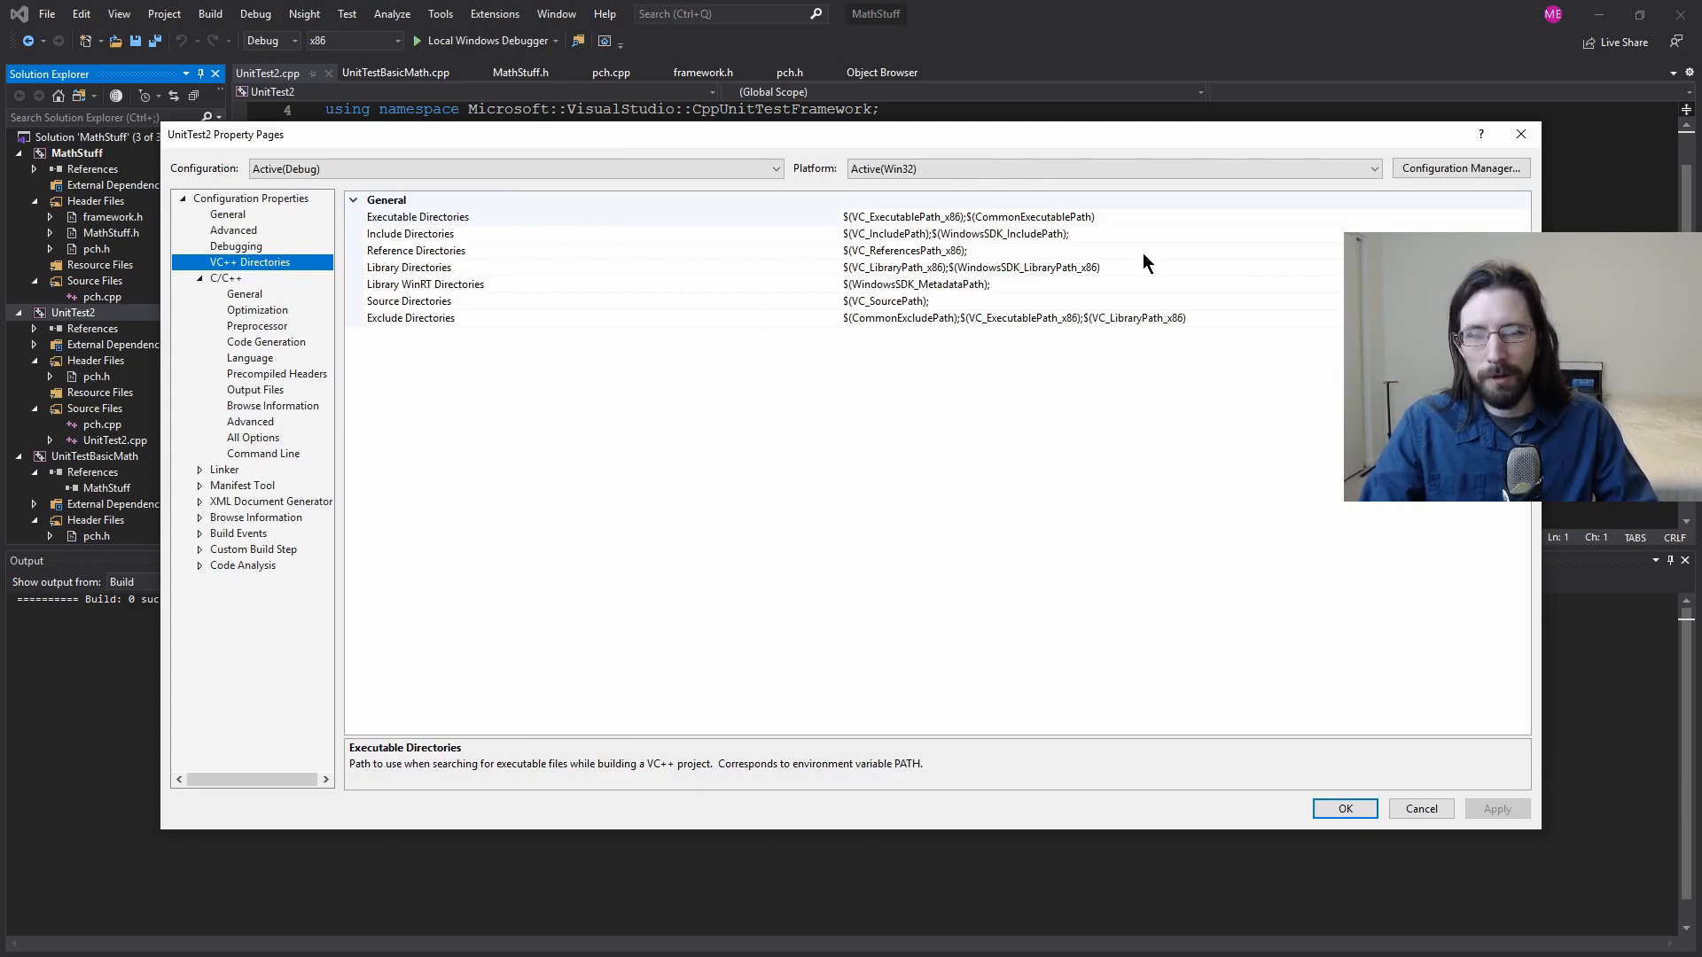
pyautogui.click(411, 233)
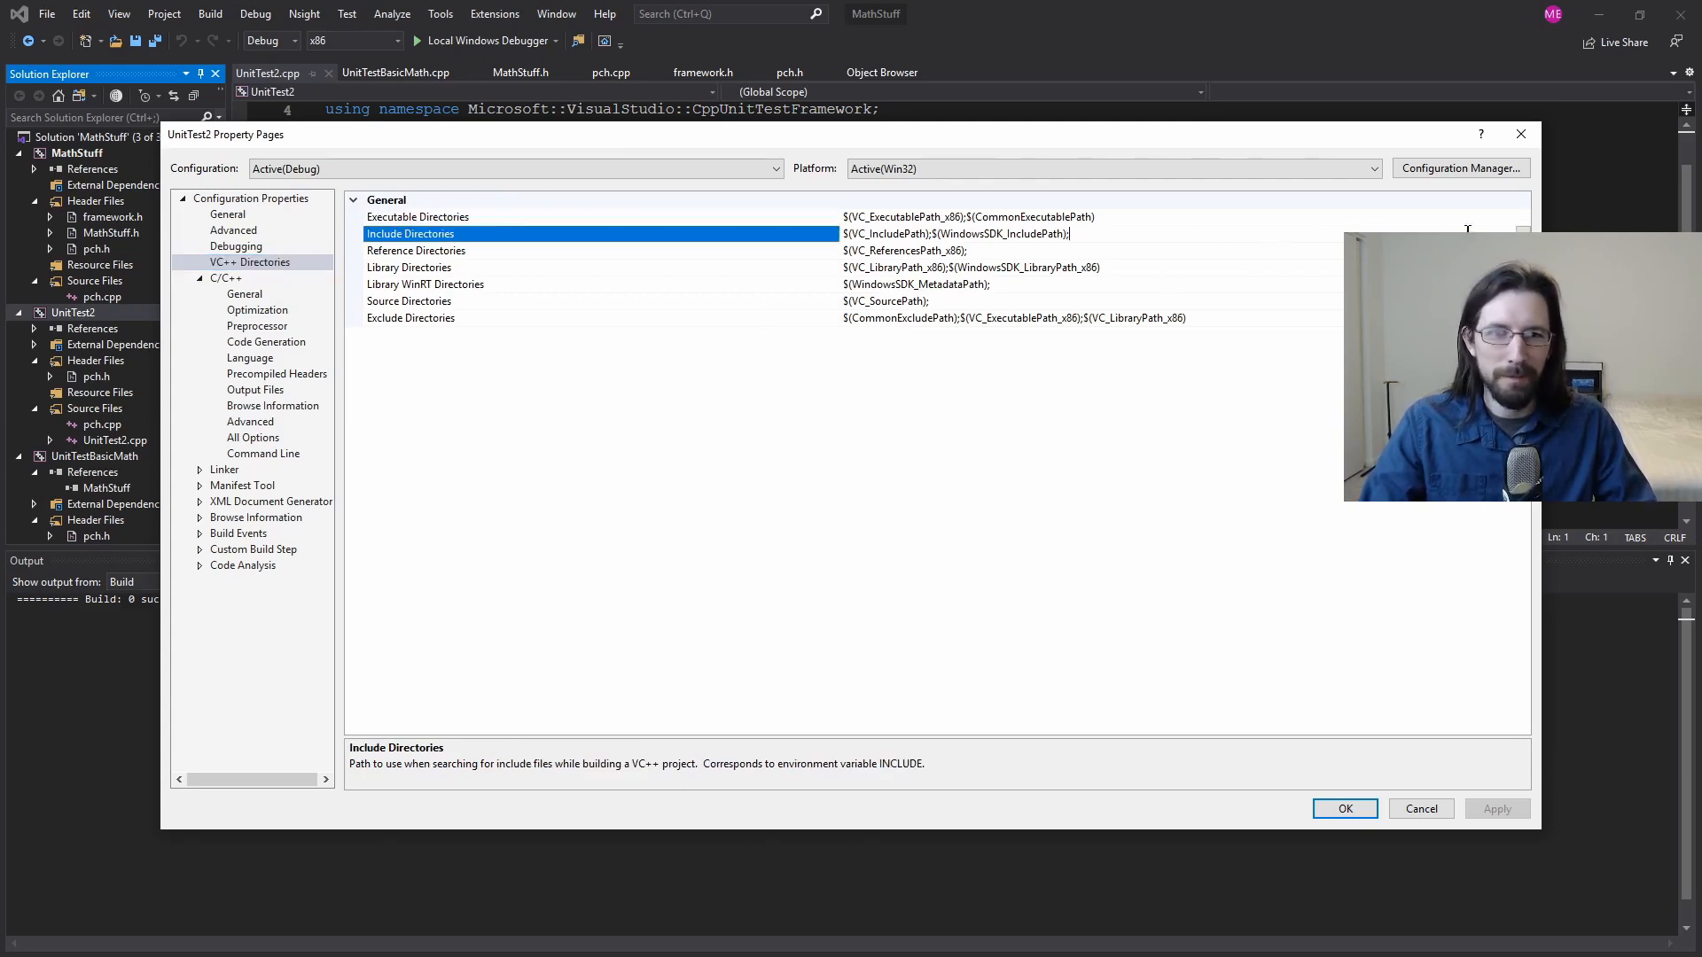
pyautogui.click(1082, 233)
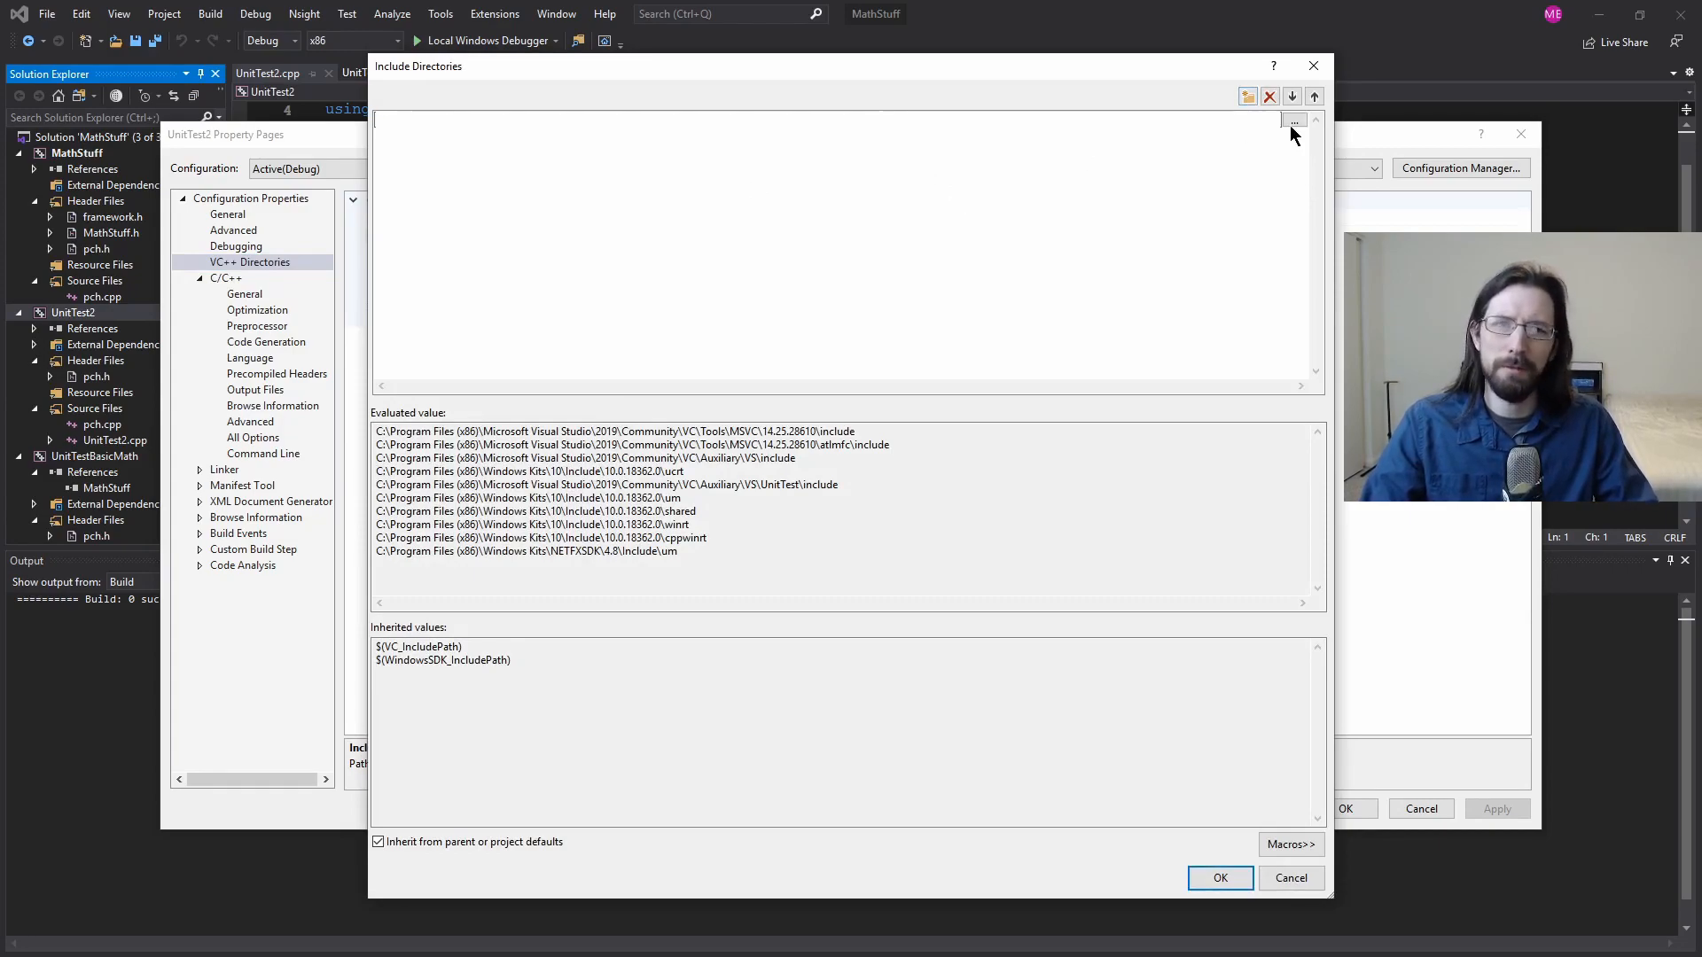
pyautogui.write('$(SolutionDir)MathStuff;$(IncludePath')
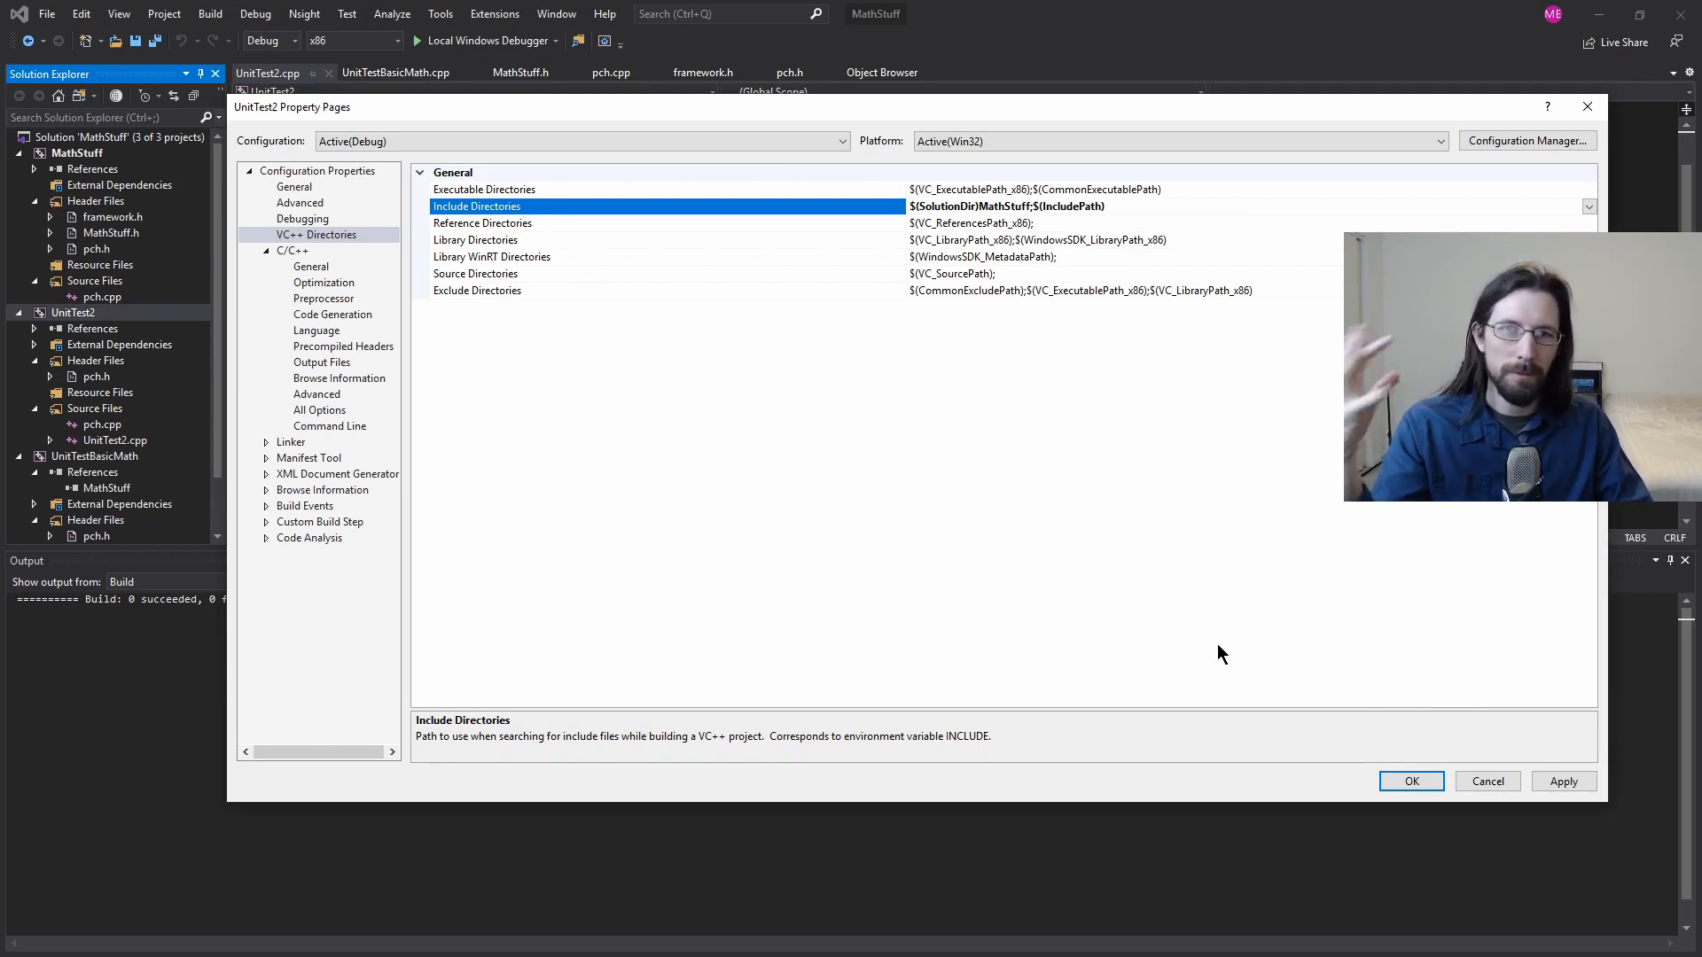
pyautogui.moveTo(532, 465)
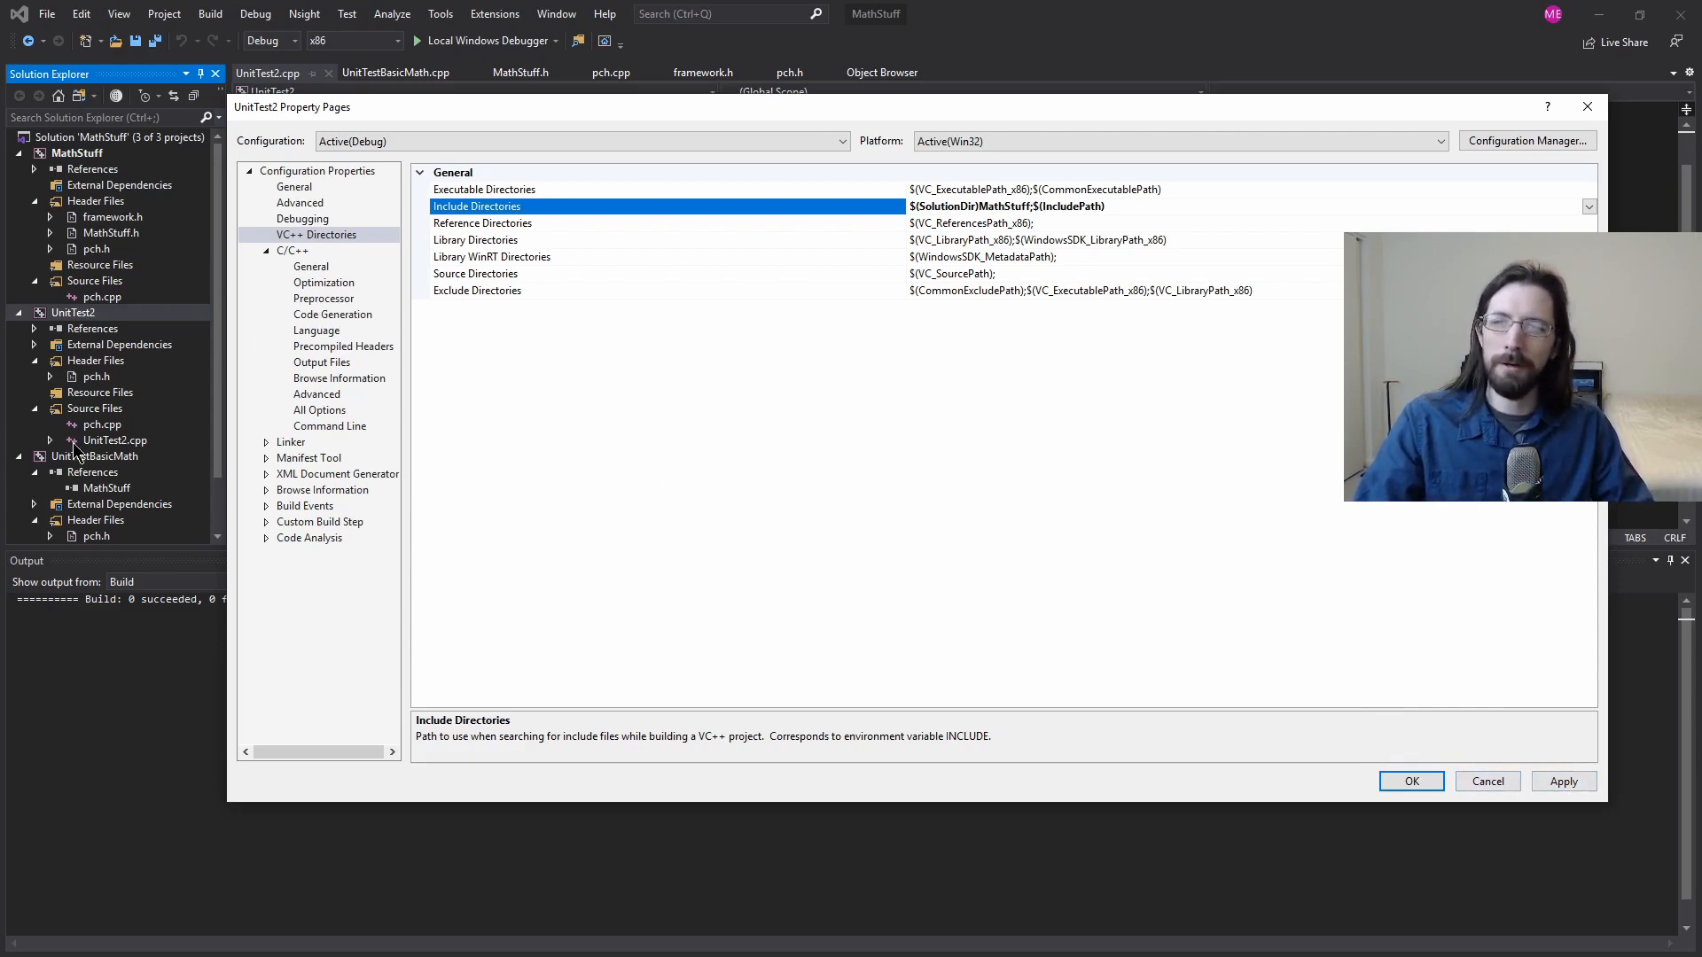
pyautogui.moveTo(1080, 659)
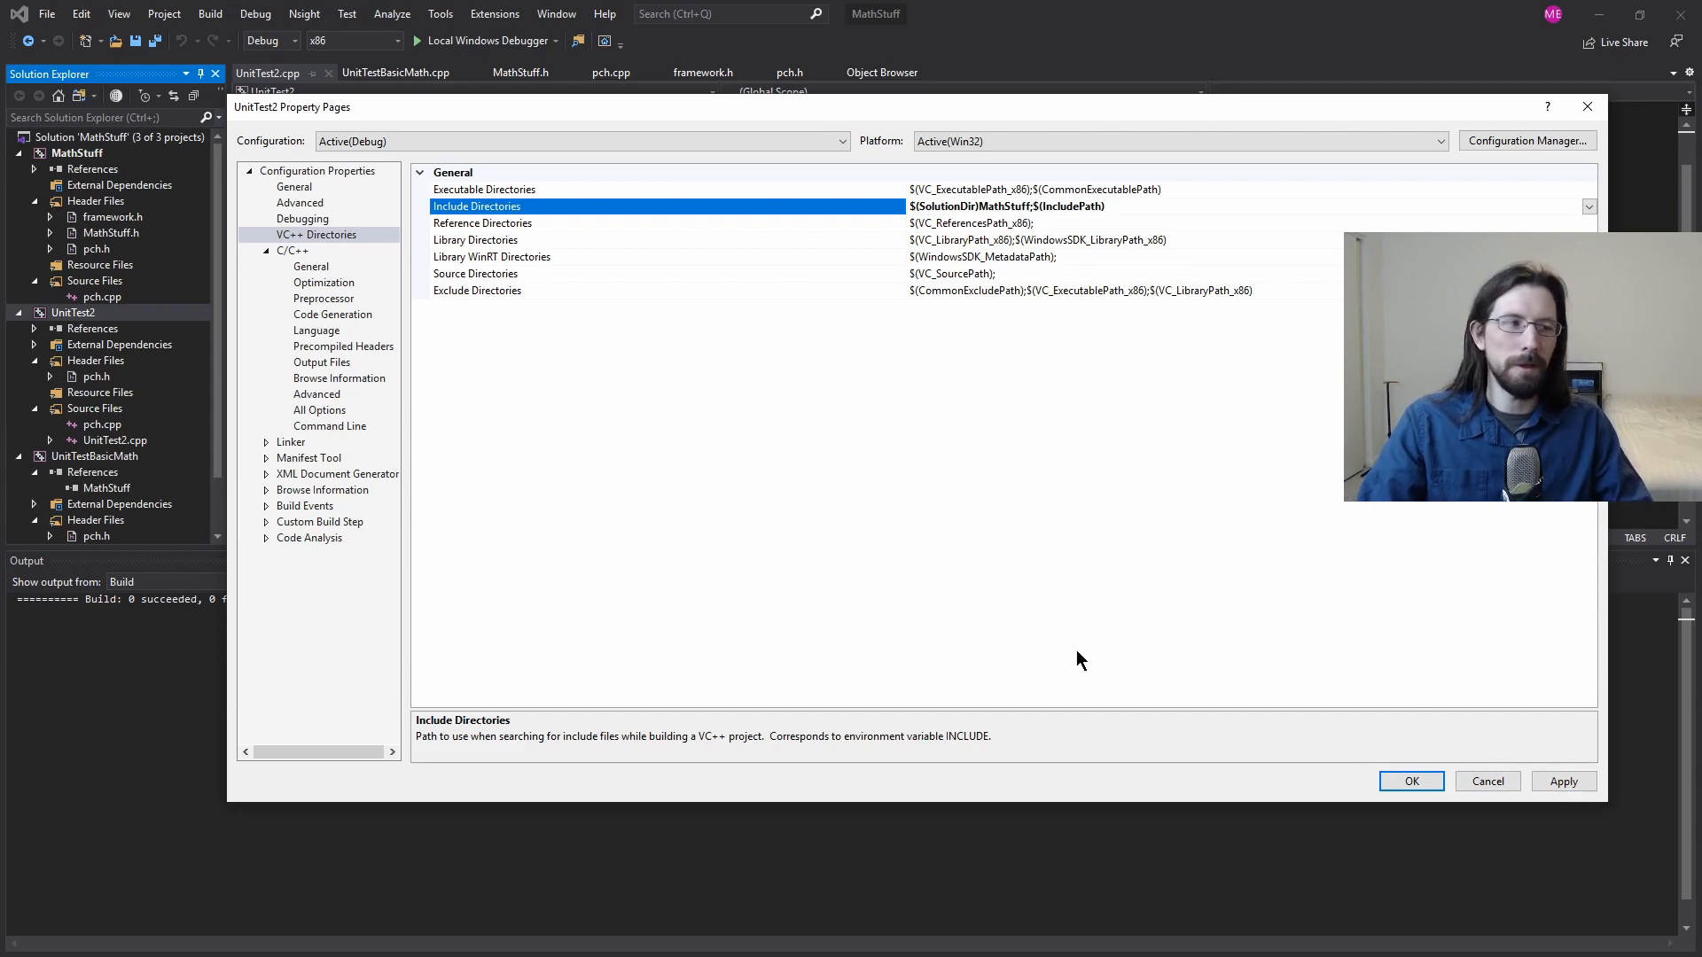
pyautogui.moveTo(1215, 663)
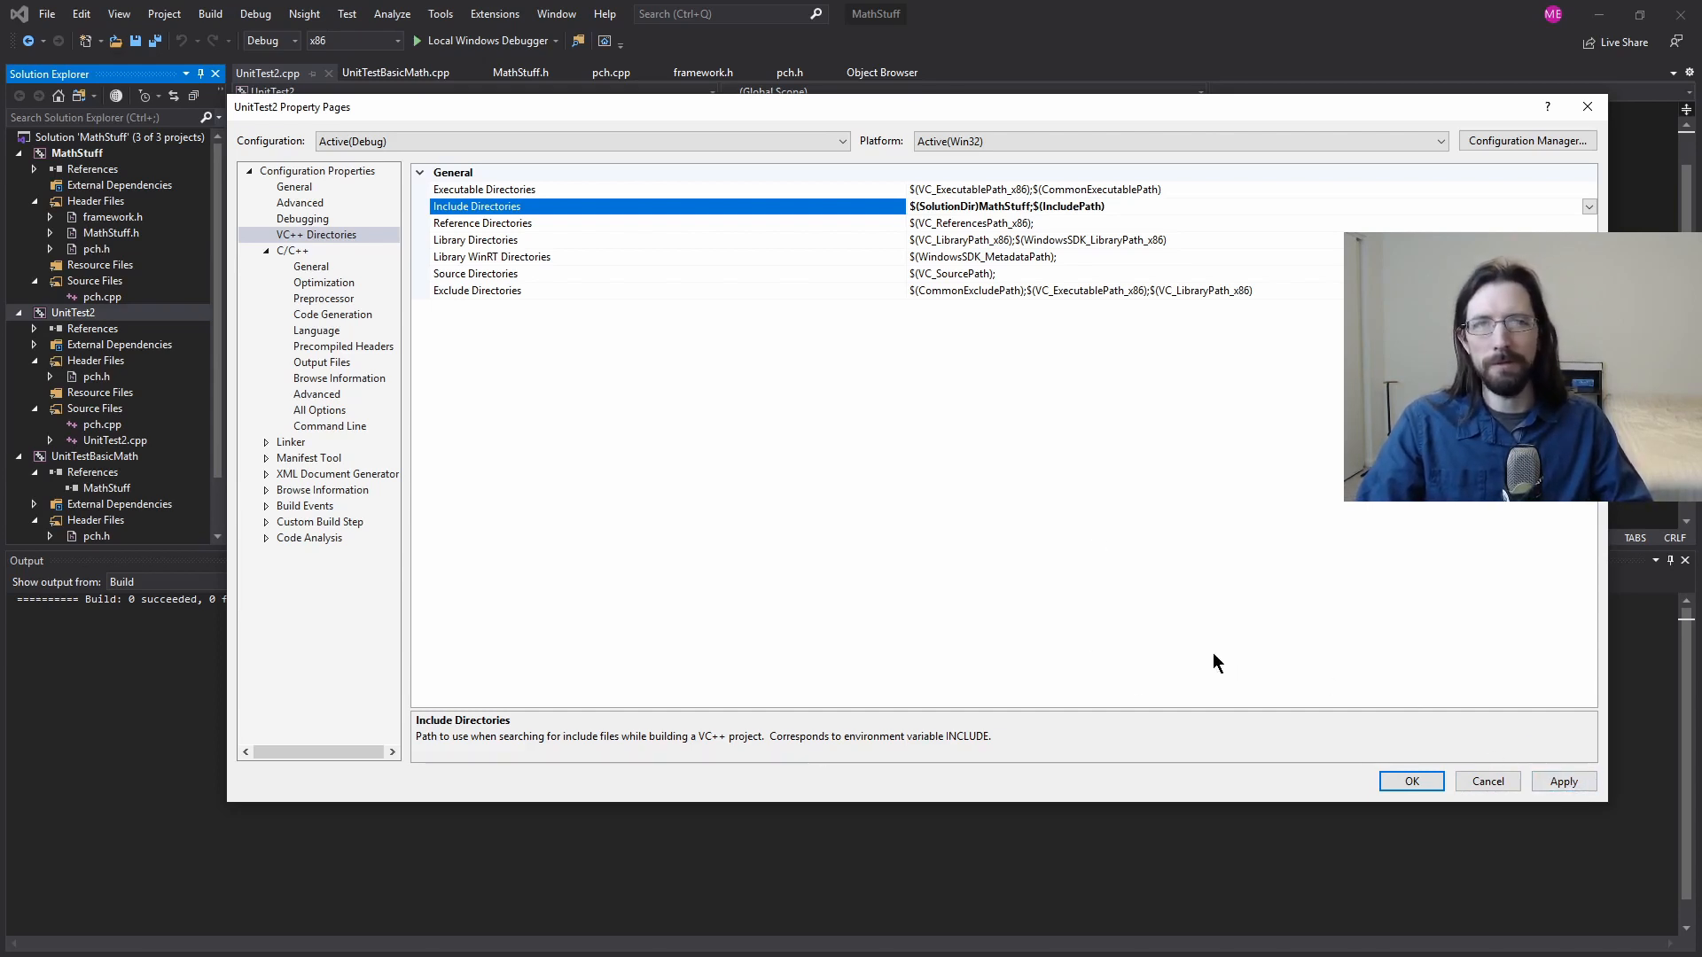
pyautogui.moveTo(591, 455)
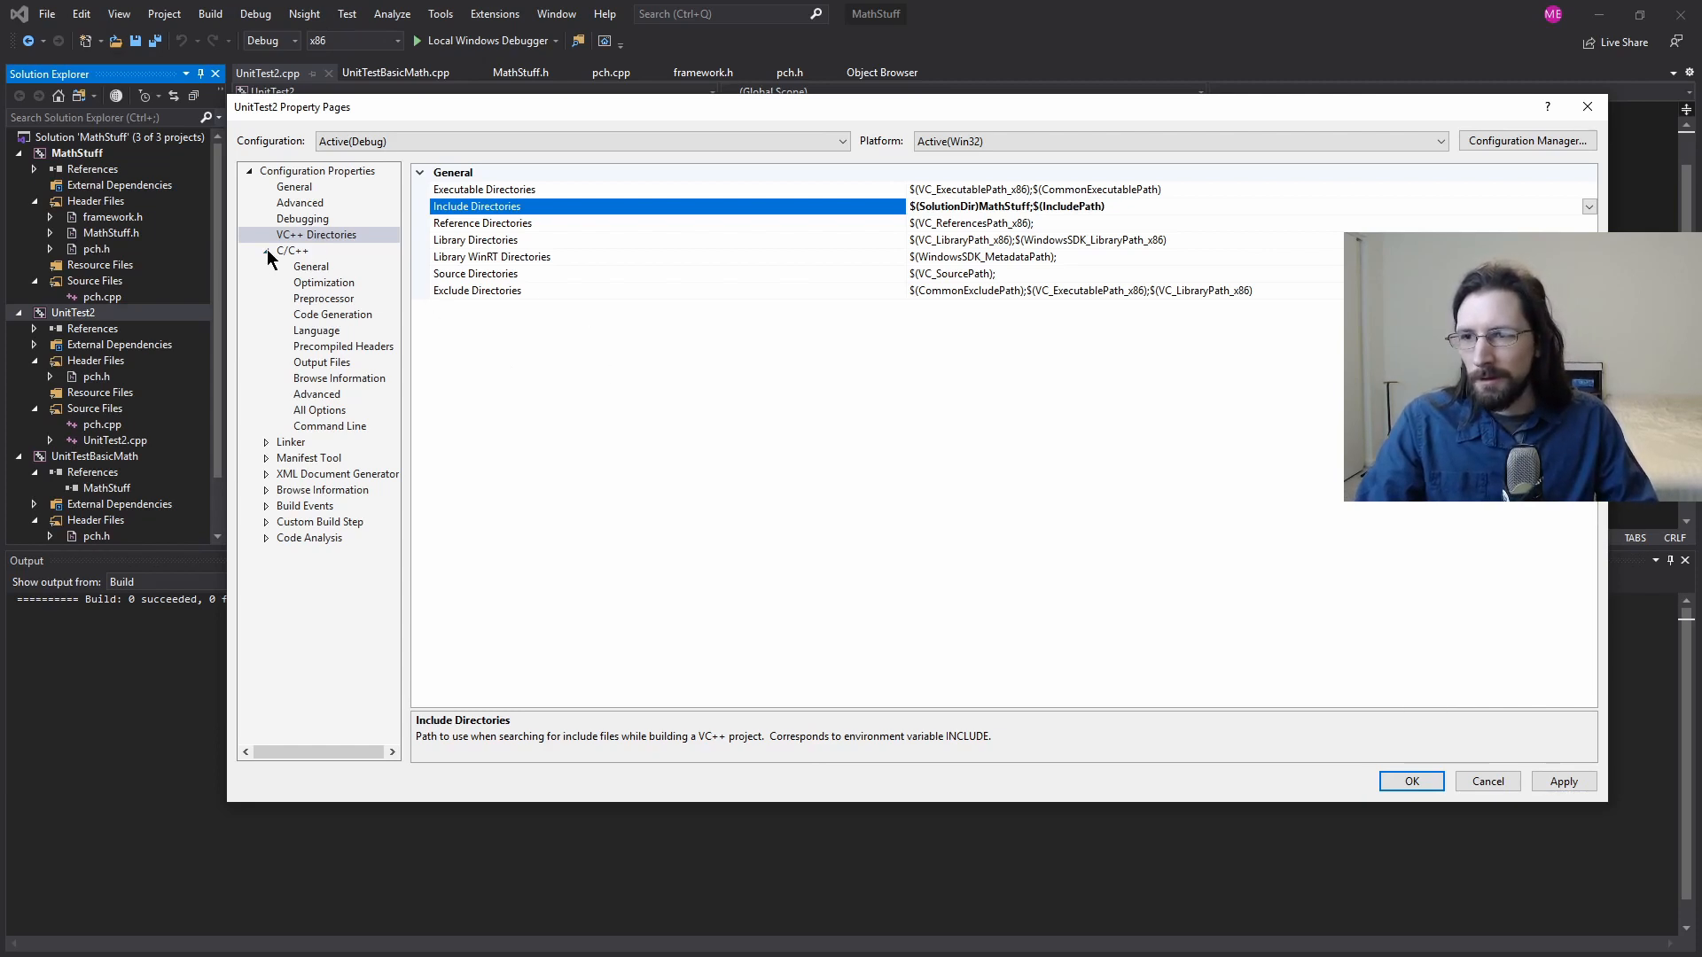
pyautogui.click(316, 234)
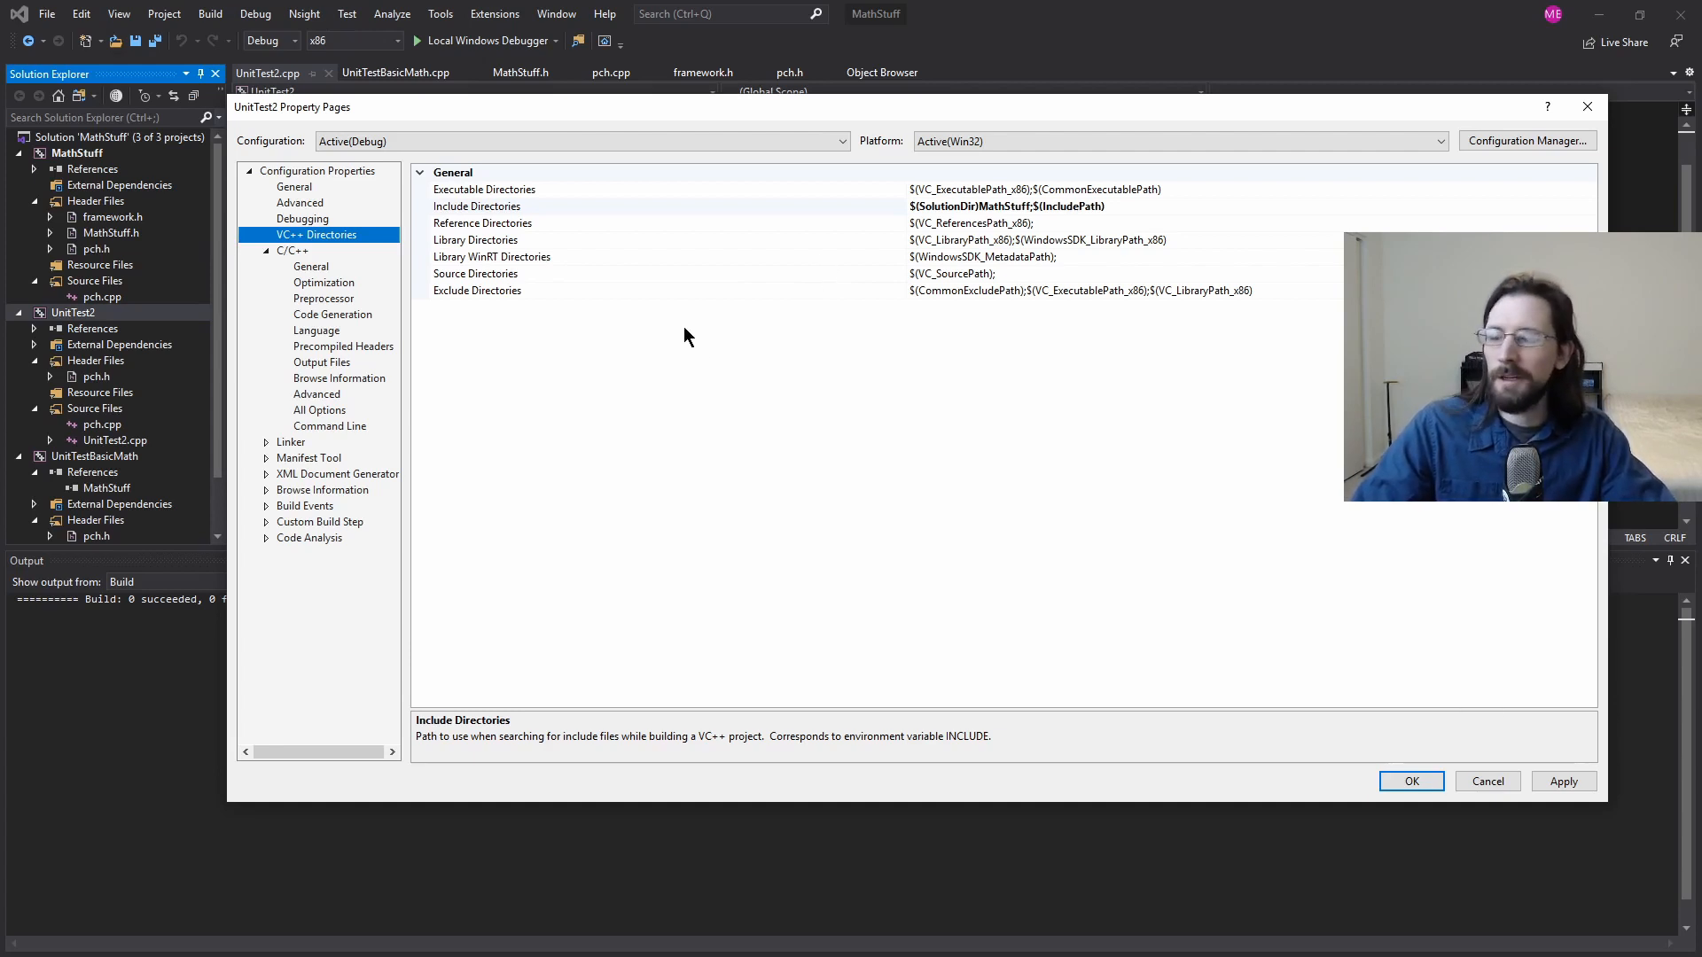
pyautogui.moveTo(723, 374)
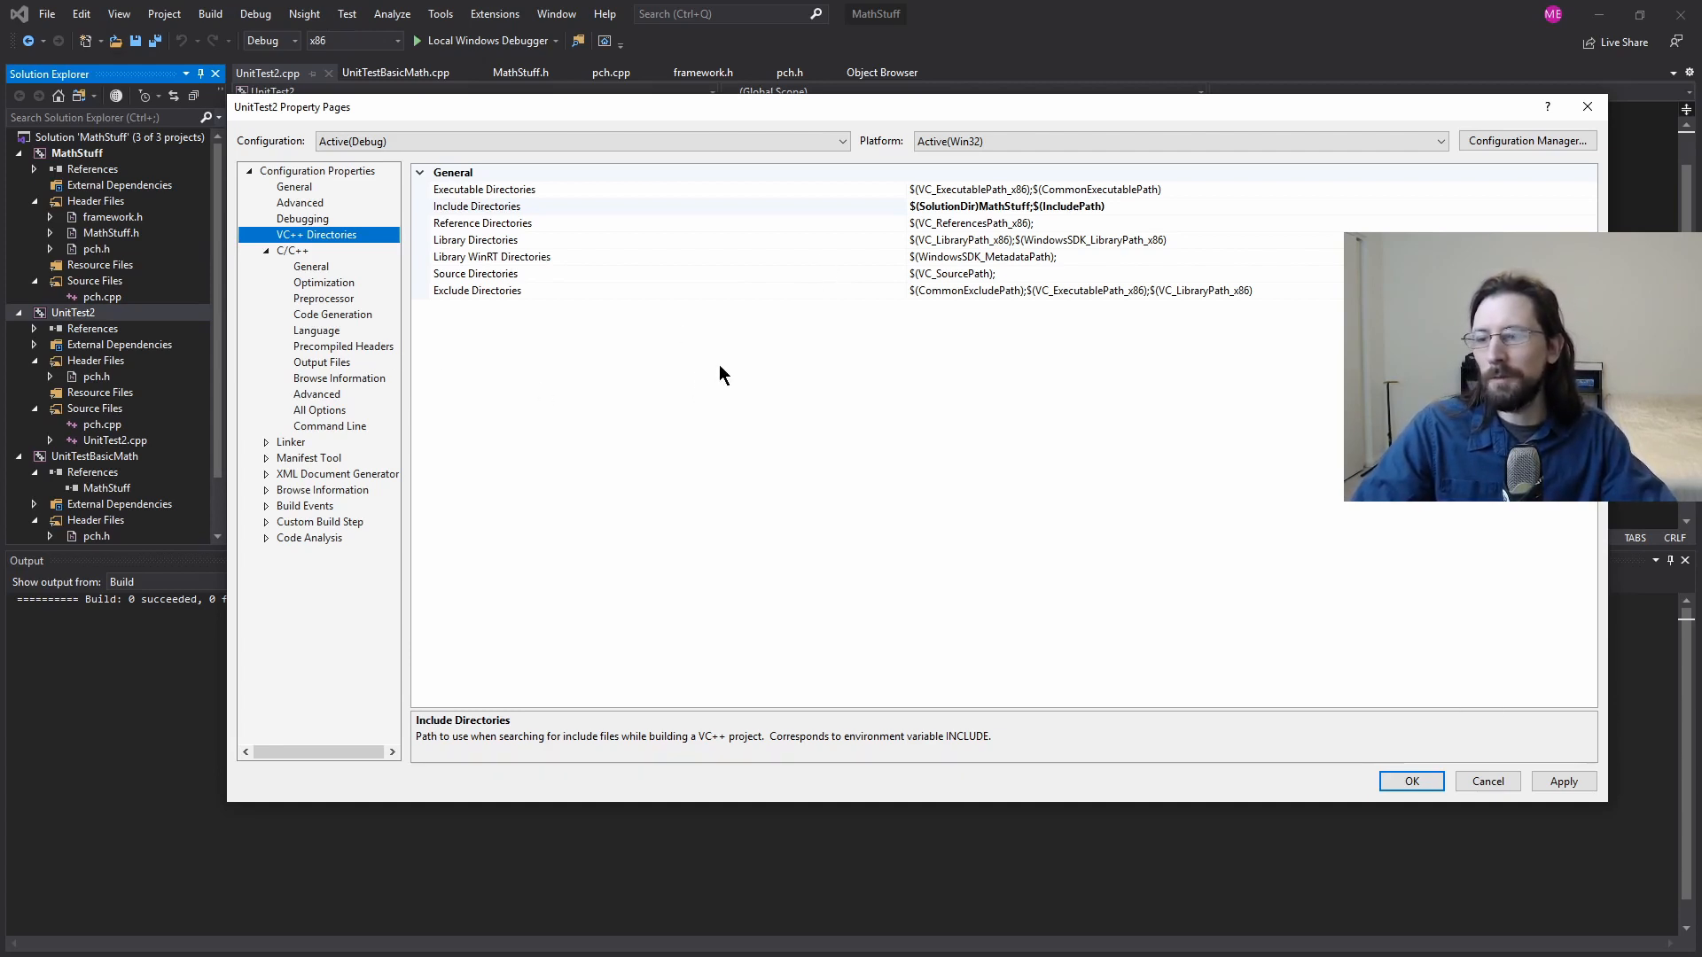
pyautogui.moveTo(1021, 369)
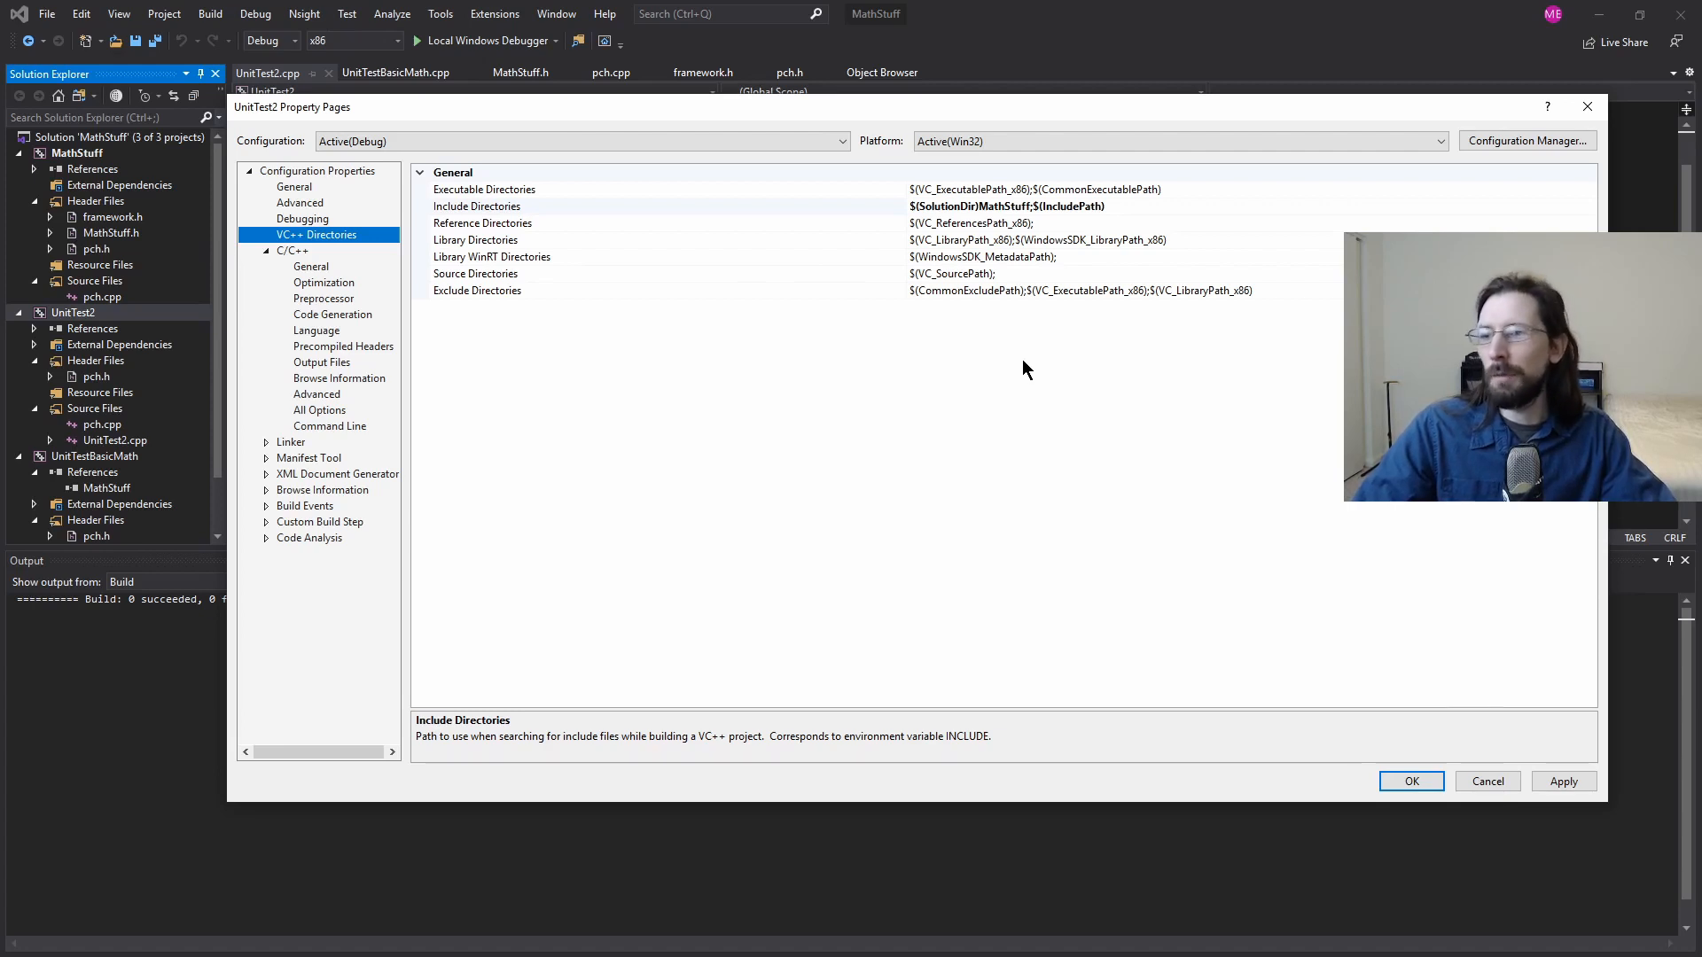
pyautogui.moveTo(1042, 367)
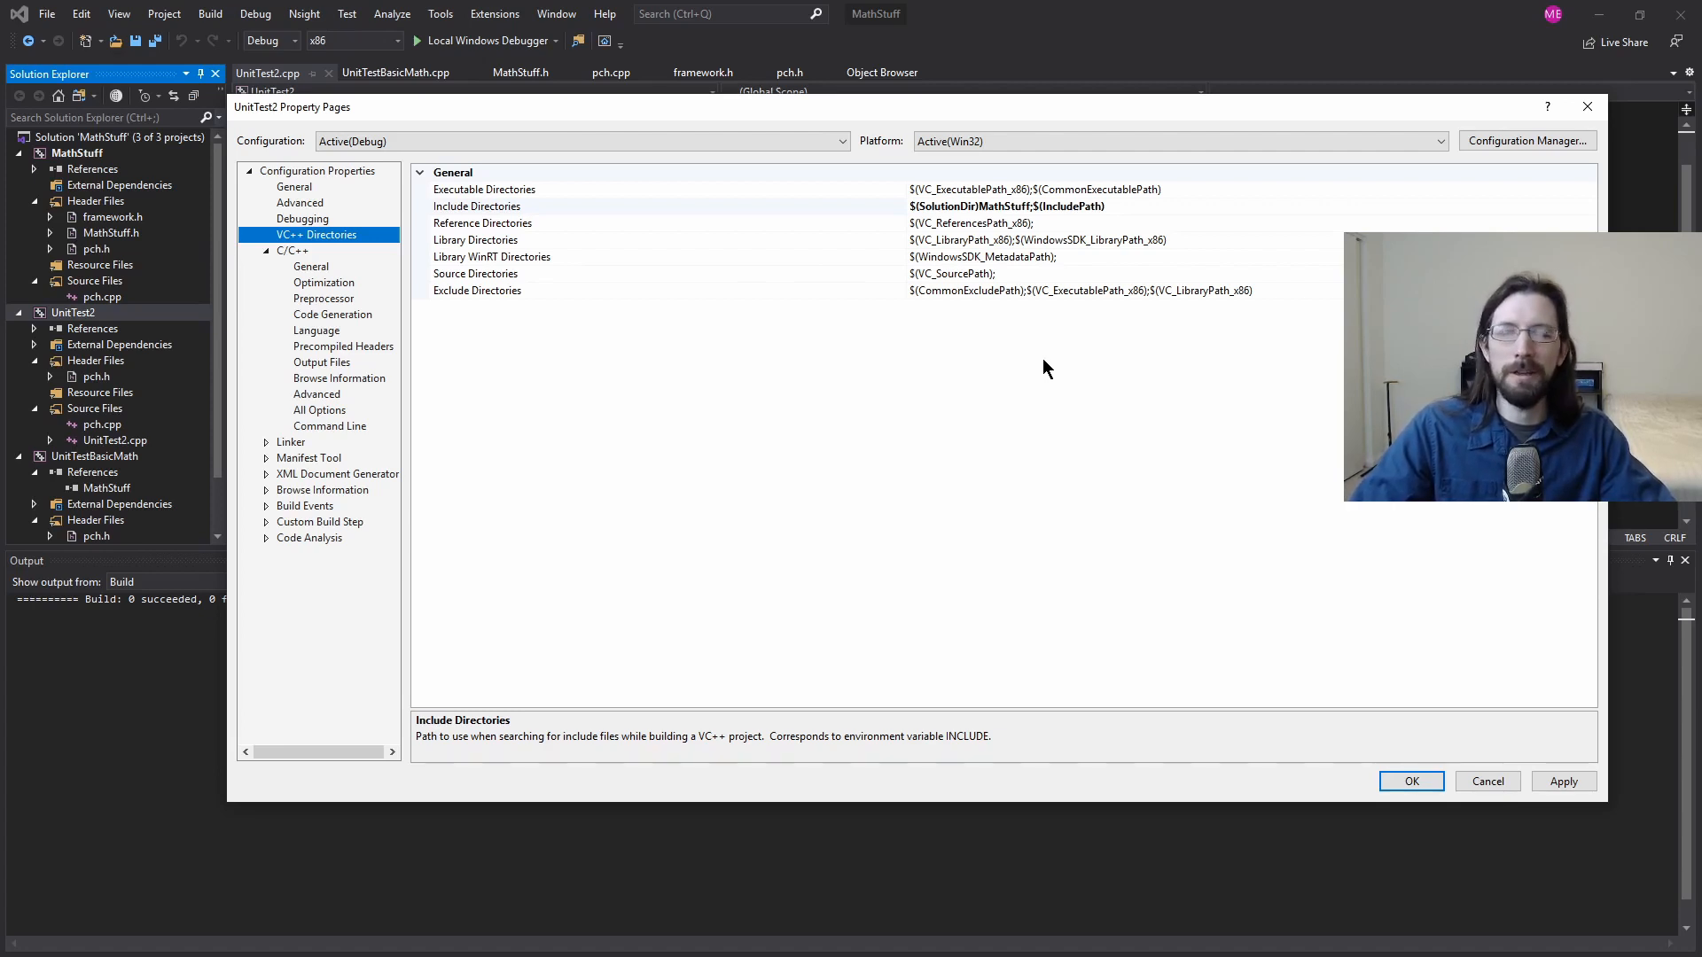
pyautogui.moveTo(987, 407)
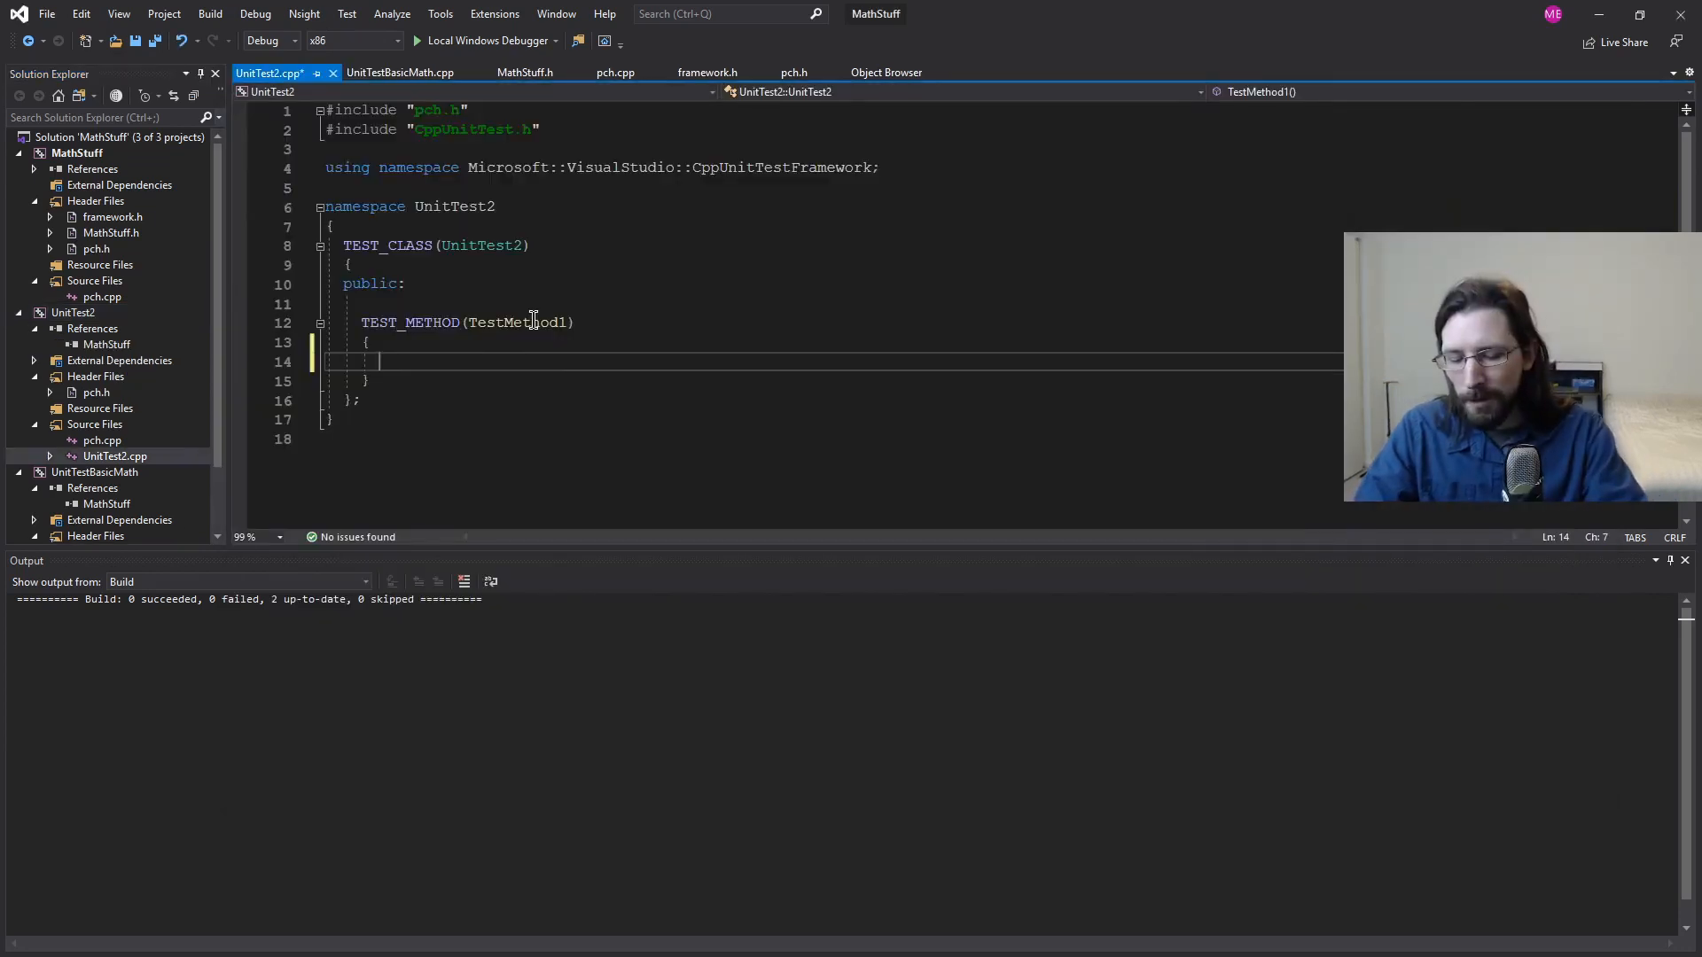
# Step: Write Assert::AreNotEqual(2, 3); in TestMethod1 and build the solution
pyautogui.write('Assert()')
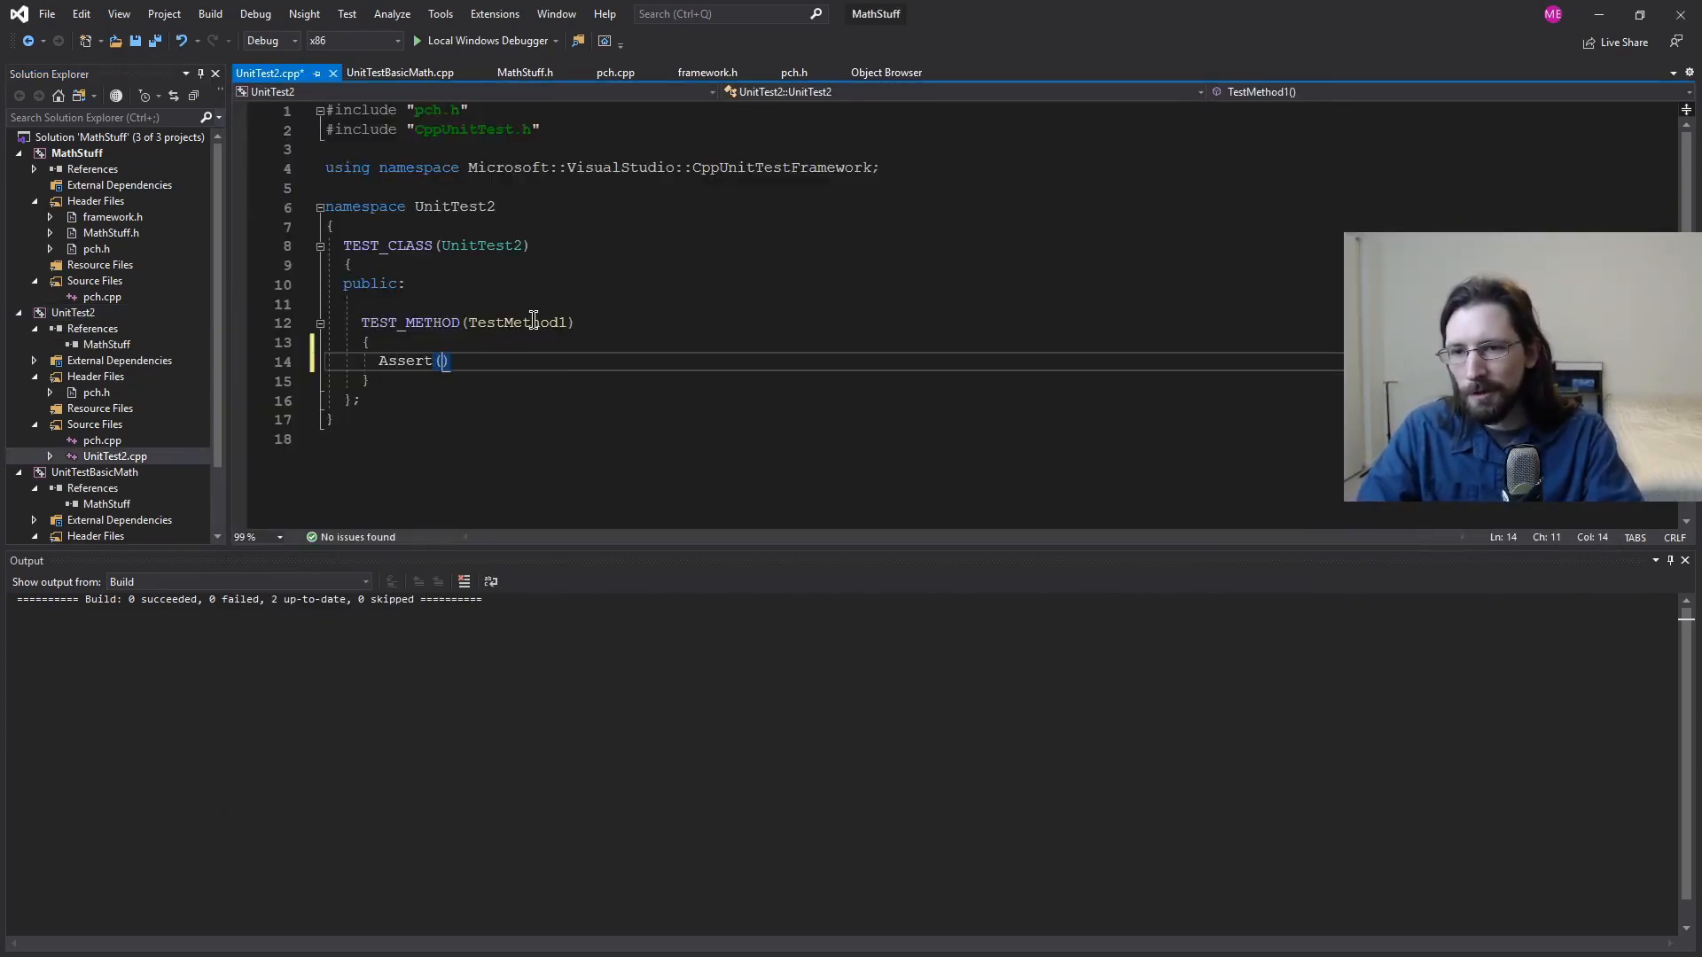
pyautogui.write('::Ar')
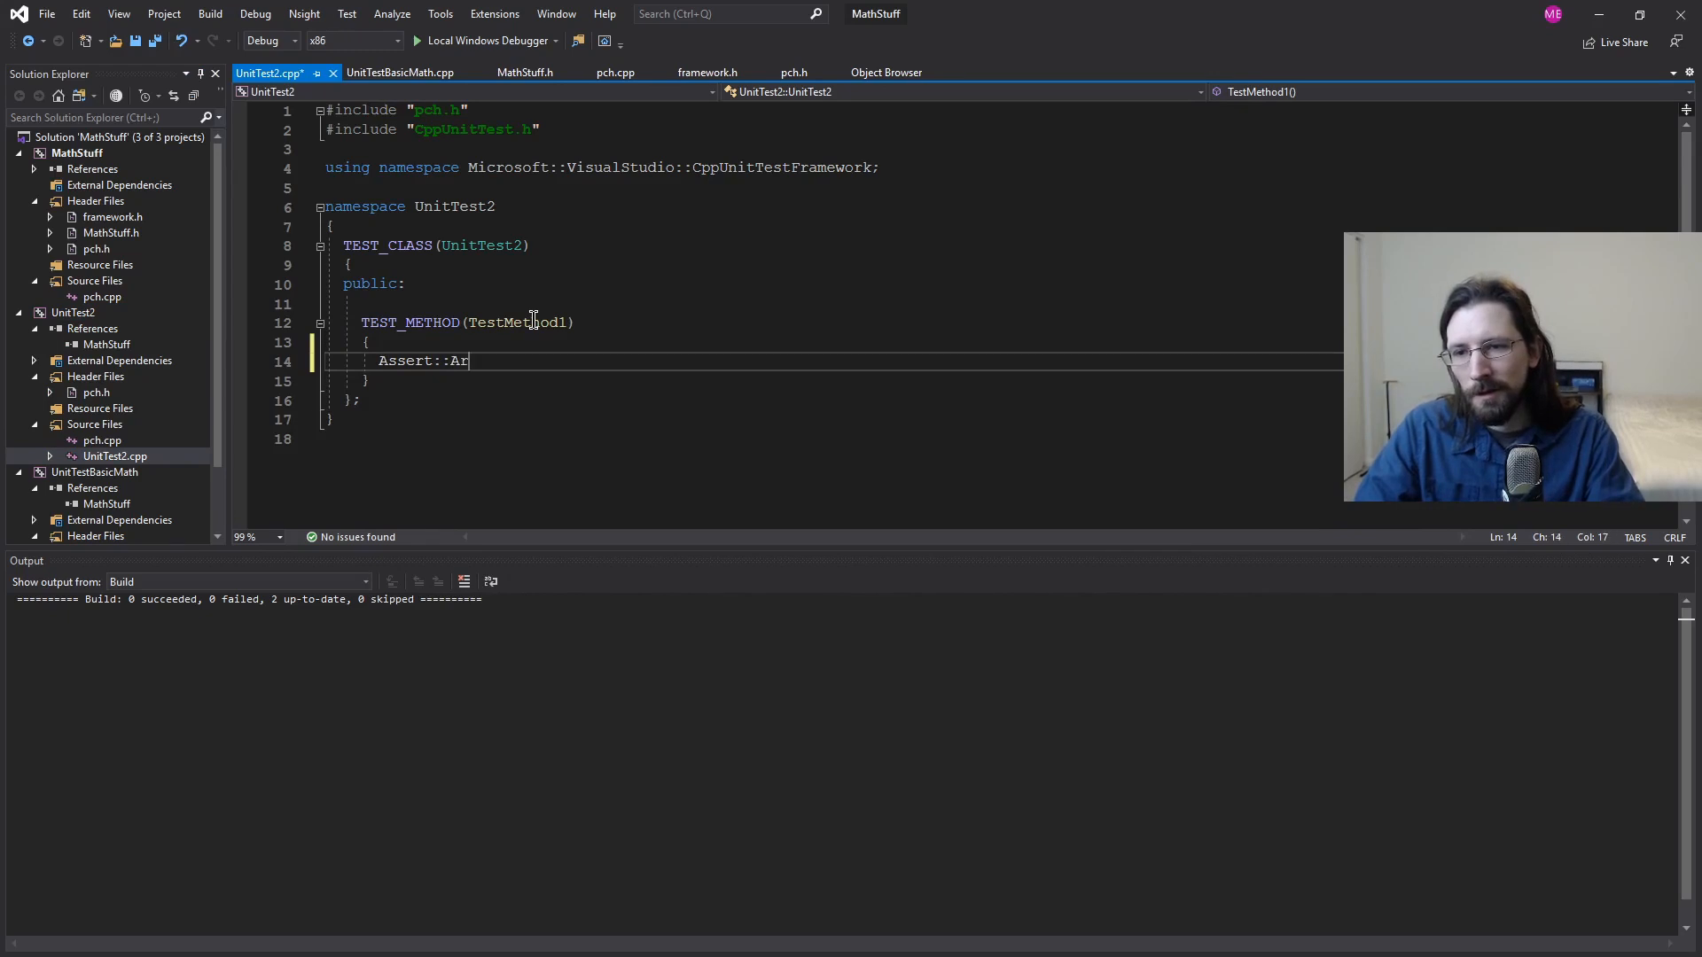
pyautogui.write('NO')
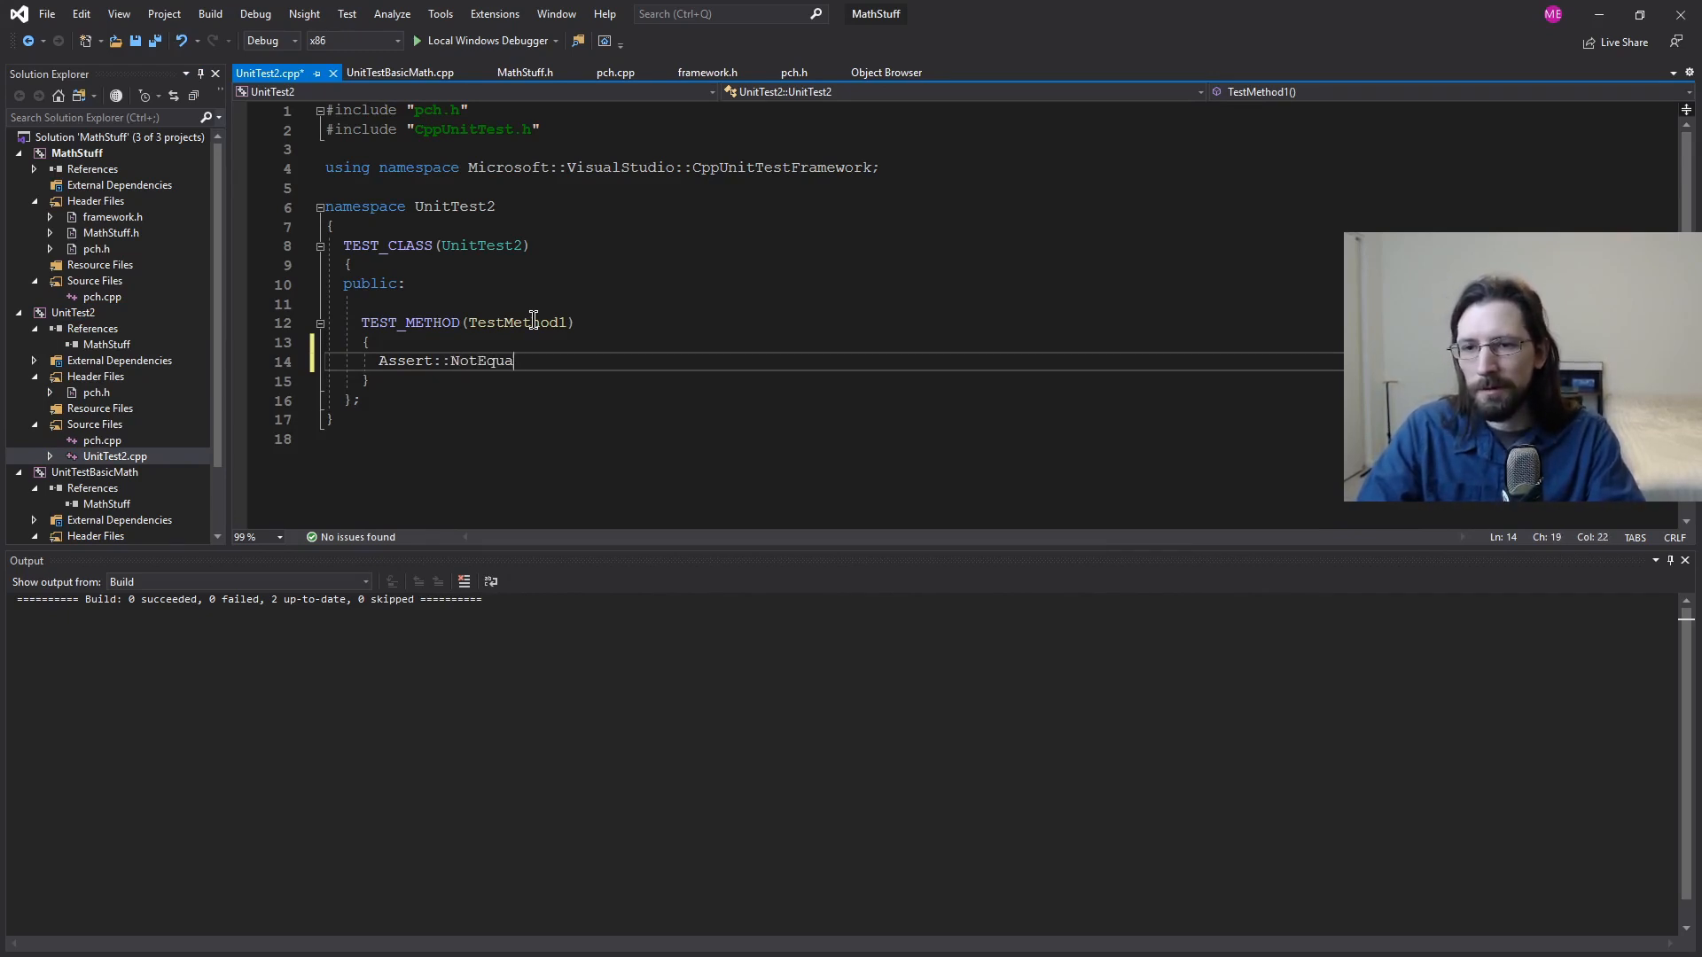
pyautogui.write('(2)')
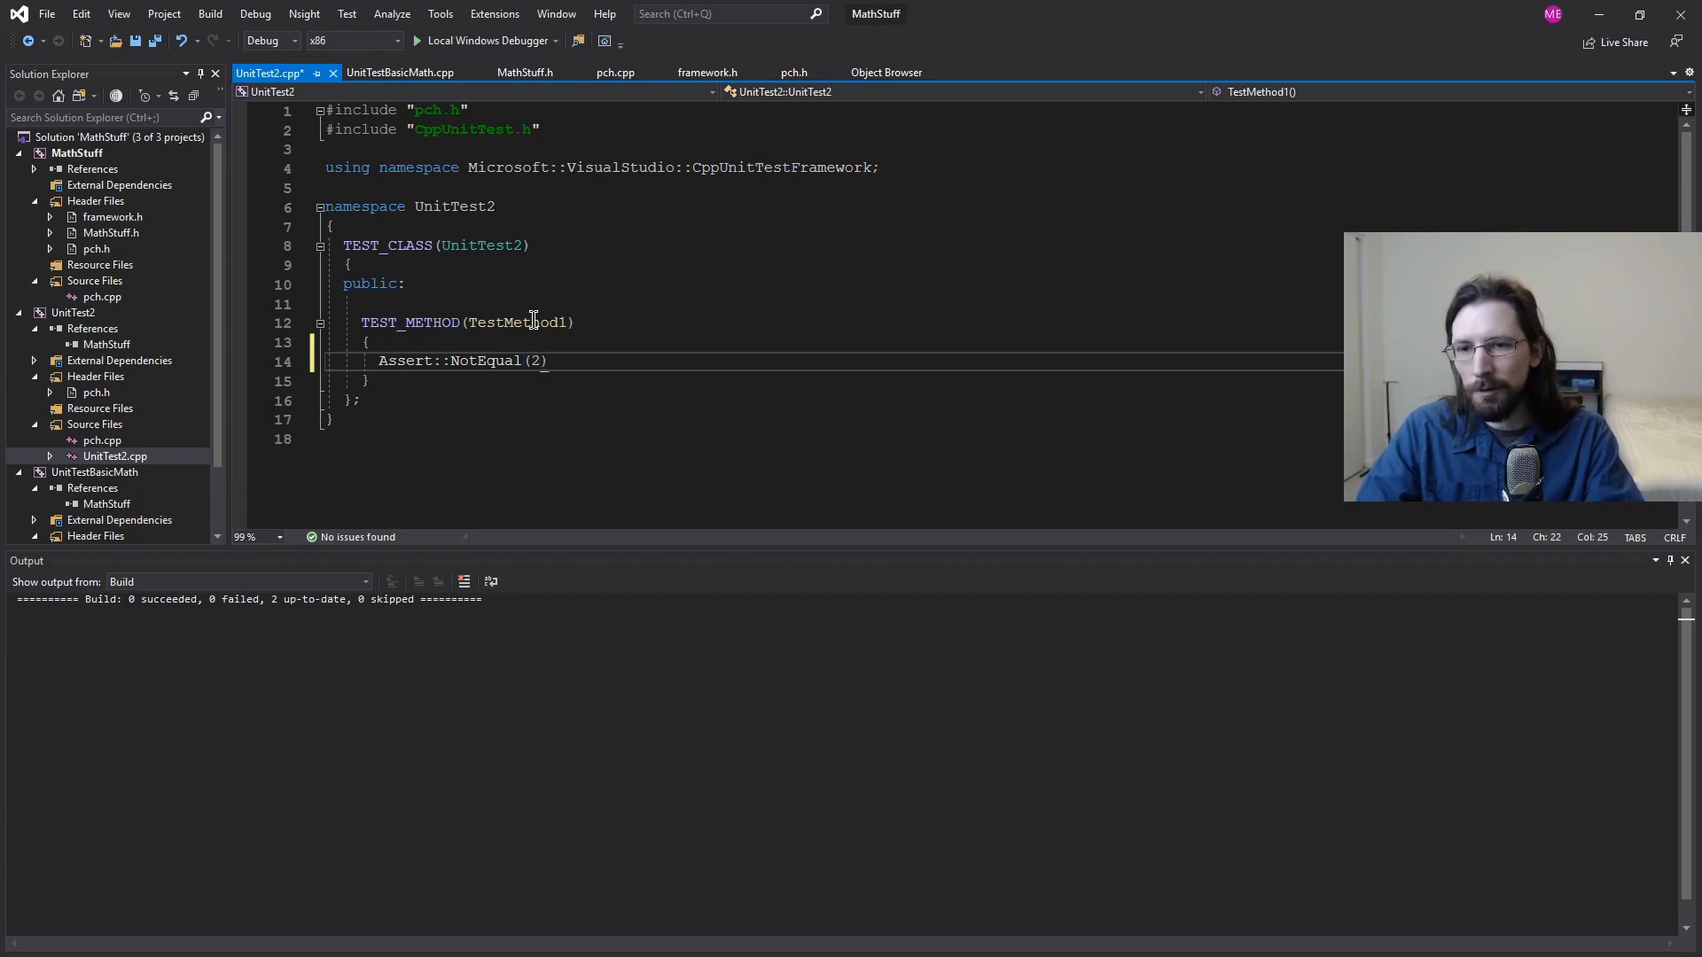
pyautogui.write(', 3);')
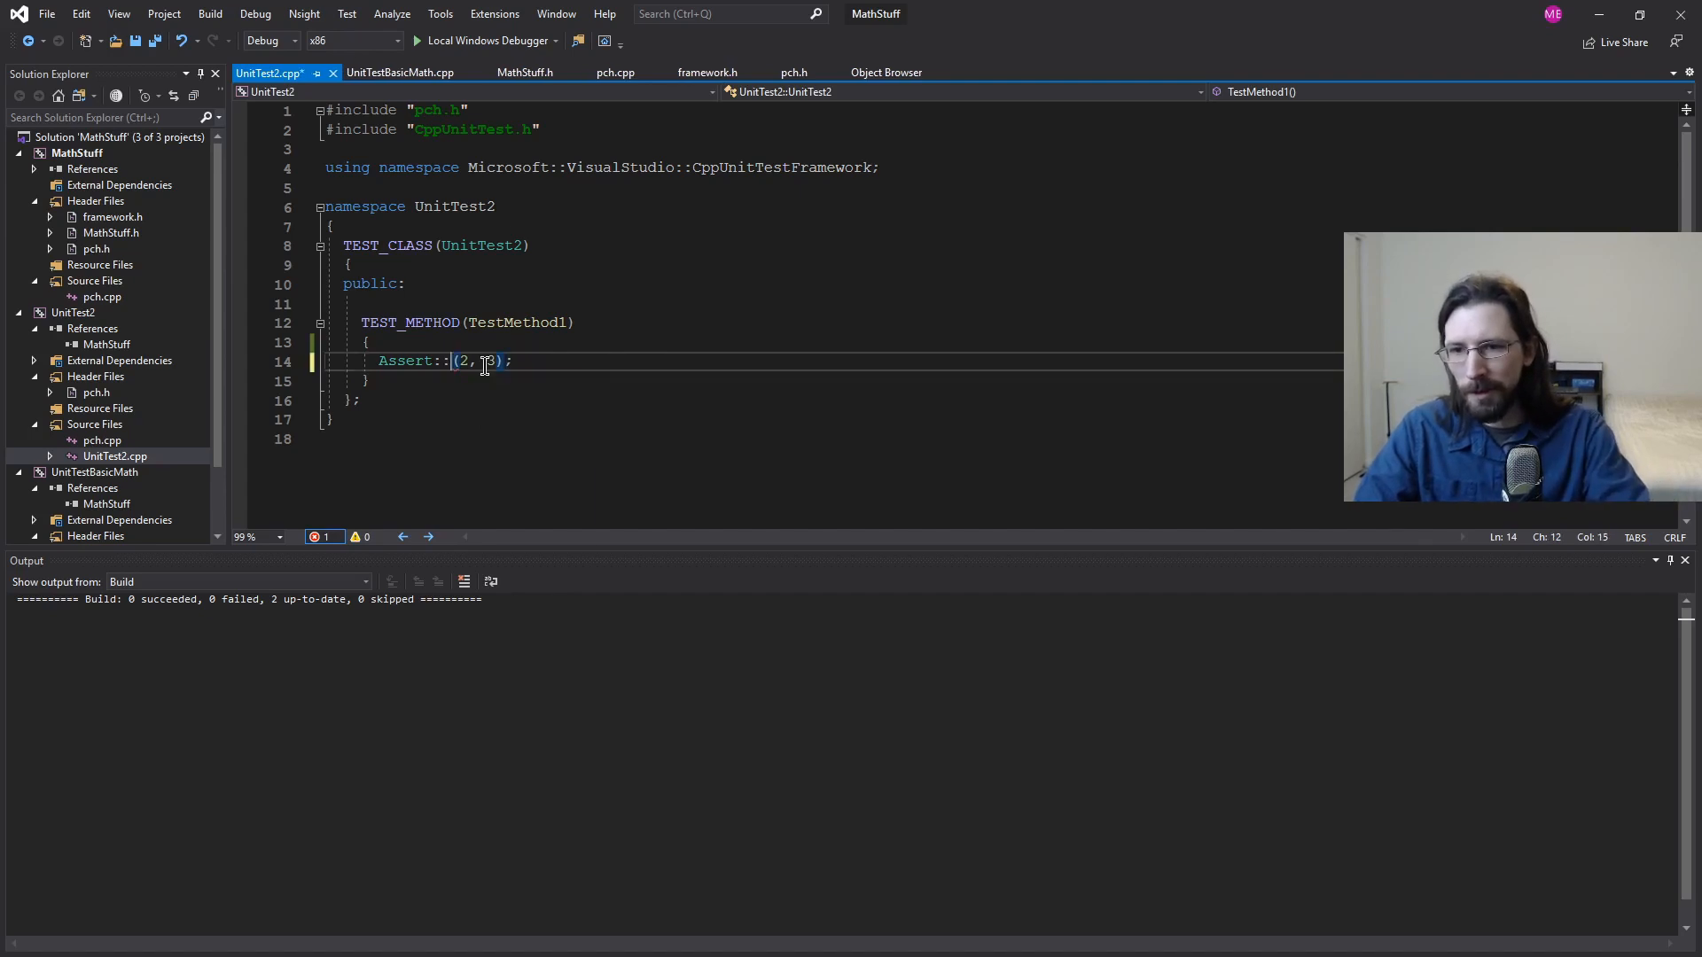
pyautogui.click(443, 361)
pyautogui.write('AreNotEqual')
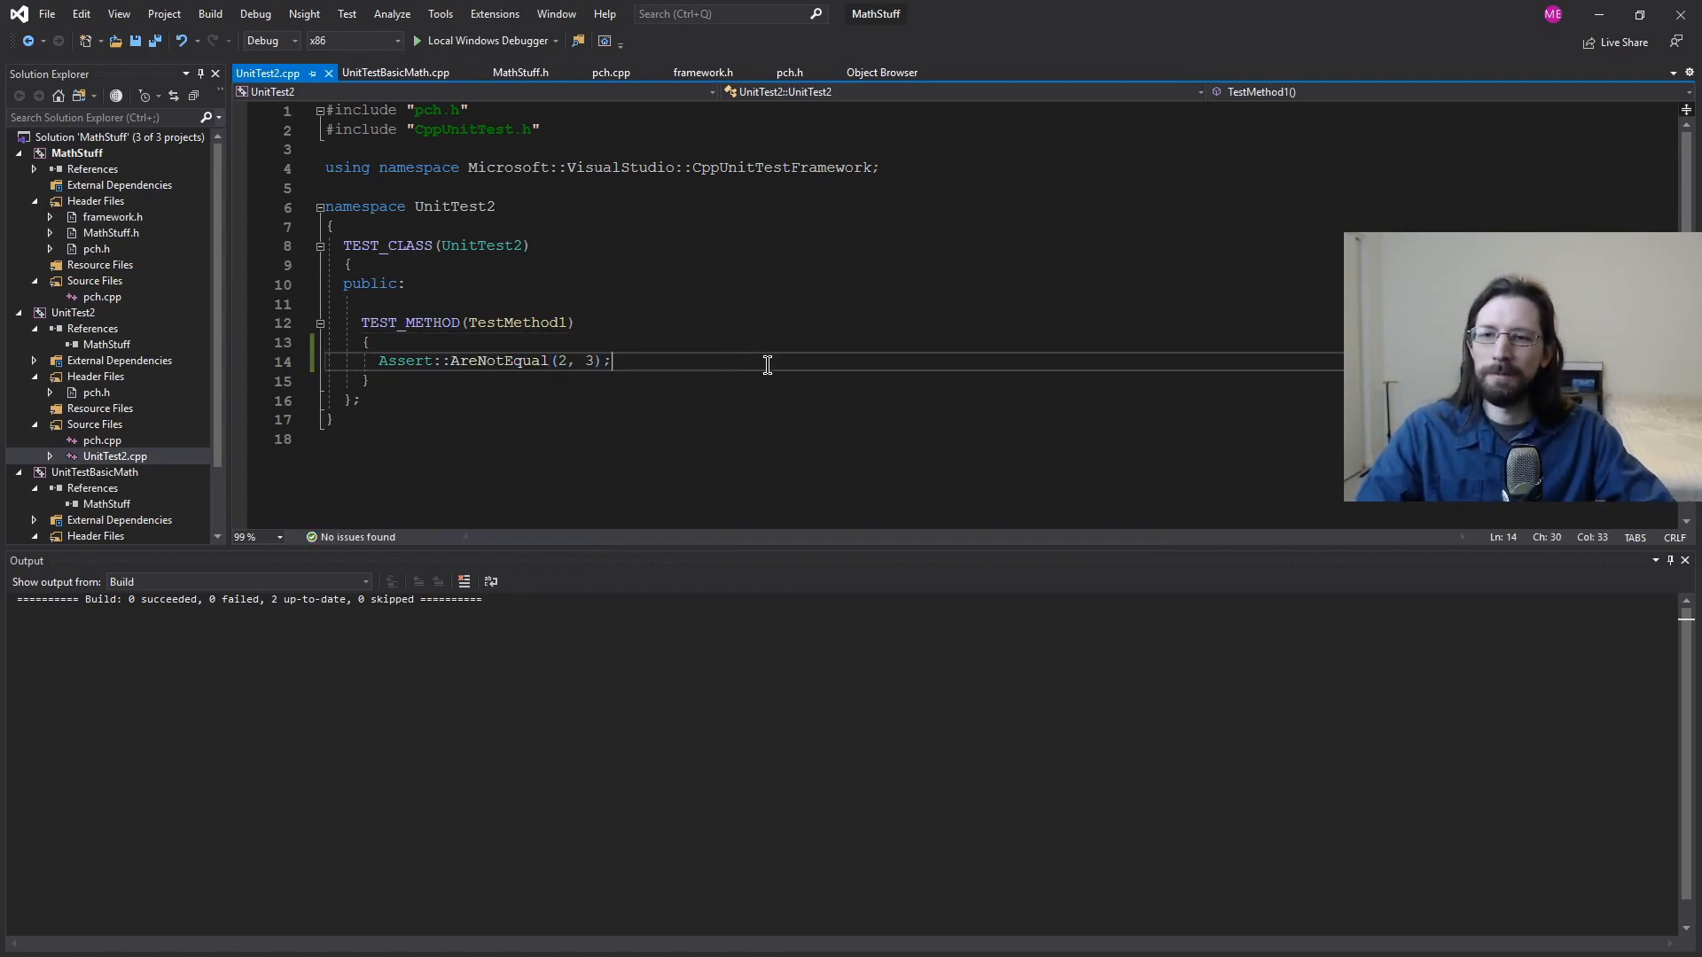
pyautogui.click(73, 313)
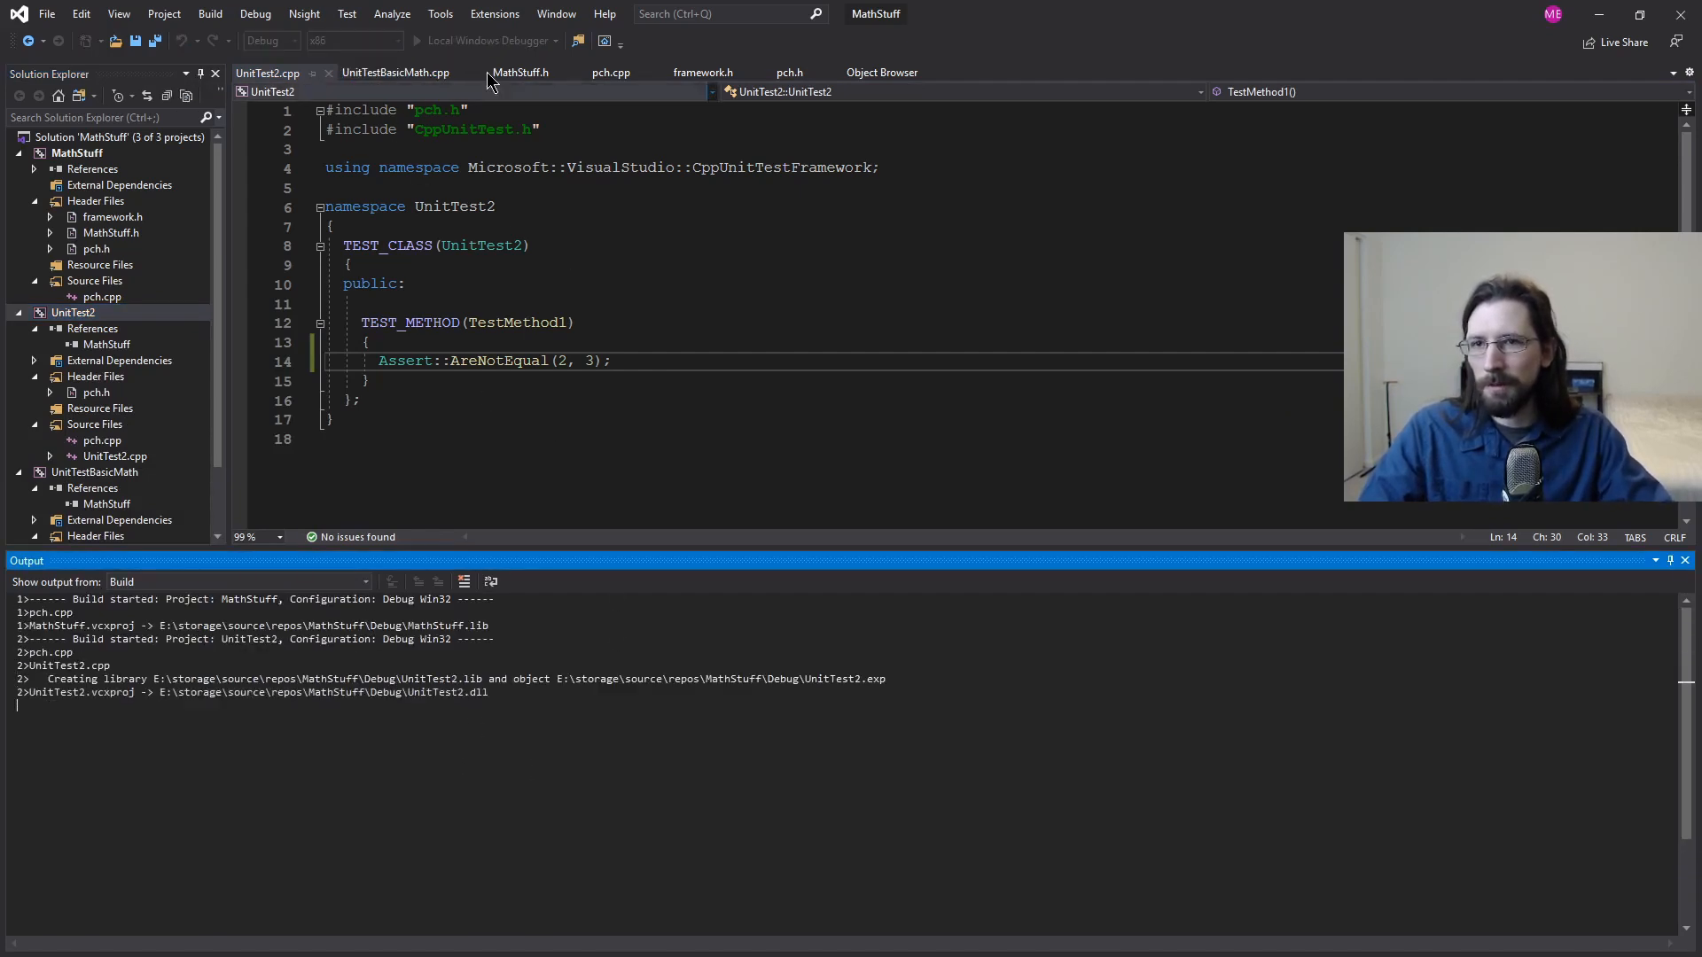
# Step: Run all tests and expand the results to show TestMethod1, Add, Divide and Subtract passing
pyautogui.click(347, 13)
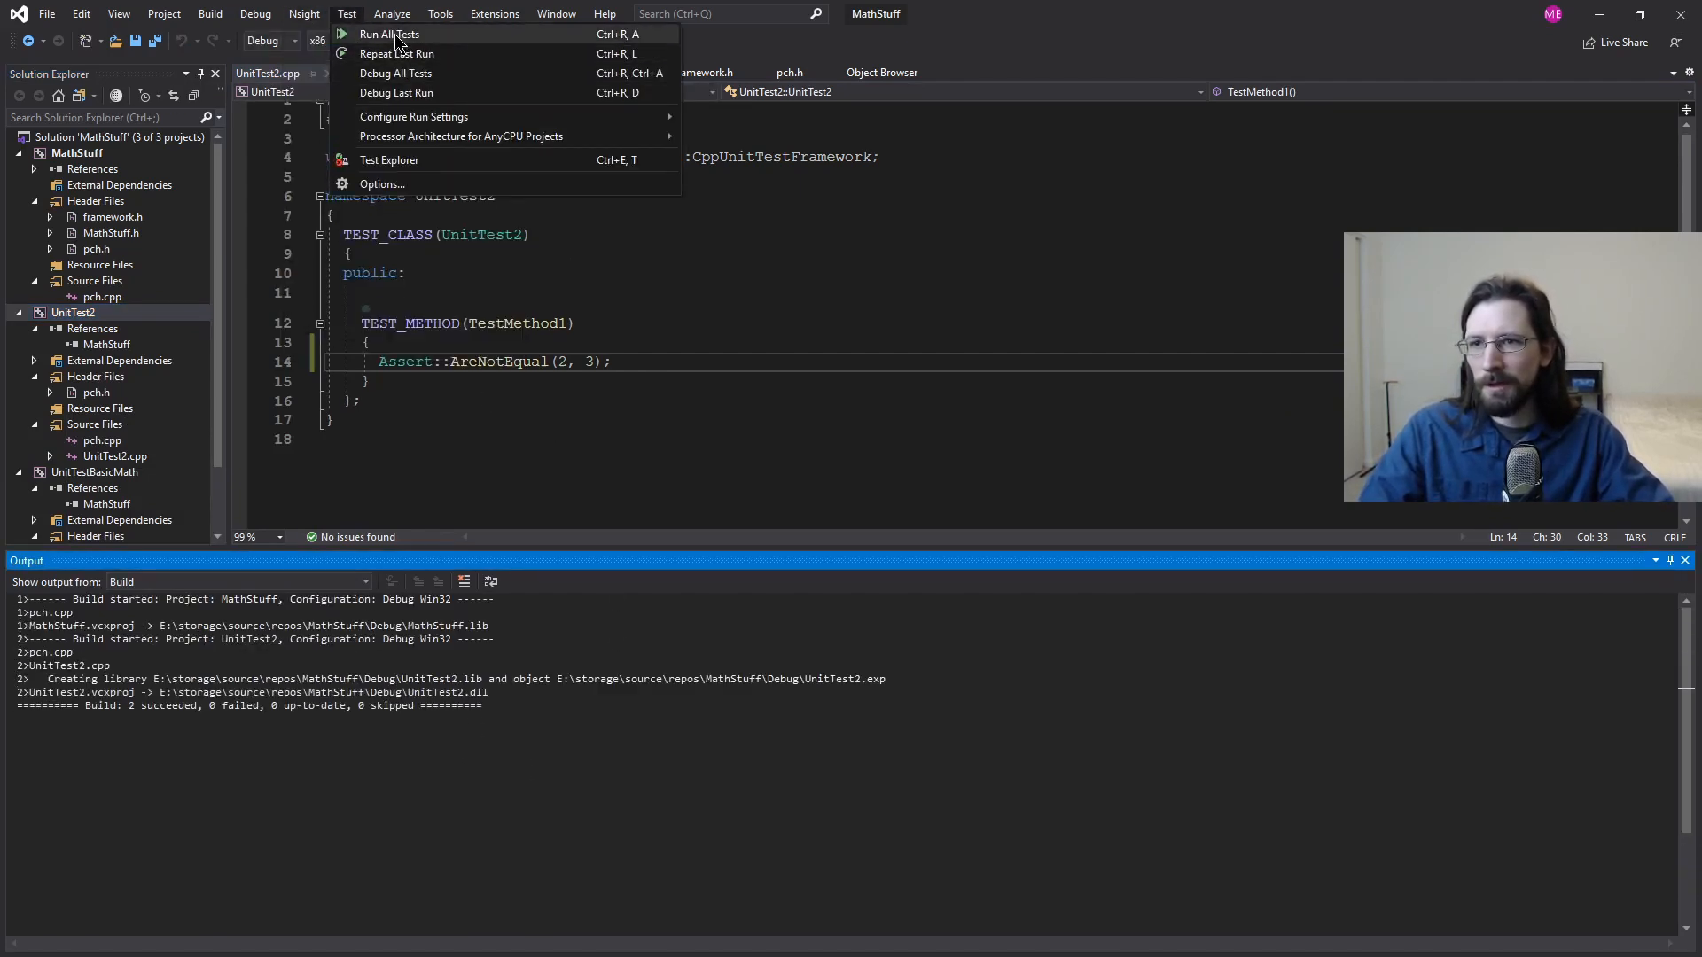
pyautogui.click(388, 34)
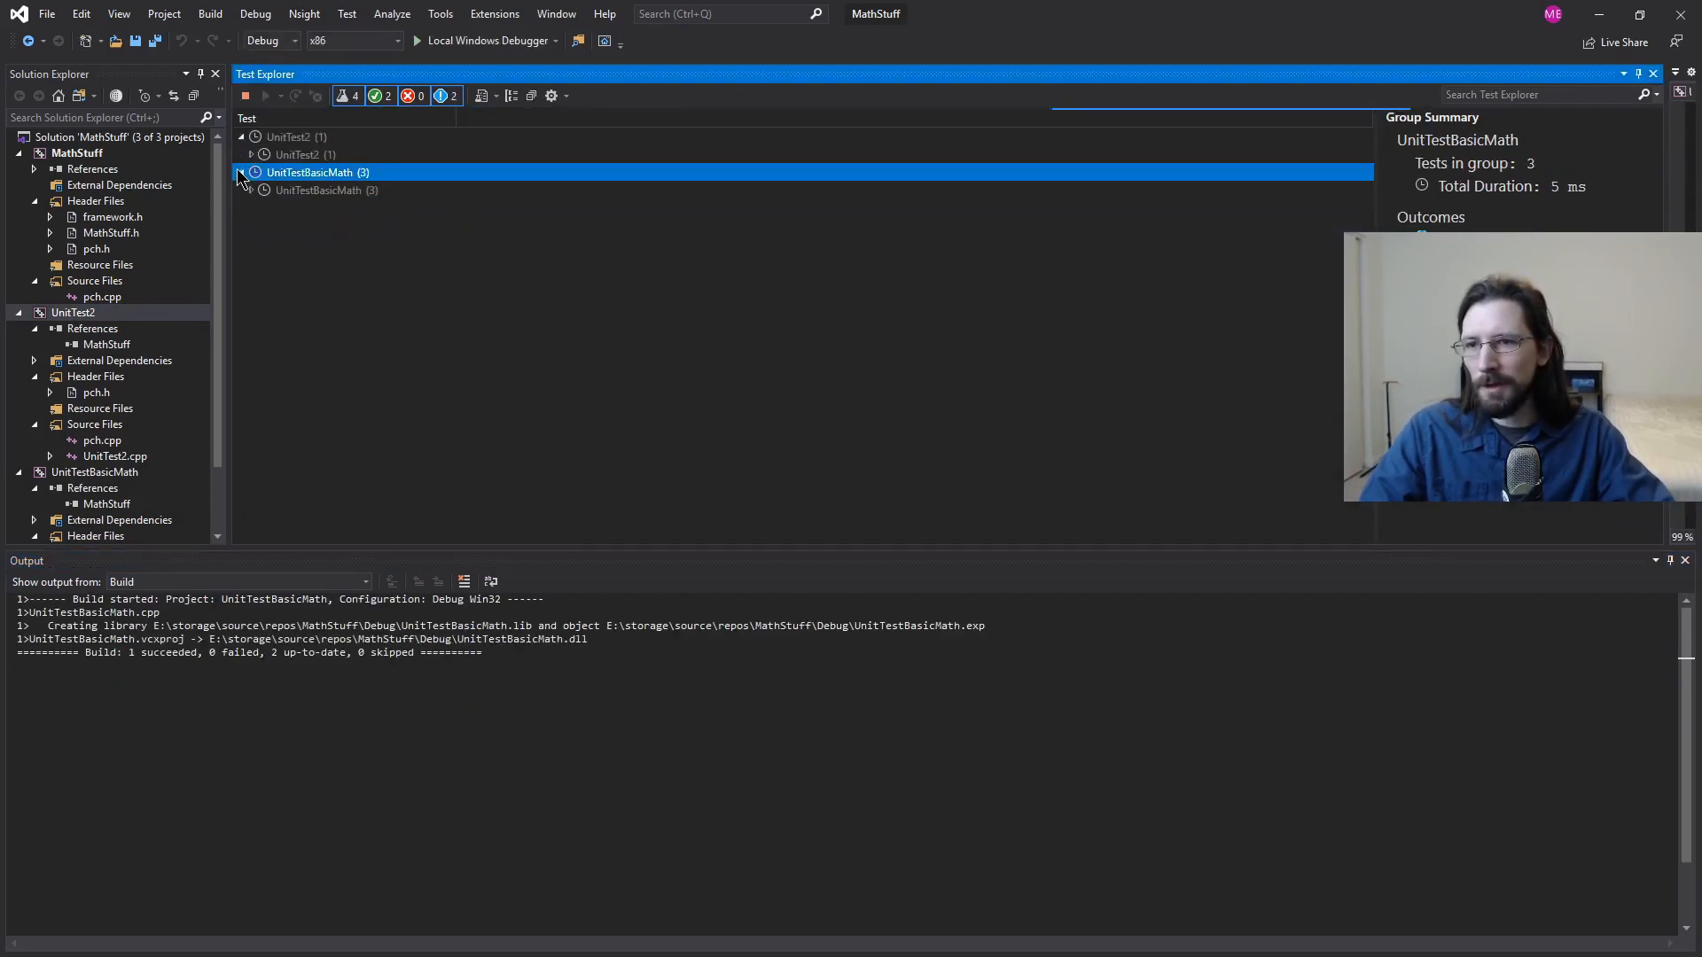
pyautogui.click(244, 96)
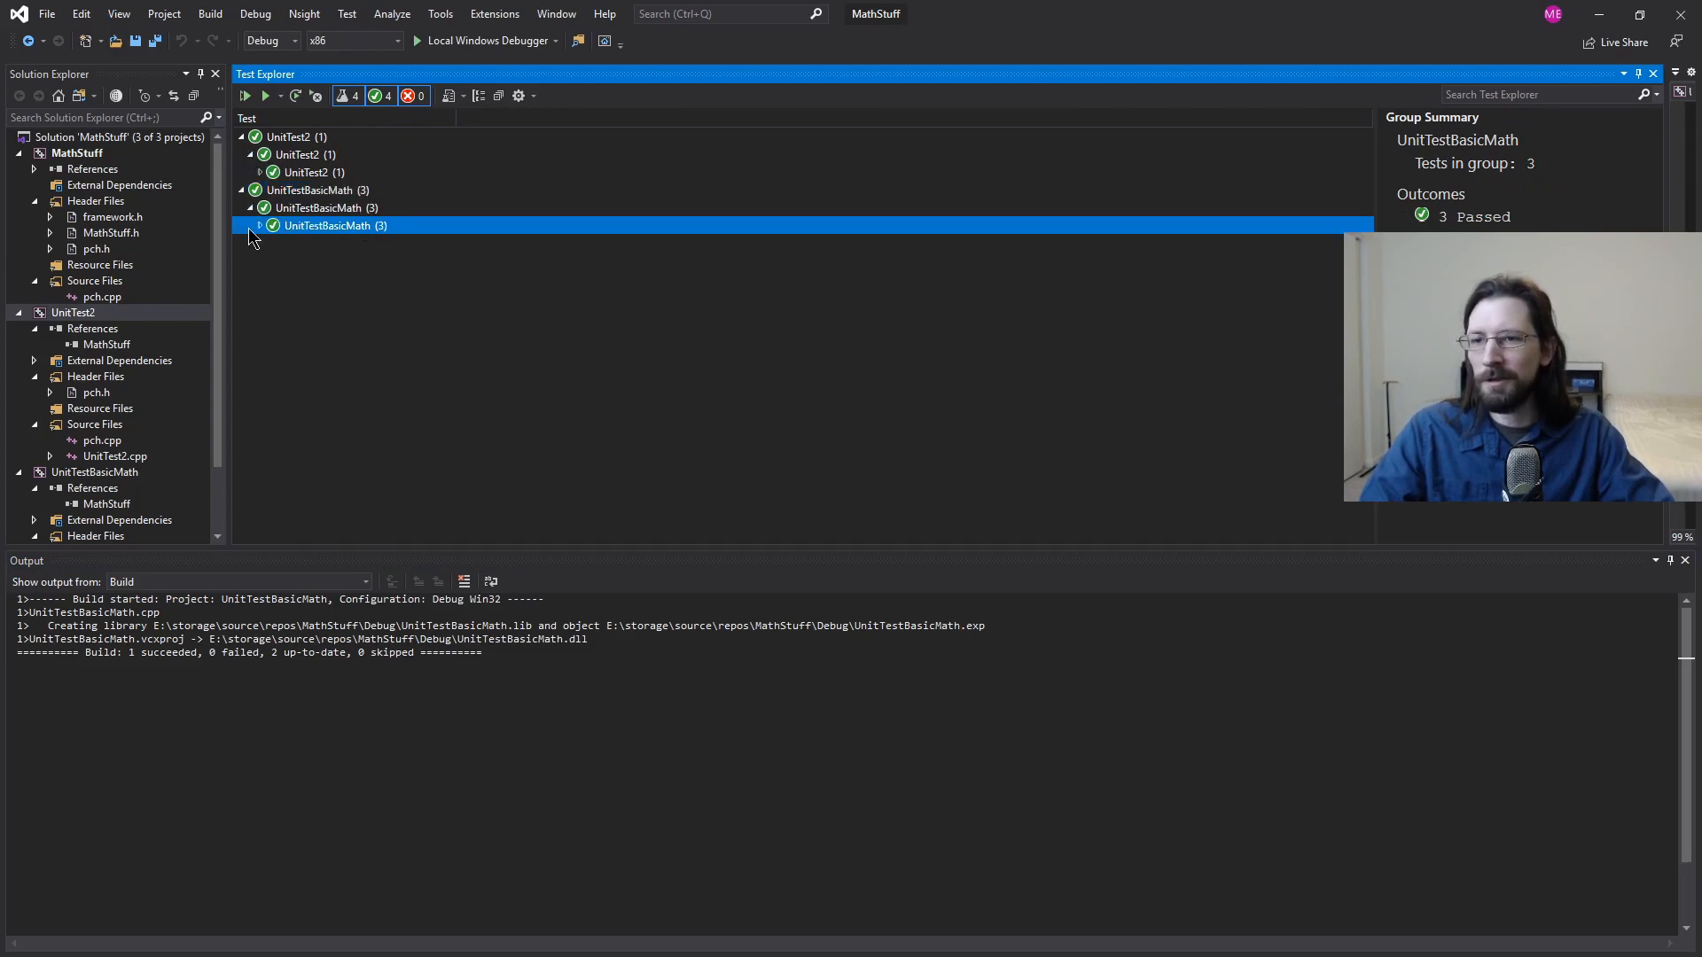
pyautogui.click(260, 225)
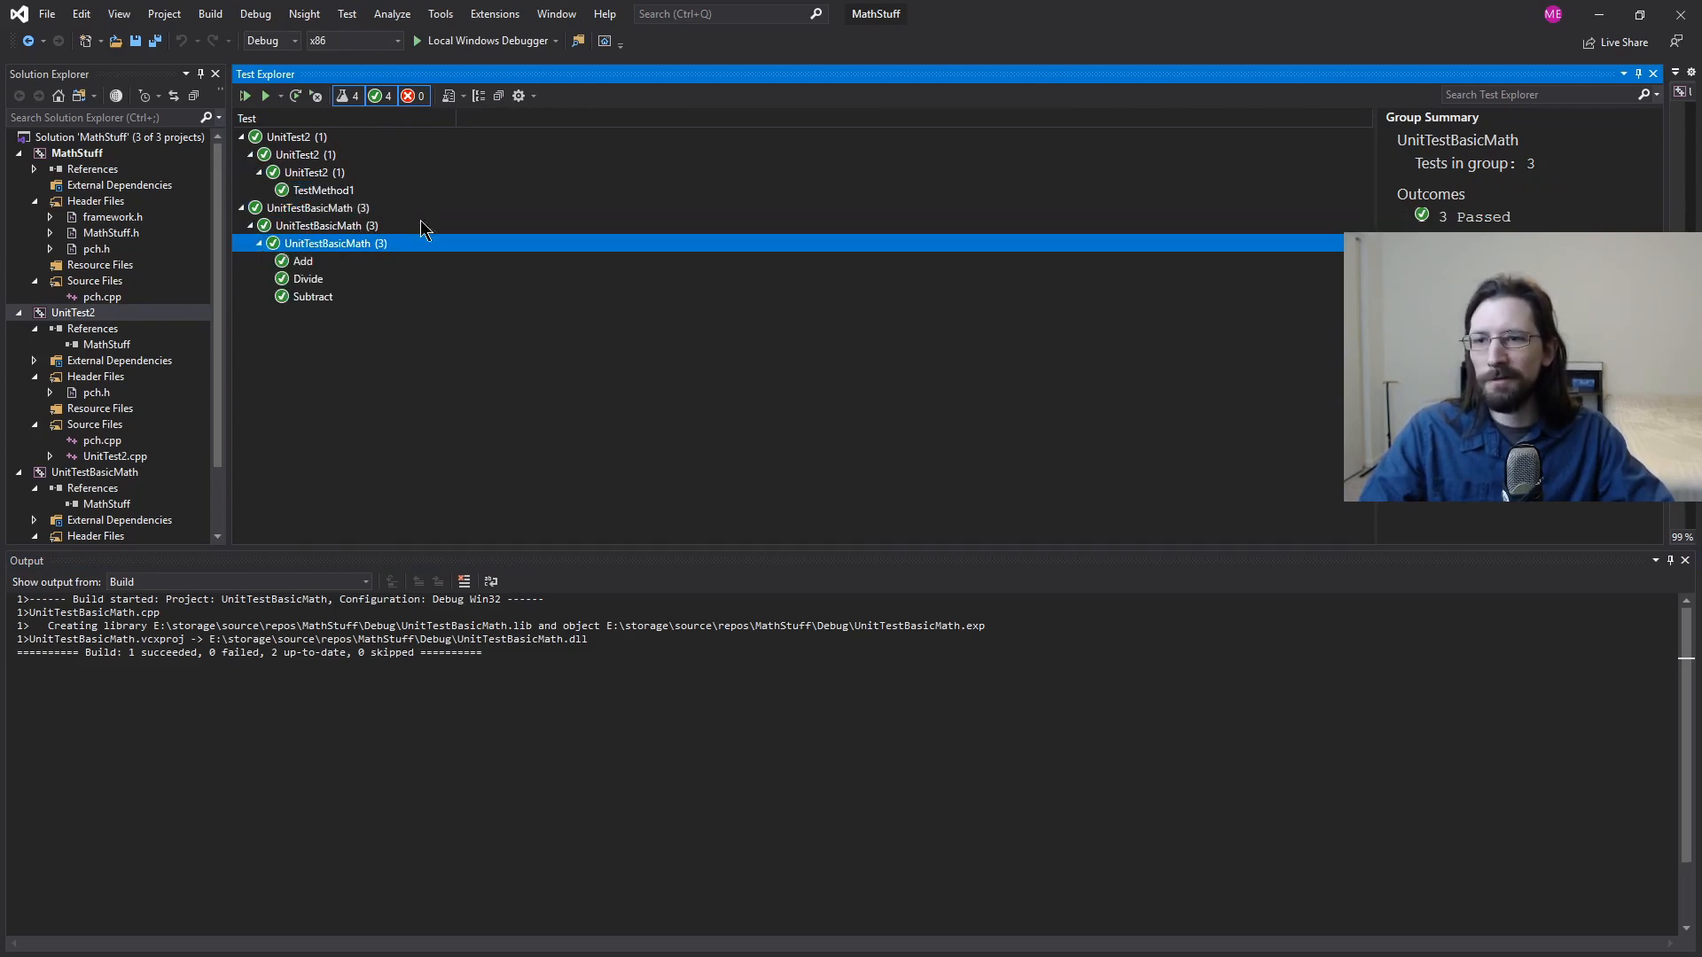
pyautogui.moveTo(790, 550)
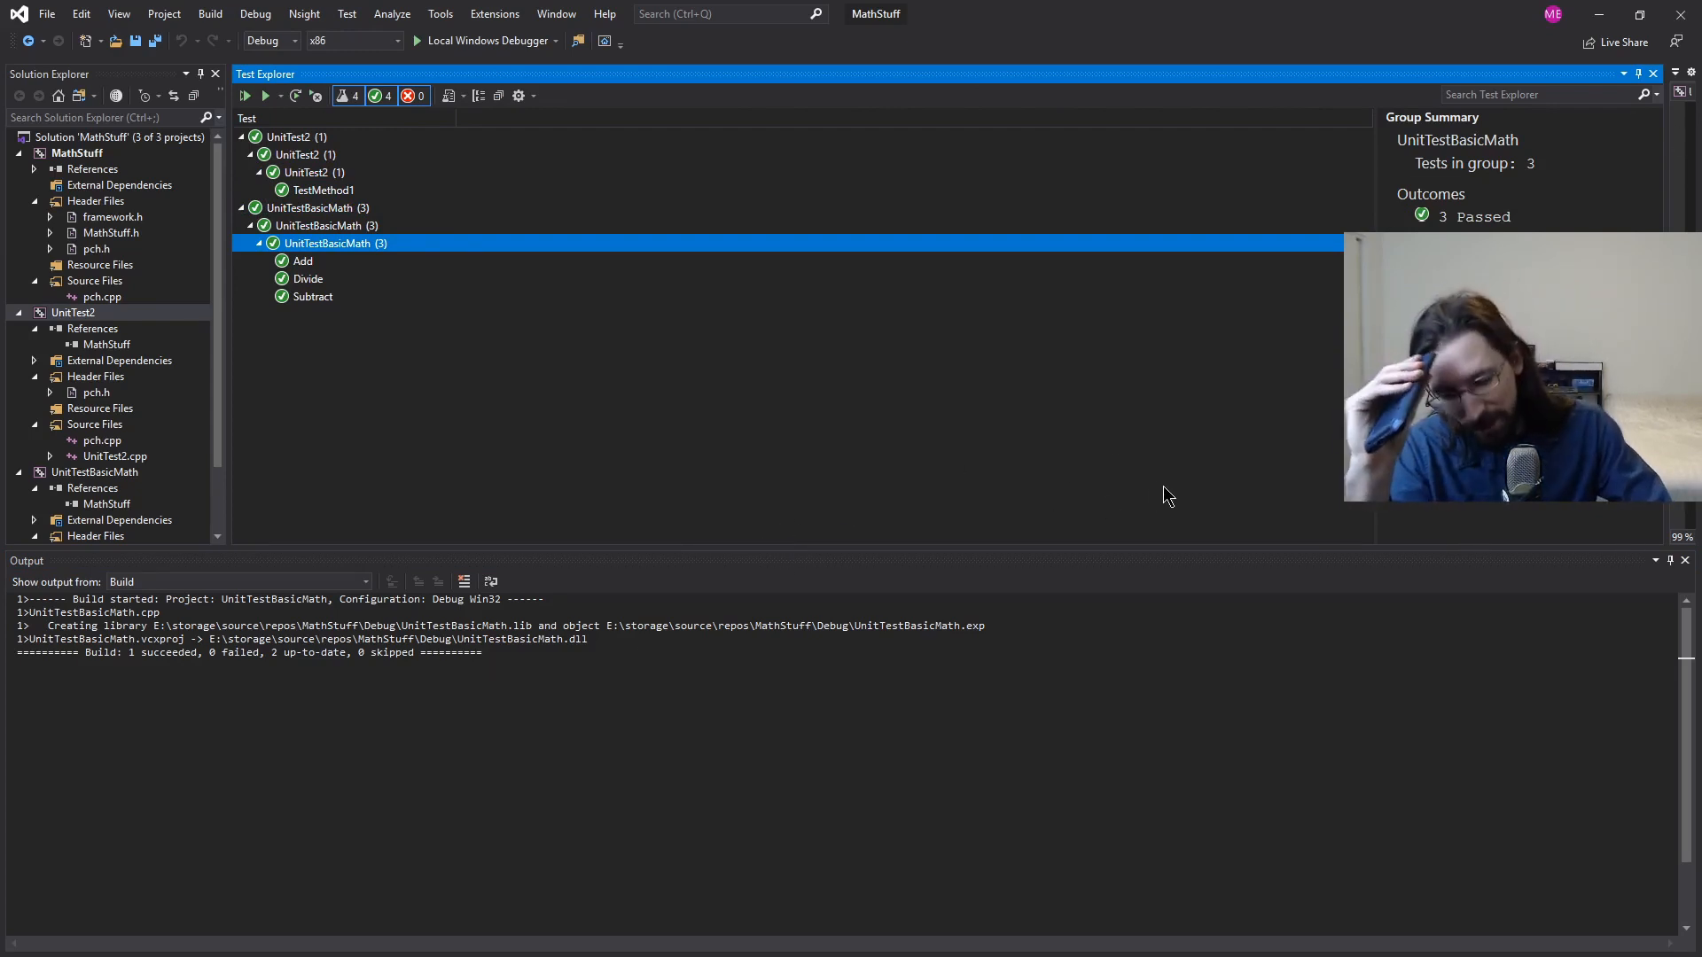
pyautogui.moveTo(1282, 555)
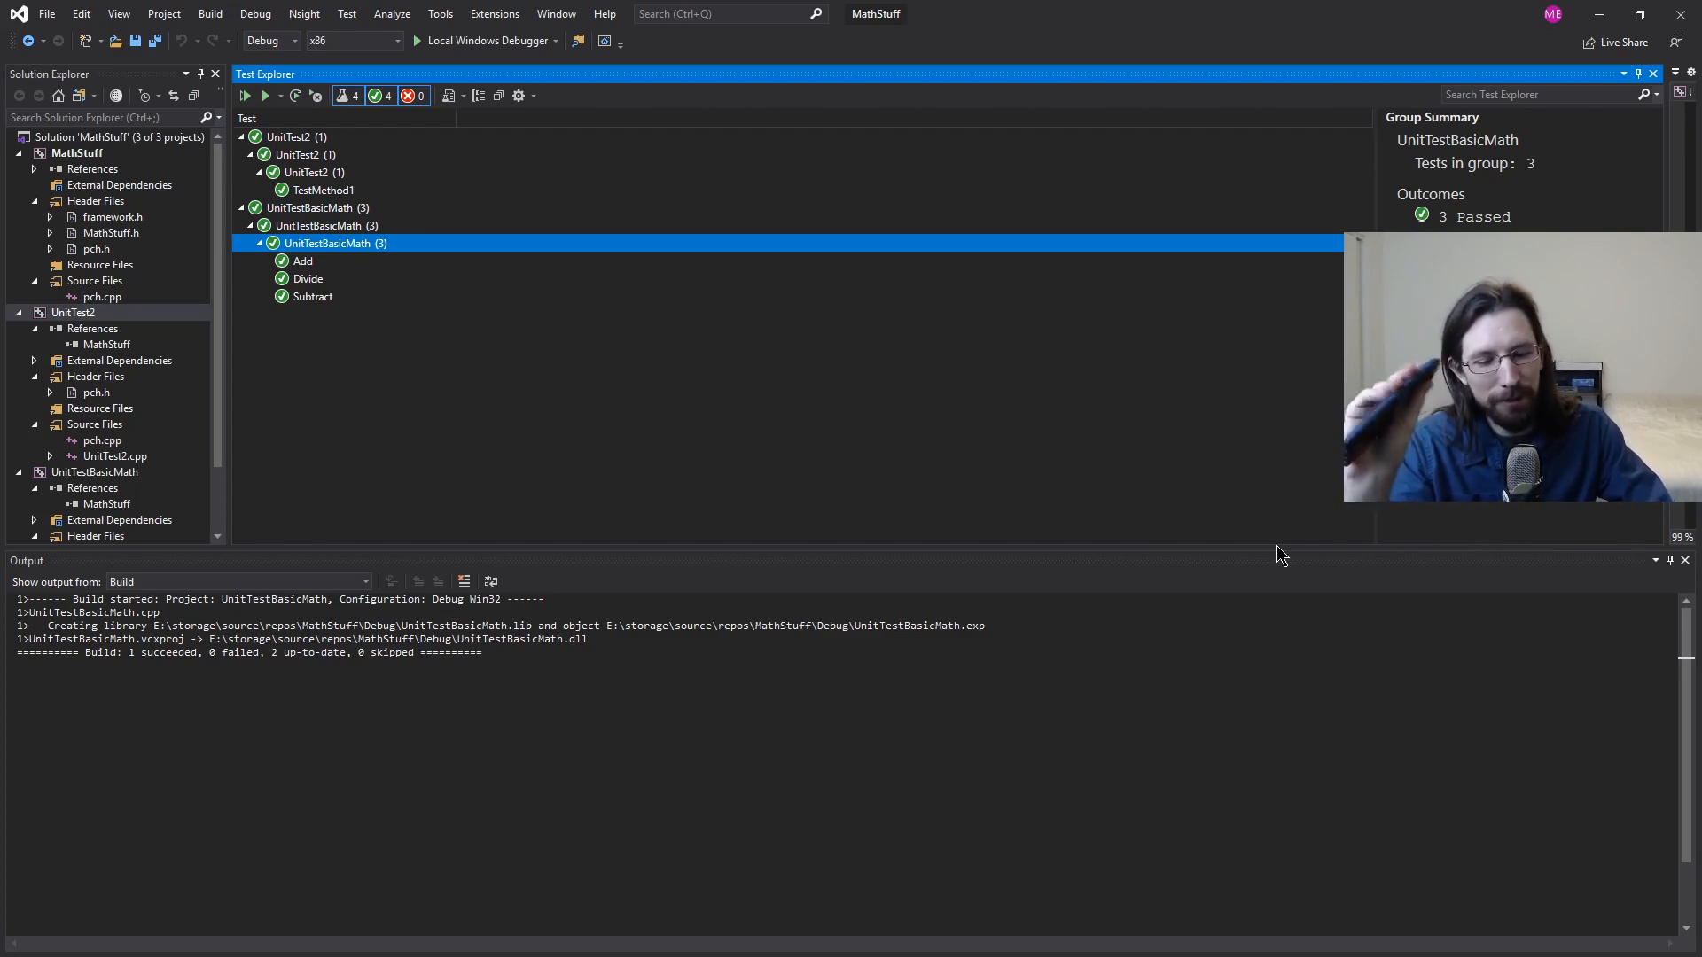